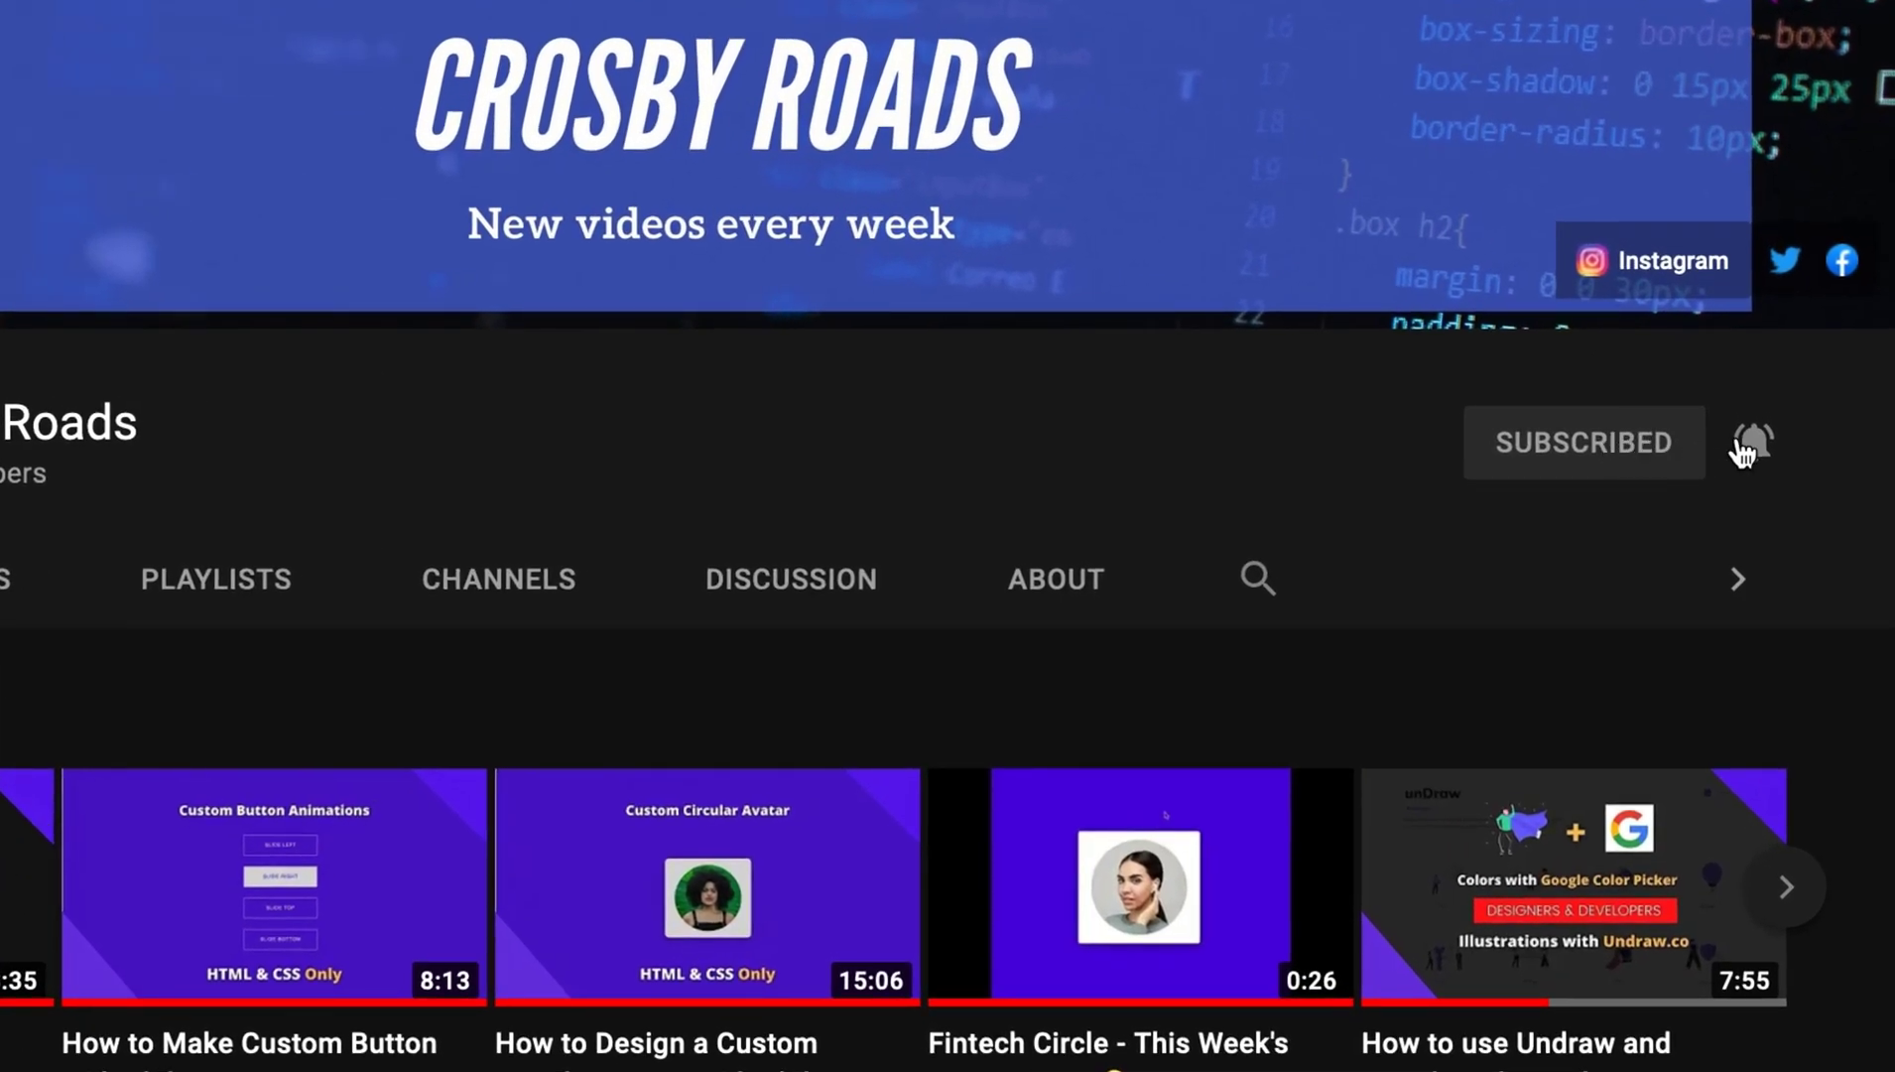
# Step: Ring the bell beside Subscribed to get all Crosby Roads notifications
pyautogui.click(1752, 445)
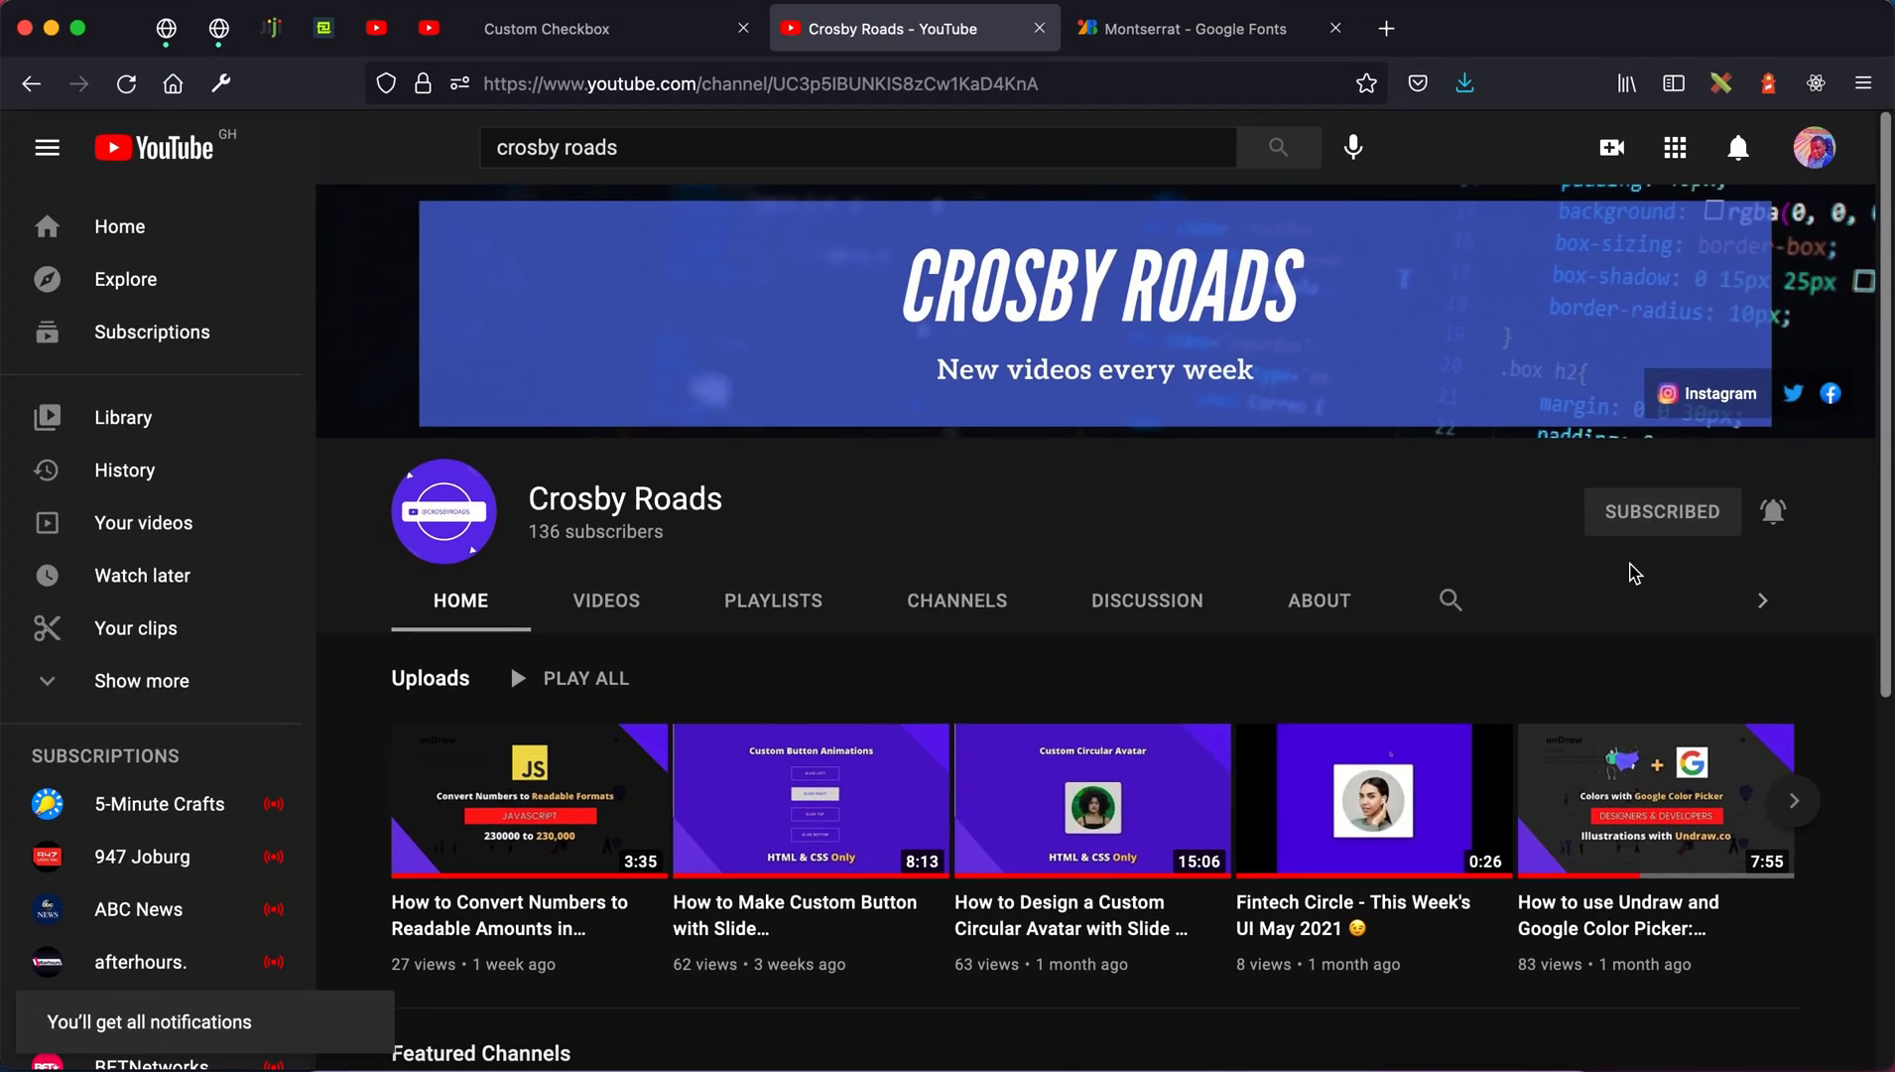
# Step: Check the Artificial Intelligence, Robotics, Frontend Engineer - VueJS and Angular pill tags
pyautogui.click(547, 28)
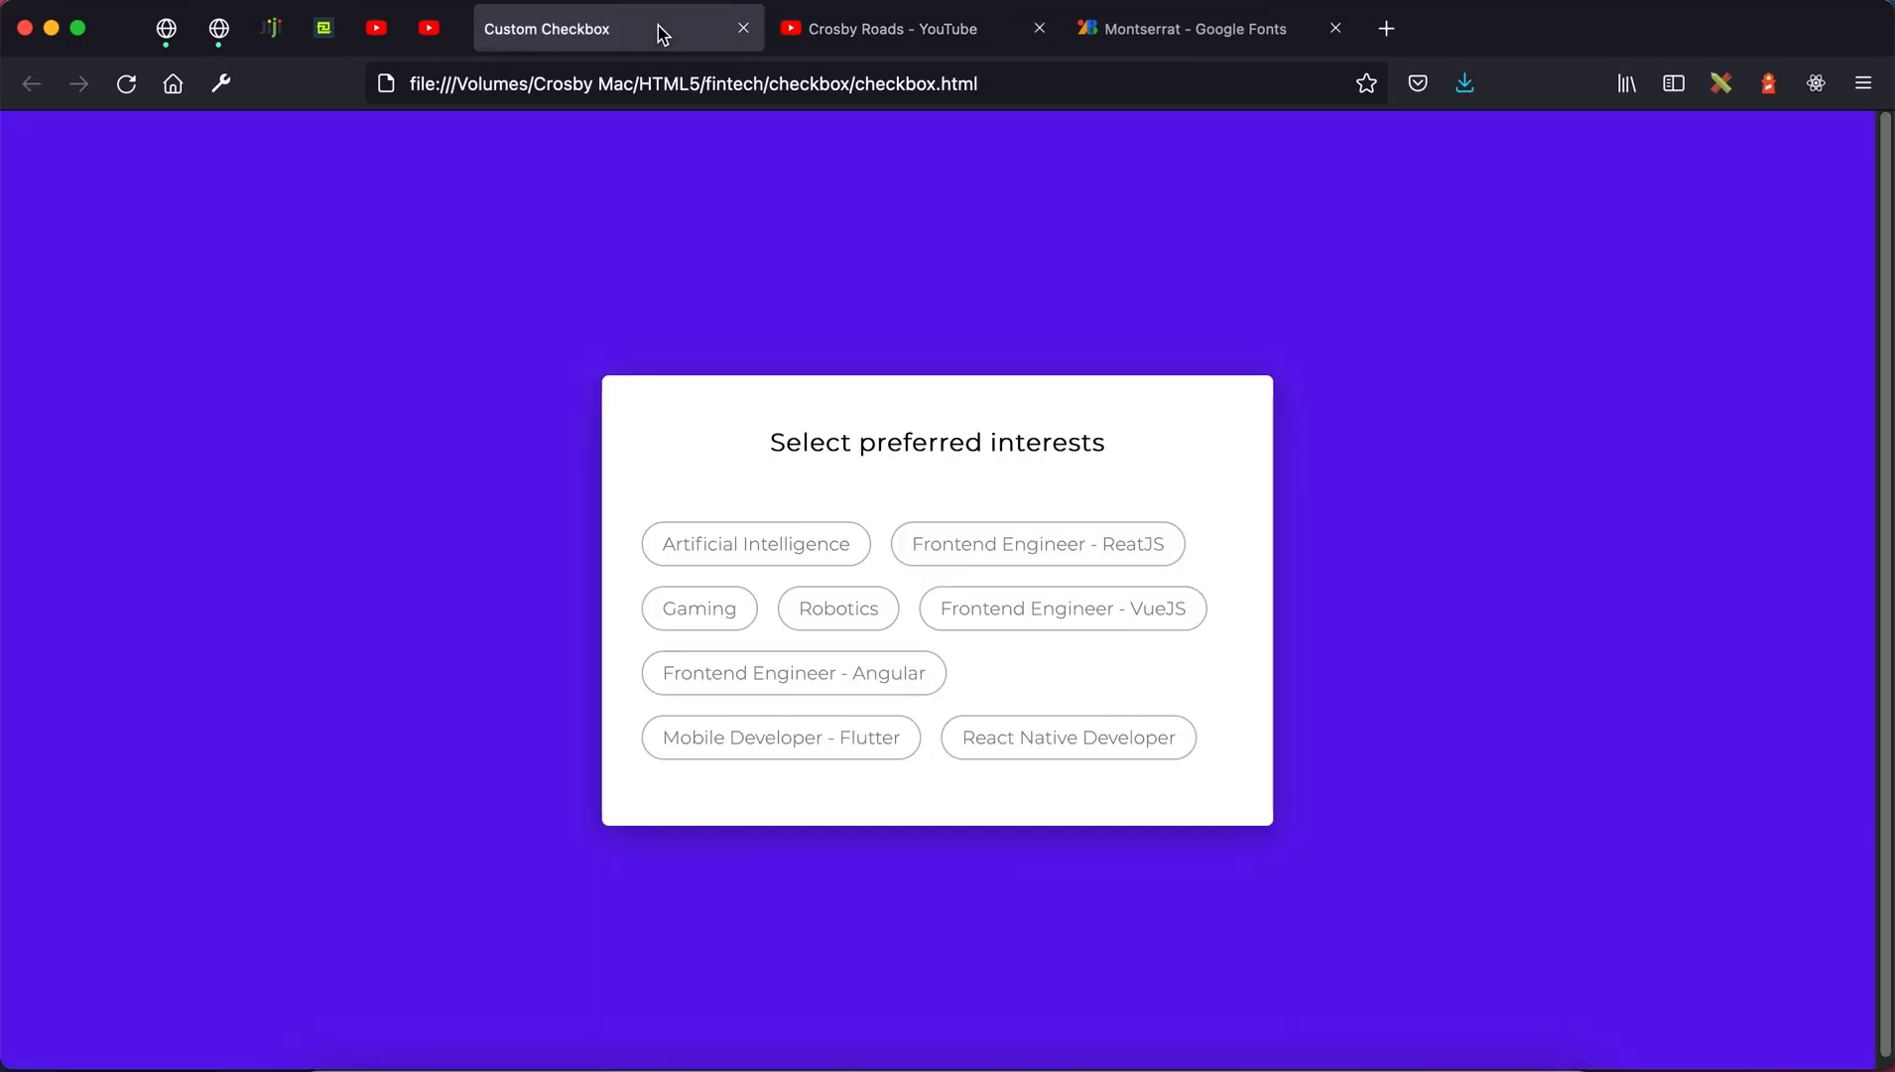
pyautogui.moveTo(991, 256)
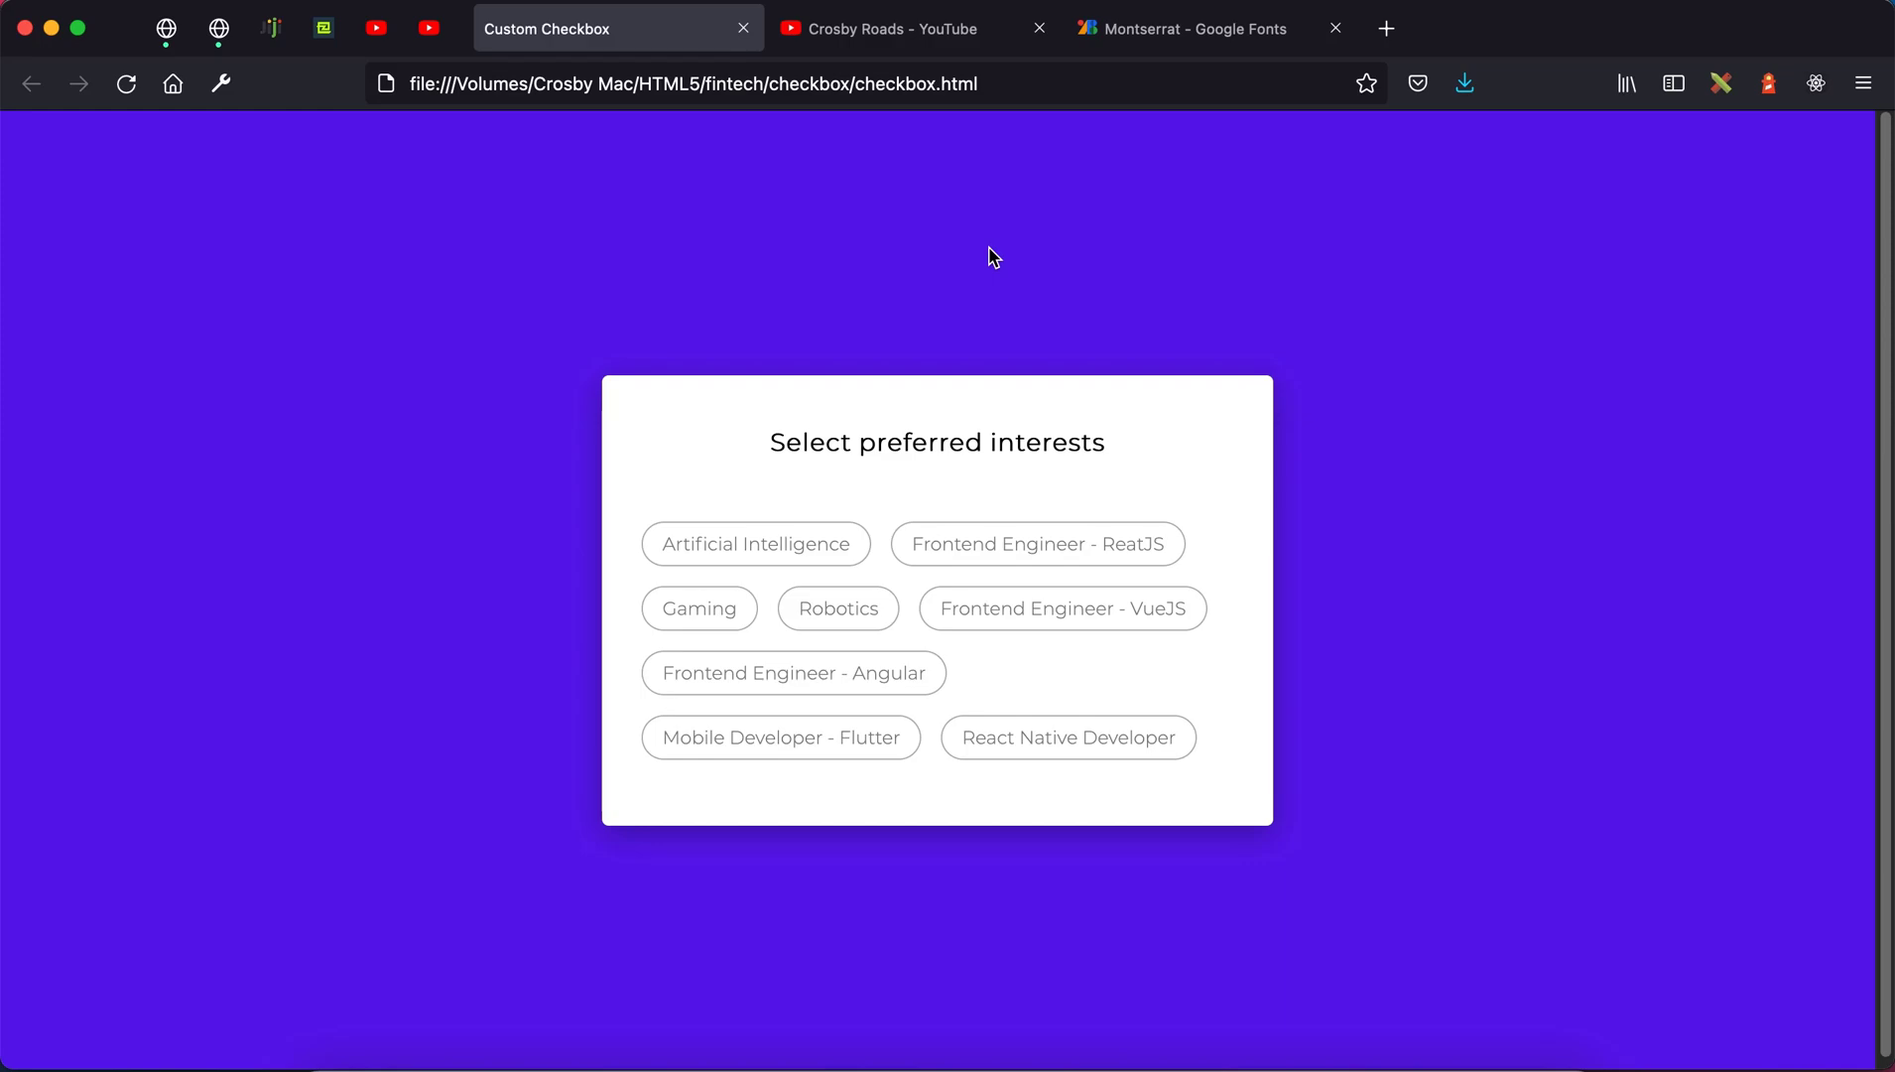
pyautogui.click(754, 543)
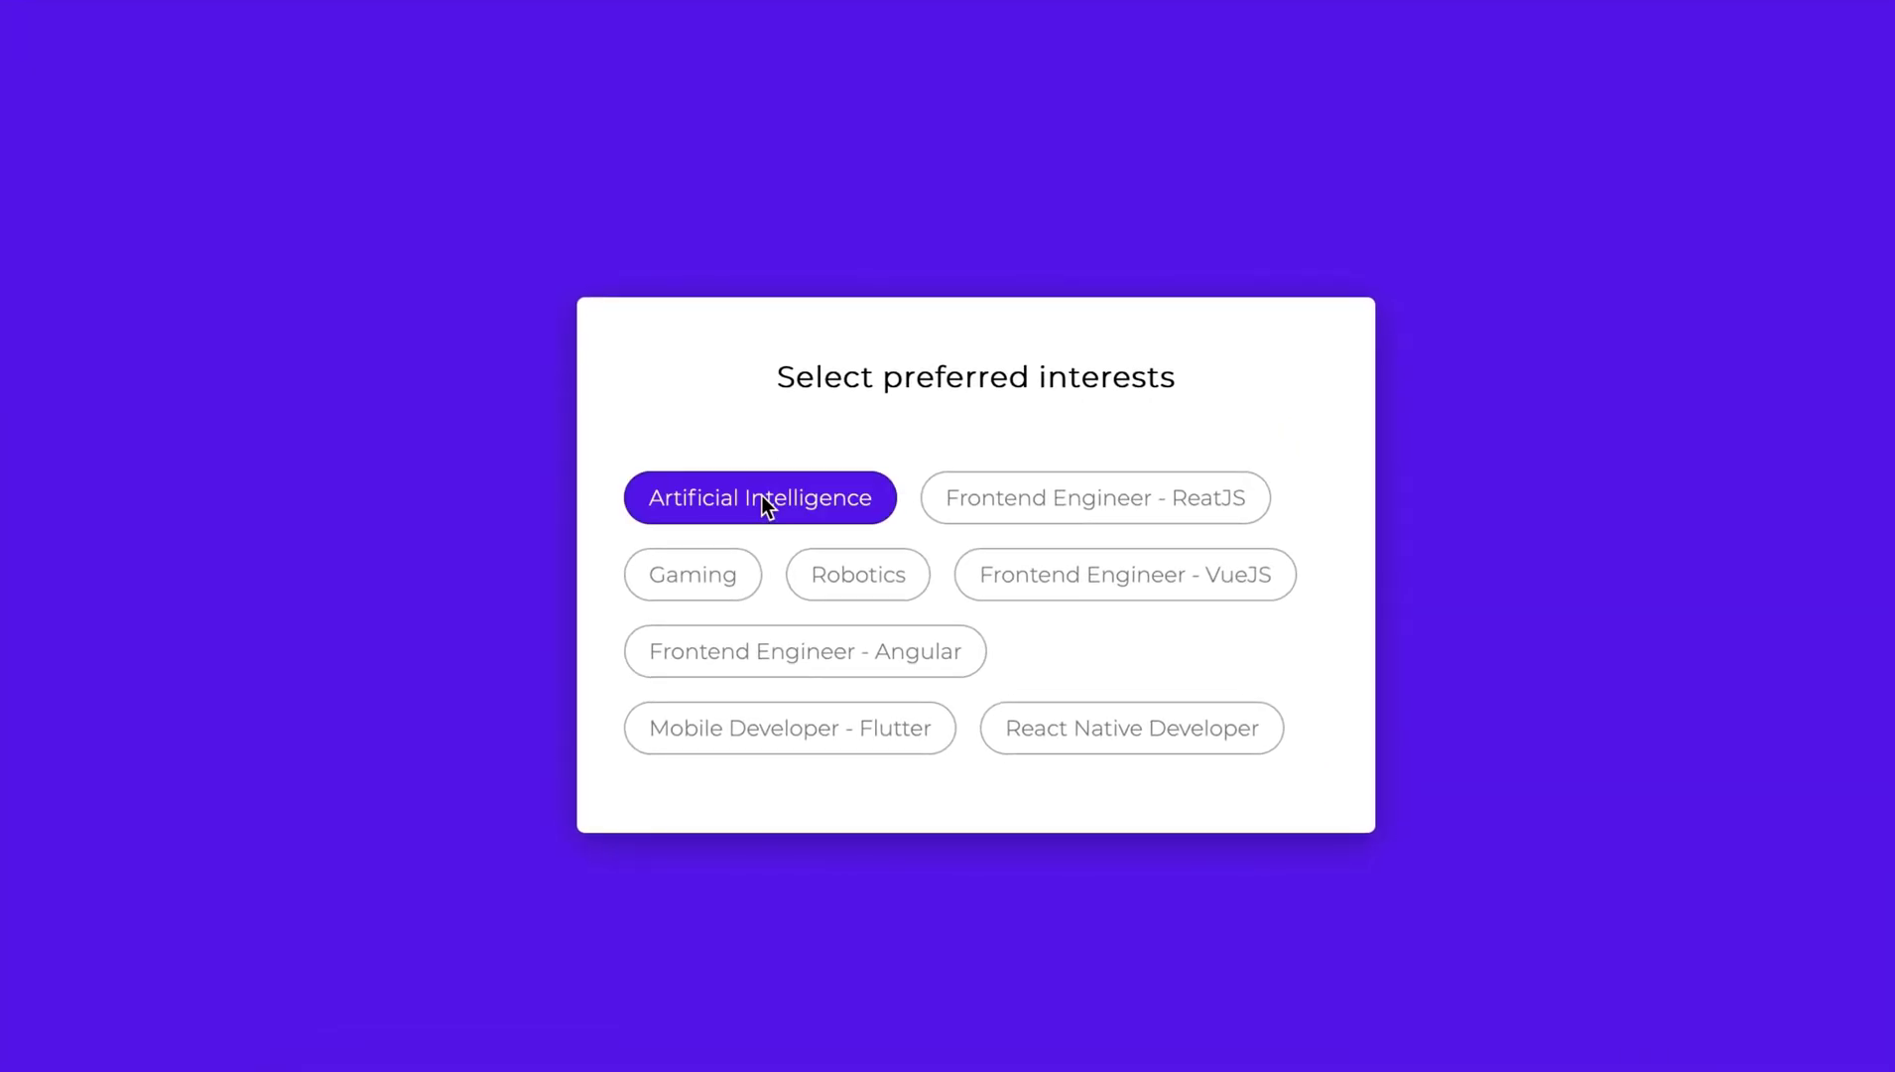
pyautogui.moveTo(876, 529)
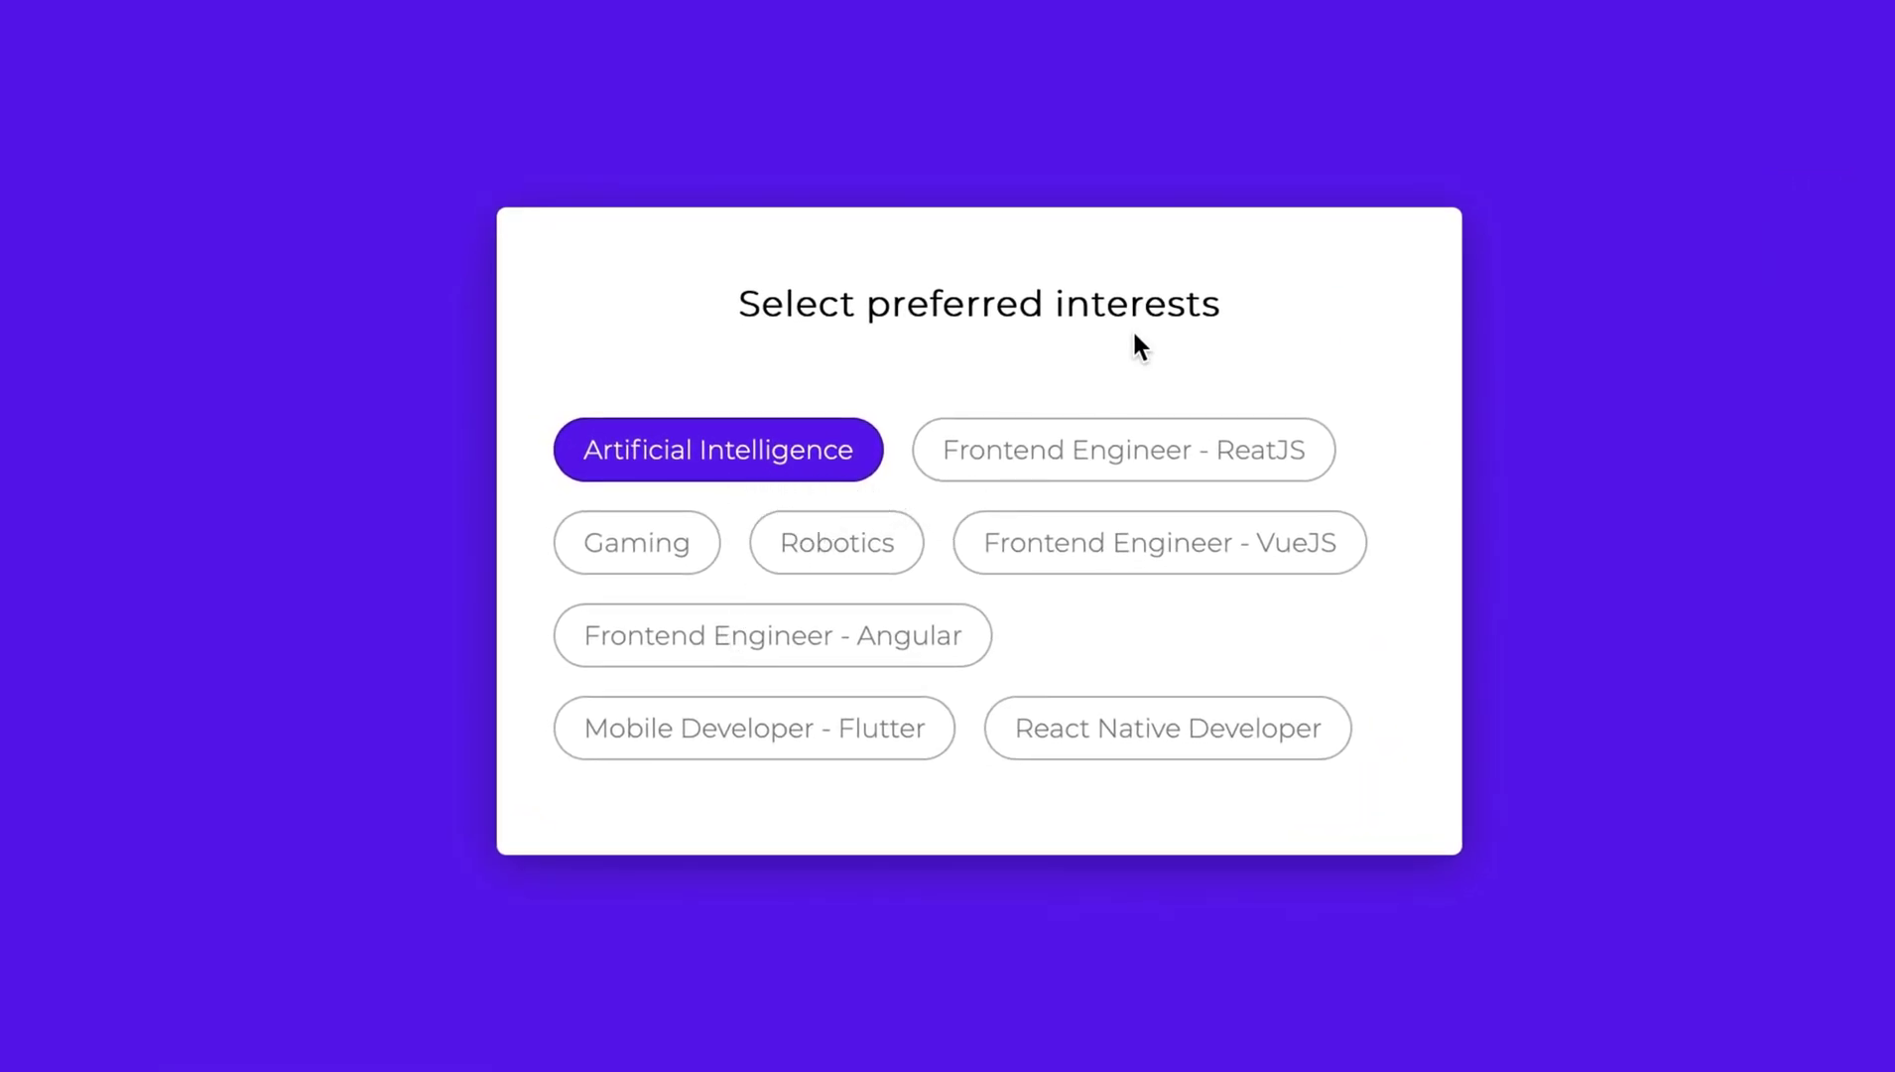
pyautogui.click(836, 541)
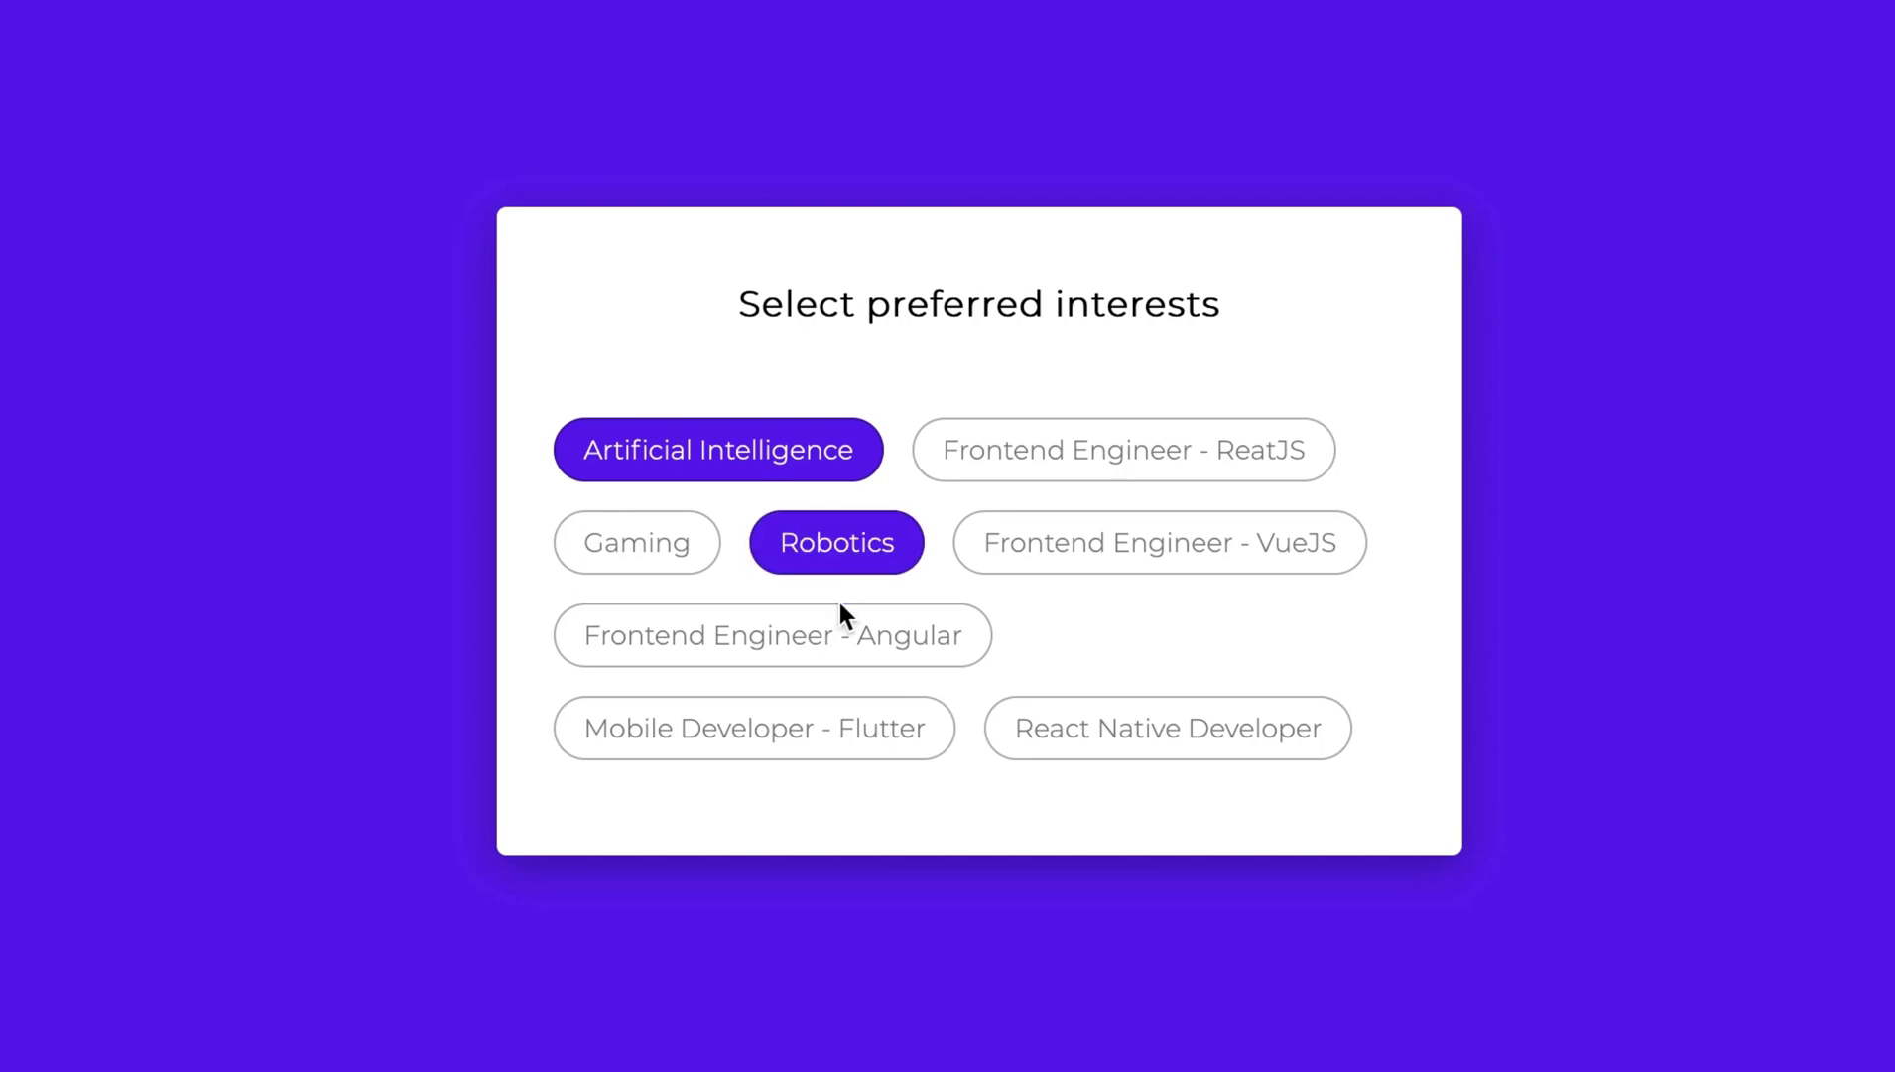
pyautogui.click(772, 634)
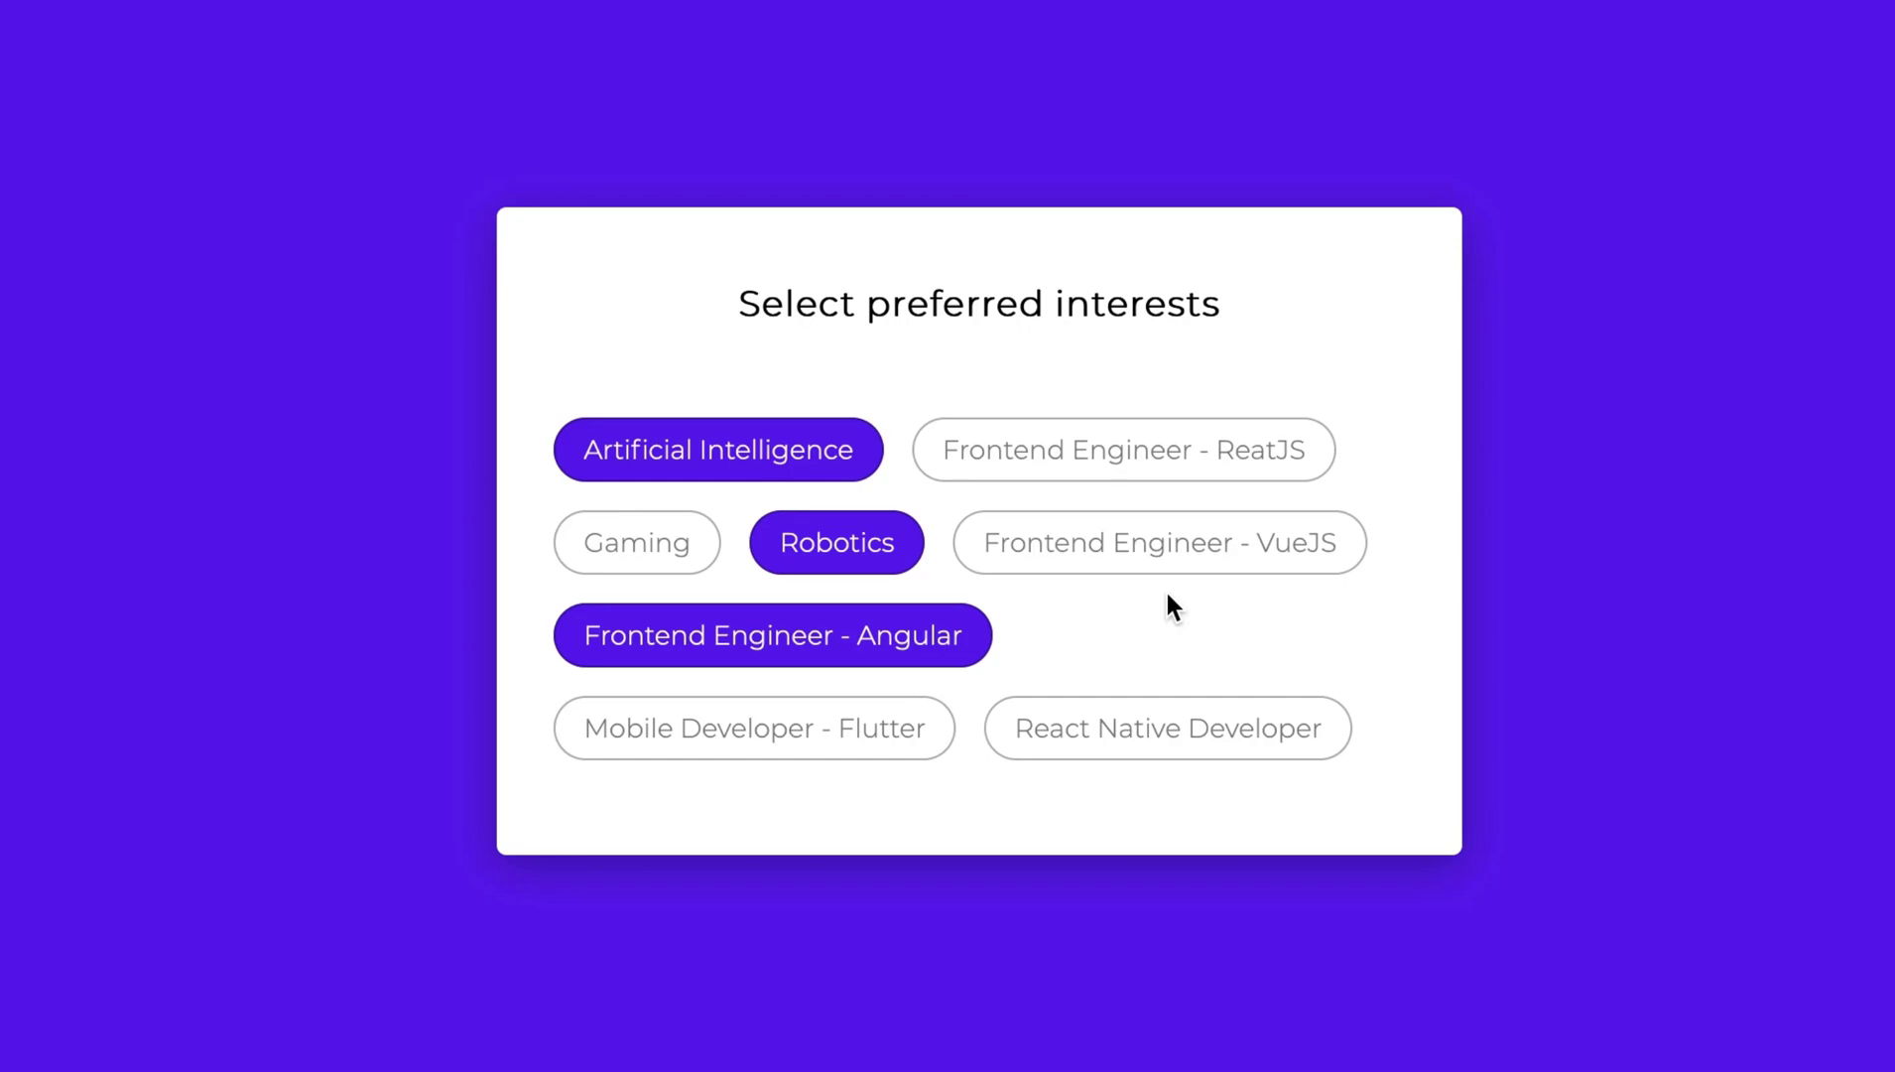
pyautogui.click(836, 541)
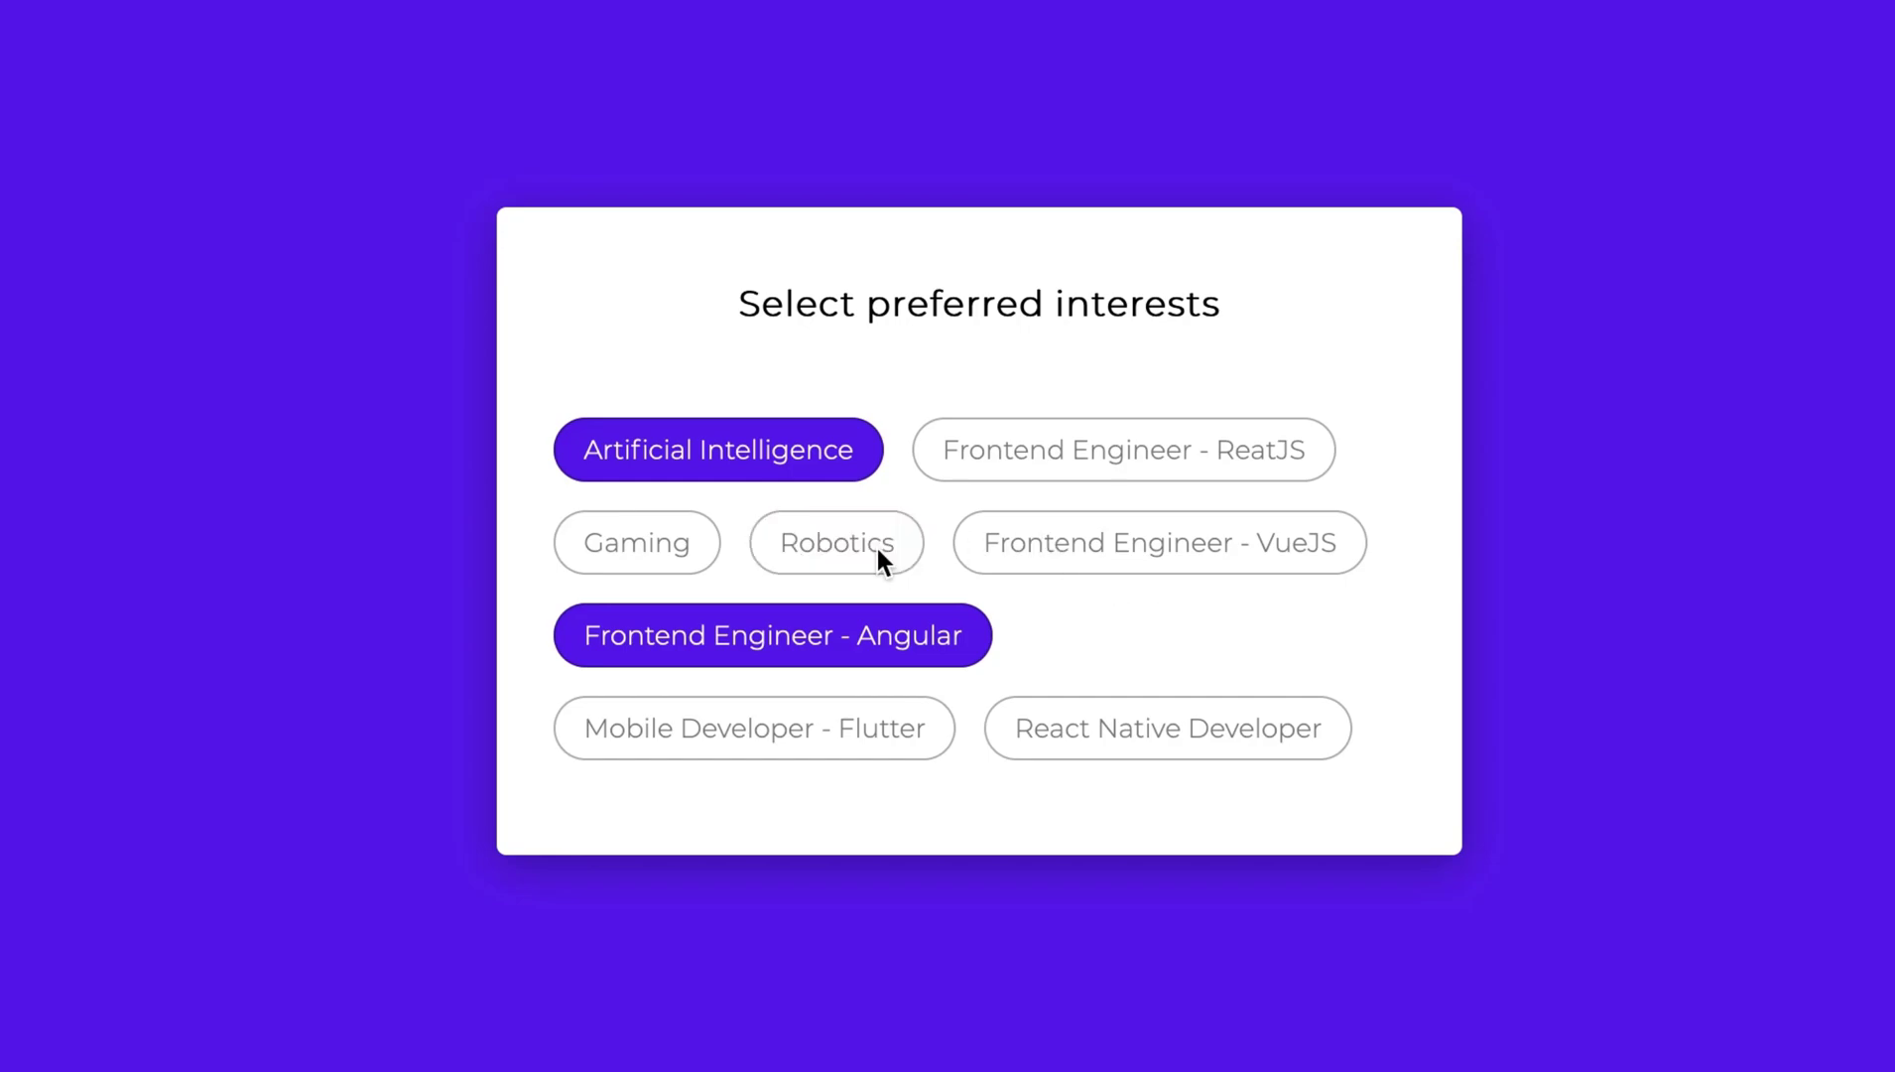
pyautogui.click(1157, 540)
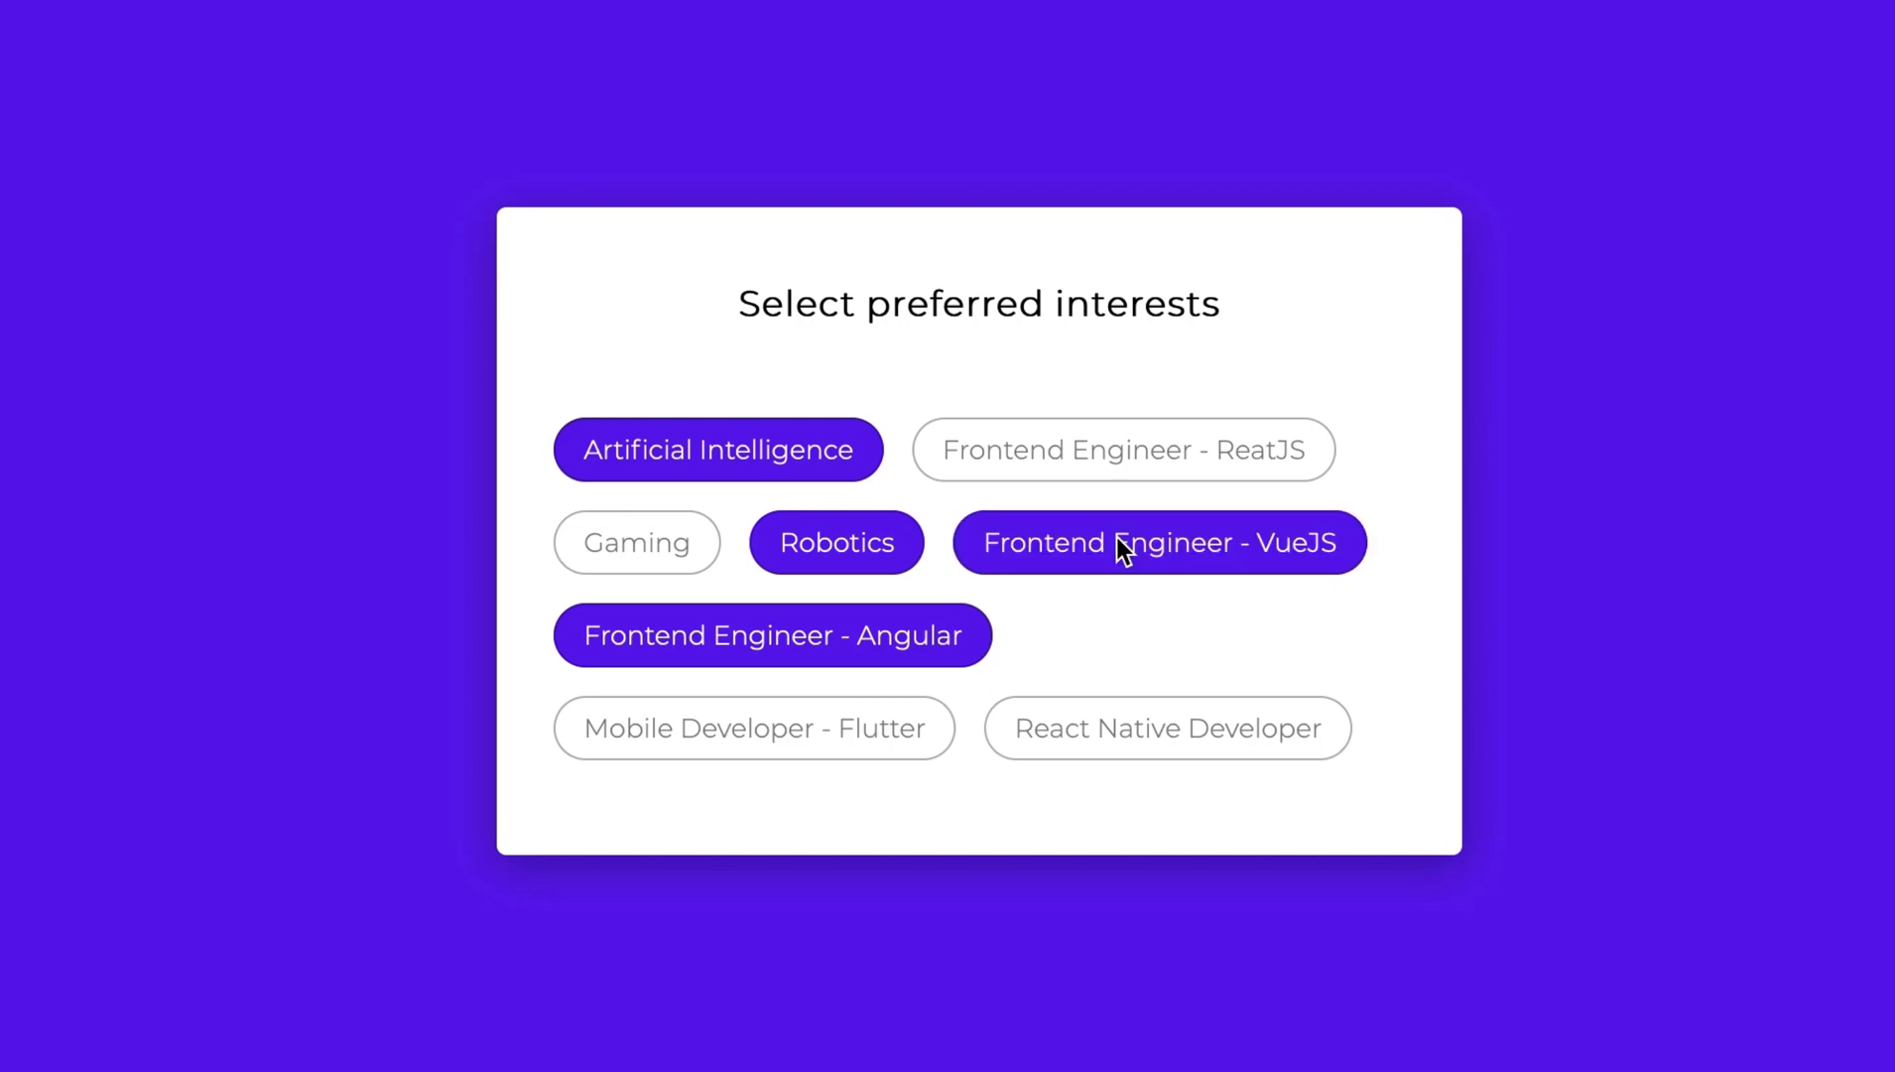
pyautogui.moveTo(1378, 598)
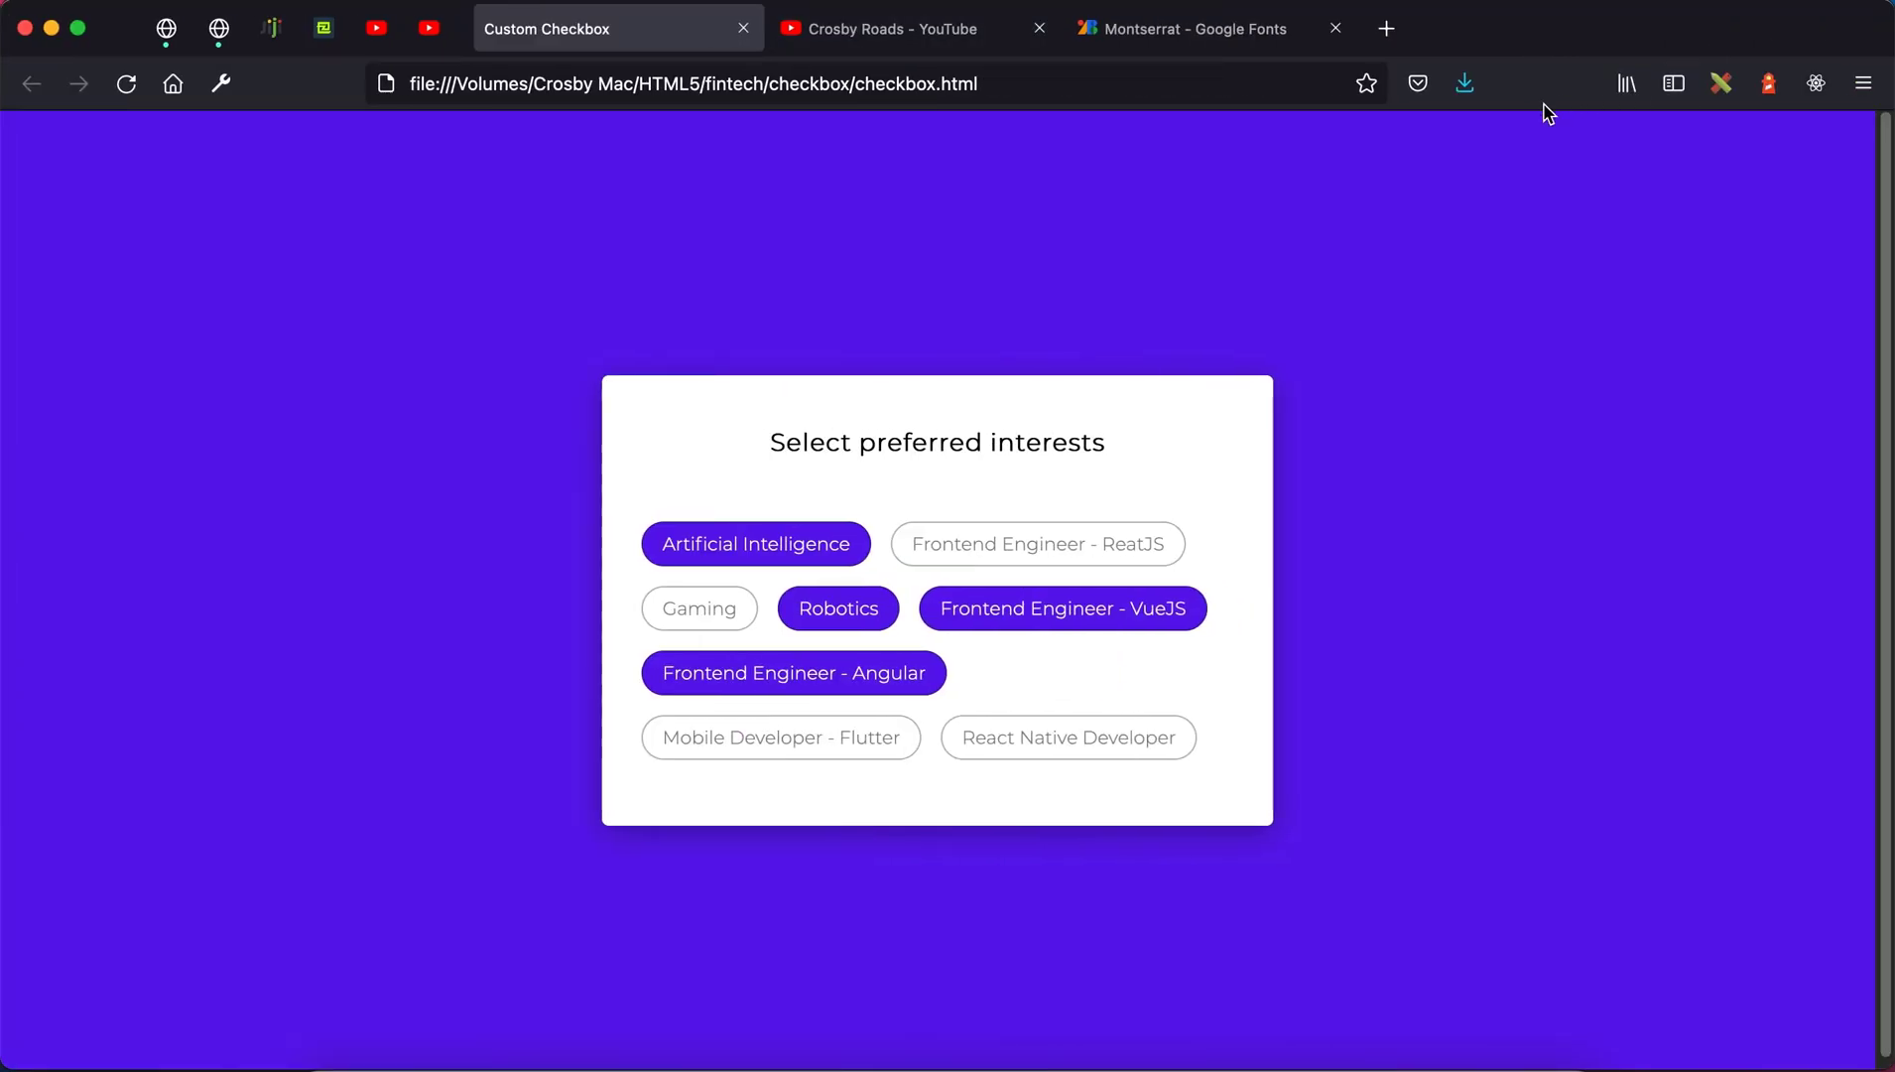
pyautogui.moveTo(1281, 87)
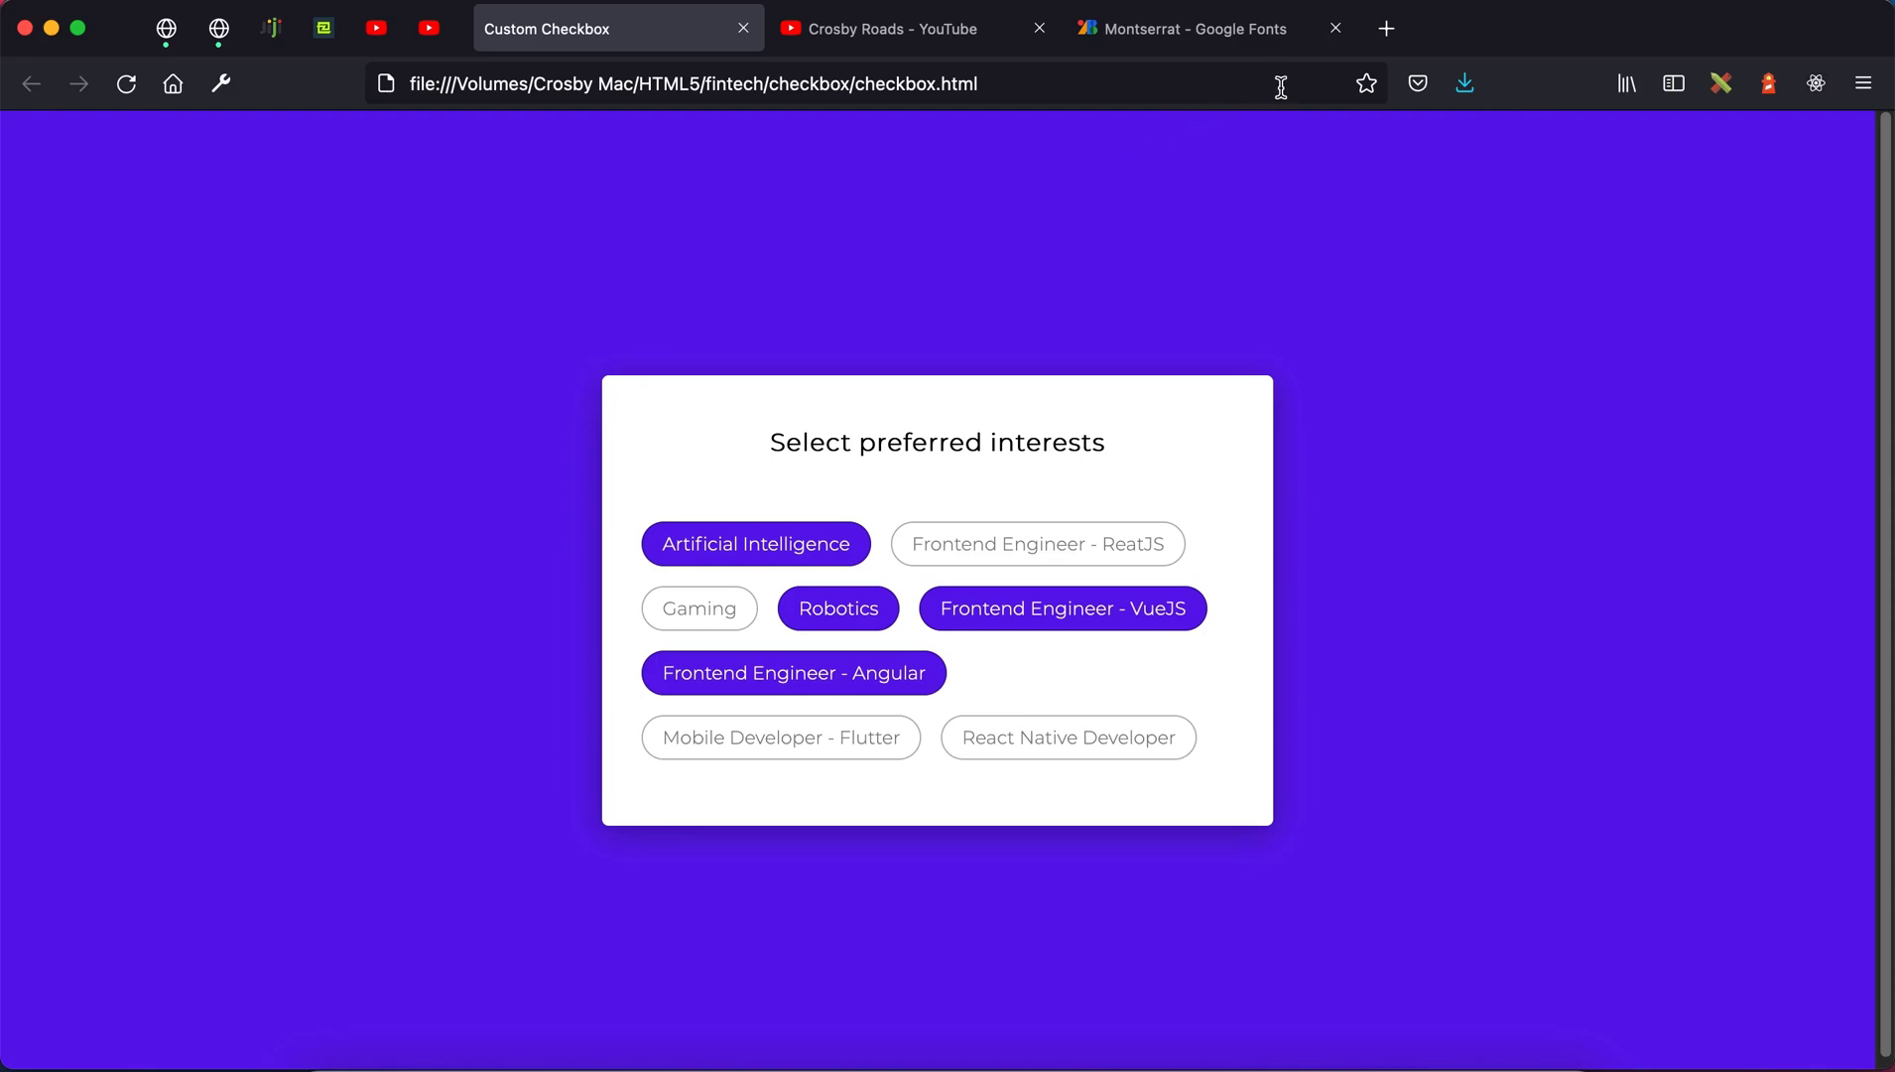
pyautogui.moveTo(1201, 68)
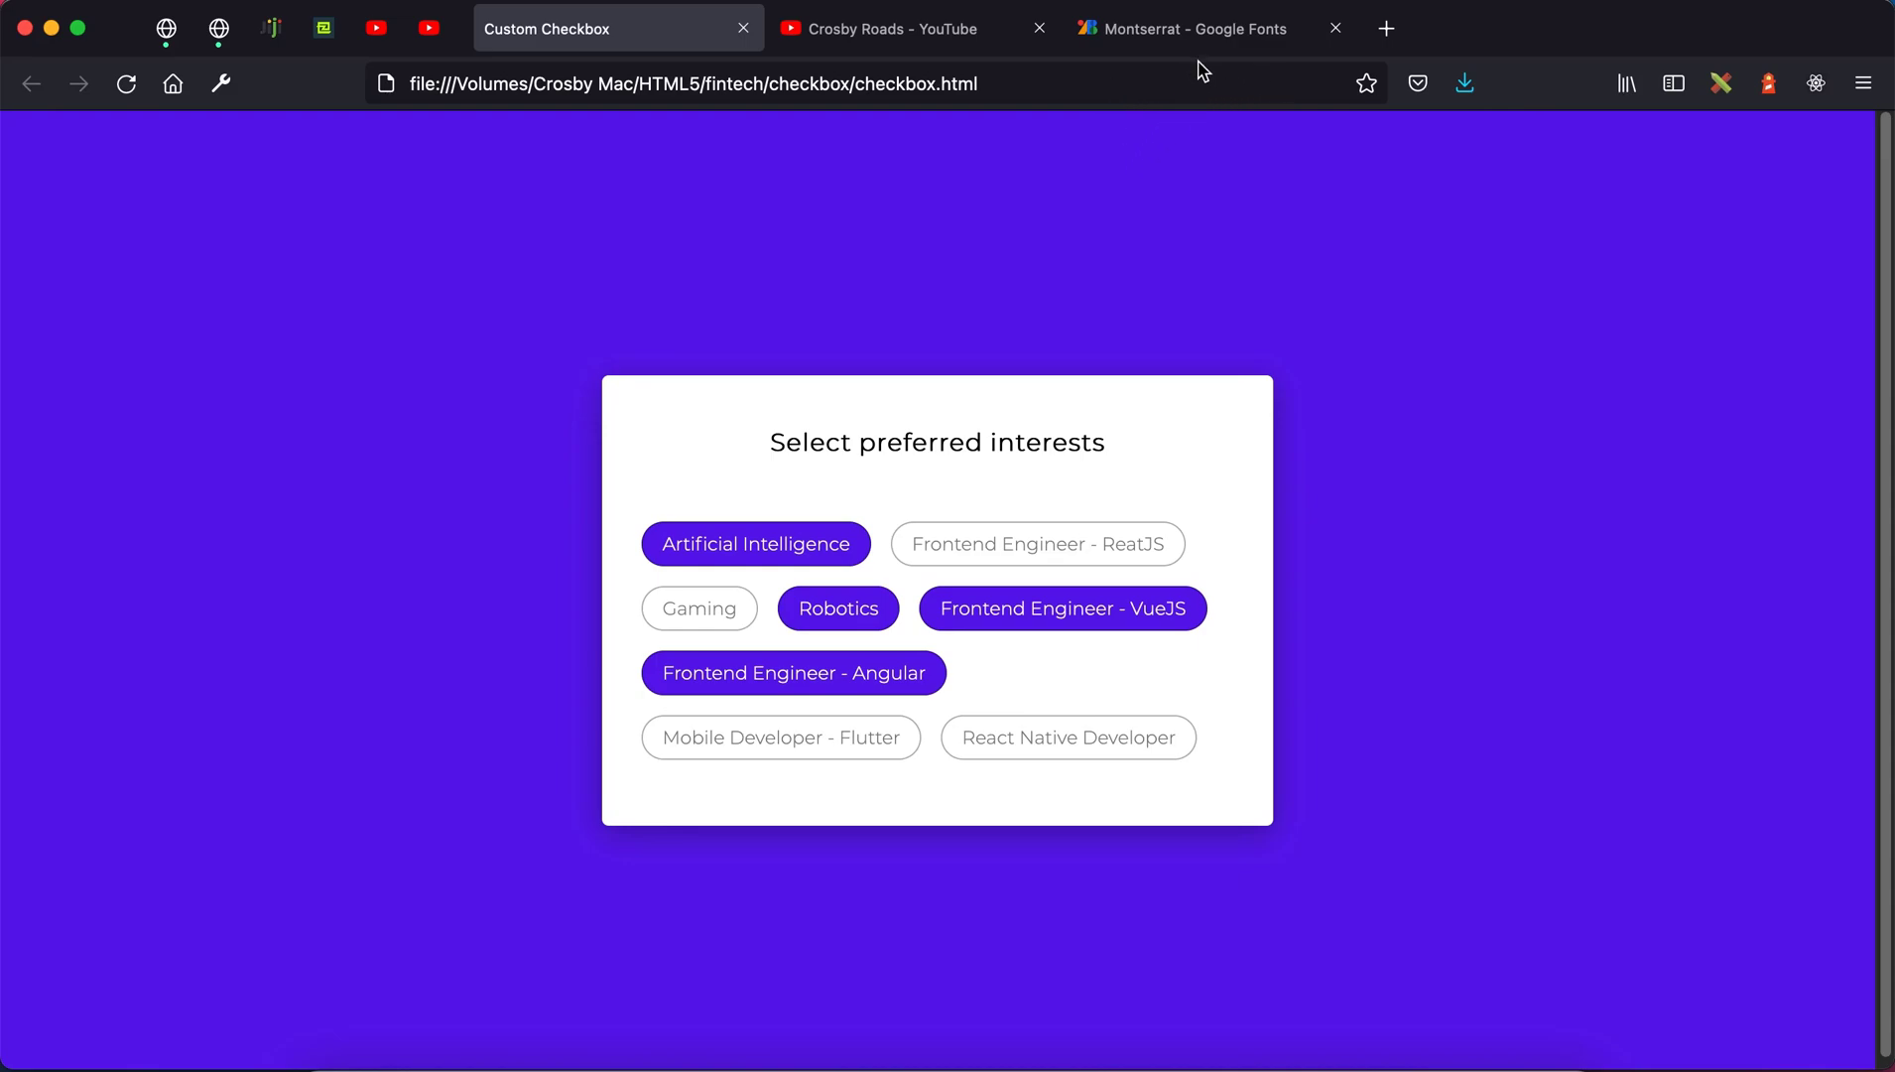
pyautogui.click(1179, 28)
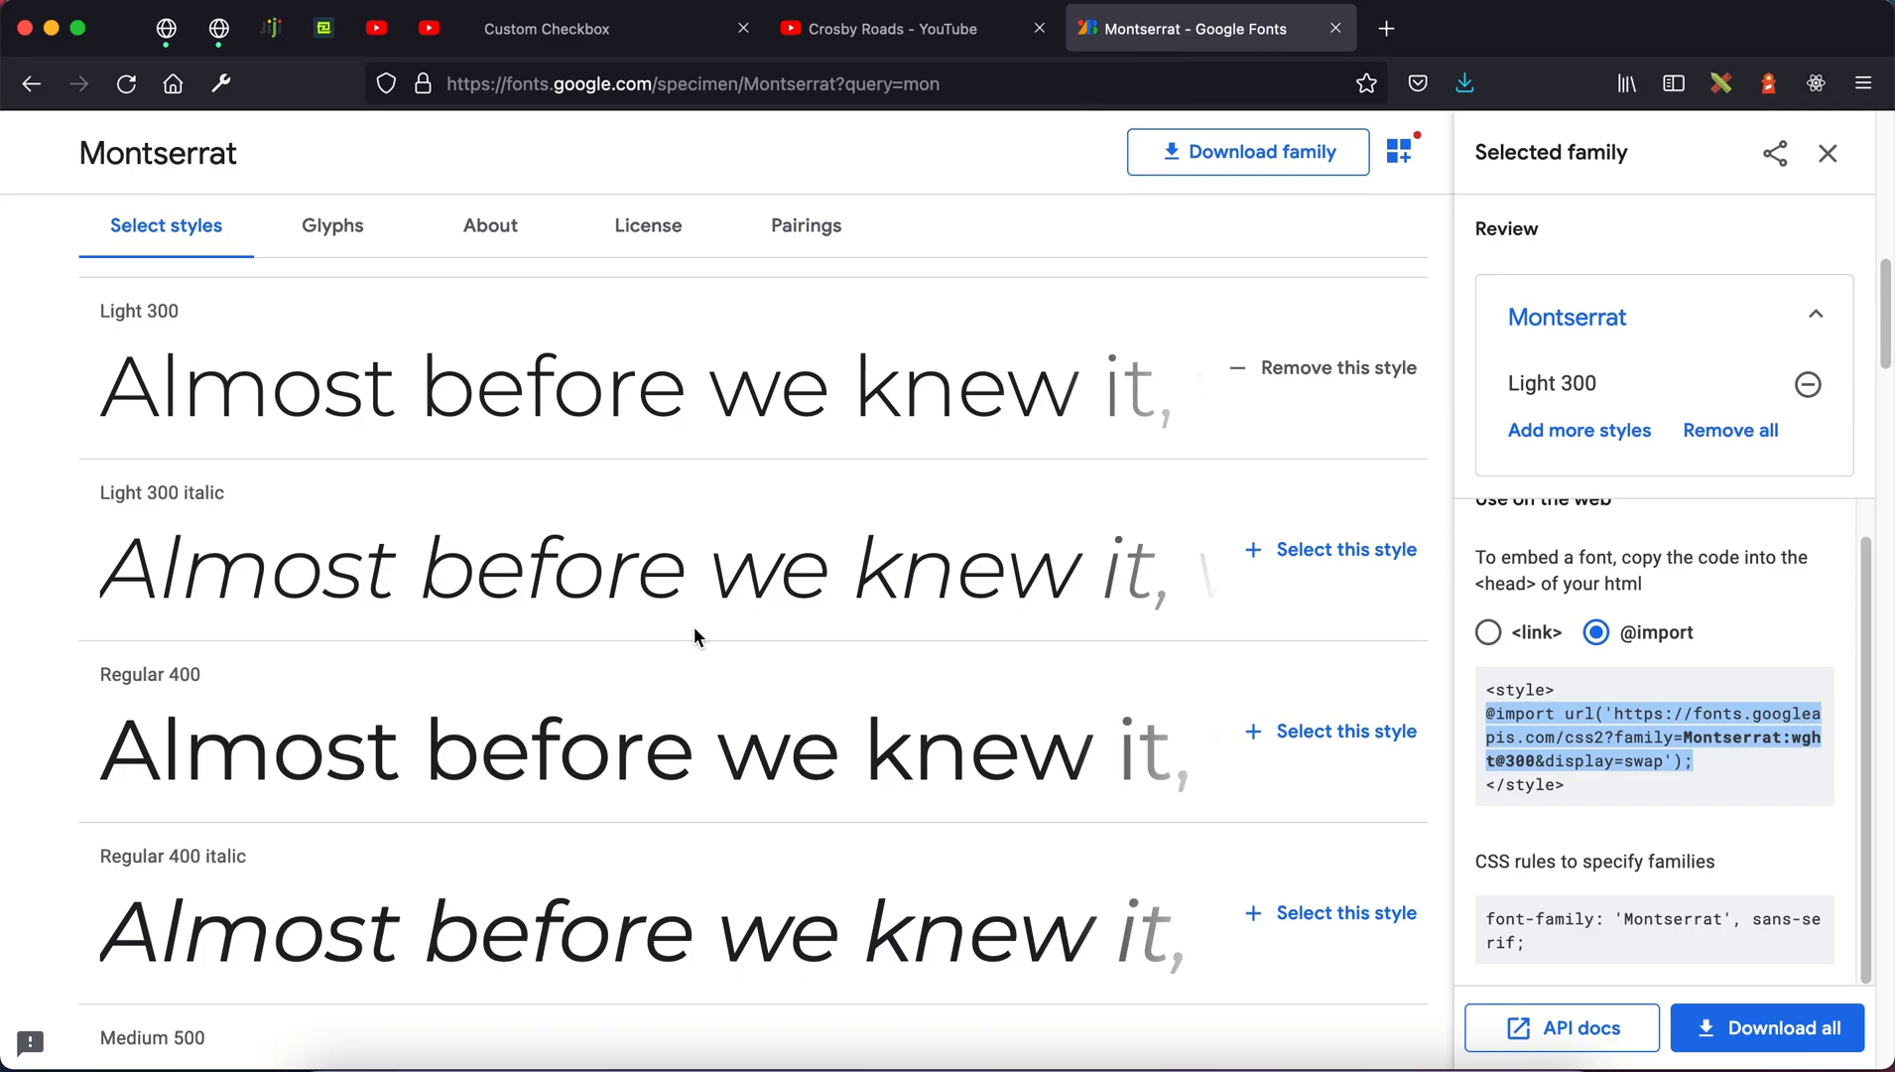
pyautogui.moveTo(578, 646)
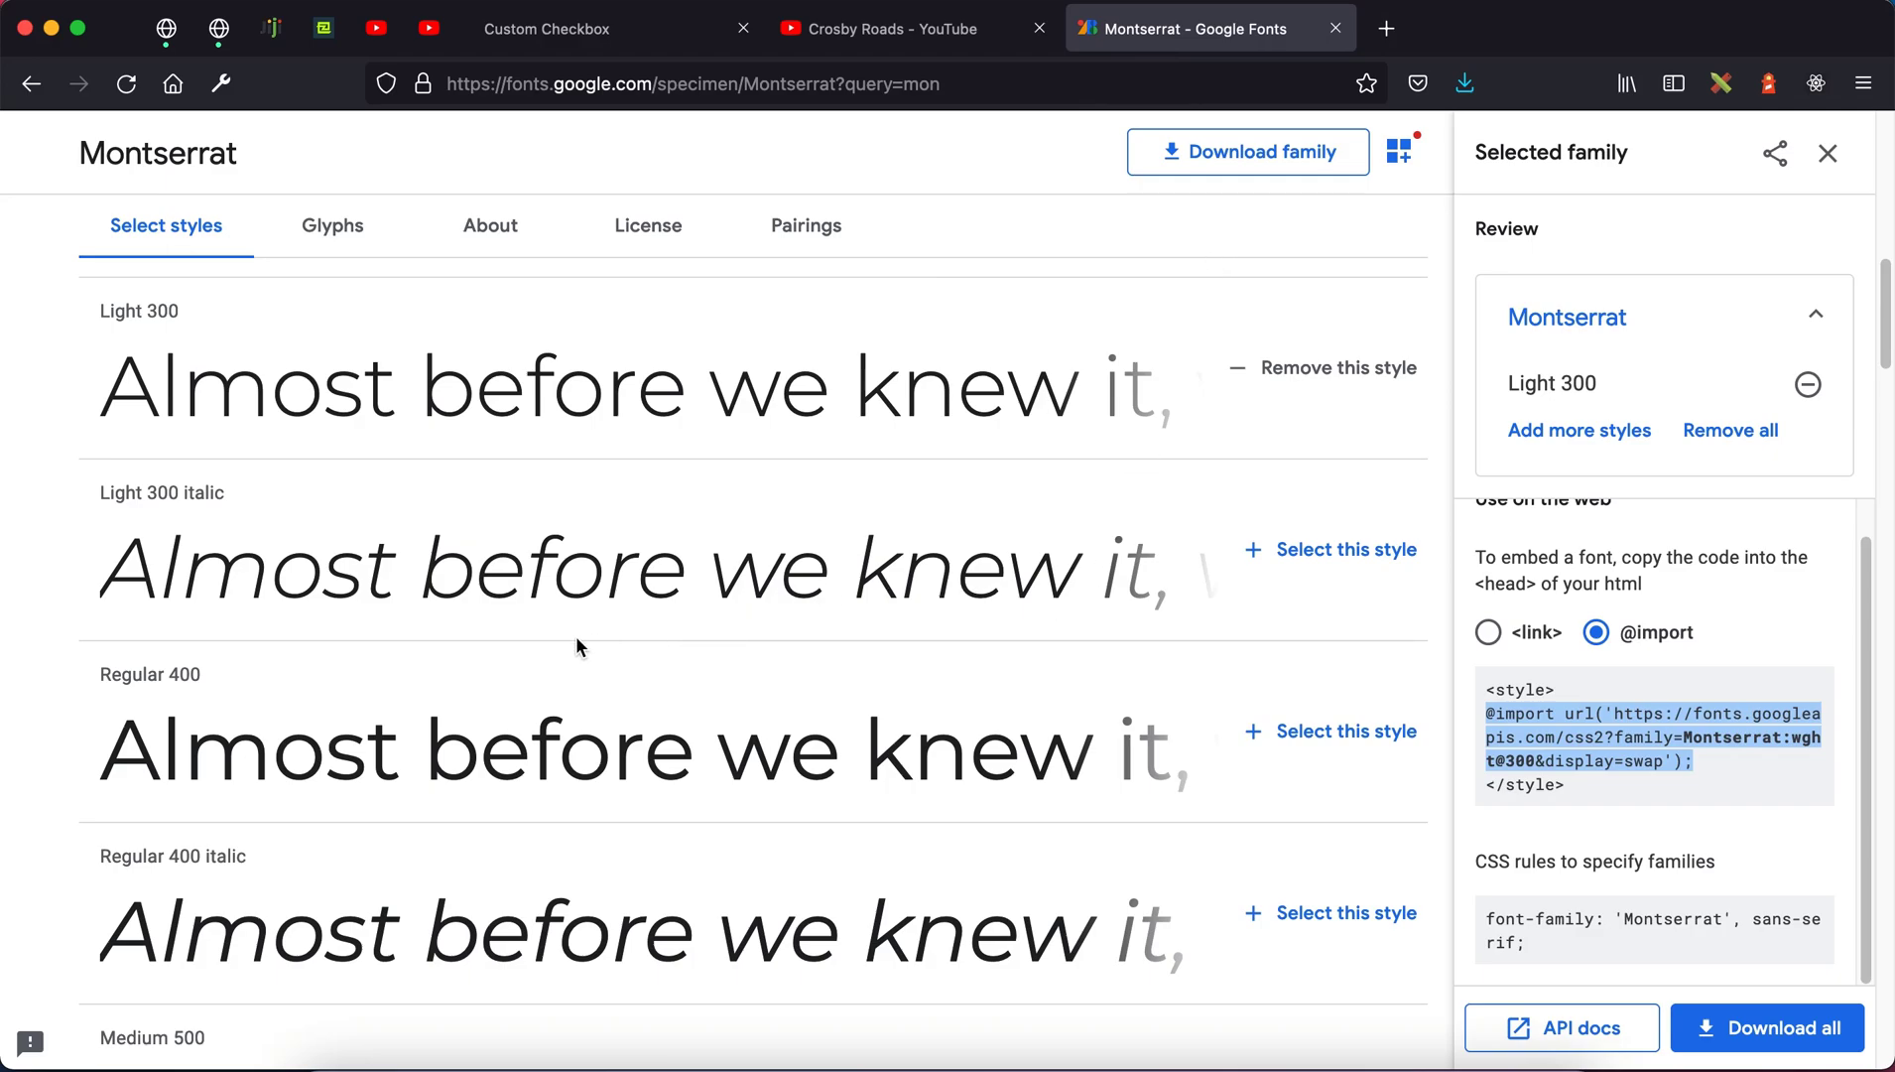
pyautogui.moveTo(354, 254)
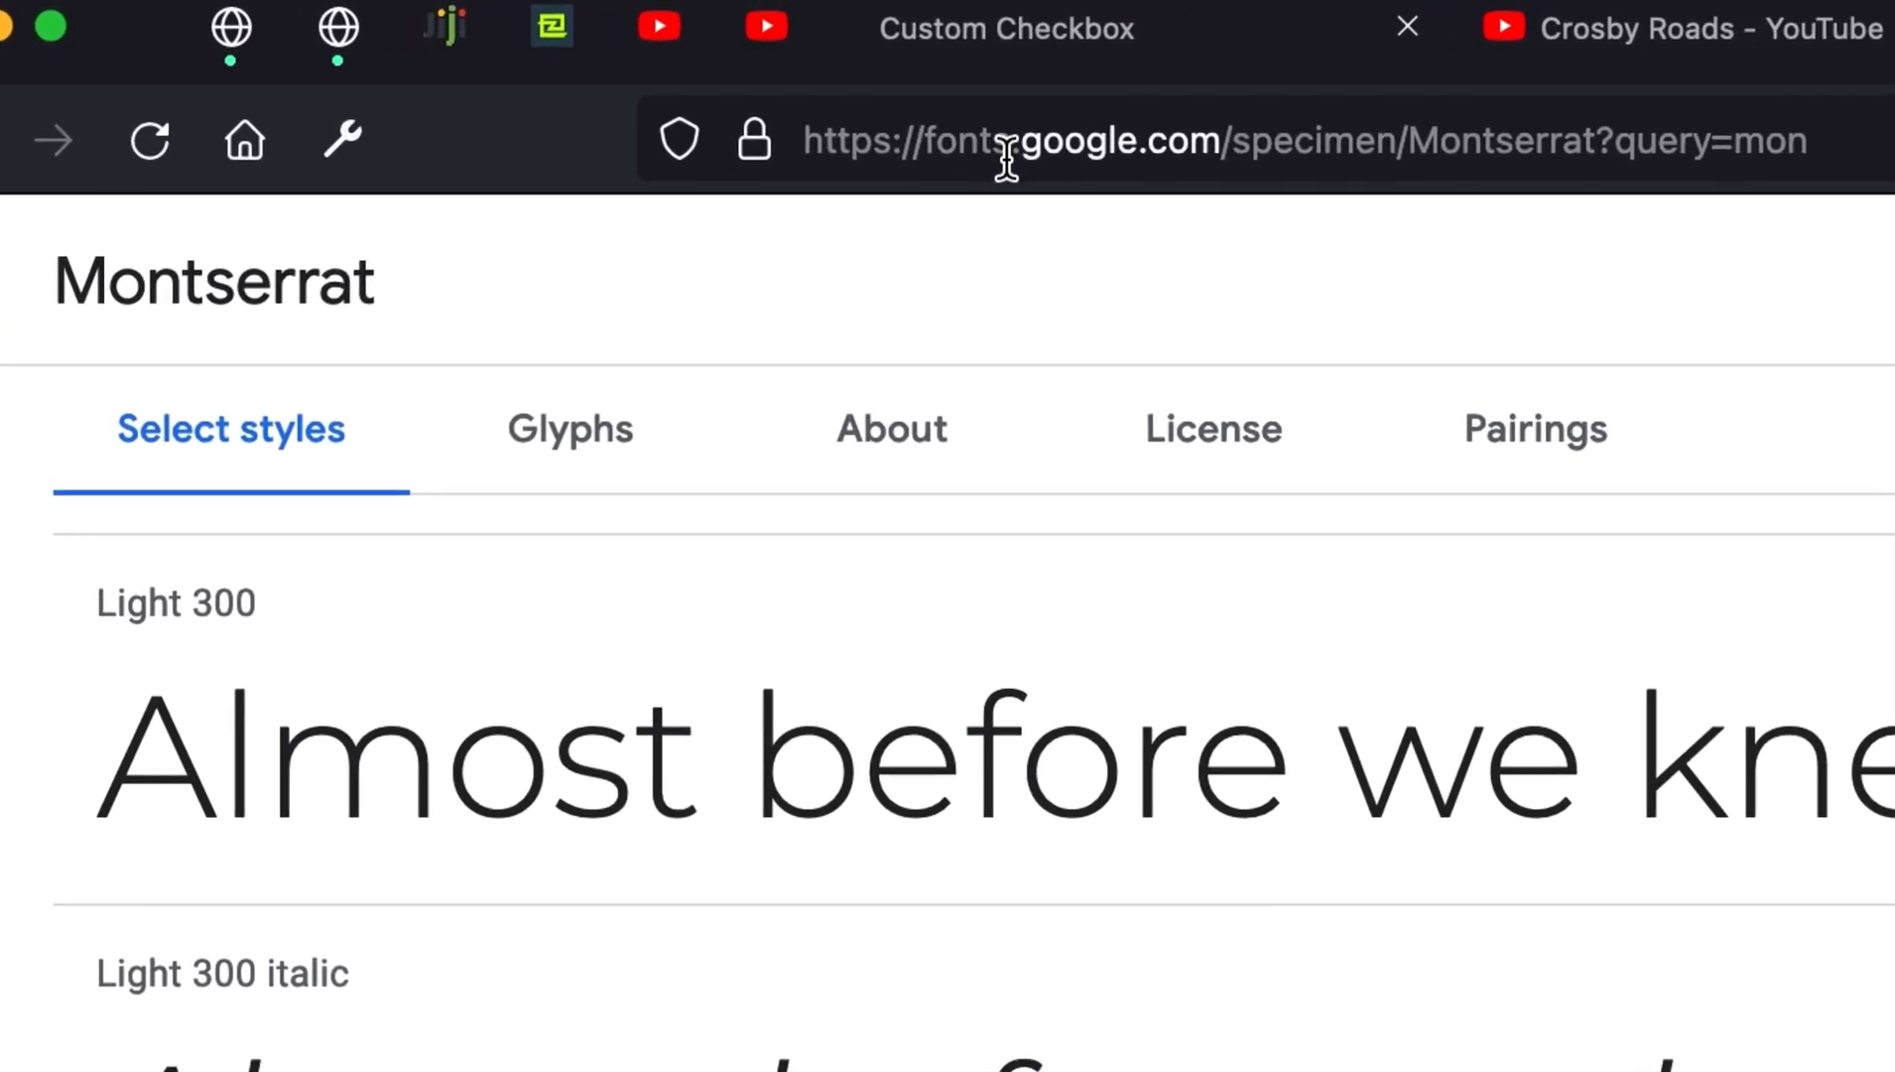
pyautogui.moveTo(1209, 139)
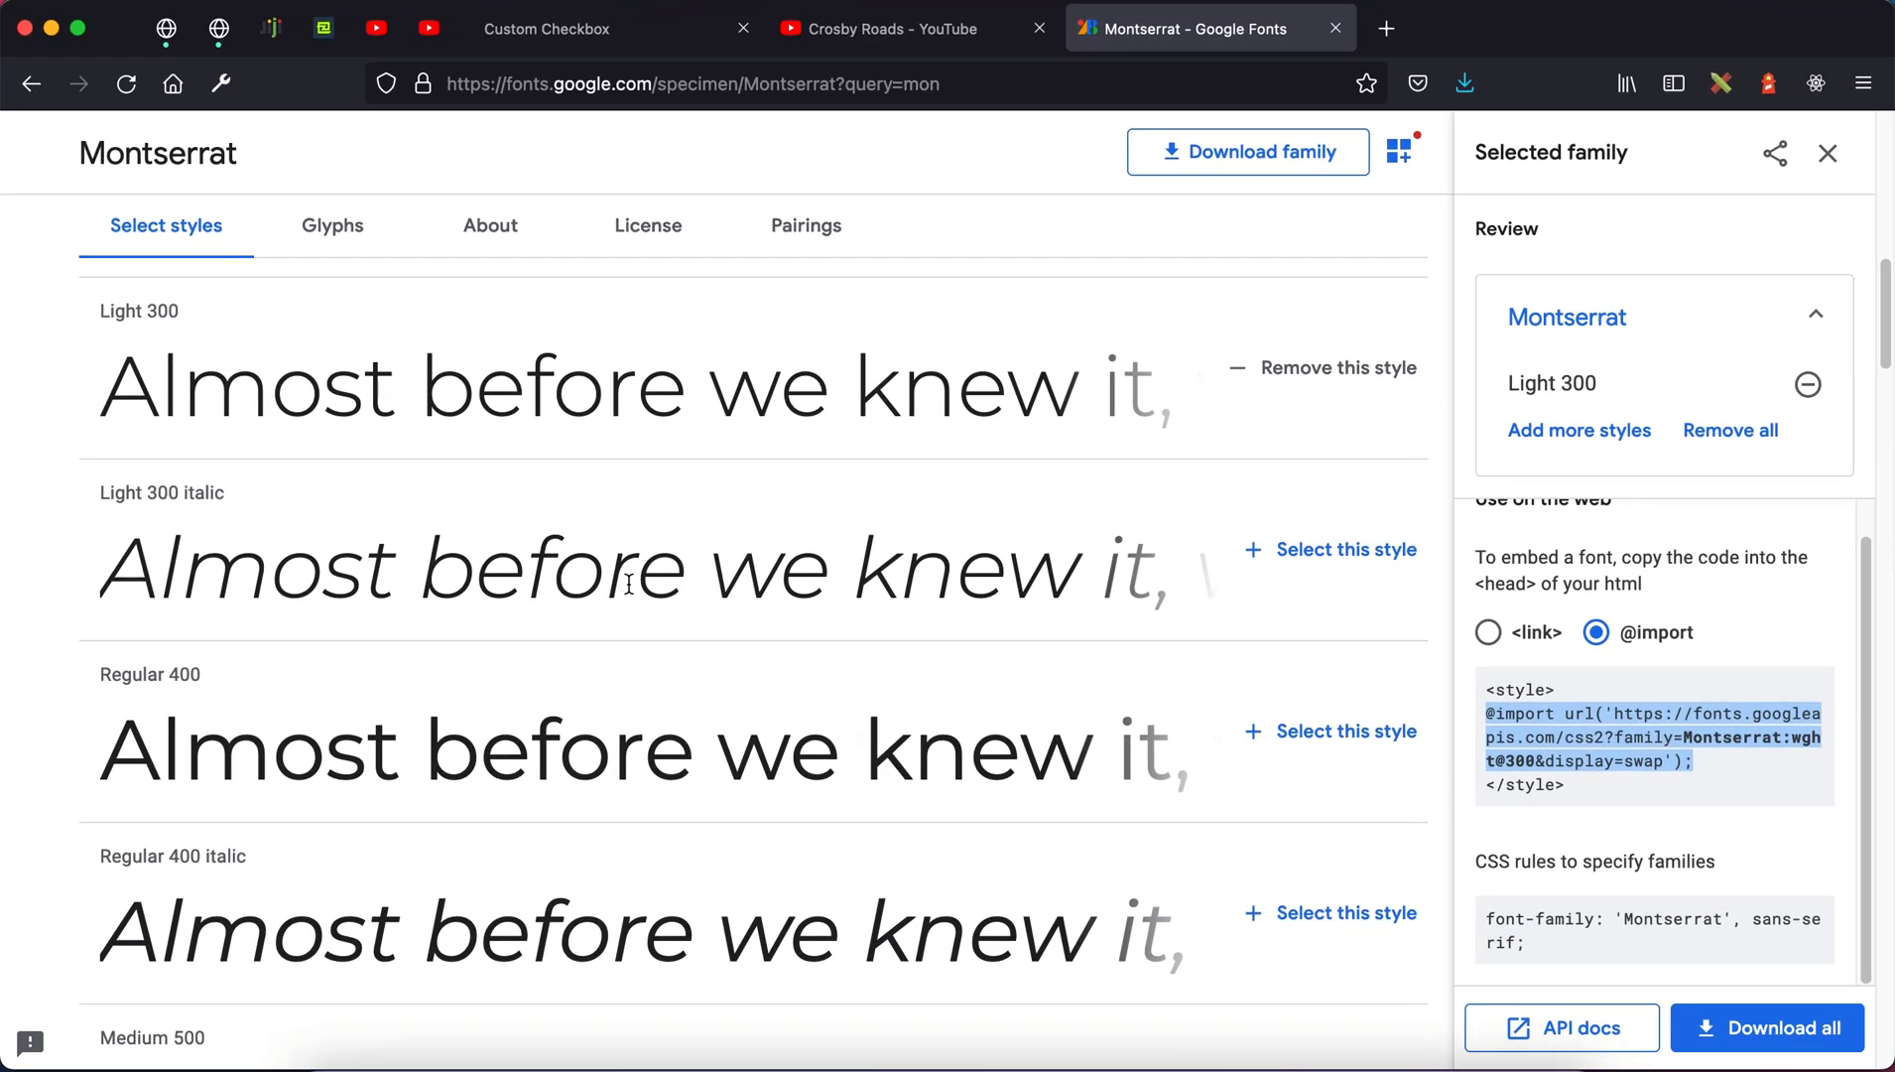
pyautogui.moveTo(514, 732)
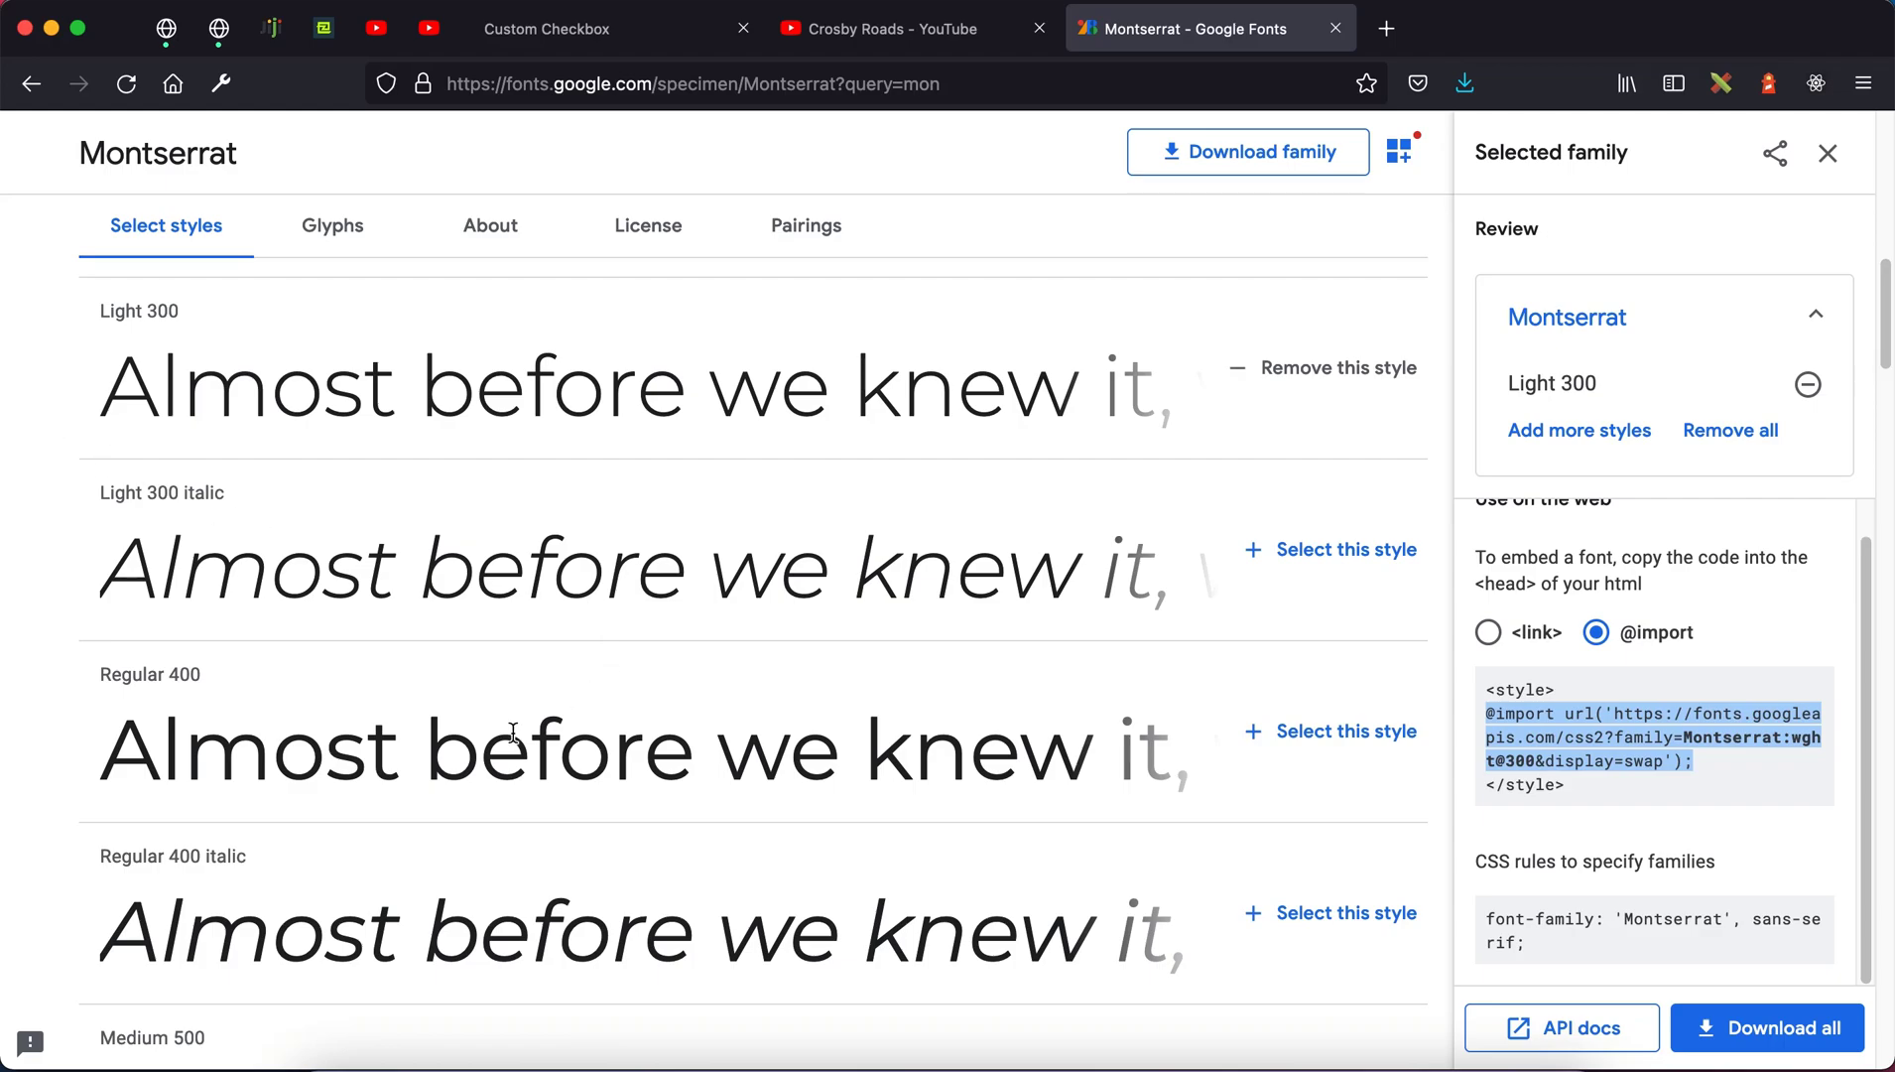
pyautogui.moveTo(1081, 367)
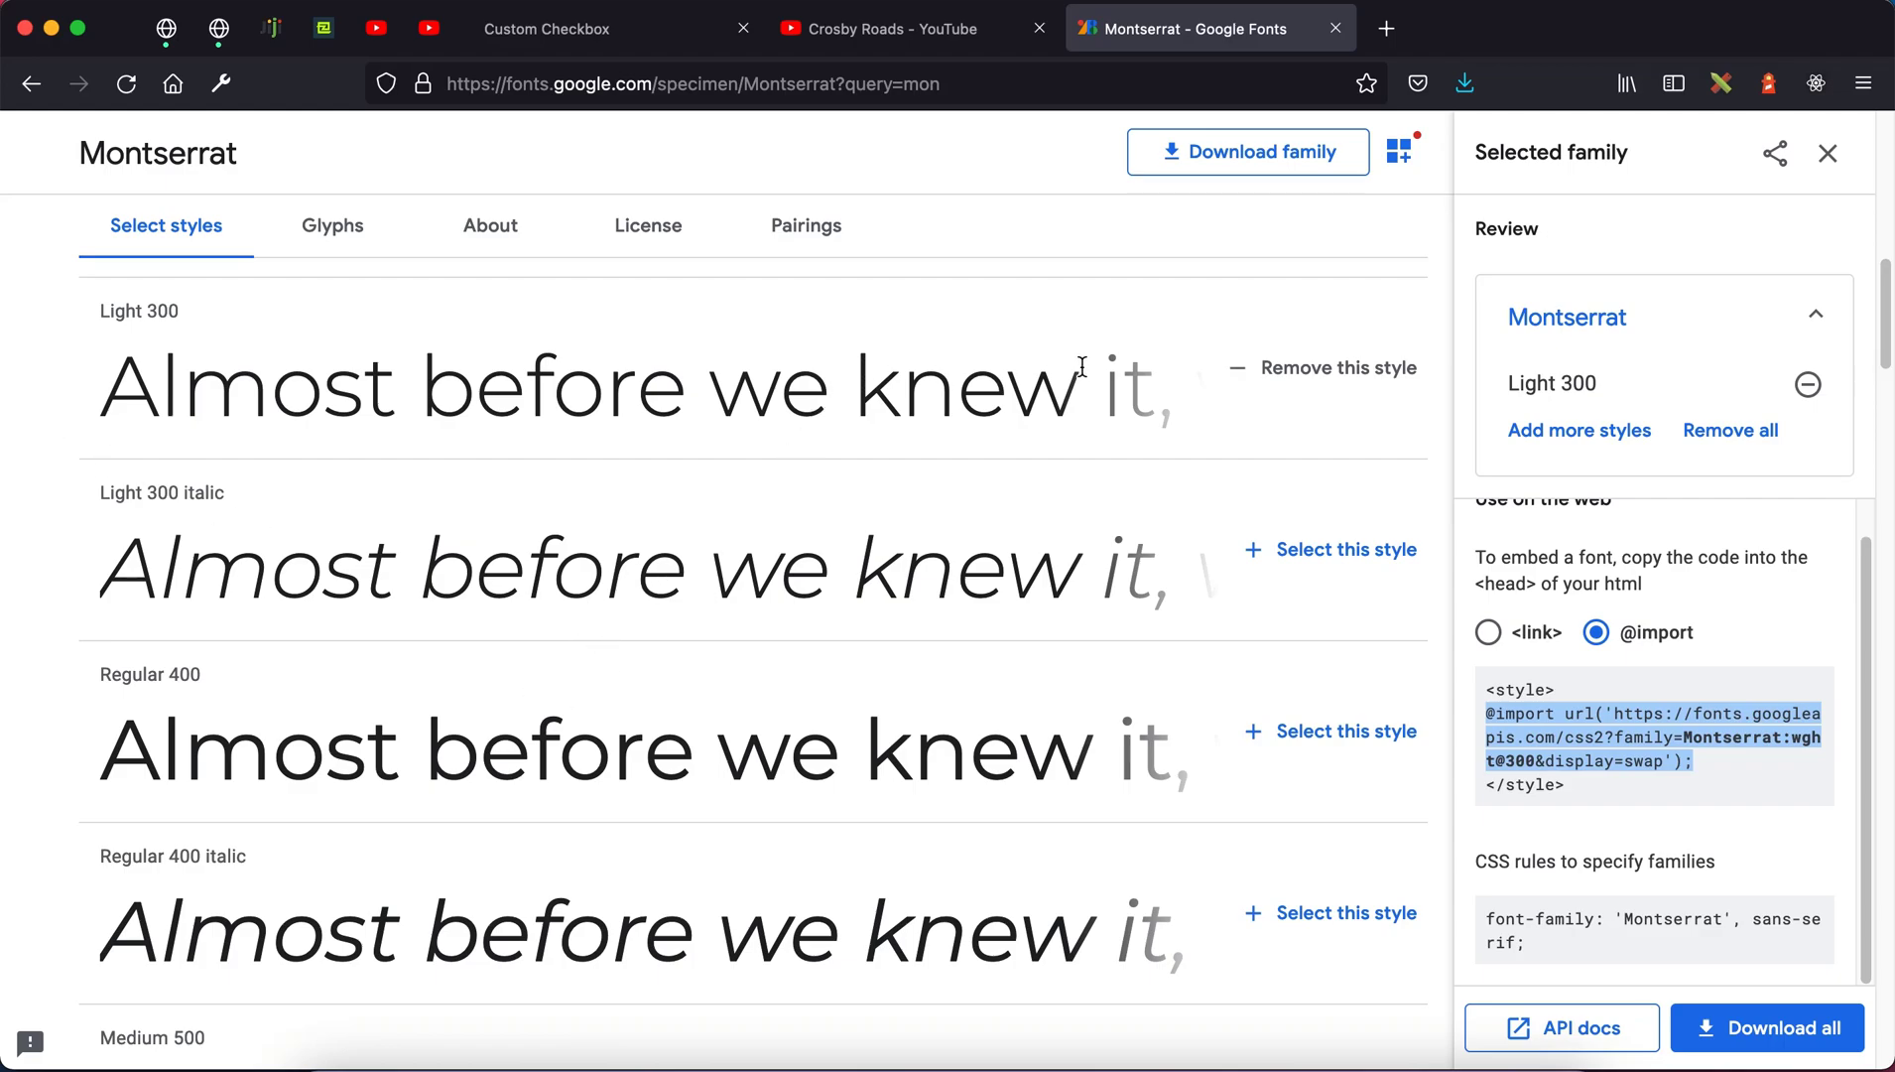
pyautogui.scroll(-3)
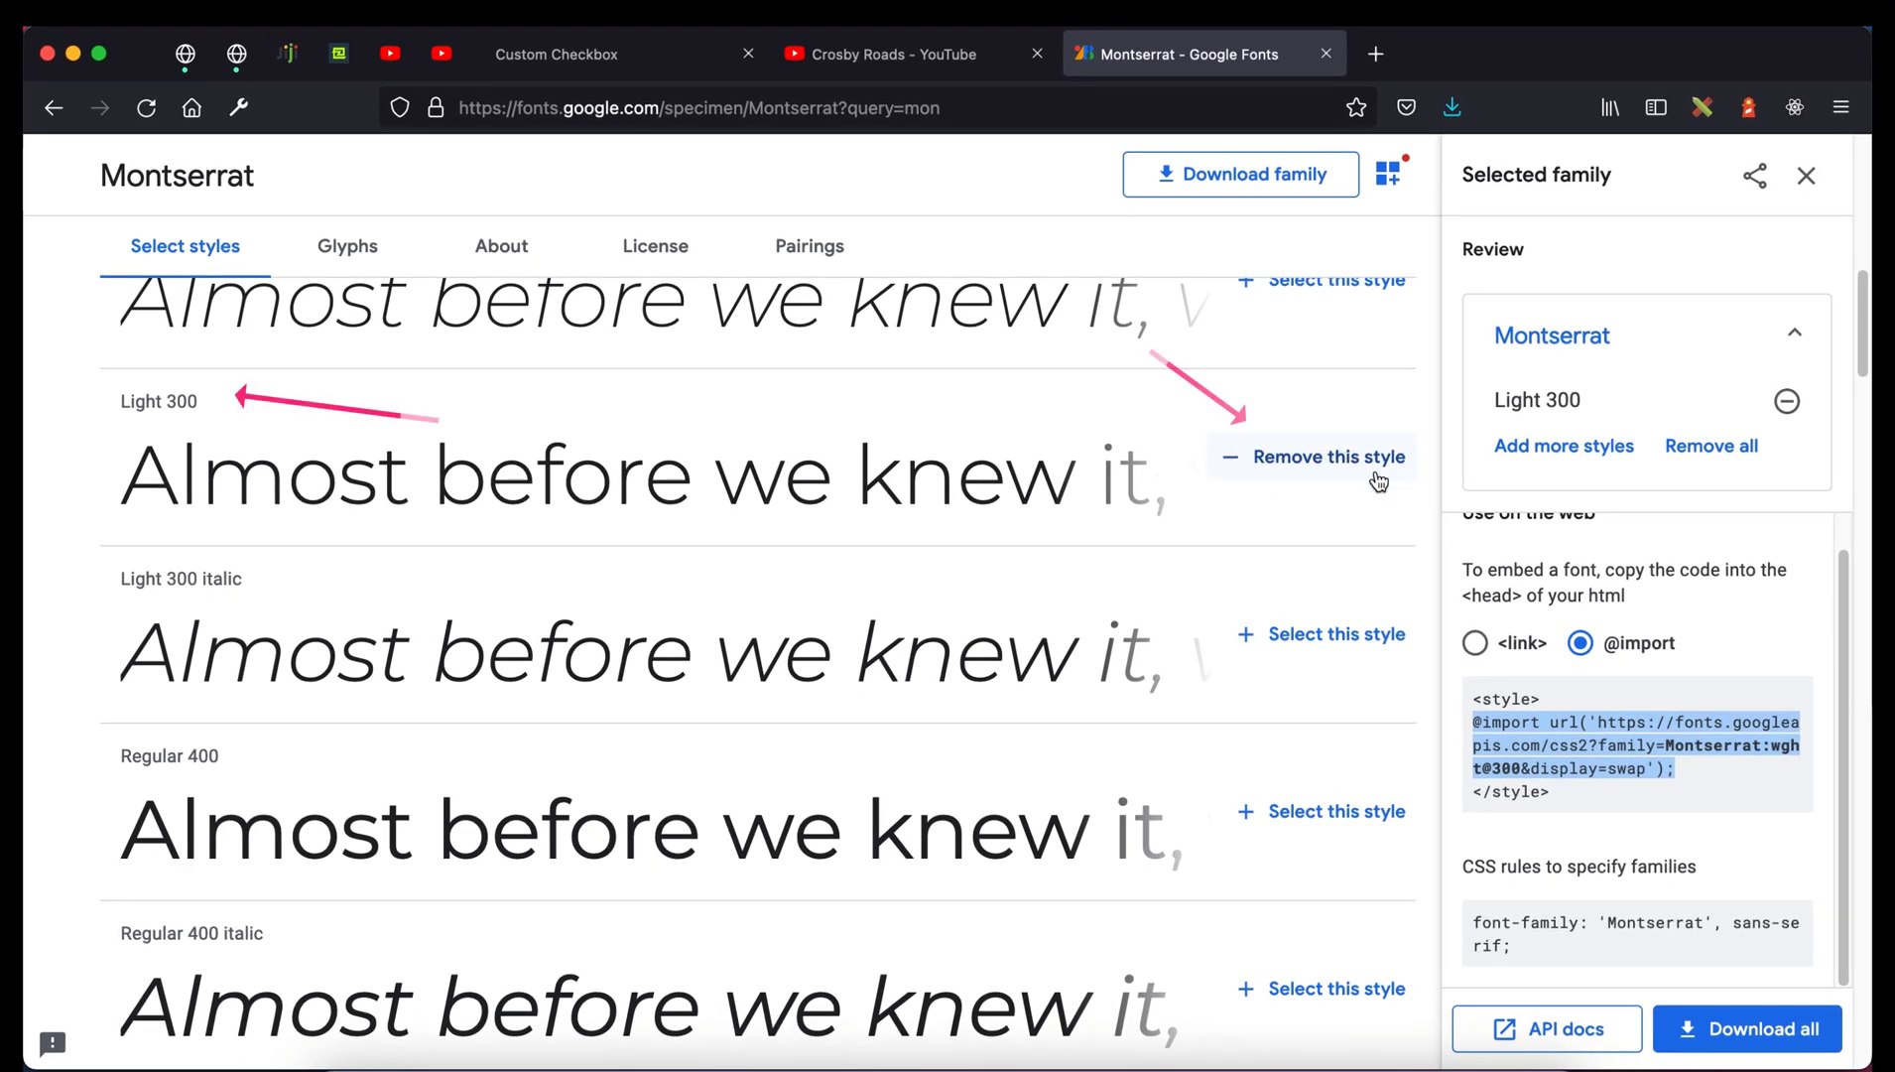
pyautogui.moveTo(1741, 538)
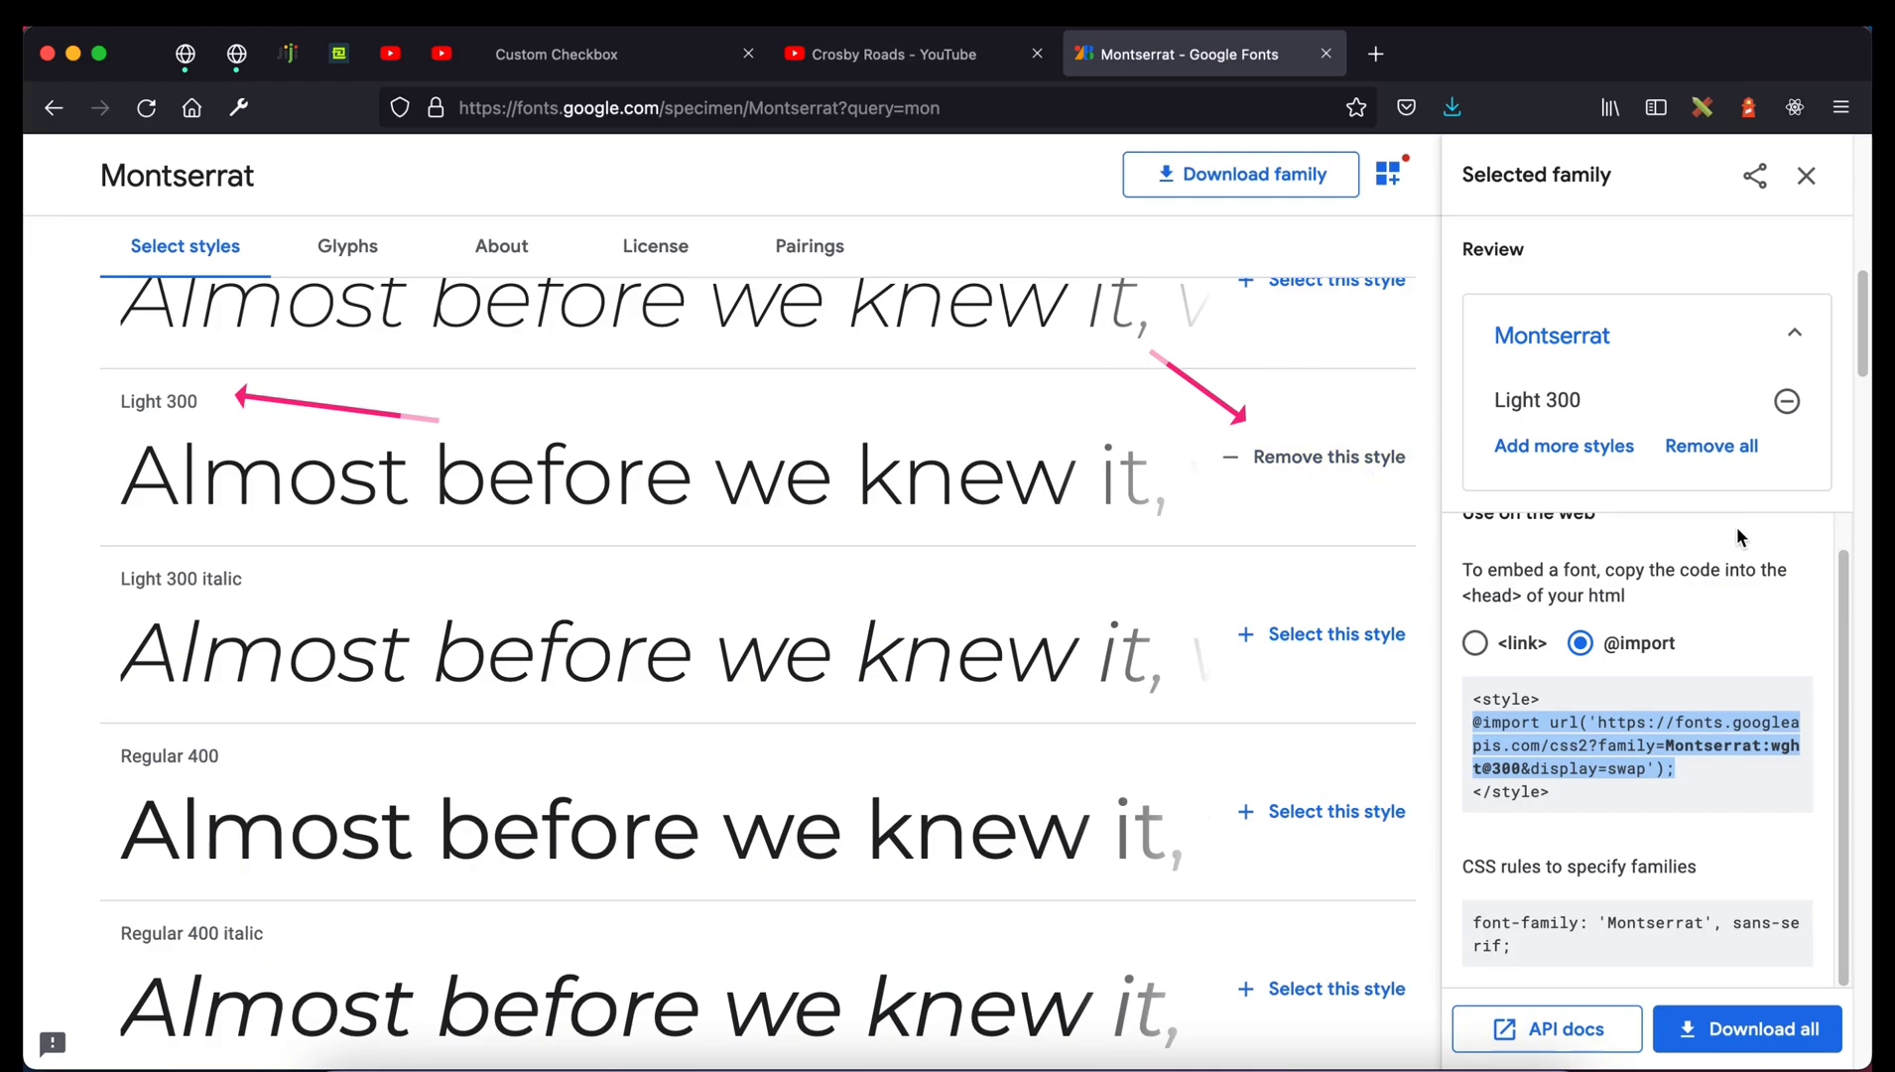
pyautogui.click(1477, 642)
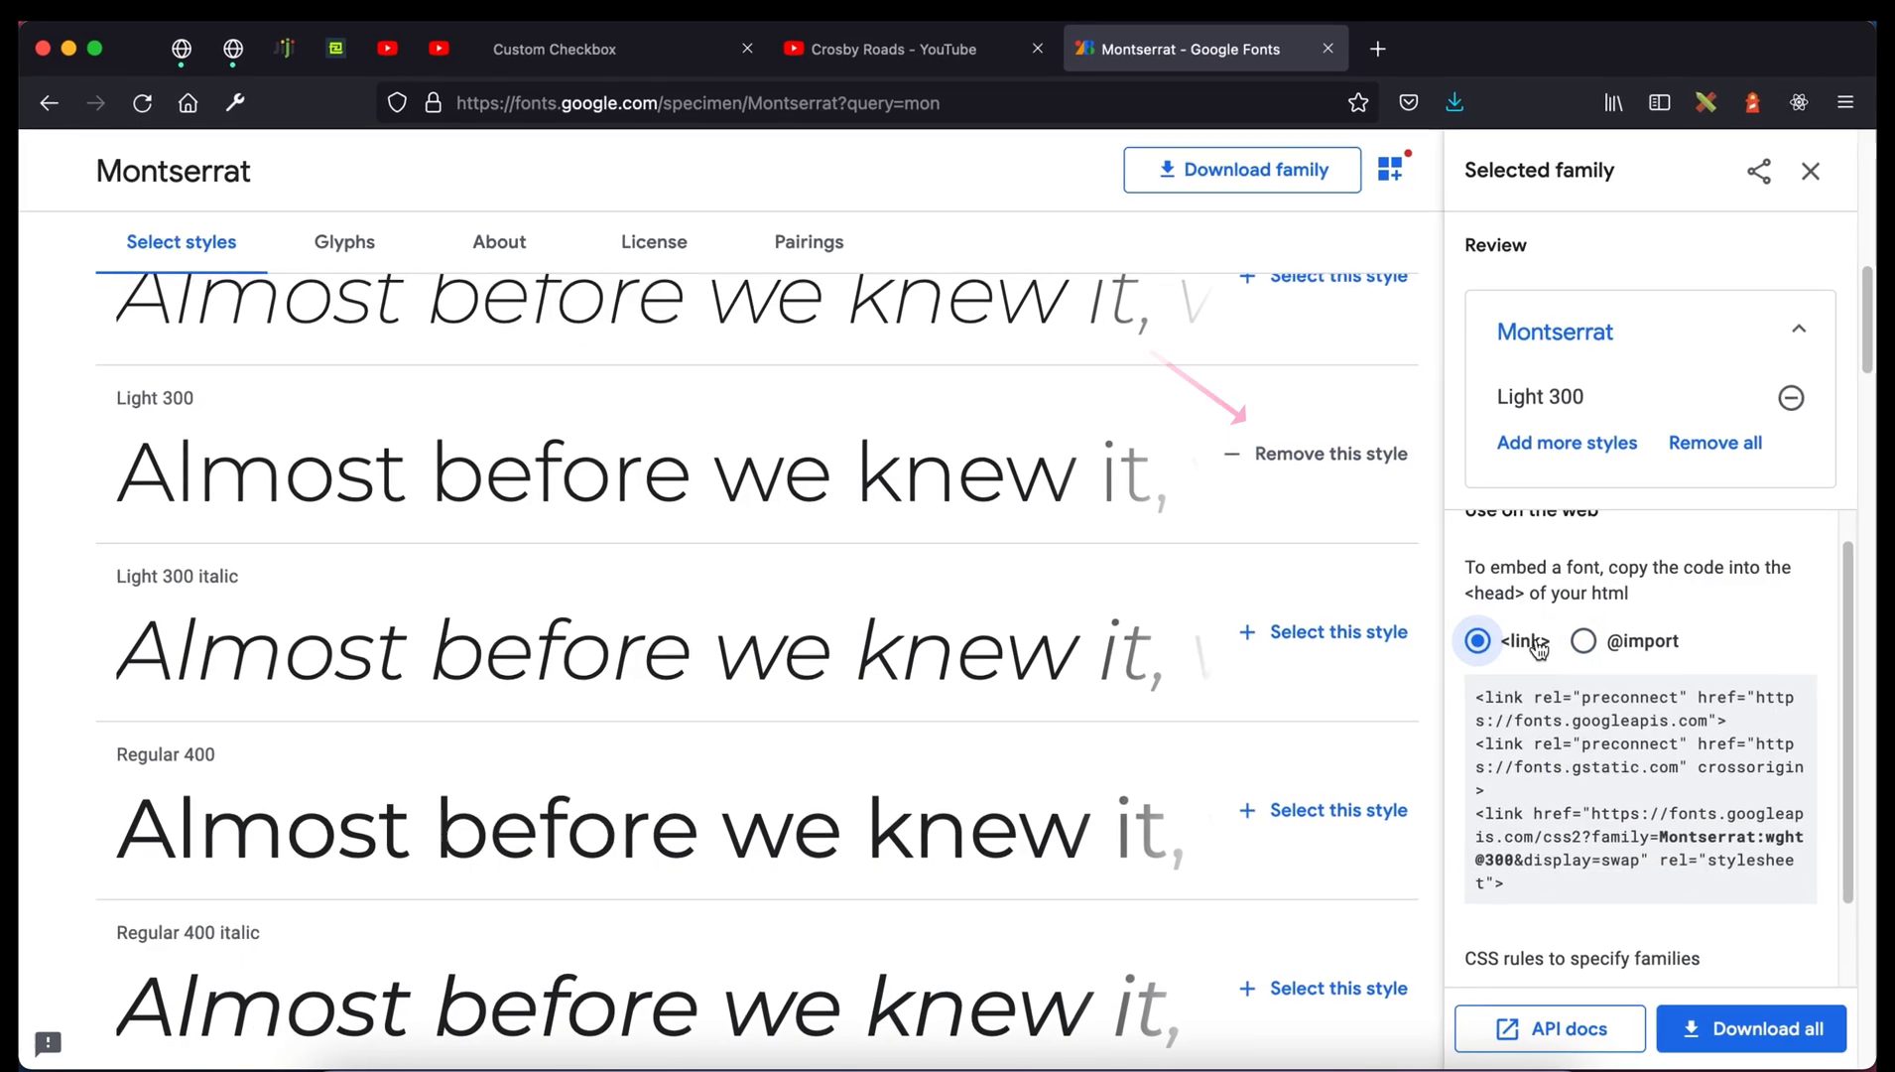
pyautogui.click(1583, 640)
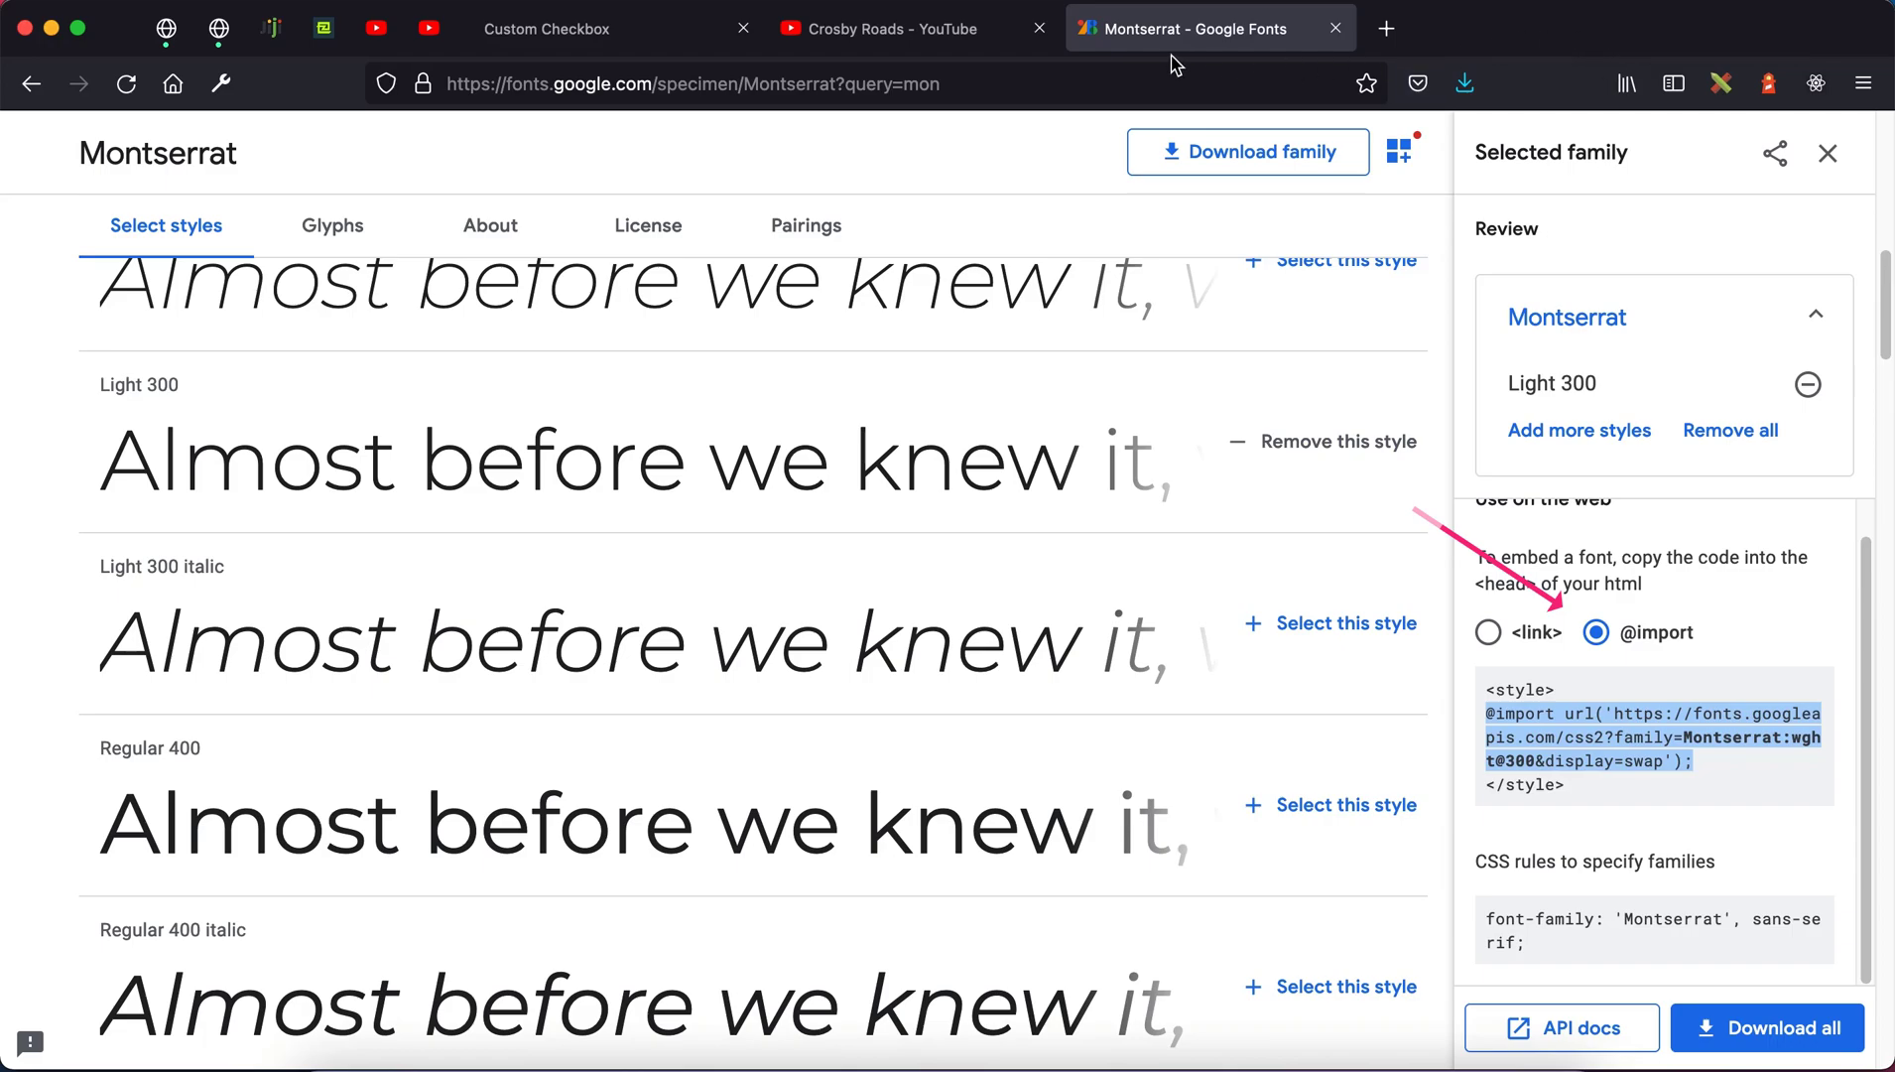
pyautogui.moveTo(617, 28)
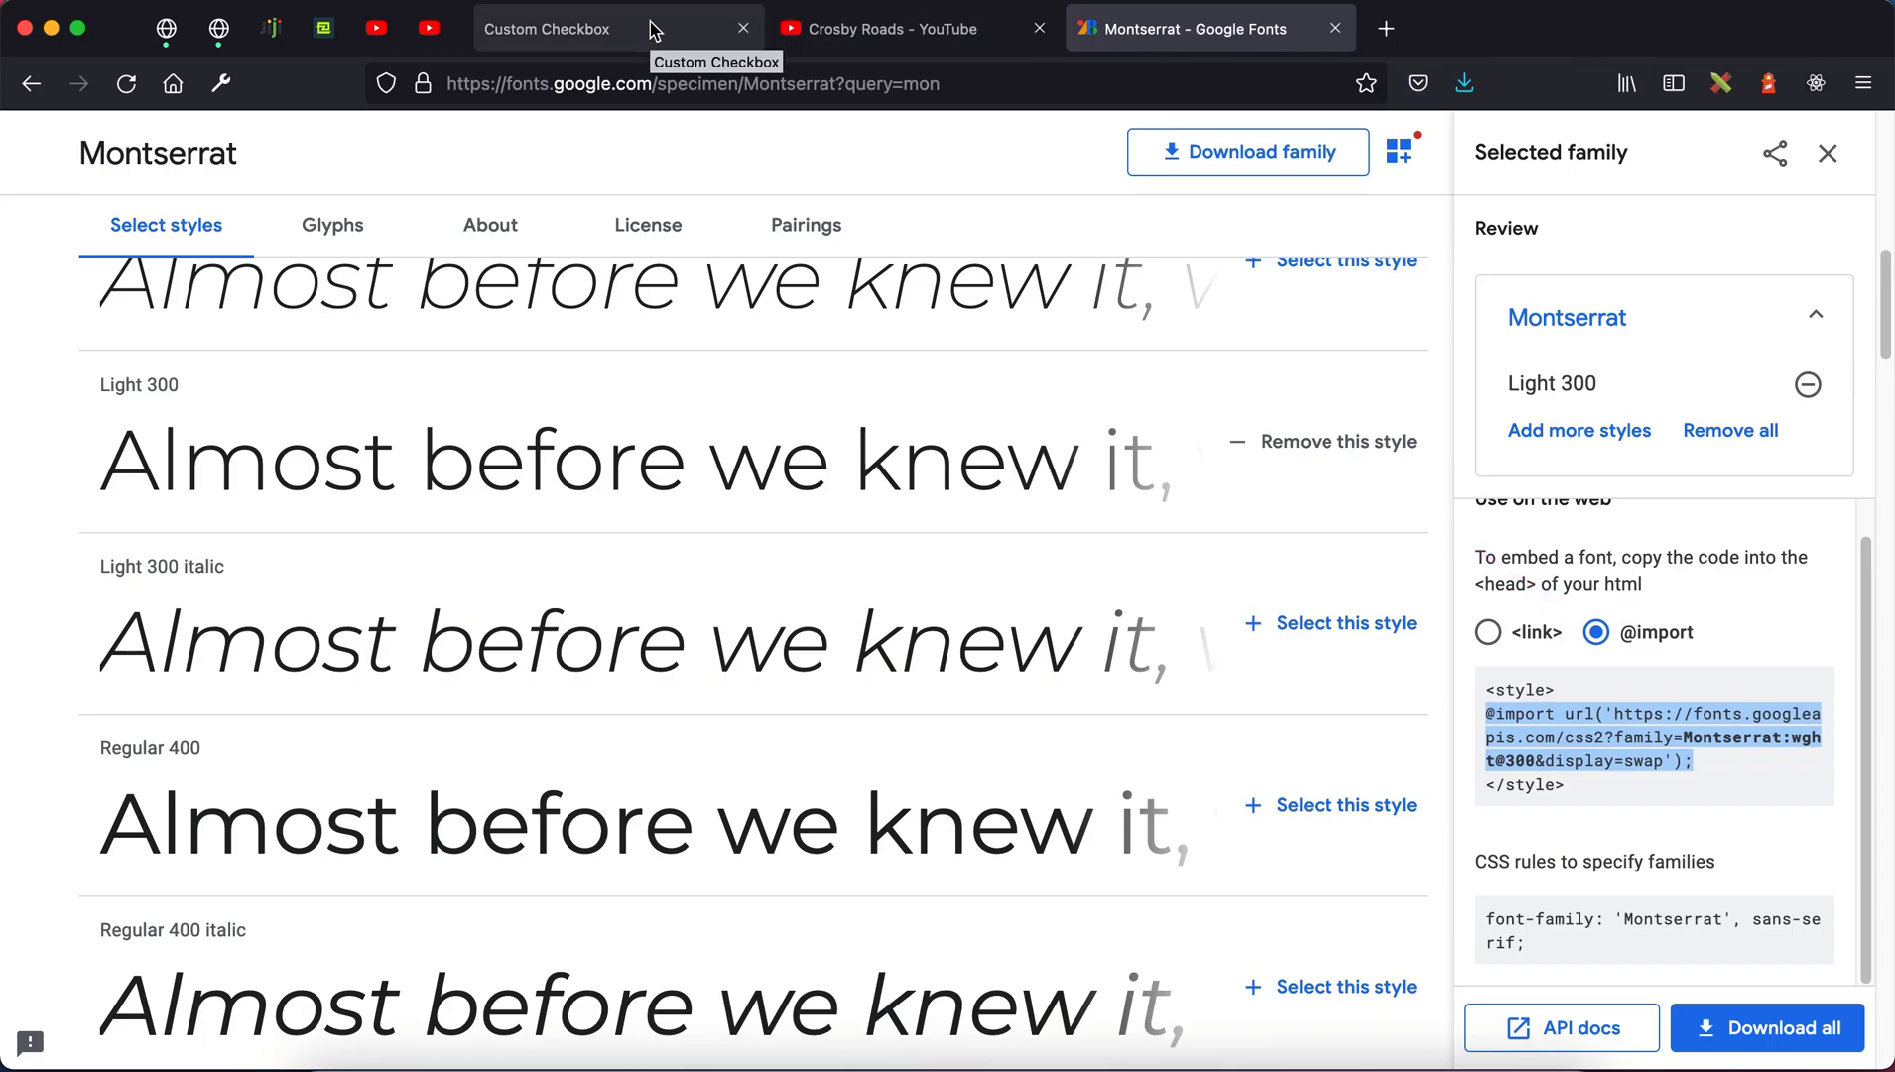
pyautogui.moveTo(1636, 29)
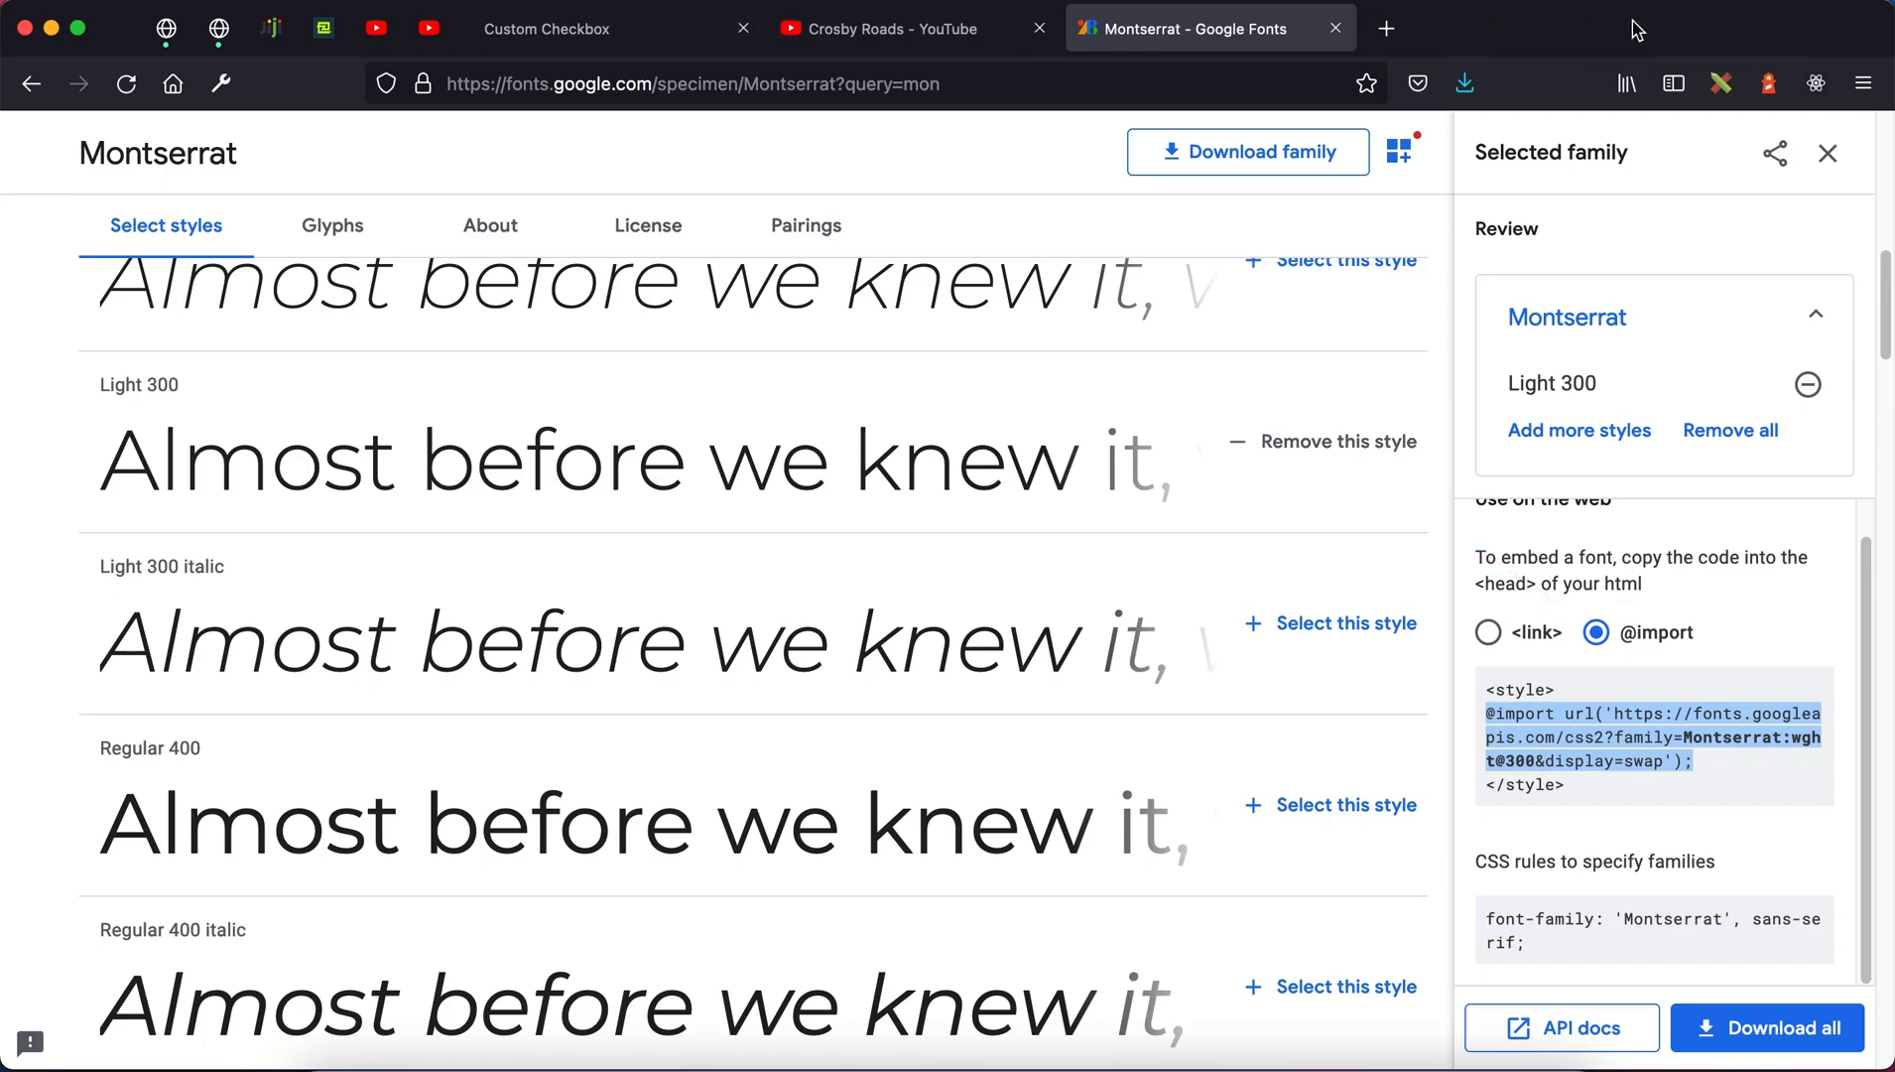
pyautogui.click(1037, 28)
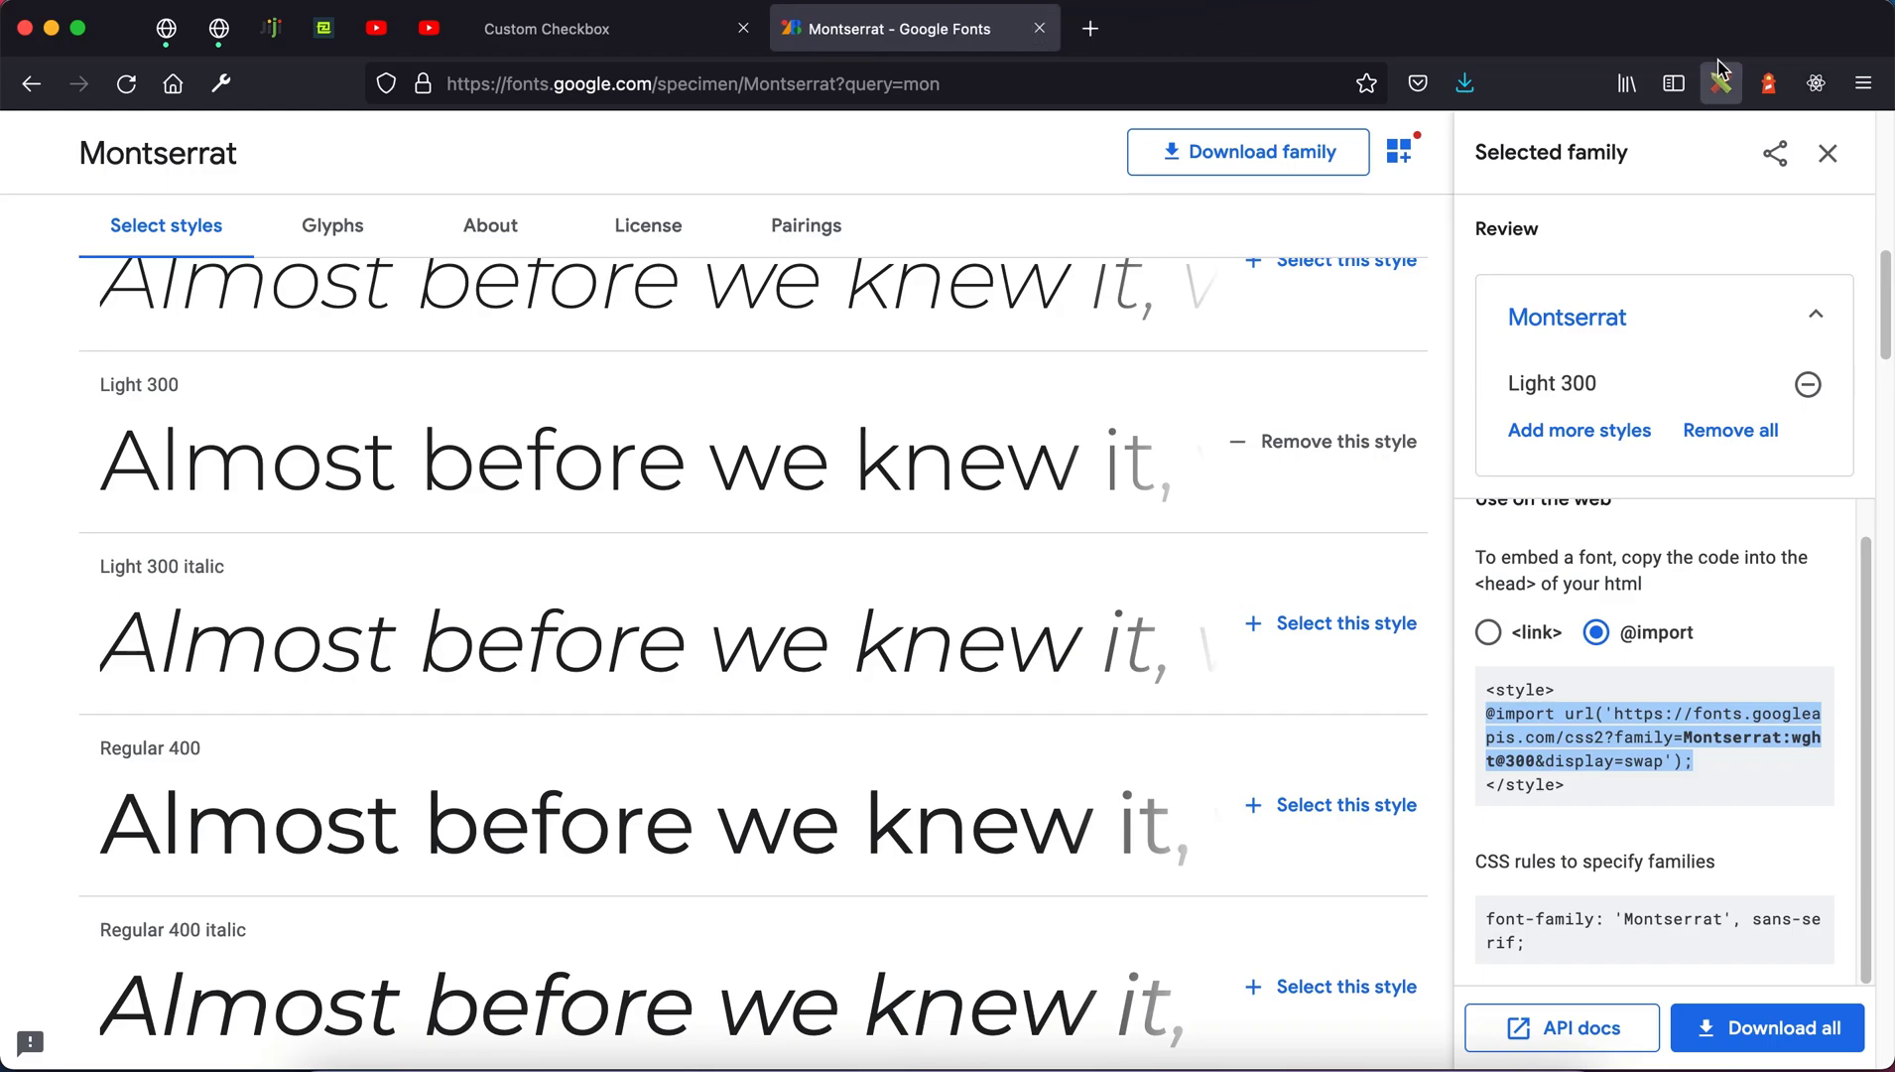
pyautogui.moveTo(1698, 48)
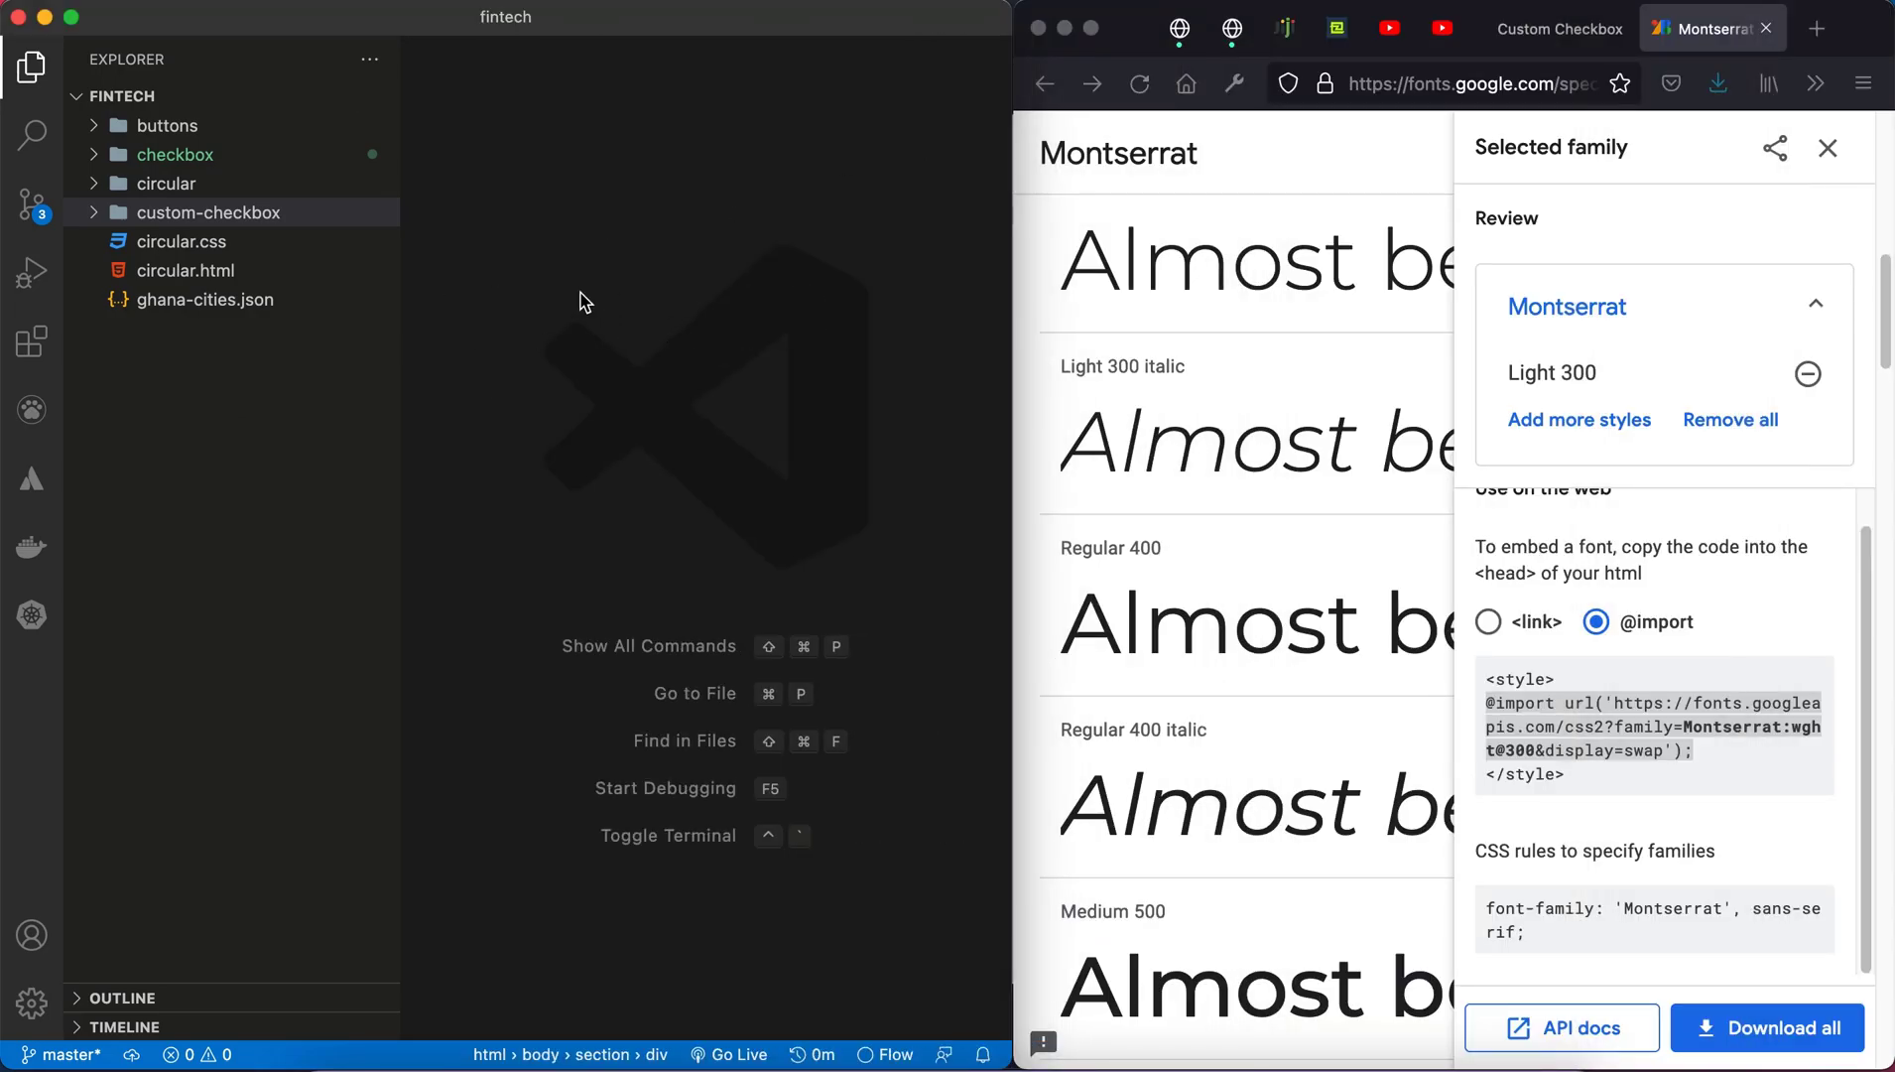
# Step: Create an empty index.html inside the custom-checkbox folder
pyautogui.rightClick(208, 211)
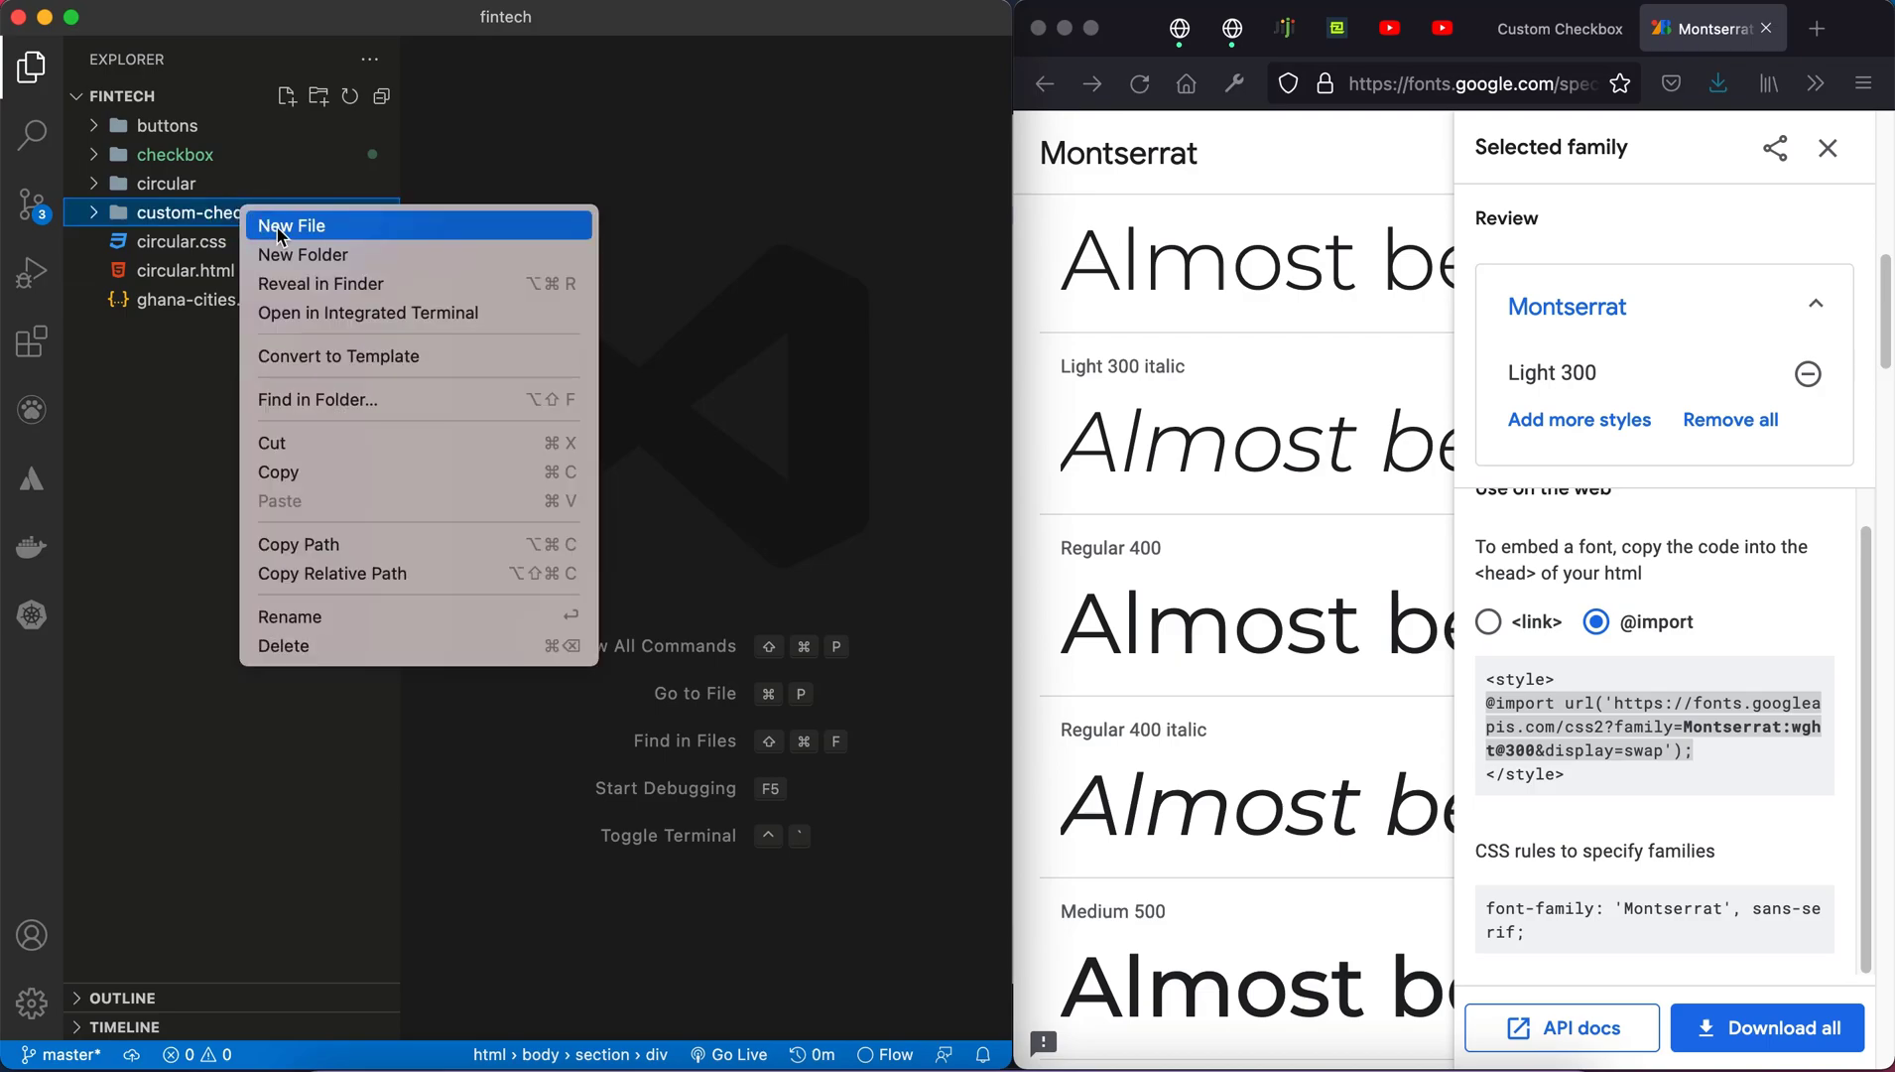
pyautogui.click(292, 227)
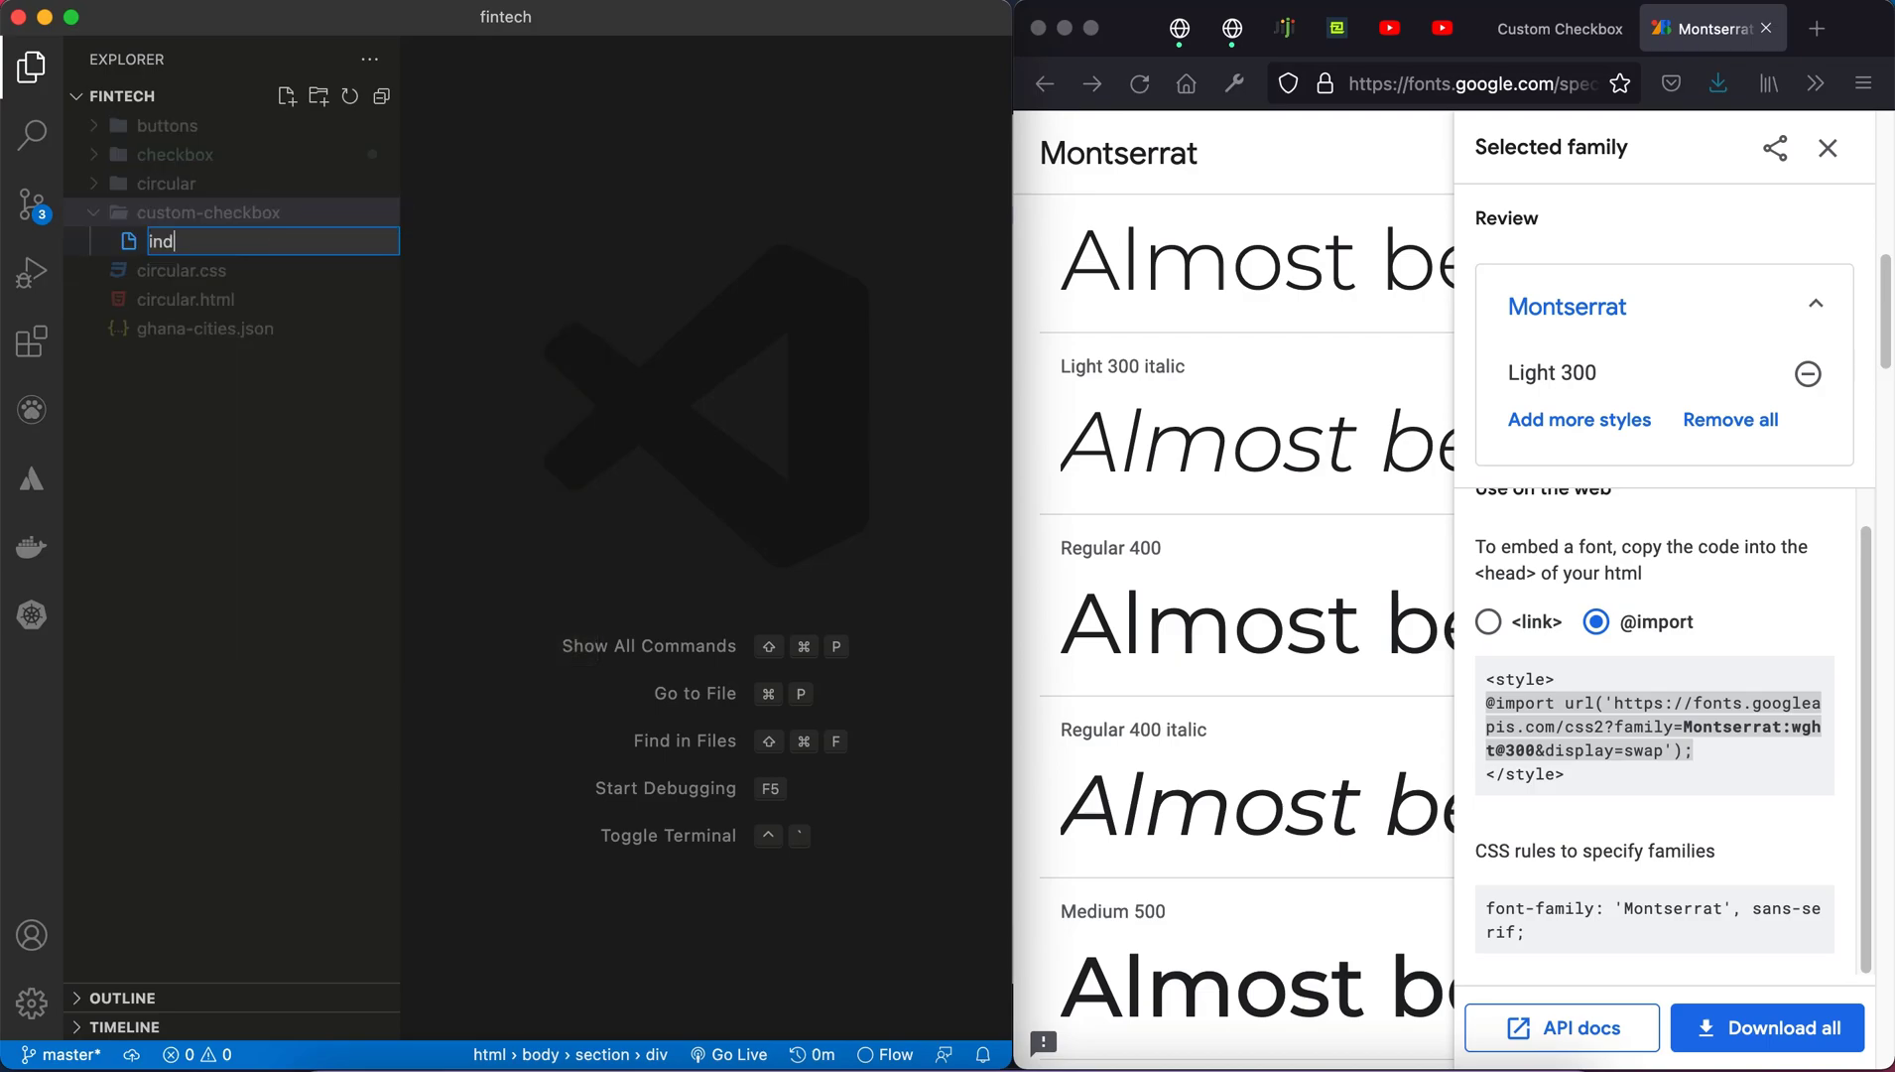
pyautogui.write('ex.')
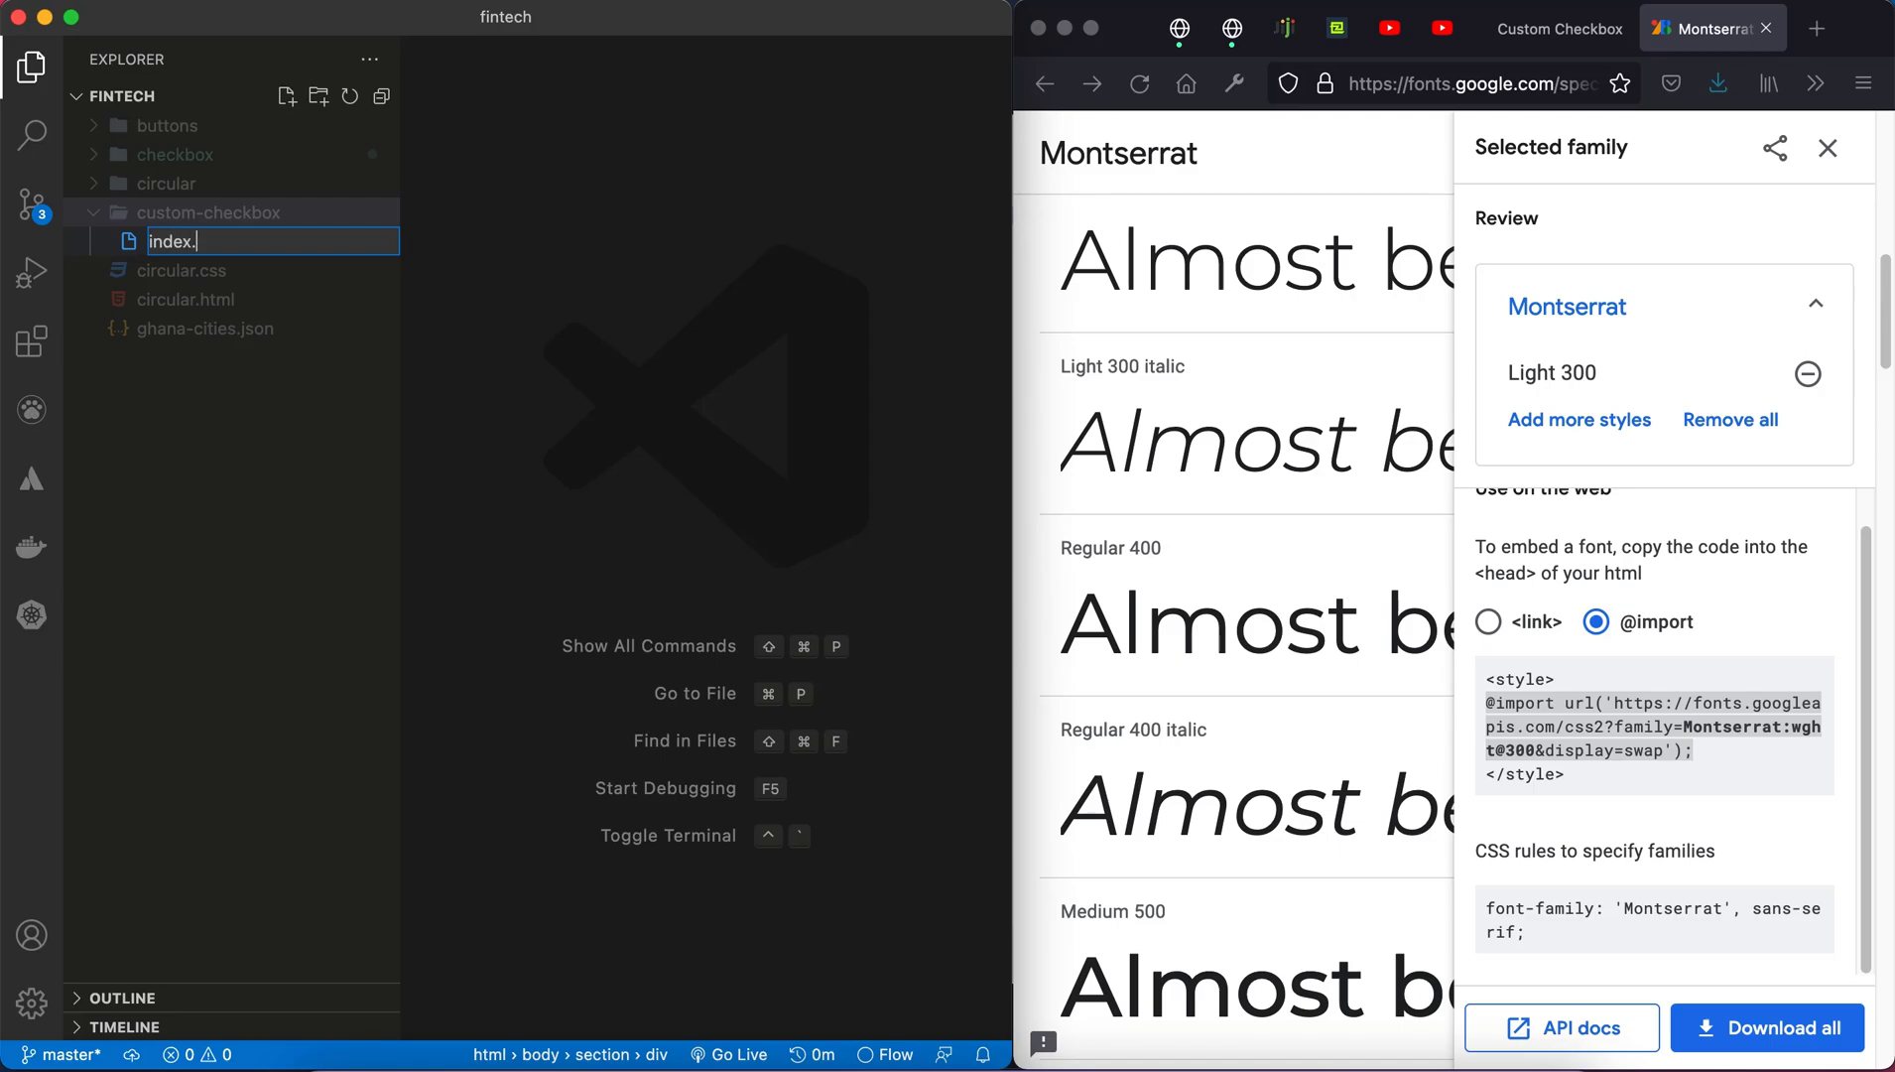
pyautogui.write('html')
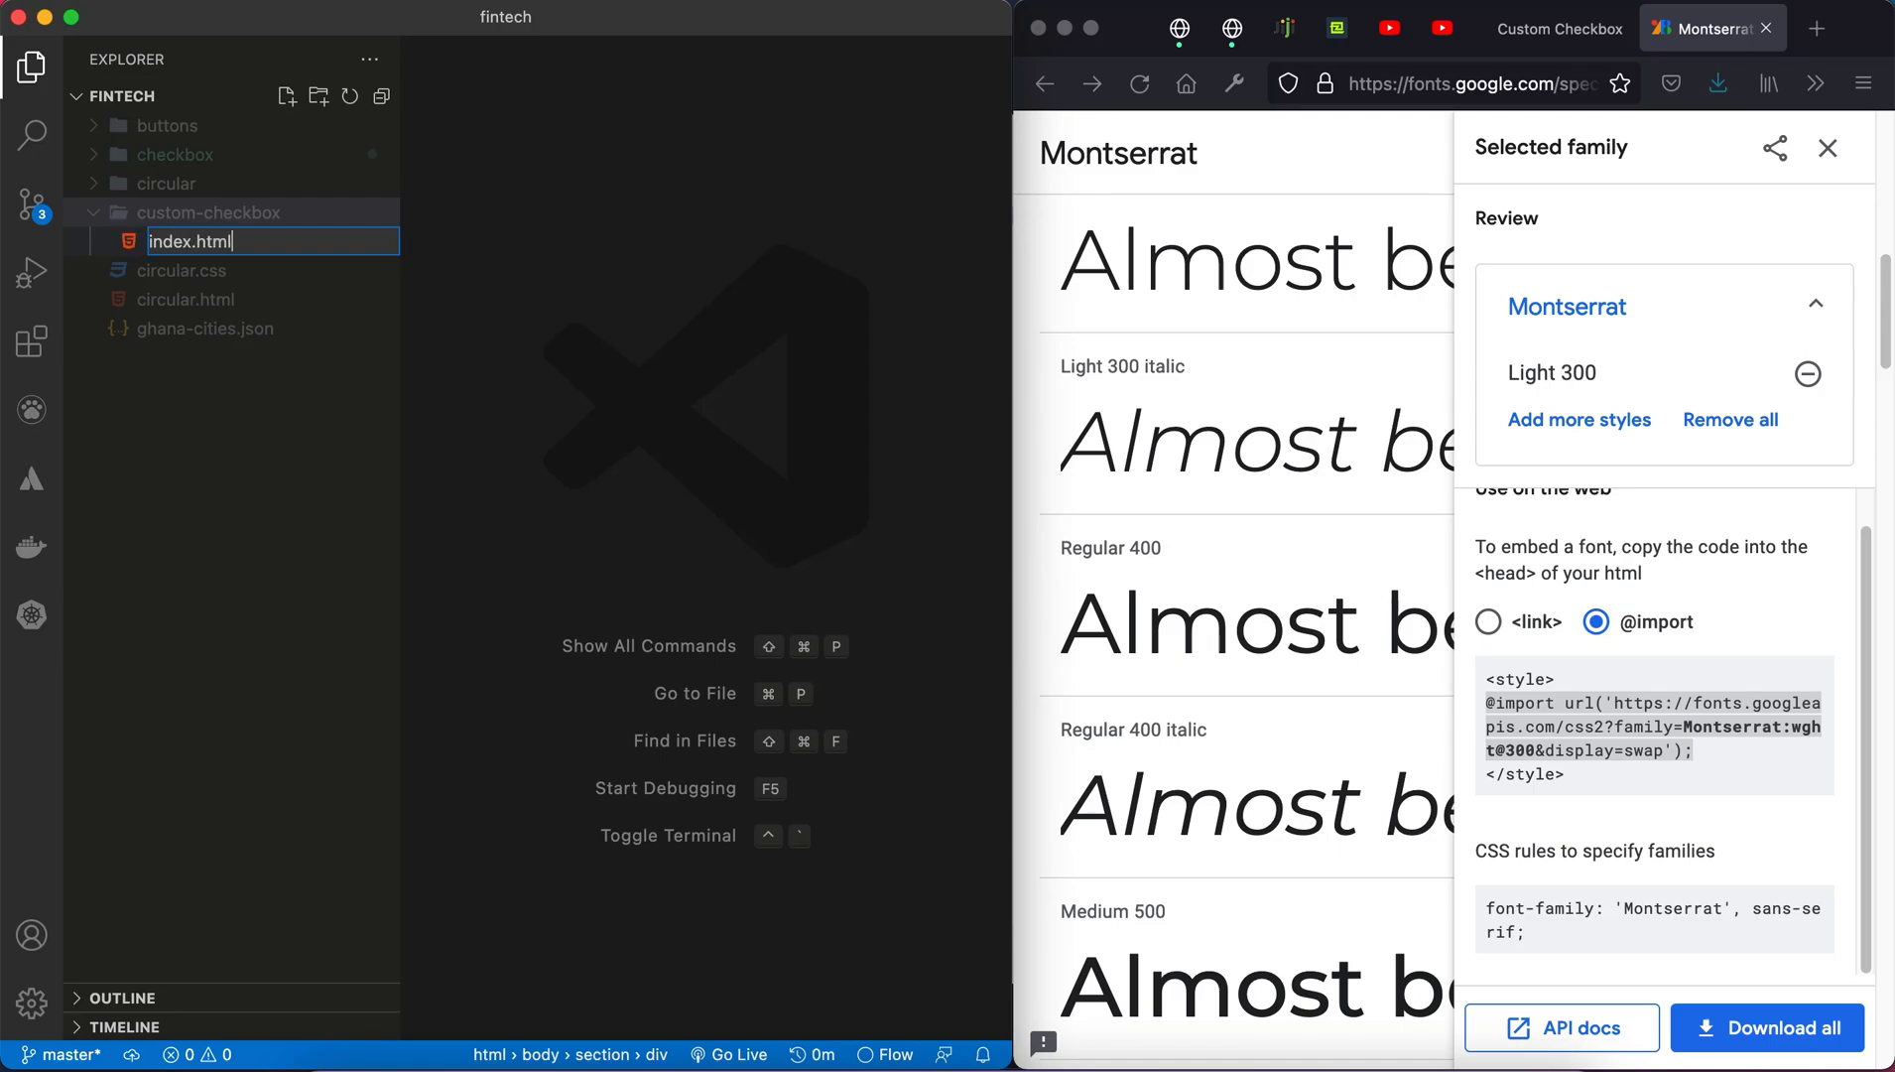
# Step: Create an empty style.css inside the custom-checkbox folder
pyautogui.rightClick(211, 213)
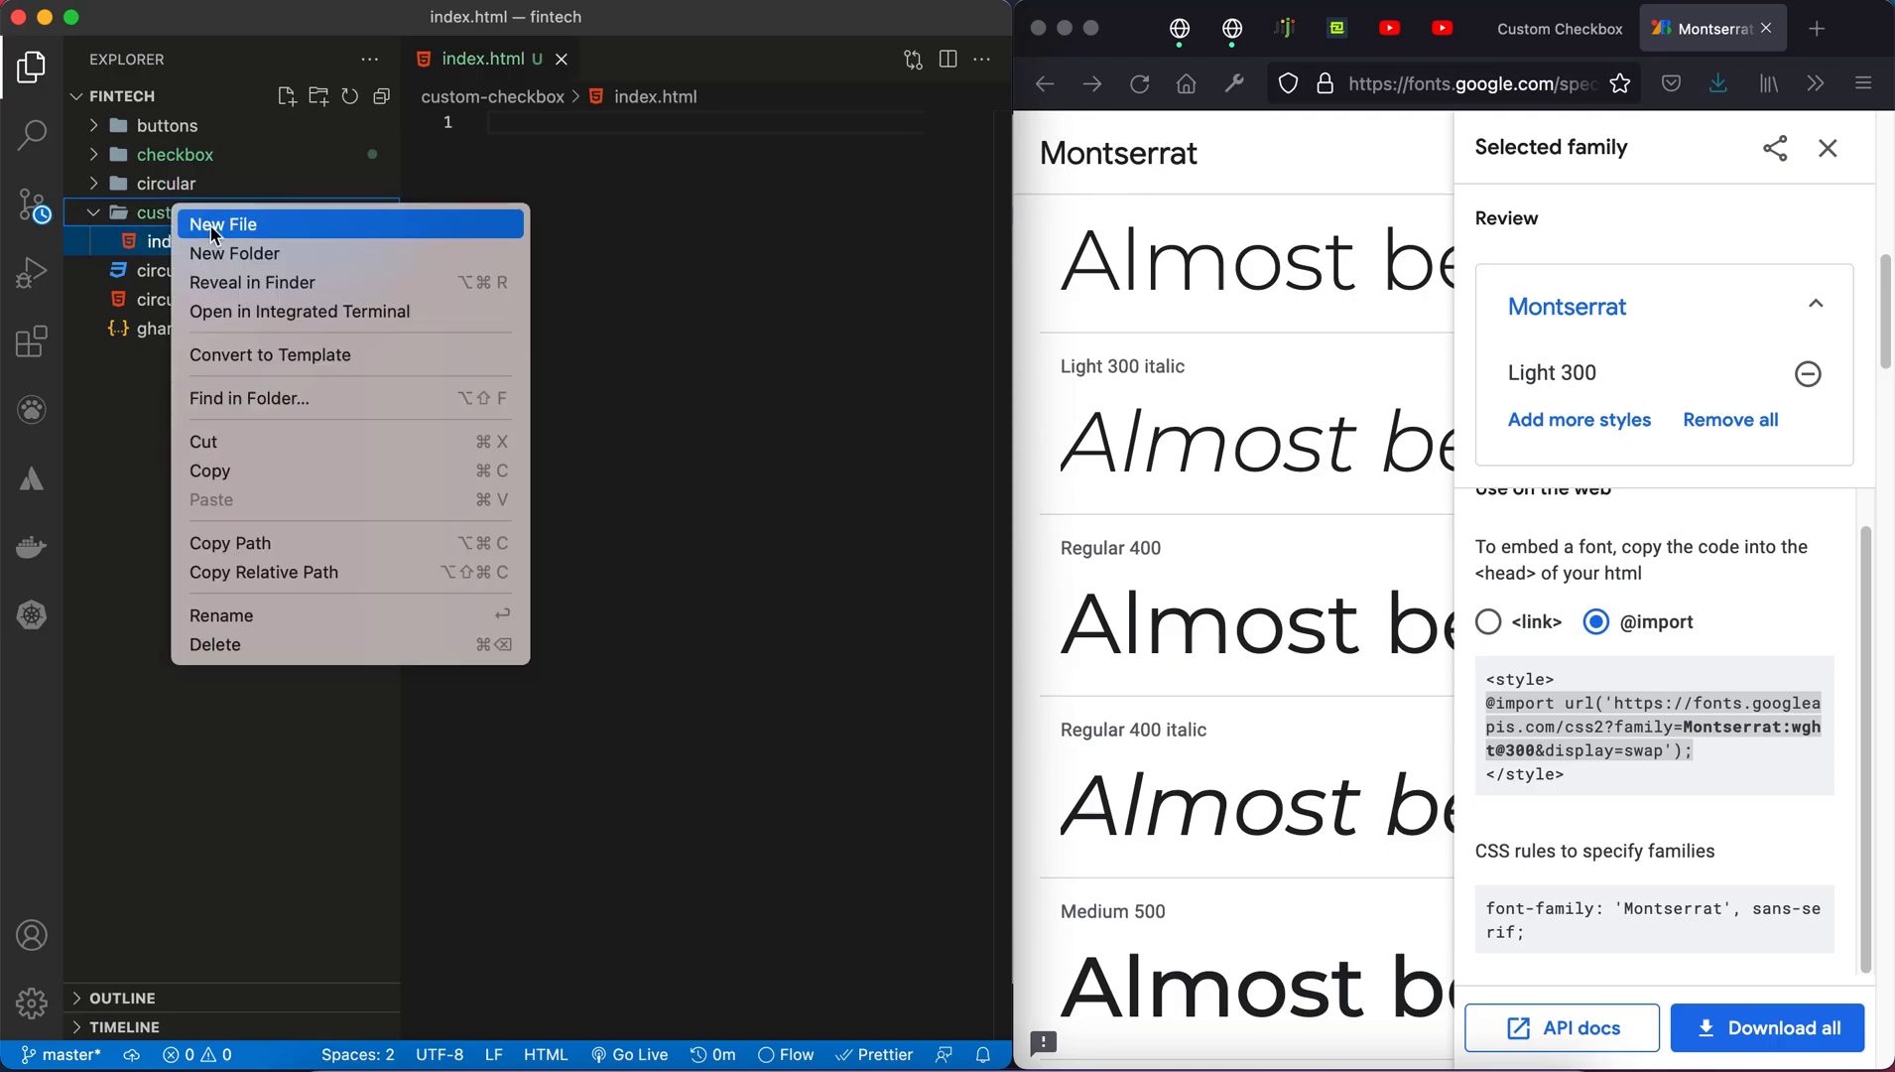
pyautogui.click(223, 223)
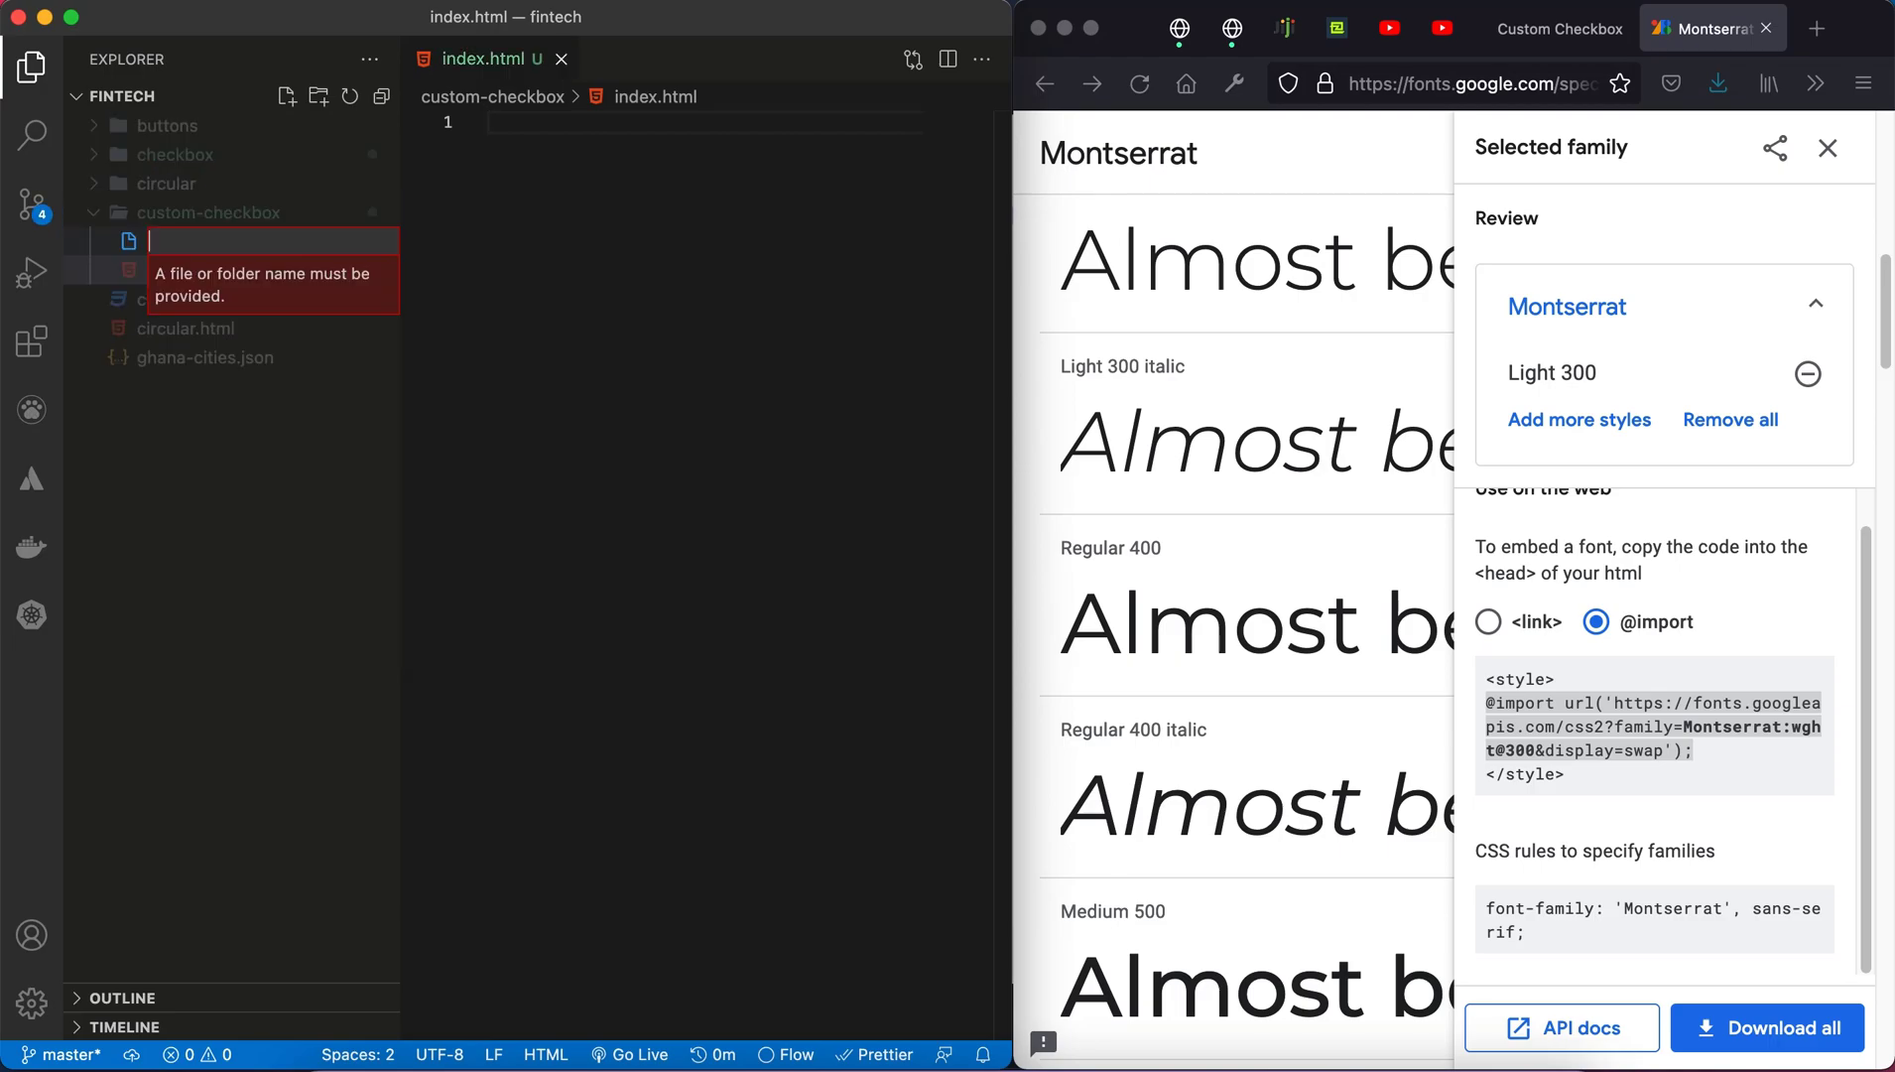
pyautogui.write('style.css')
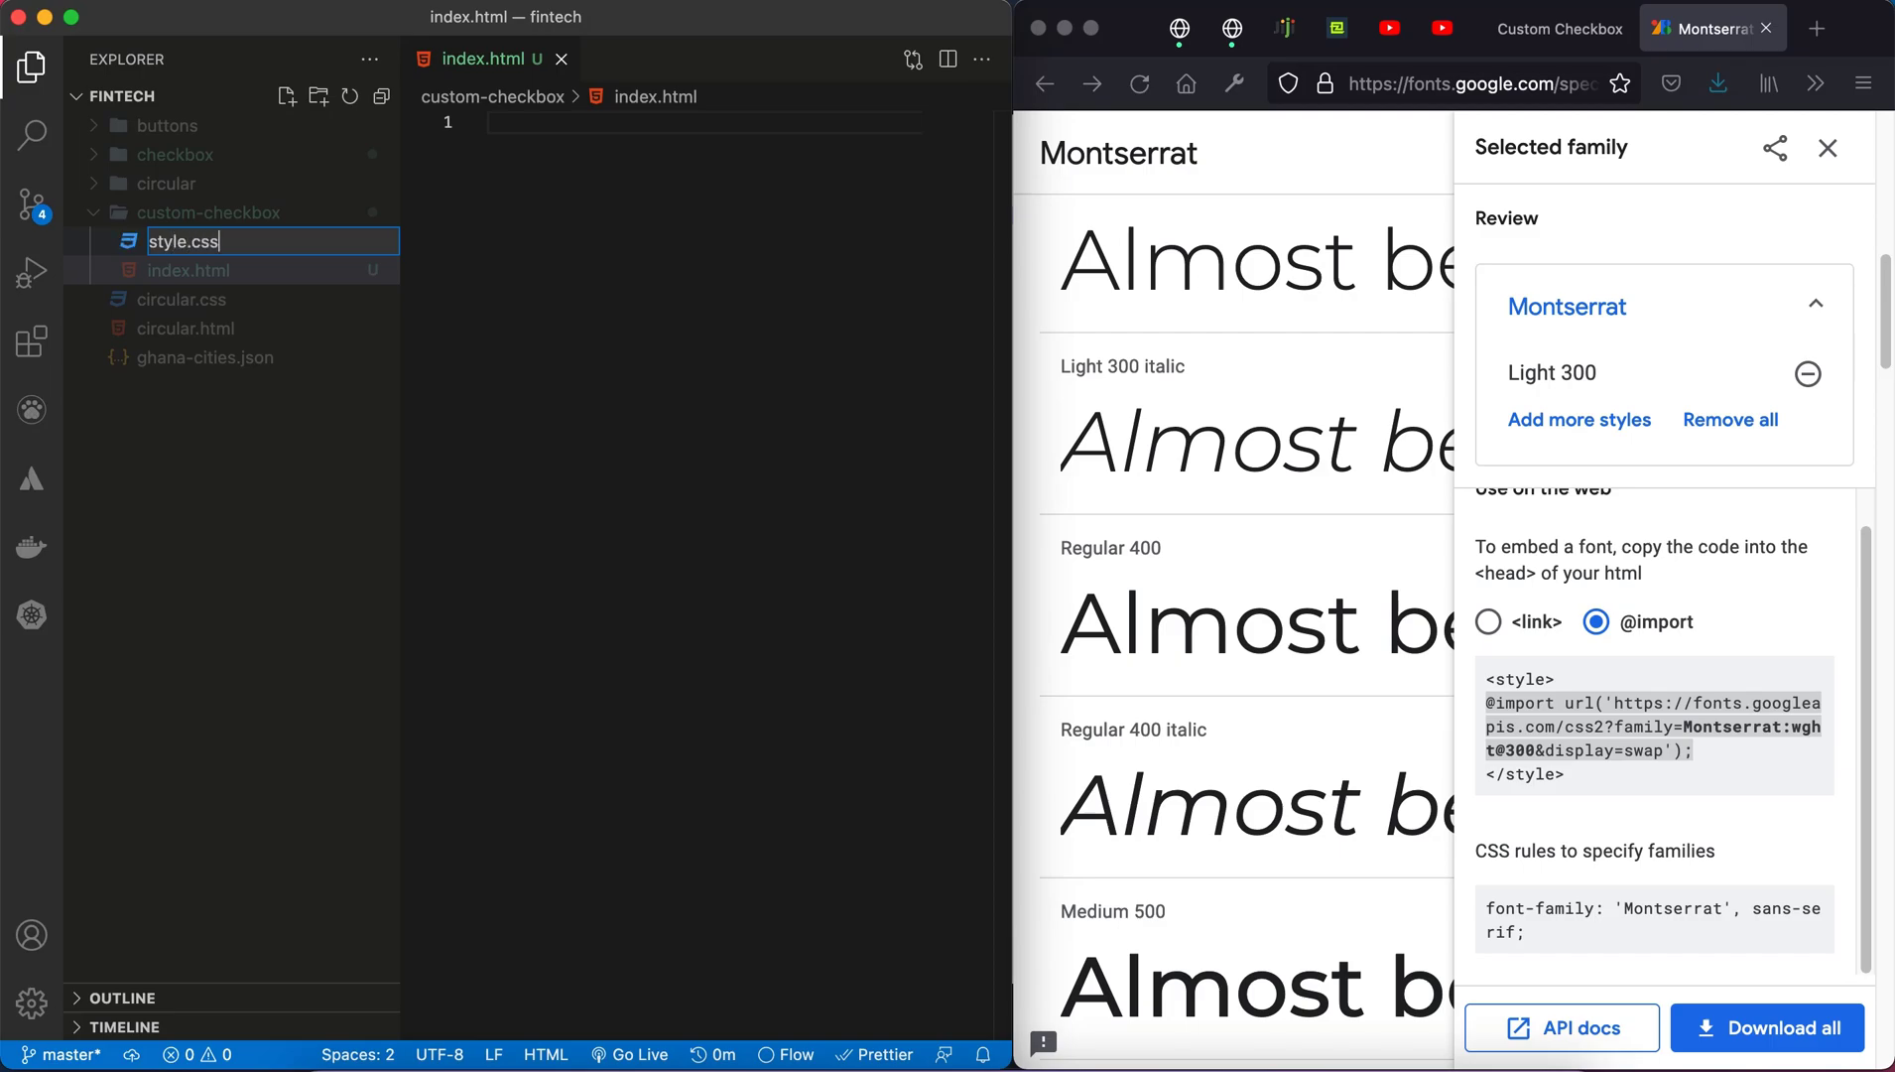
pyautogui.press('Return')
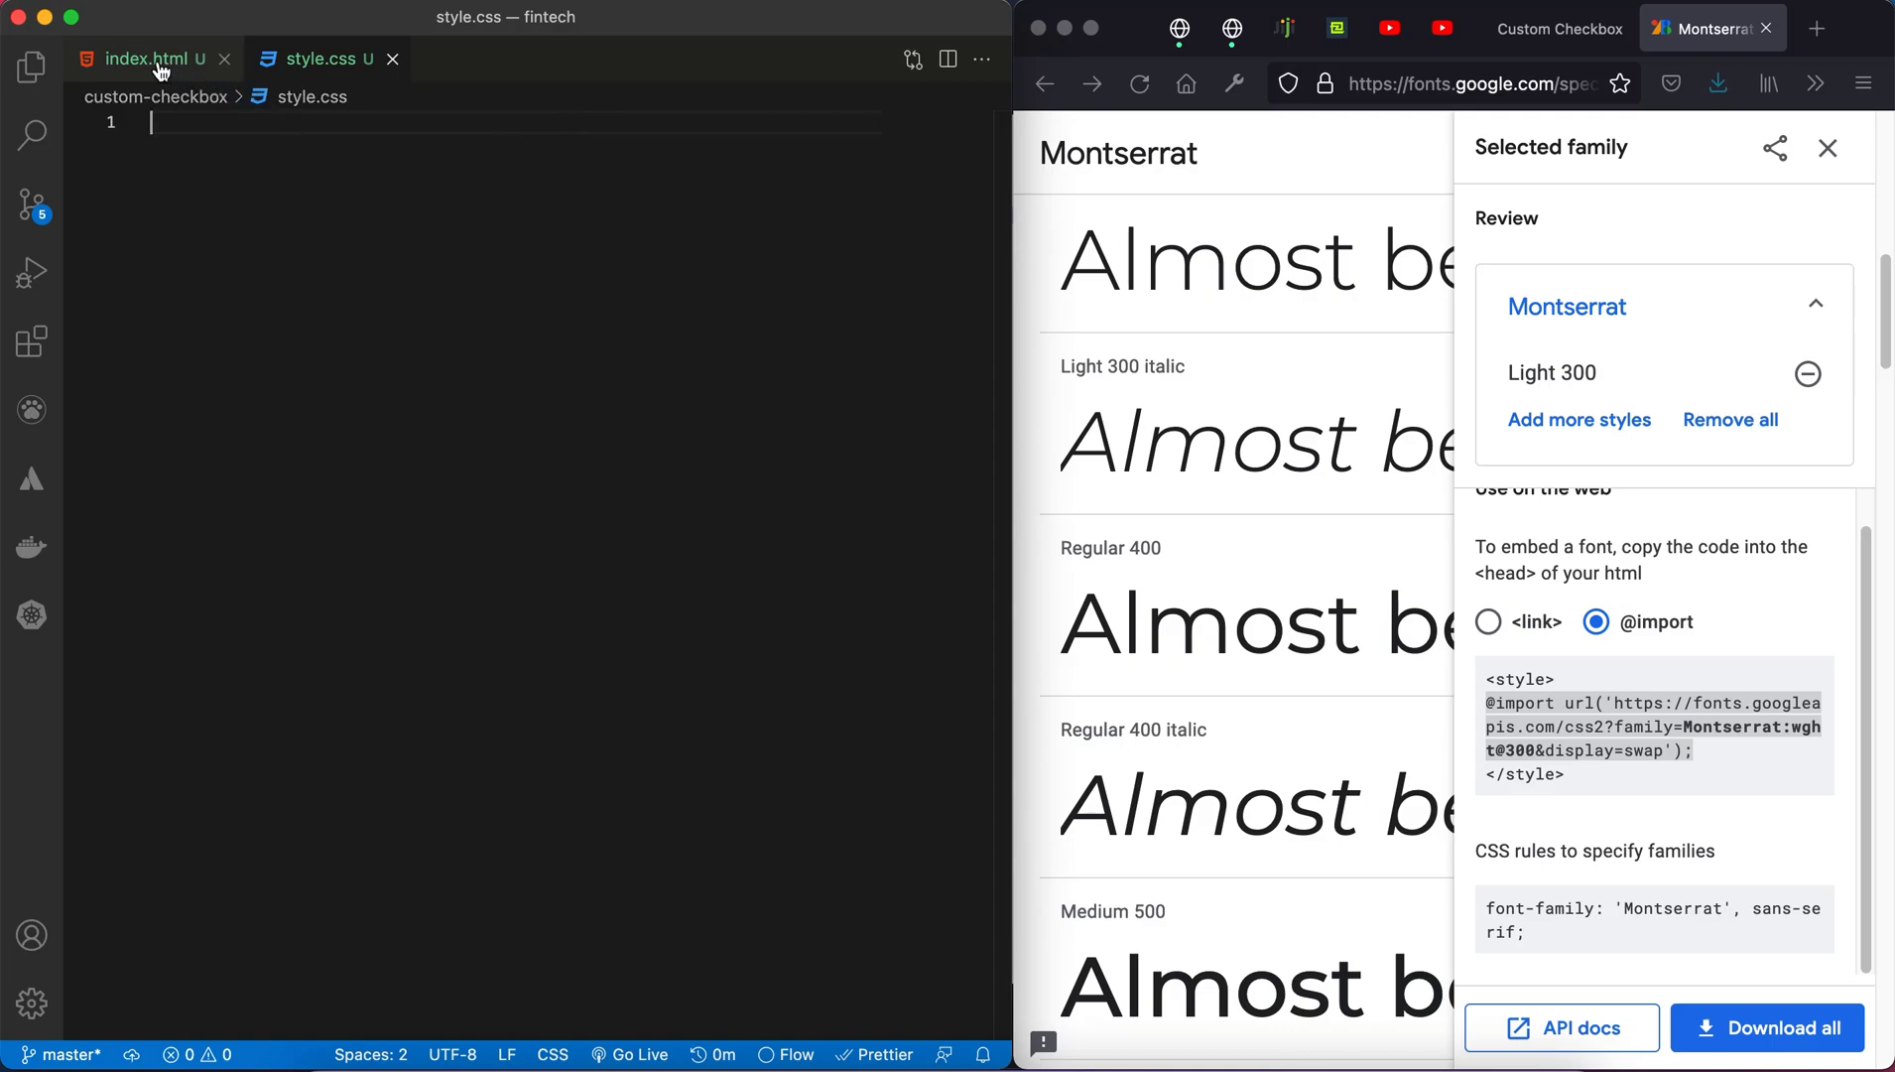
pyautogui.click(144, 58)
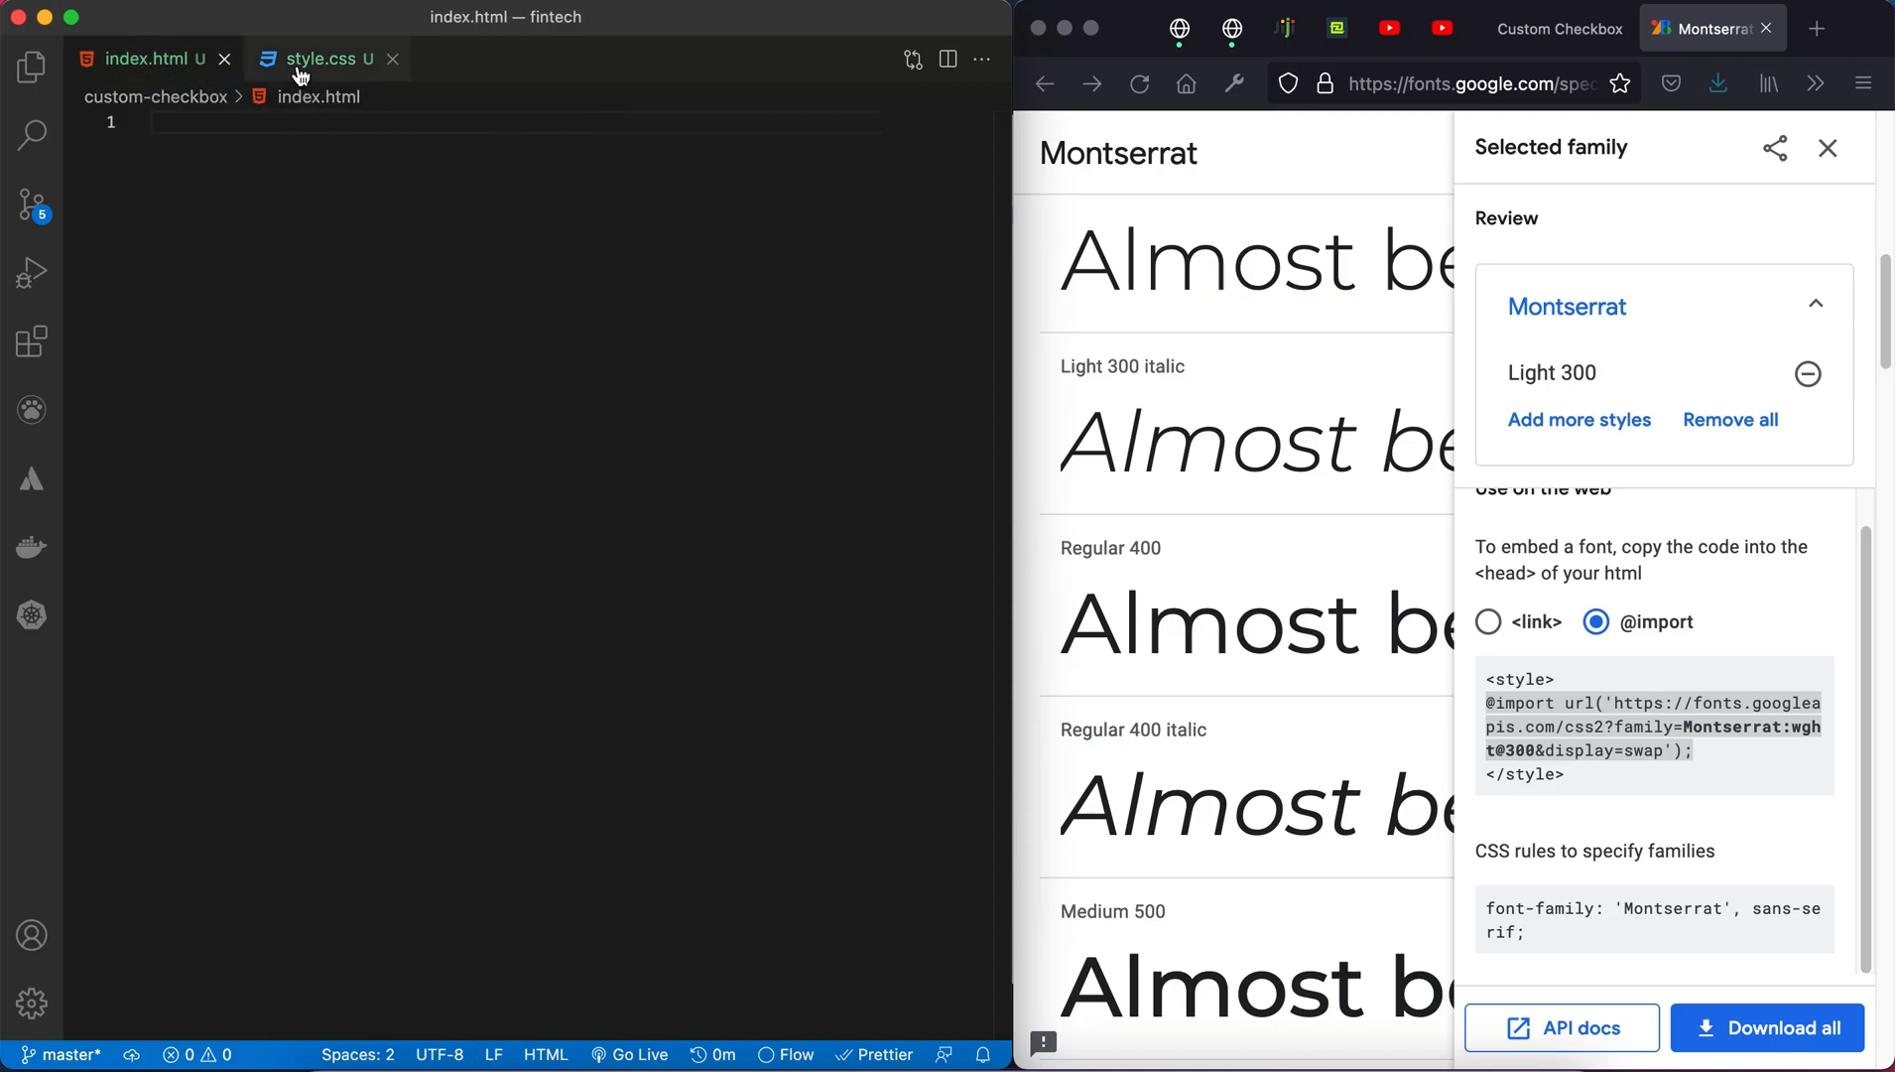
pyautogui.click(319, 57)
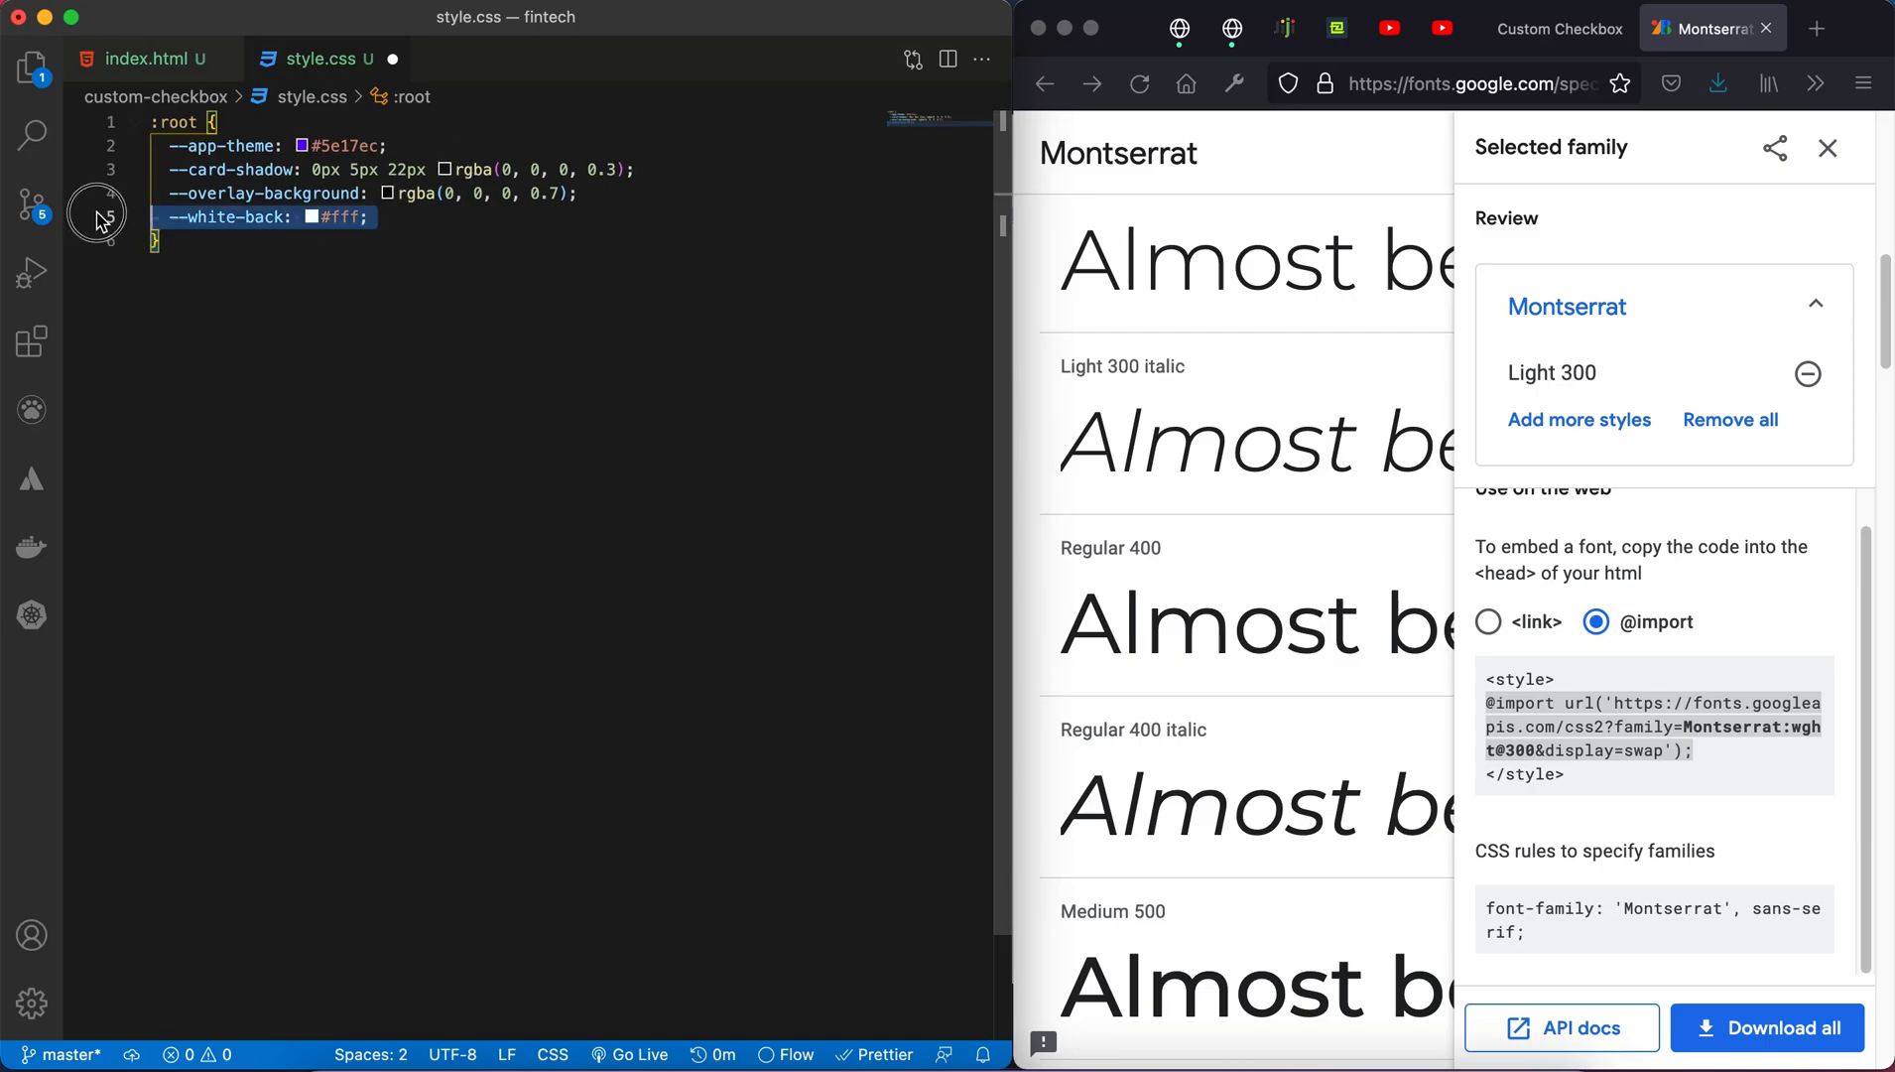
pyautogui.click(449, 121)
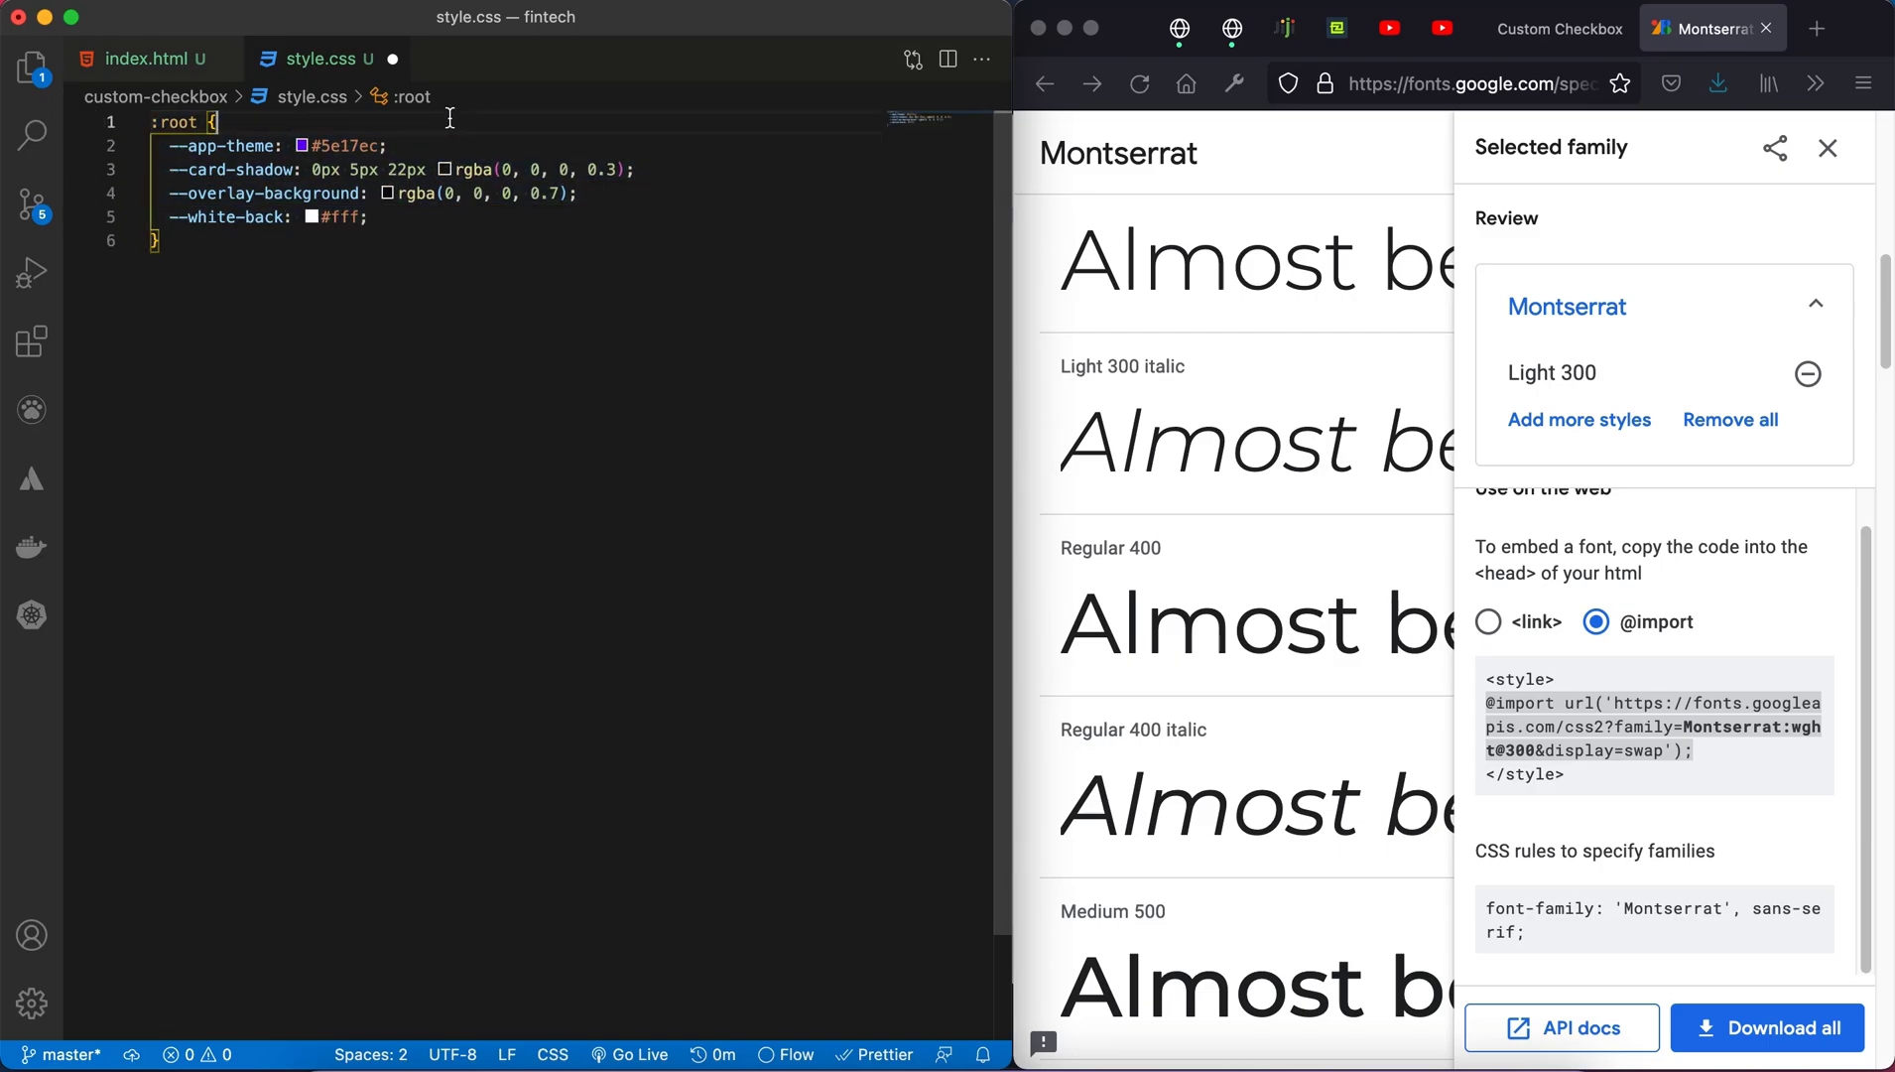
pyautogui.press('enter')
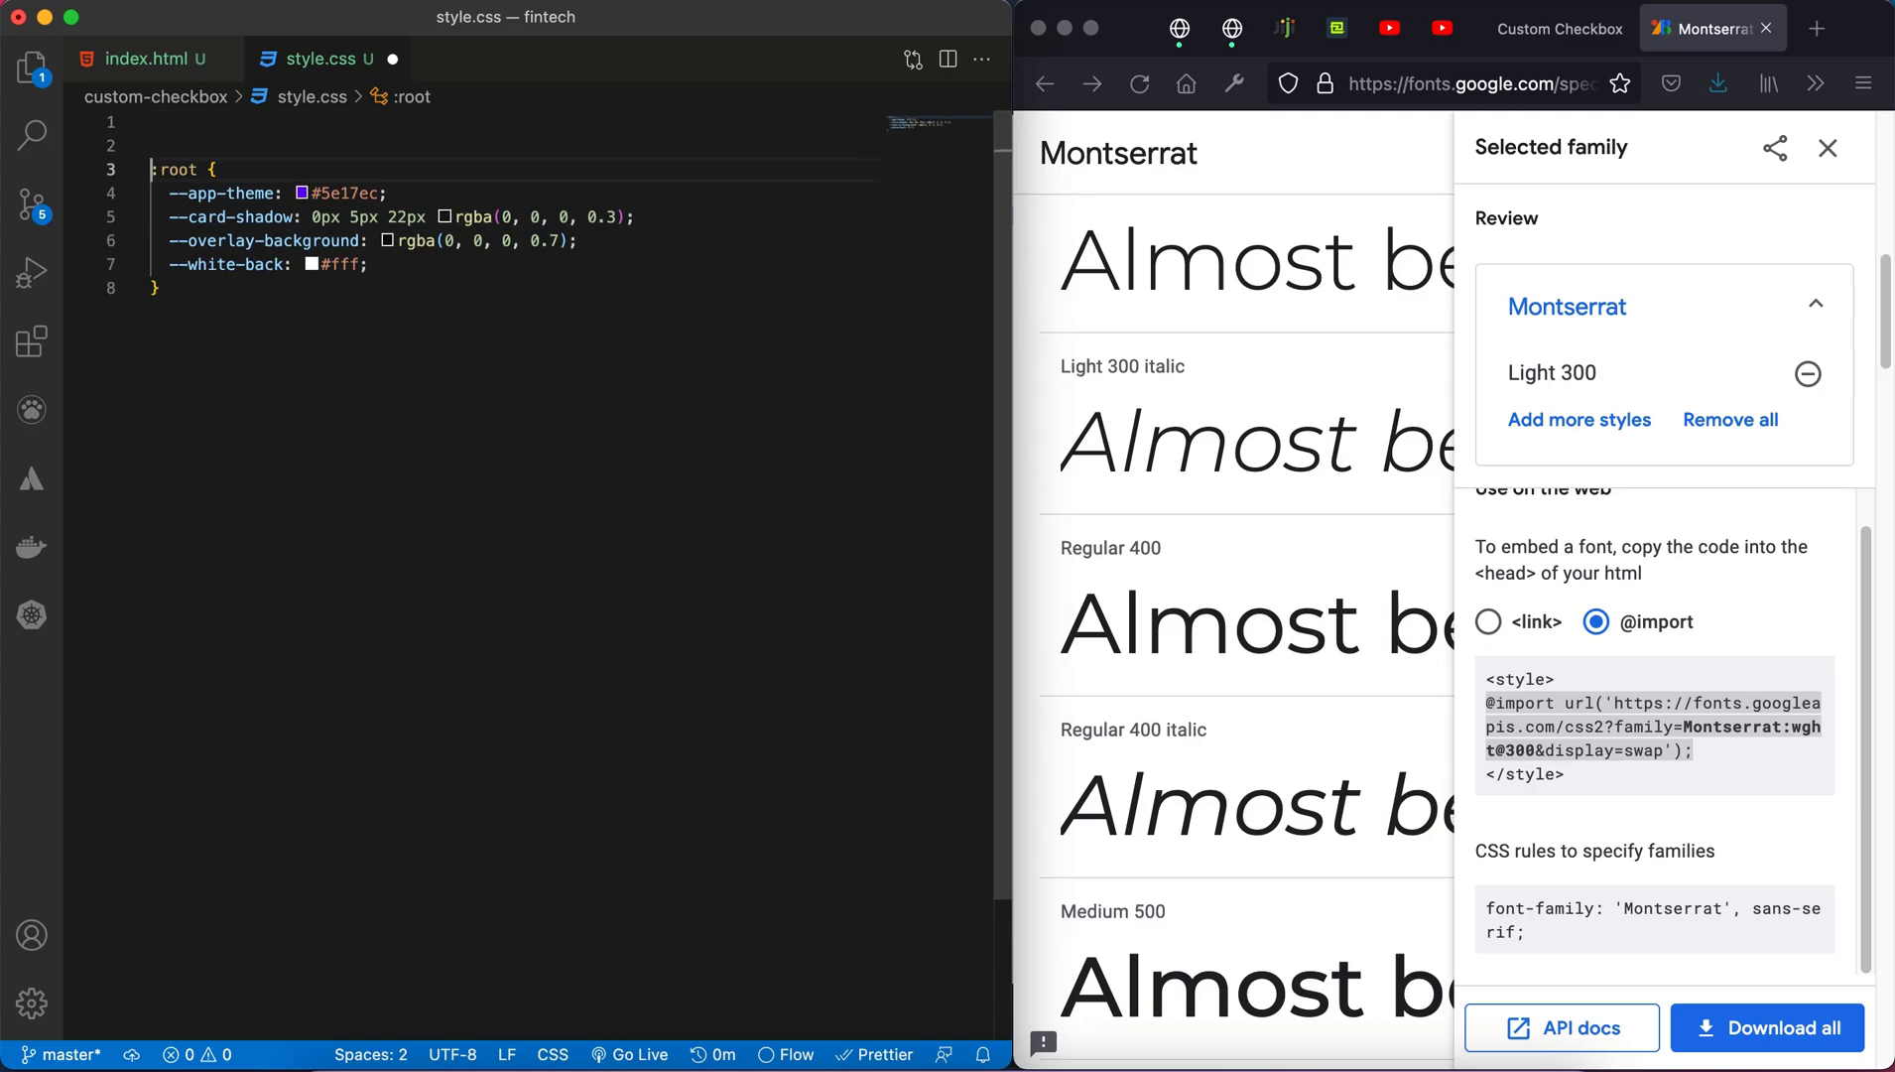
pyautogui.rightClick(1614, 718)
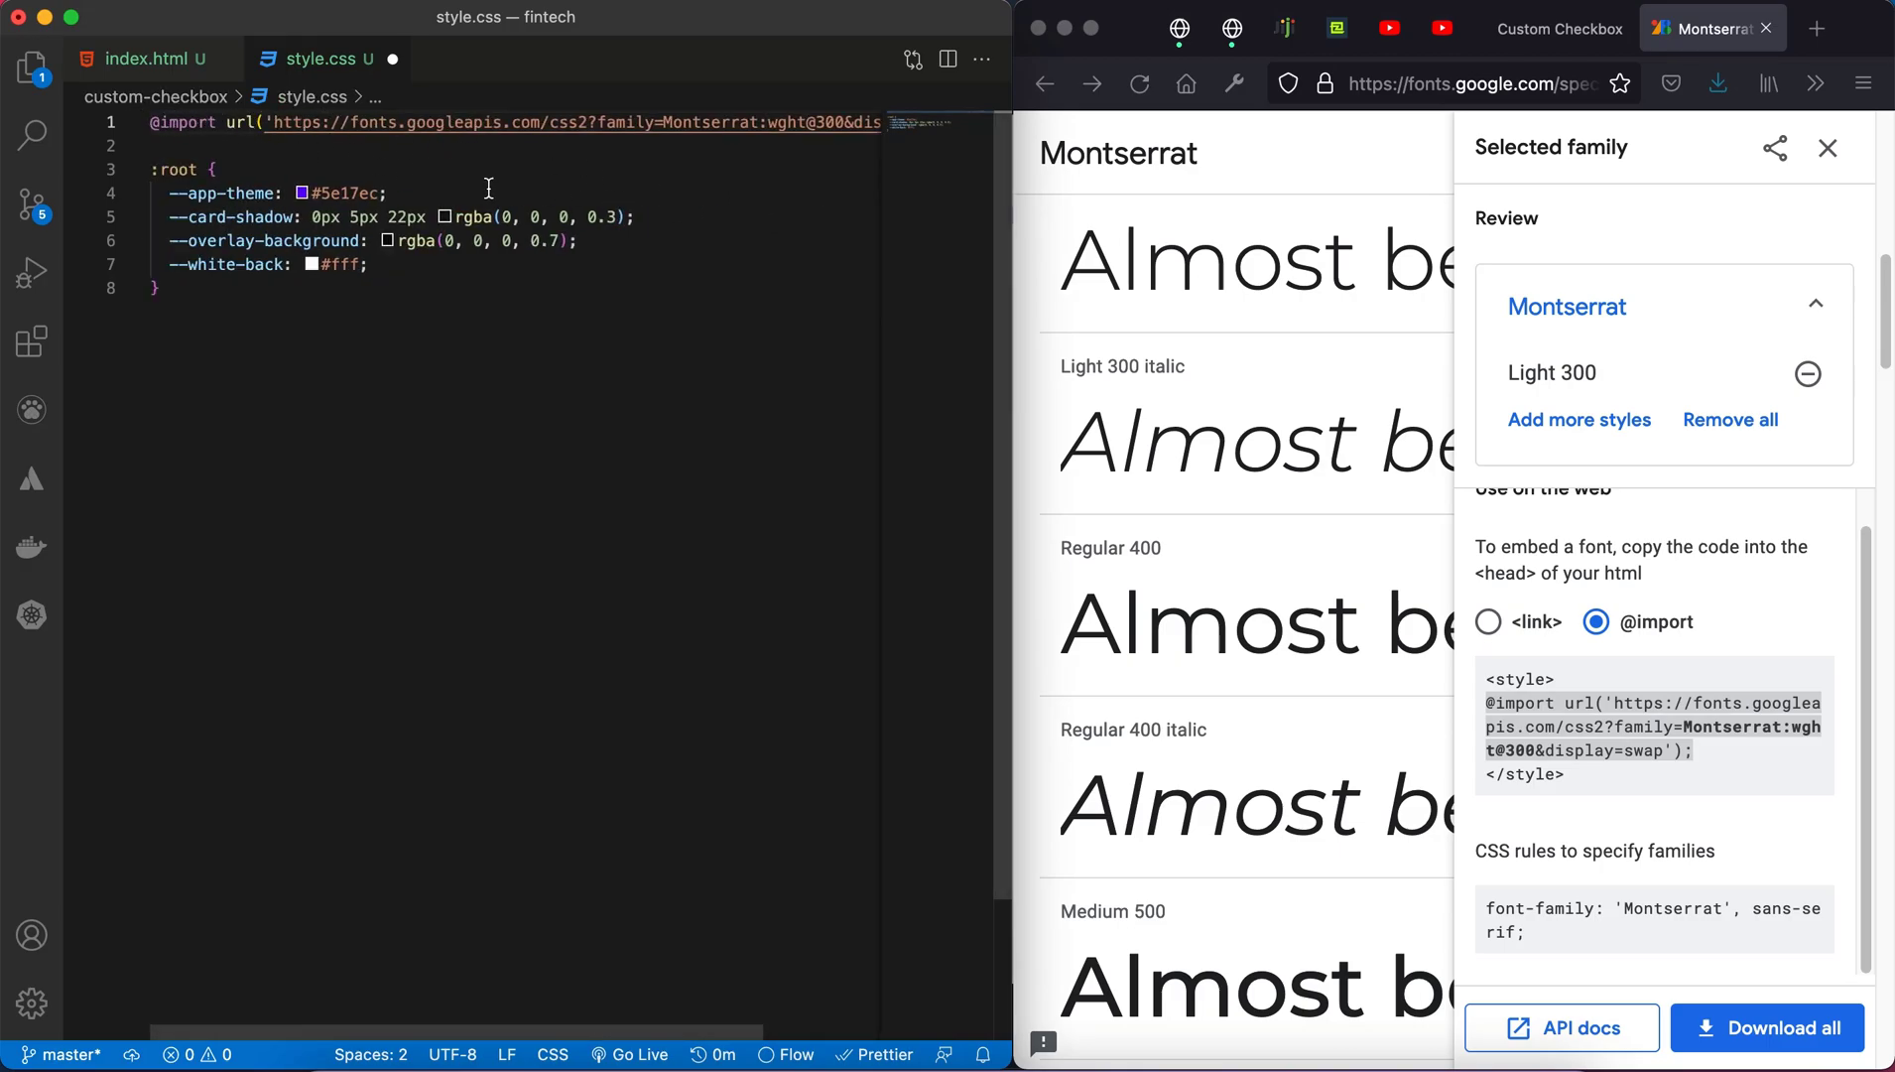
pyautogui.click(397, 335)
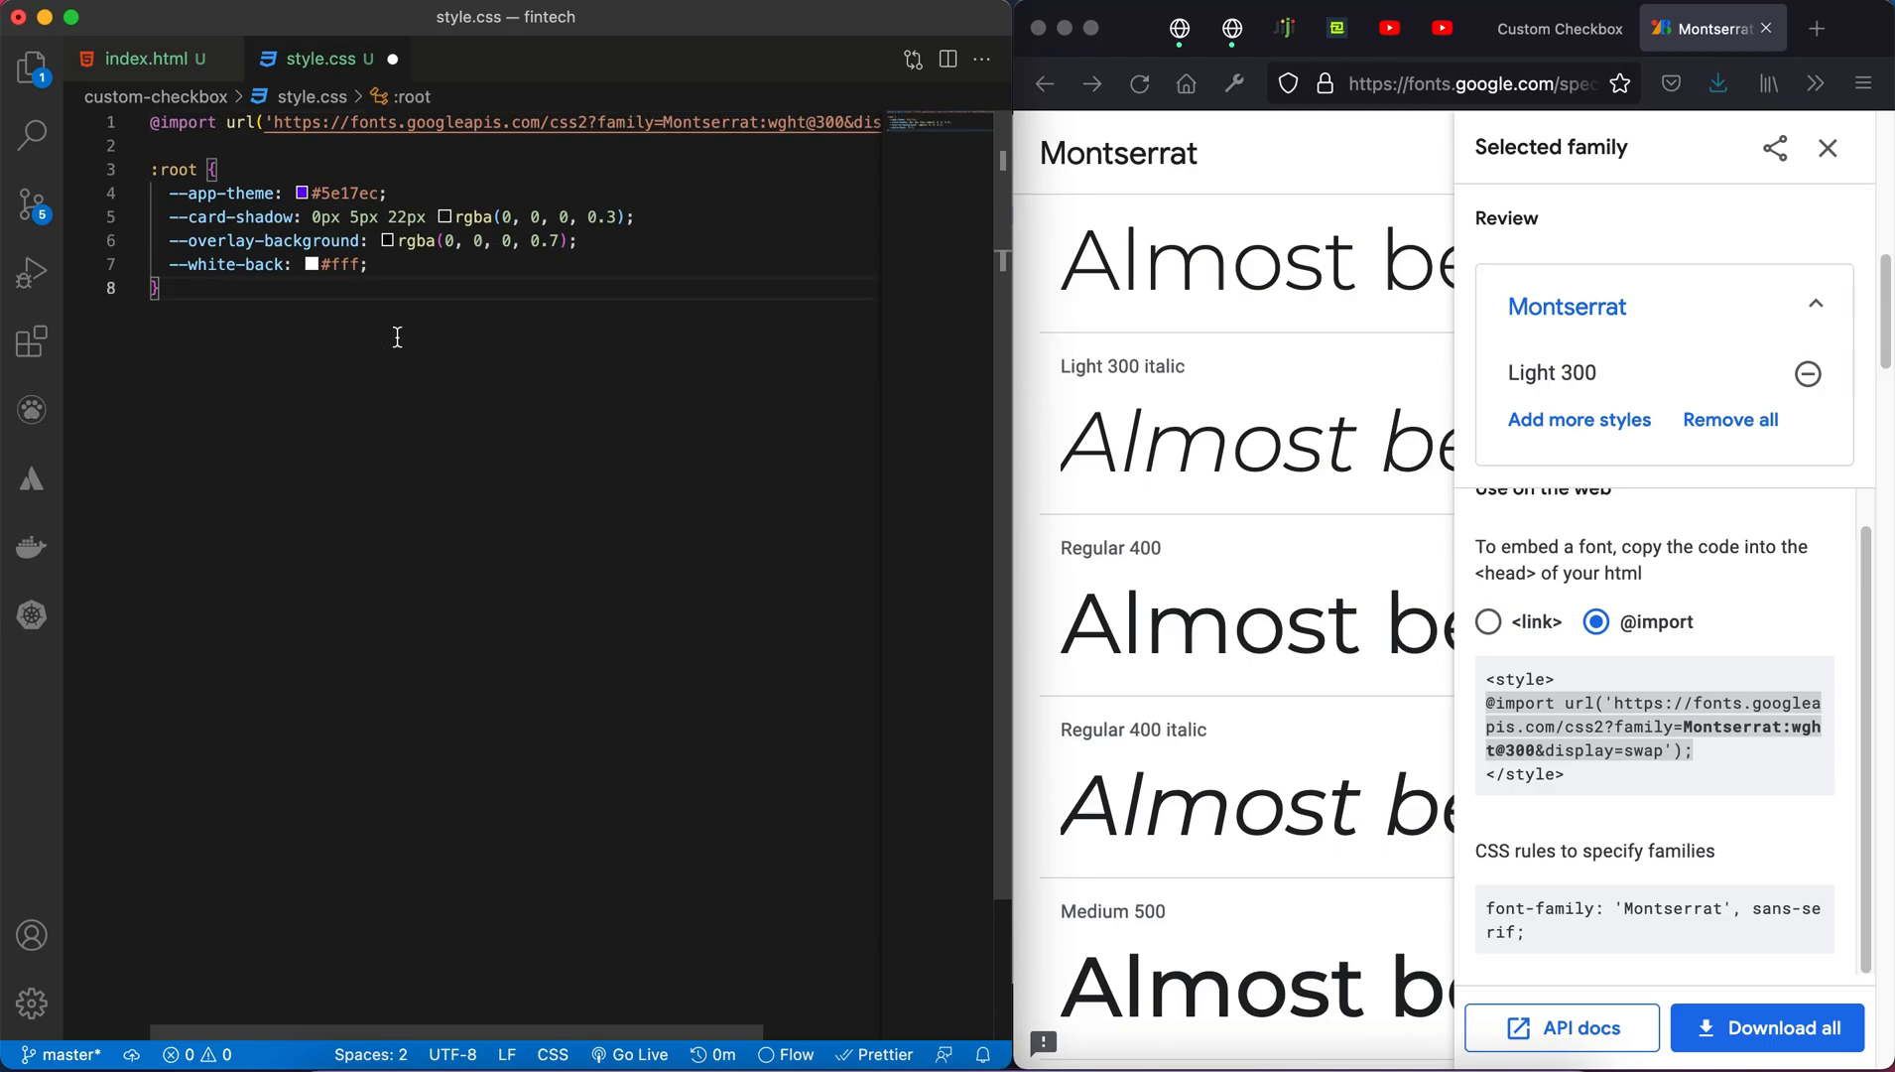
pyautogui.press('enter')
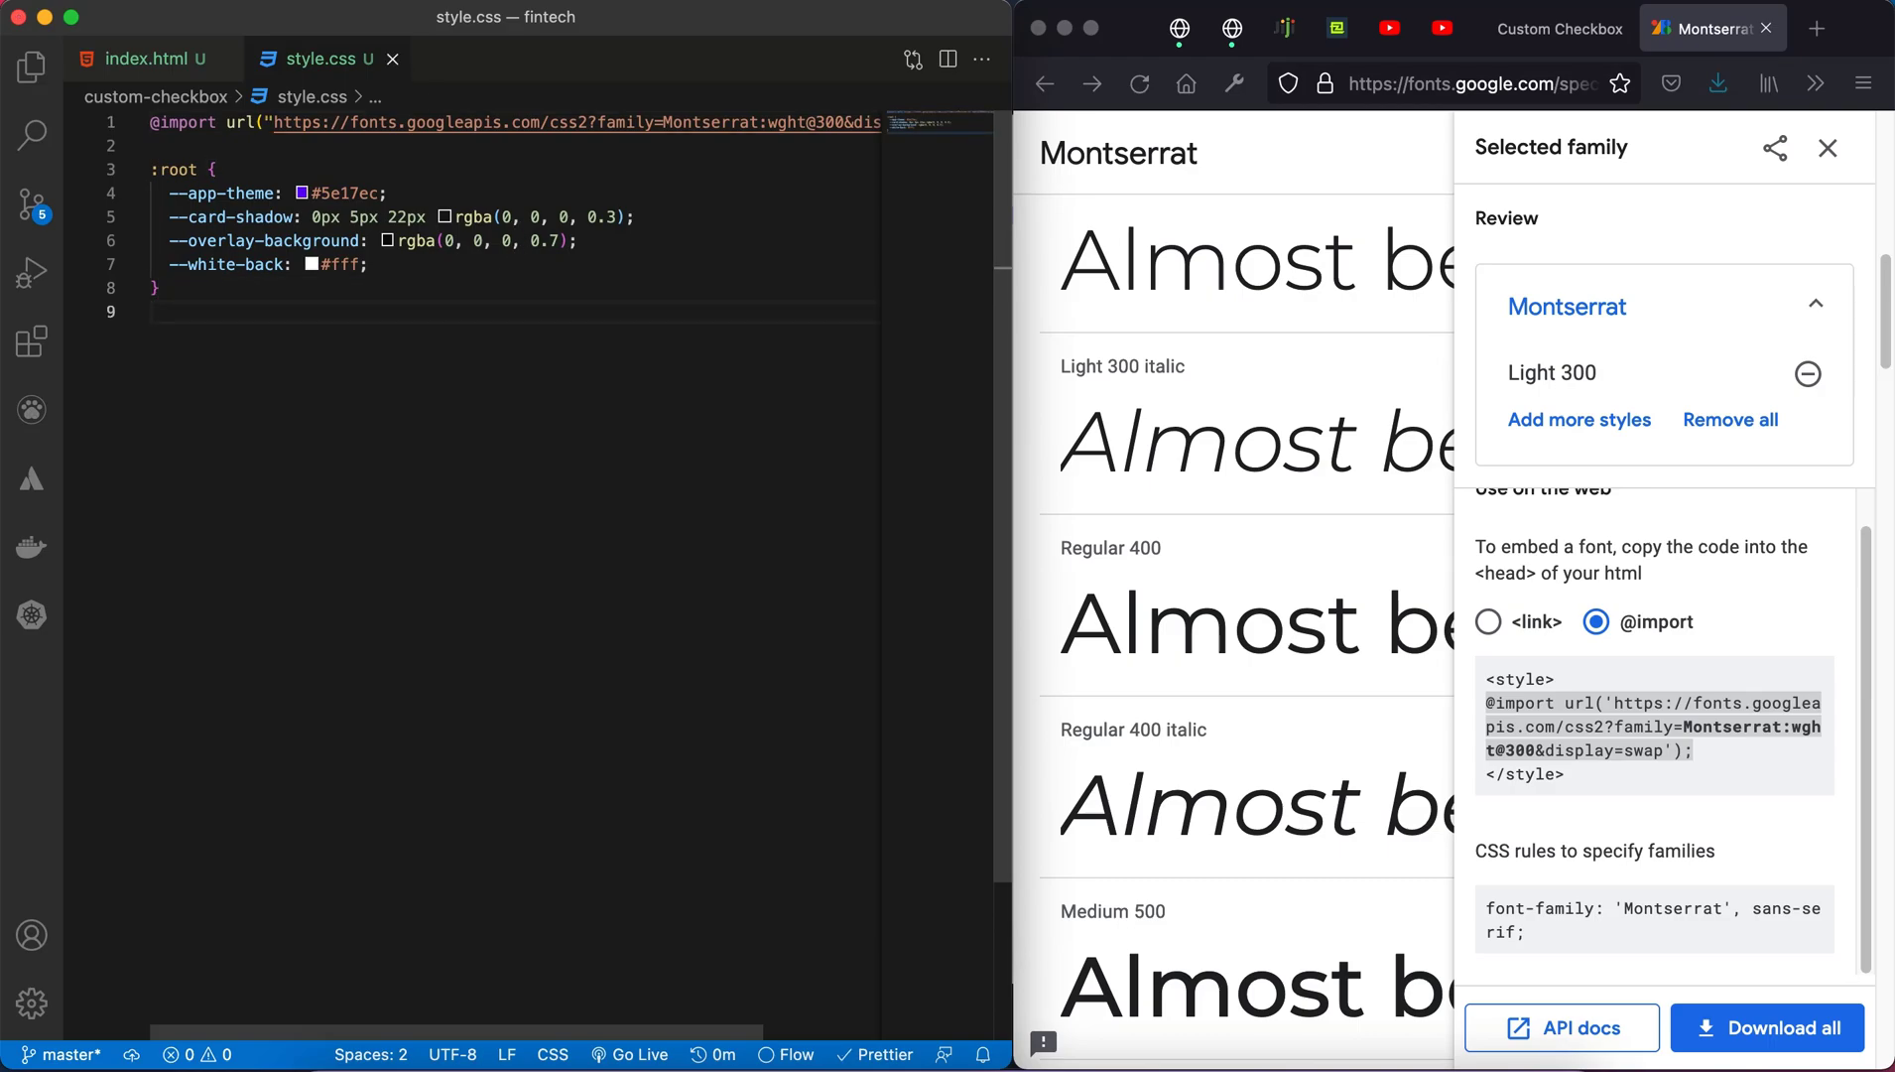
pyautogui.moveTo(145, 58)
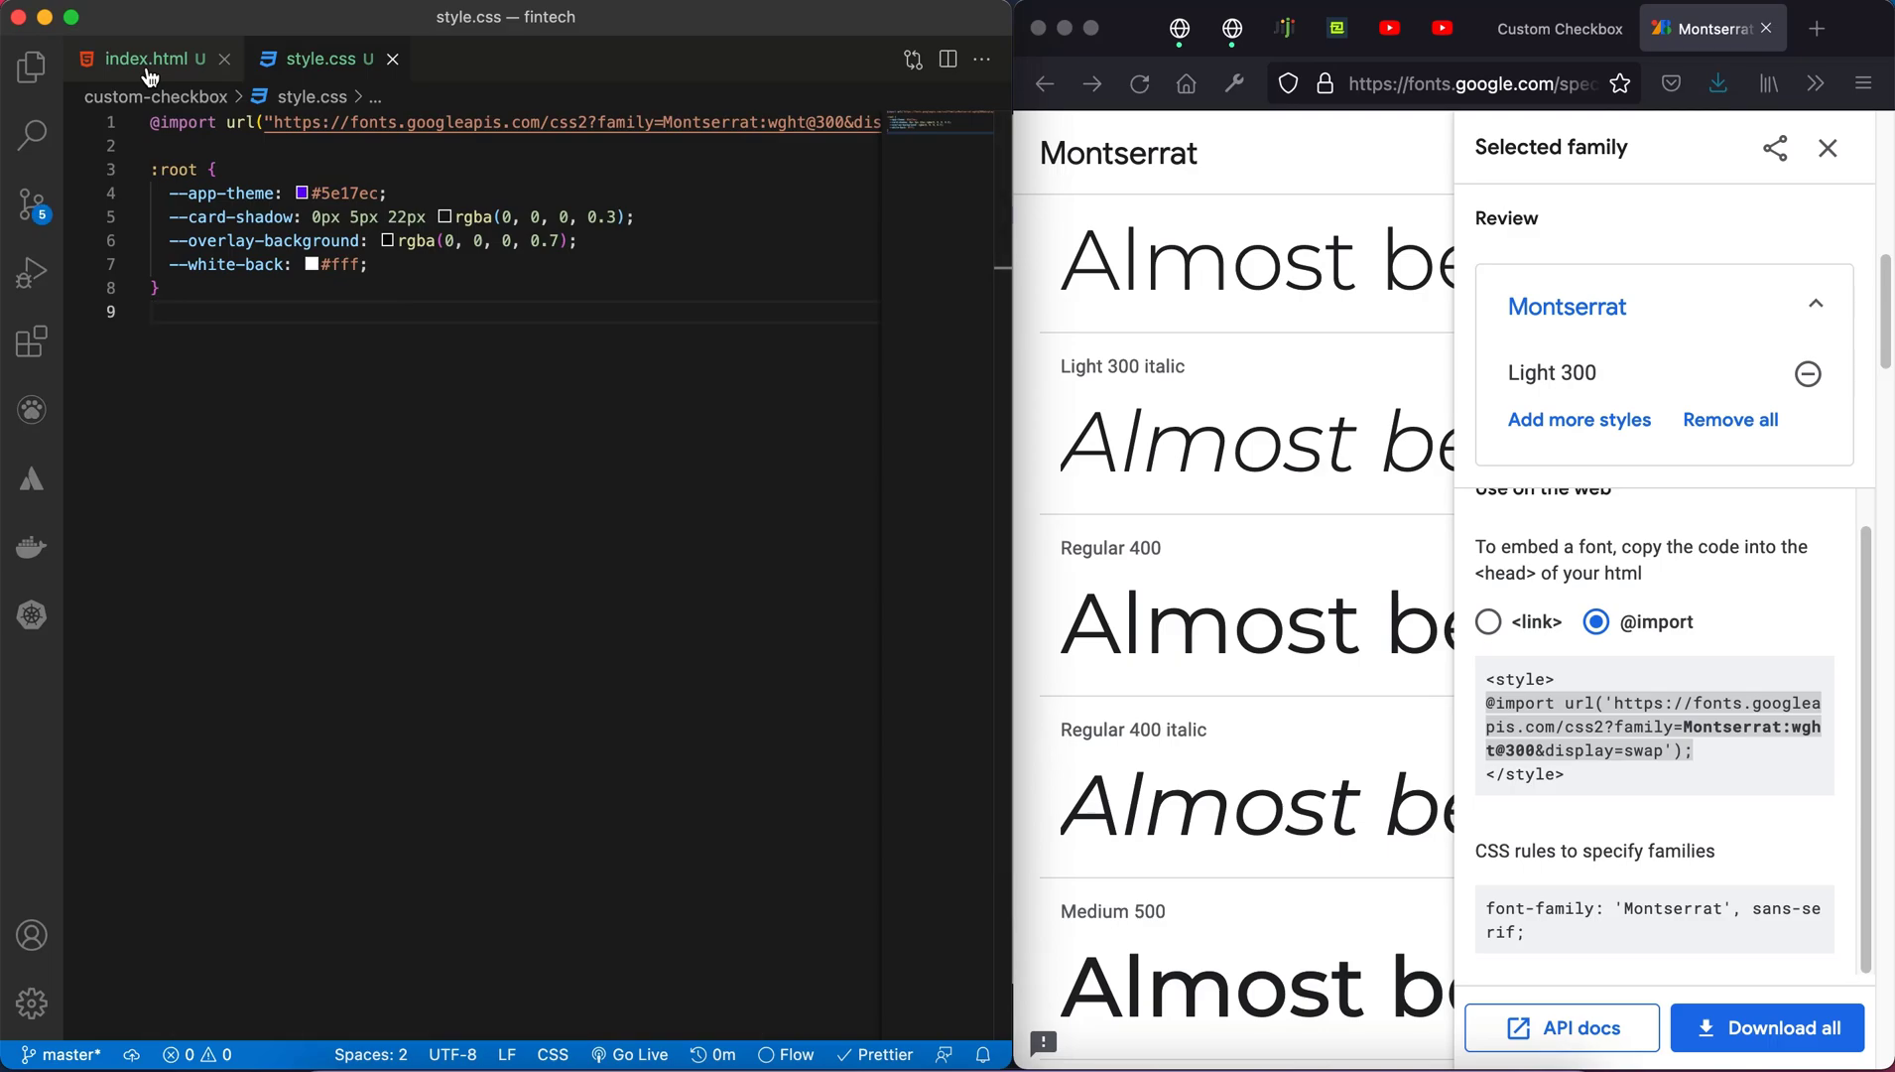
# Step: Expand the ! boilerplate in index.html and title it 'Custom Select Checkbox'
pyautogui.click(145, 57)
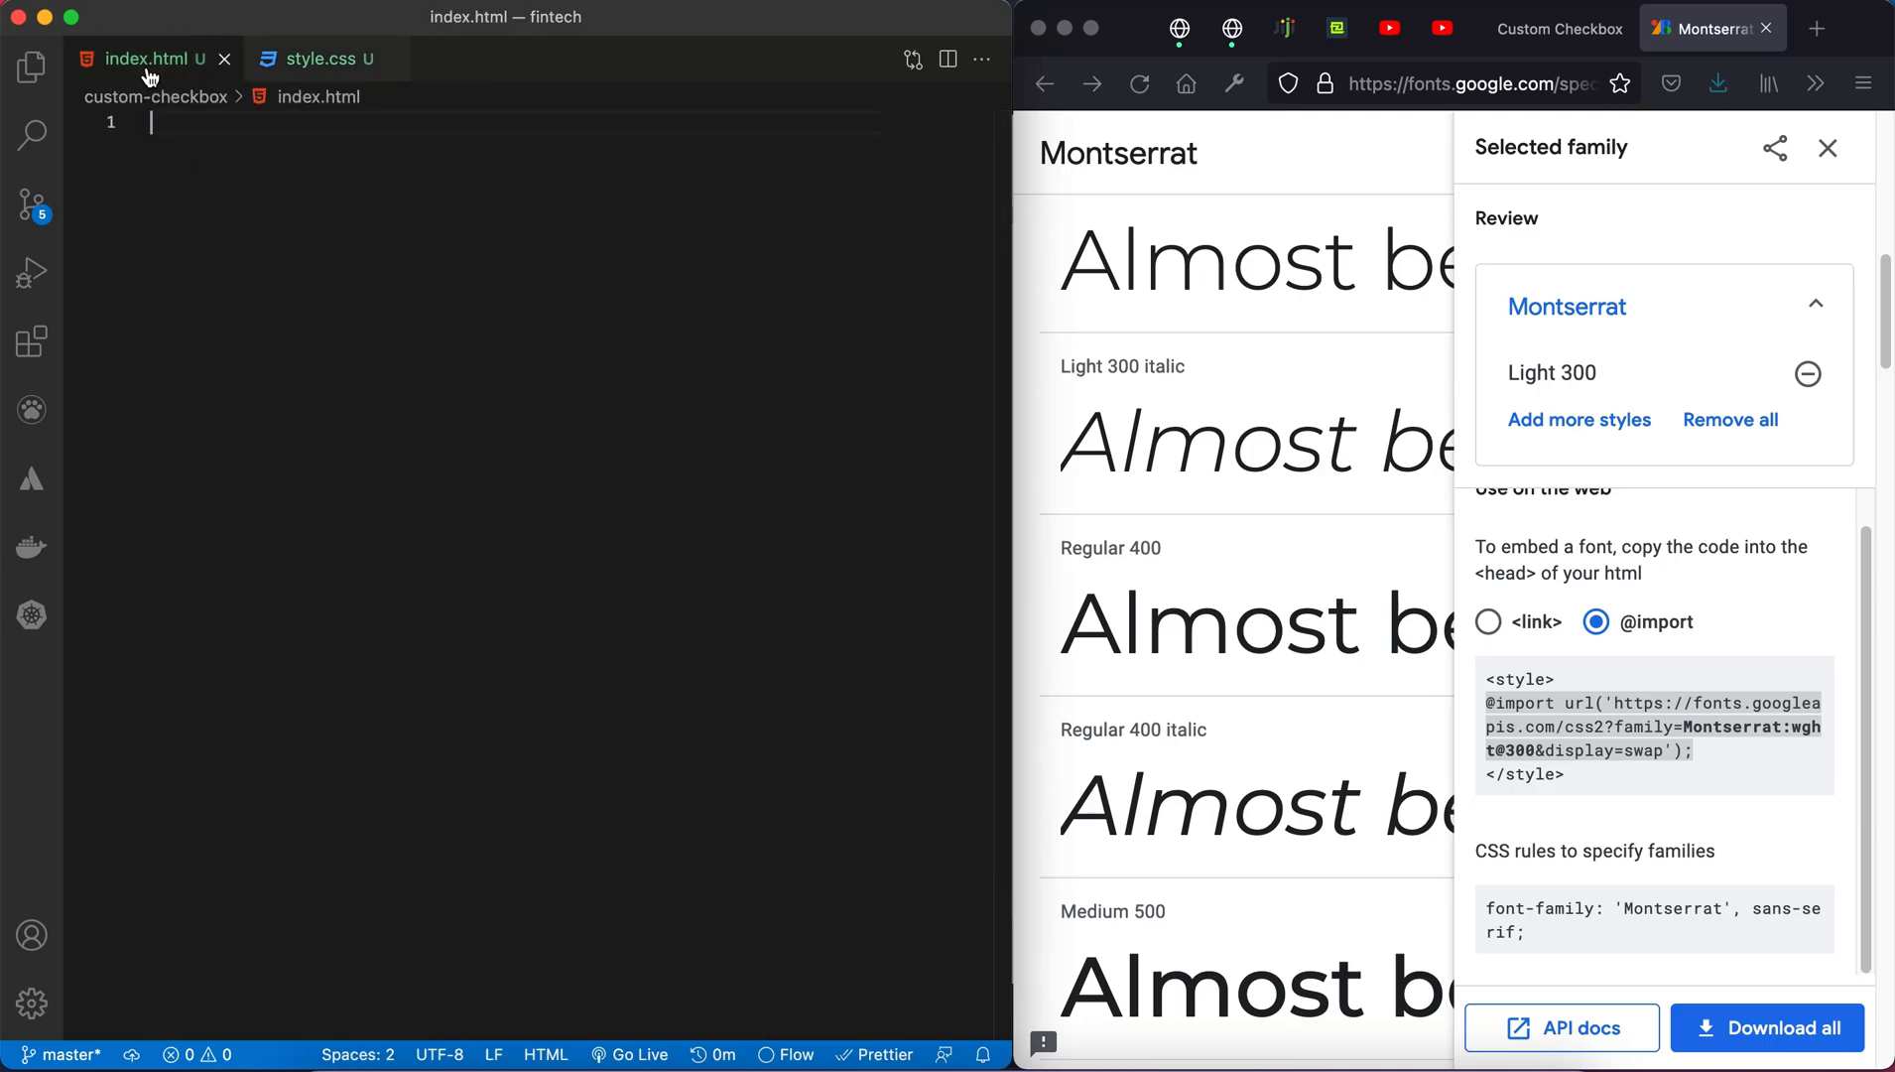
pyautogui.write('!DOCTYPE html>')
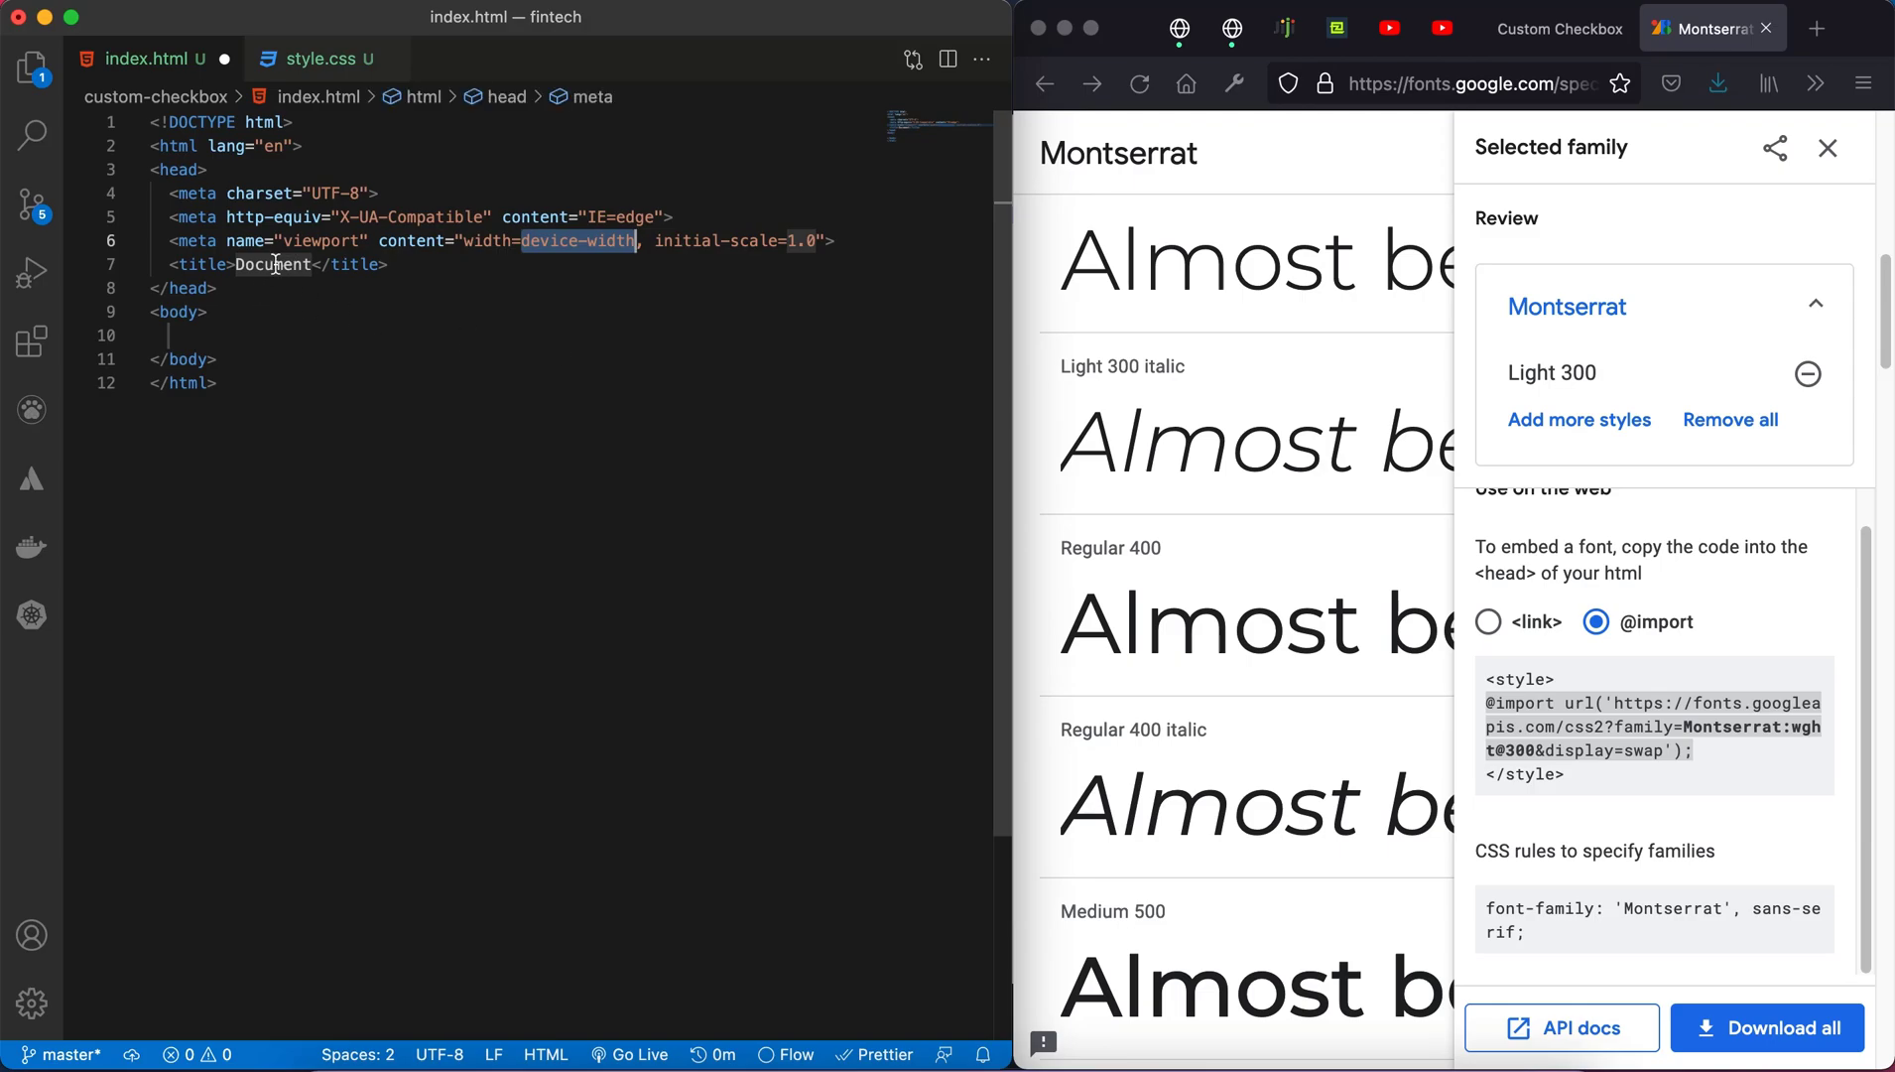
pyautogui.write('Custom R')
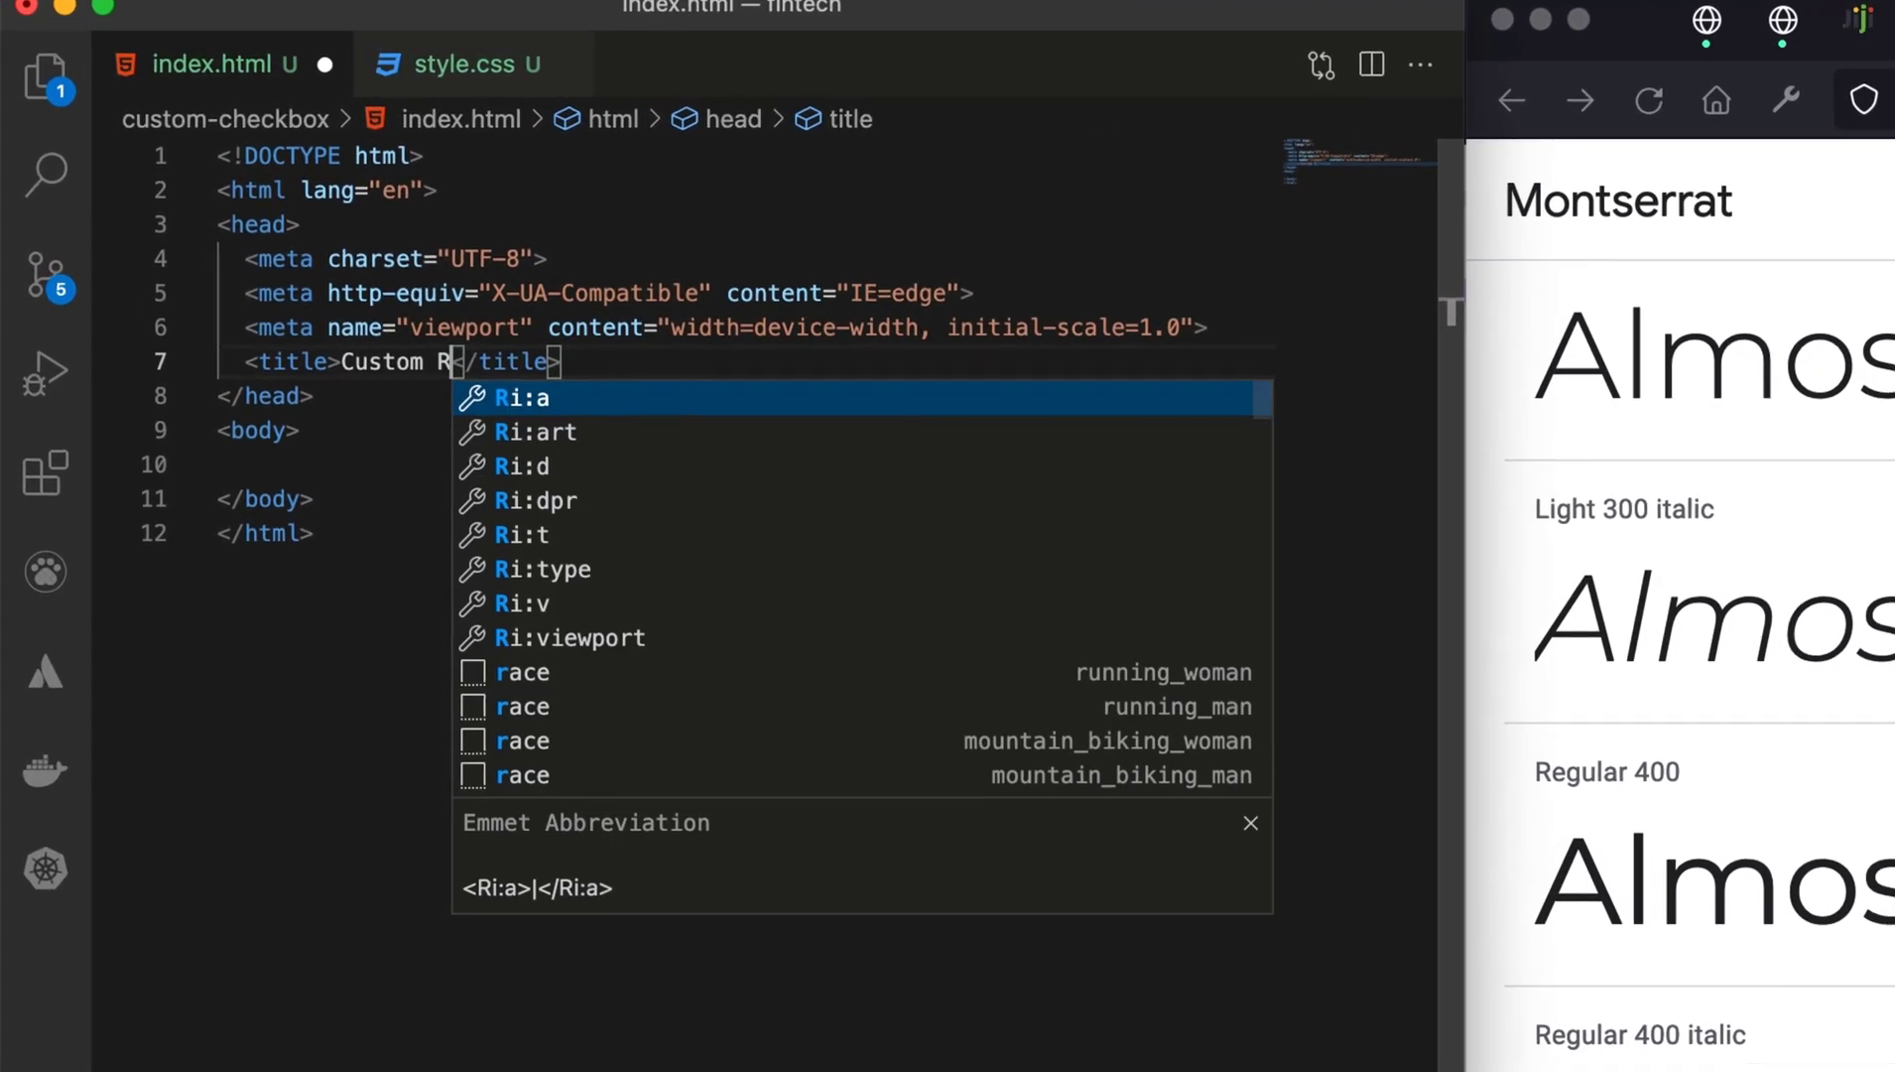
pyautogui.press('Escape')
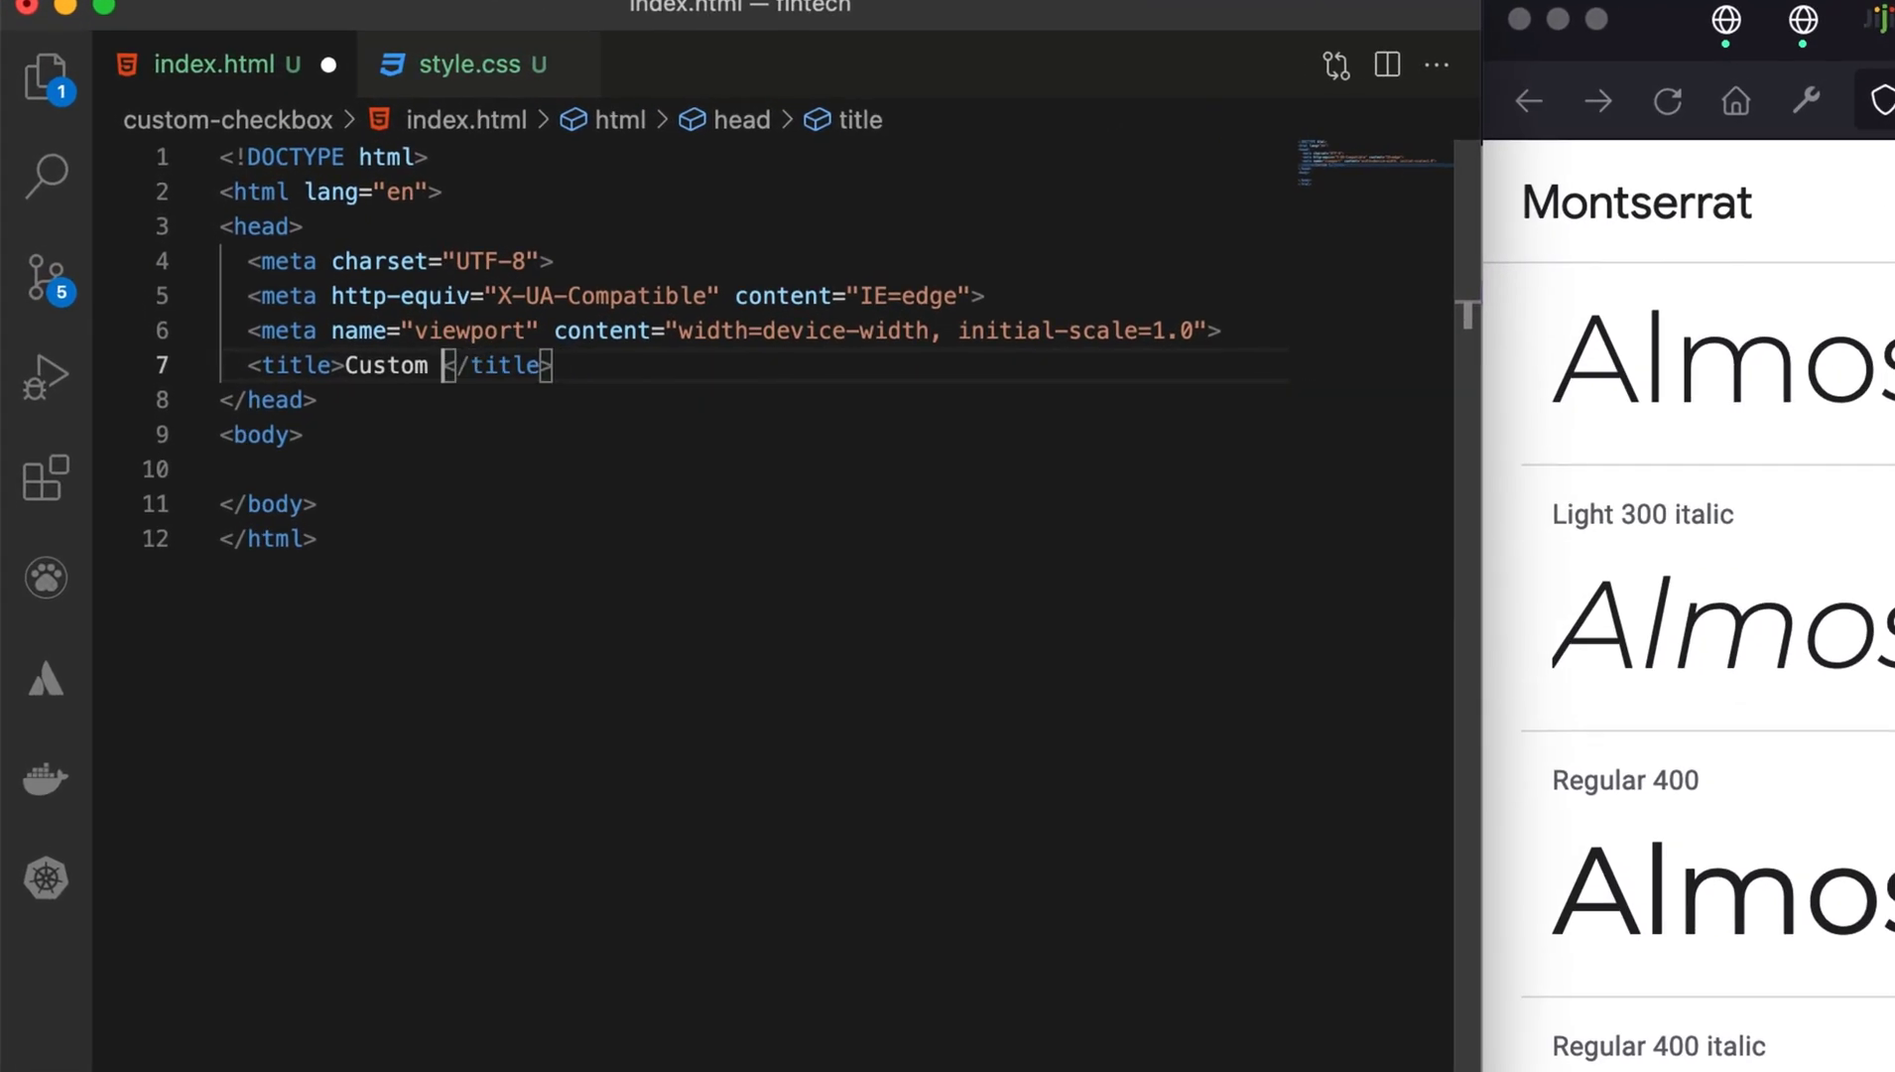
pyautogui.write('Checkbox')
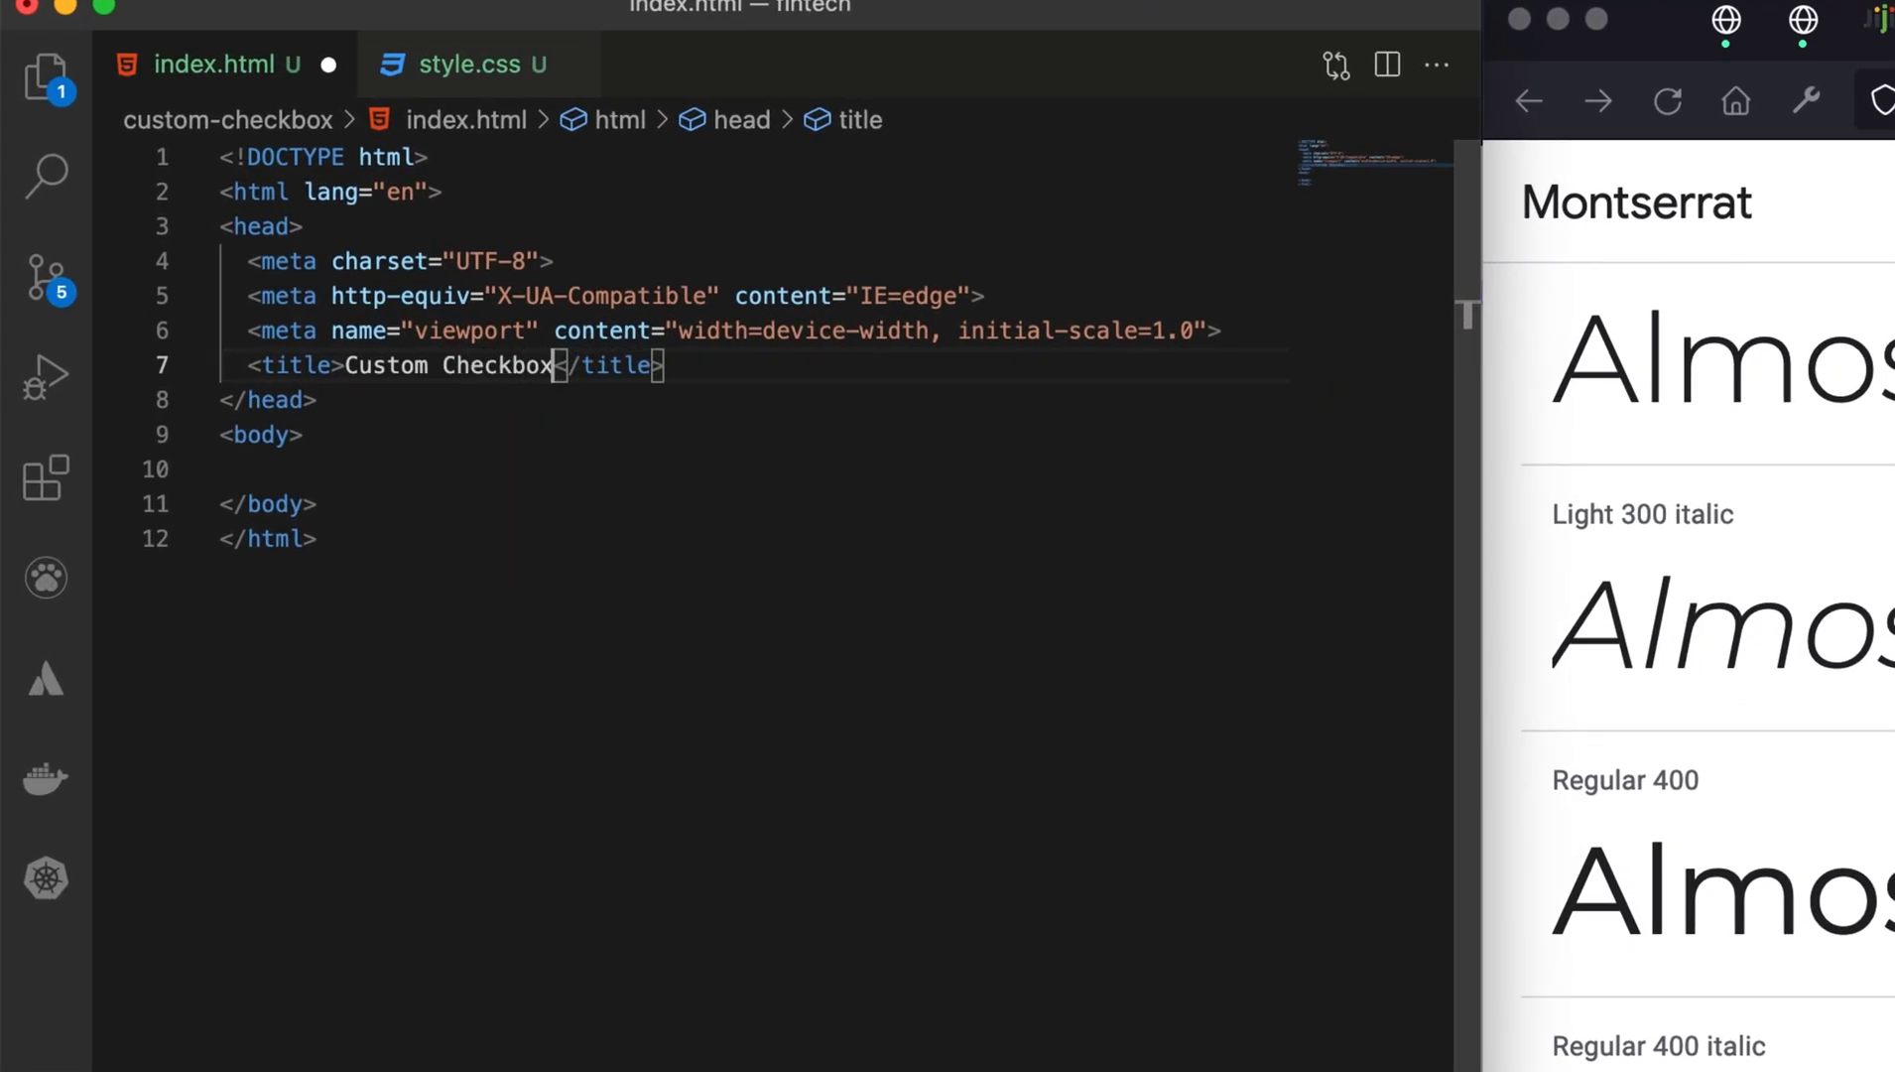
pyautogui.click(469, 365)
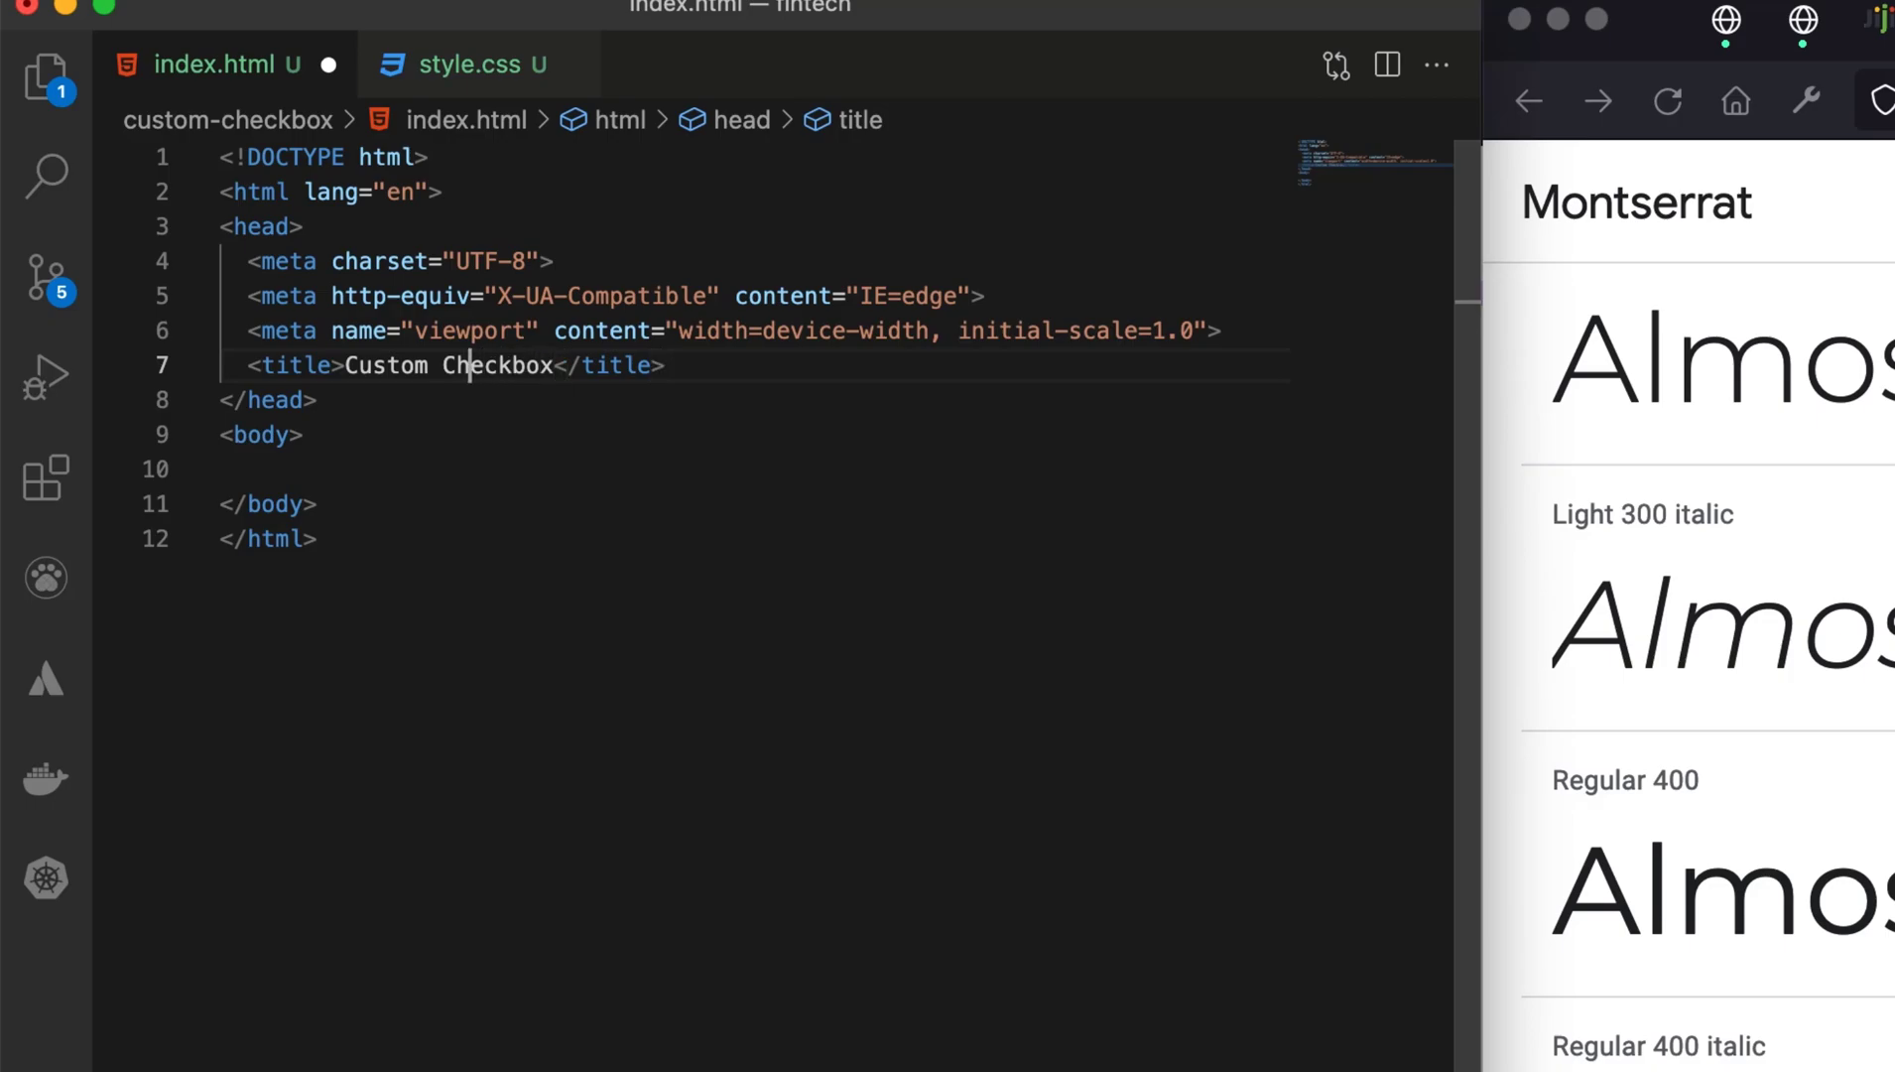
pyautogui.write('Select')
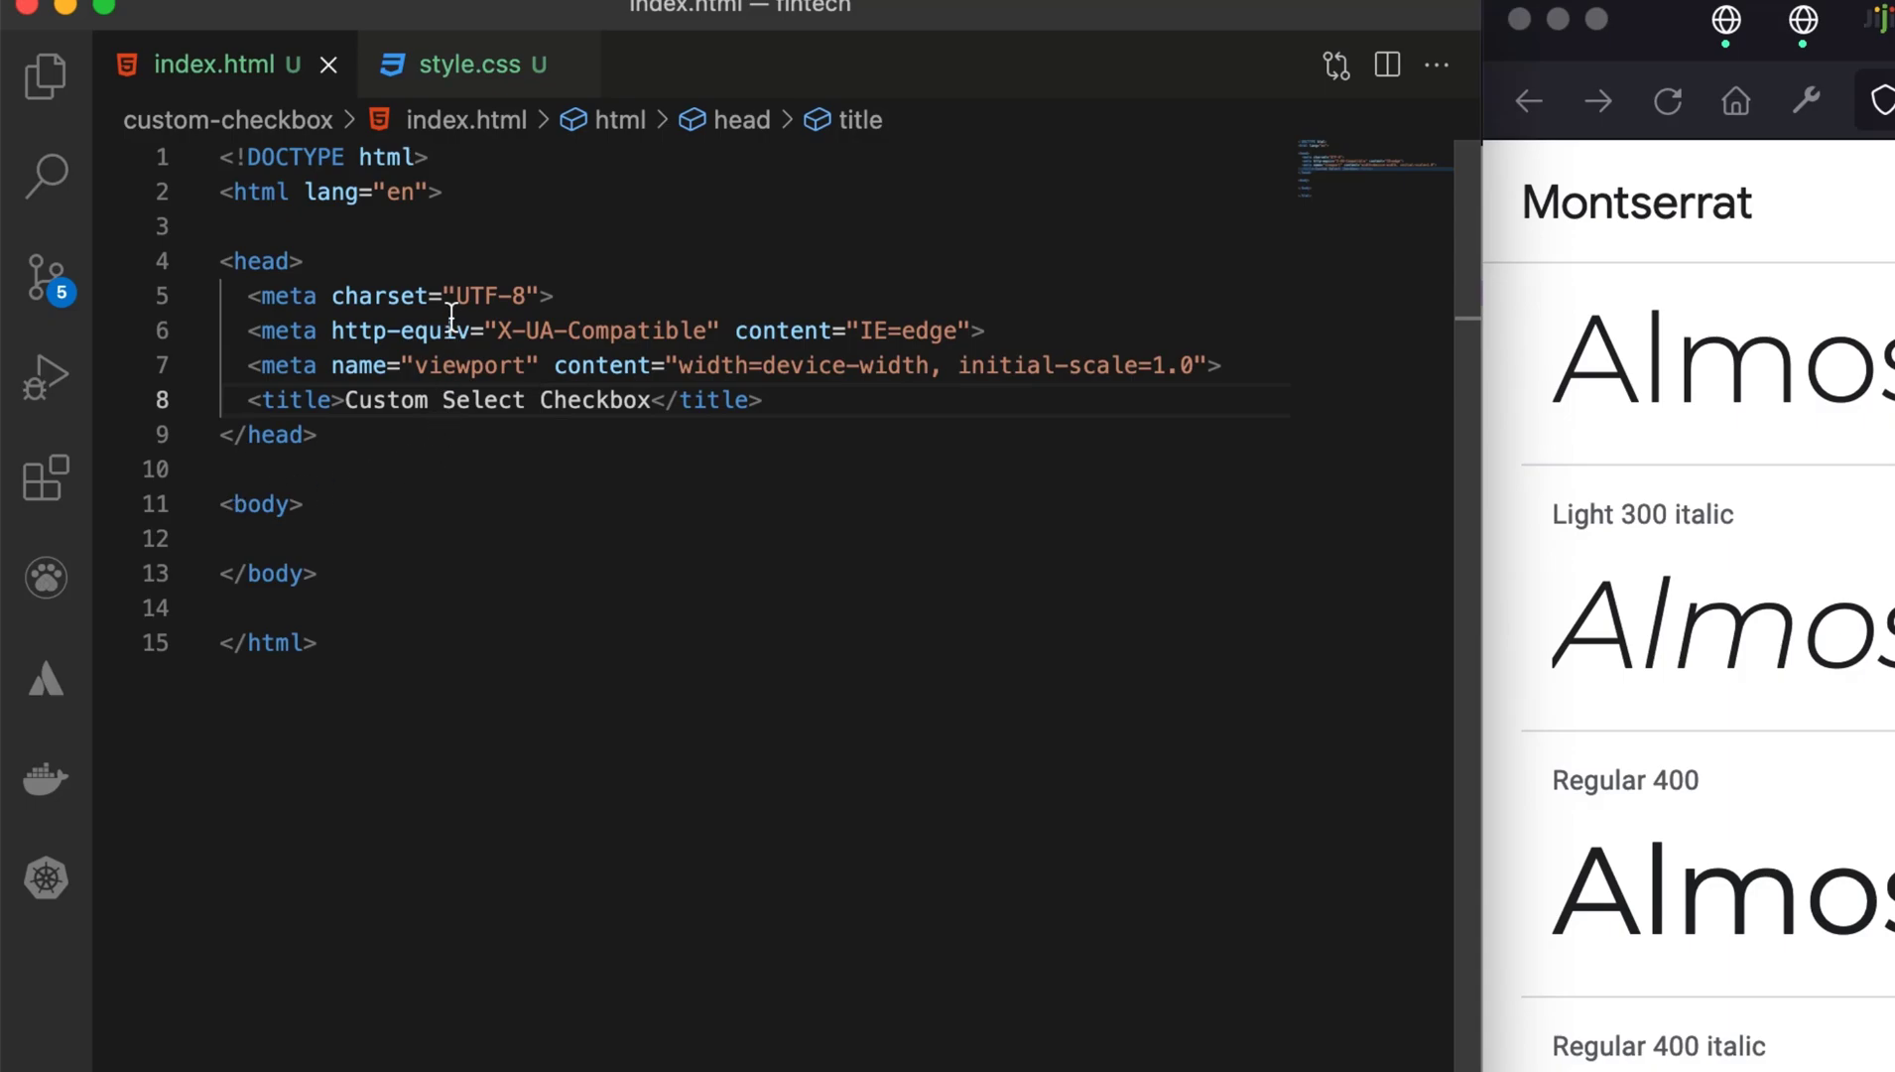
# Step: Begin a link tag to style.css below the title line
pyautogui.click(351, 537)
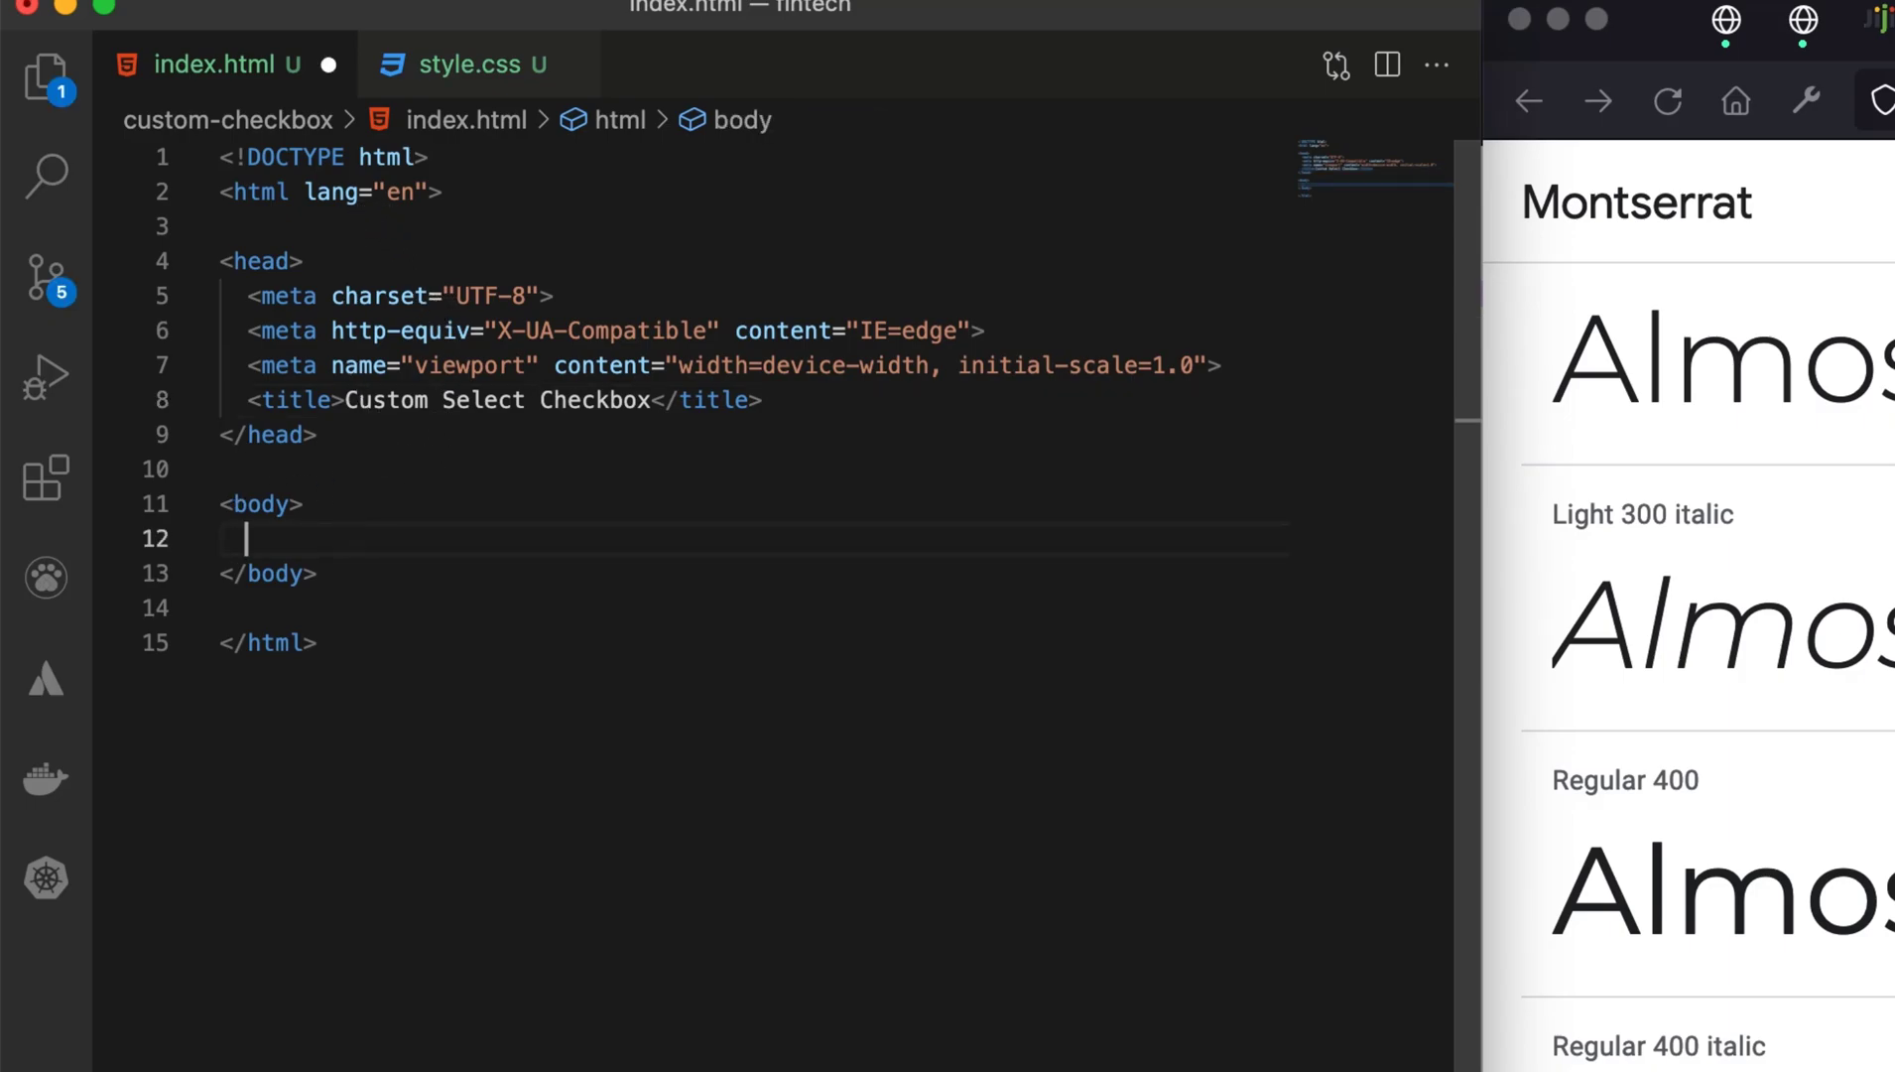
pyautogui.click(792, 400)
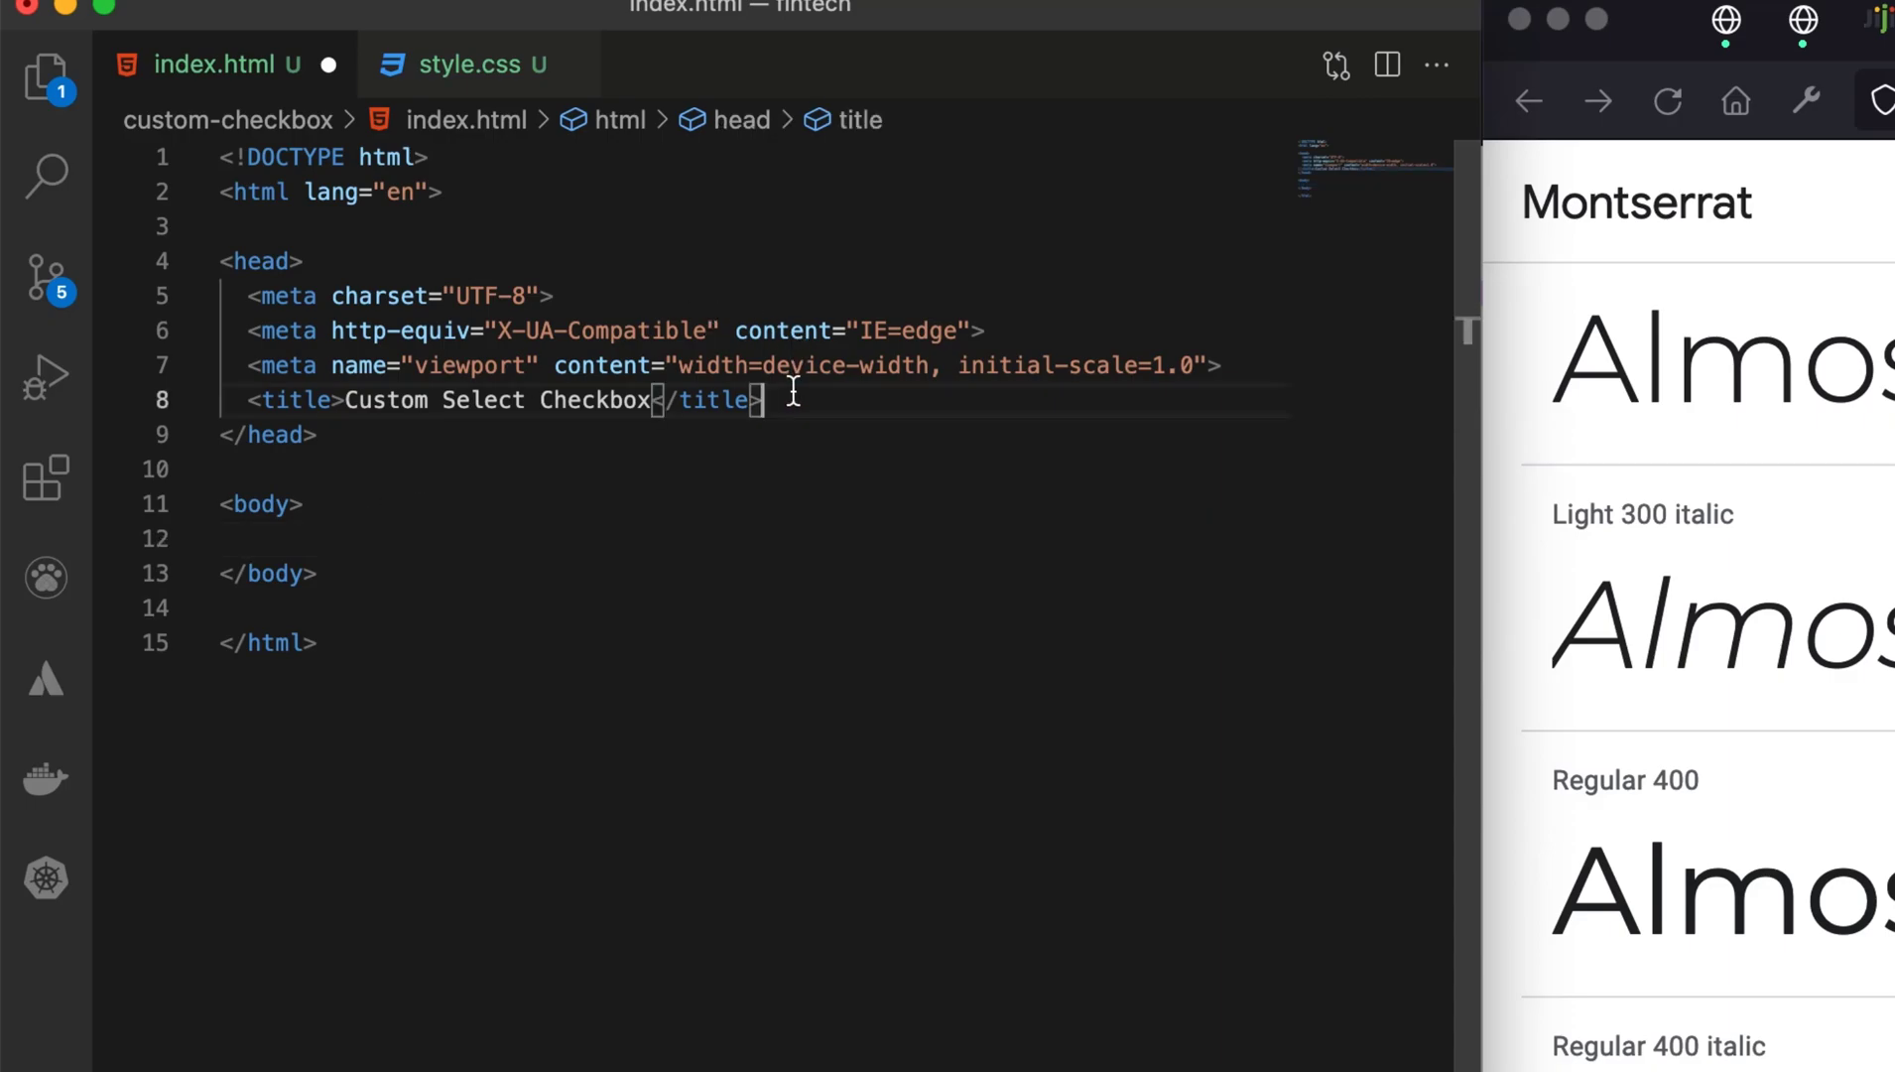
pyautogui.write('li')
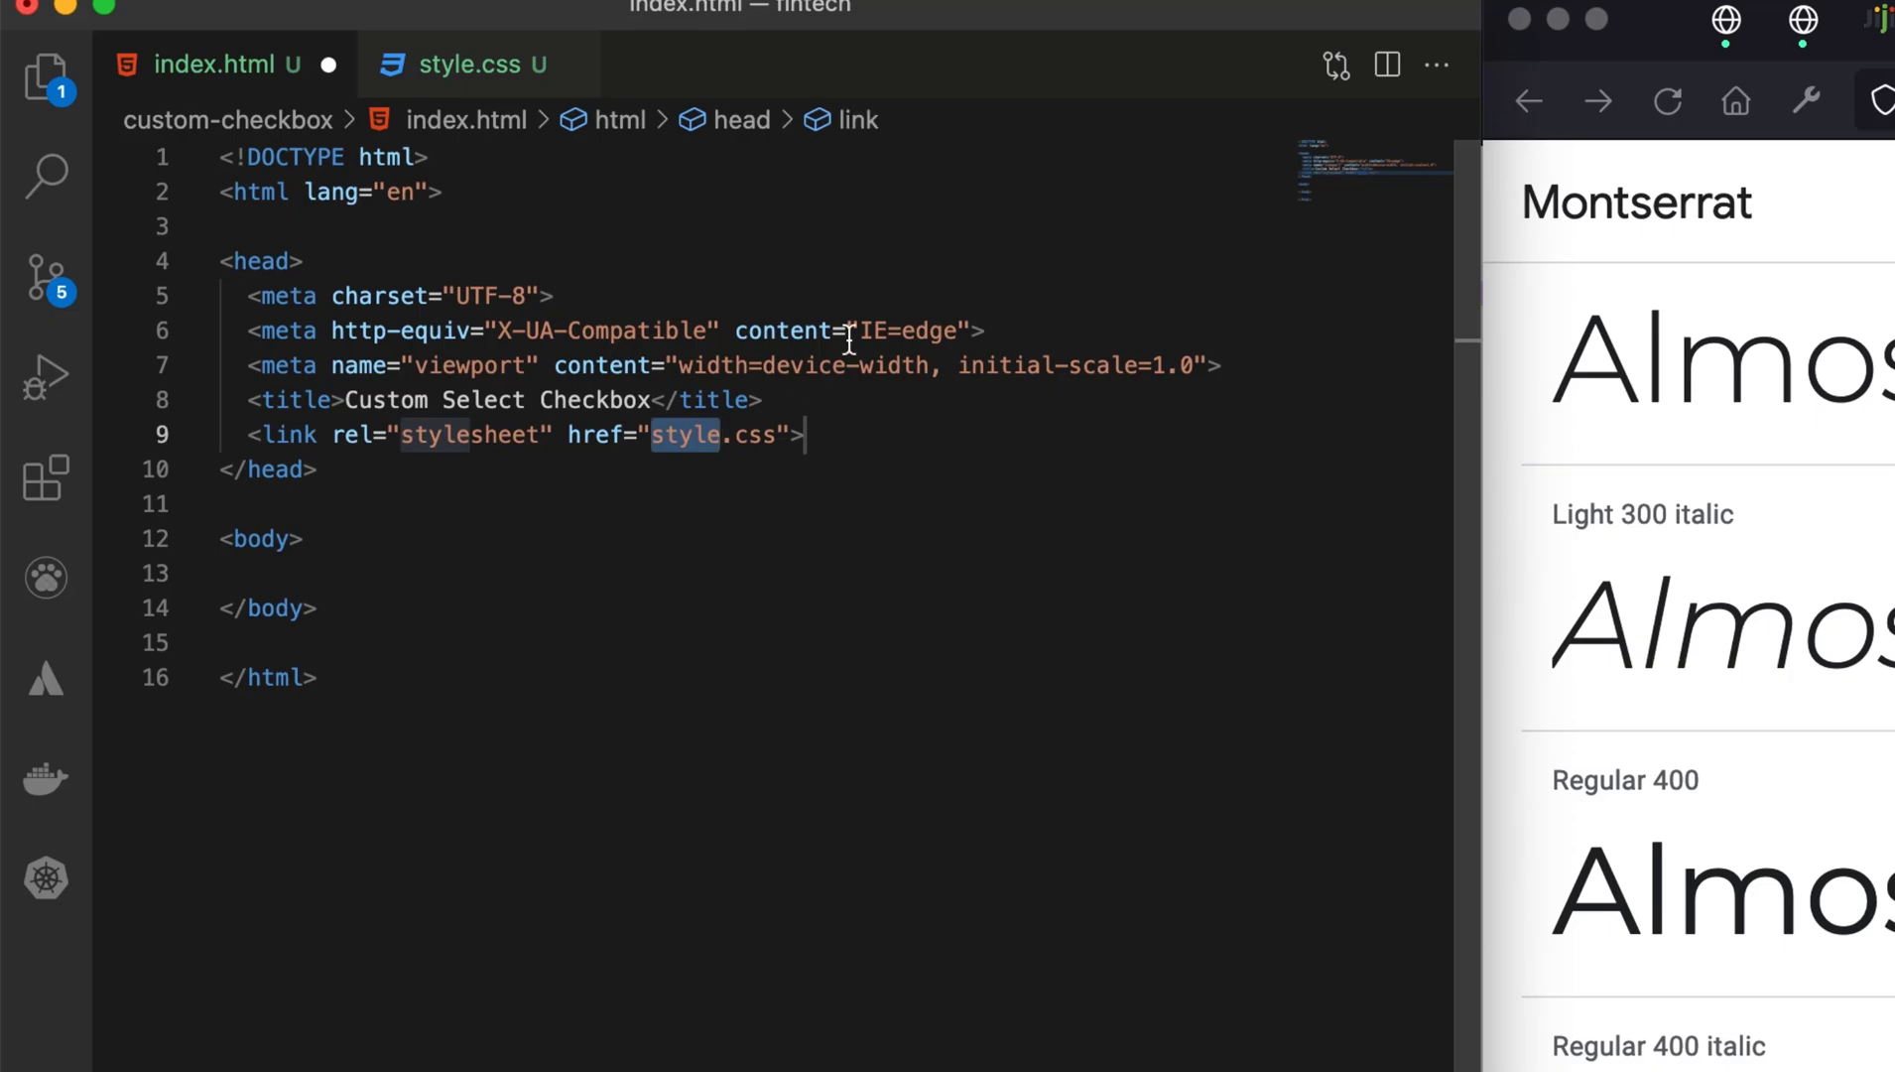
pyautogui.moveTo(1124, 528)
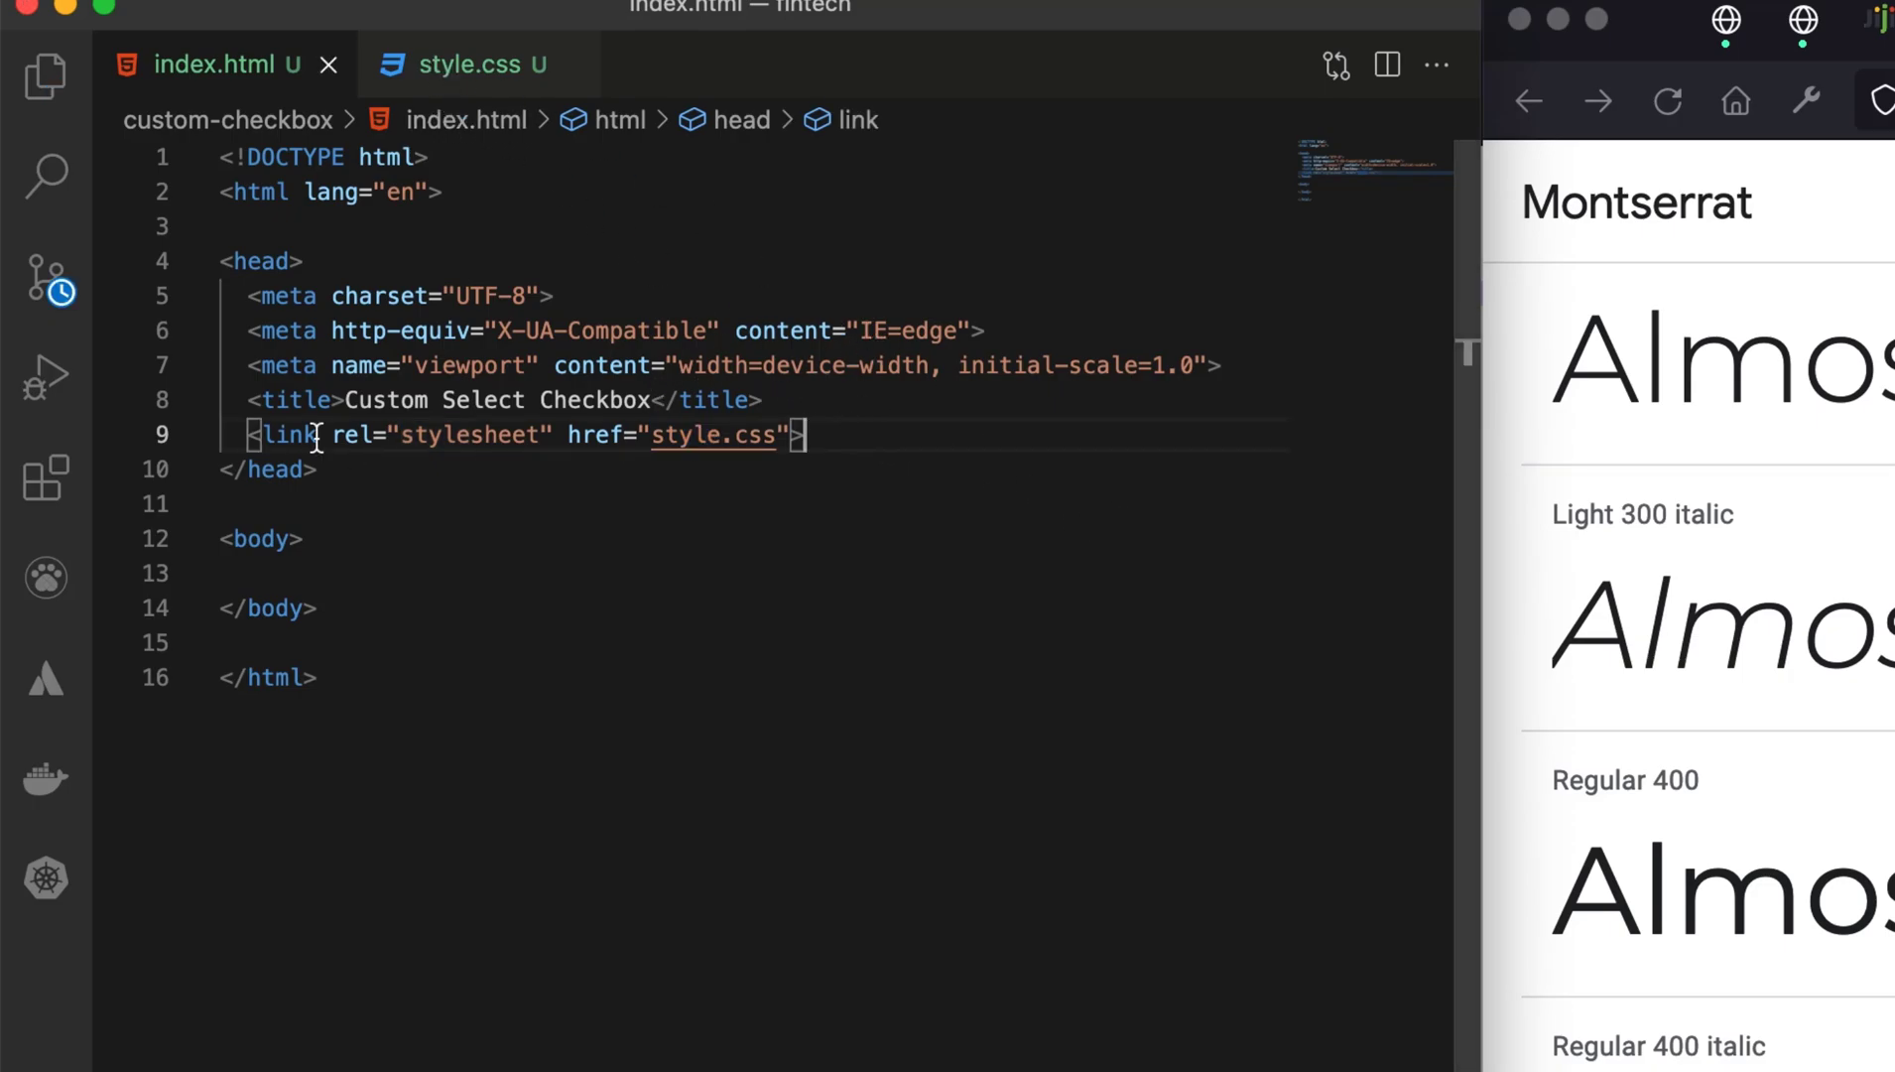
pyautogui.click(45, 76)
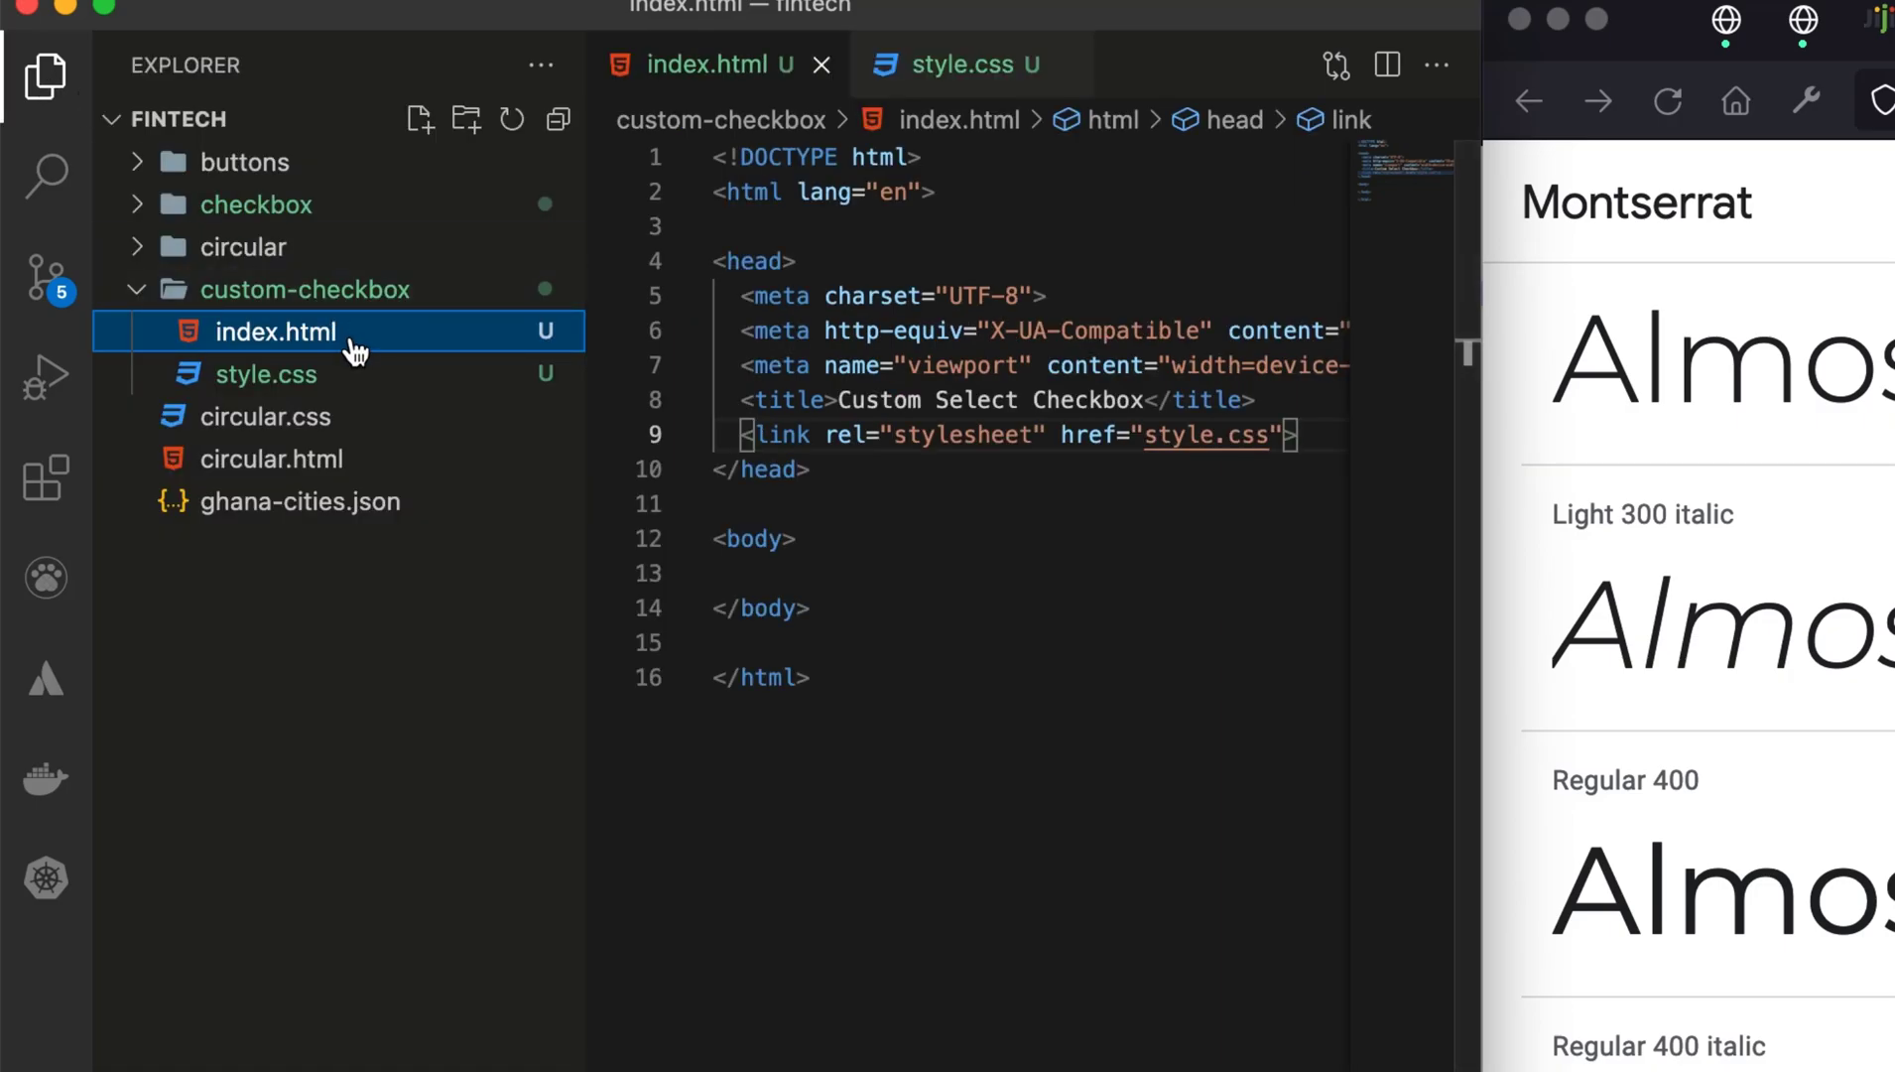
pyautogui.rightClick(276, 331)
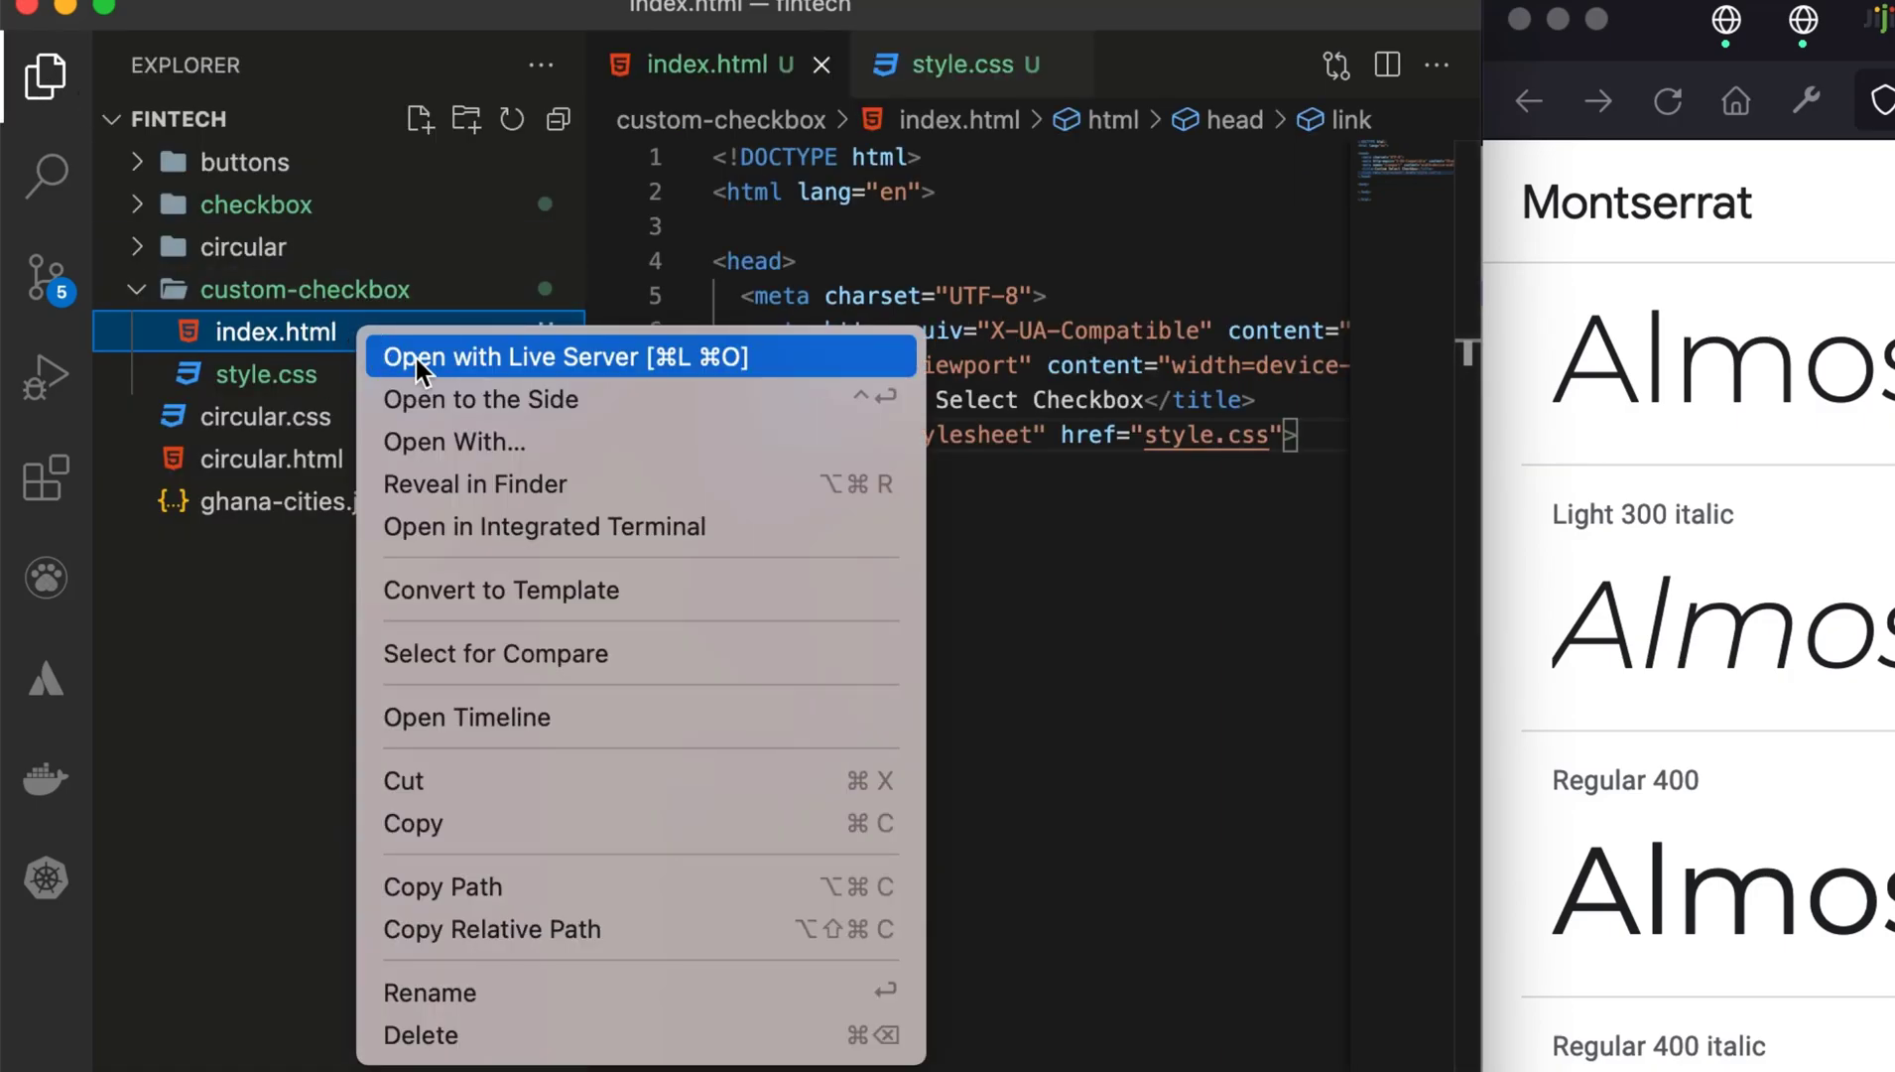
pyautogui.click(509, 356)
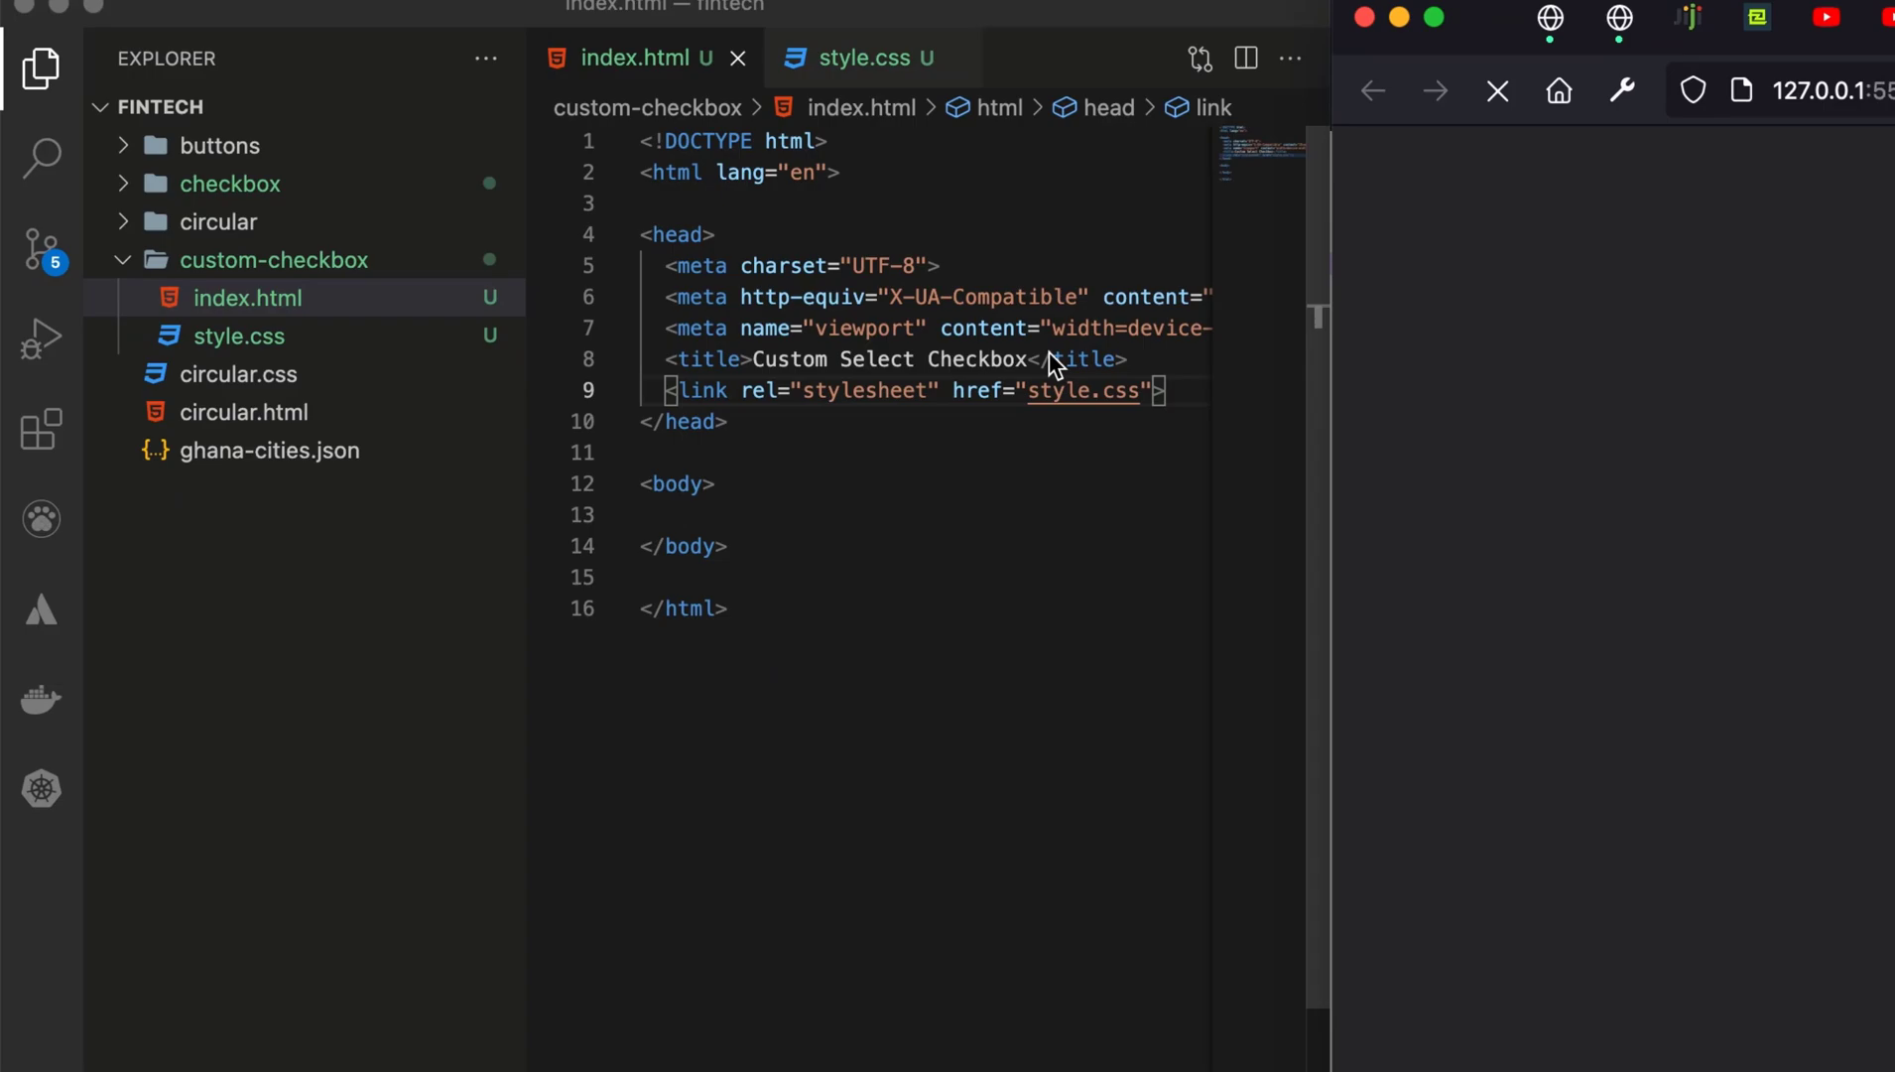
pyautogui.click(1496, 90)
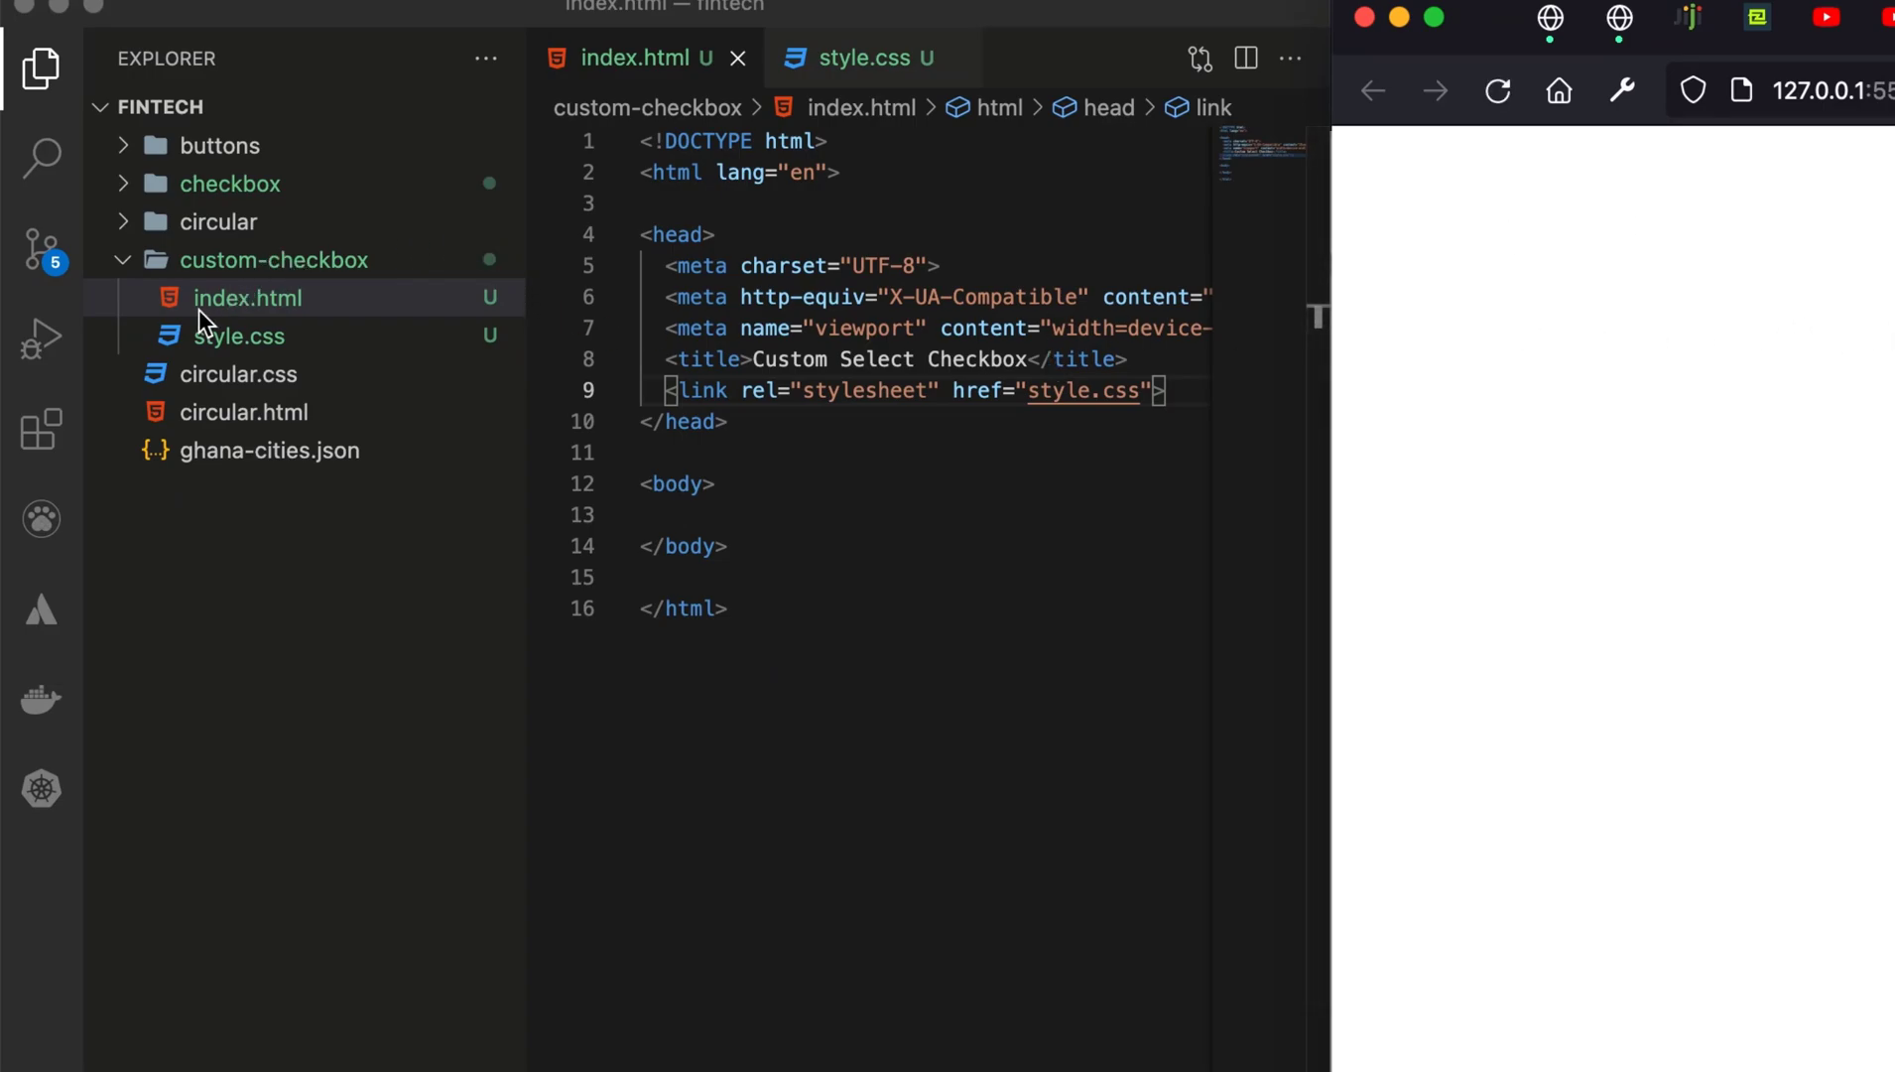
pyautogui.rightClick(249, 298)
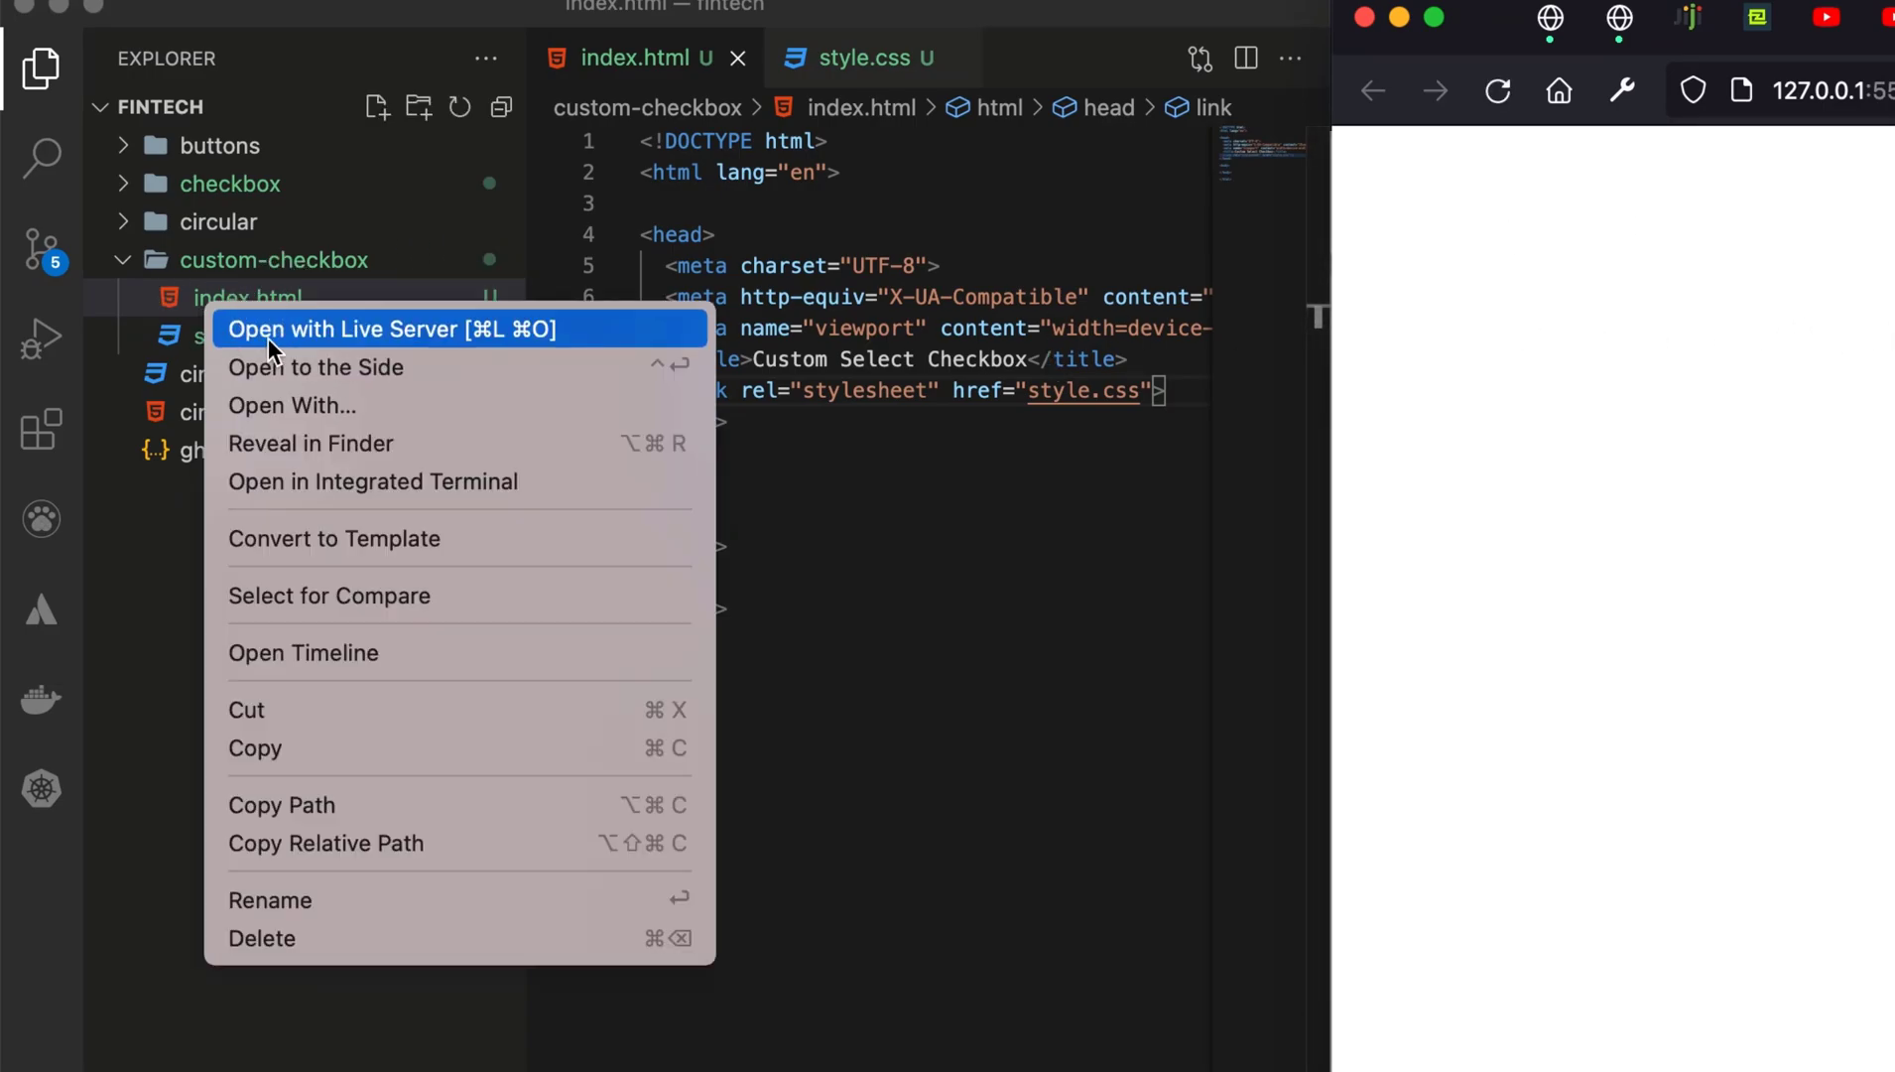
pyautogui.moveTo(813, 212)
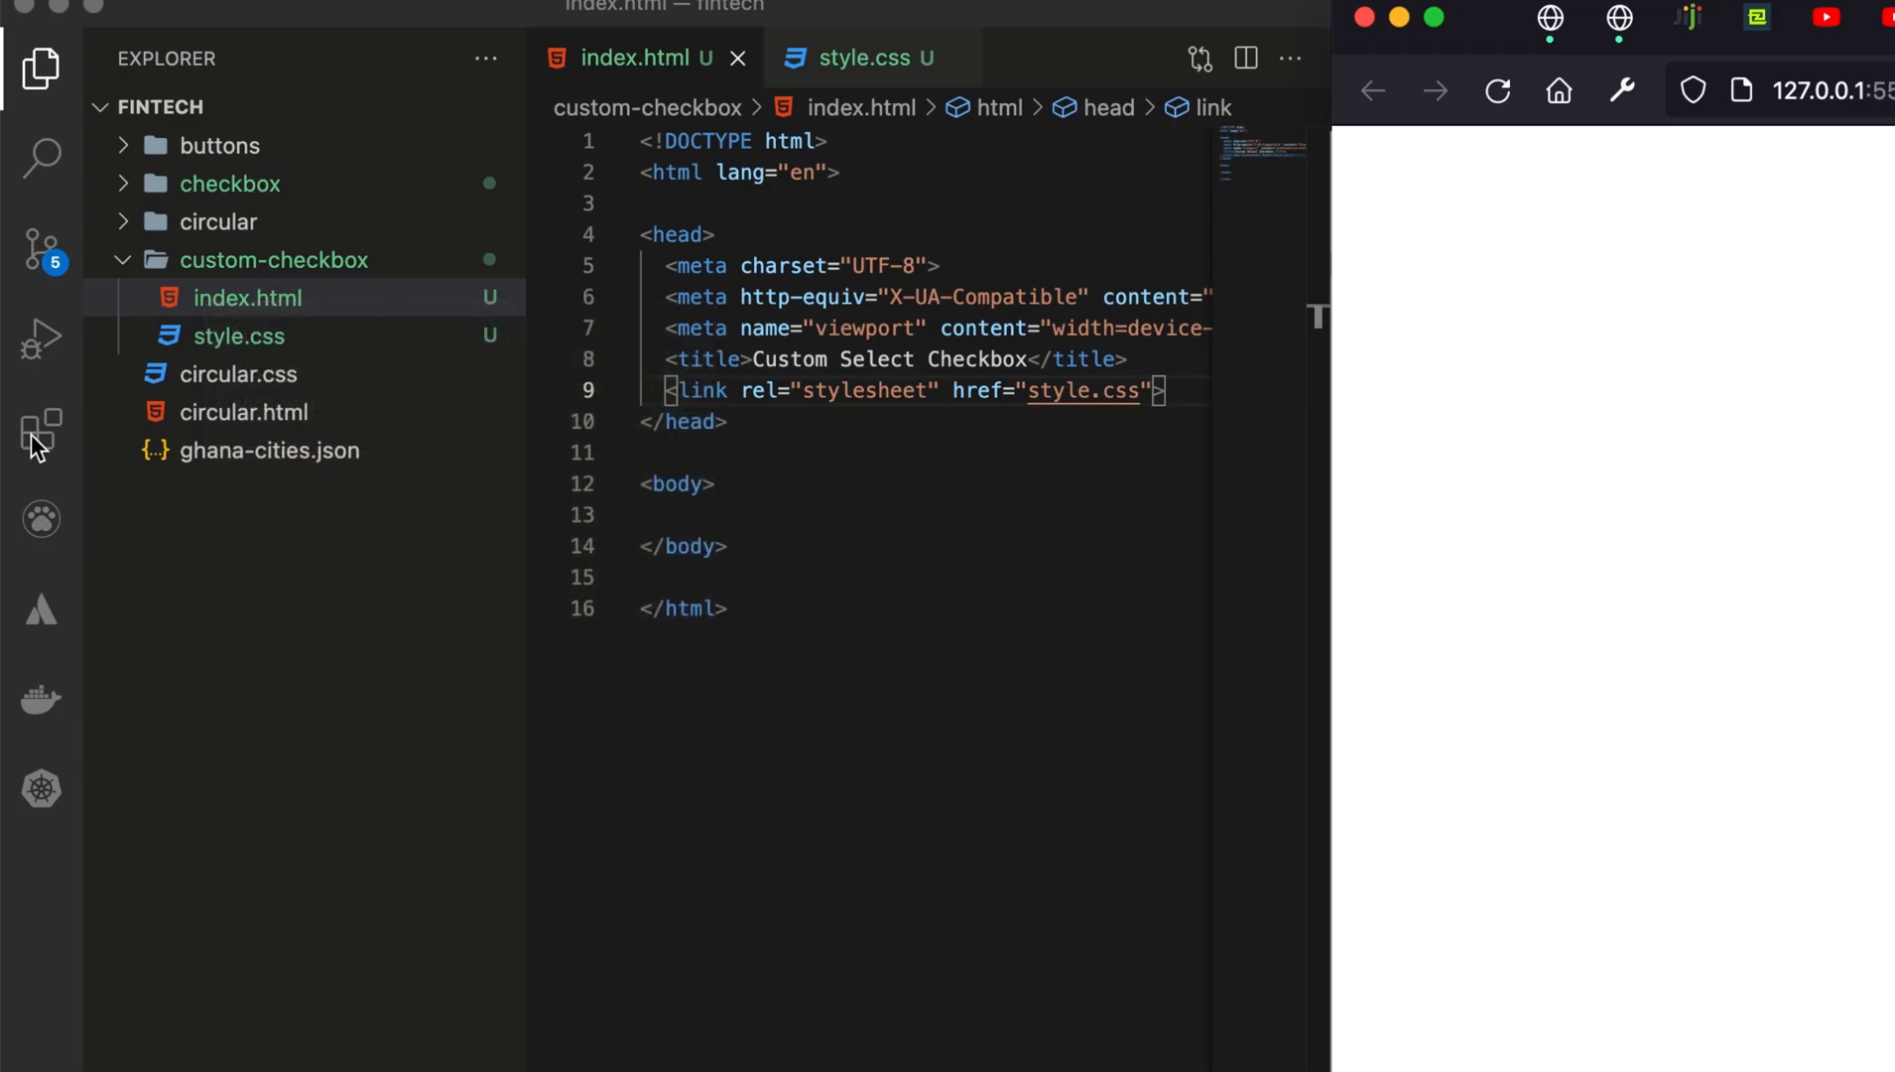
# Step: Search extensions for Live Server, confirm it's installed, and close its details
pyautogui.click(41, 434)
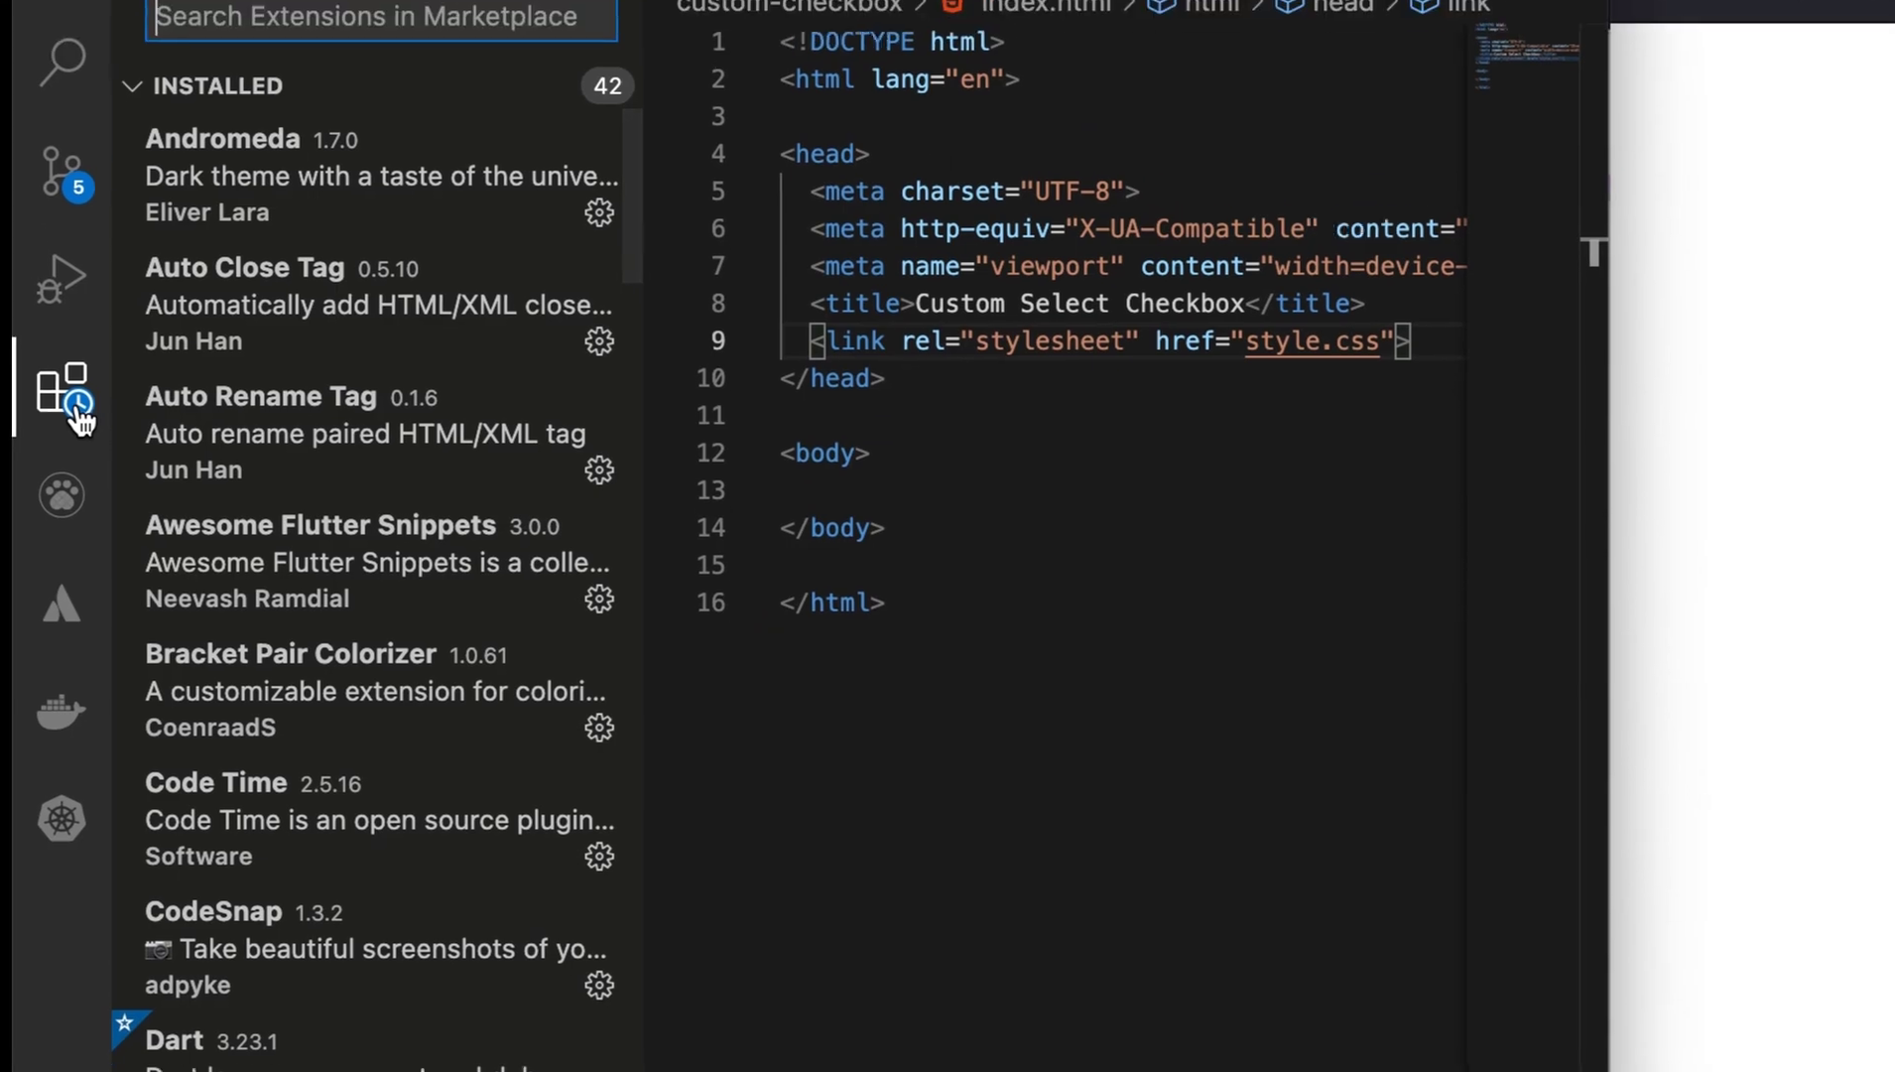
pyautogui.write('live ser')
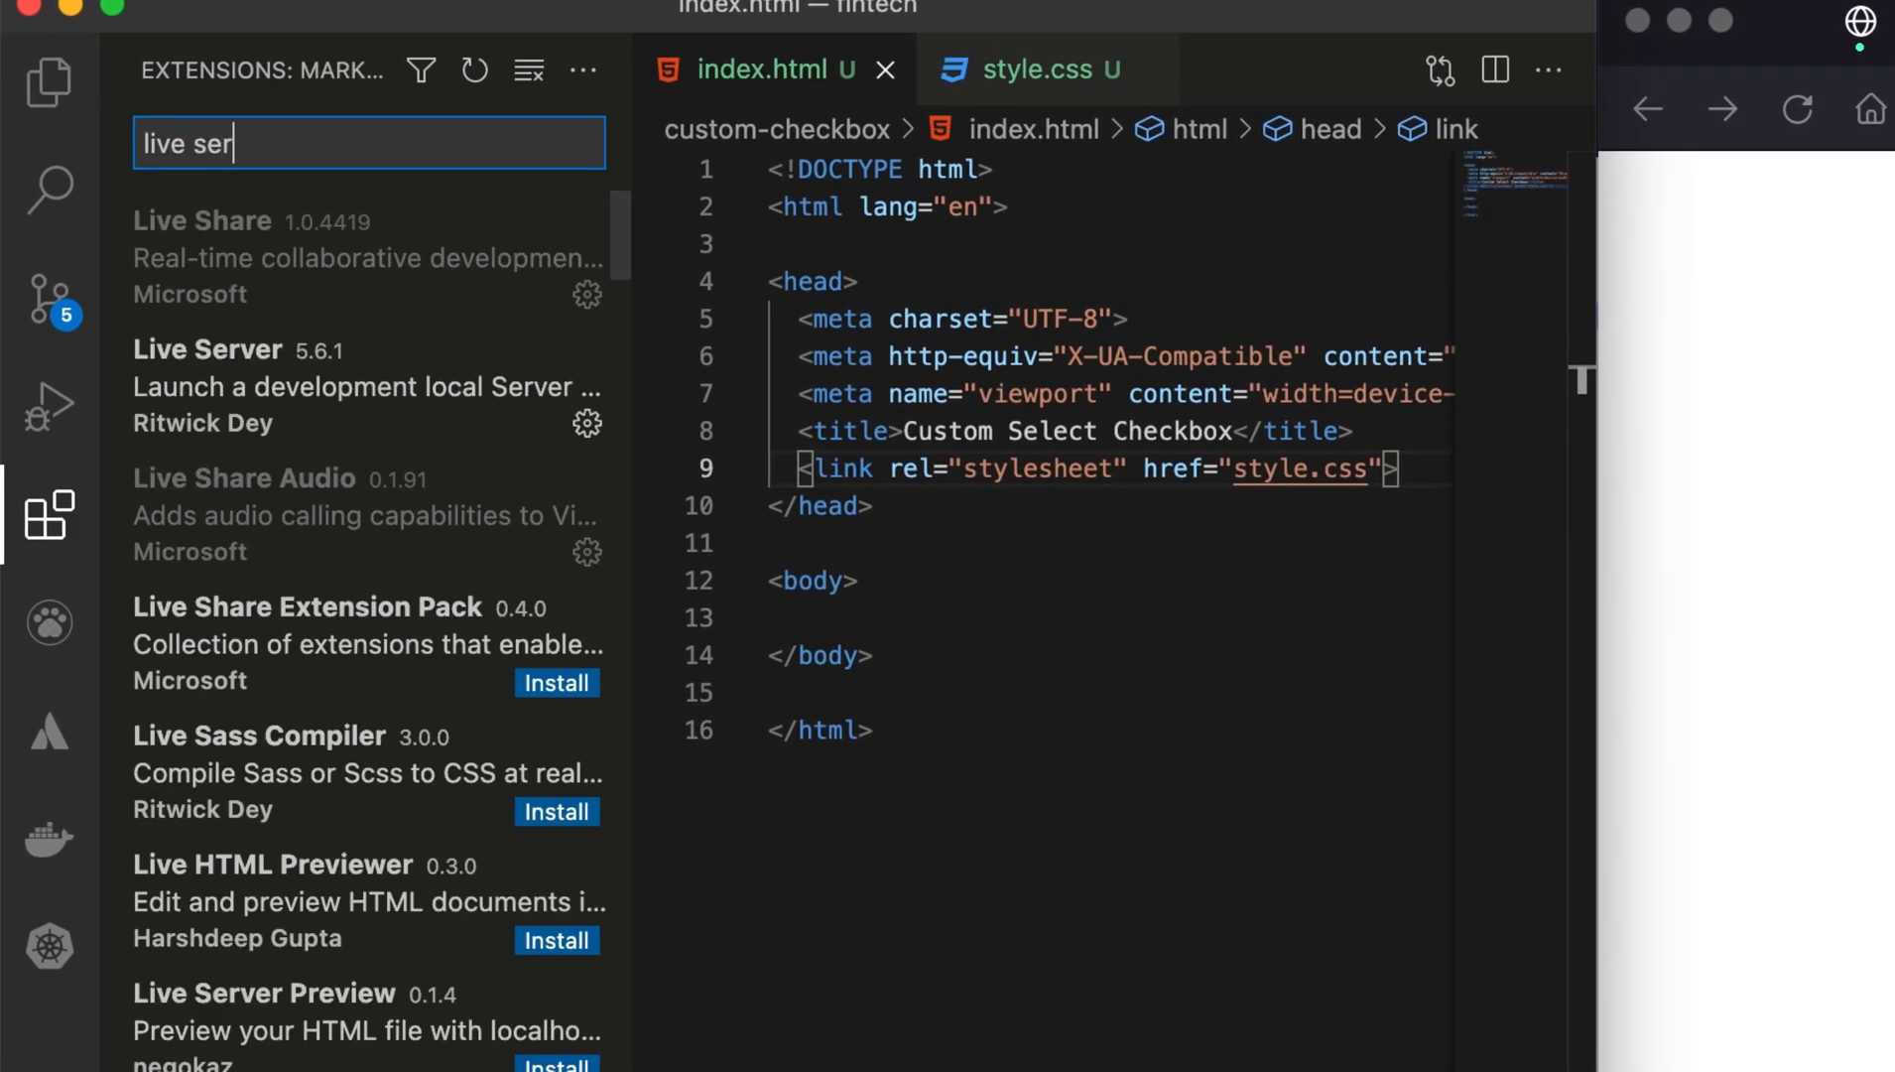
pyautogui.write('c')
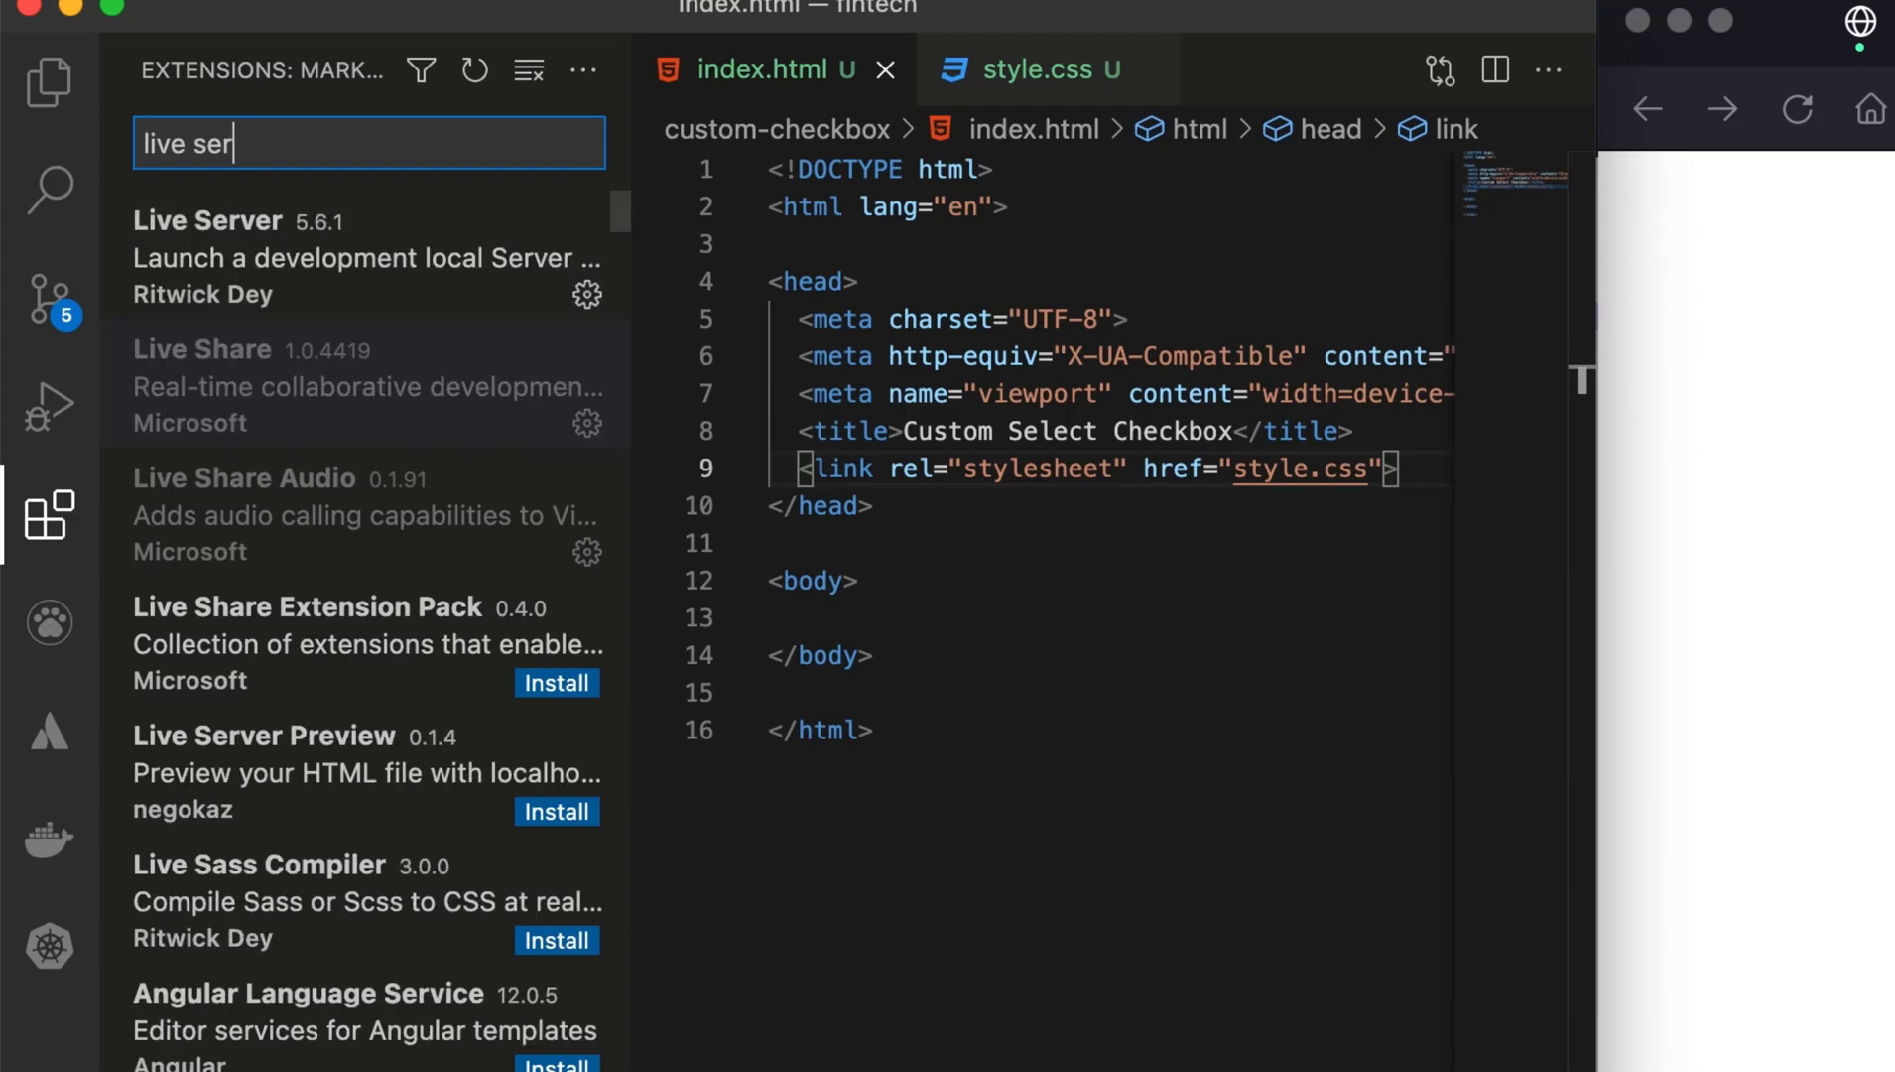
pyautogui.moveTo(399, 563)
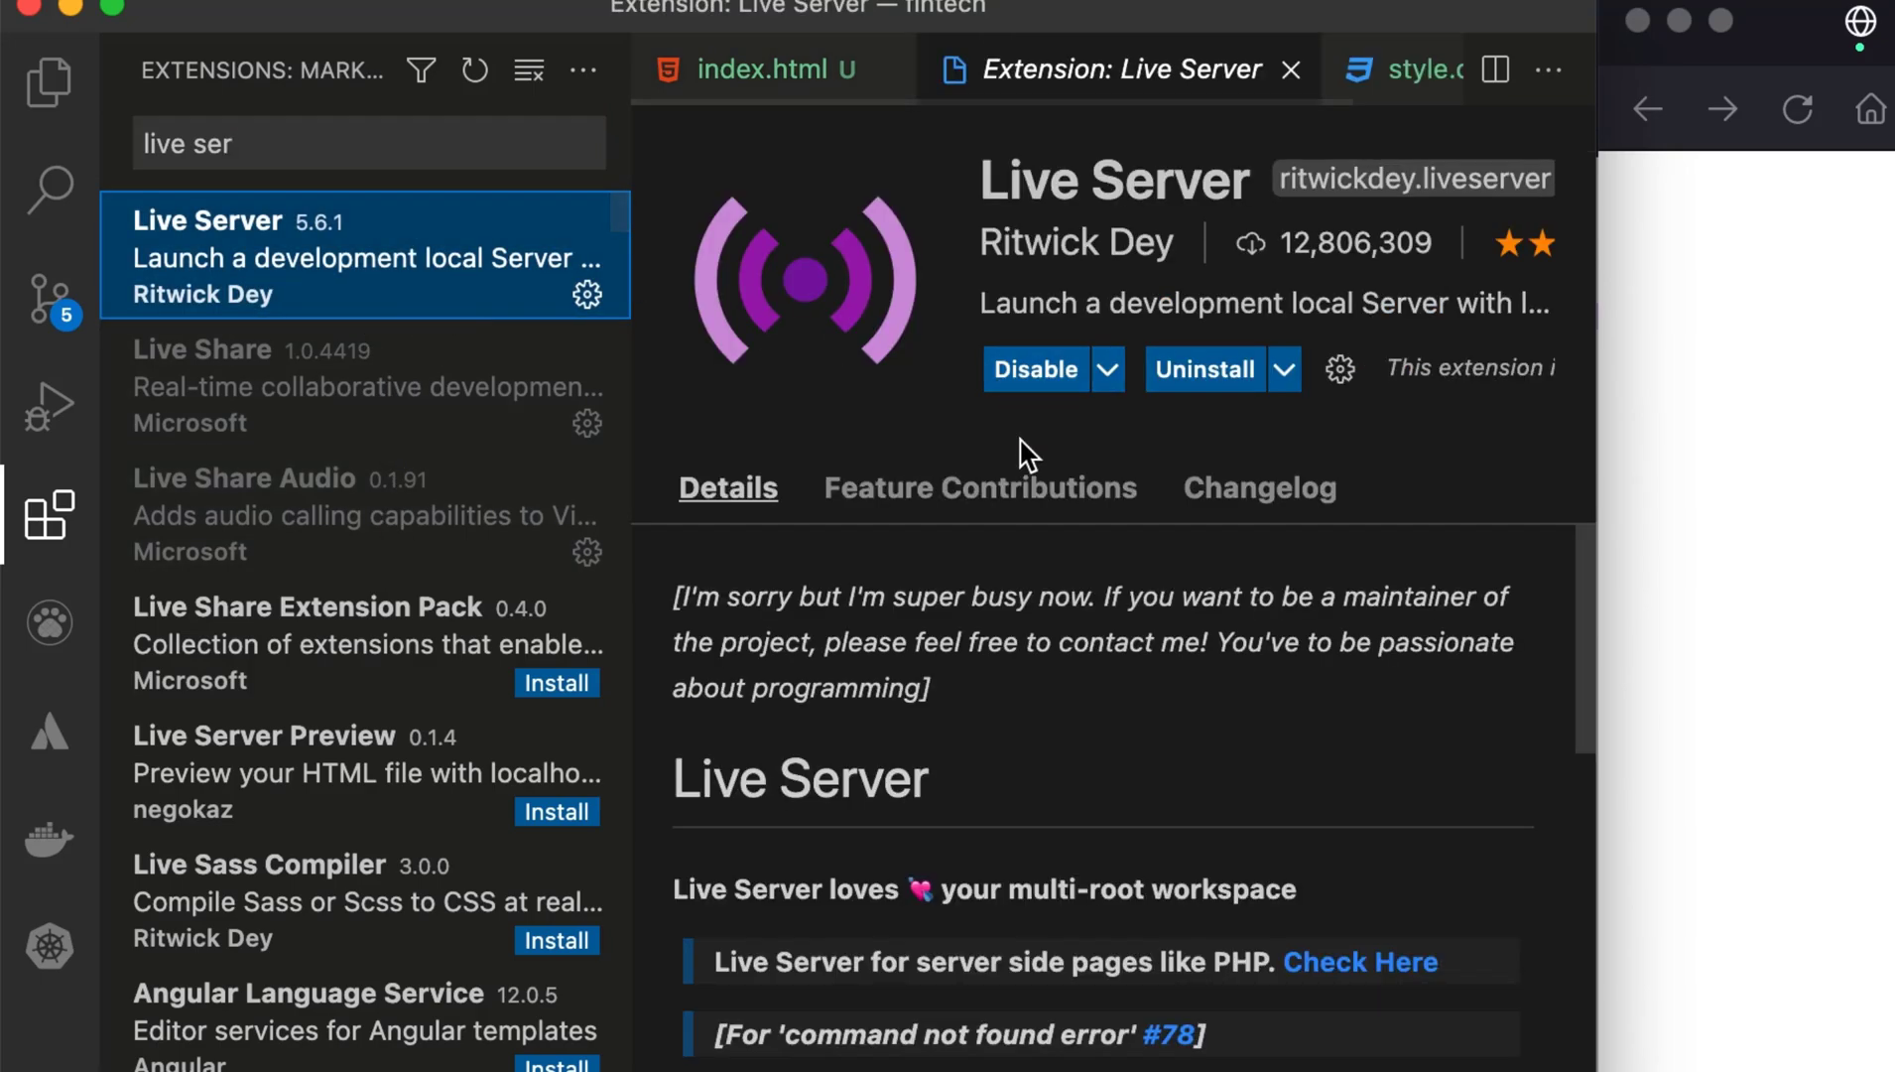
pyautogui.moveTo(1224, 415)
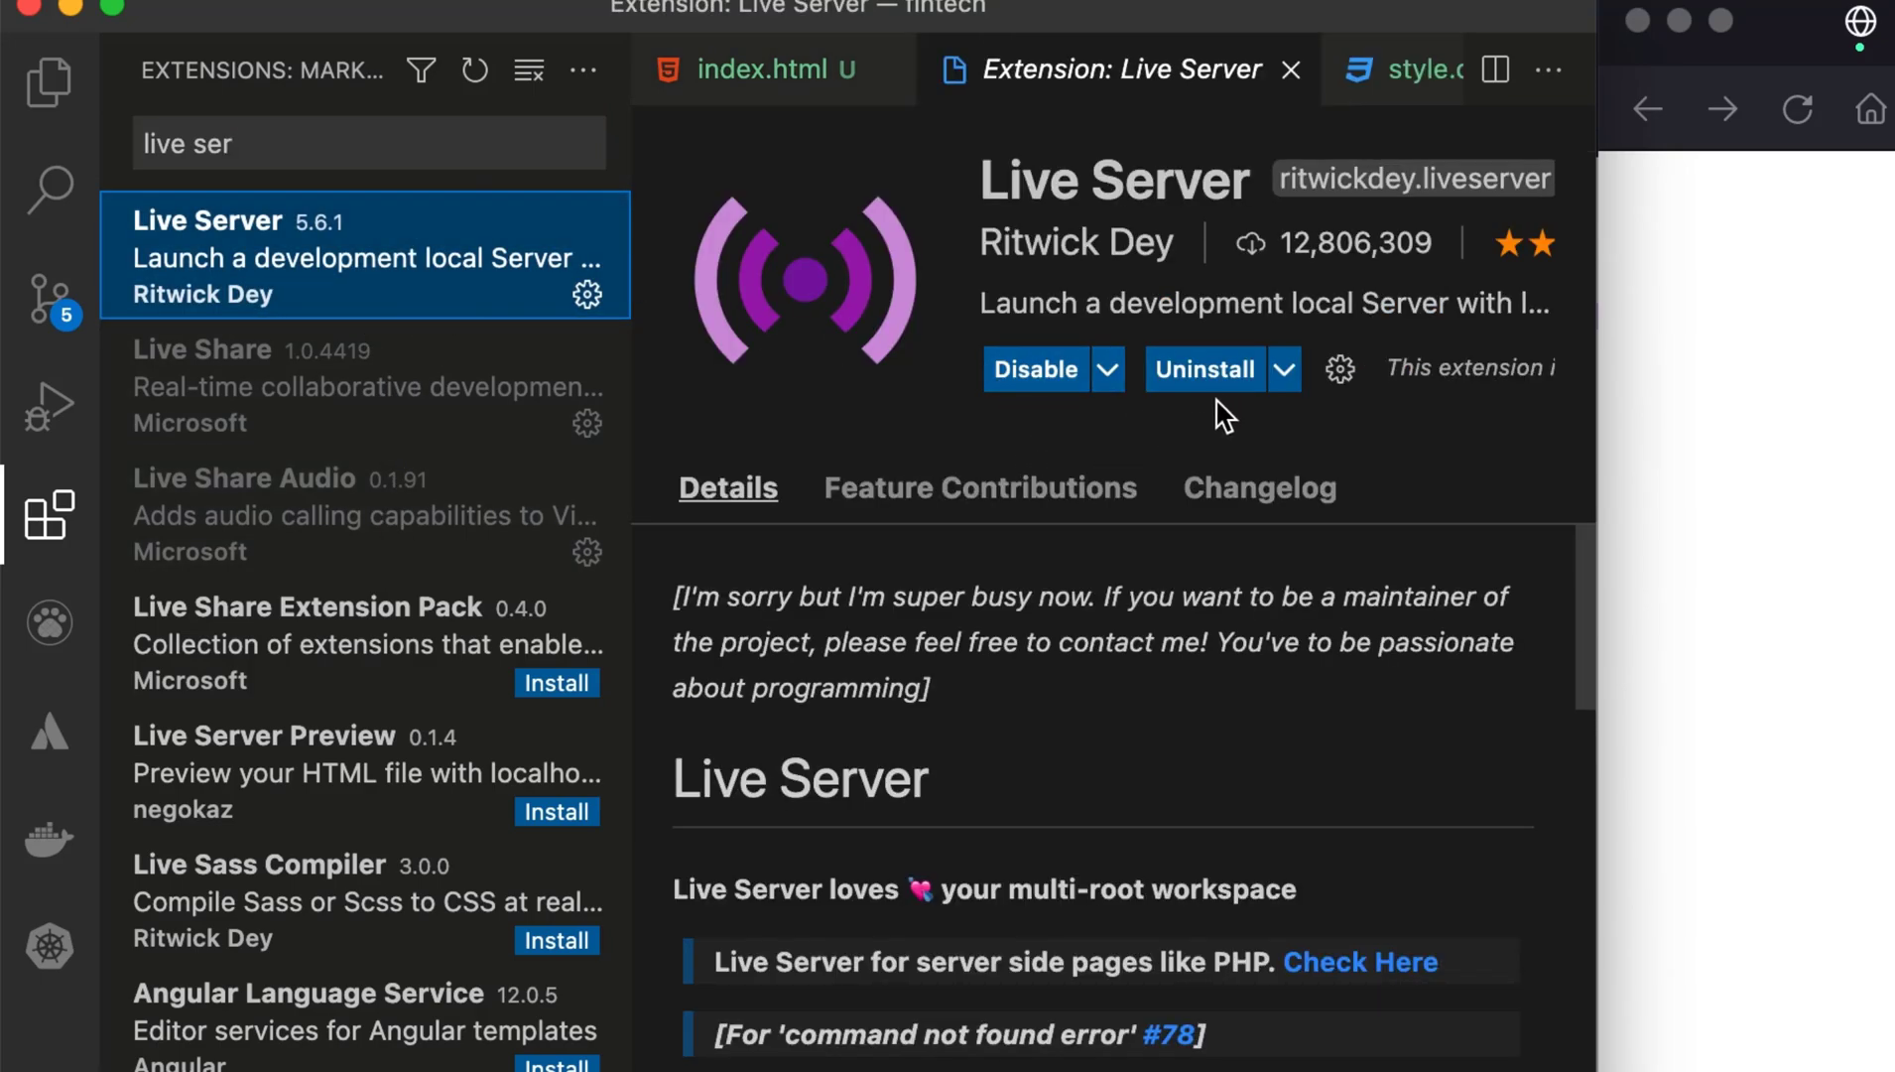
pyautogui.moveTo(1289, 69)
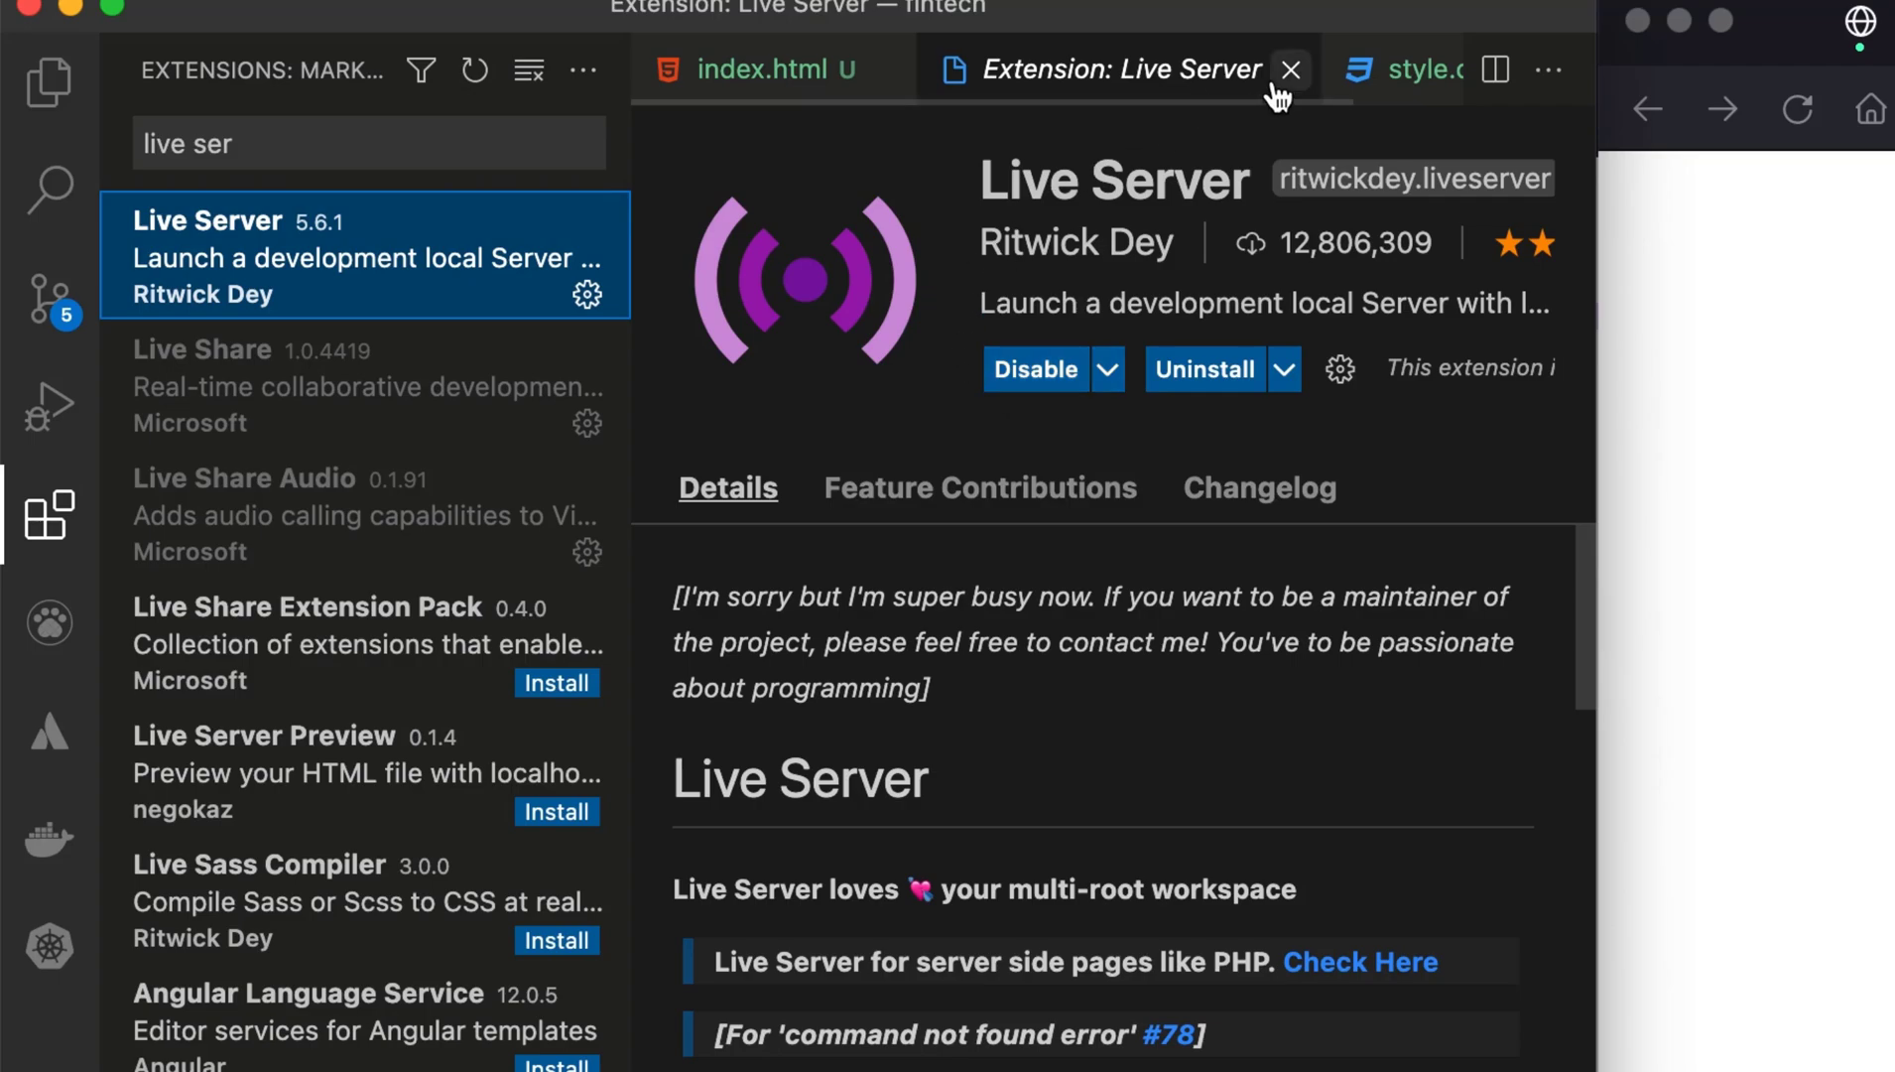
pyautogui.click(1290, 68)
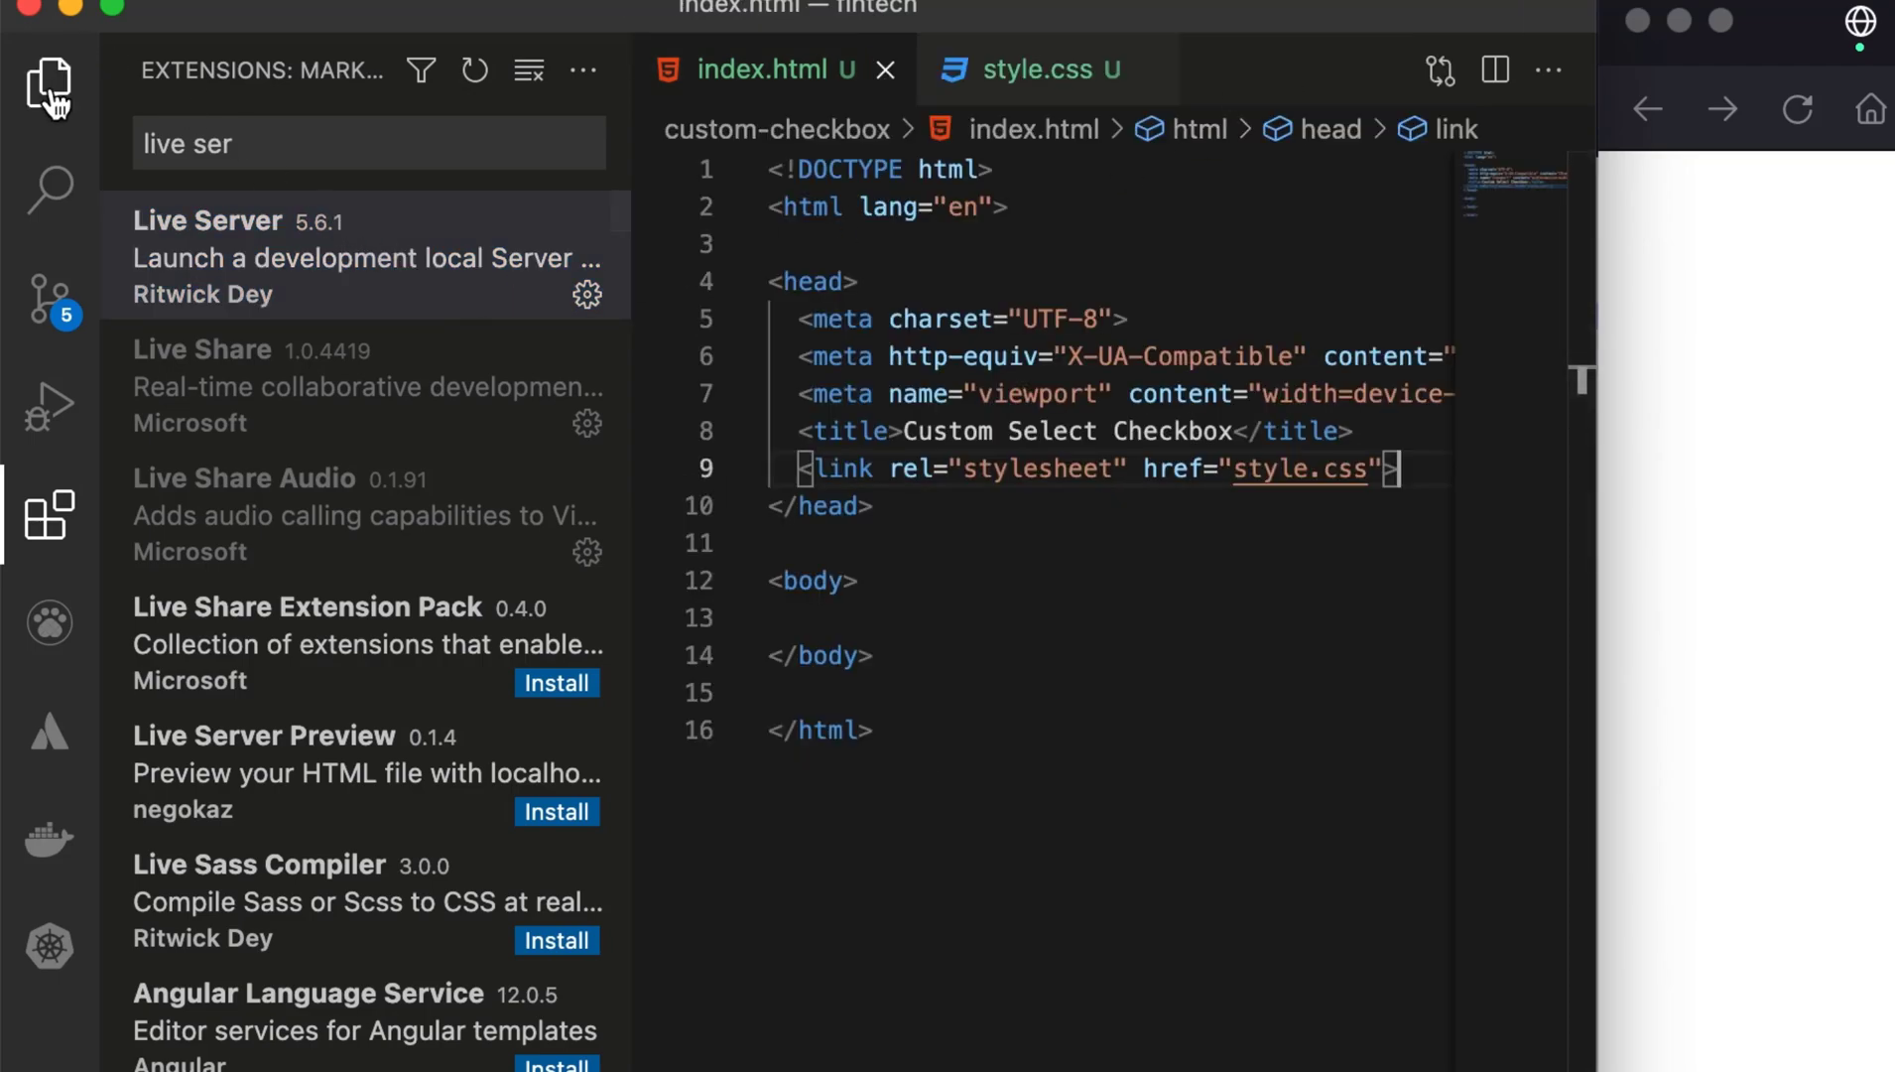
# Step: Open index.html with Live Server on port 5500 and hide the sidebar
pyautogui.rightClick(302, 357)
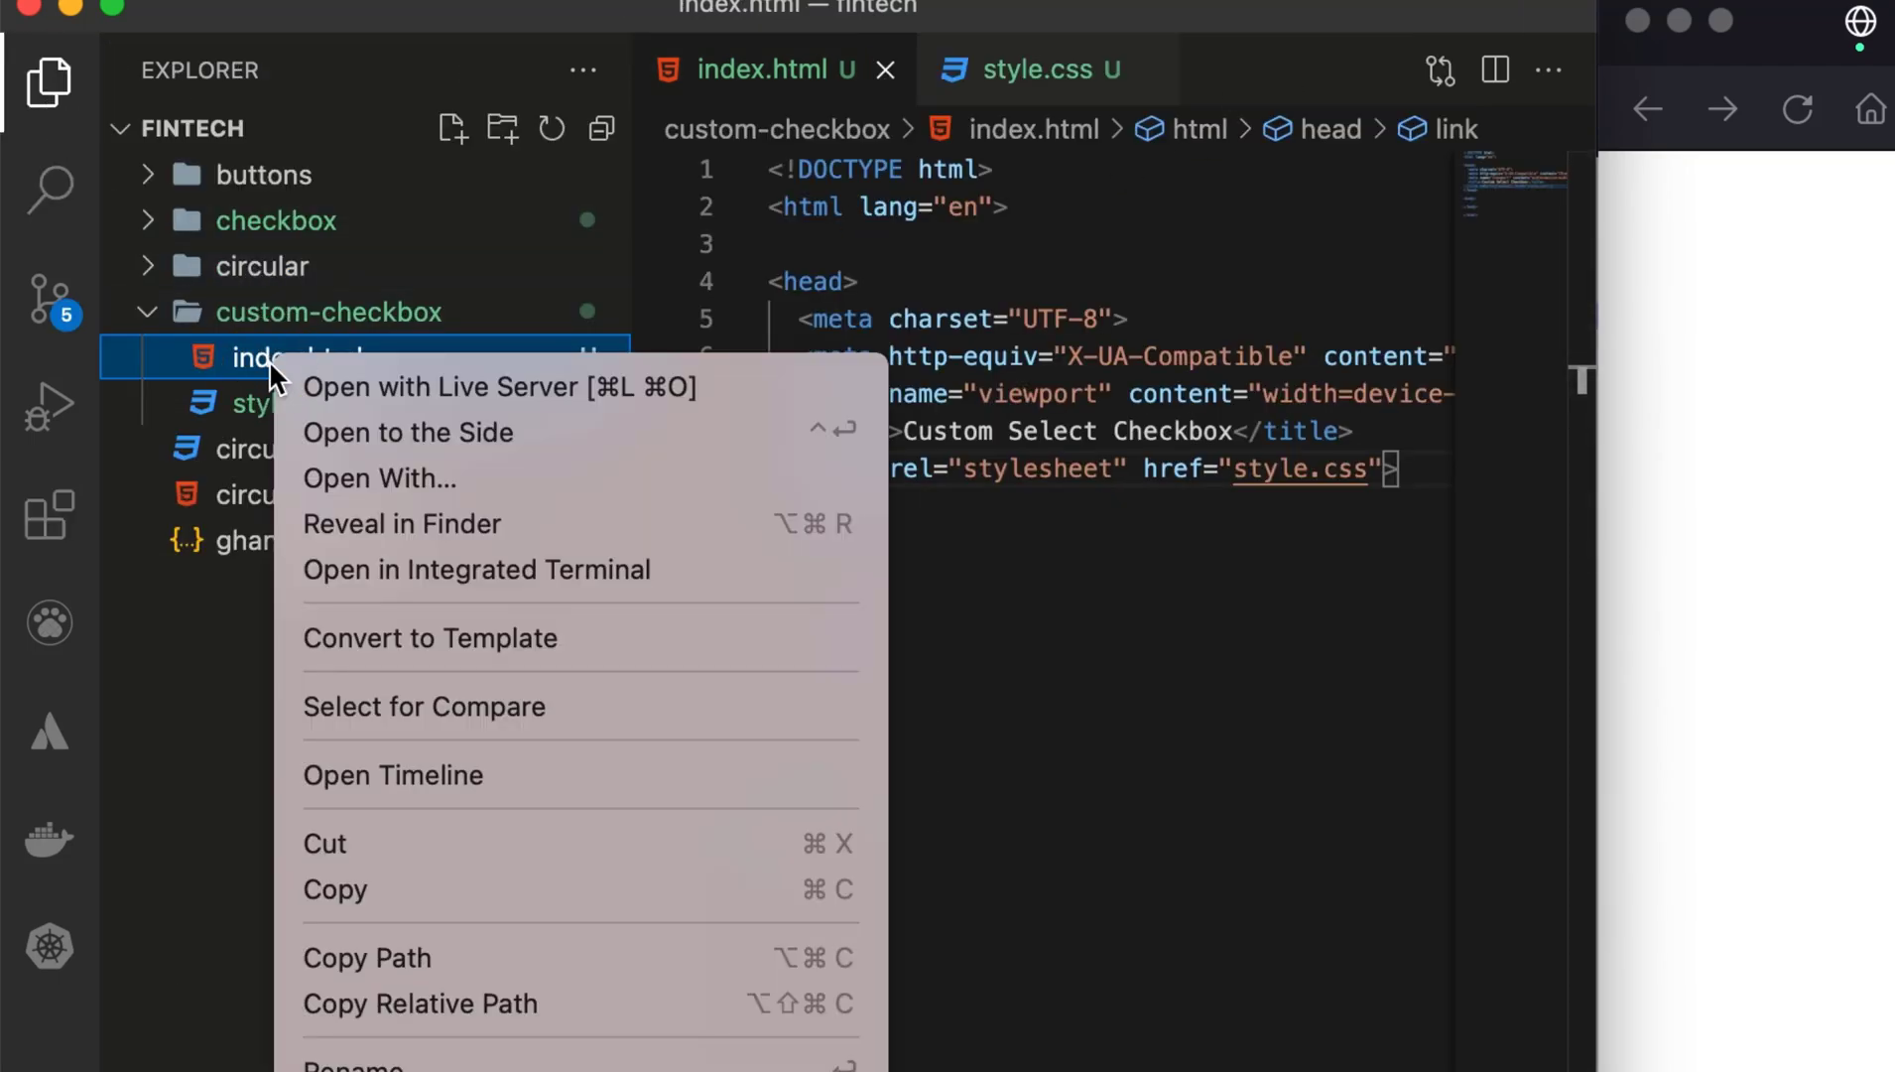
pyautogui.click(471, 387)
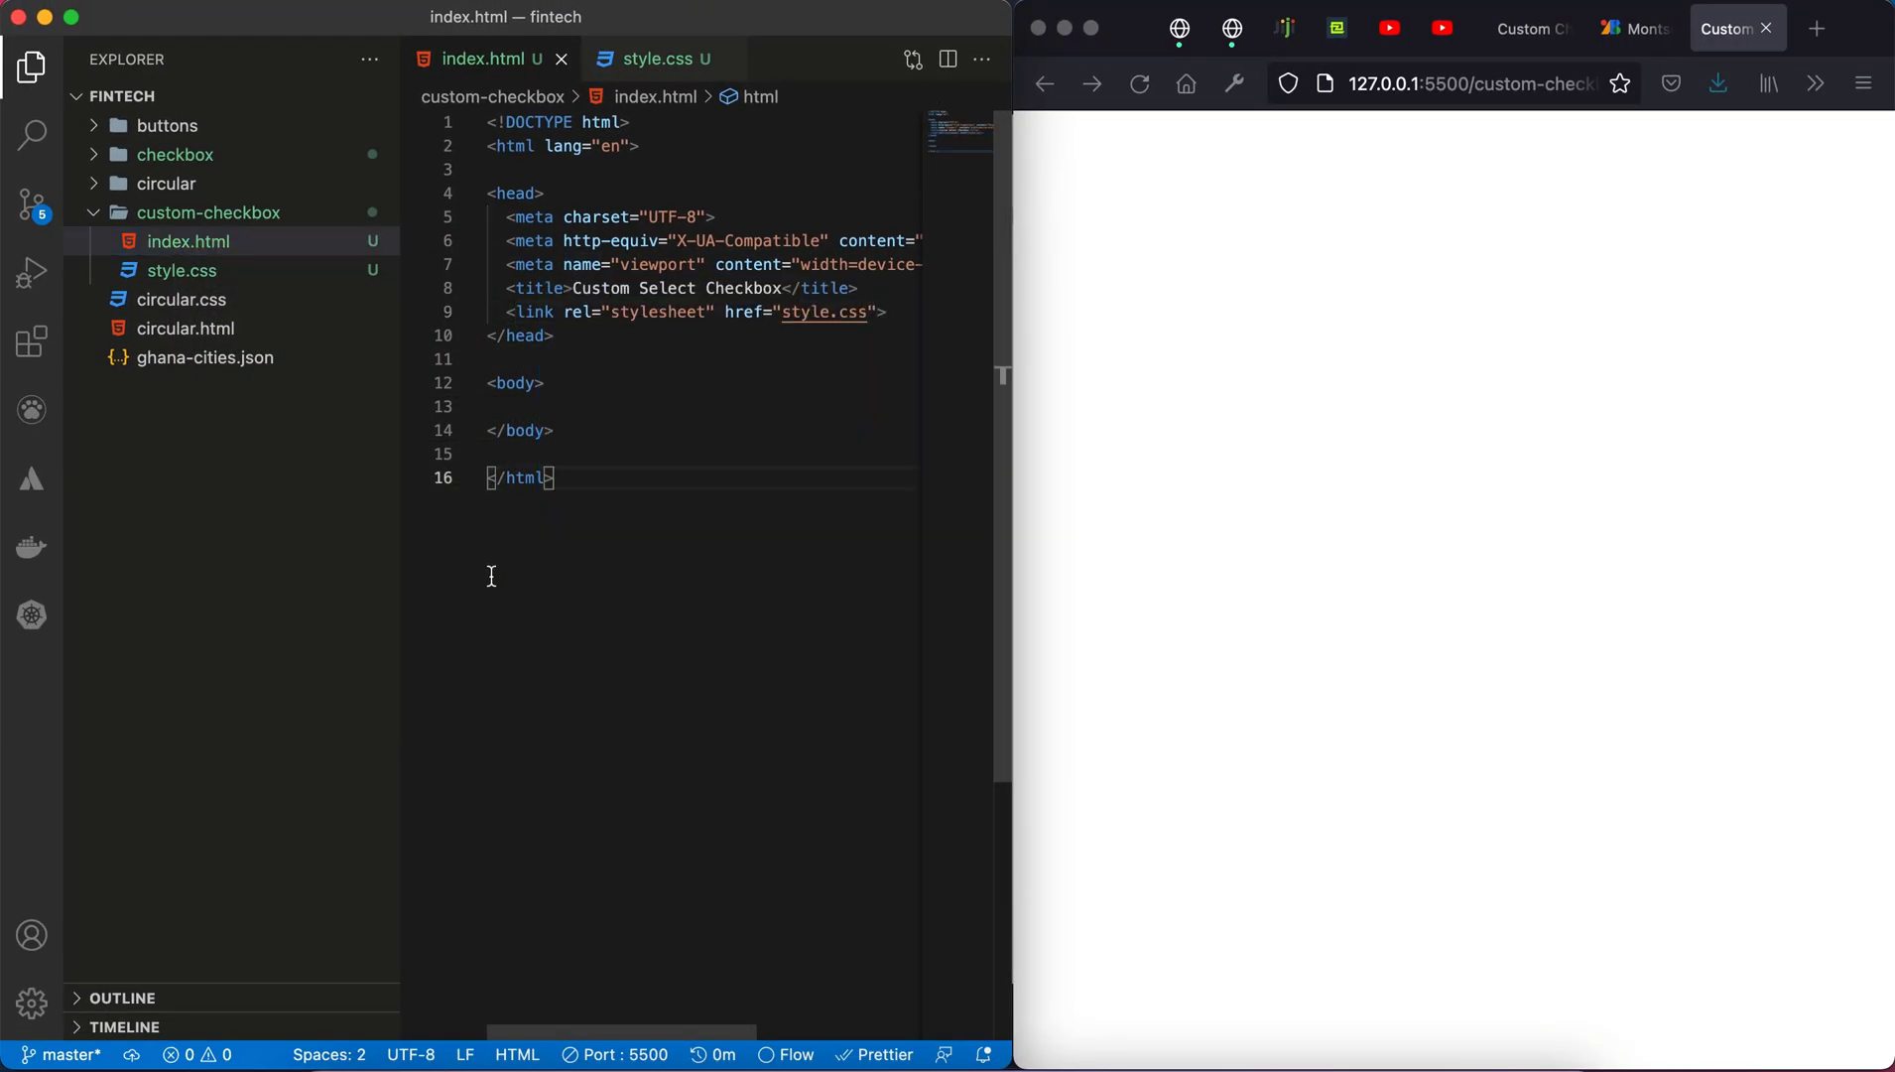
pyautogui.click(32, 65)
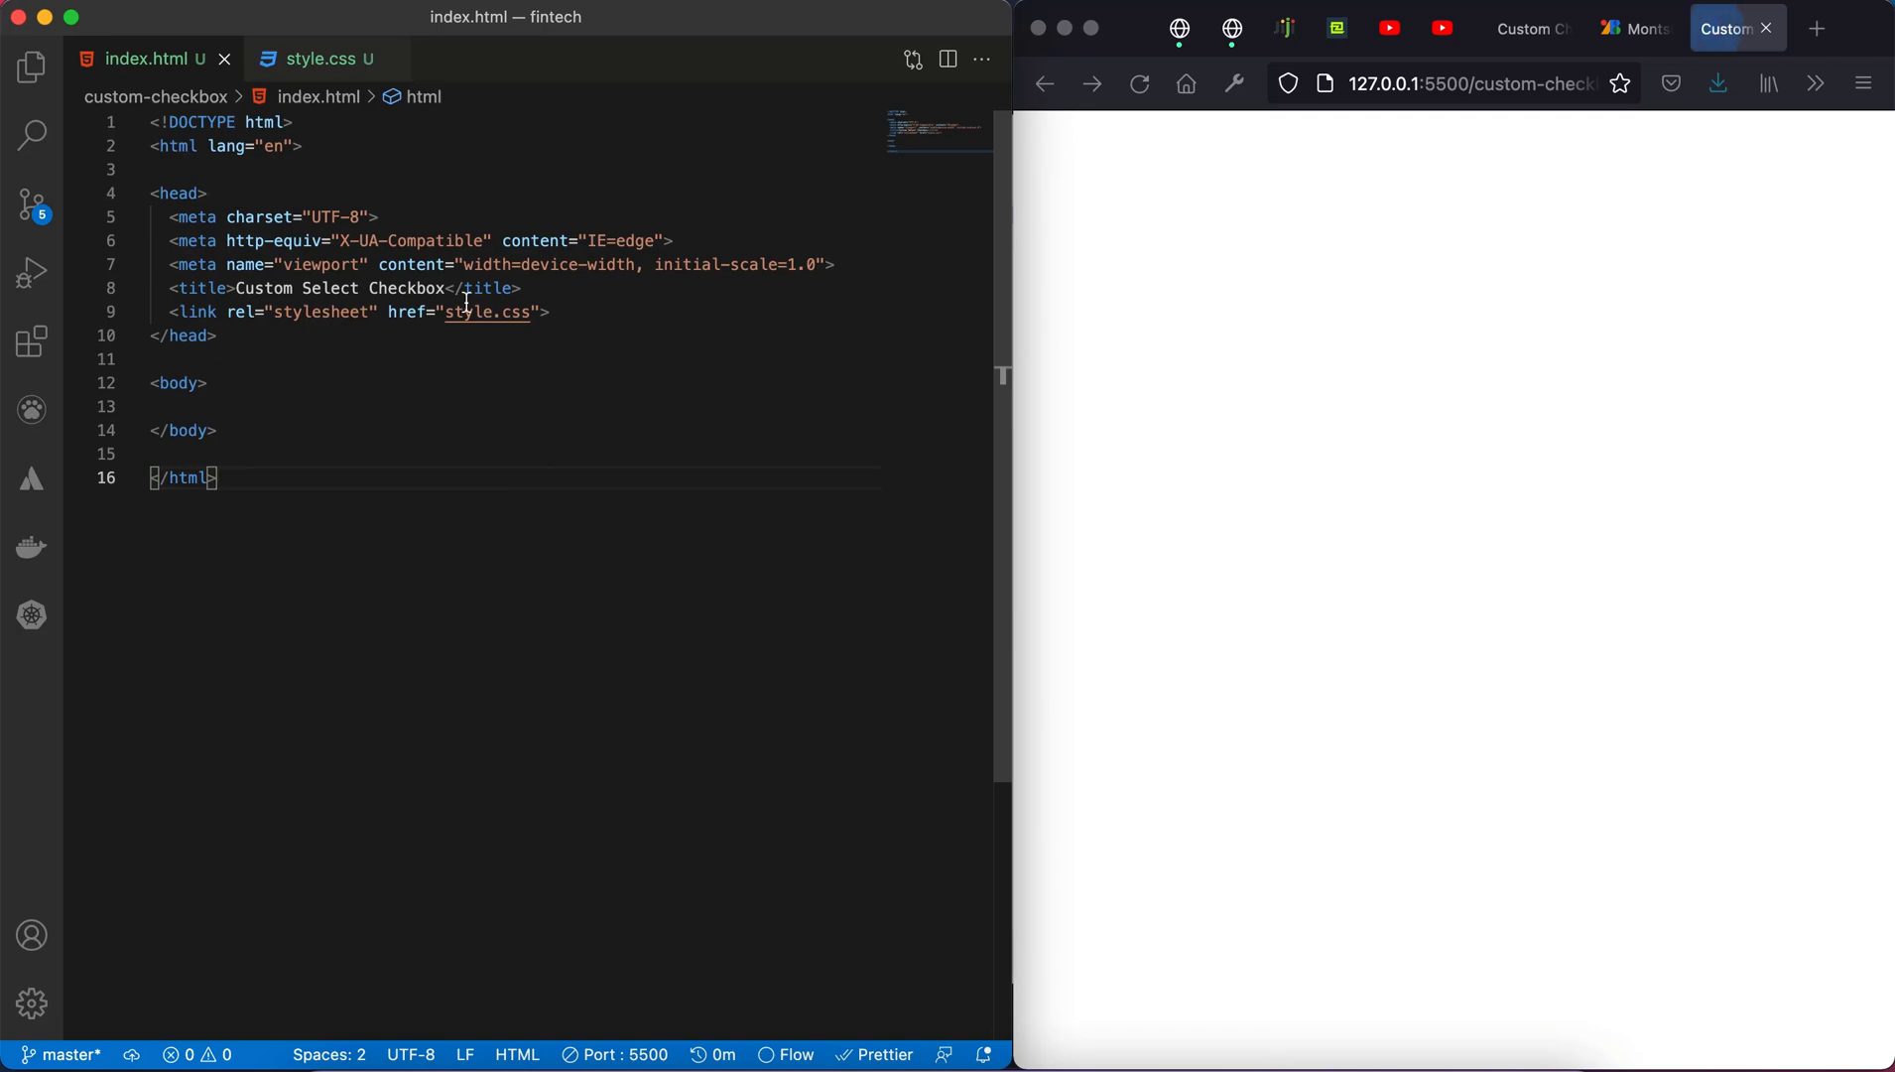
# Step: Add a body, html rule with padding 0, margin 0 and var(--app-theme) background
pyautogui.click(316, 58)
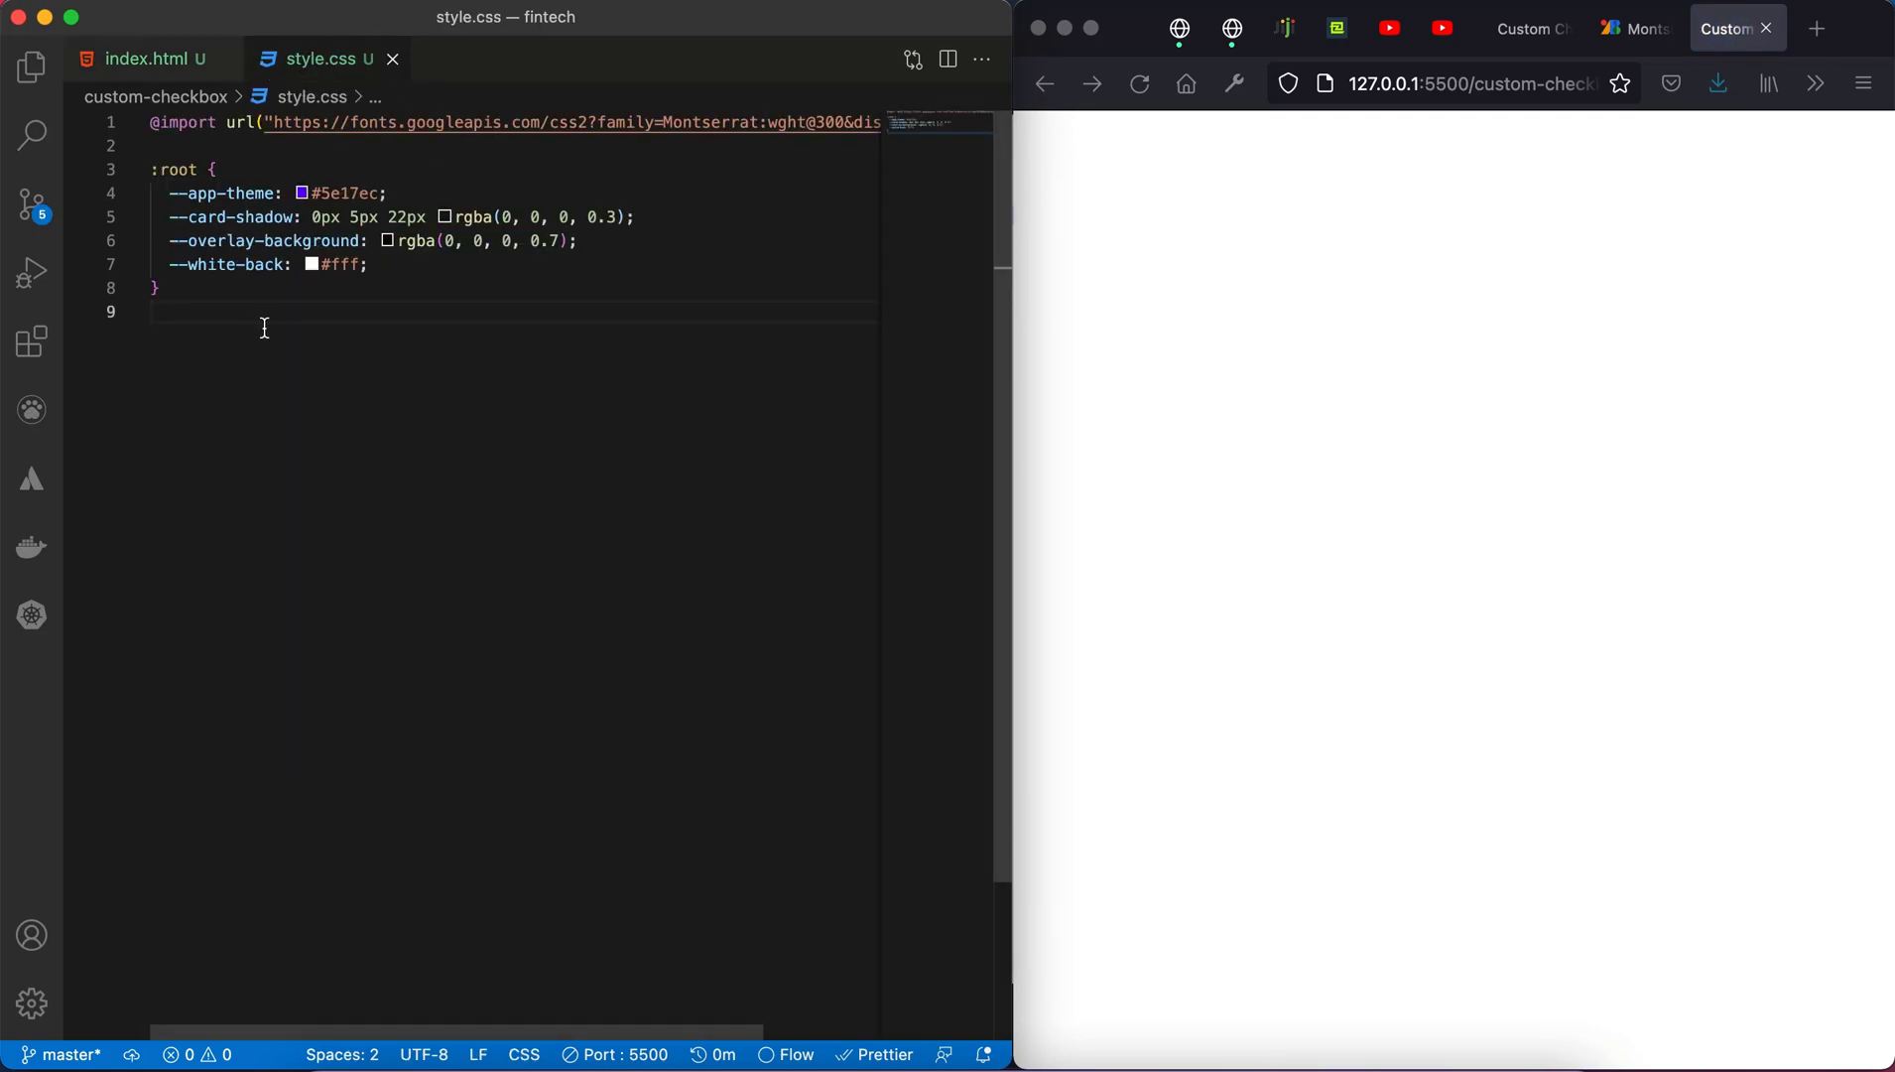
pyautogui.write('b')
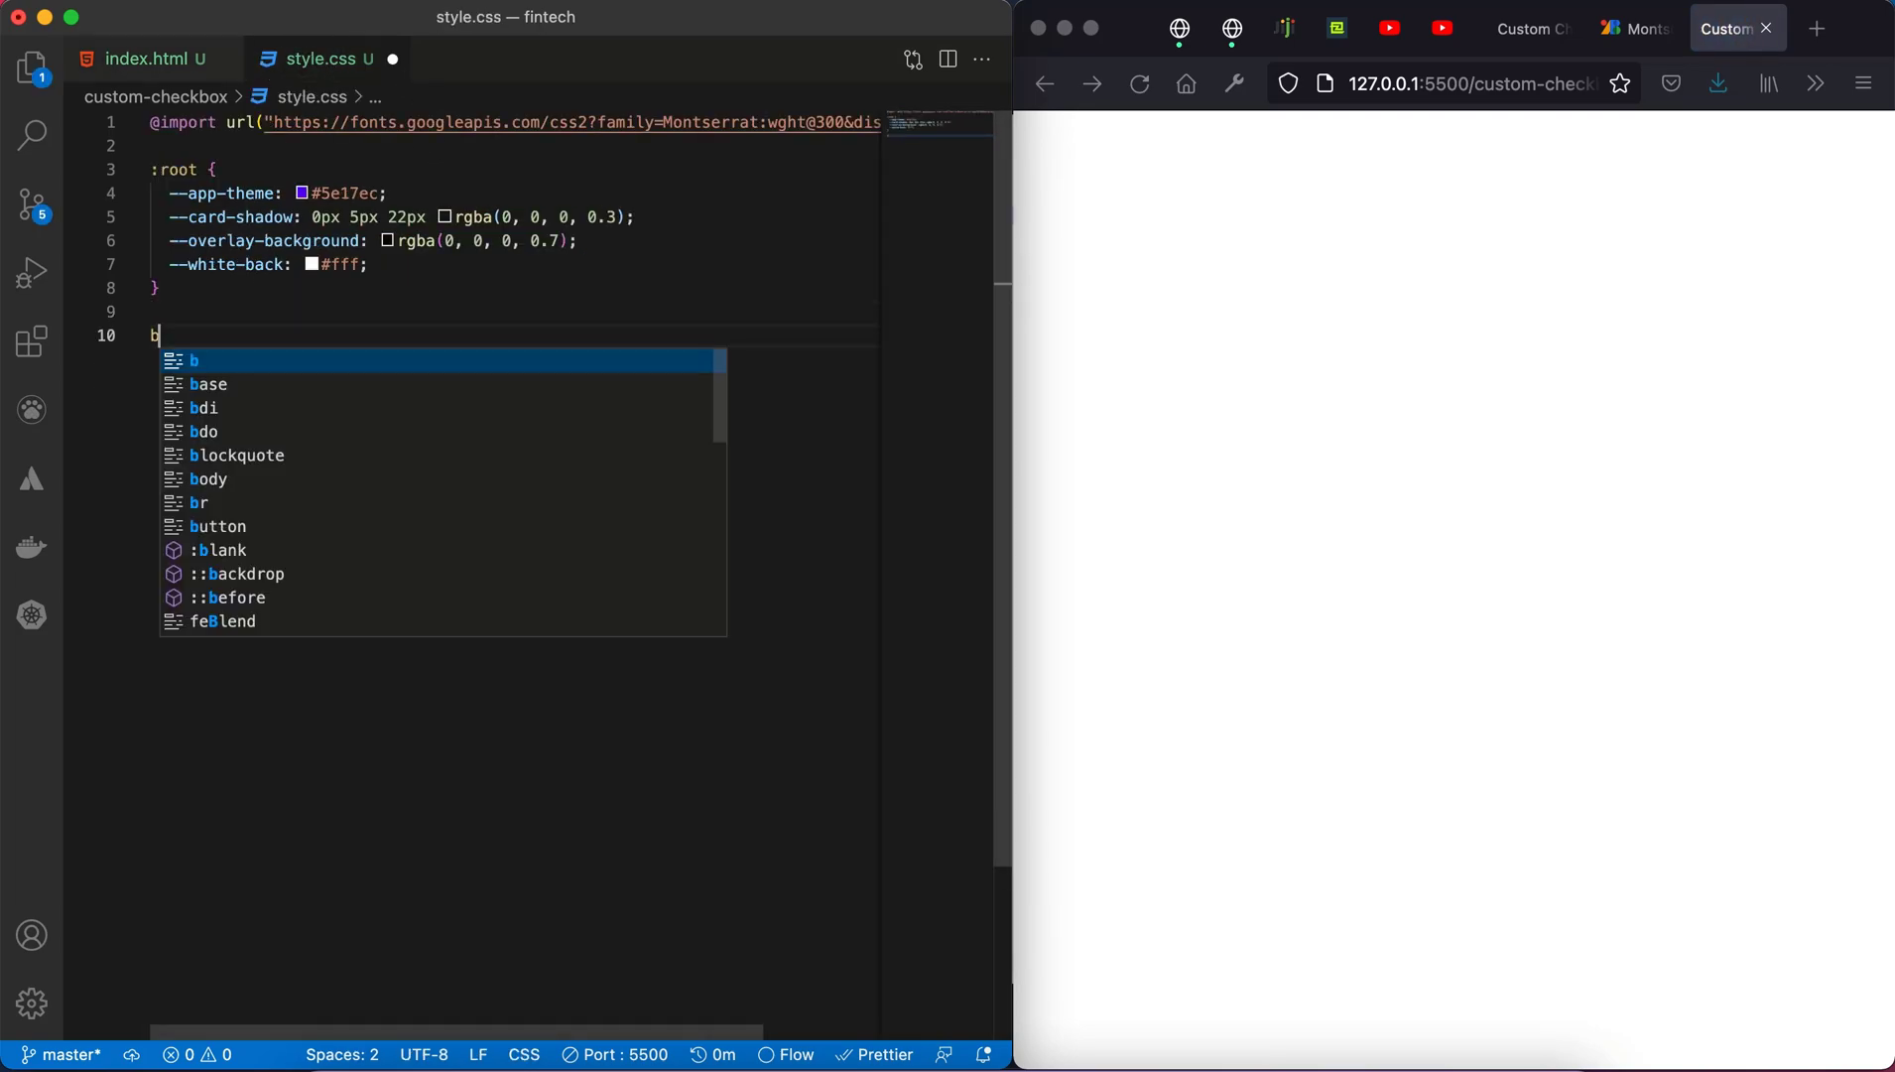
pyautogui.write('ody,')
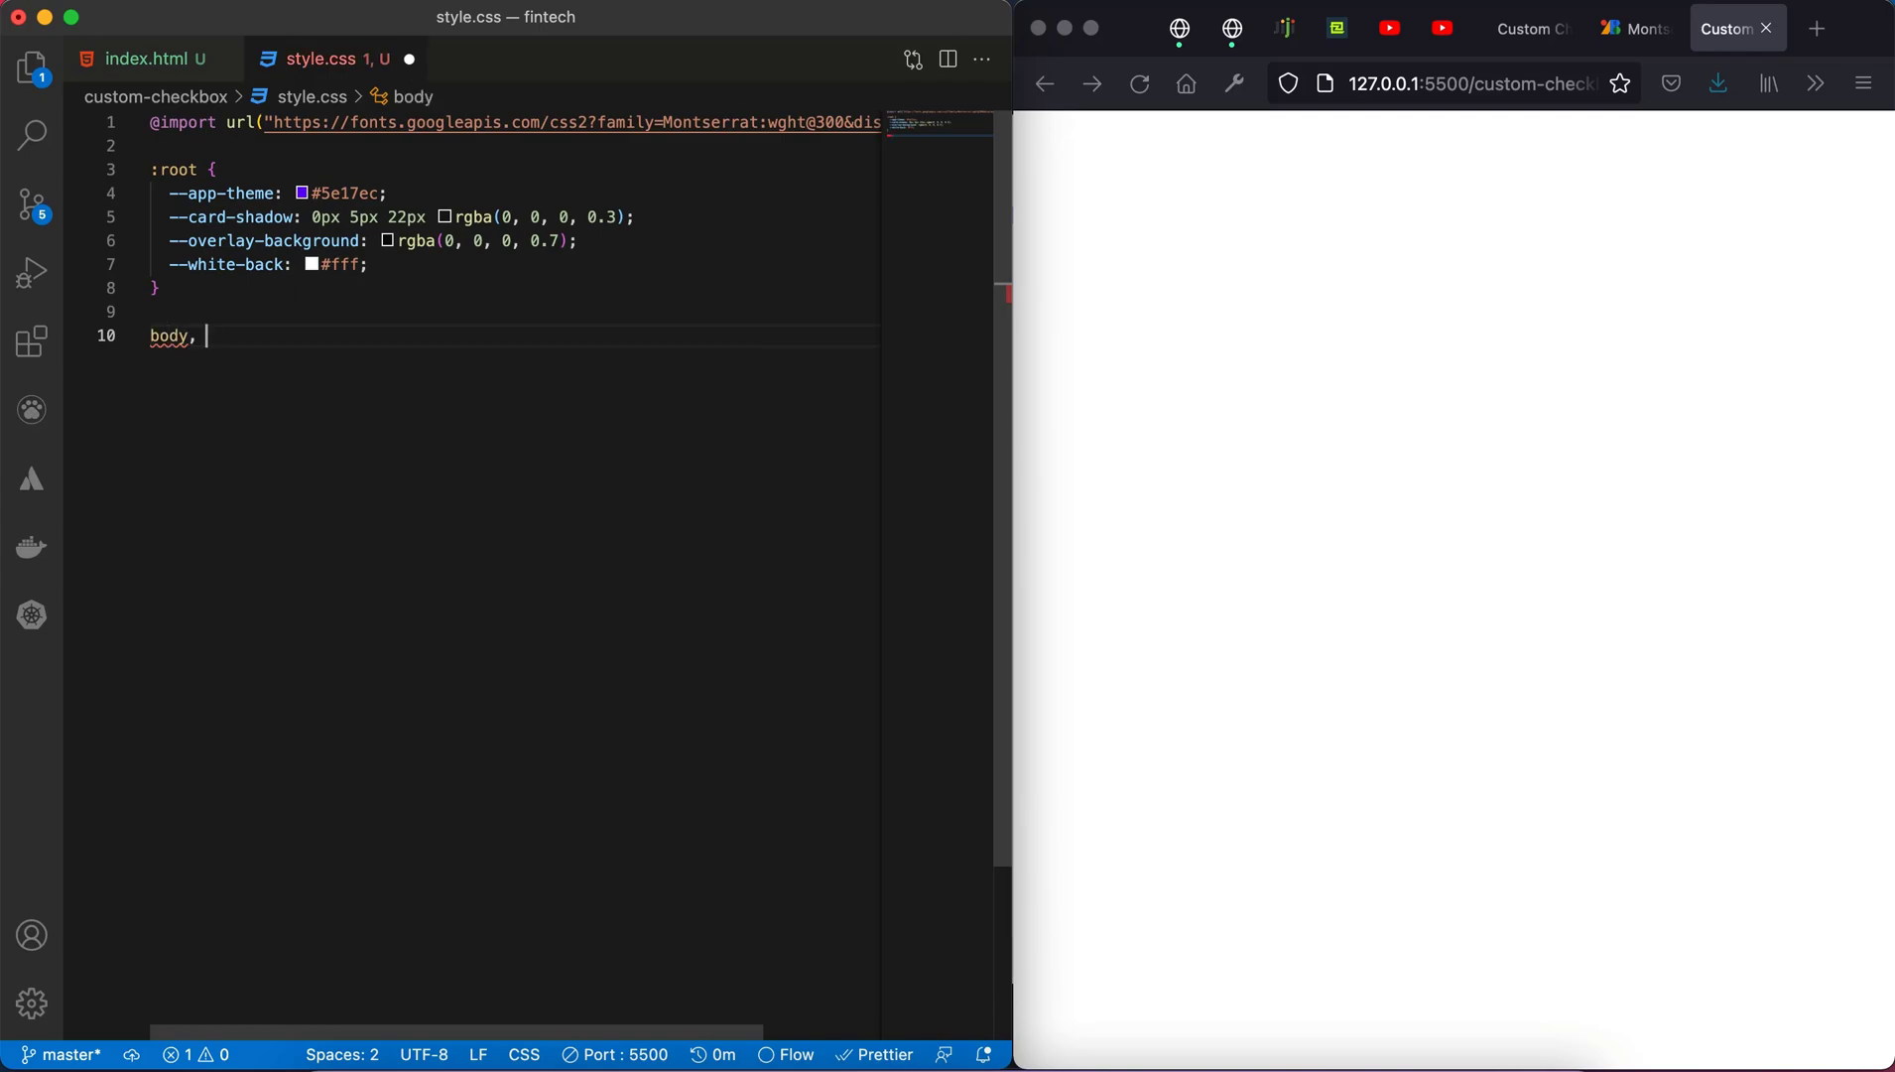
pyautogui.write('html{')
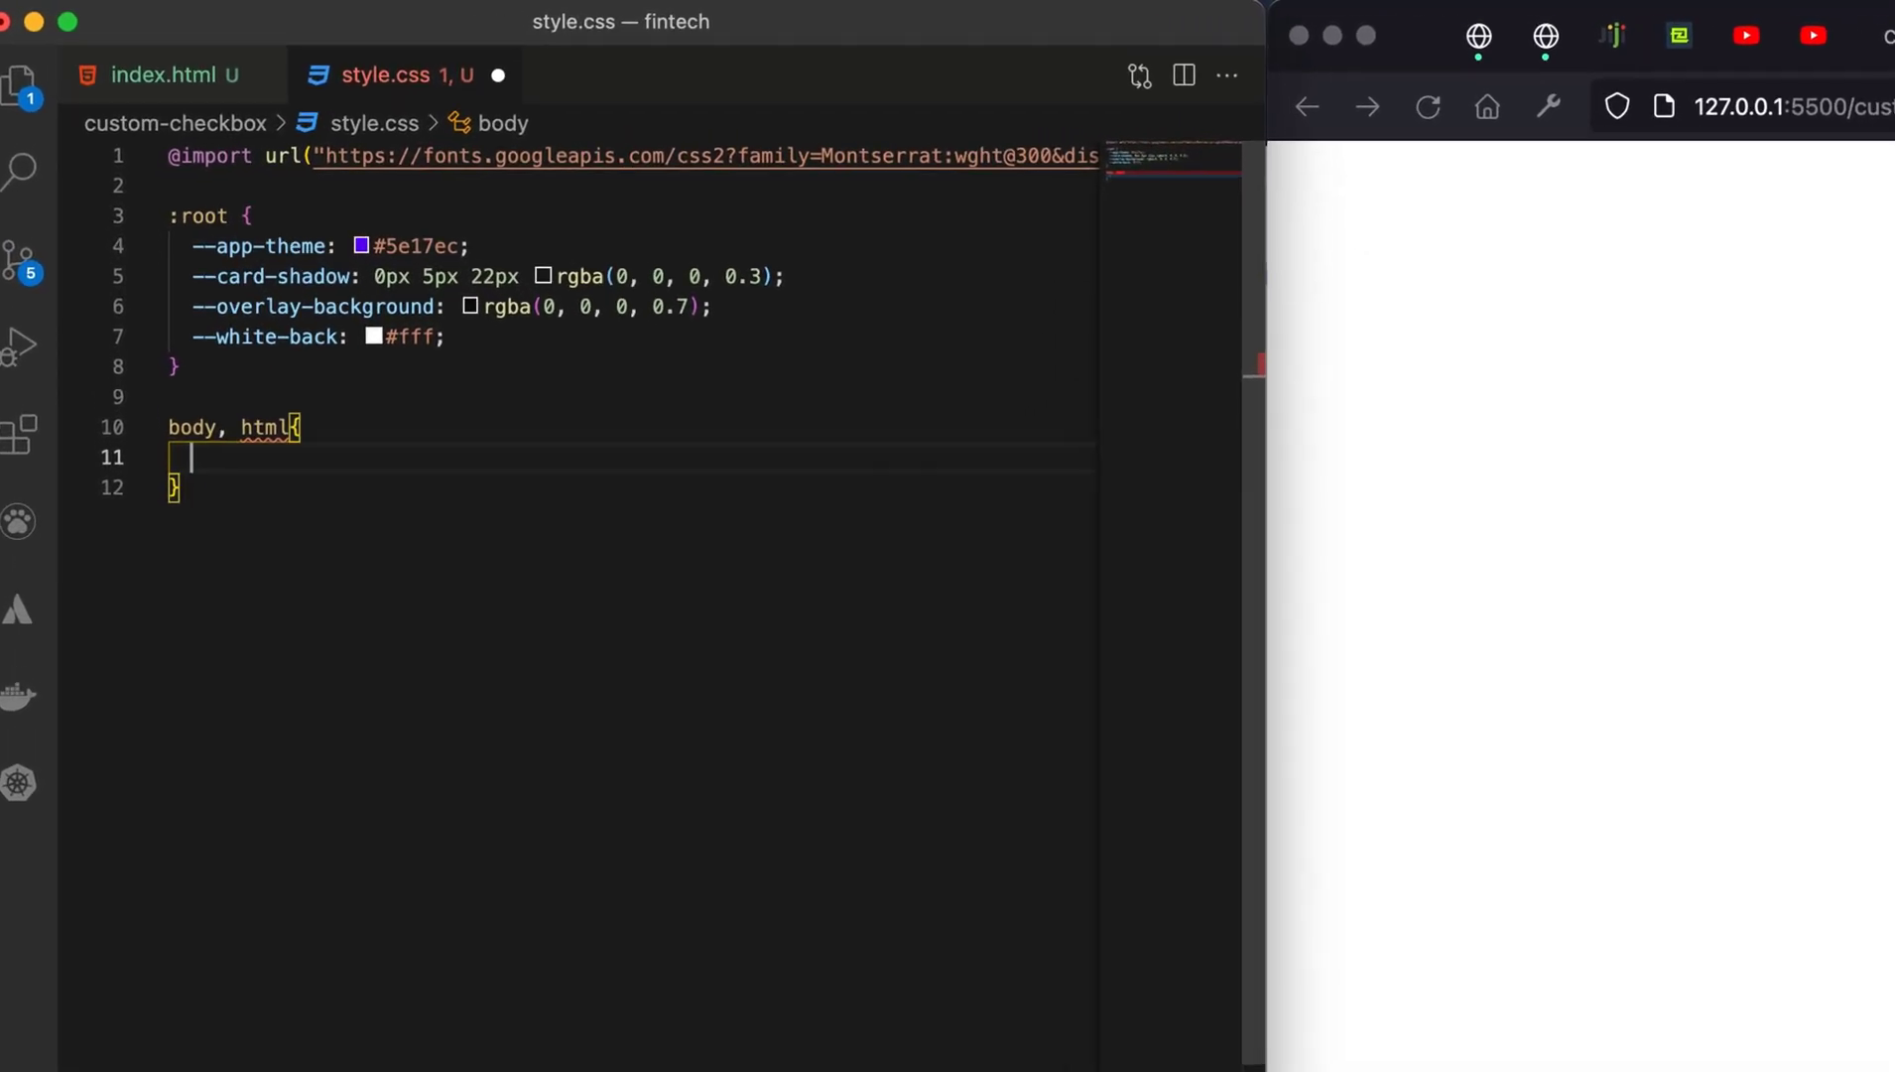
pyautogui.write('padding: 0;')
pyautogui.write('margin: 0;')
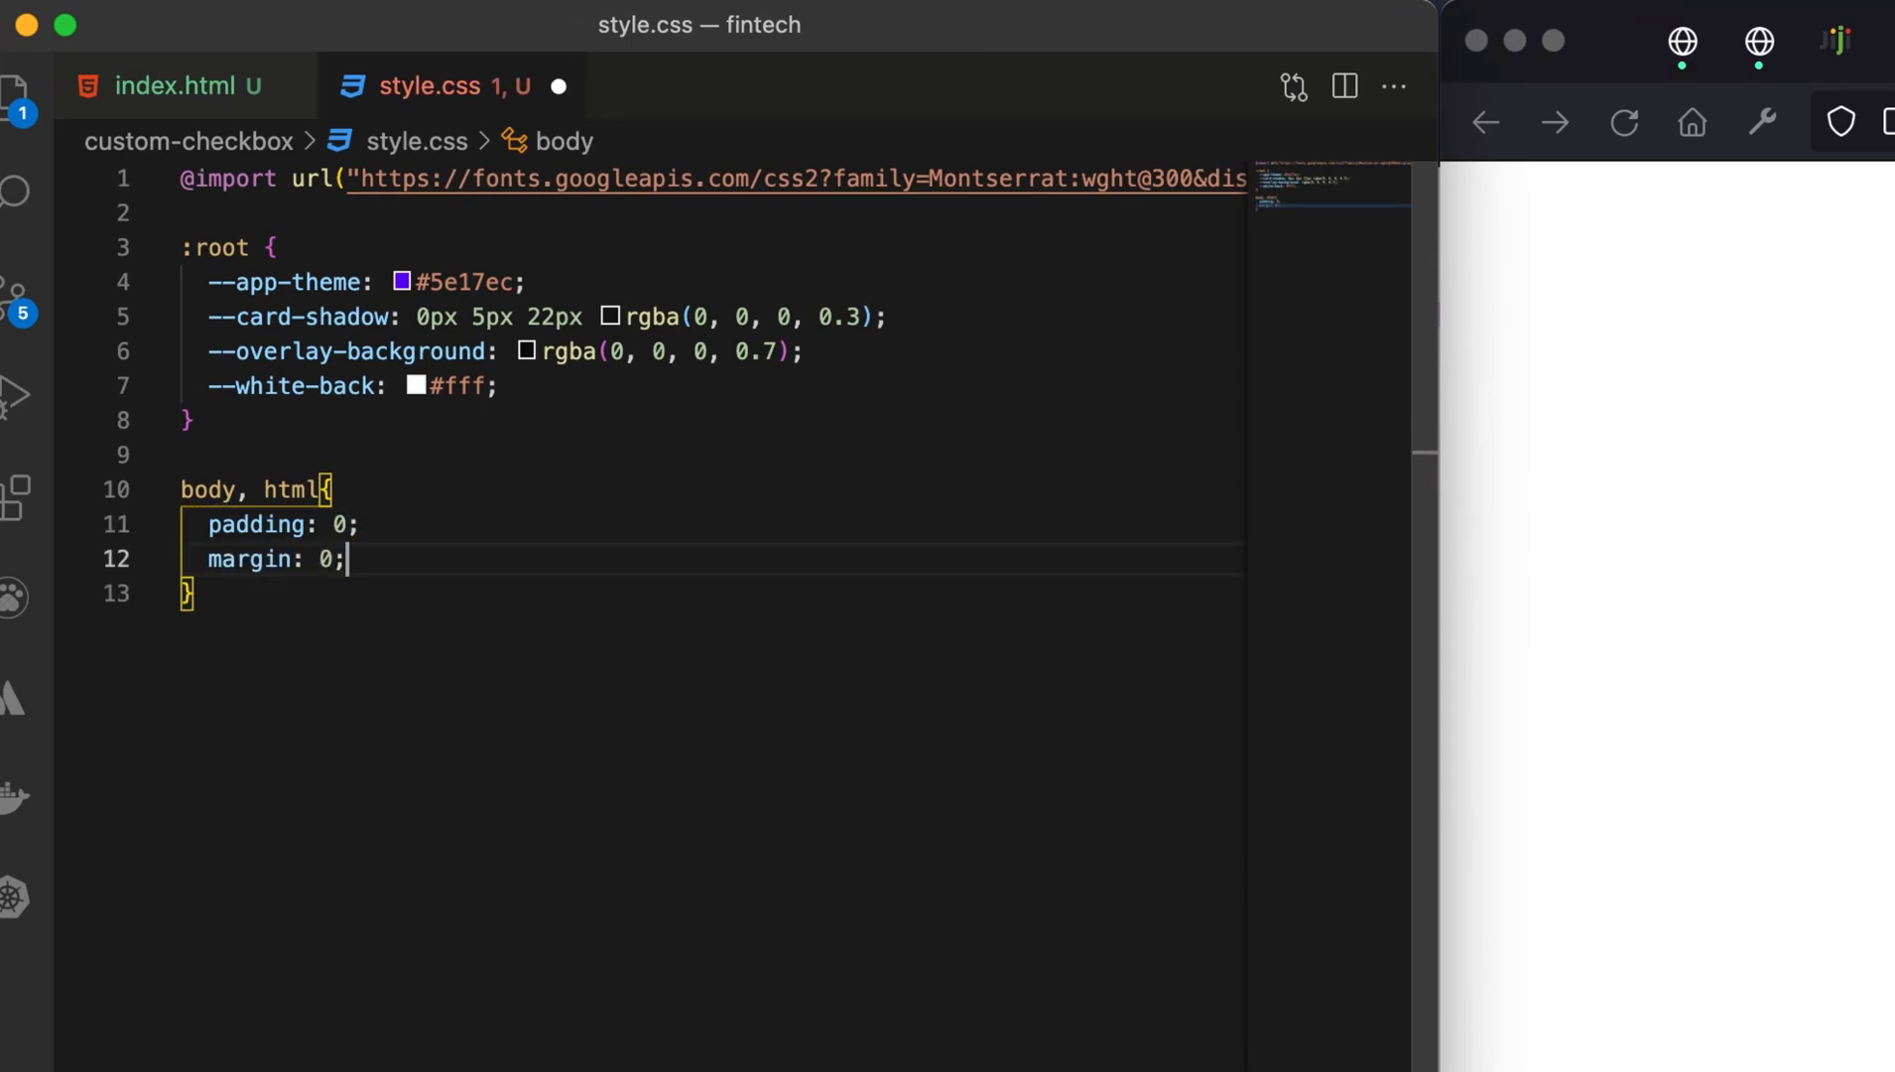
pyautogui.press('enter')
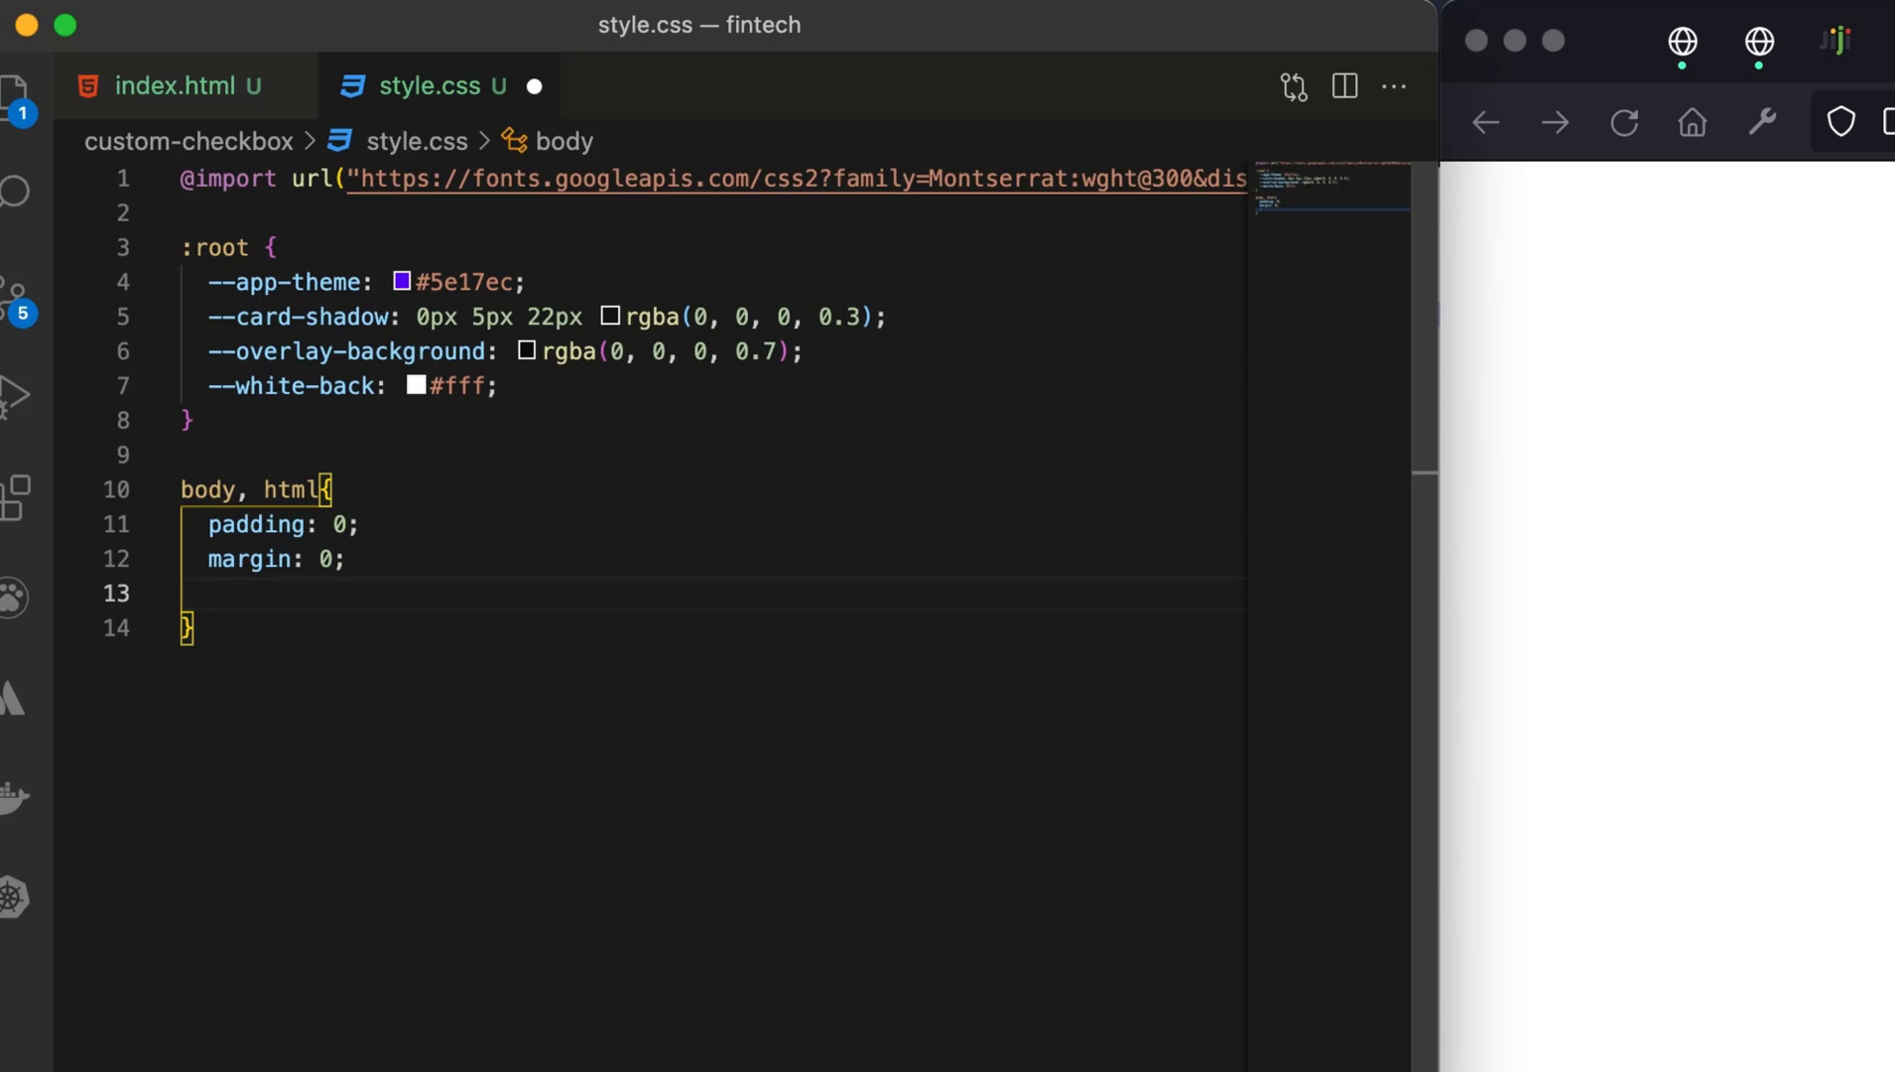
pyautogui.moveTo(1470, 423)
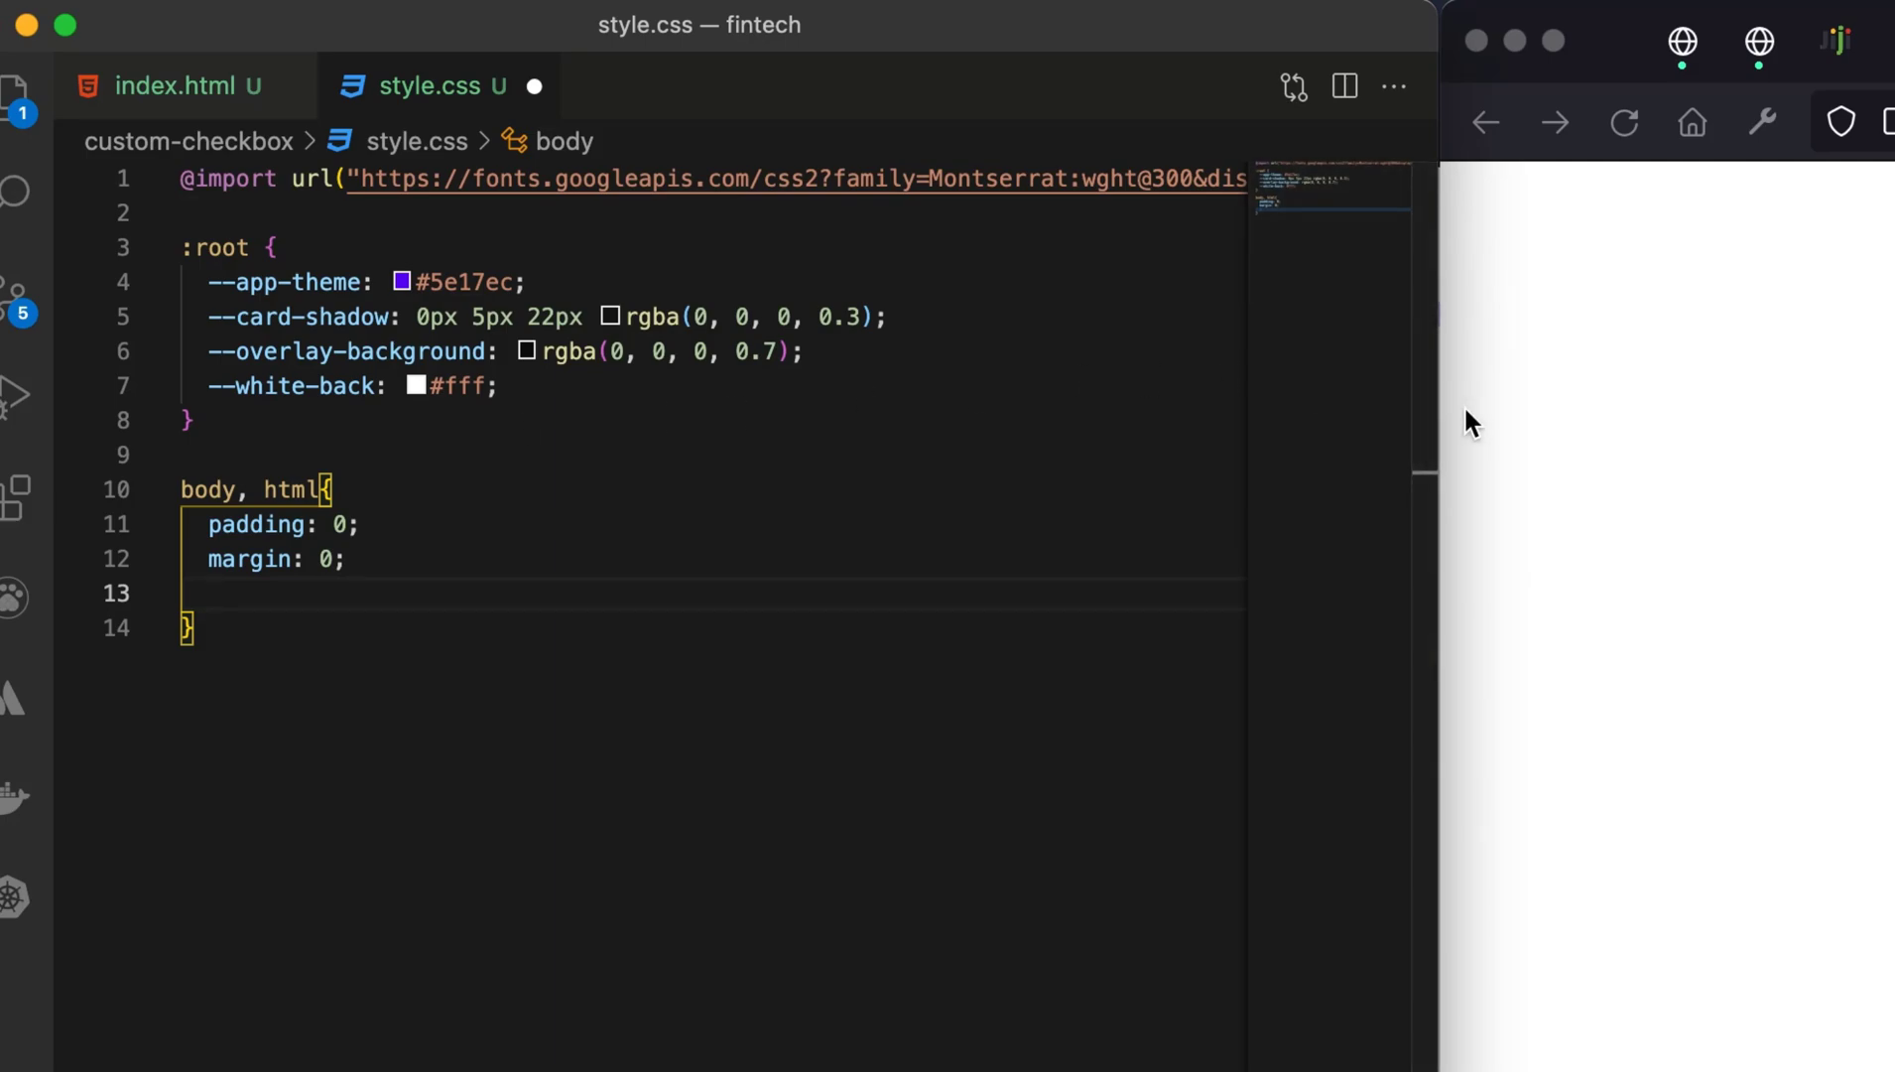
pyautogui.moveTo(619, 626)
pyautogui.write('background: var(-);')
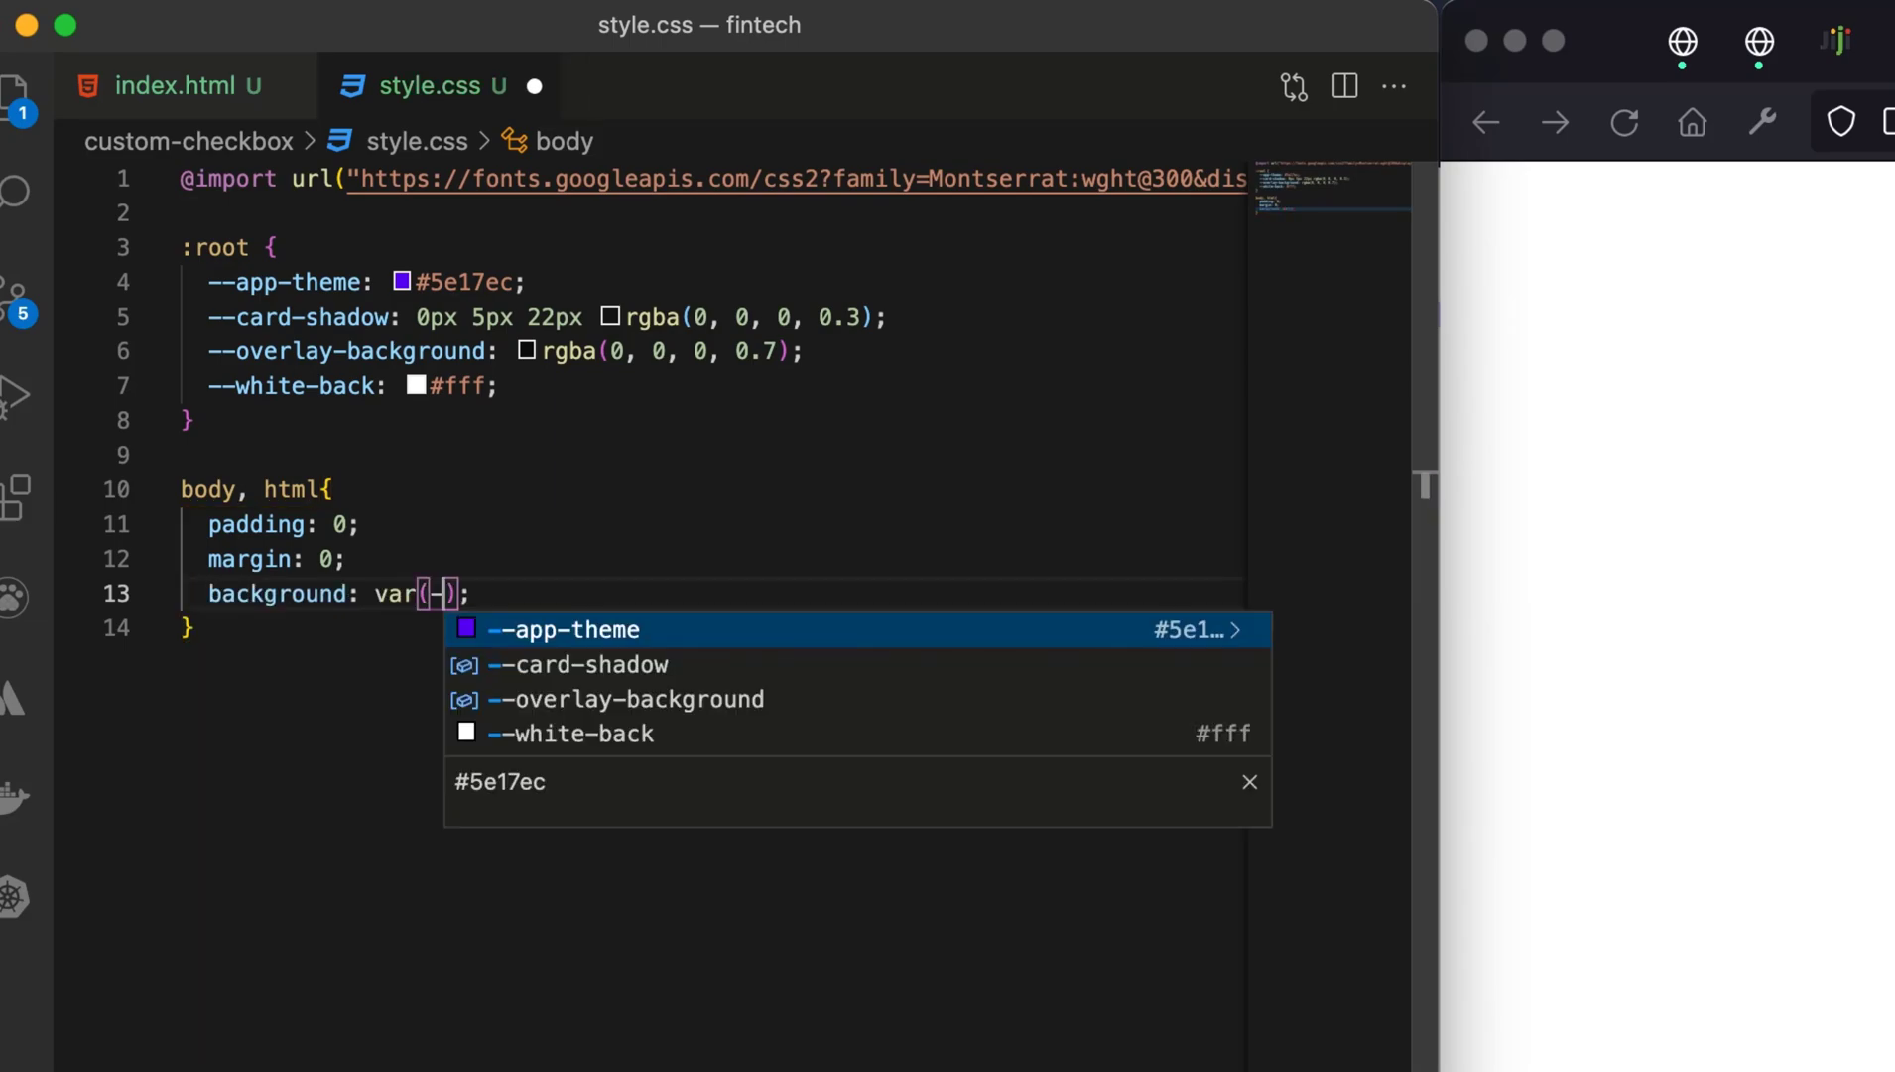
pyautogui.click(561, 628)
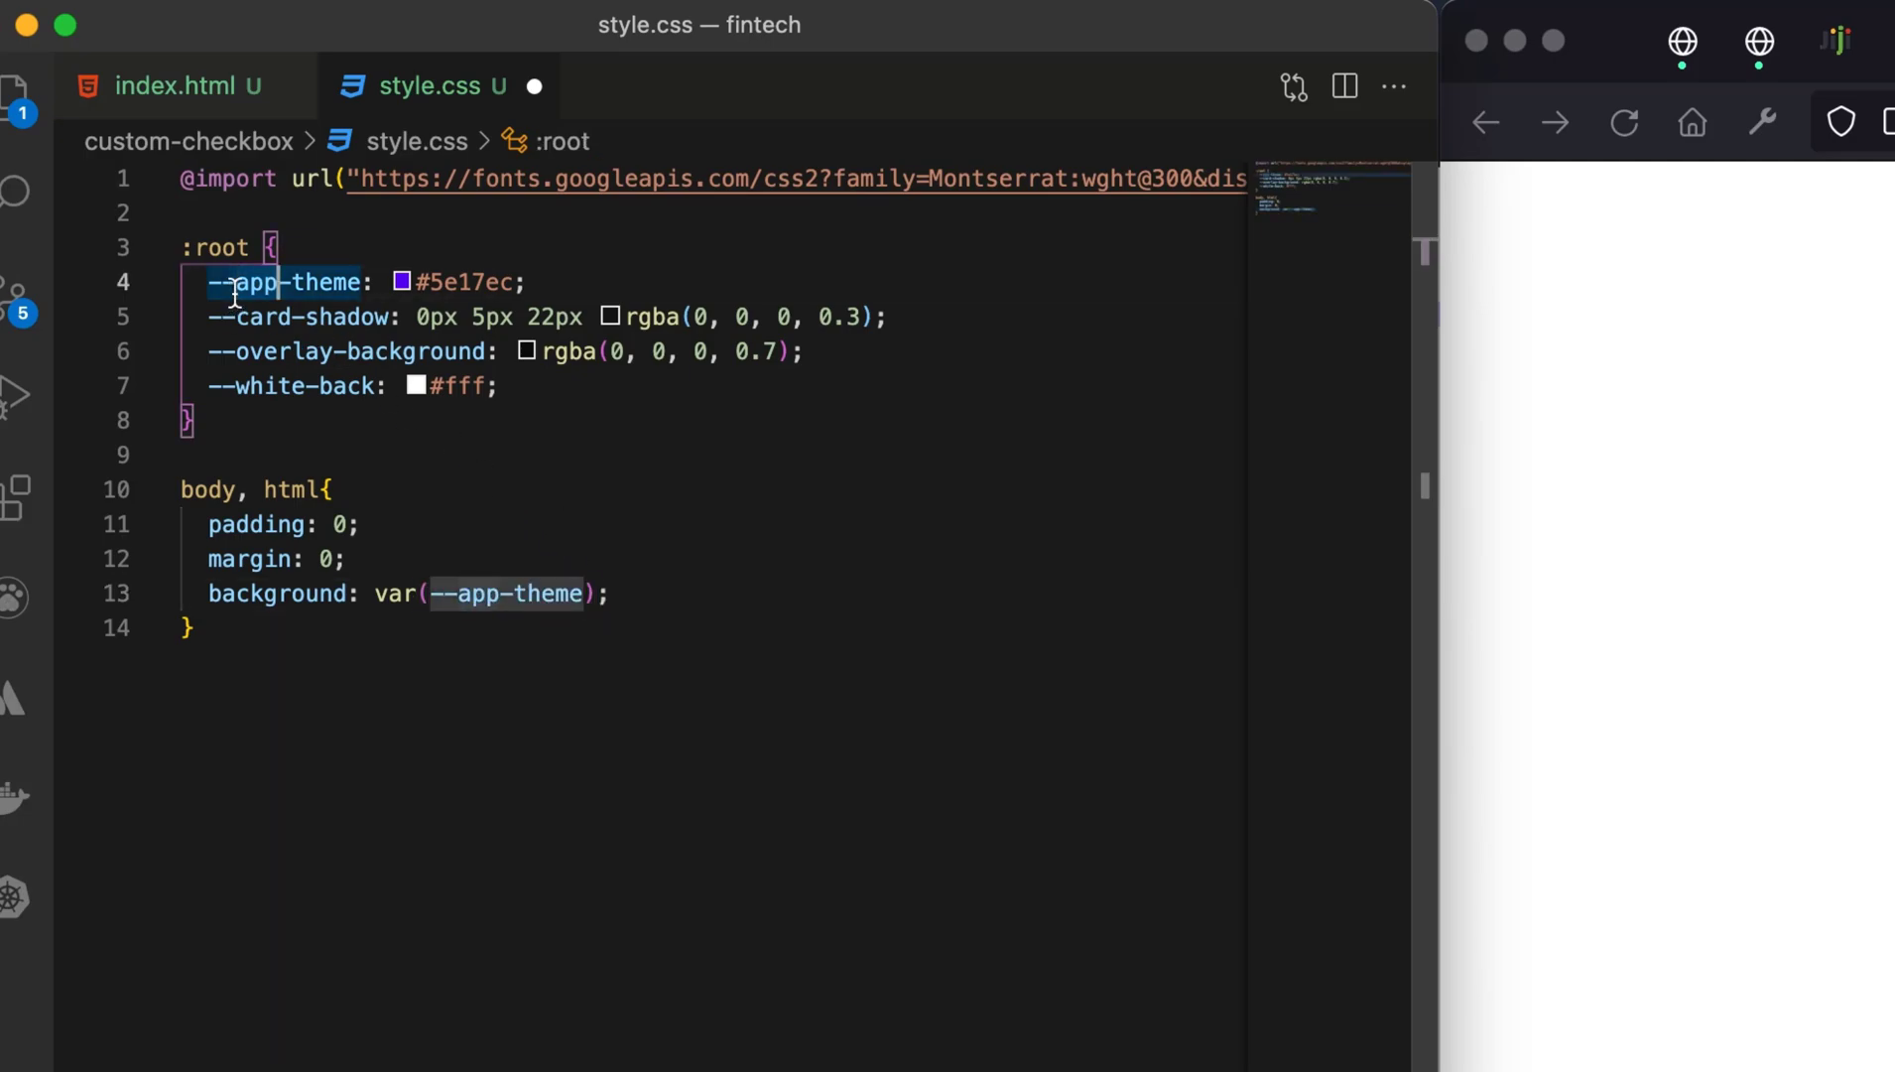
pyautogui.moveTo(229, 282); pyautogui.dragTo(508, 386)
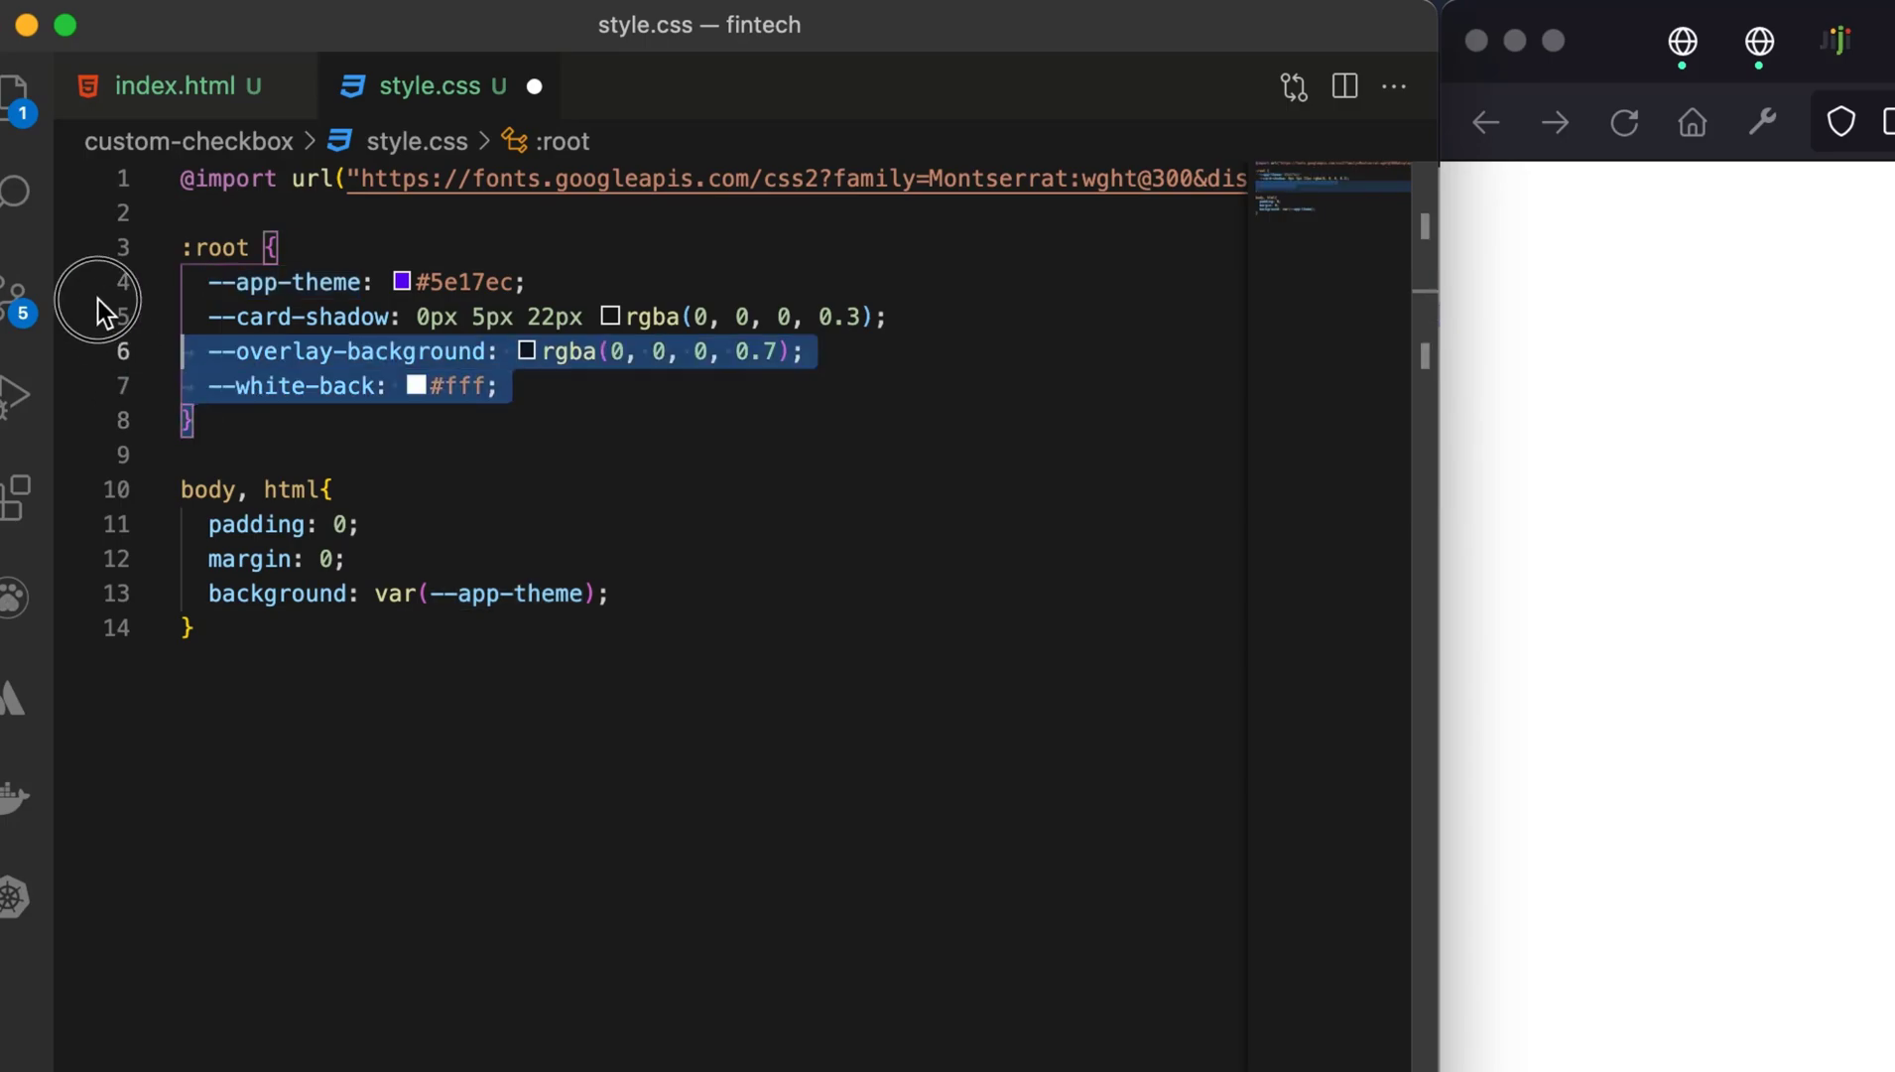
pyautogui.click(686, 593)
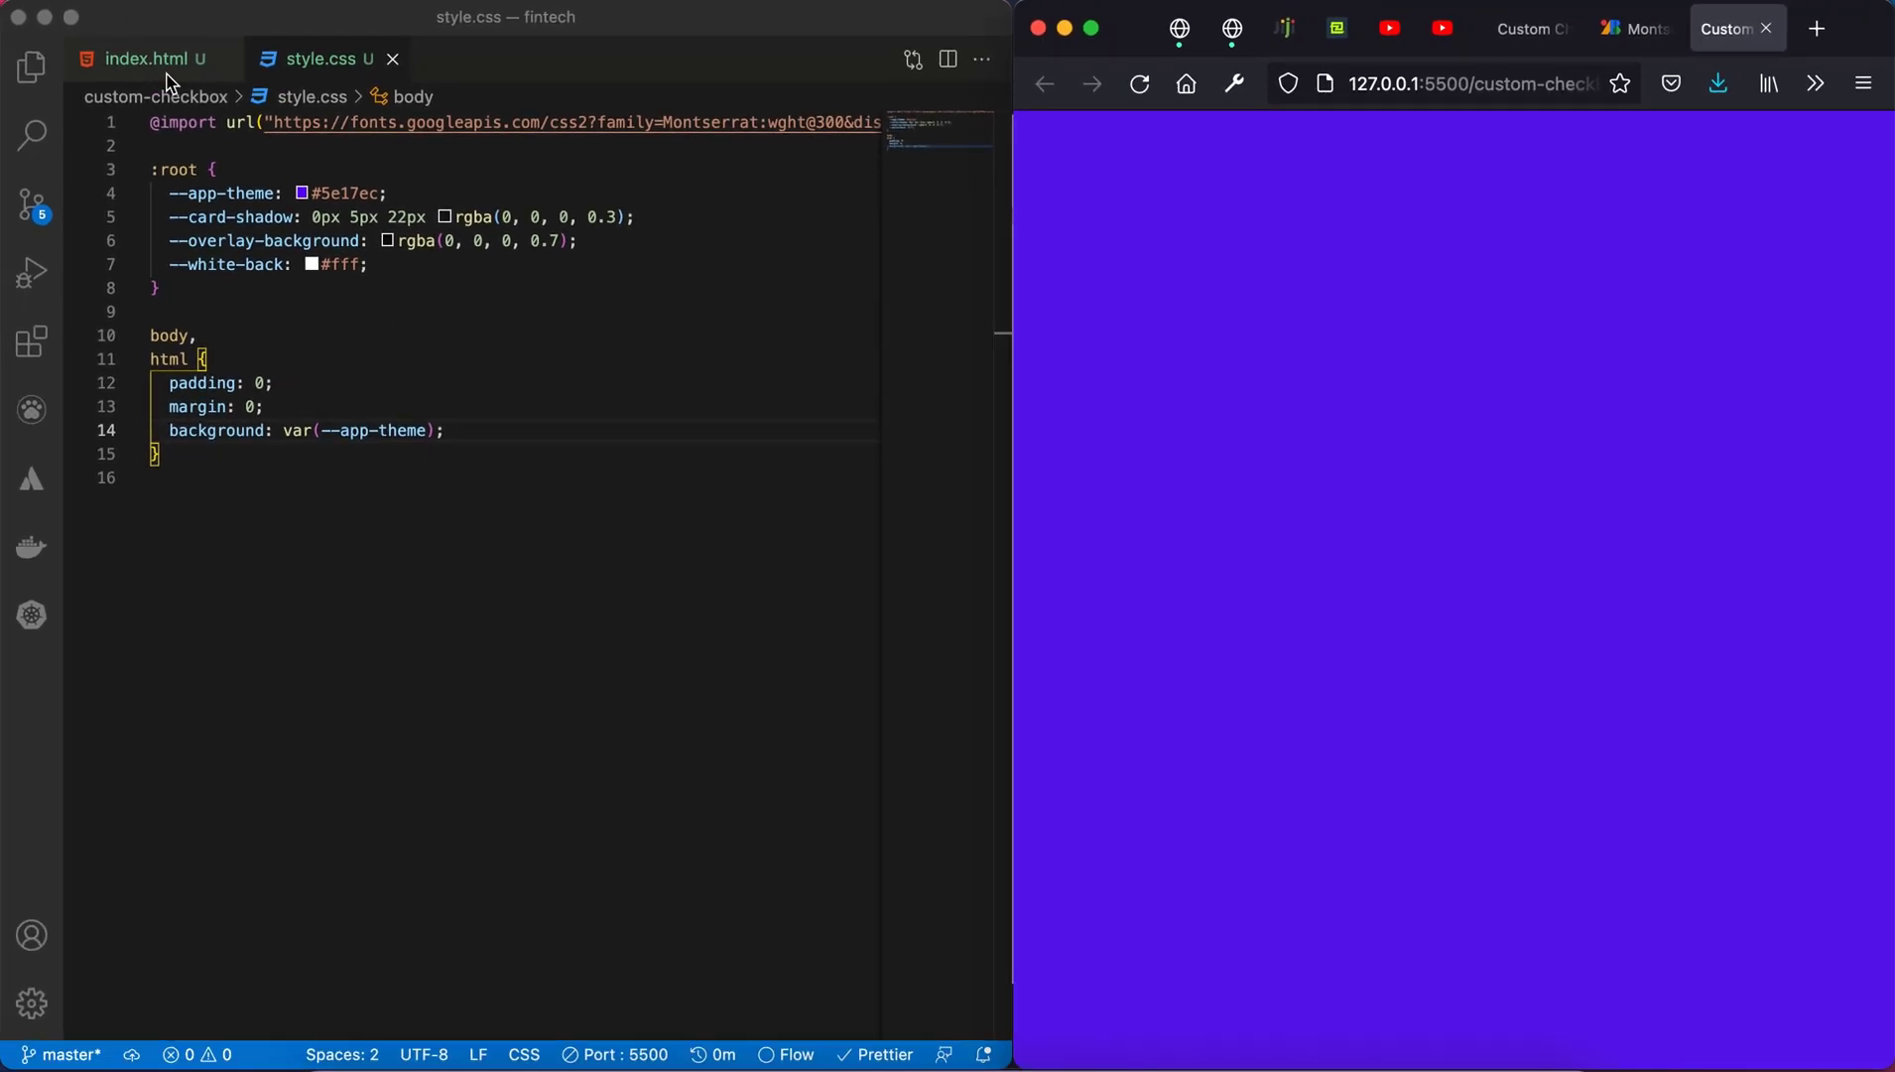
pyautogui.click(148, 58)
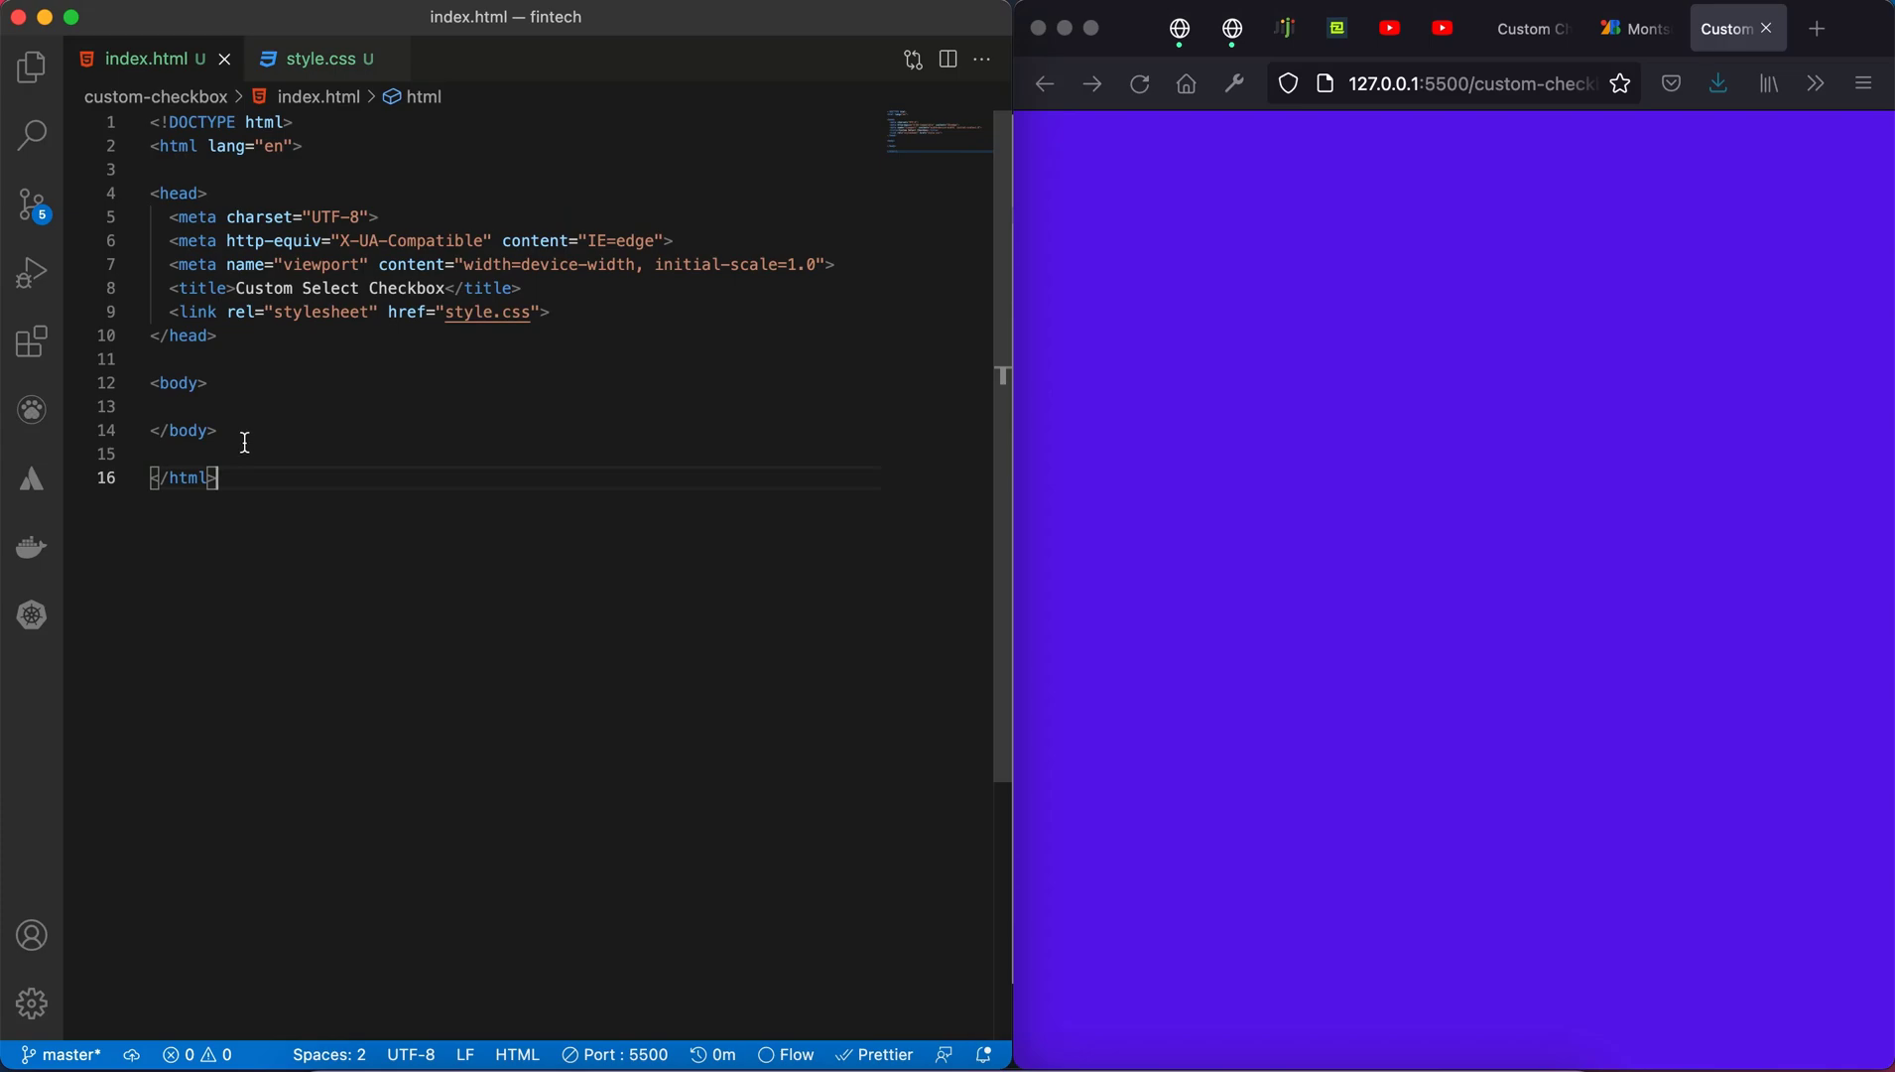
# Step: Add an app-paper div with an h3 heading 'Select Preferred Interest'
pyautogui.click(170, 406)
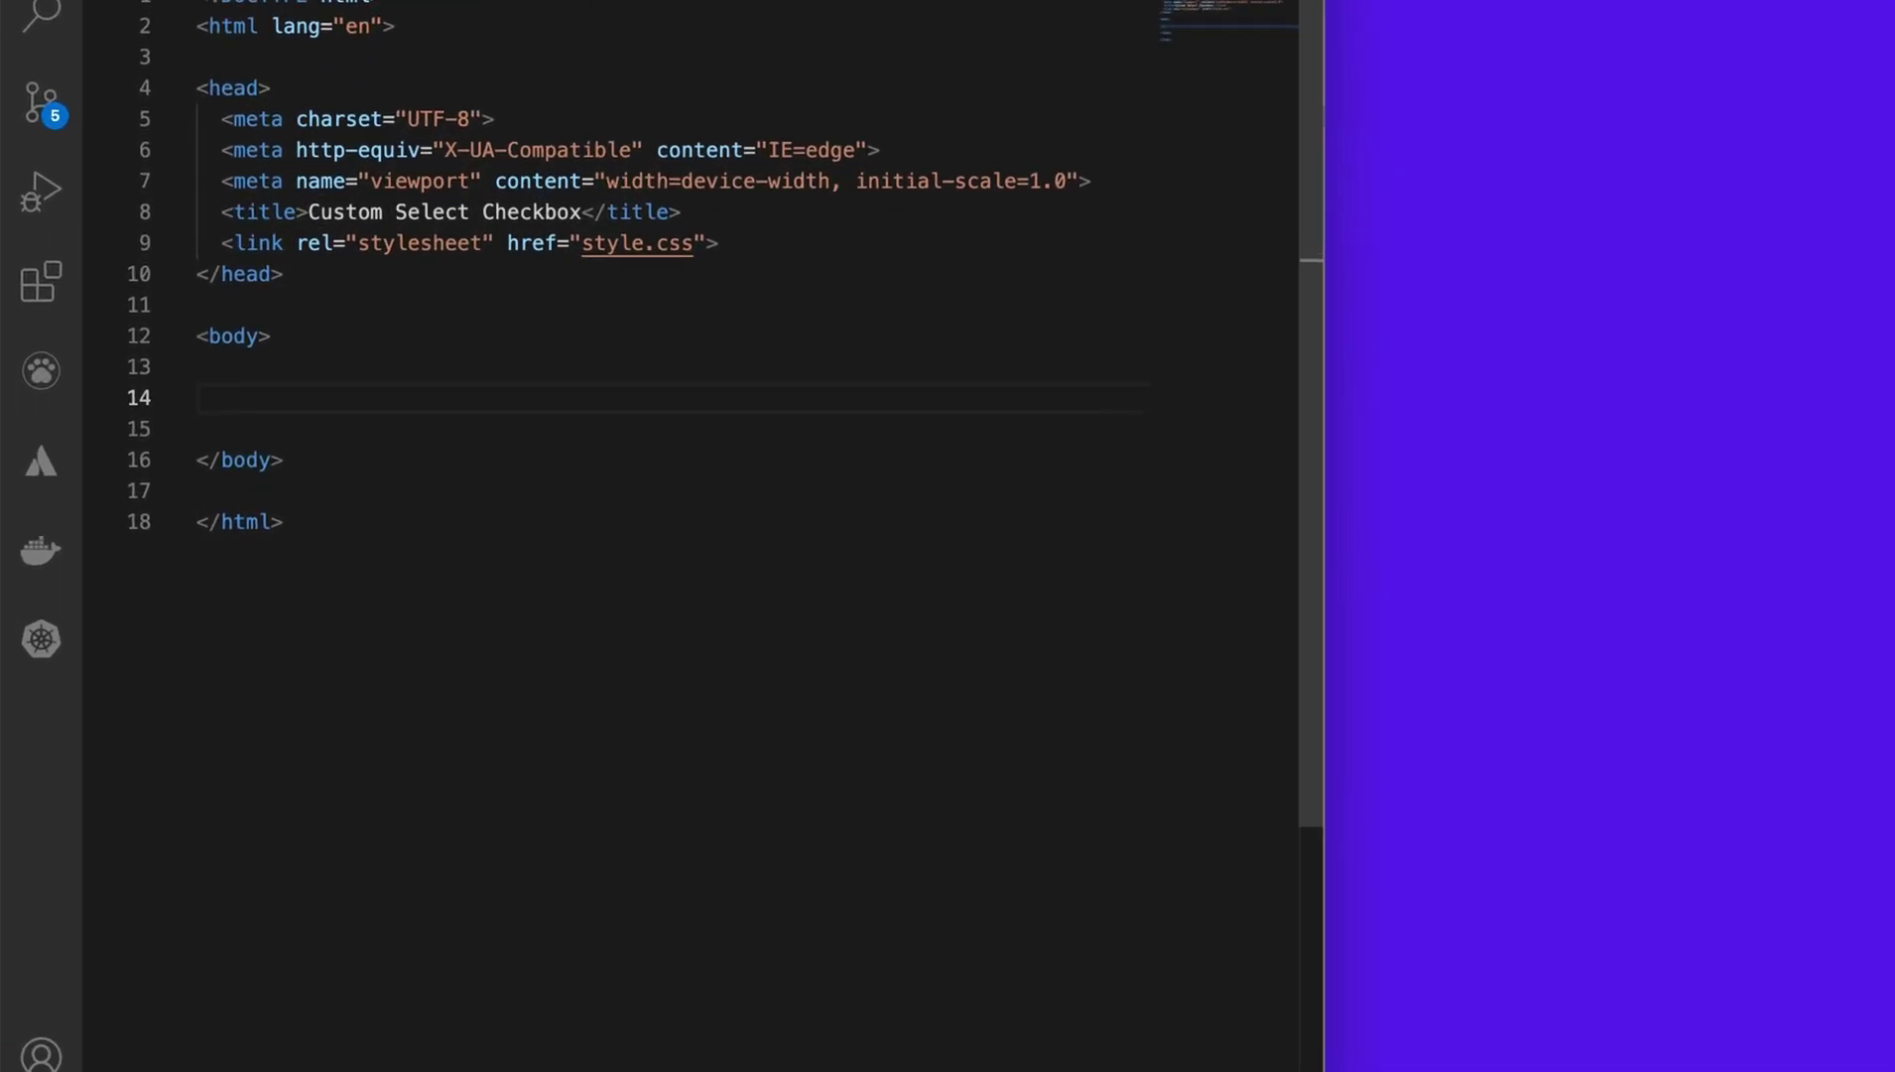
pyautogui.write('.app')
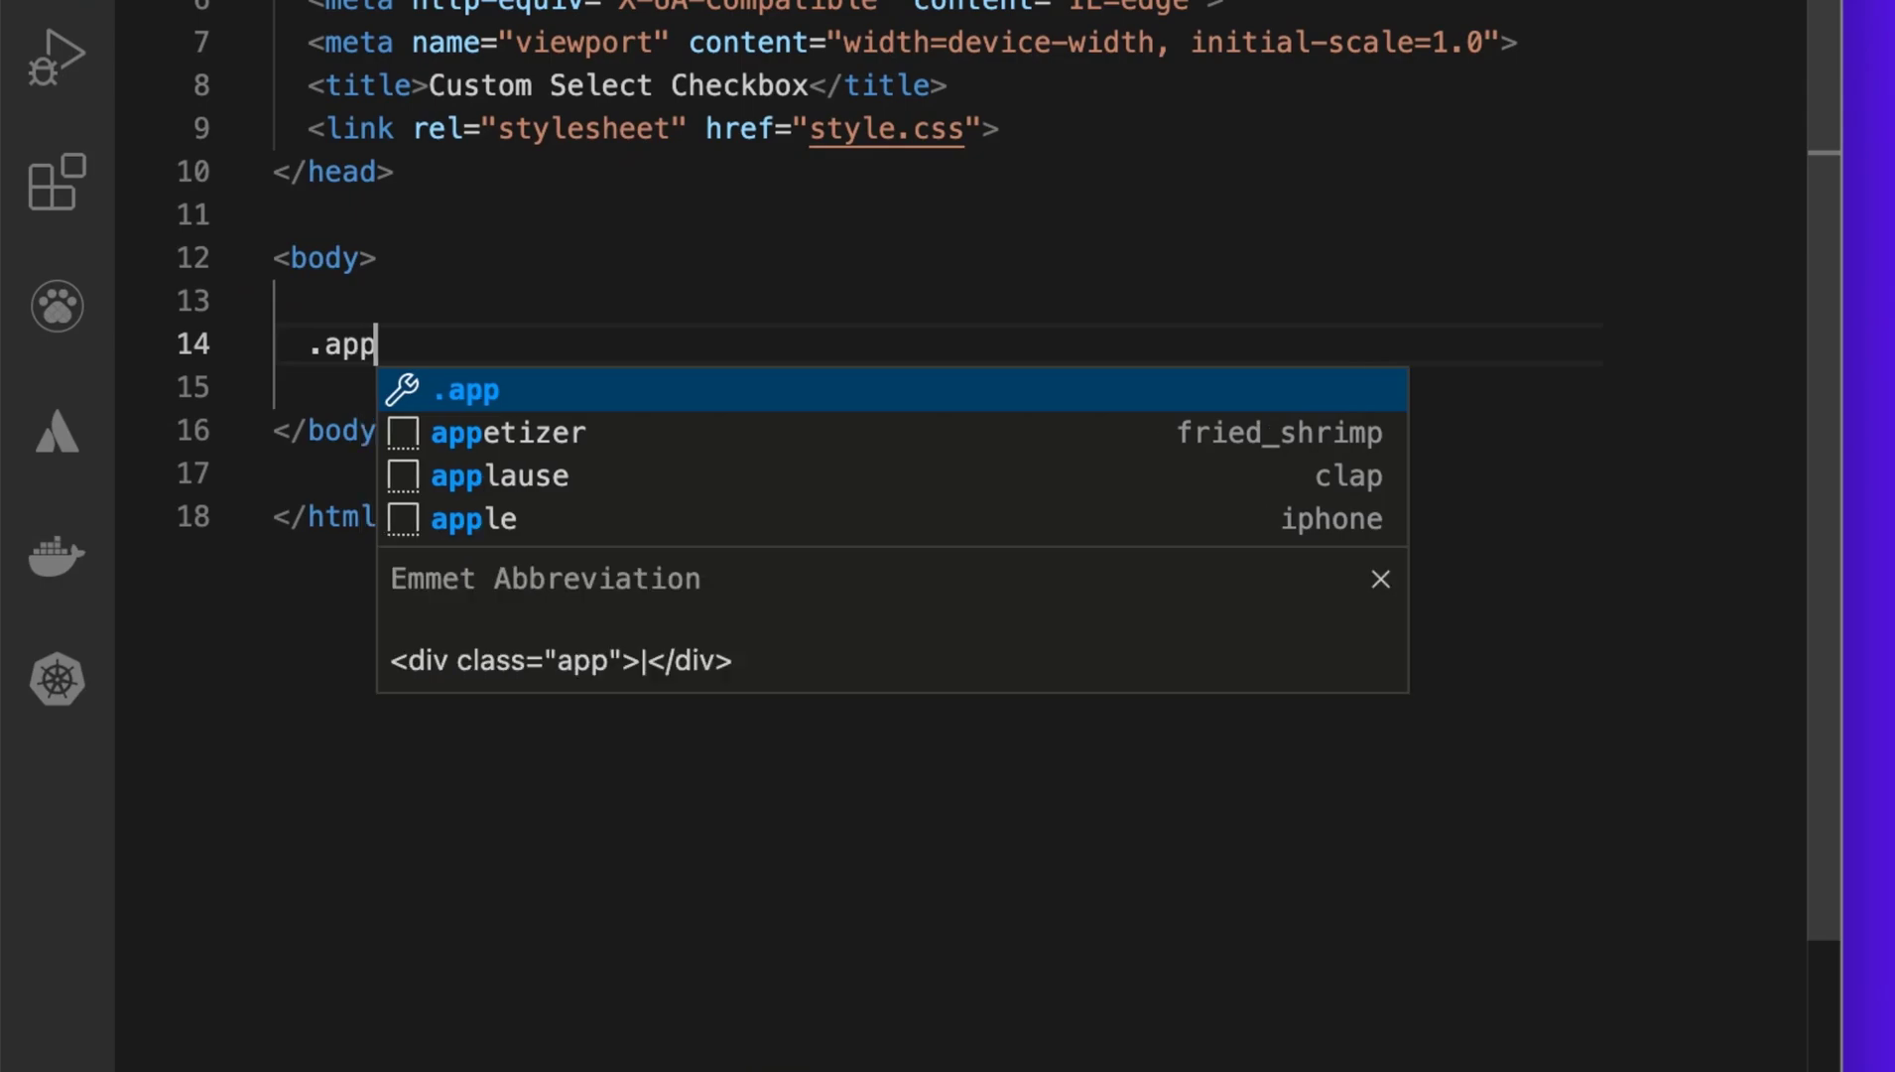
pyautogui.write('er-pa')
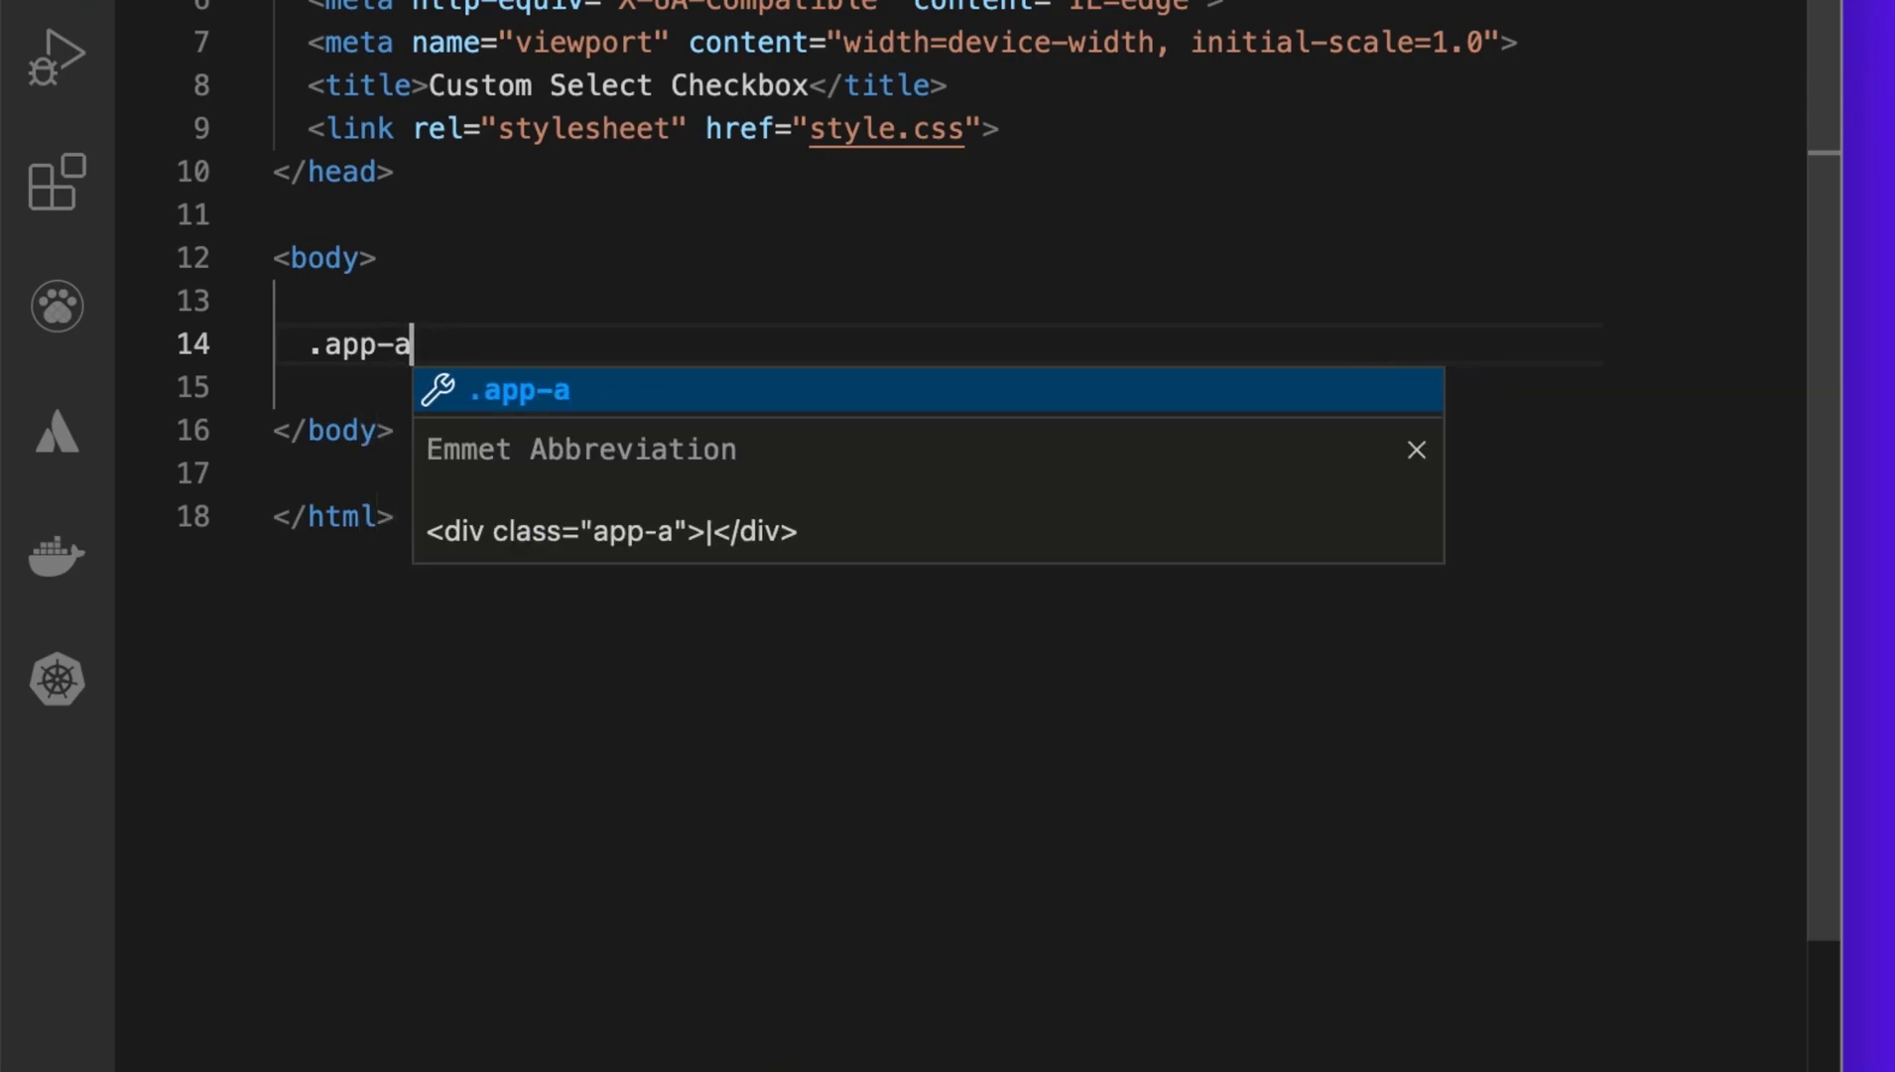
pyautogui.press('BackSpace')
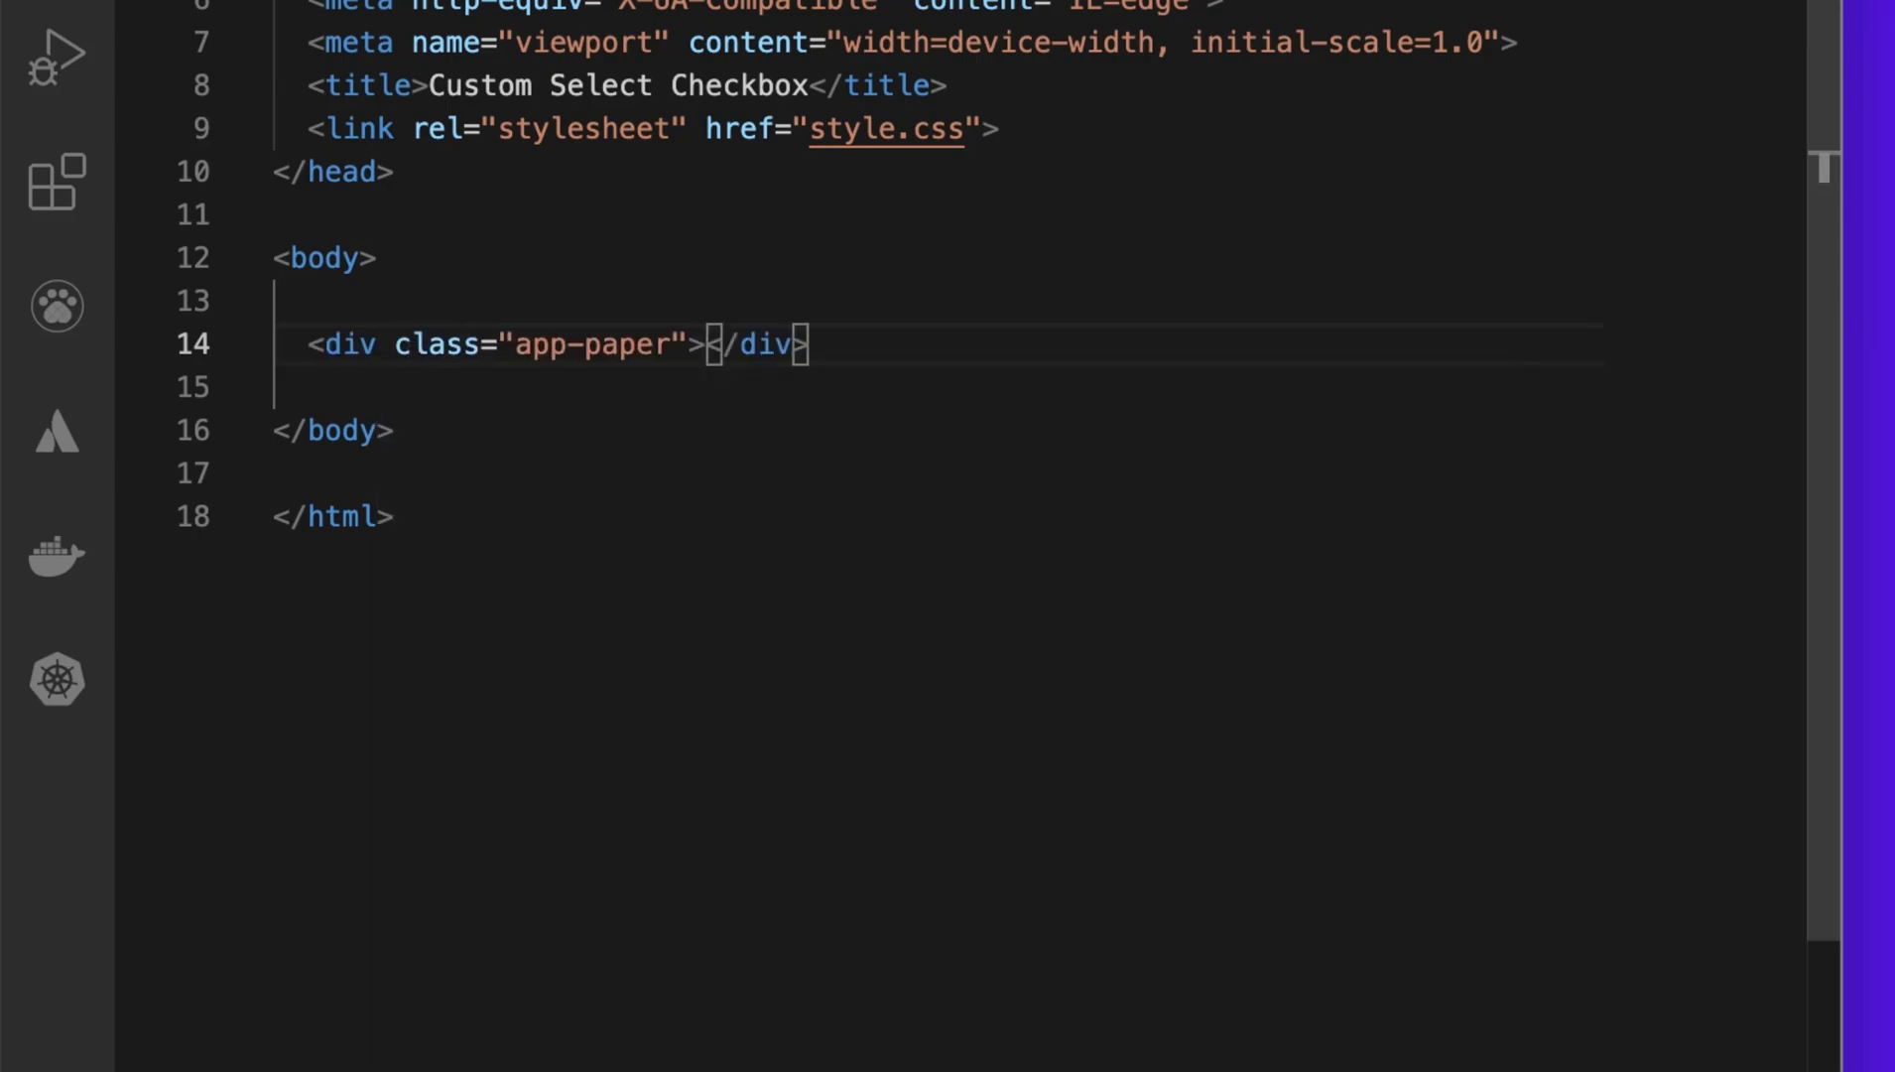
pyautogui.press('Enter')
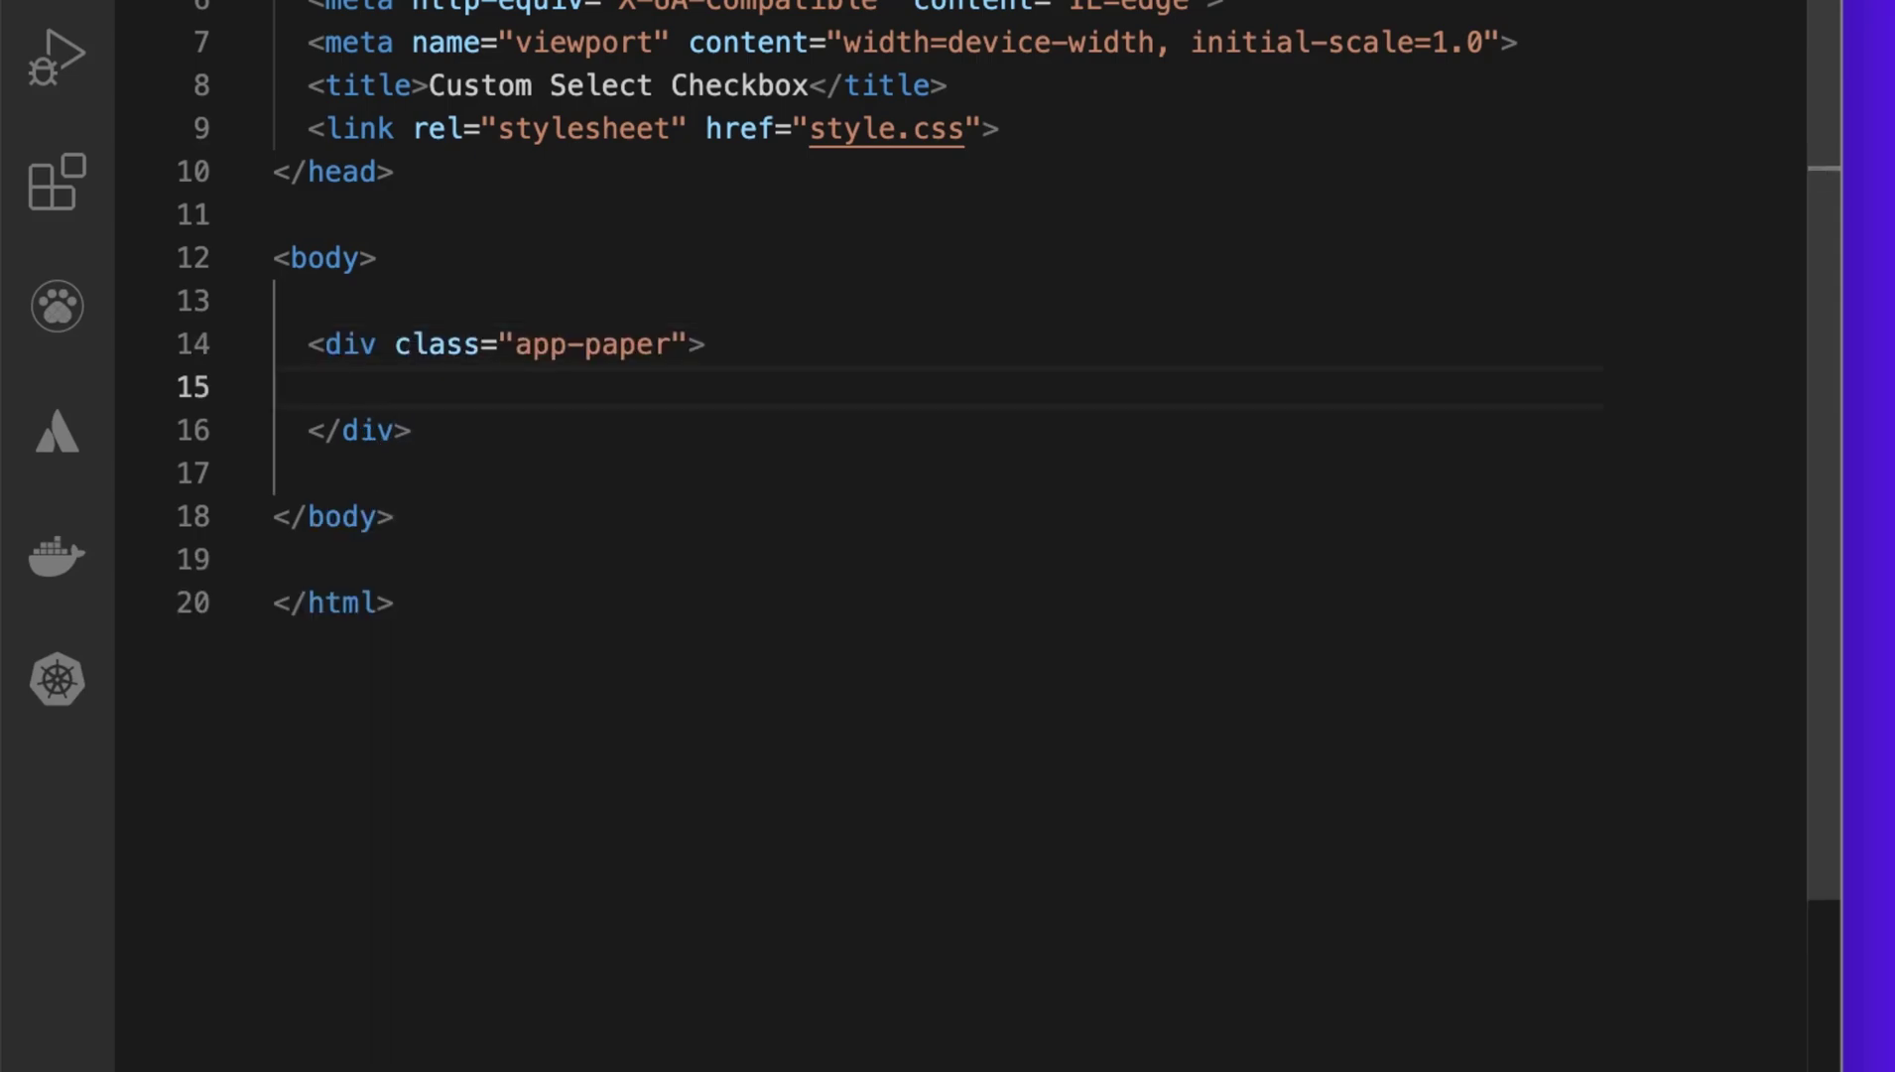
pyautogui.write('h3></h3>')
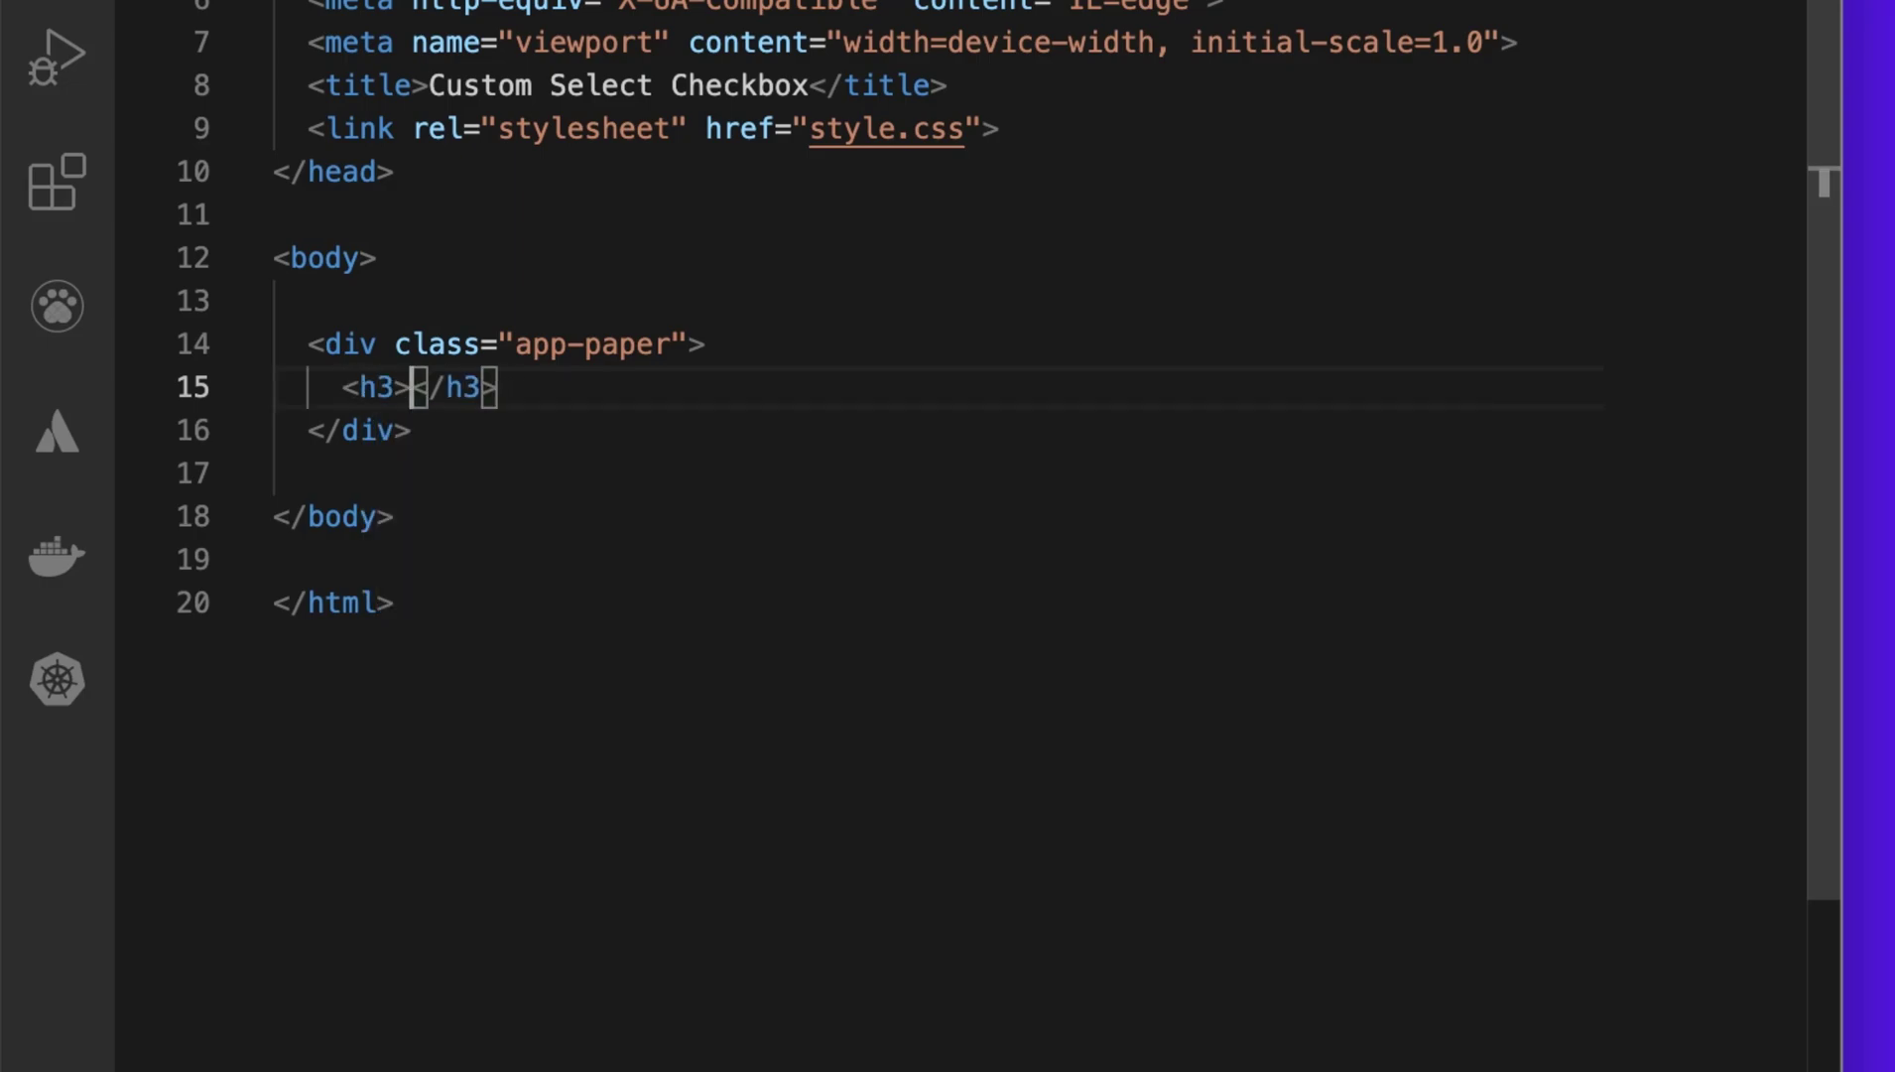
pyautogui.write('Select Preferred')
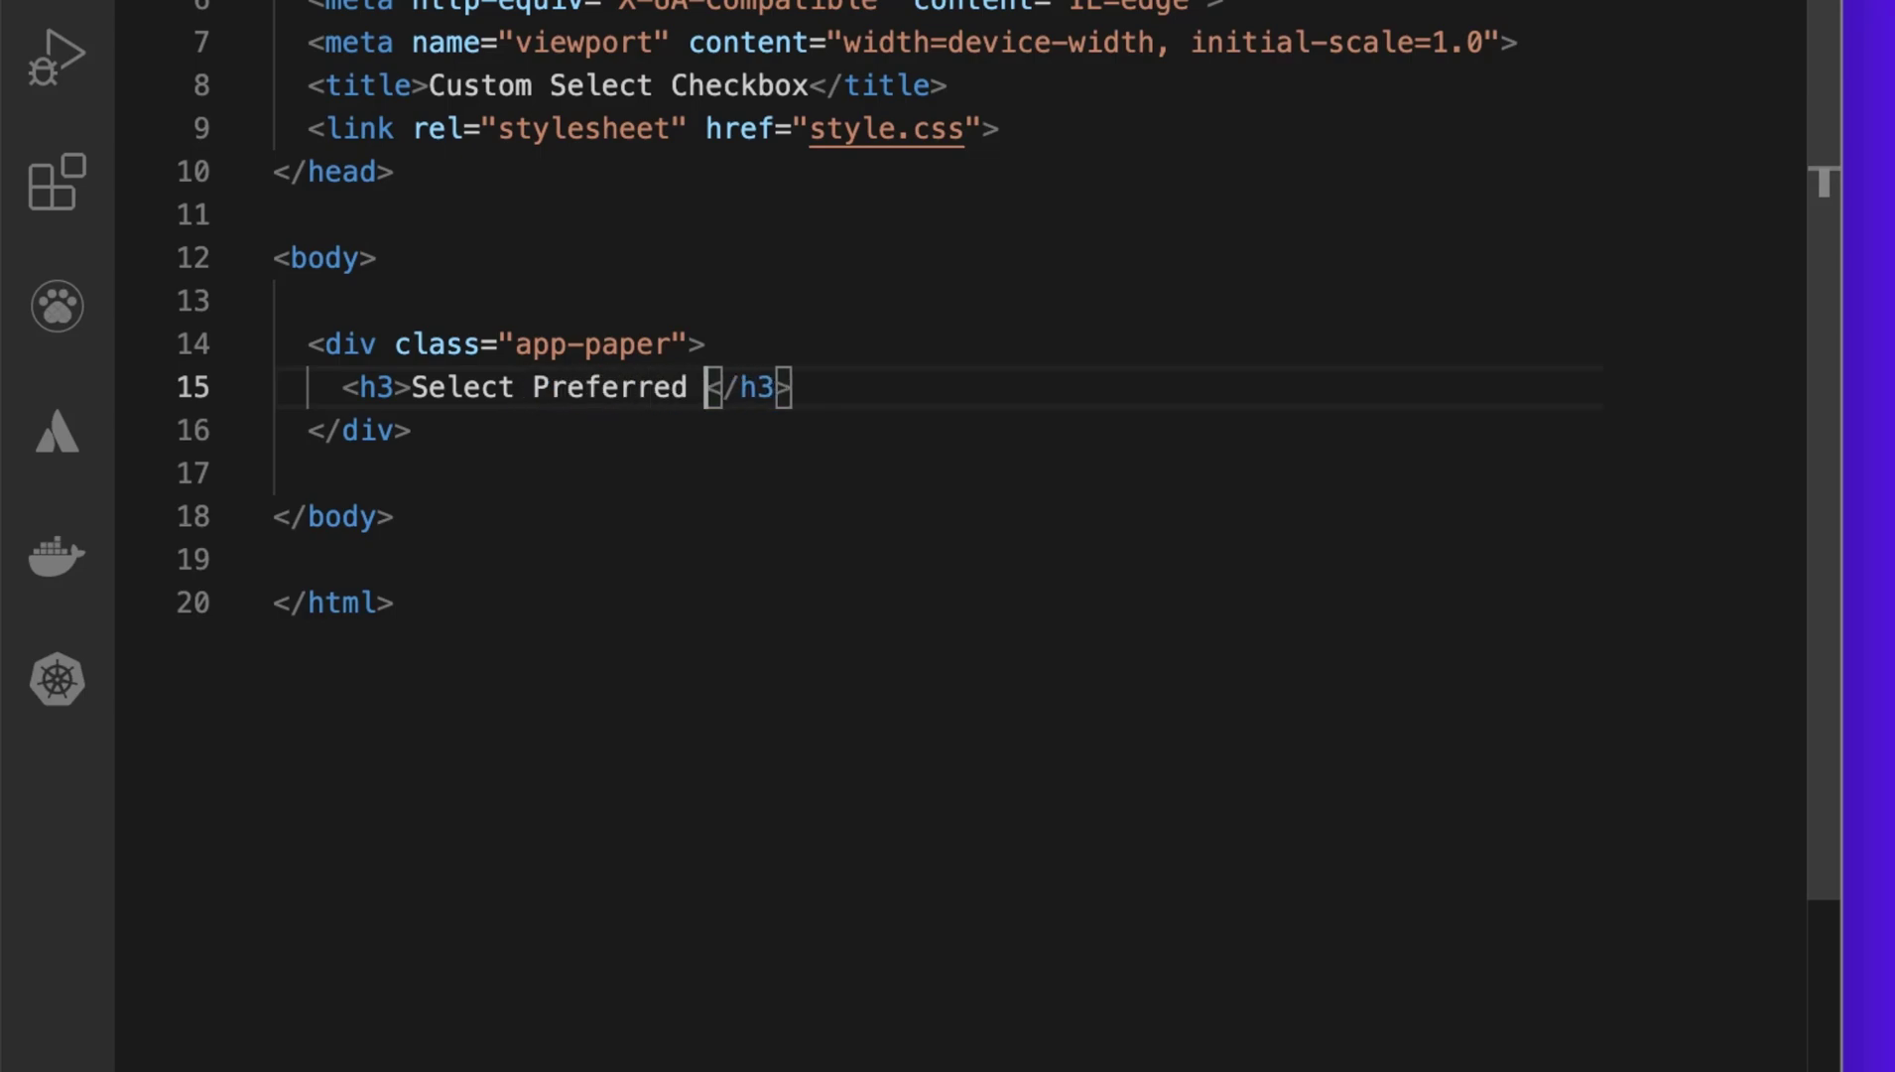
pyautogui.write('Interest')
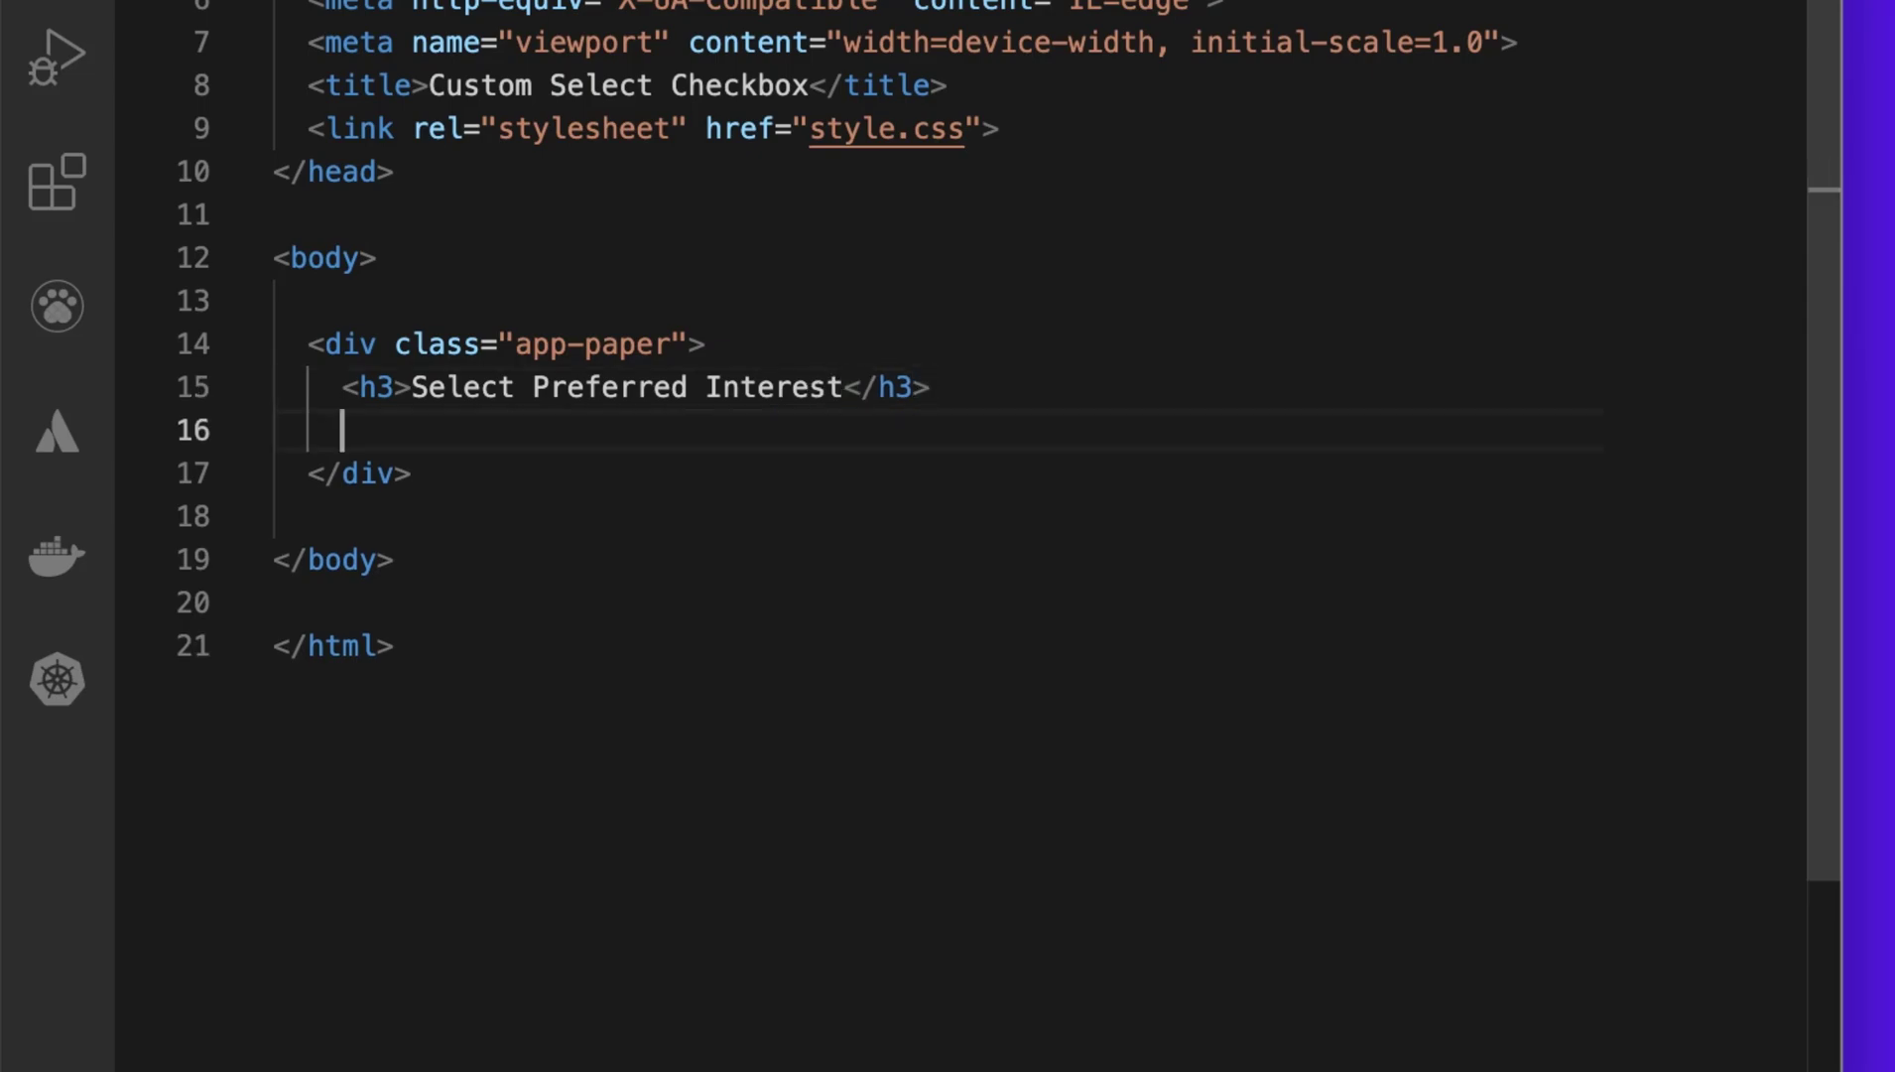
pyautogui.press('Enter')
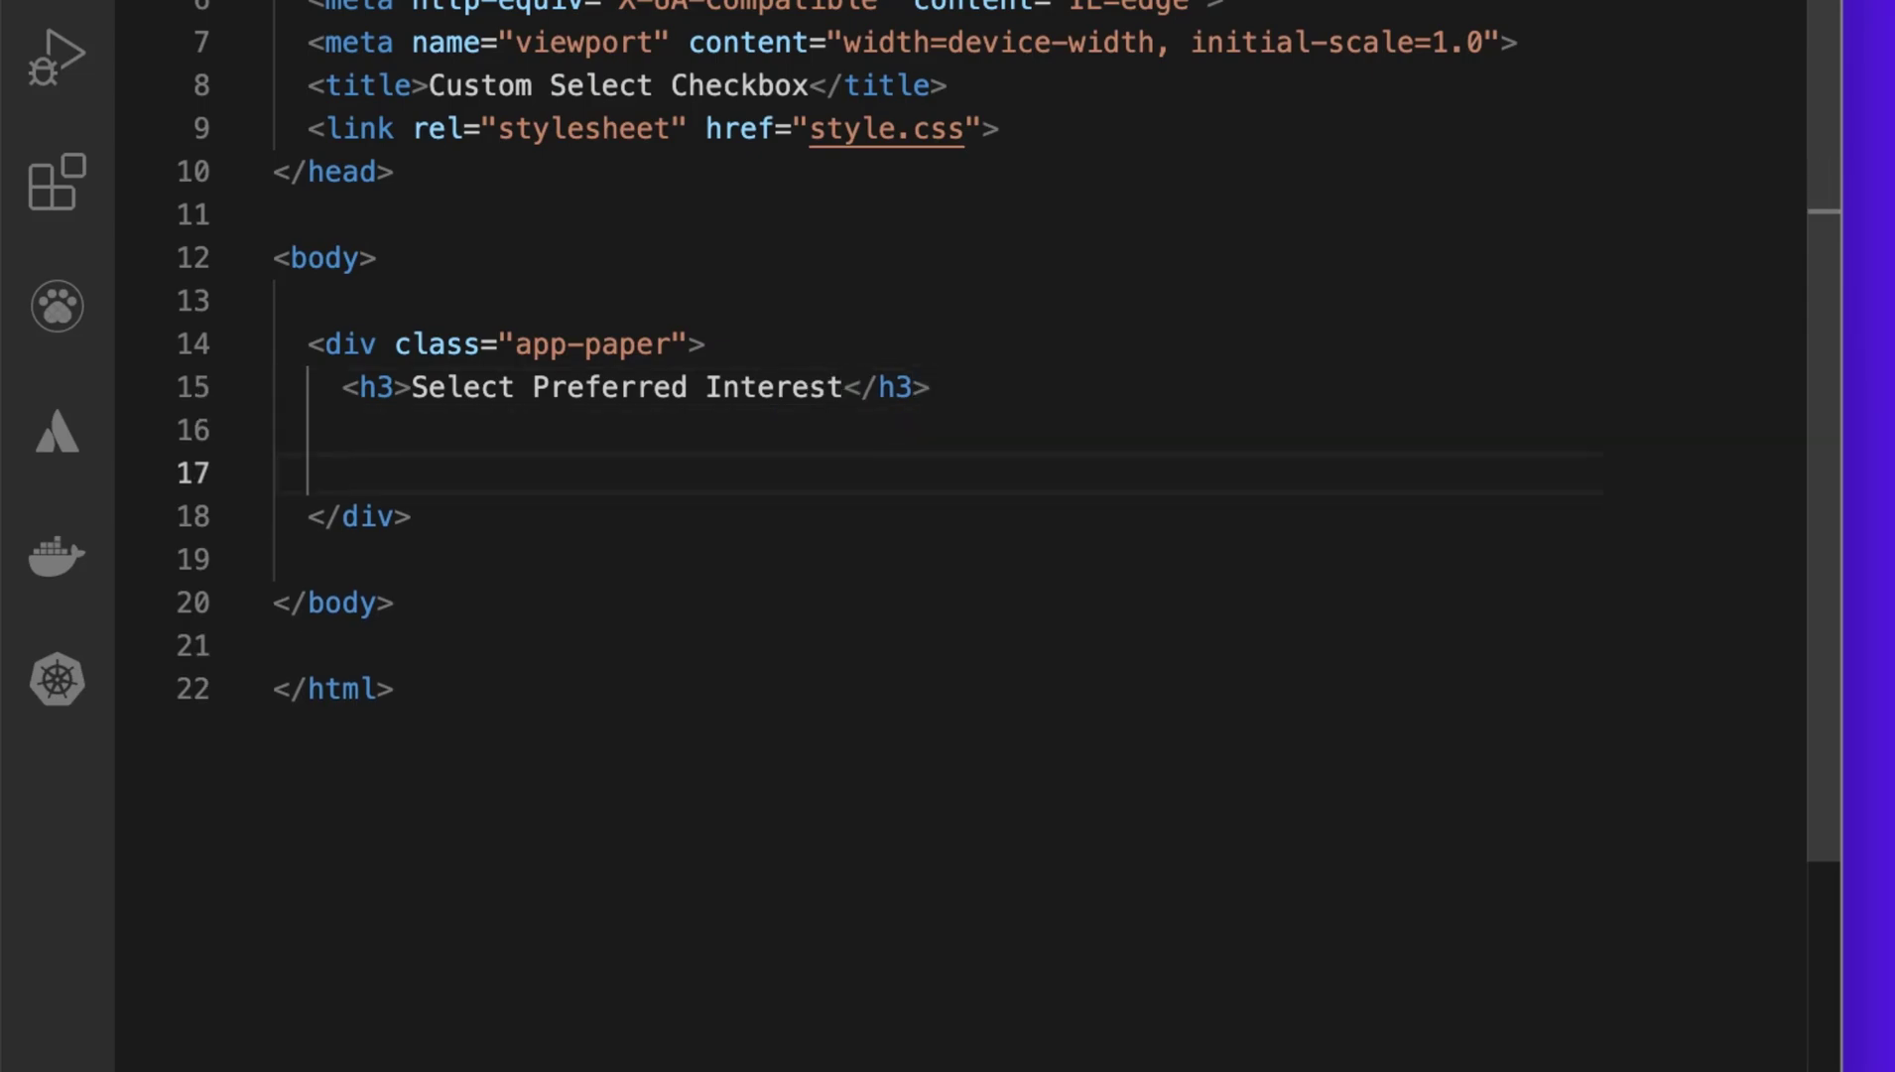
# Step: Add a checkbox-list aside below the heading containing a label comment
pyautogui.write('.')
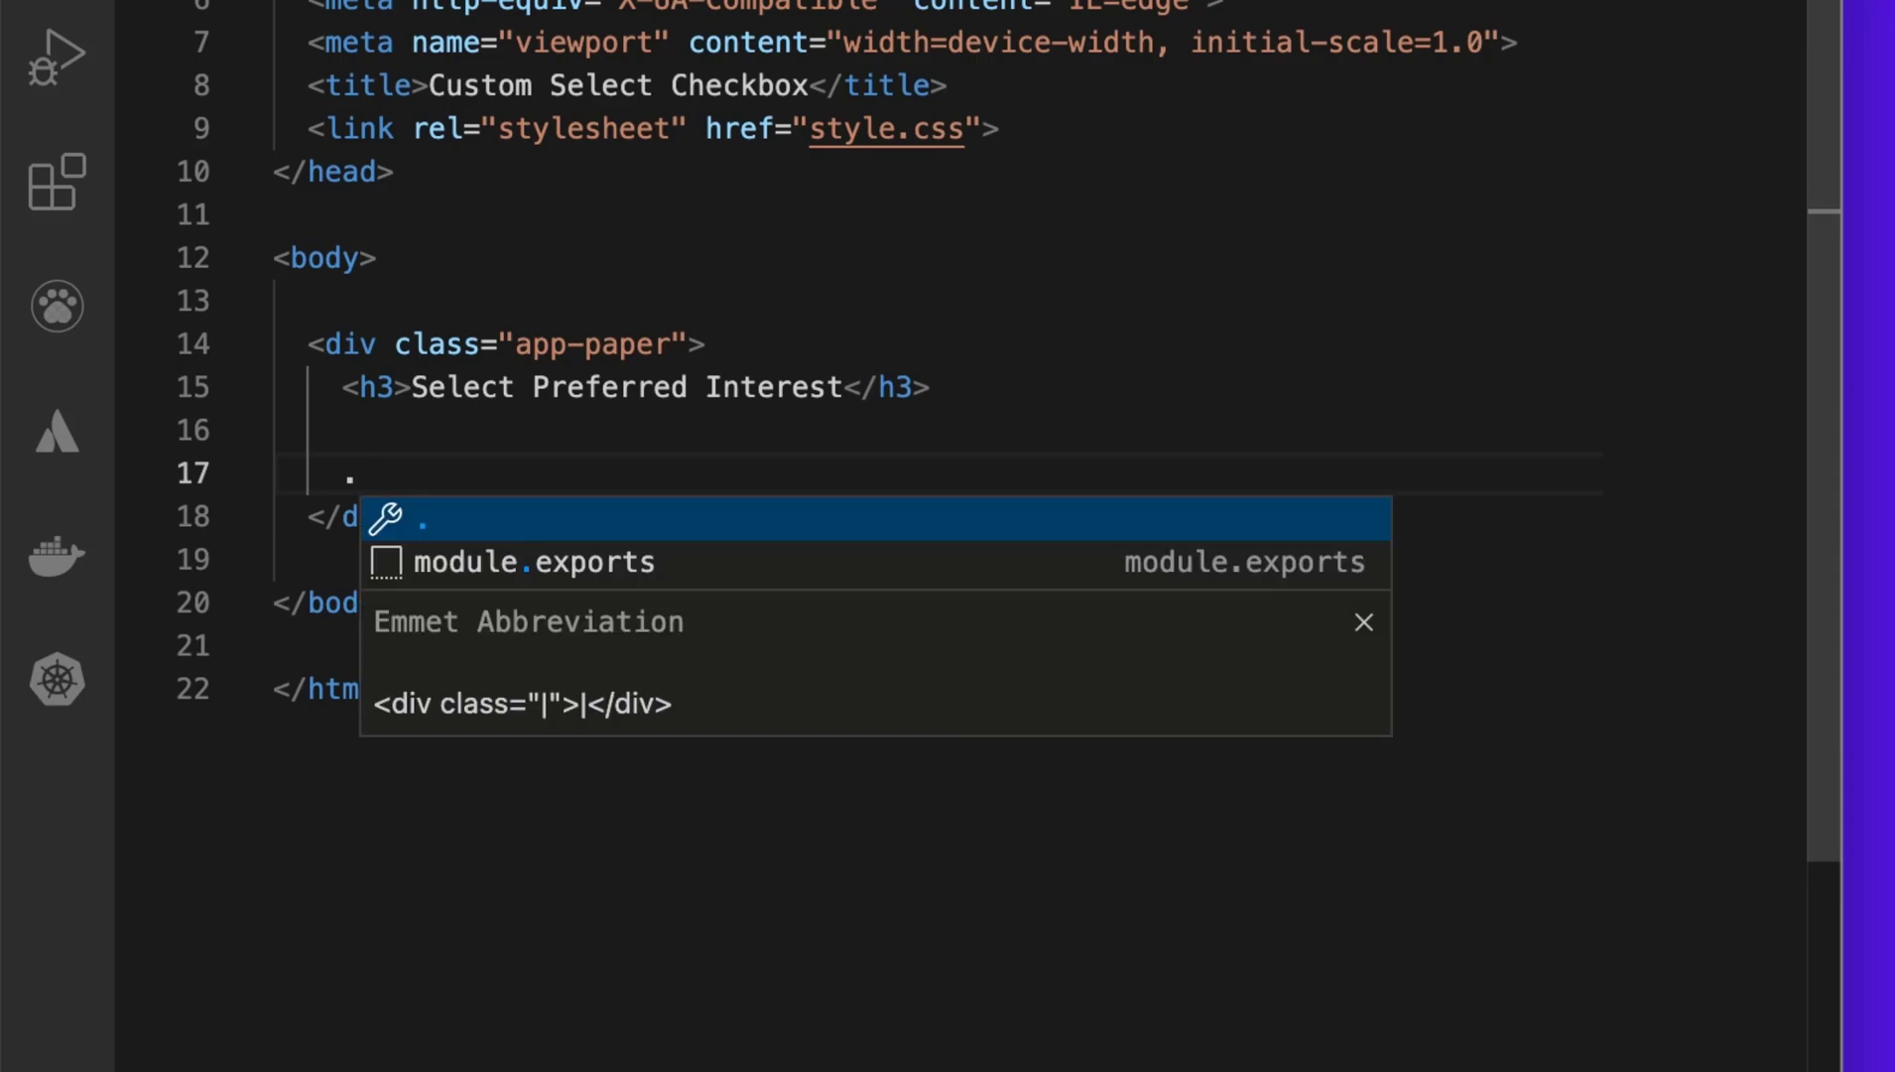
pyautogui.write('check')
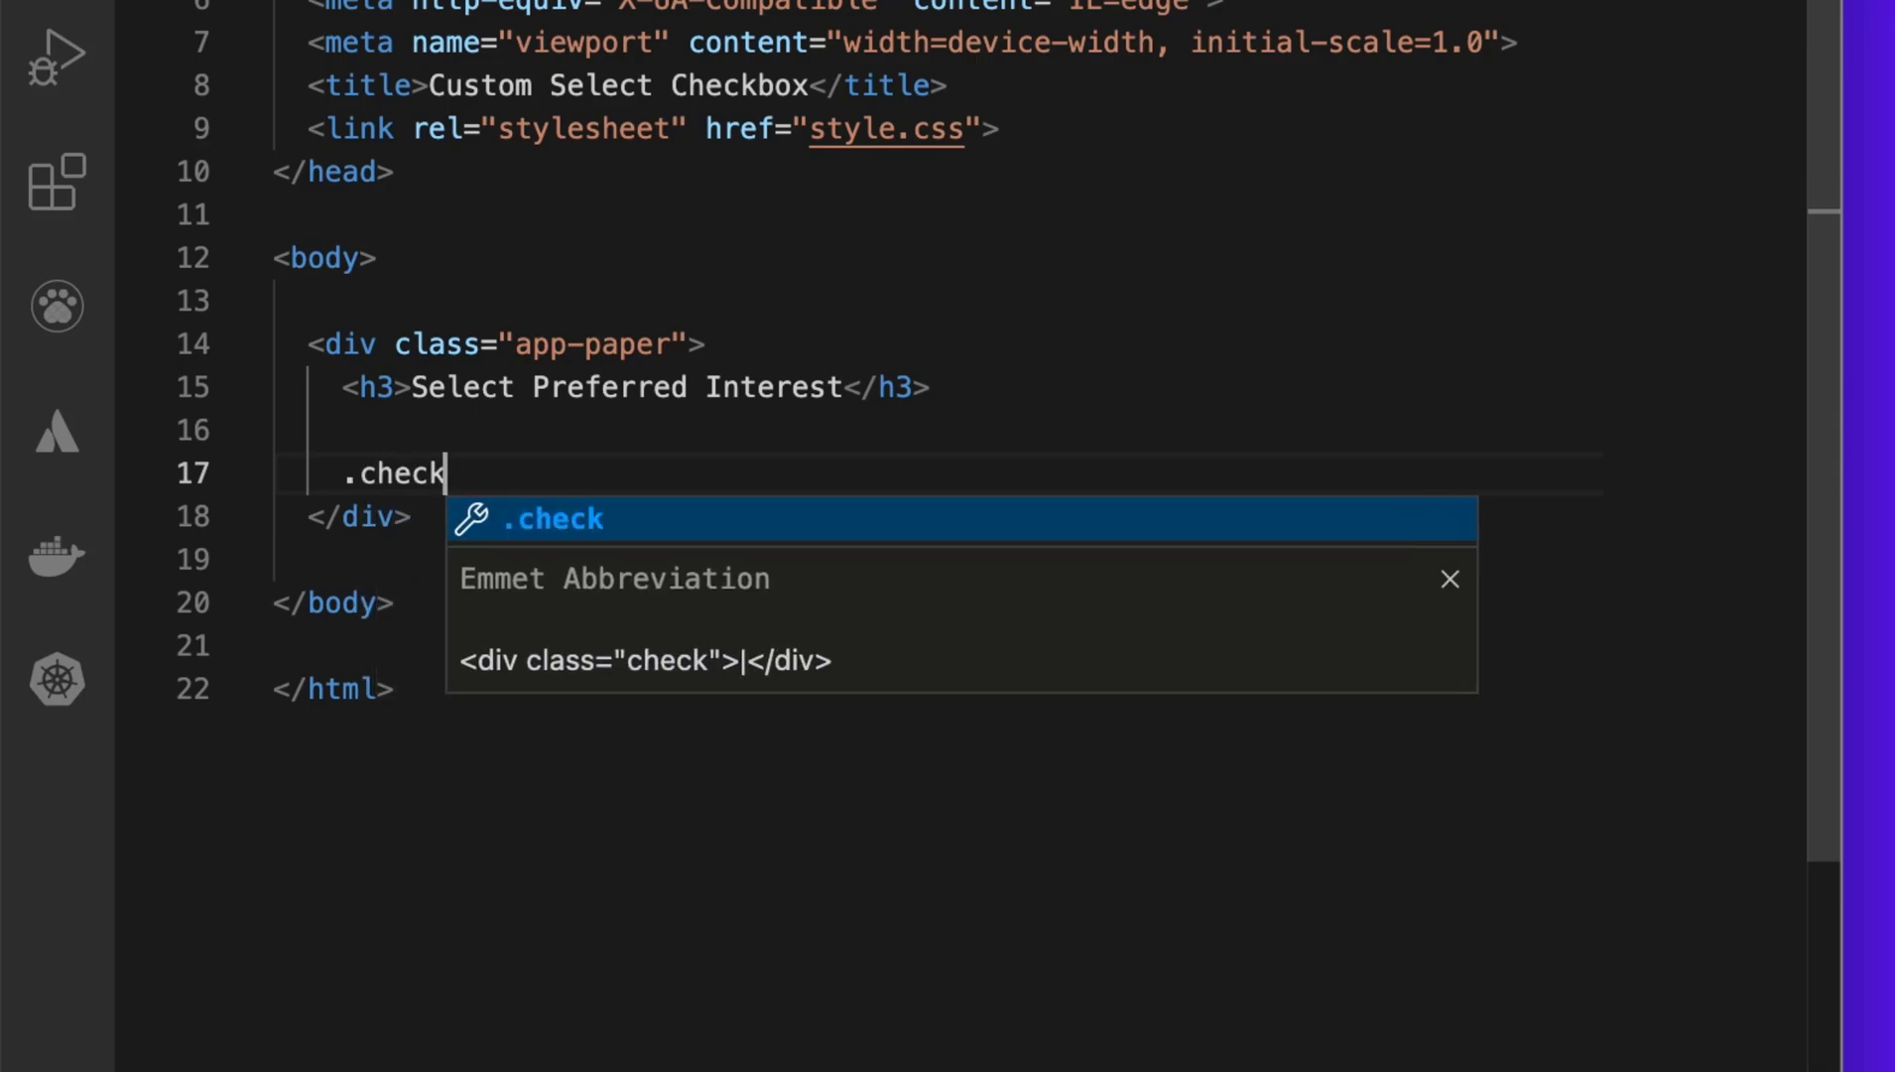
pyautogui.write('box-list">')
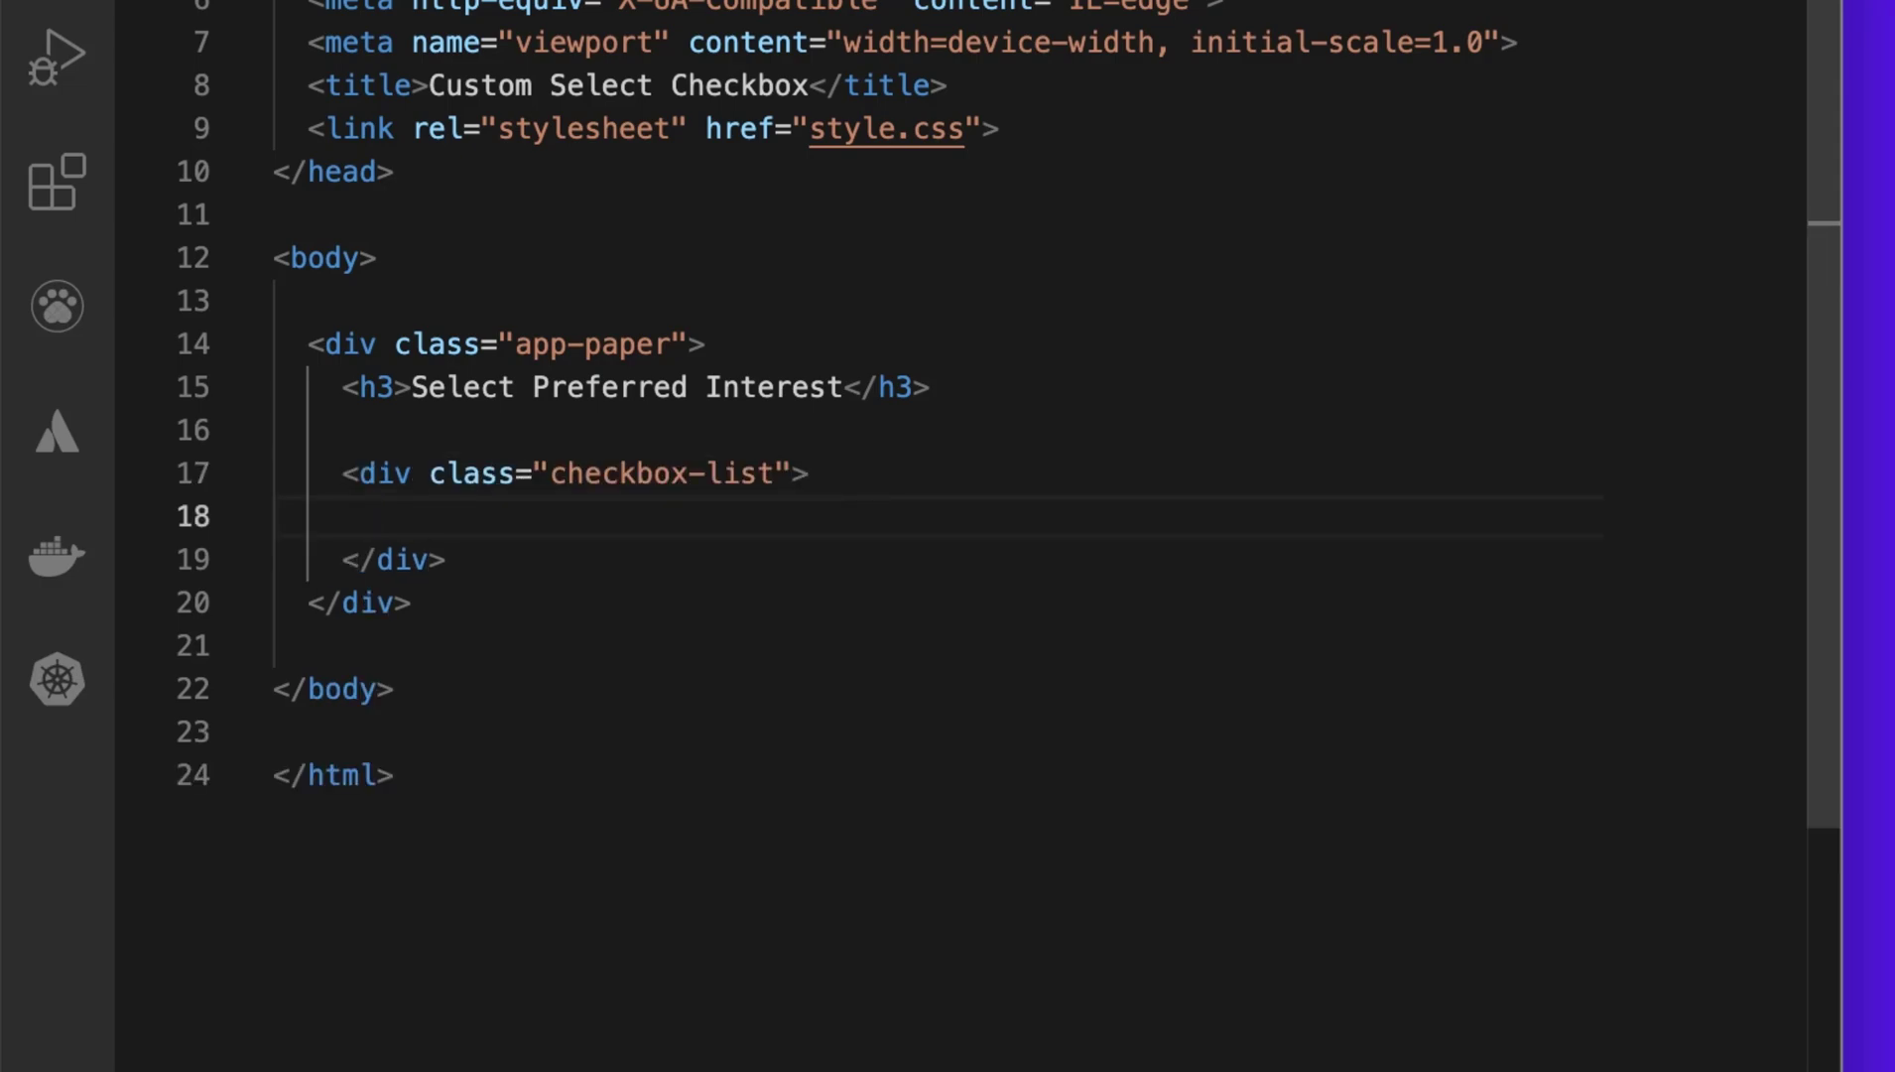
pyautogui.write('a')
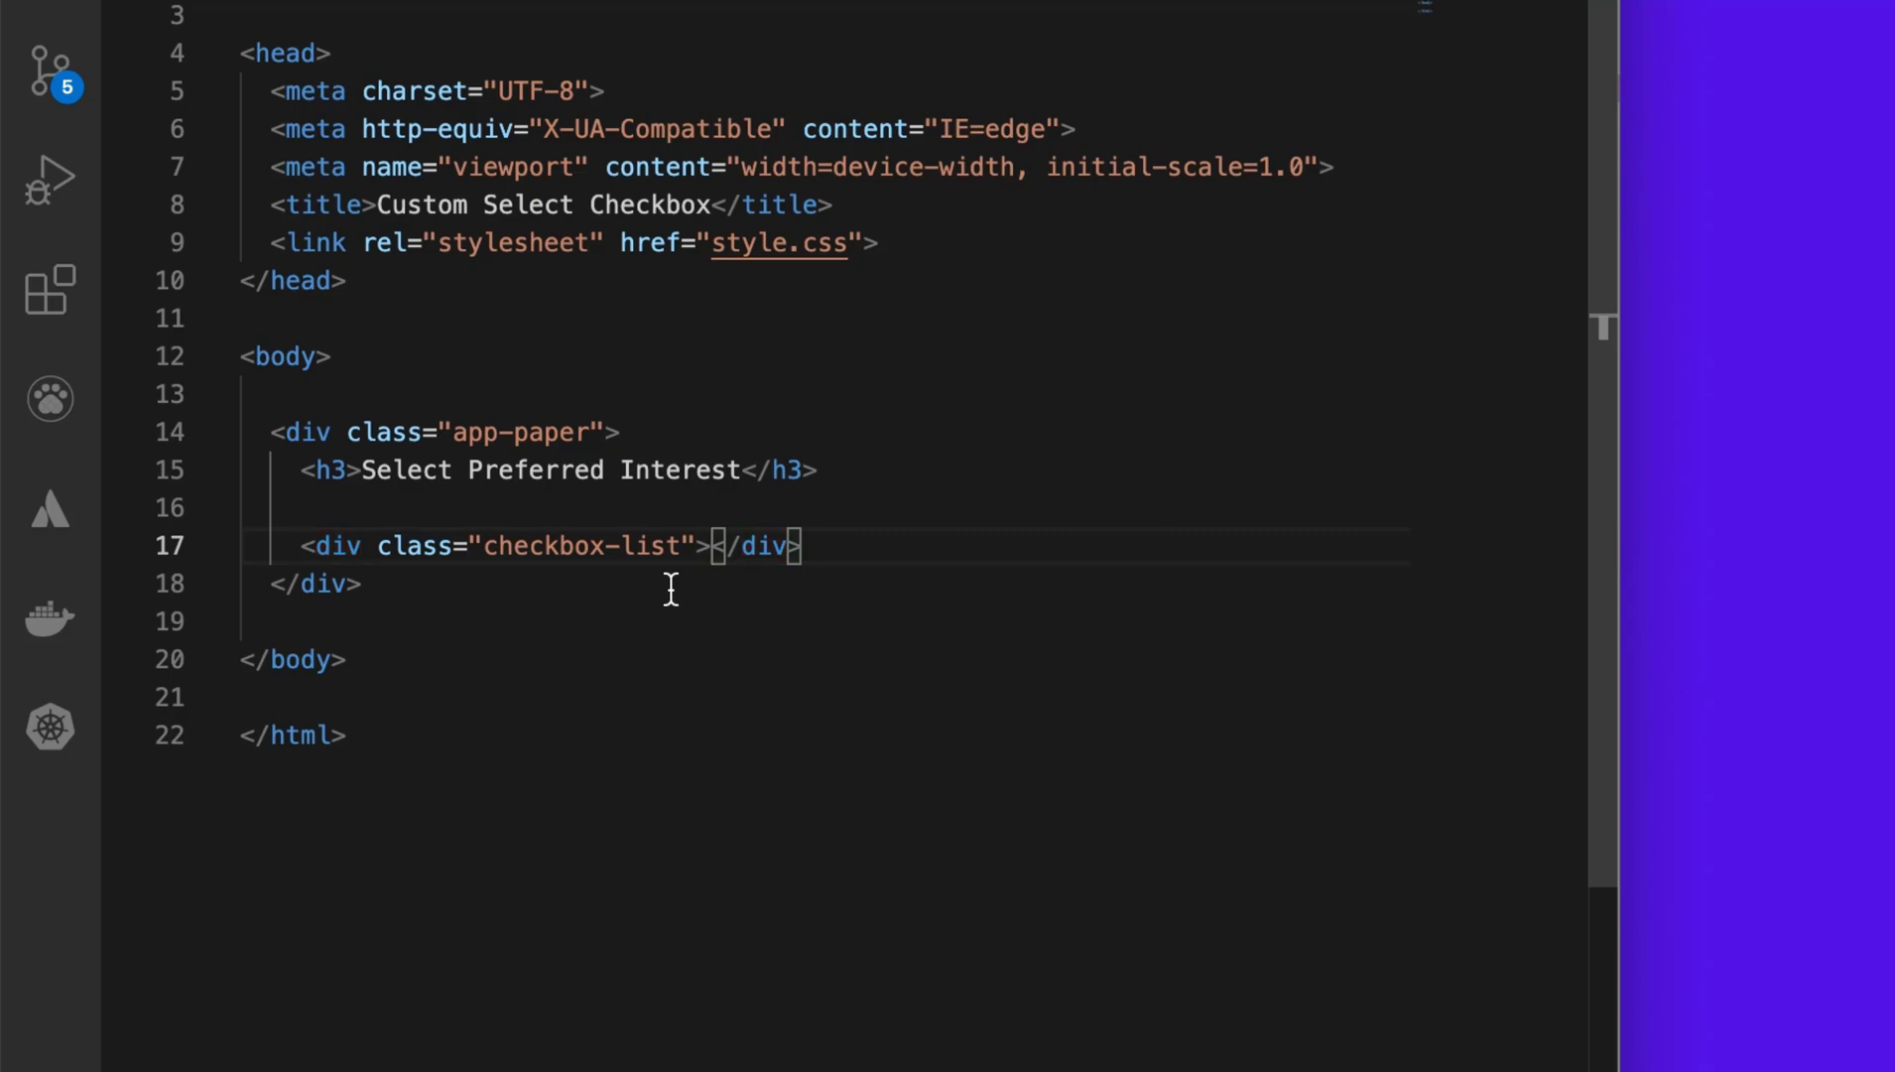
pyautogui.doubleClick(335, 545)
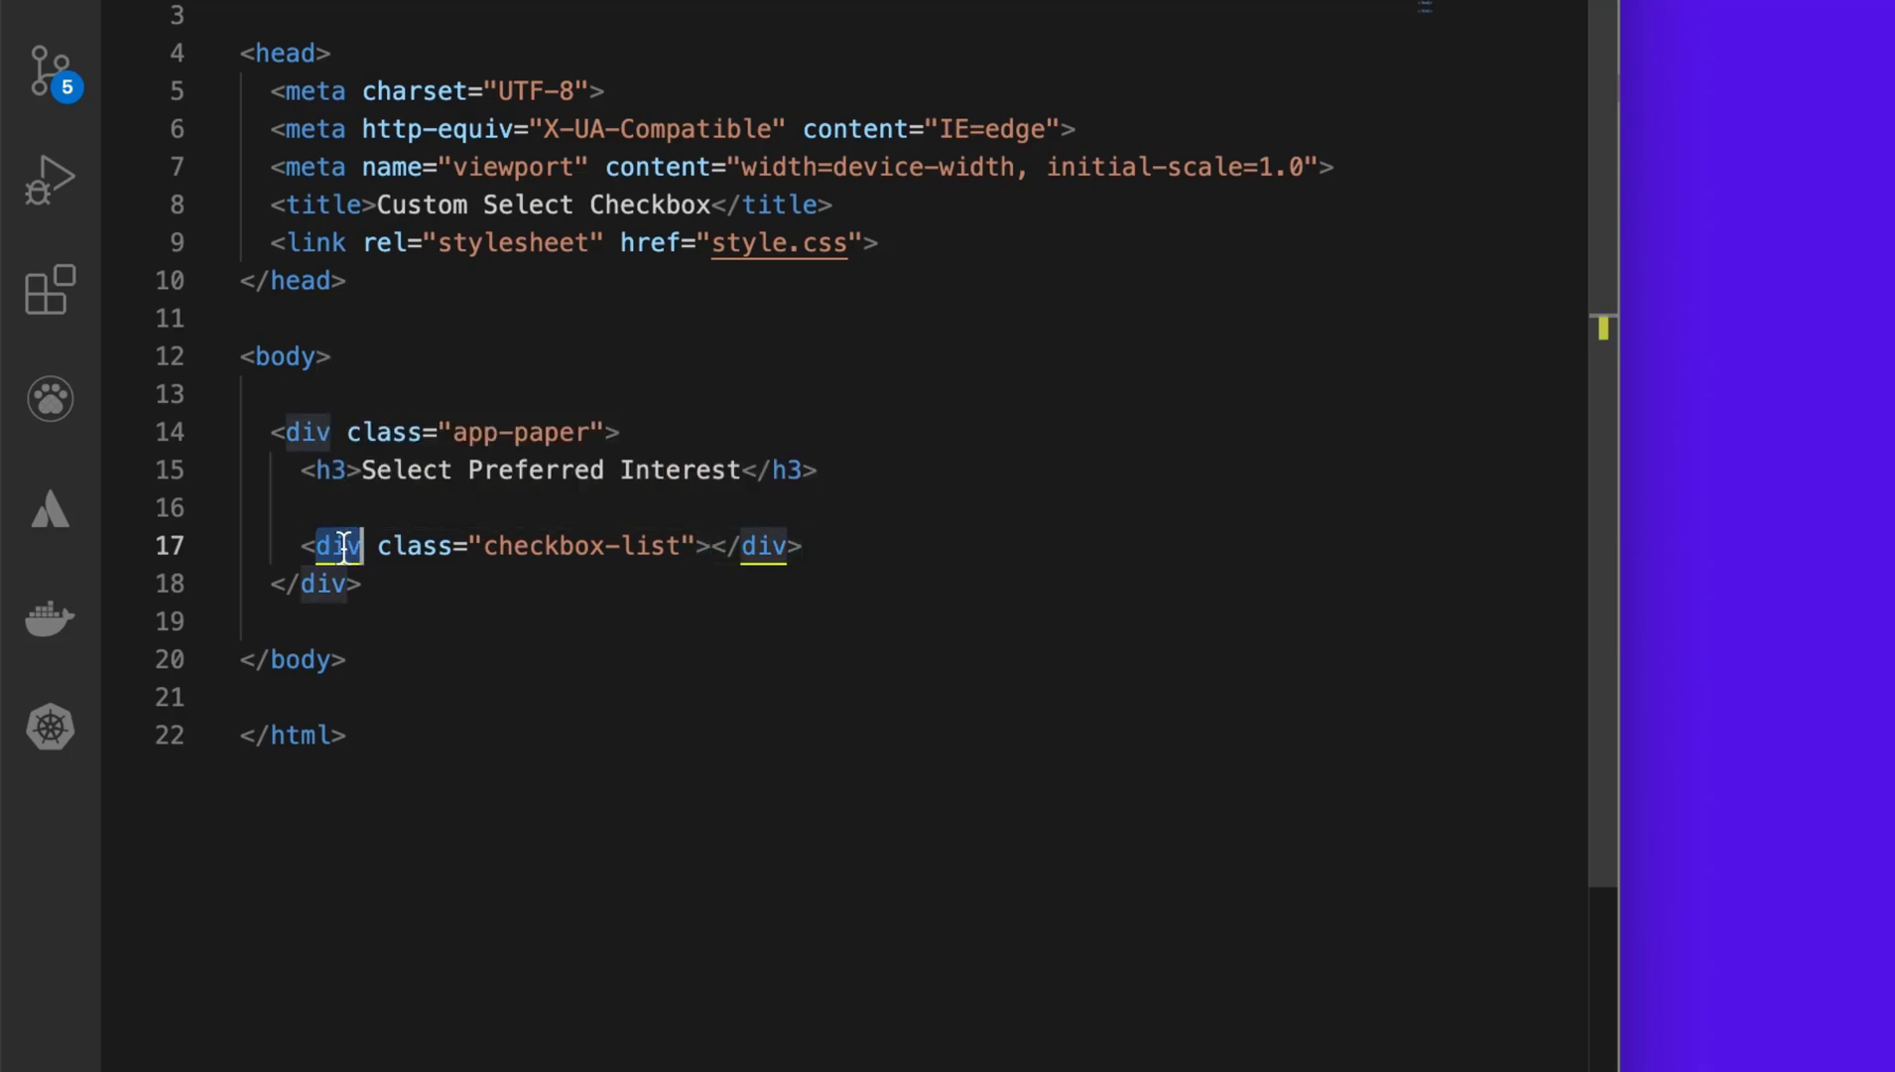
pyautogui.write('aside')
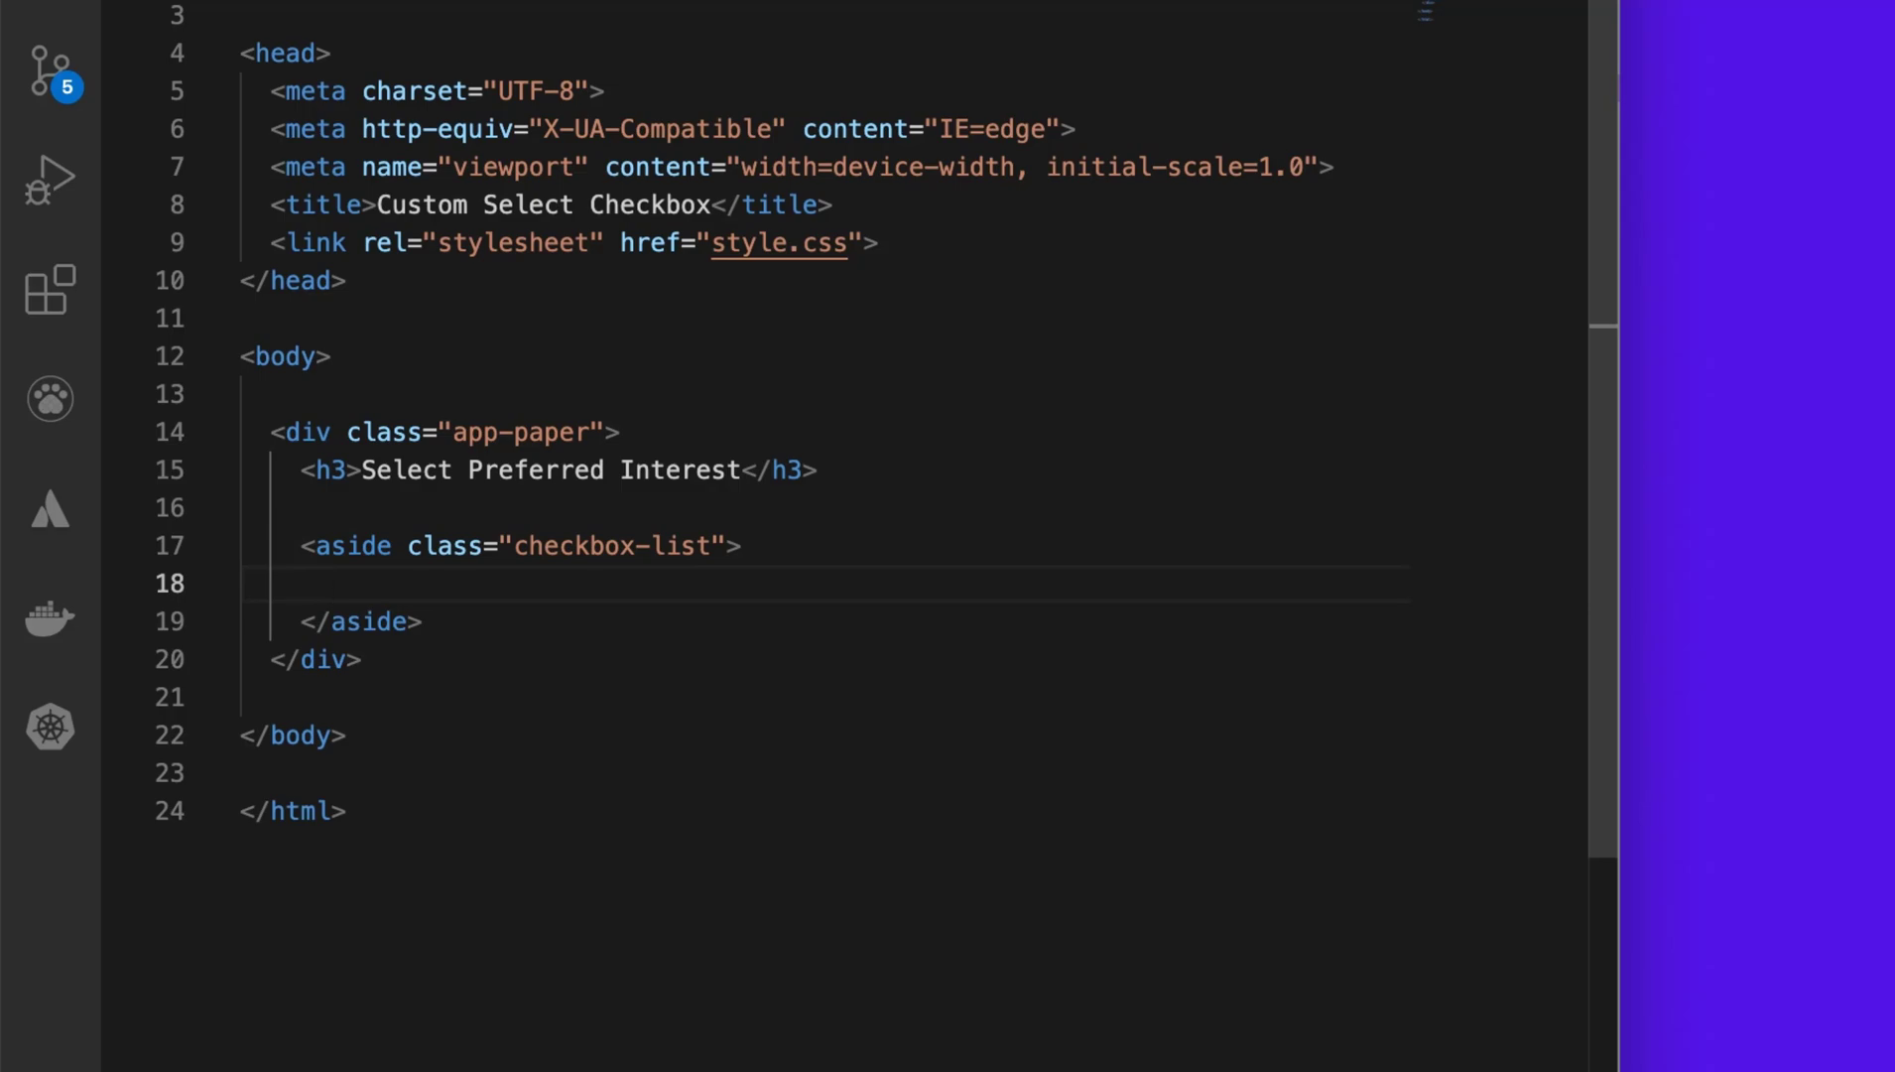
pyautogui.write('label -->')
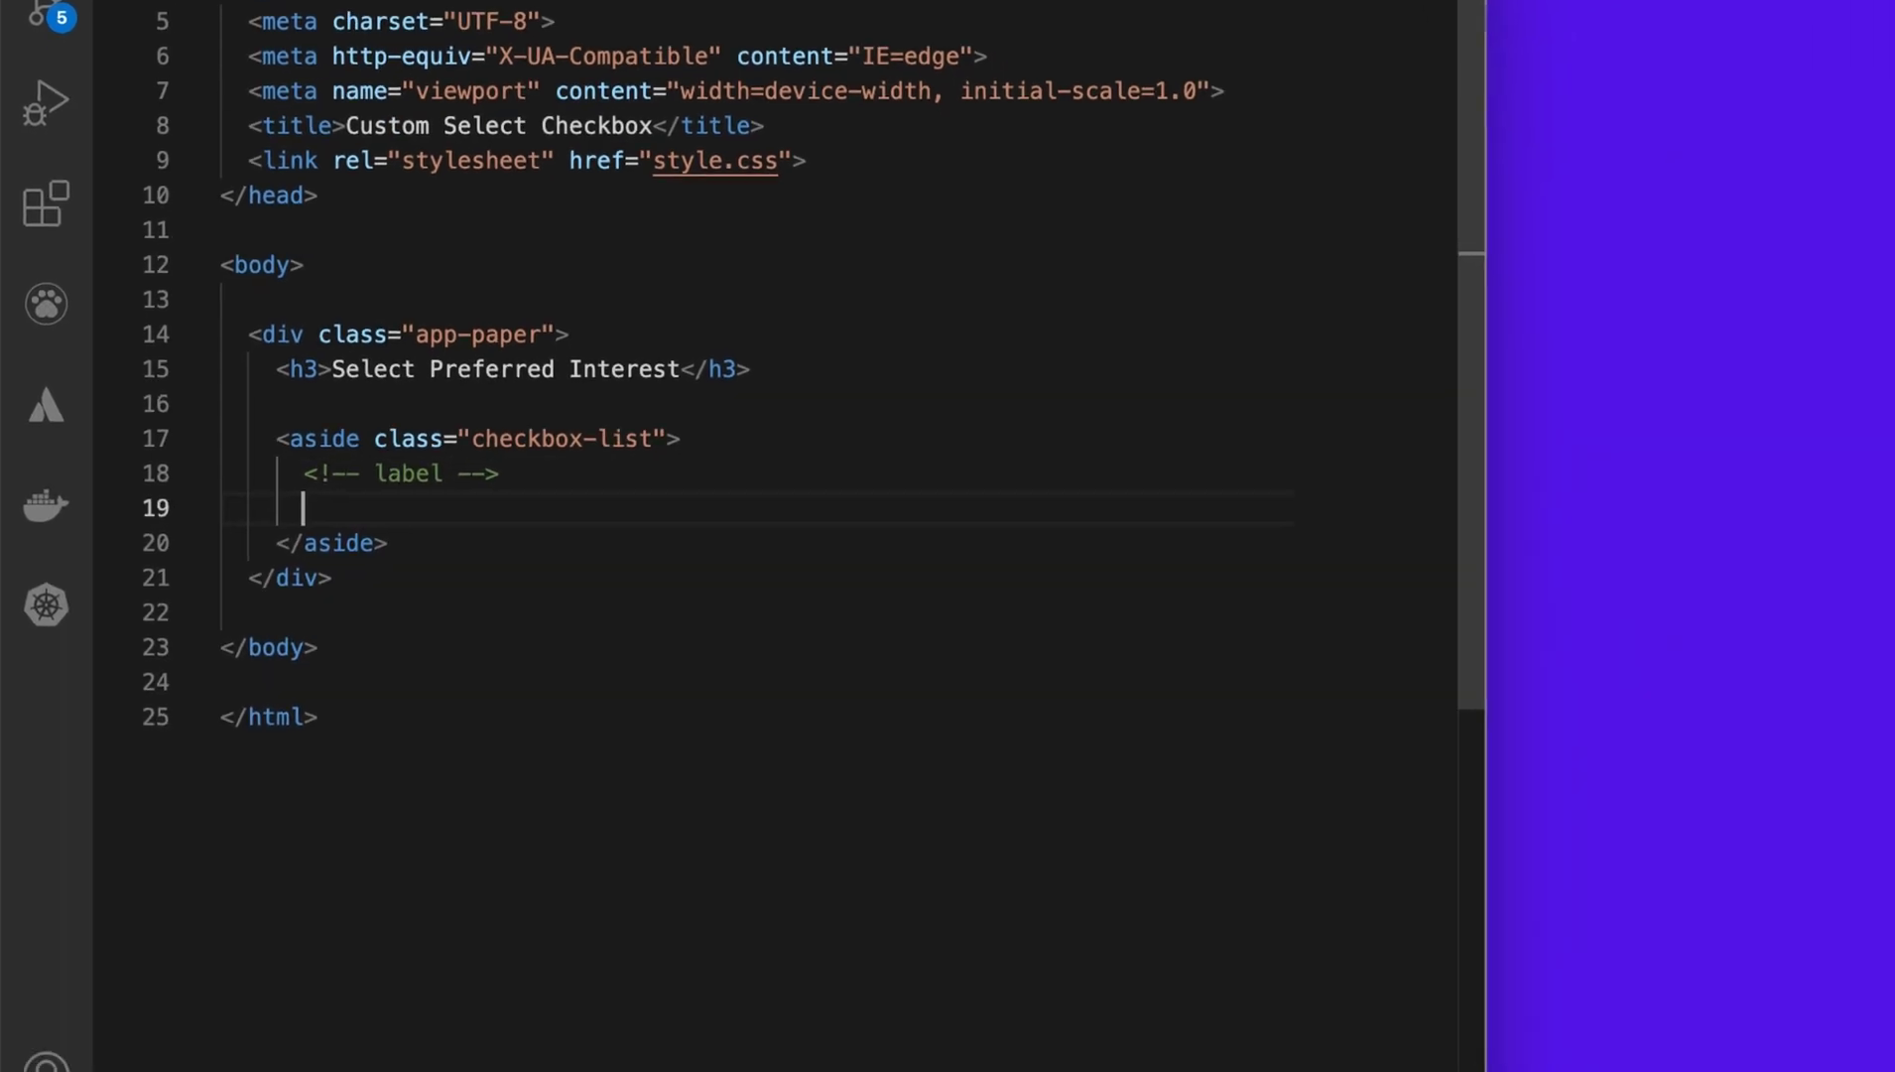
# Step: Expand the Emmet abbreviation label.check-item>span into a label wrapping a span
pyautogui.write('label')
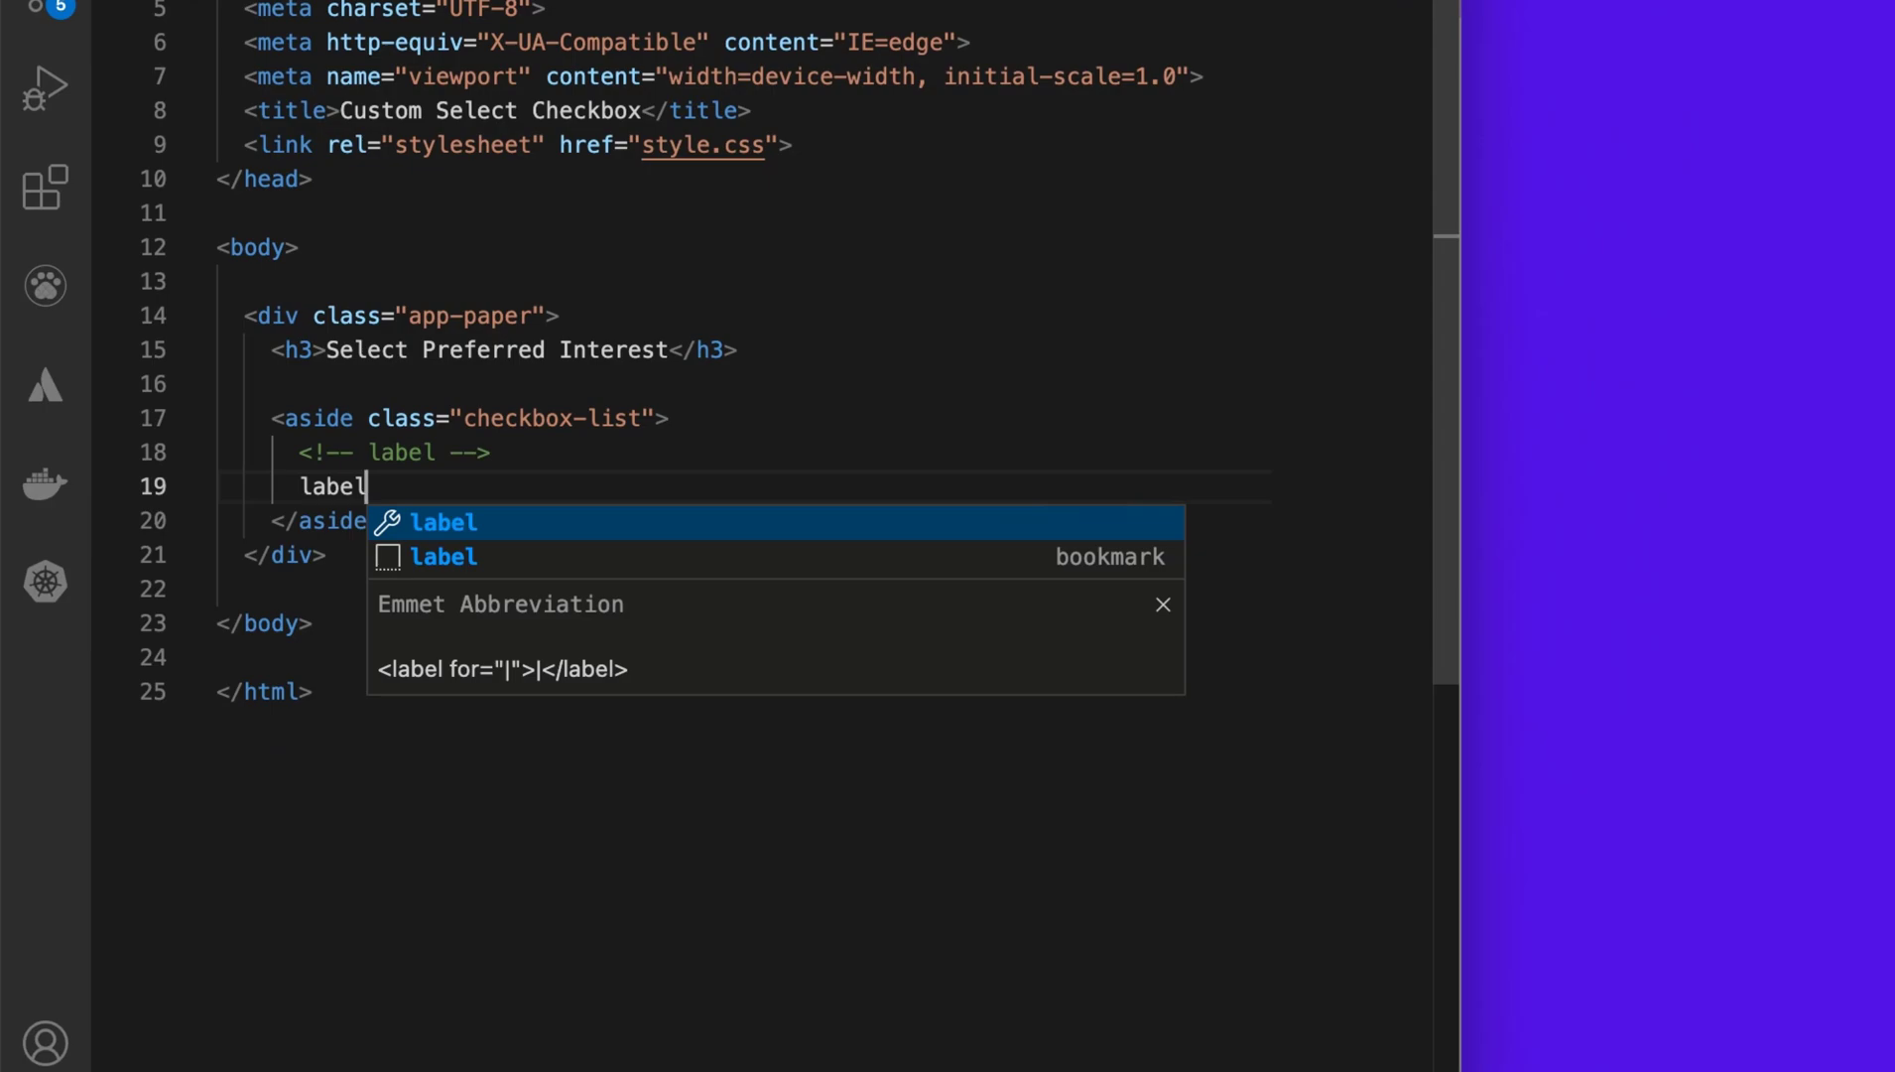
pyautogui.write('.')
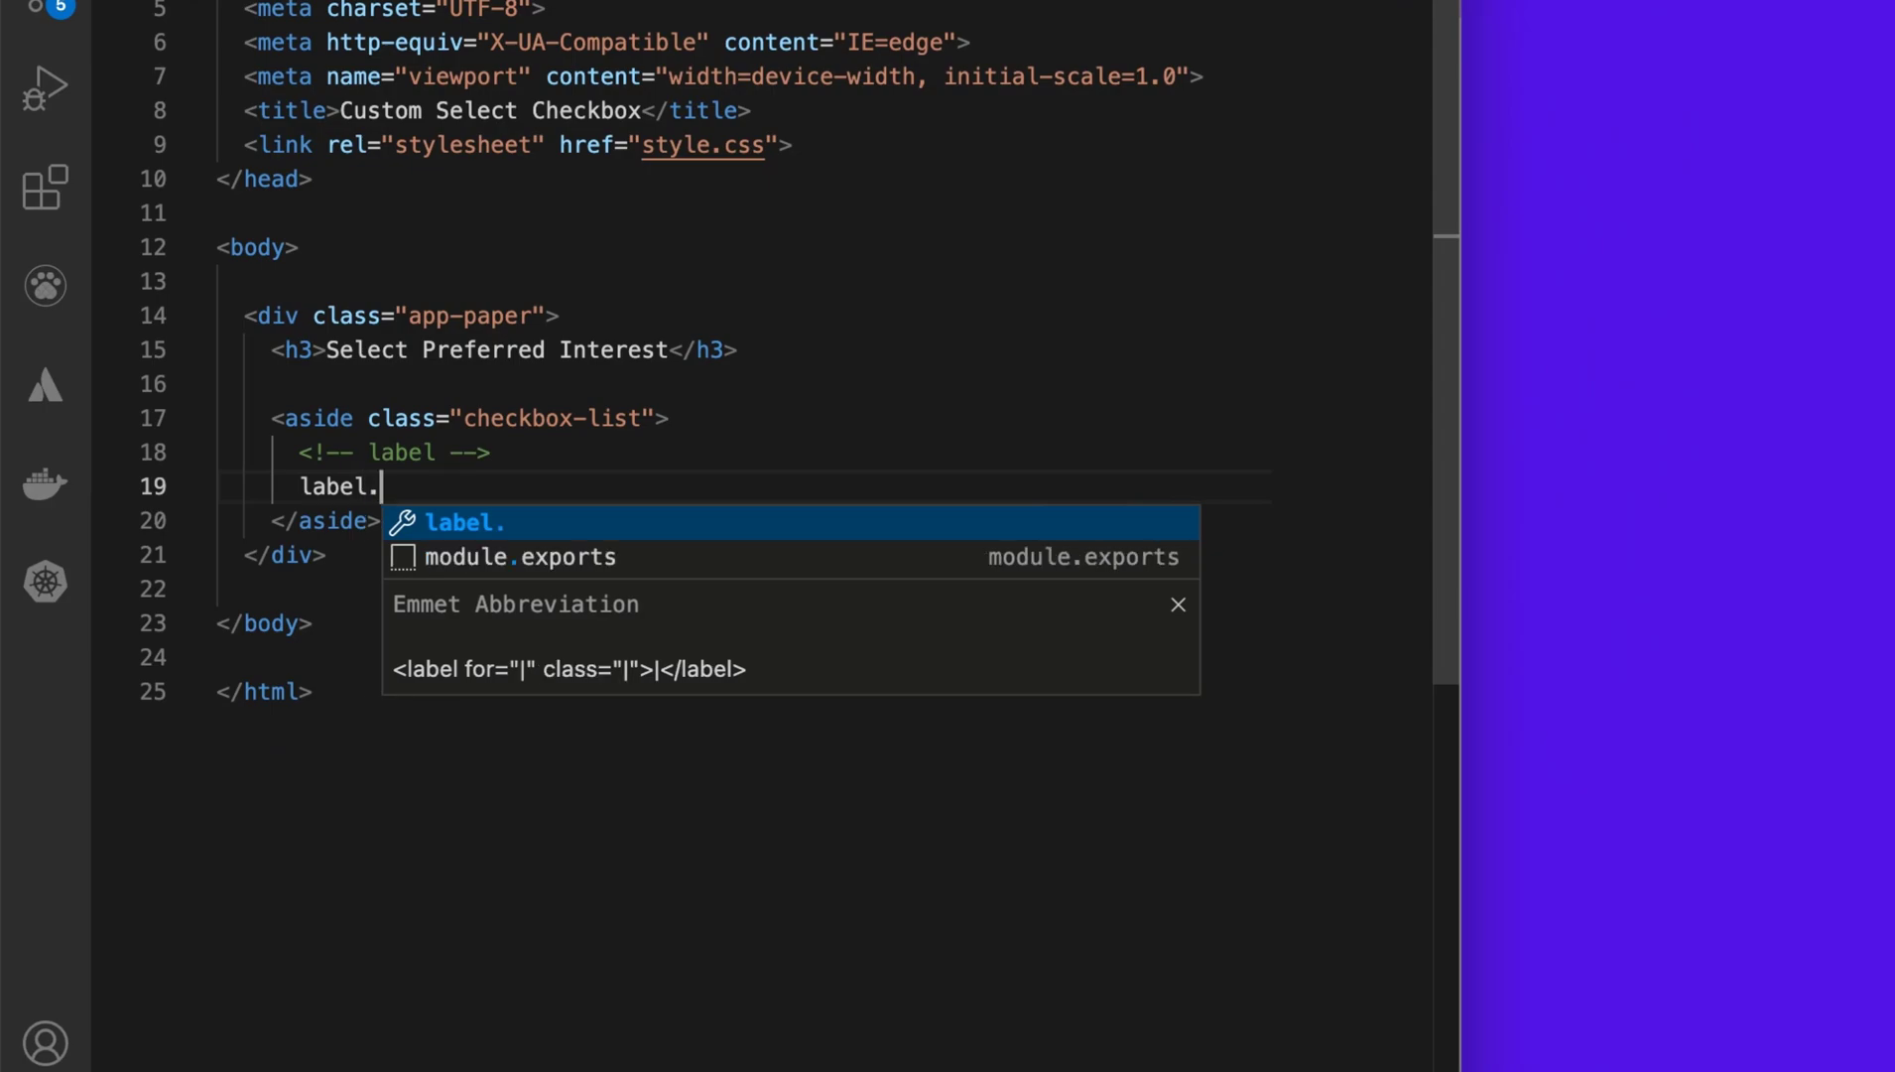
pyautogui.write('check')
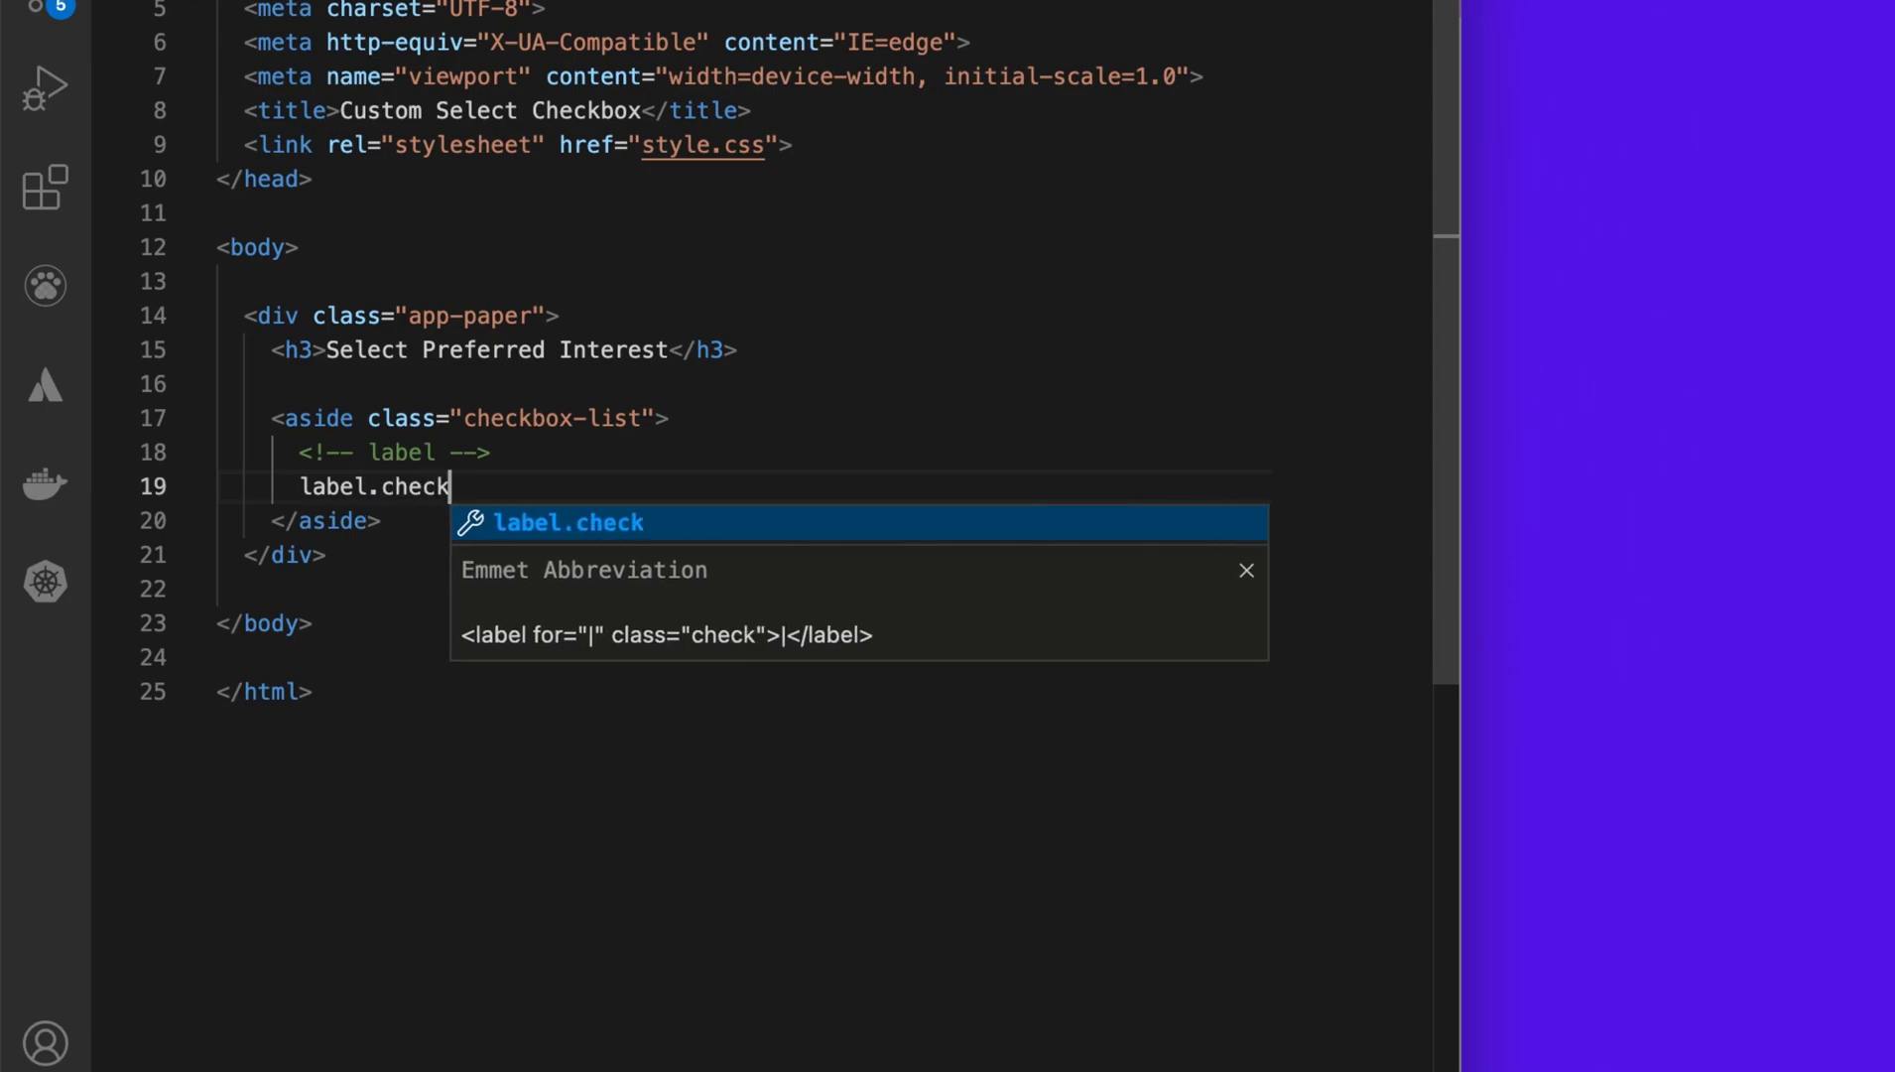
pyautogui.write('-item')
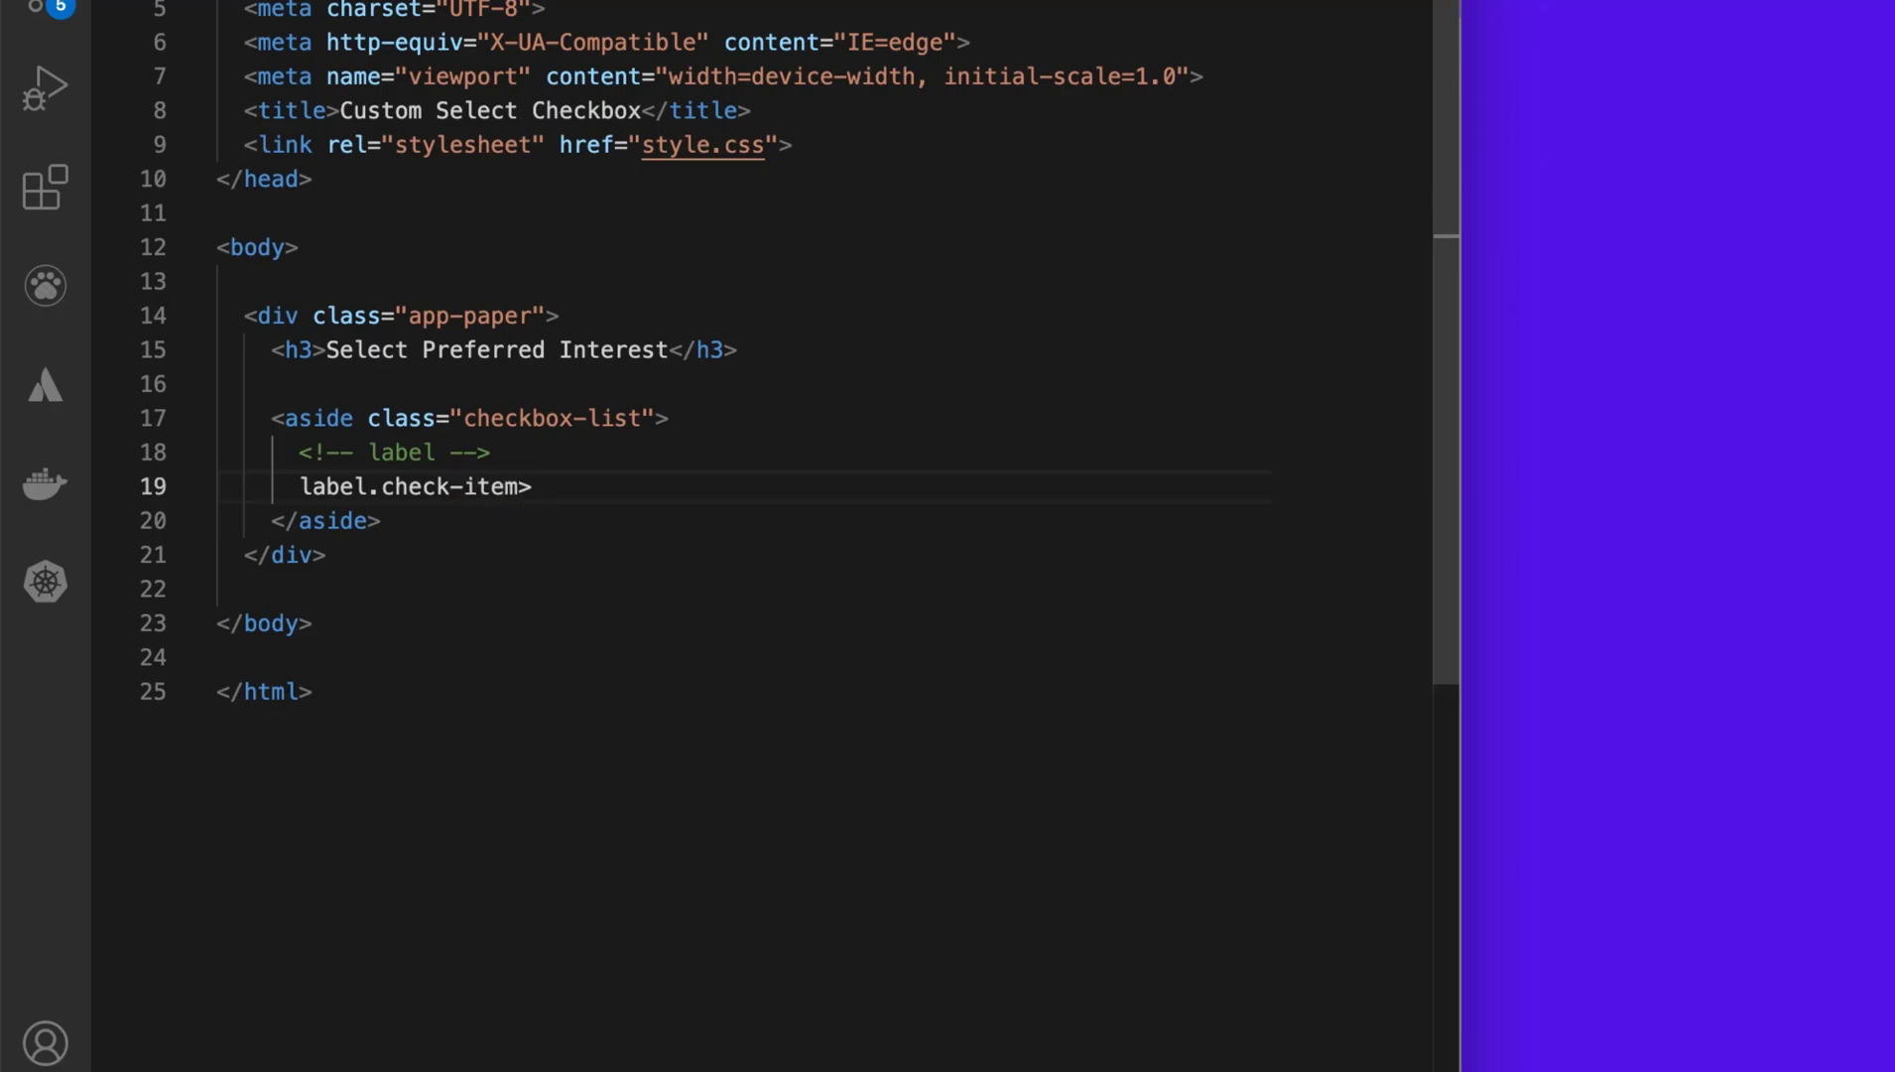
pyautogui.write('>span&')
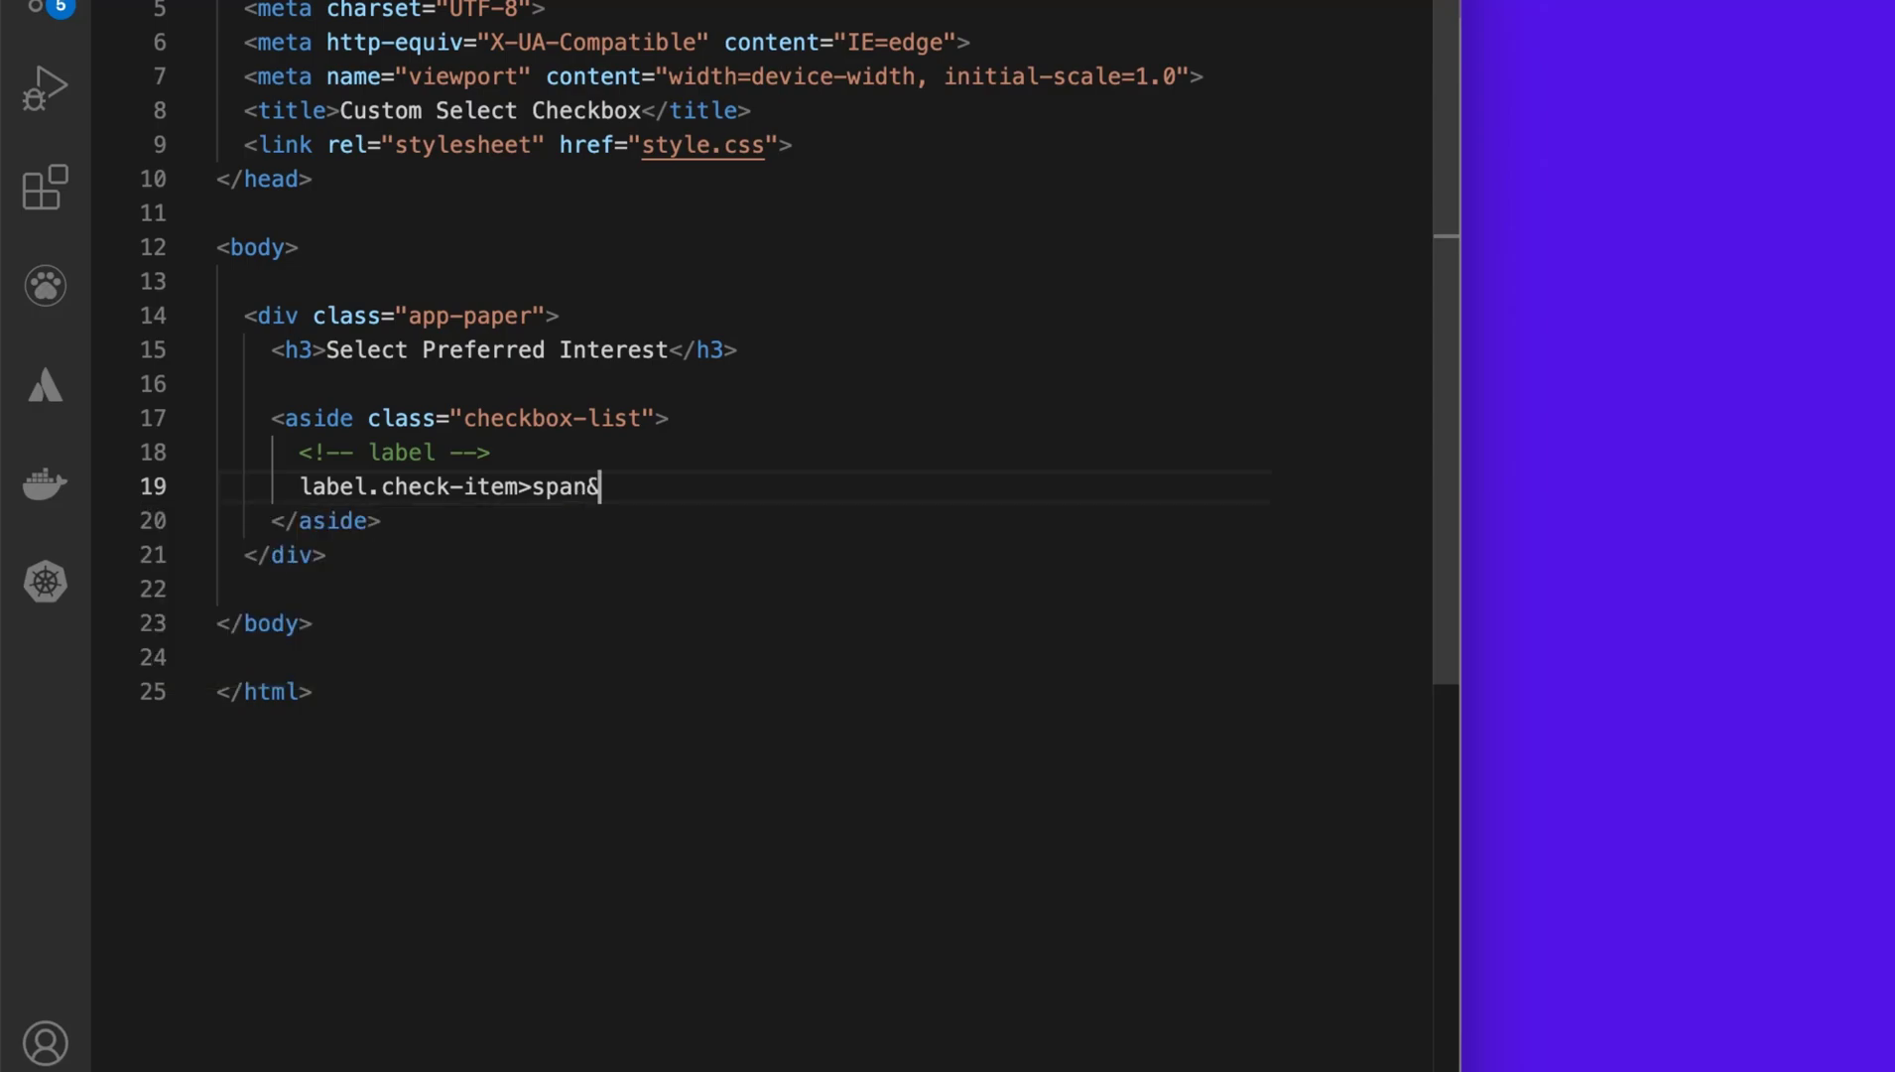
pyautogui.press('Backspace')
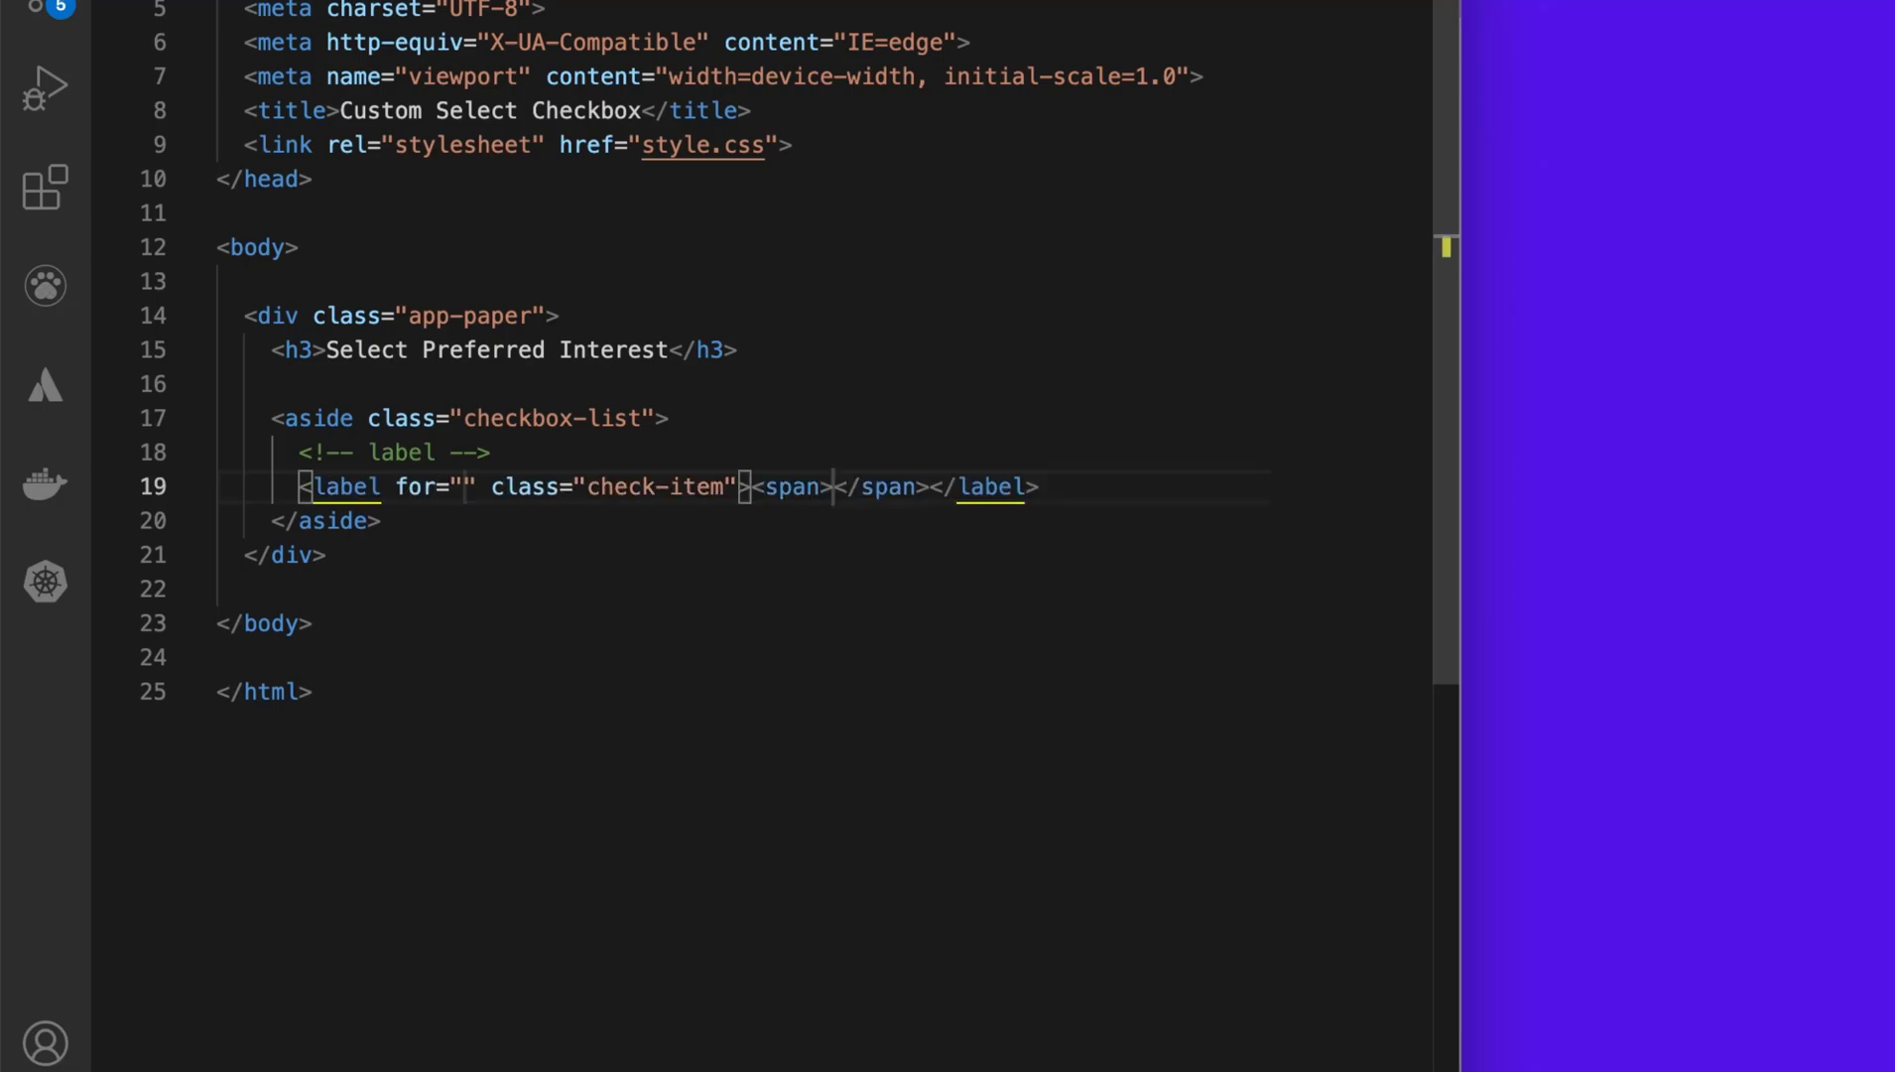
pyautogui.moveTo(483, 485)
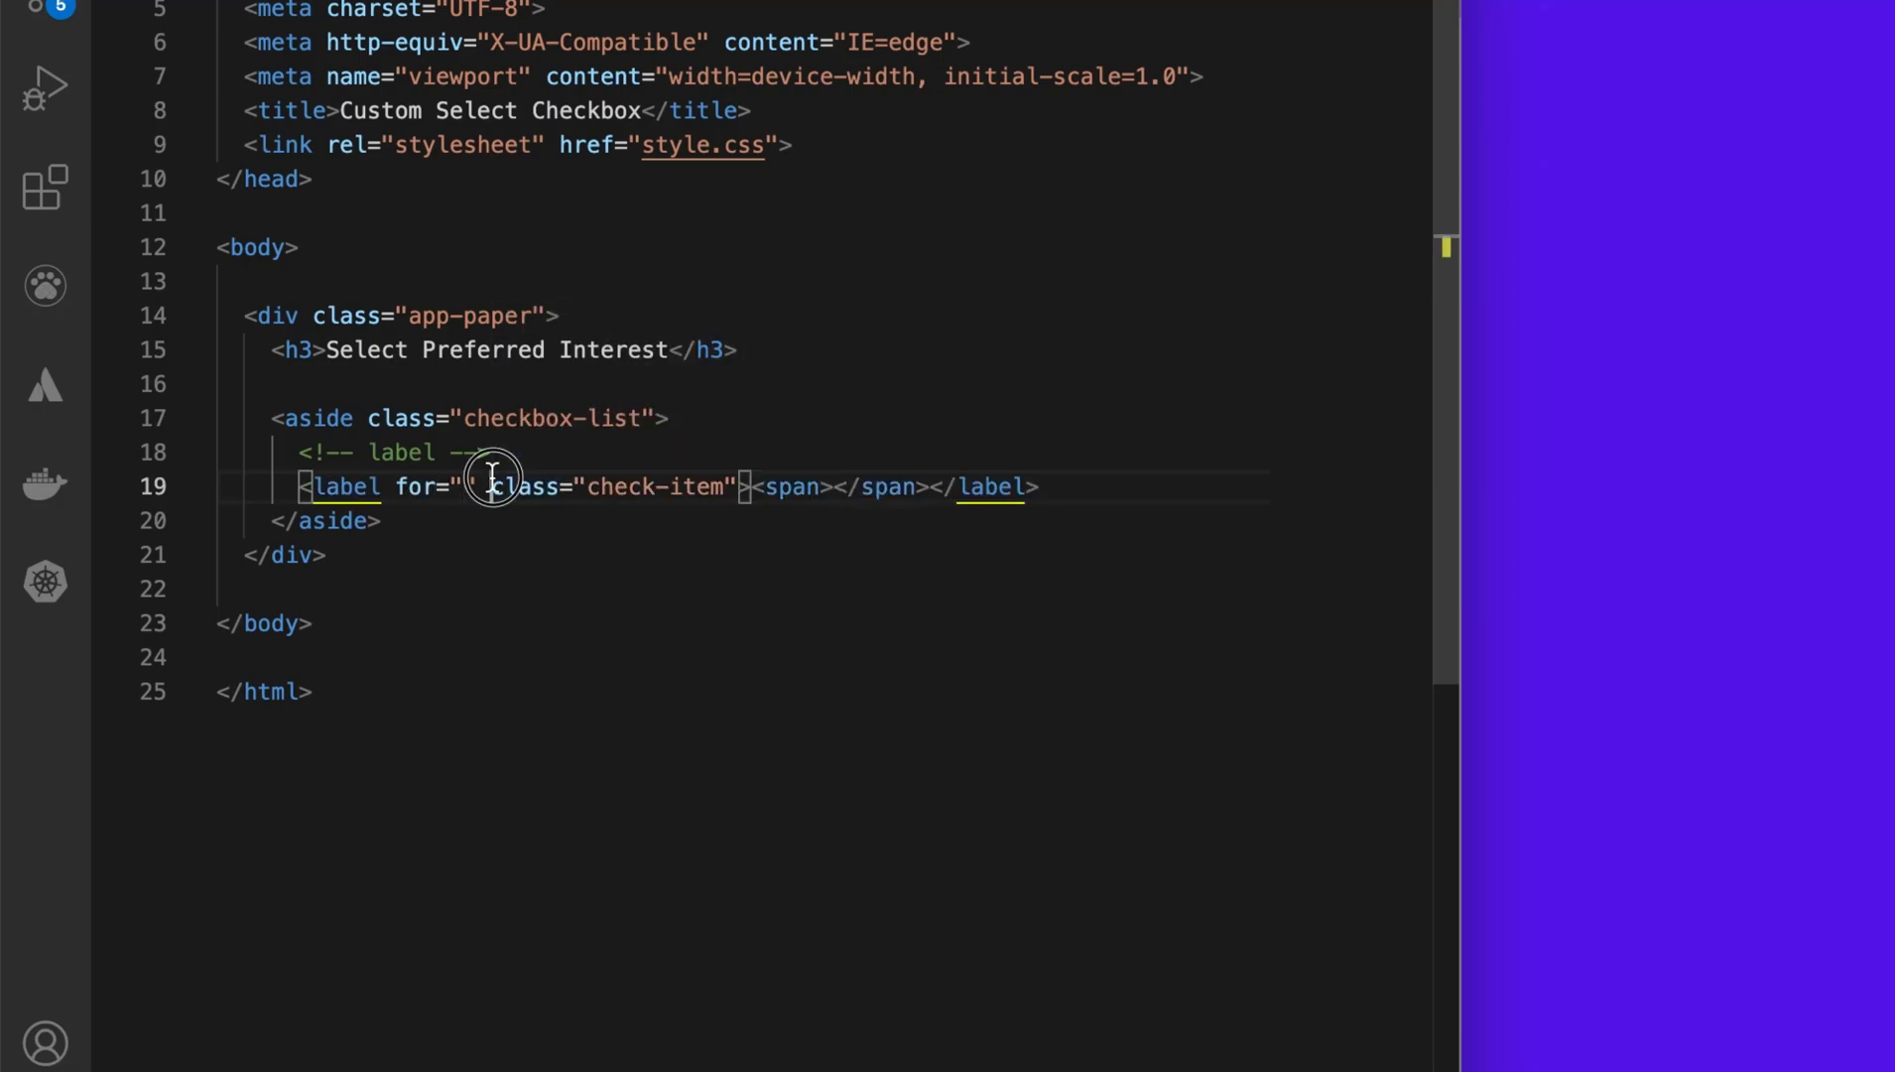
# Step: Remove the label's for attribute, split the tags onto lines, and type 'Artificial Intelligence'
pyautogui.press('Backspace')
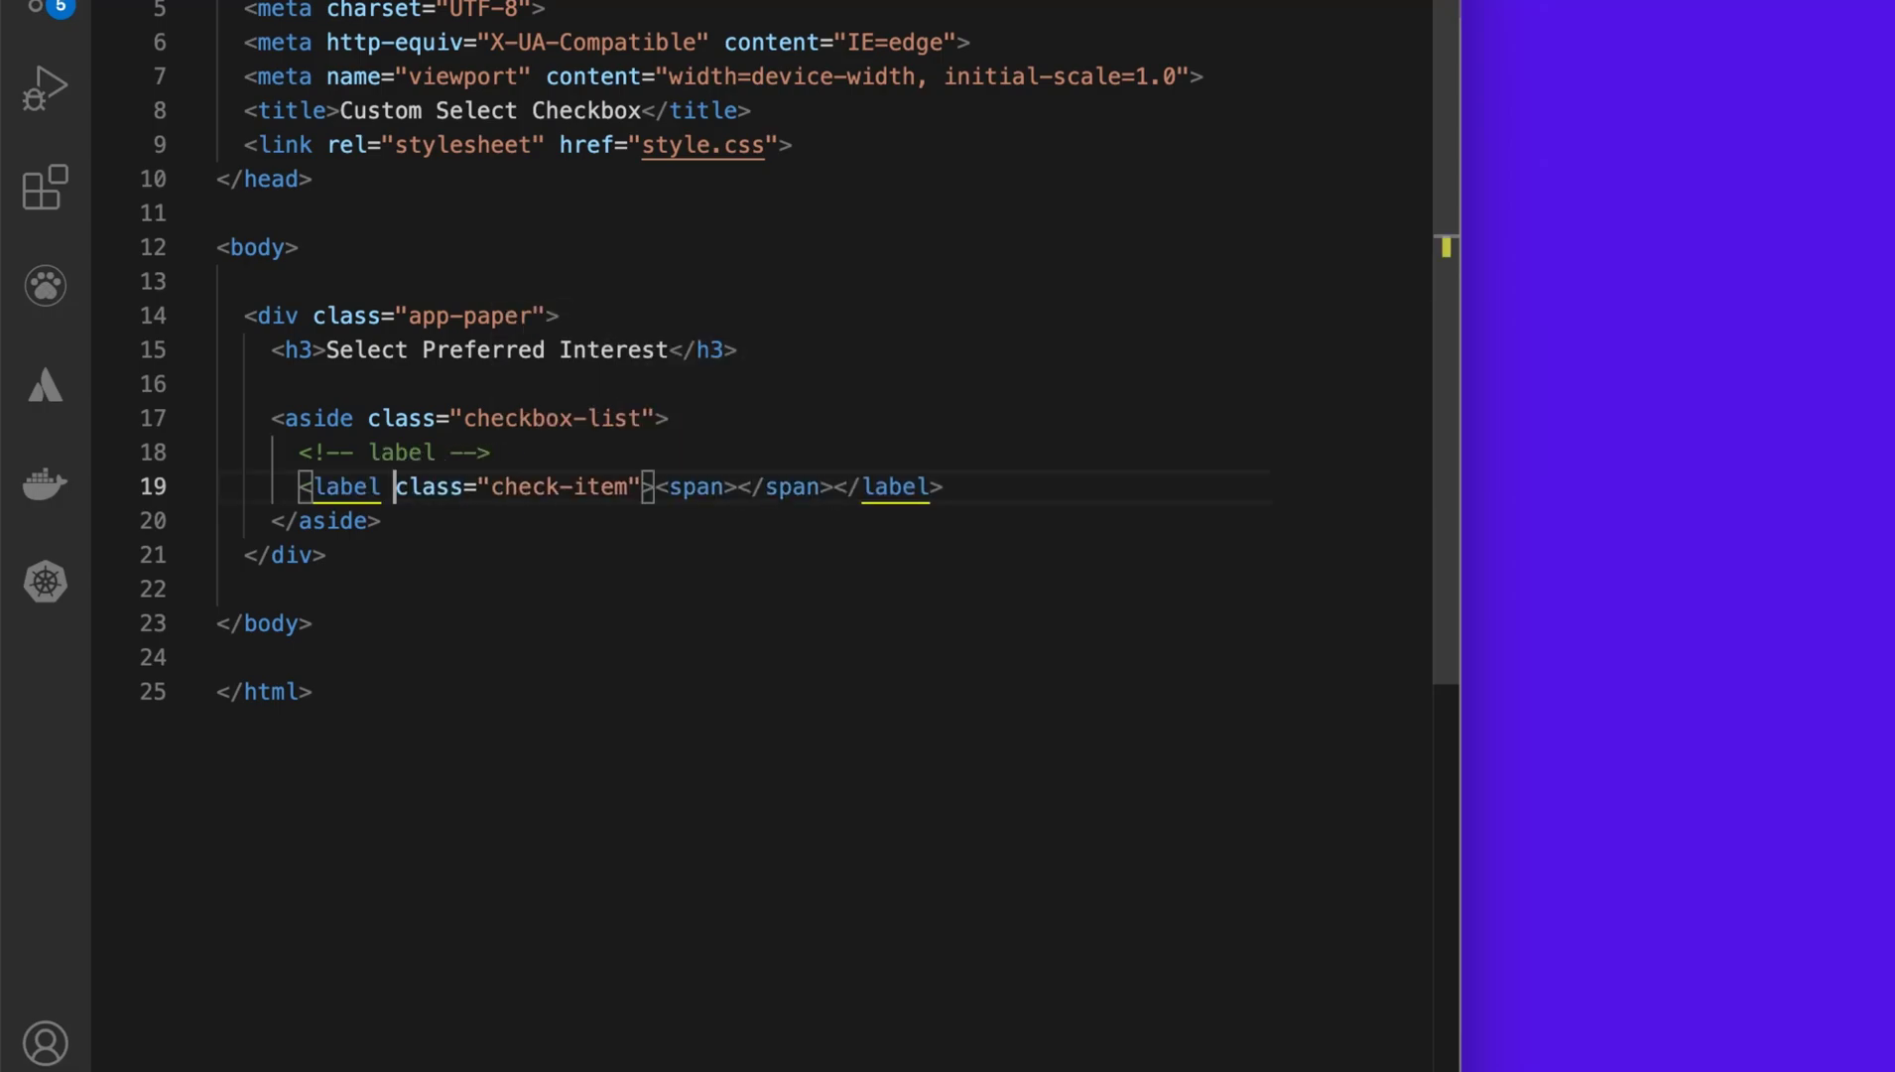
pyautogui.moveTo(659, 485)
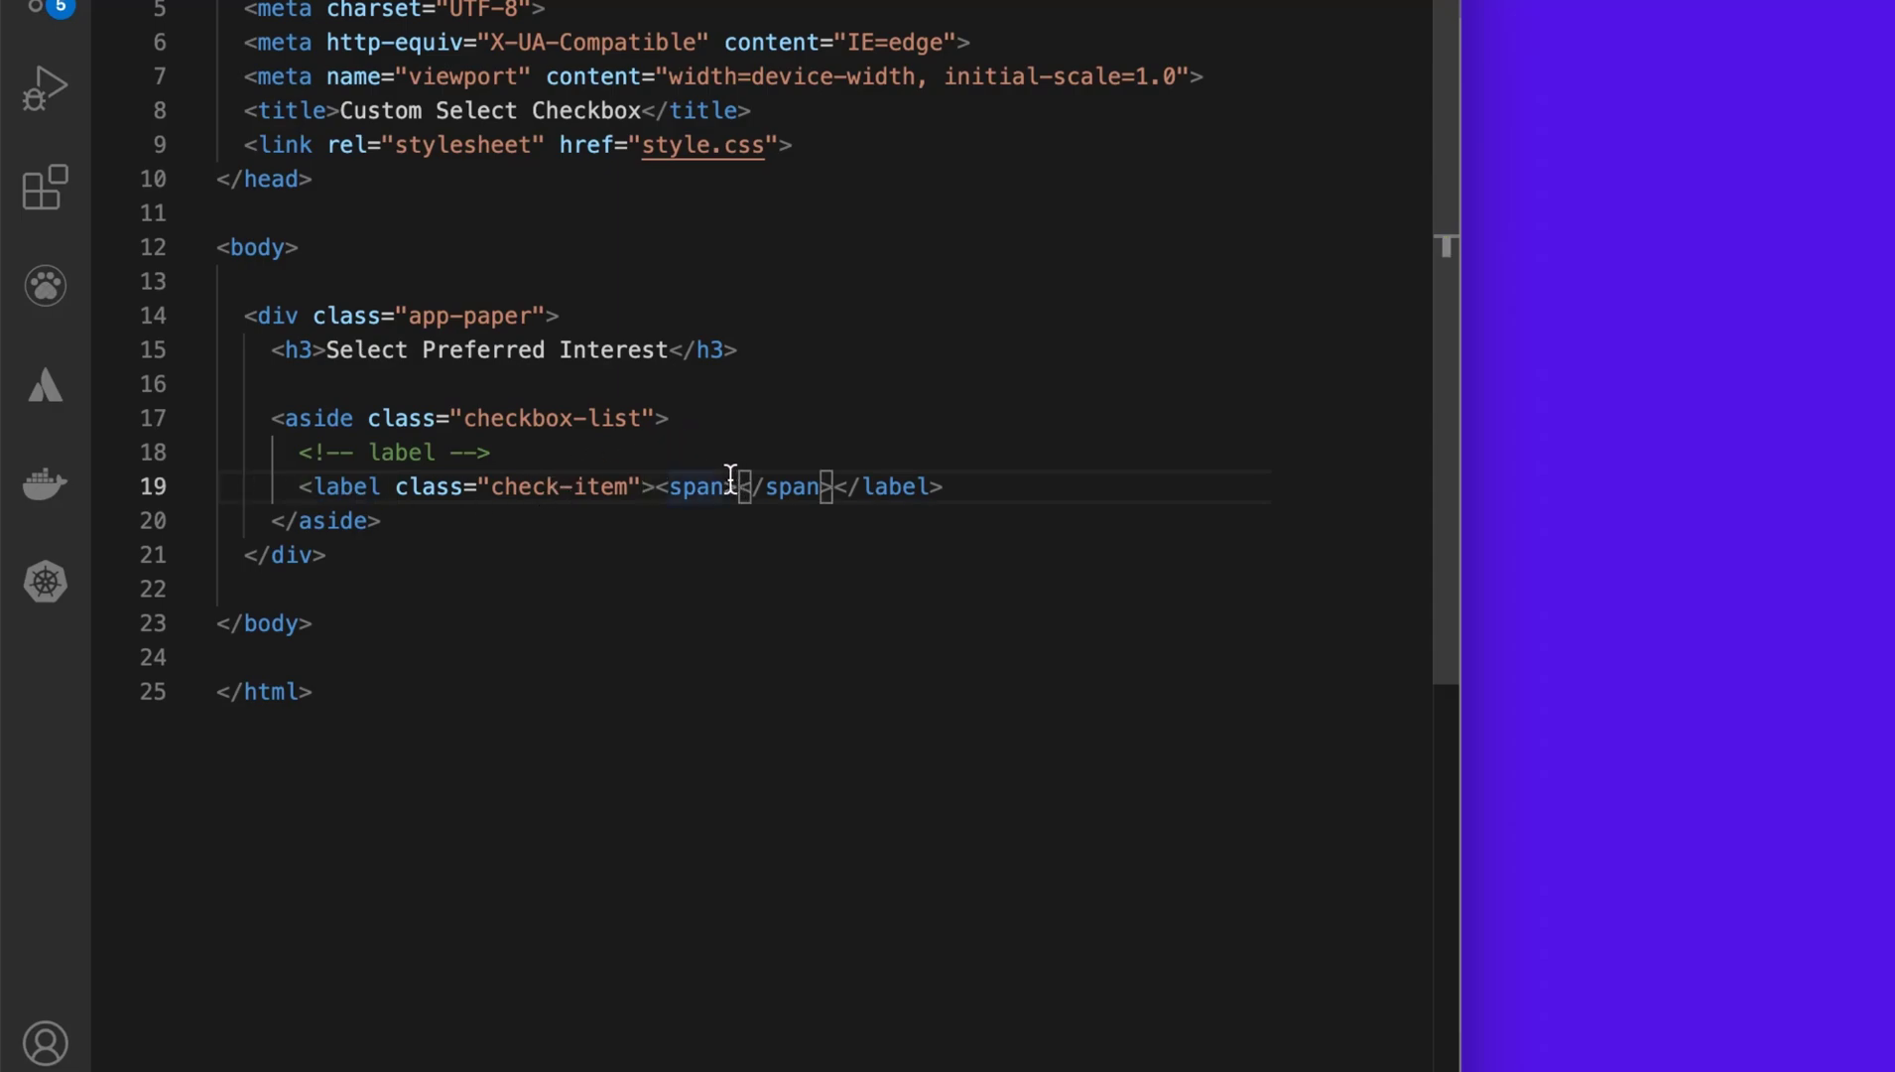
pyautogui.press('Enter')
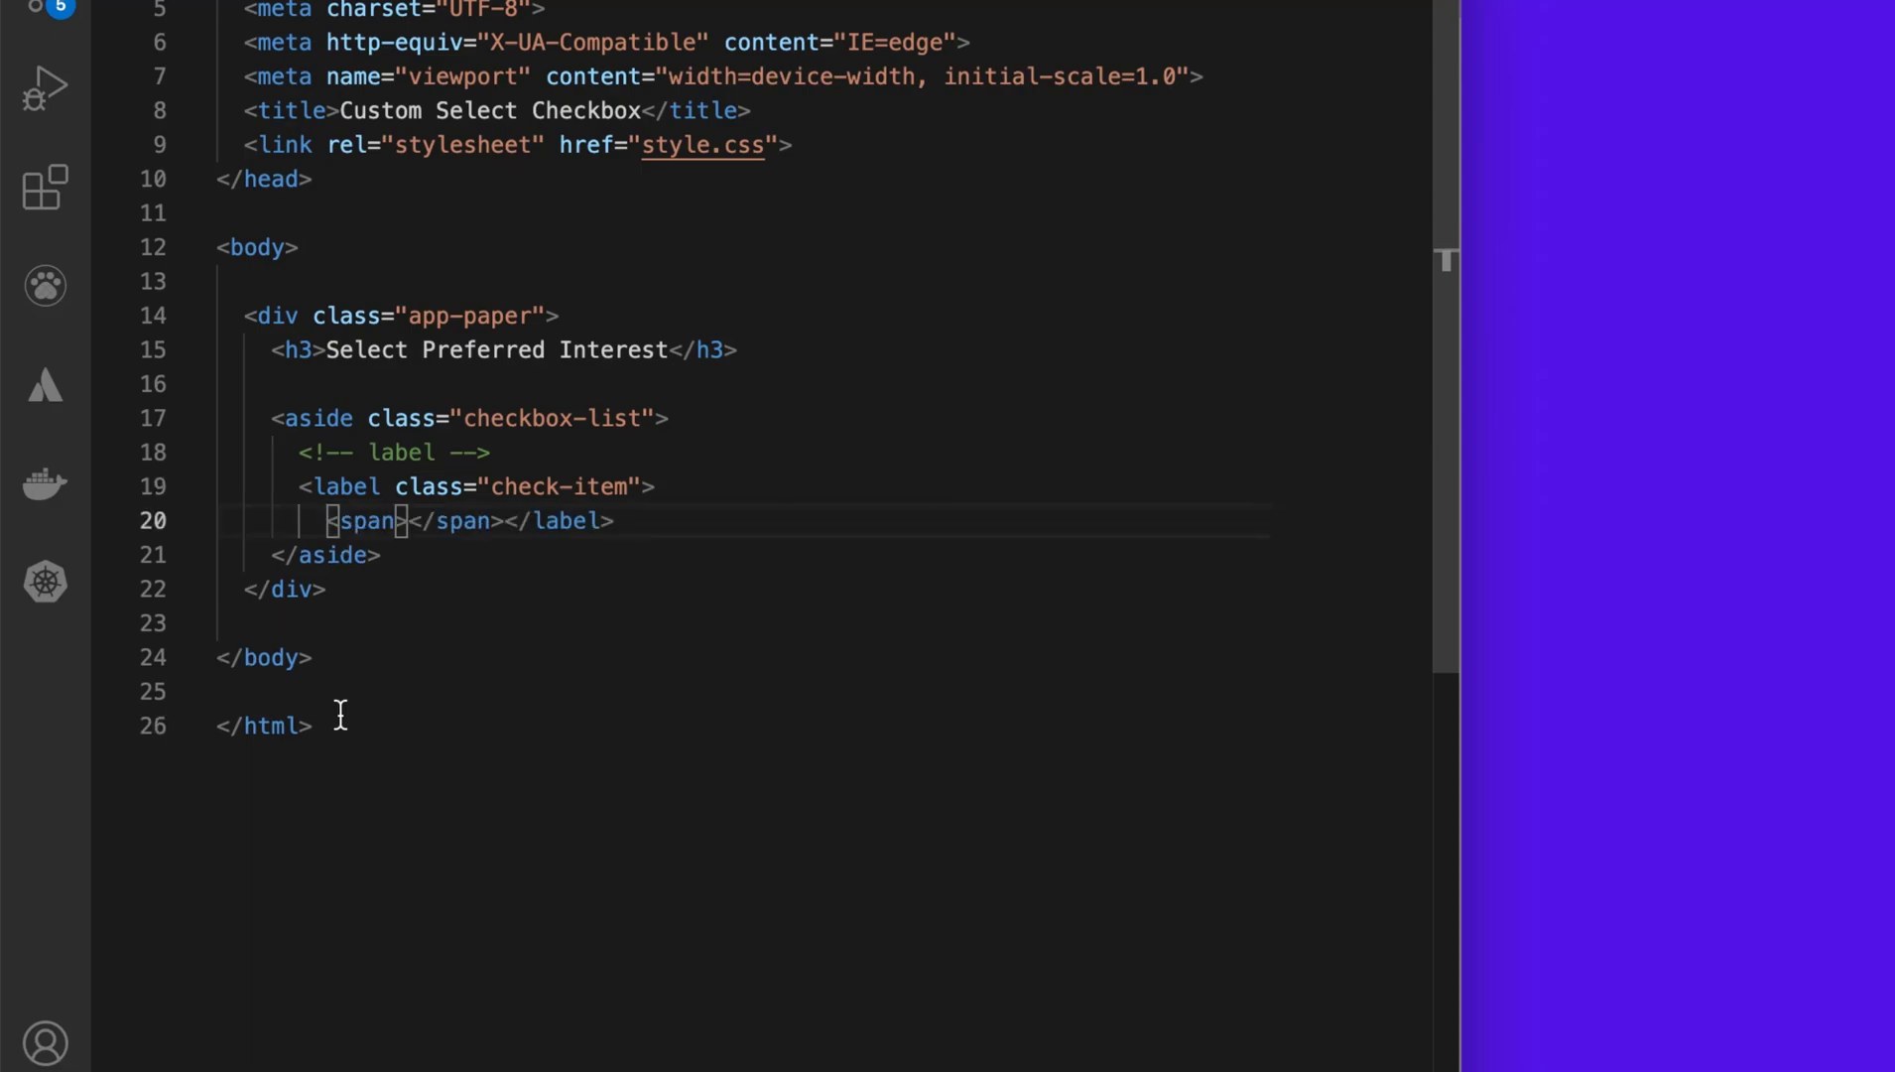
pyautogui.press('Enter')
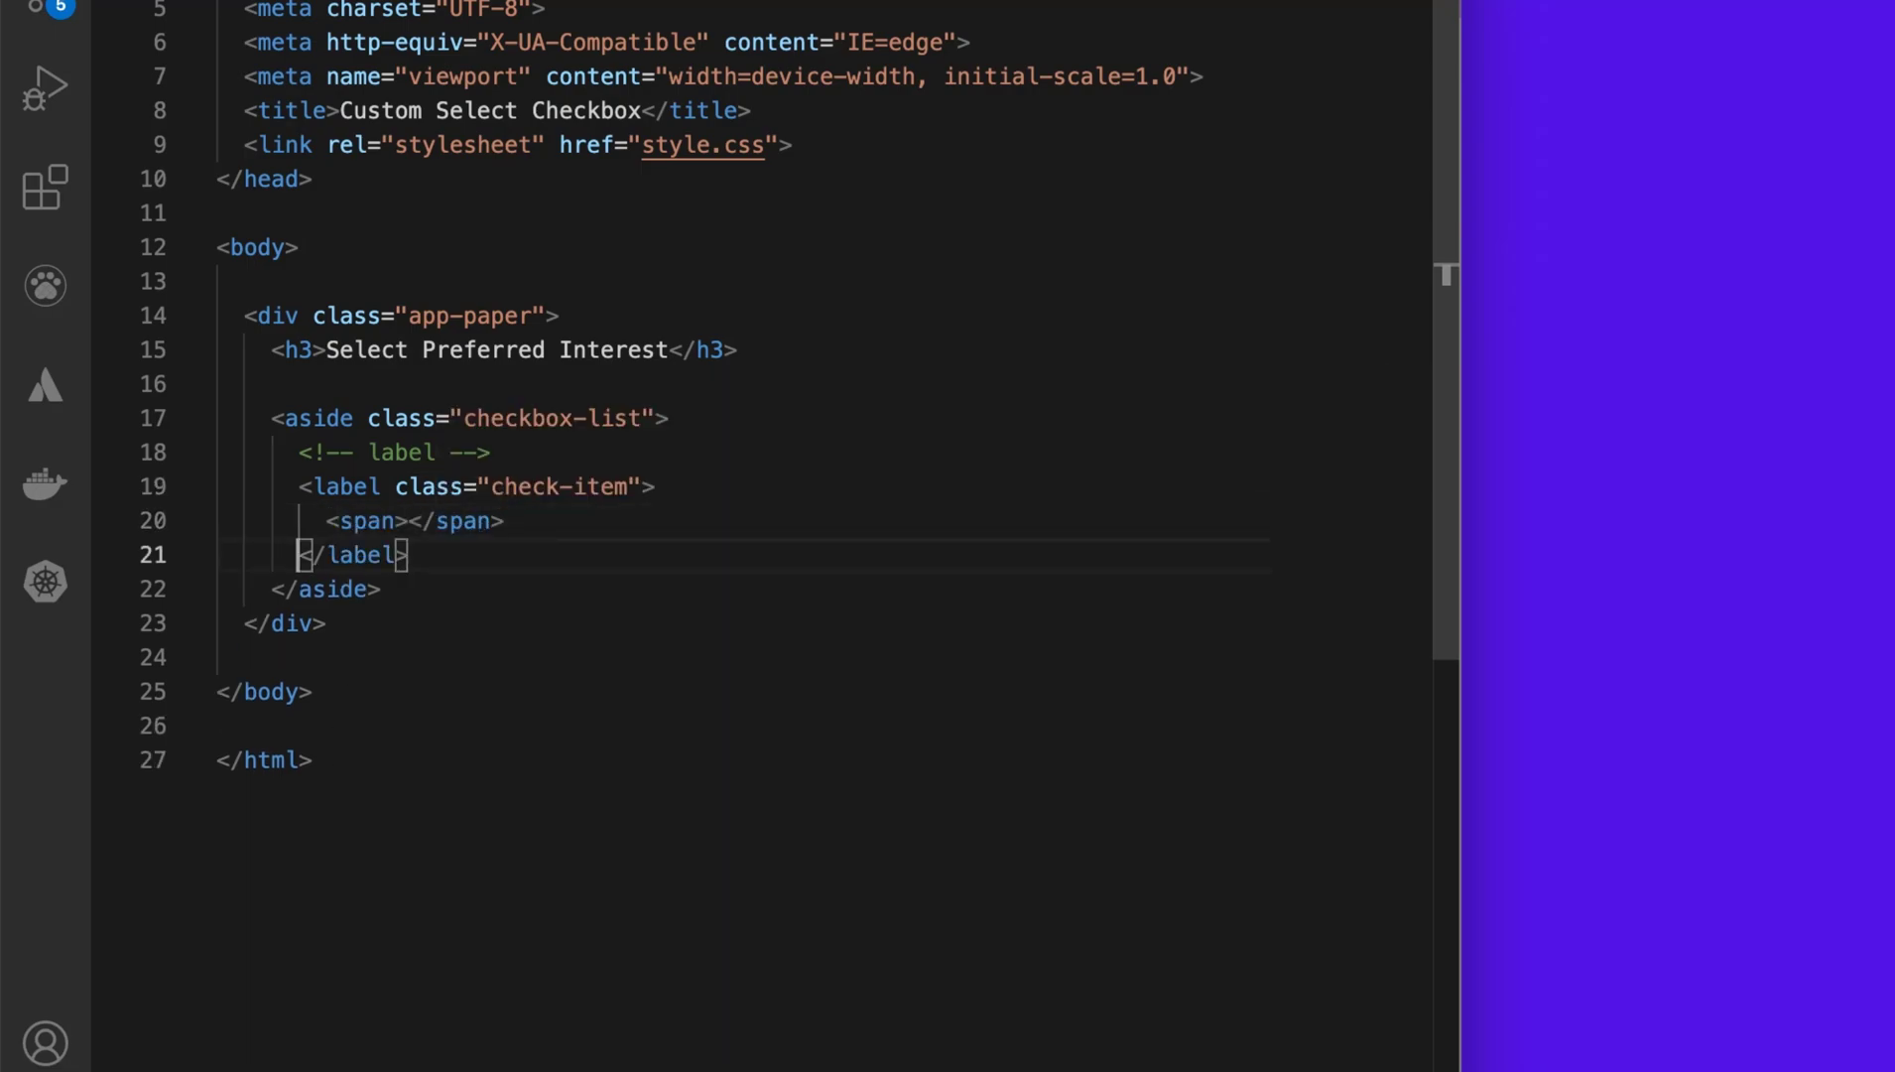
pyautogui.click(411, 521)
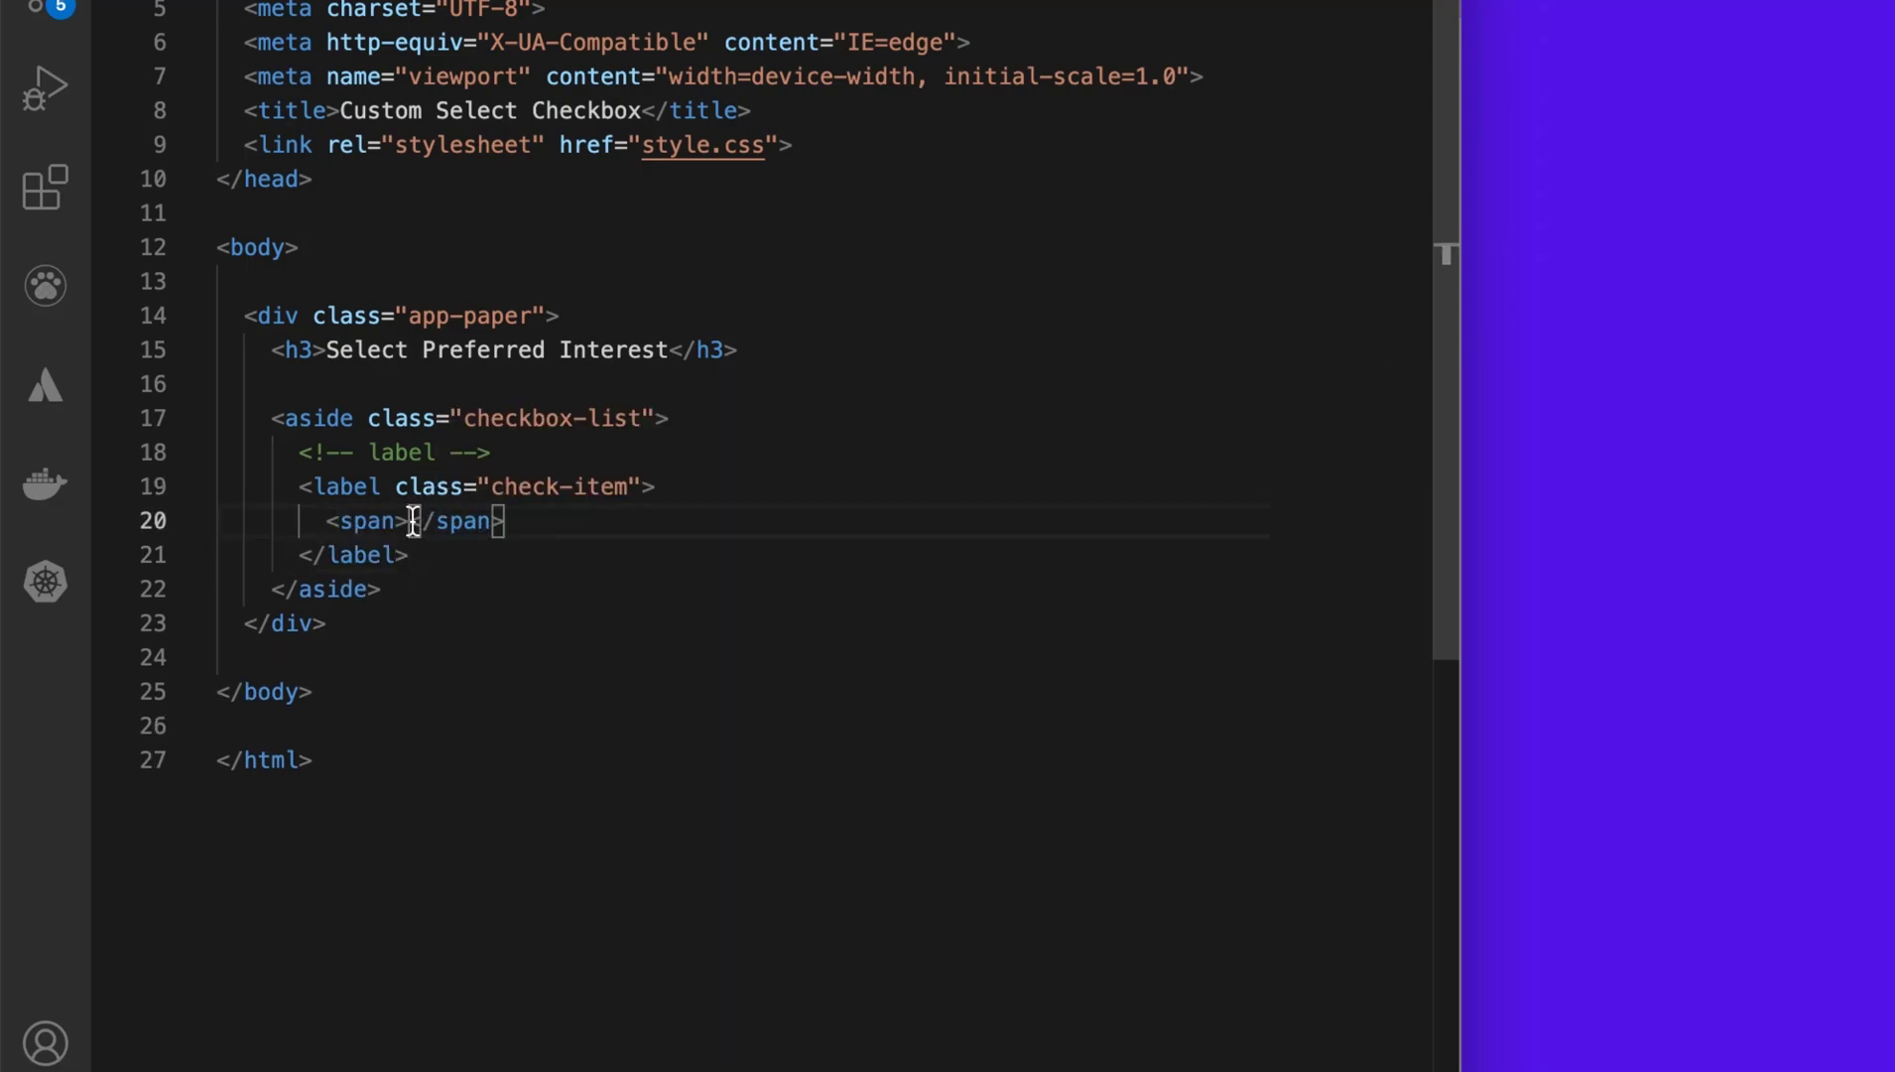
pyautogui.write('Artificial Intelligence')
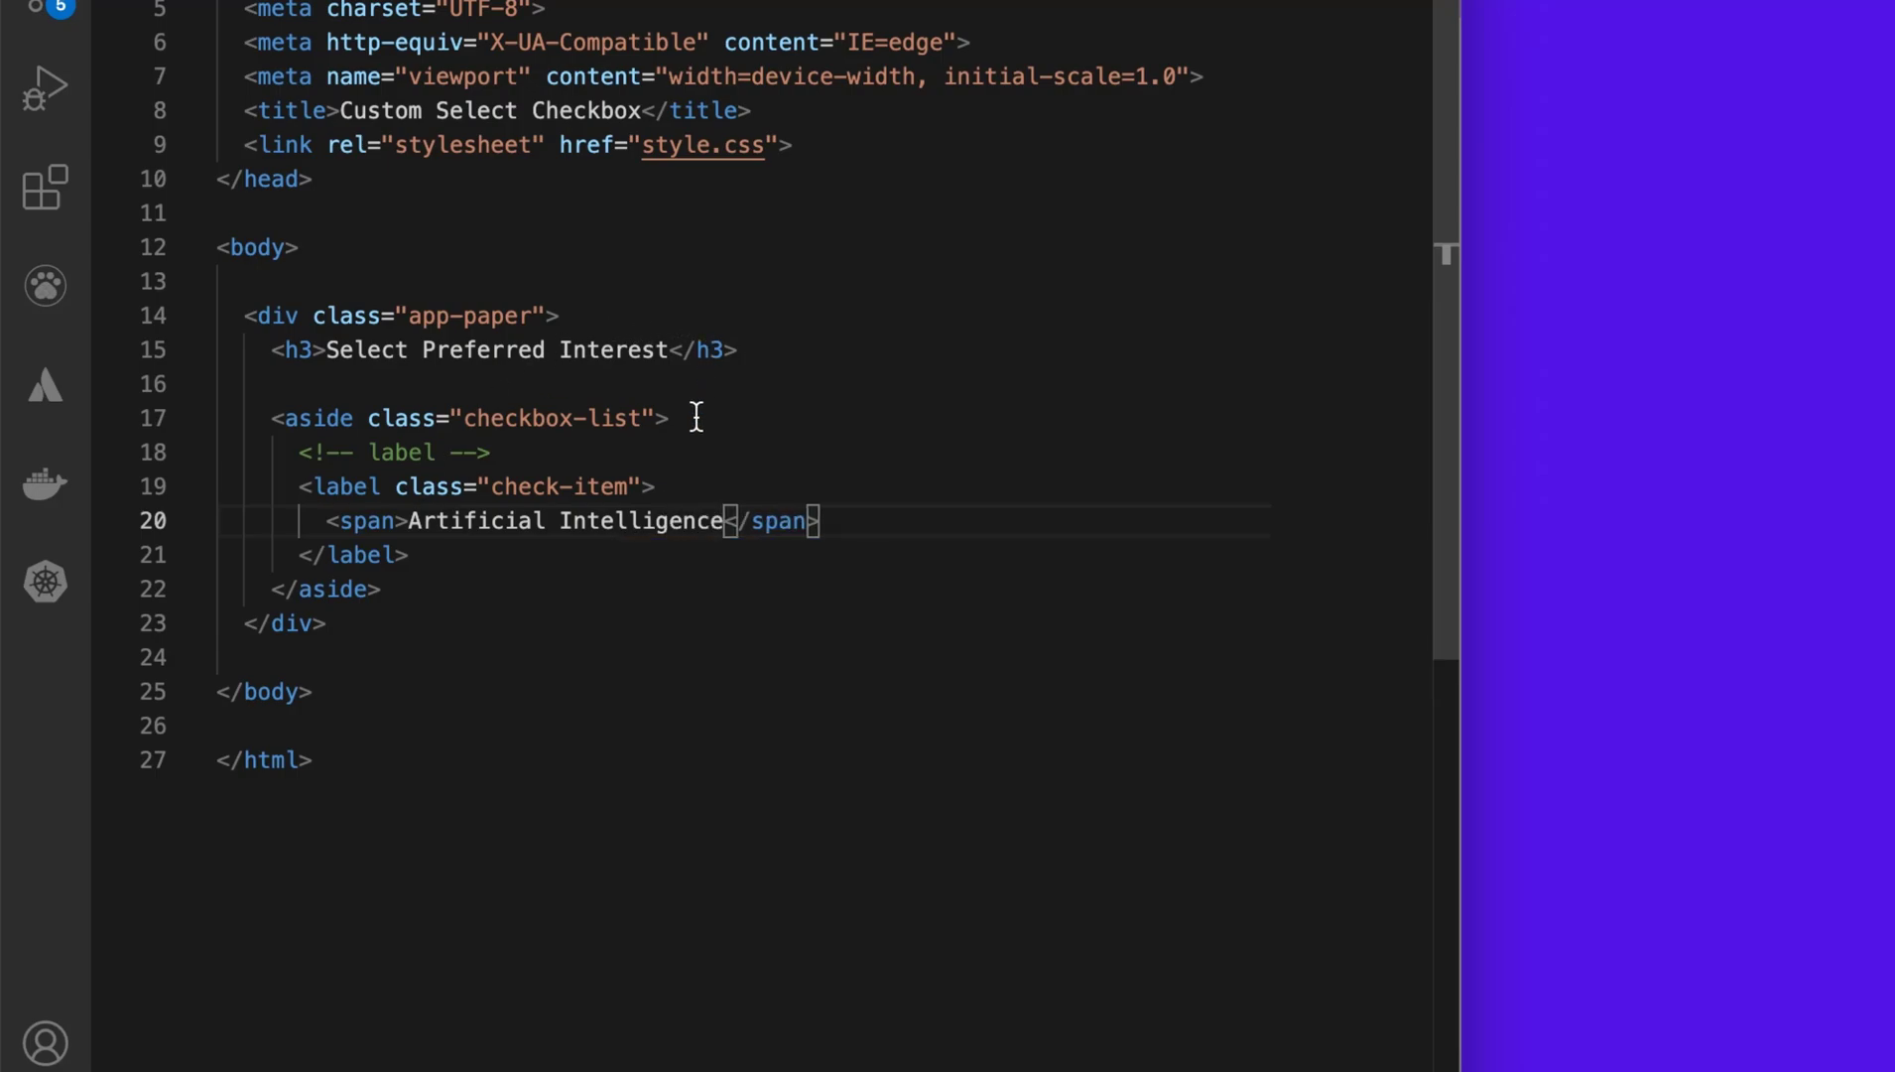
pyautogui.moveTo(849, 537)
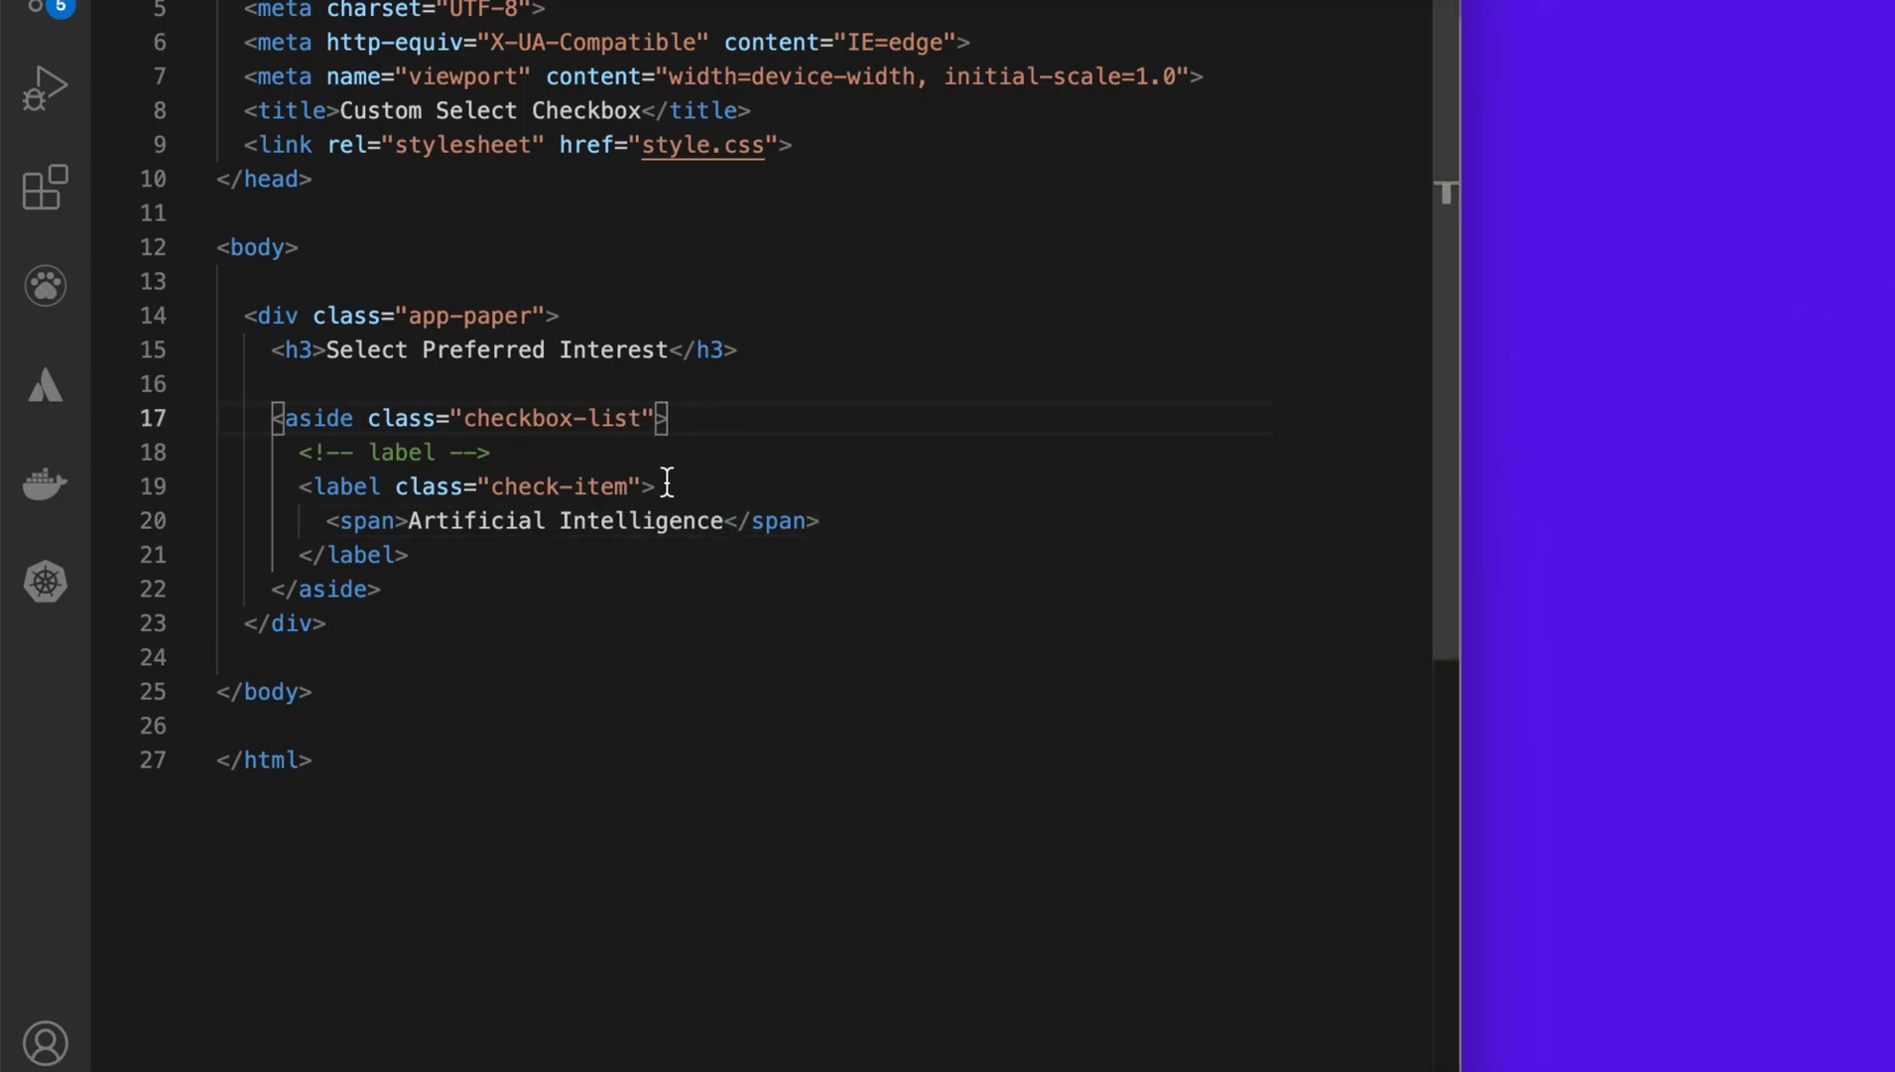
# Step: Insert an input:checkbox named 'interests' above the span and select its empty id attribute
pyautogui.press('enter')
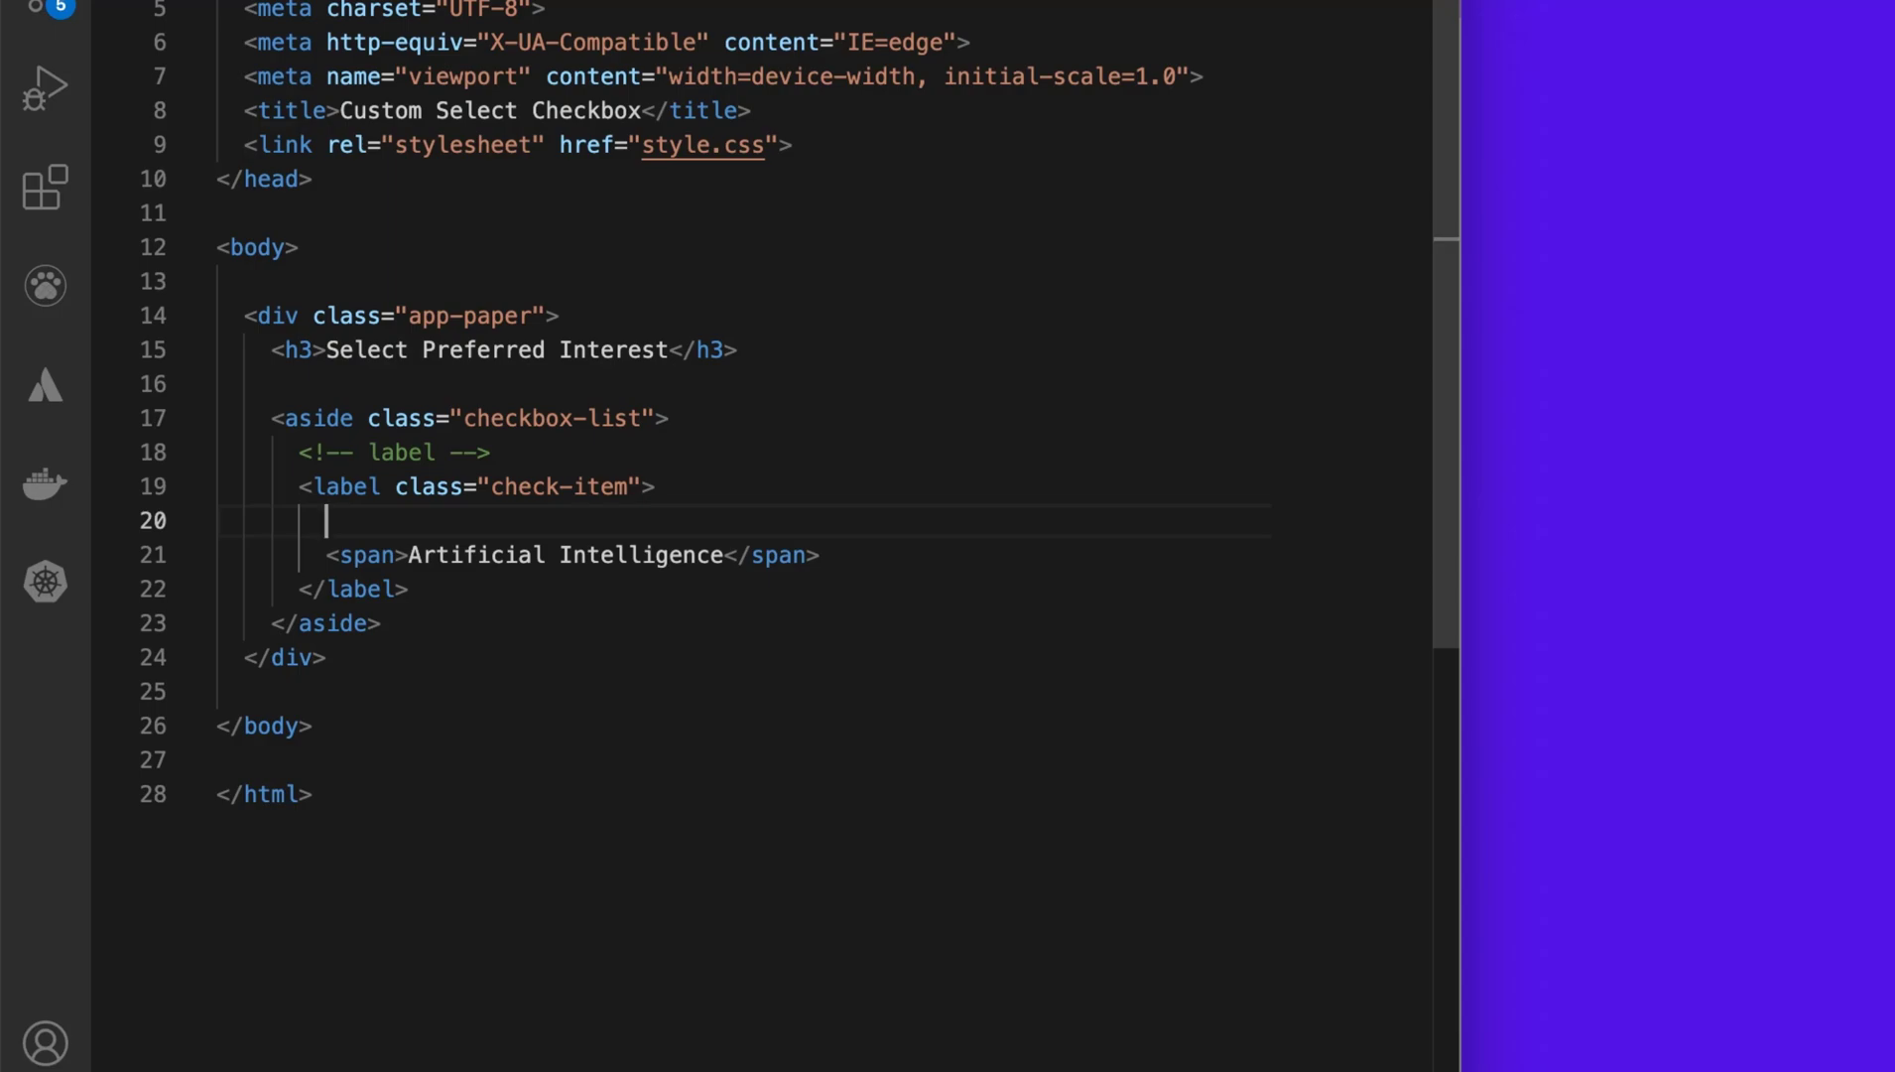
pyautogui.write('input type="checkbox" name="" id="">')
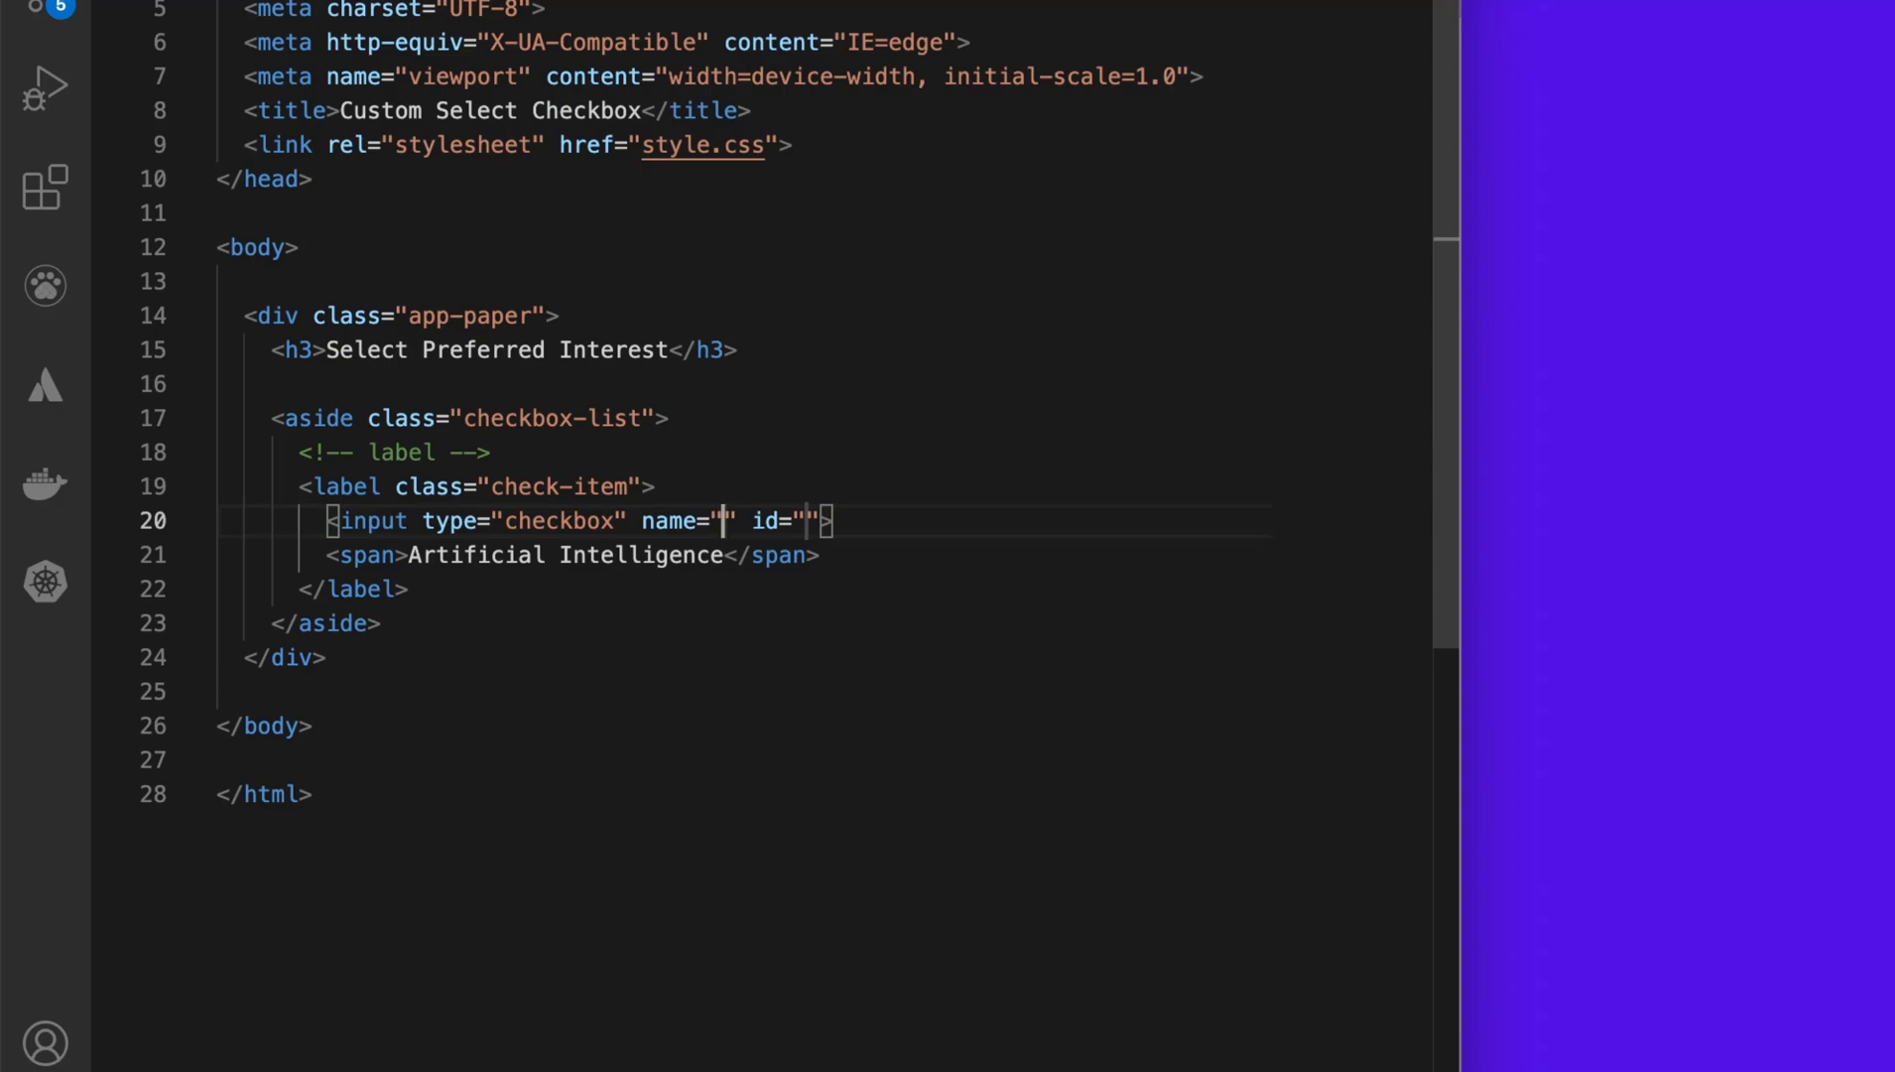
pyautogui.write('interests')
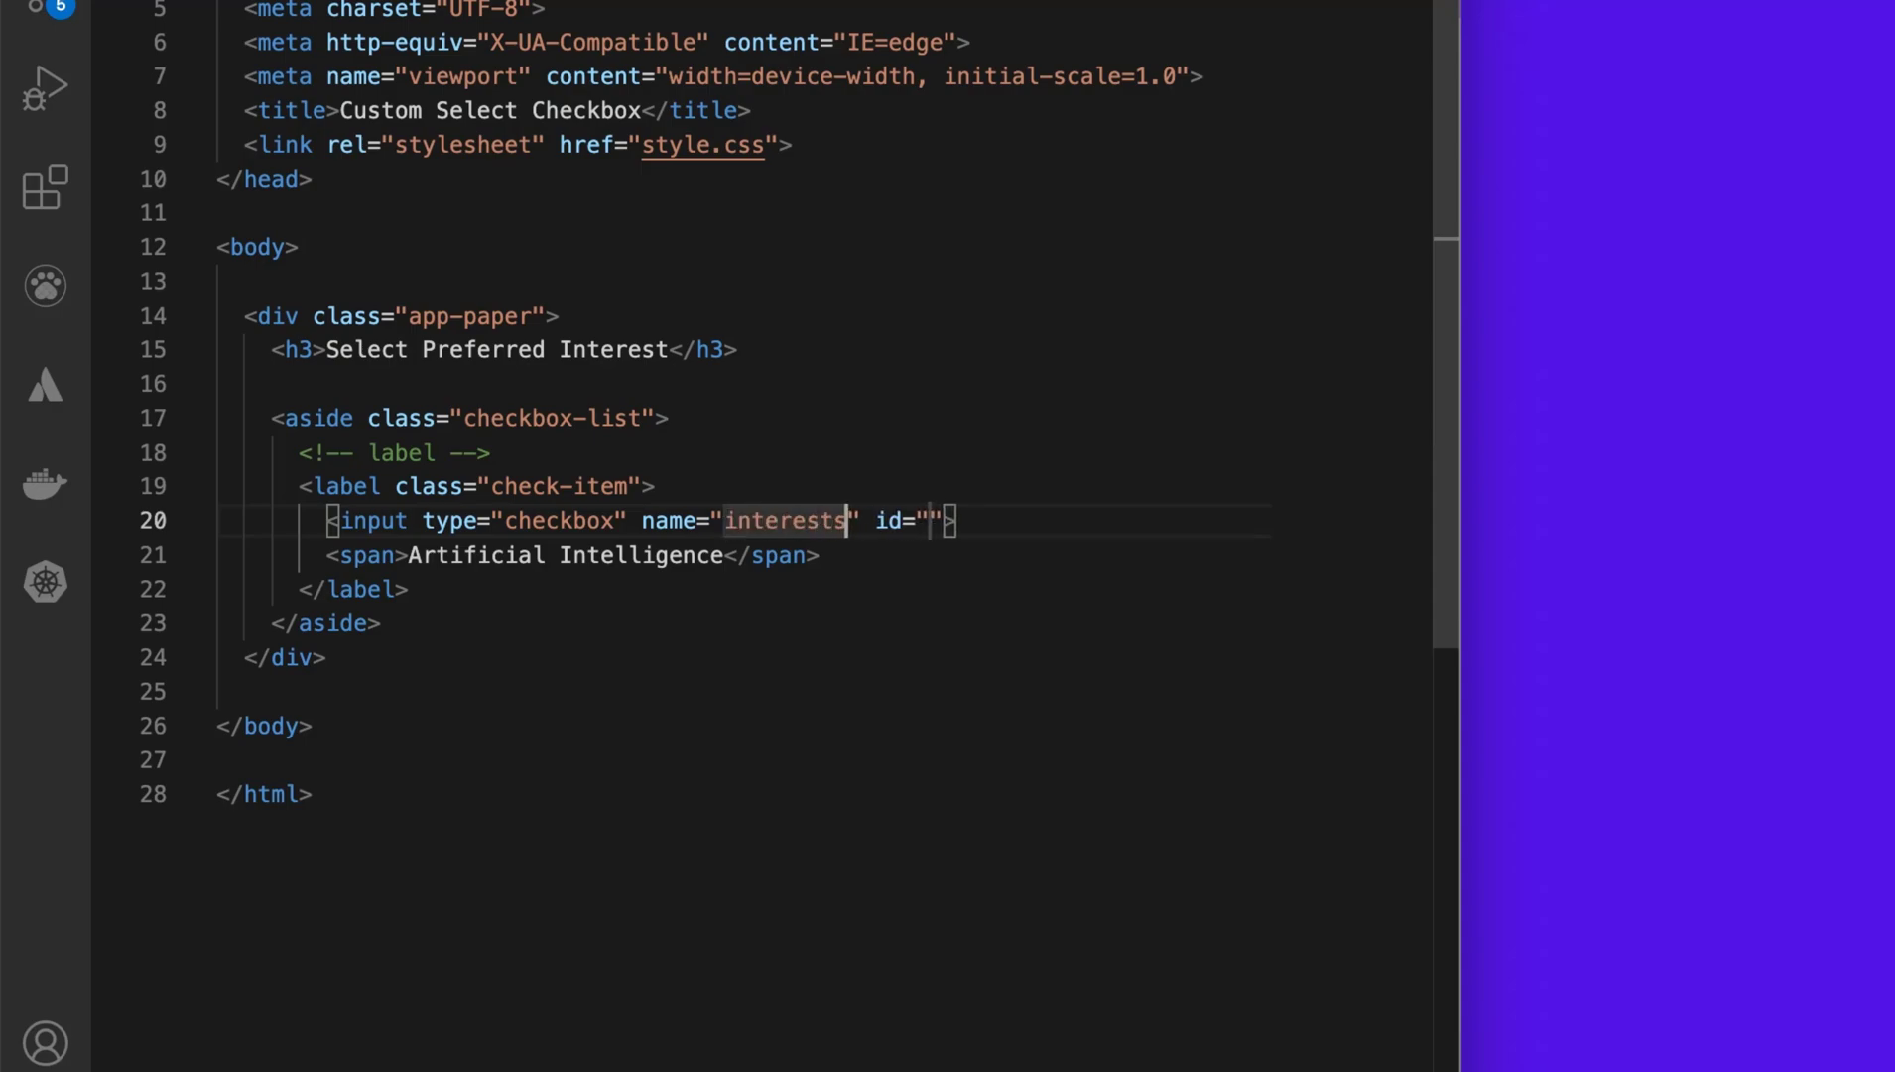
pyautogui.doubleClick(913, 521)
pyautogui.write('/')
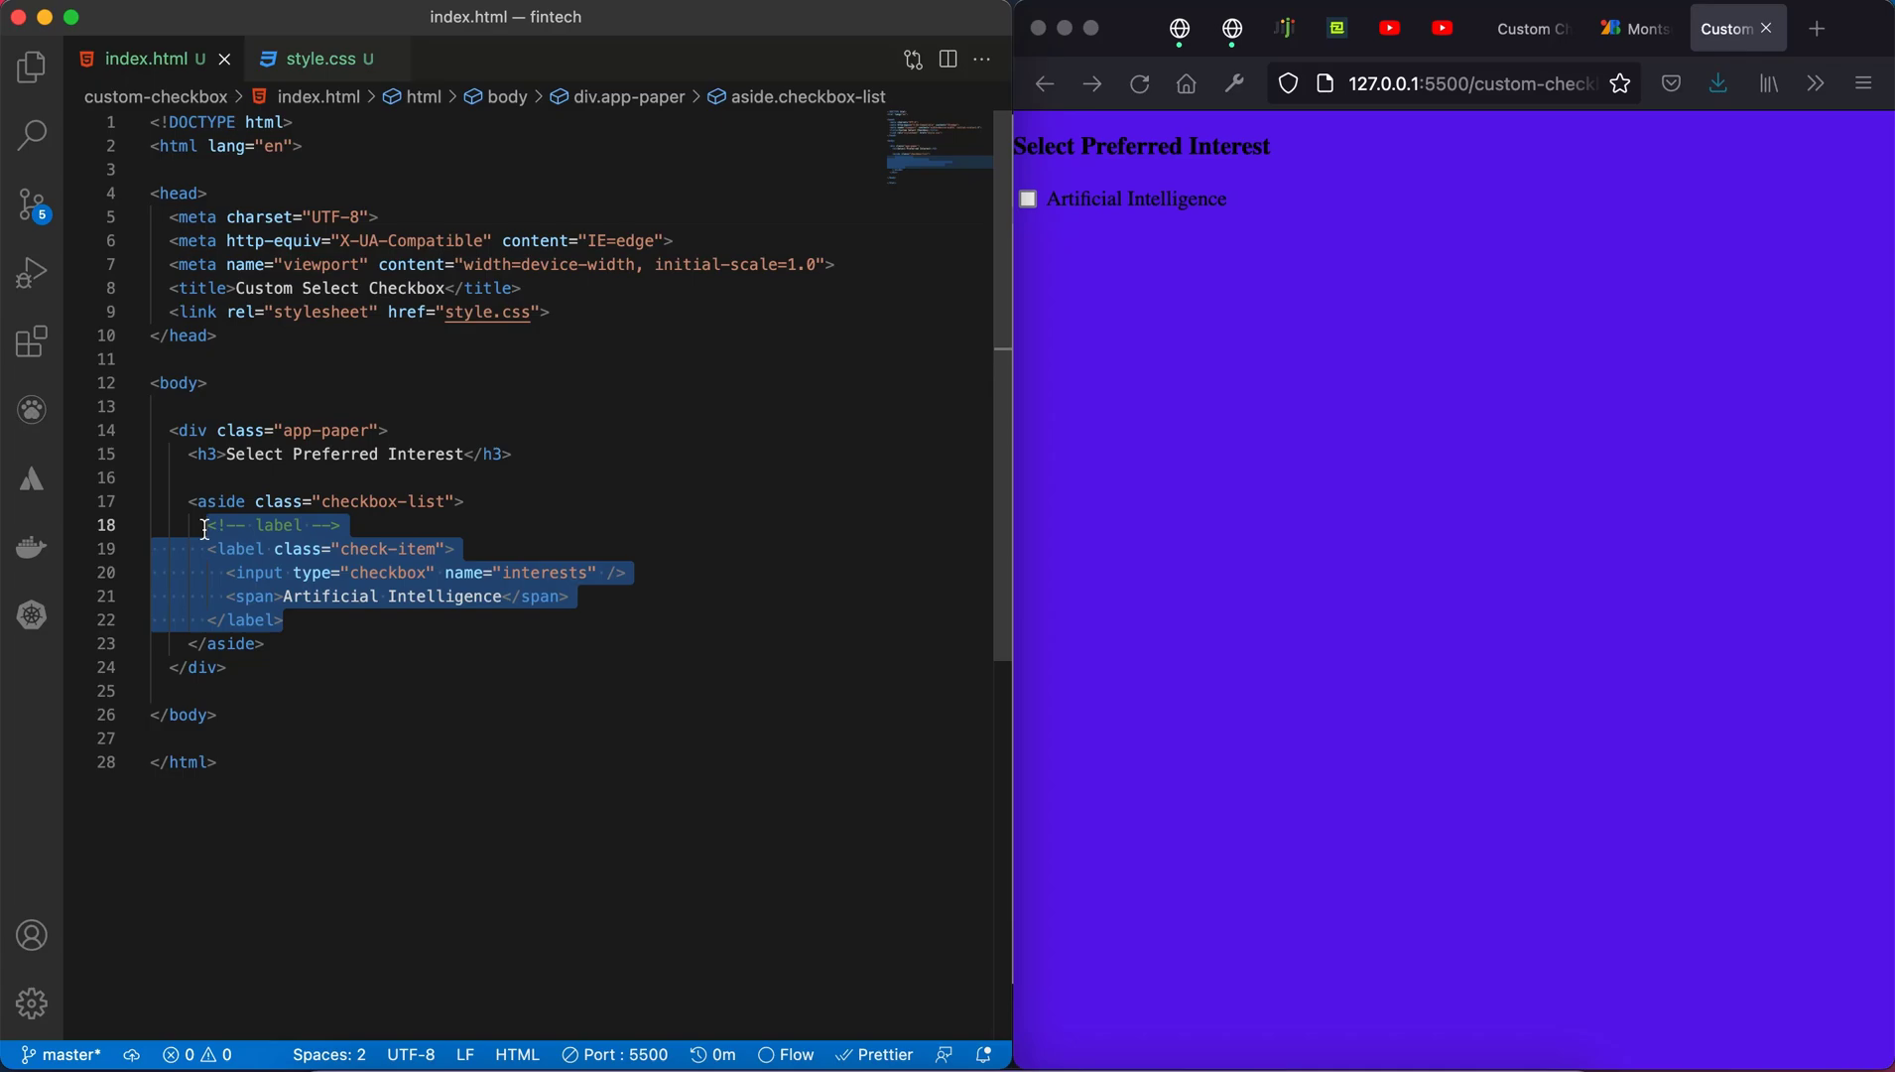
# Step: Change the second and third span texts to 'Gaming' and 'Netflix'
pyautogui.click(333, 618)
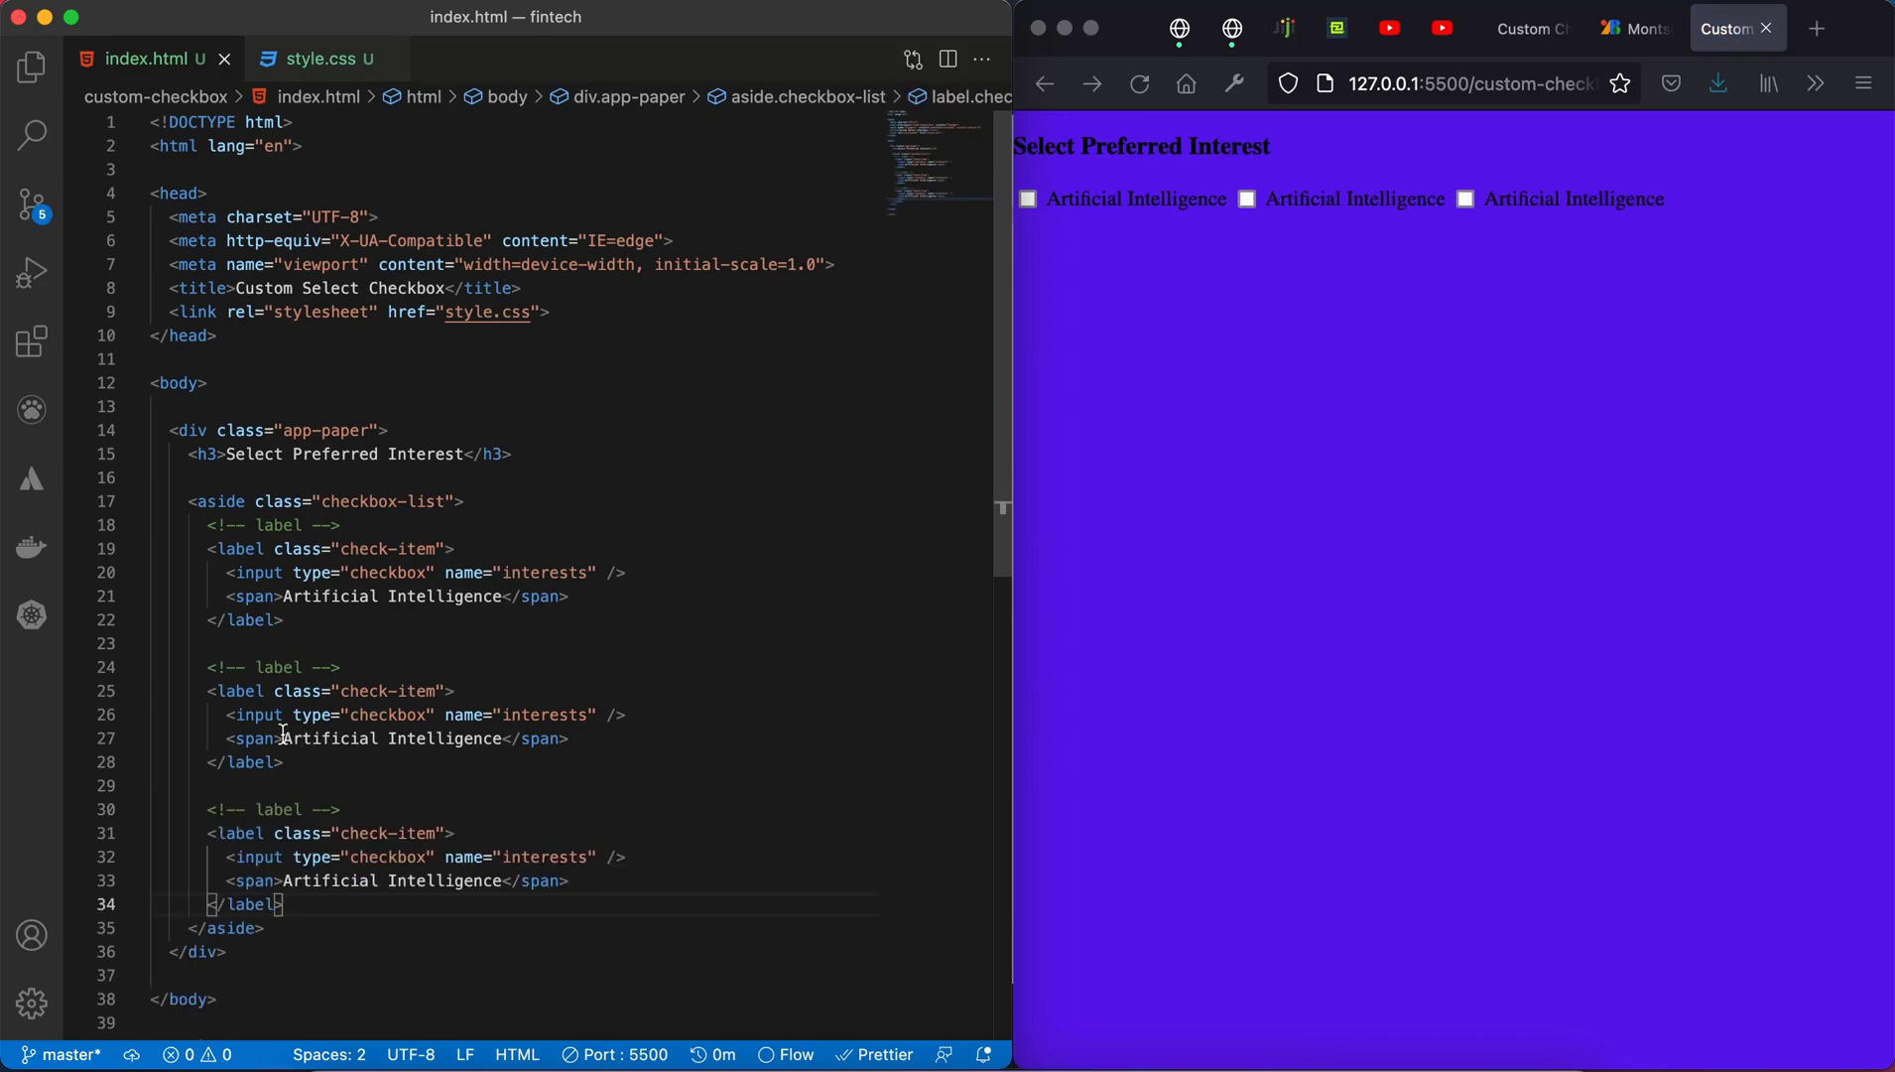
pyautogui.doubleClick(393, 739)
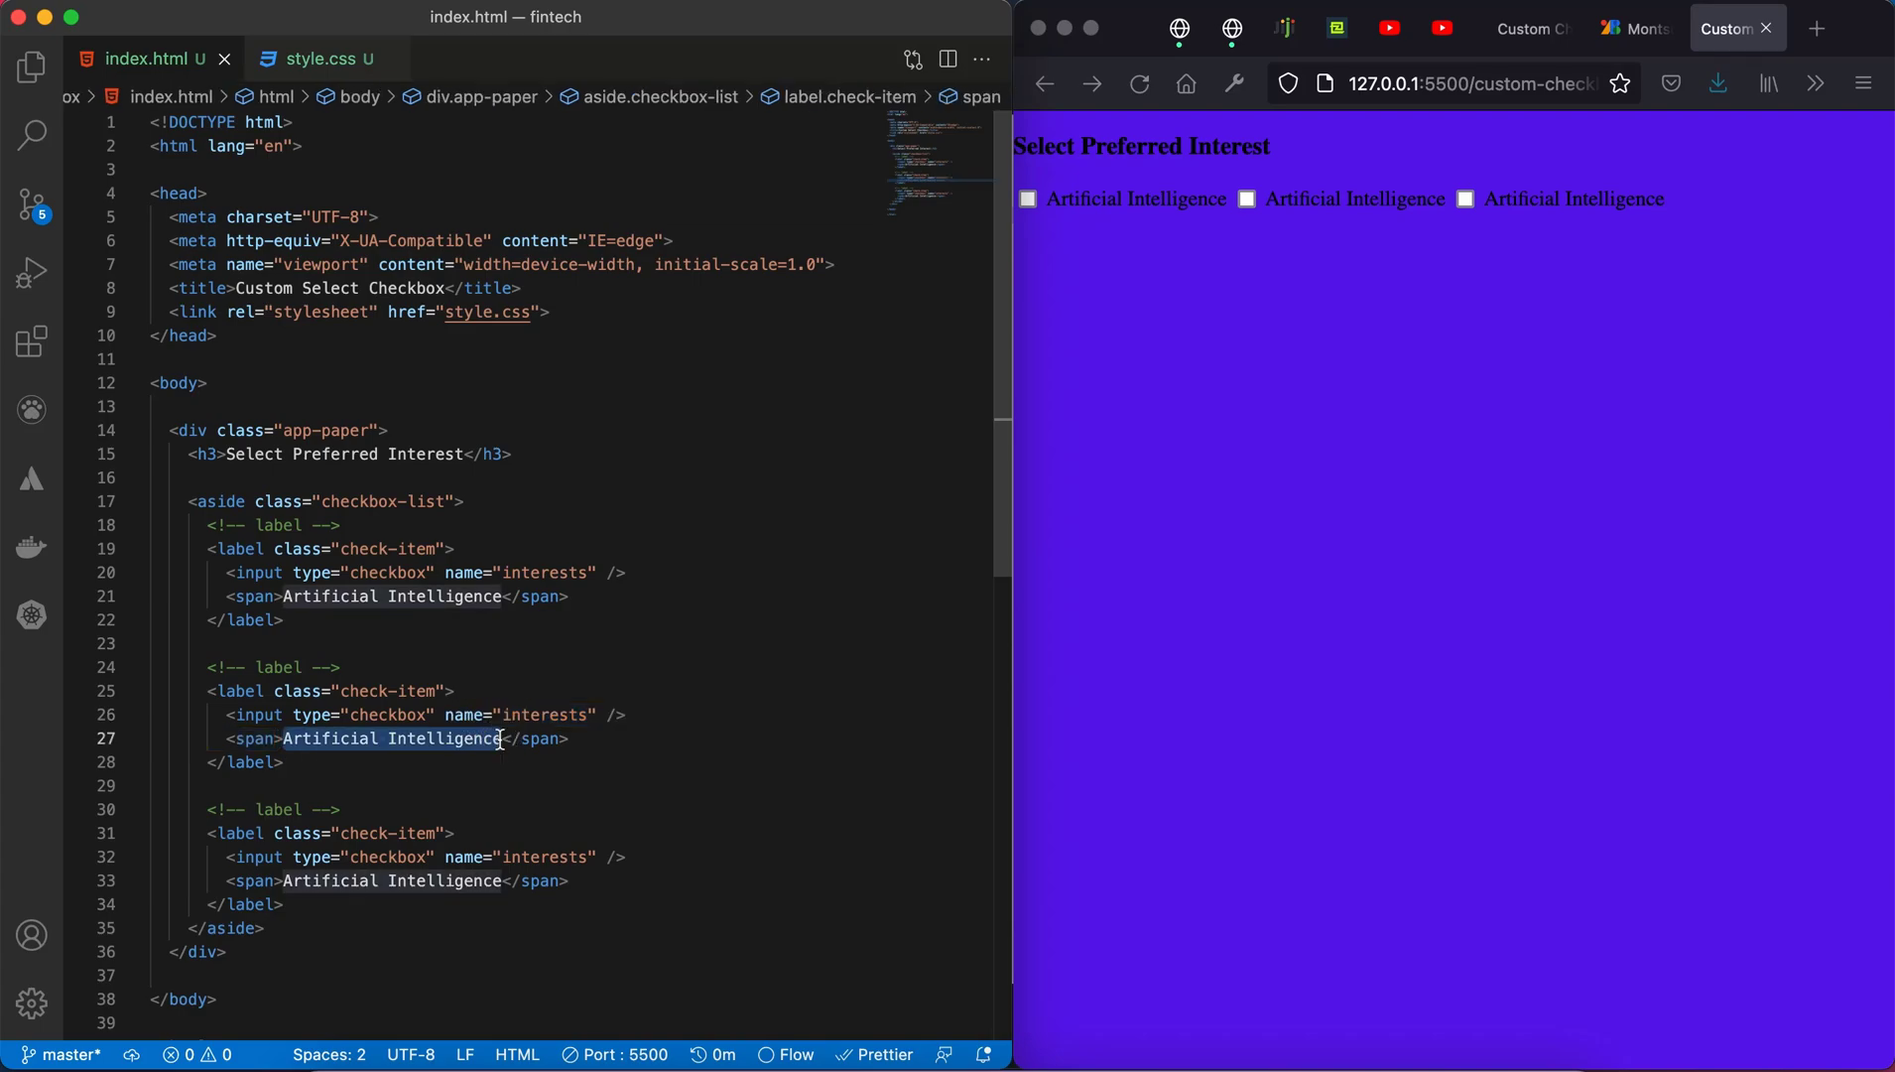
pyautogui.write('Gaming</span>')
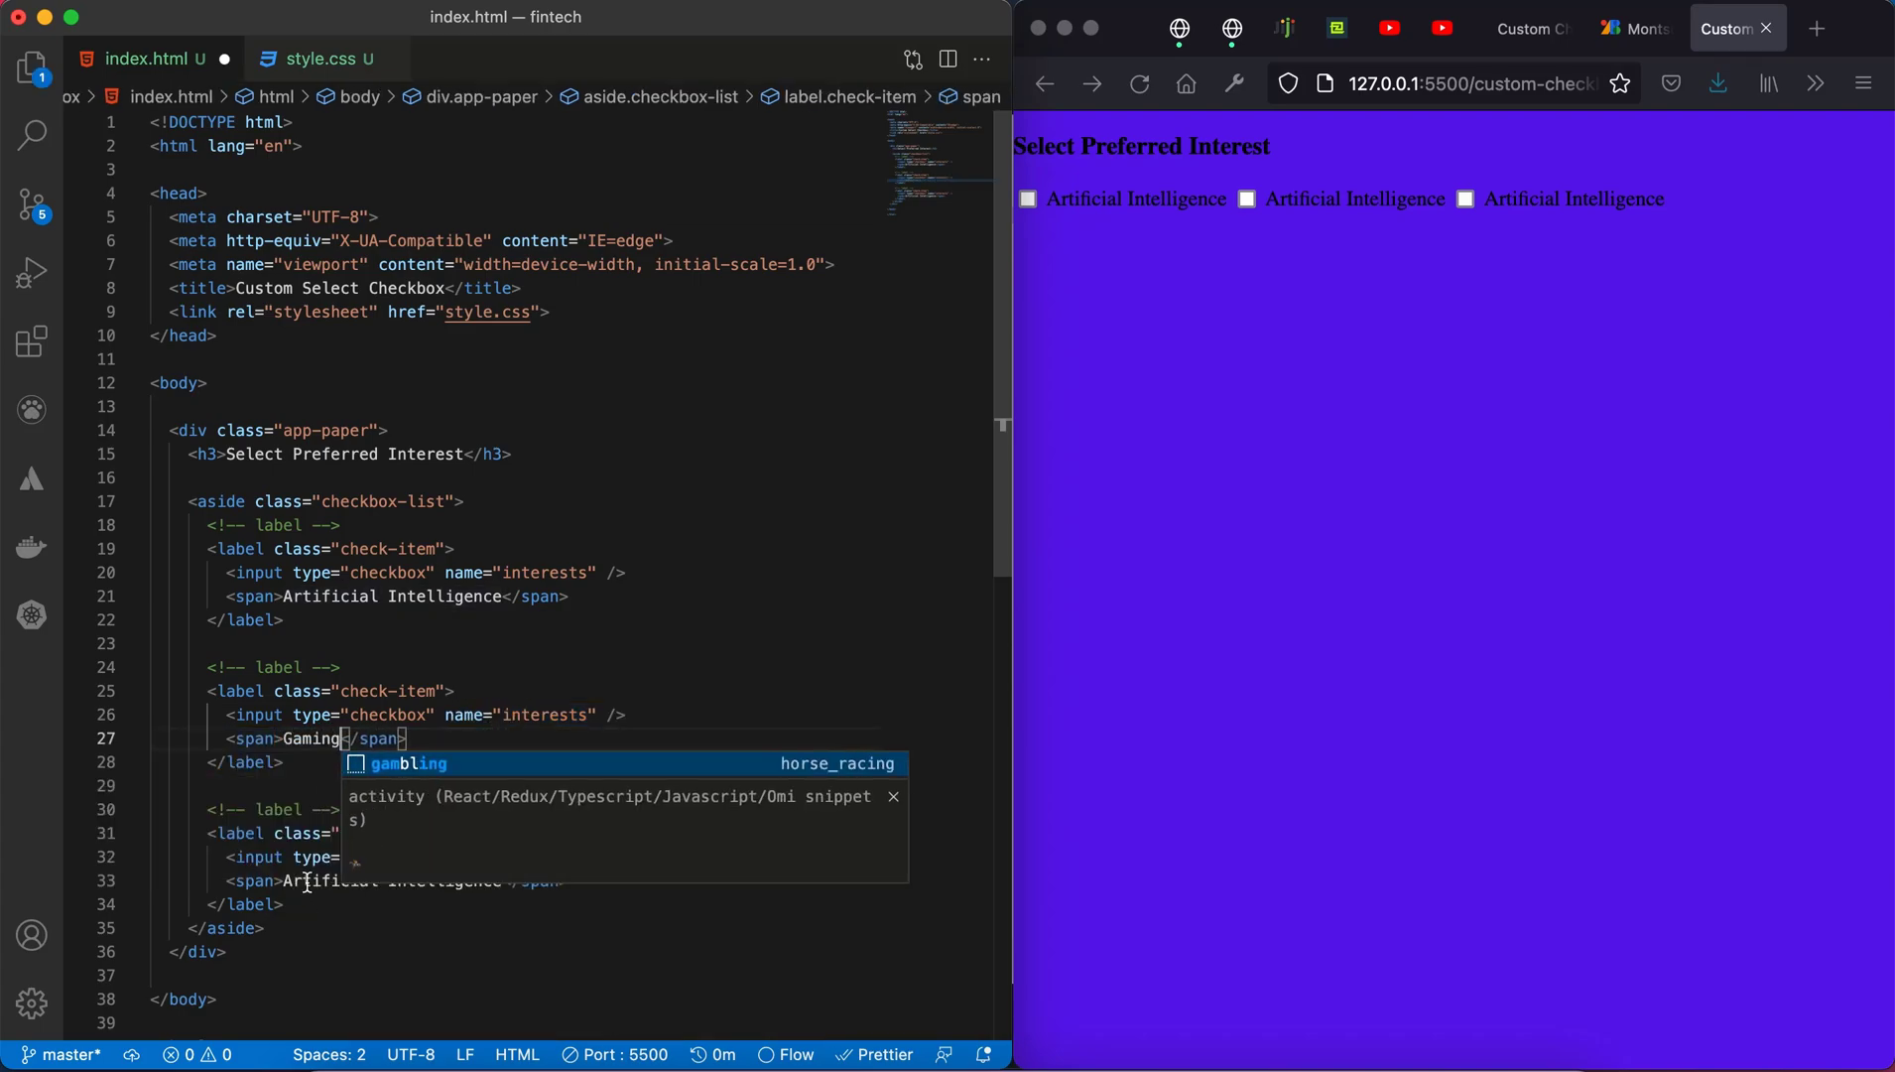
pyautogui.press('Escape')
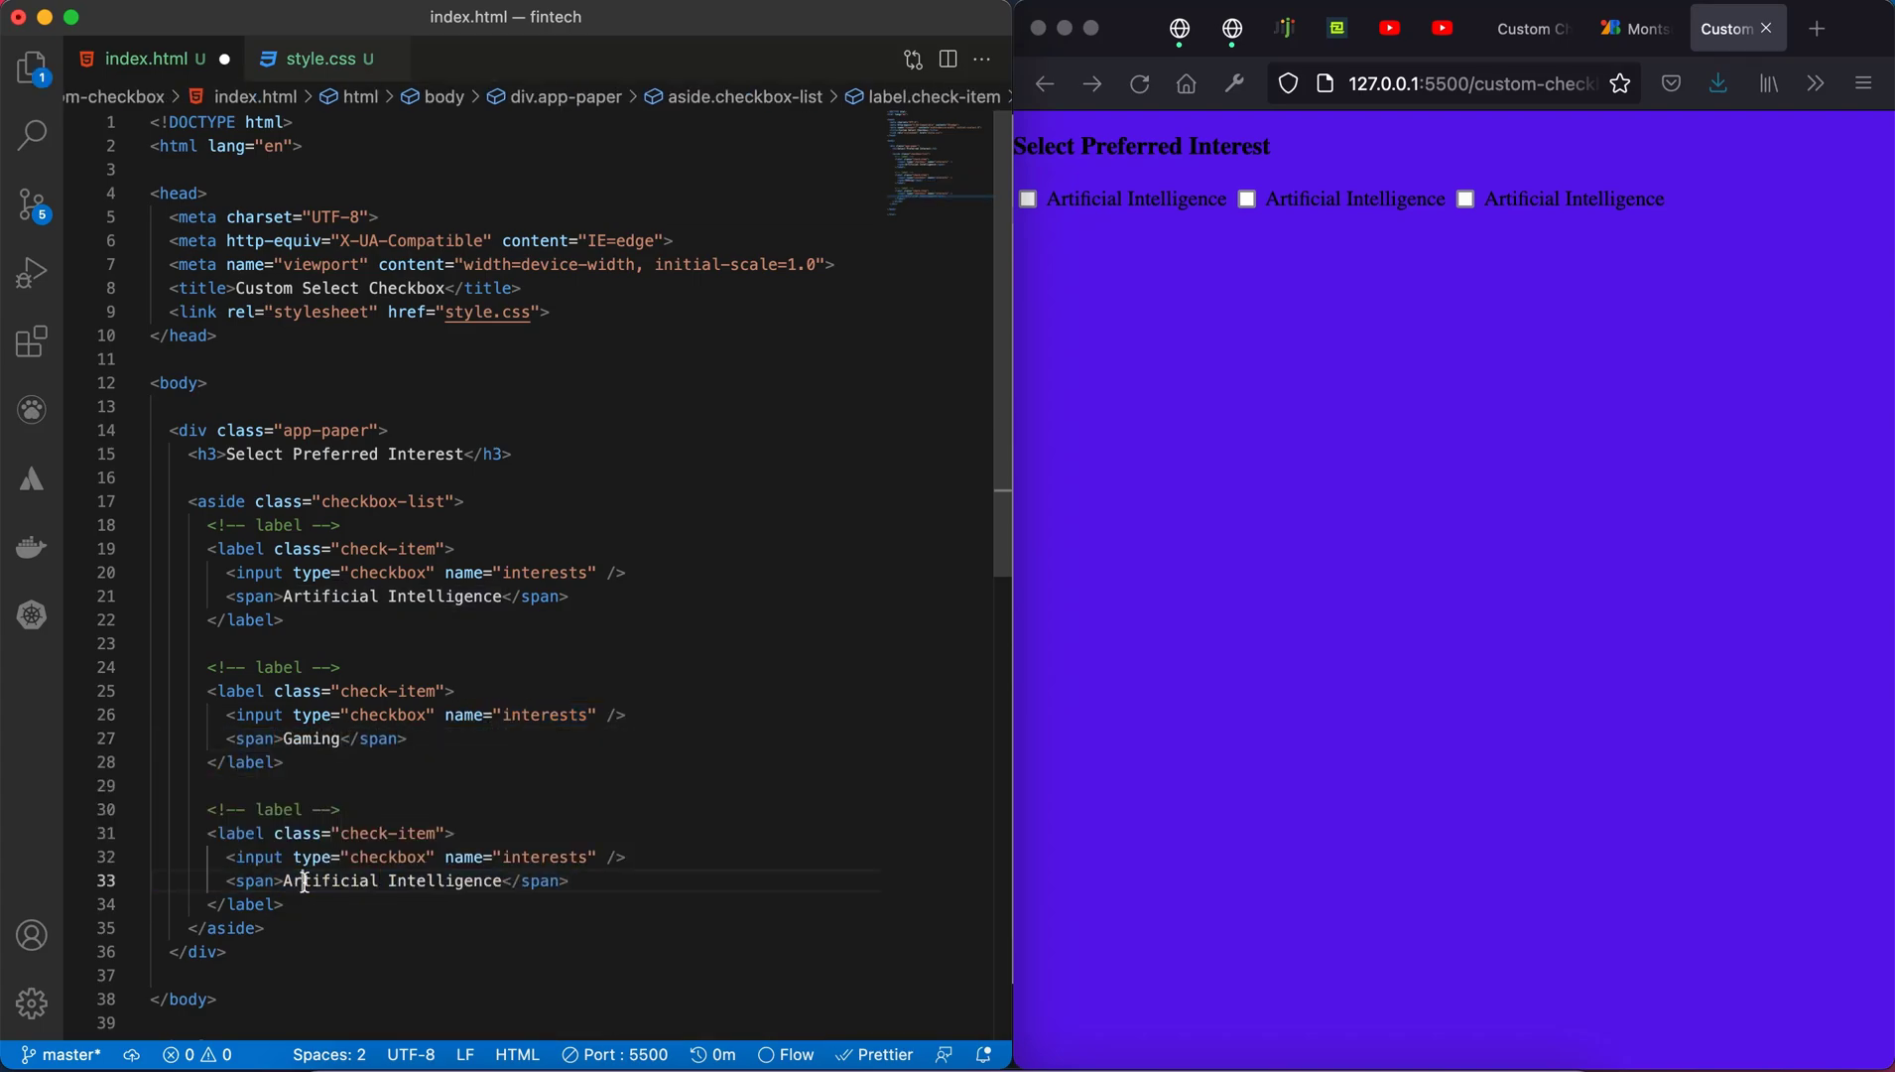
pyautogui.doubleClick(389, 879)
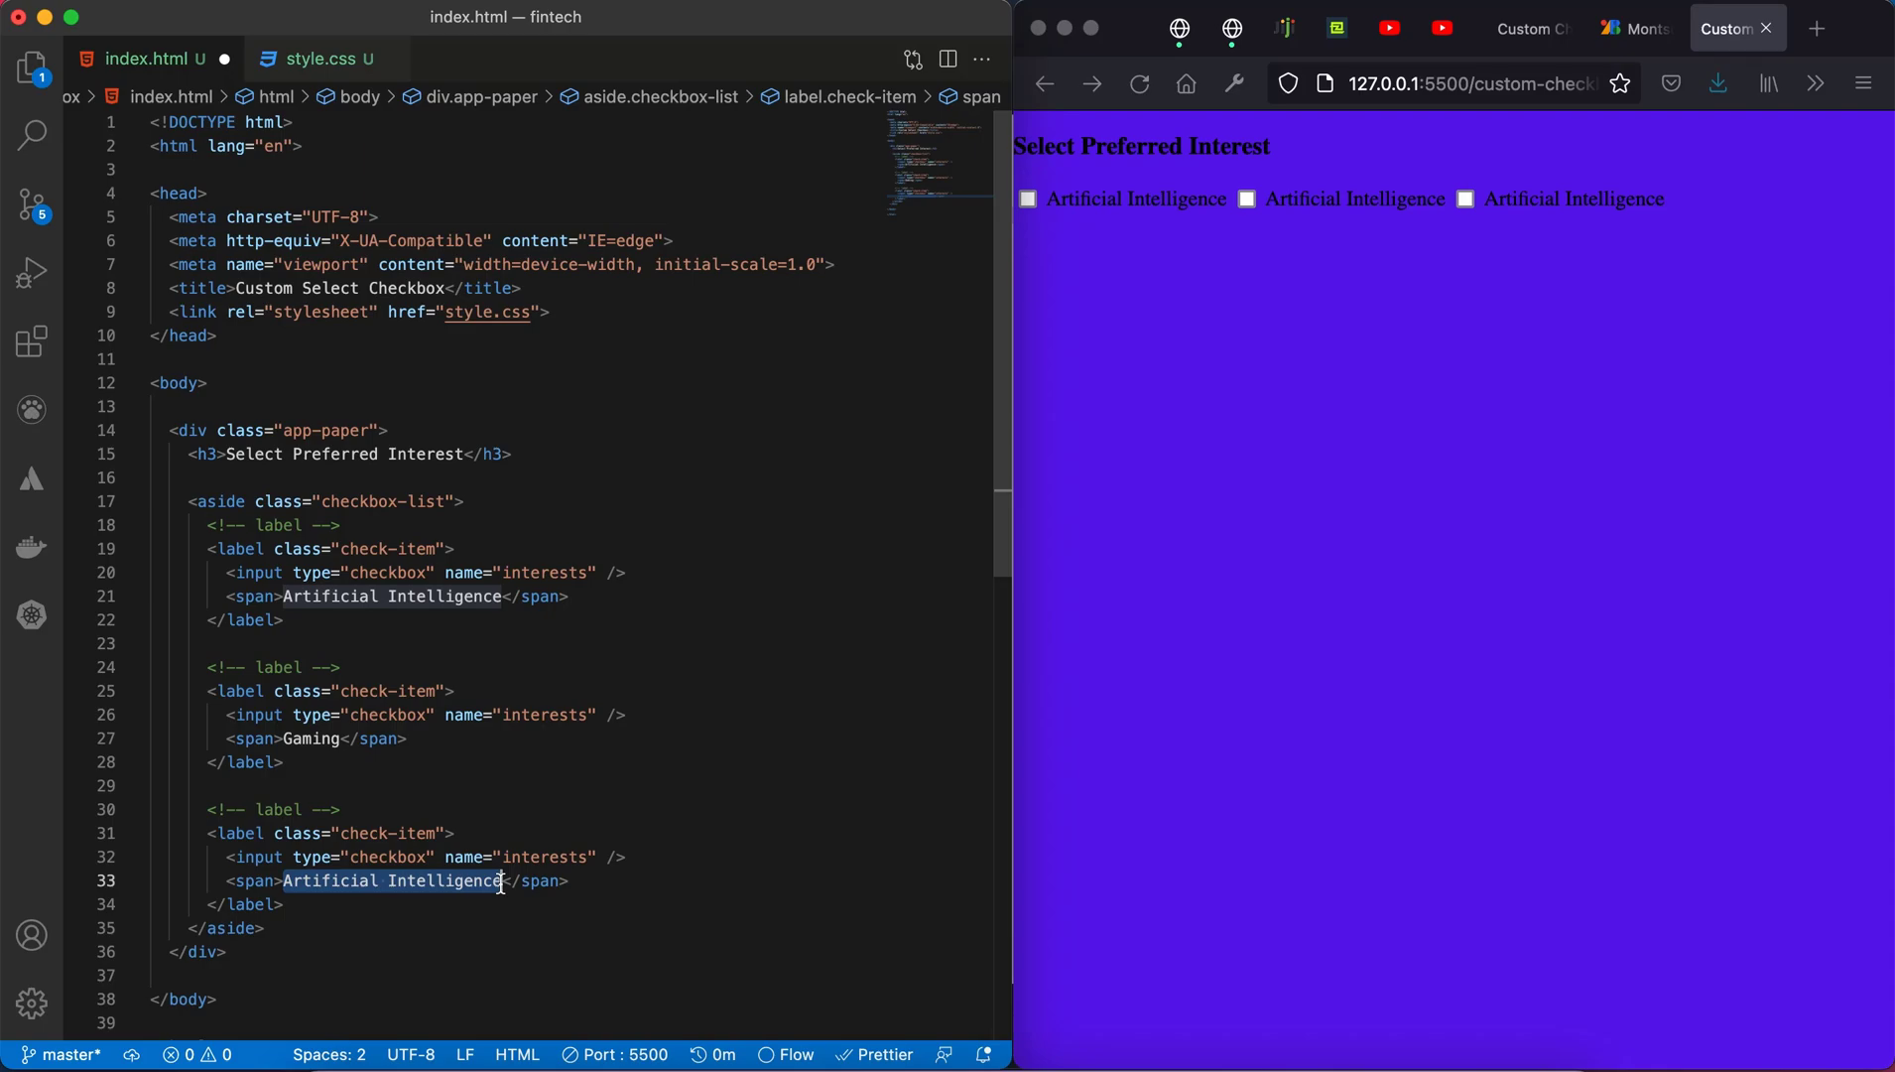
pyautogui.write('You</span>')
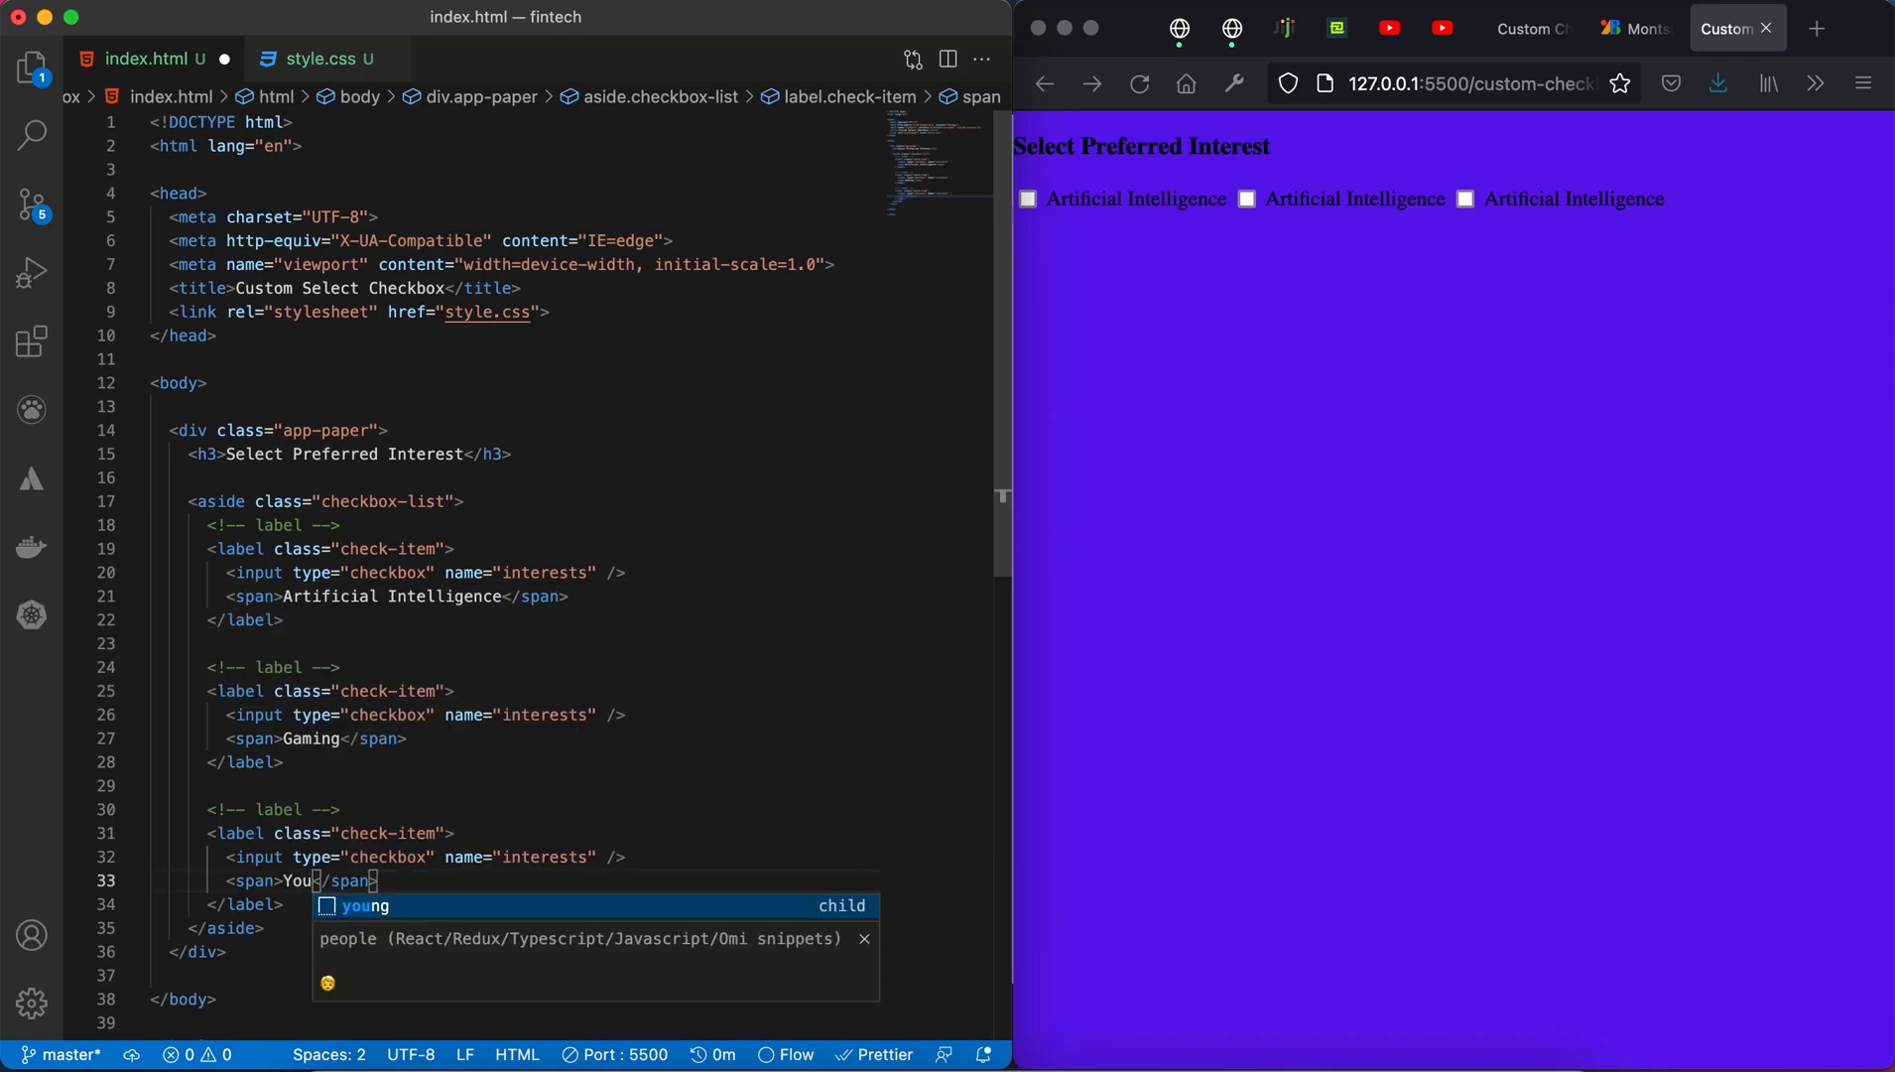
pyautogui.write('Net')
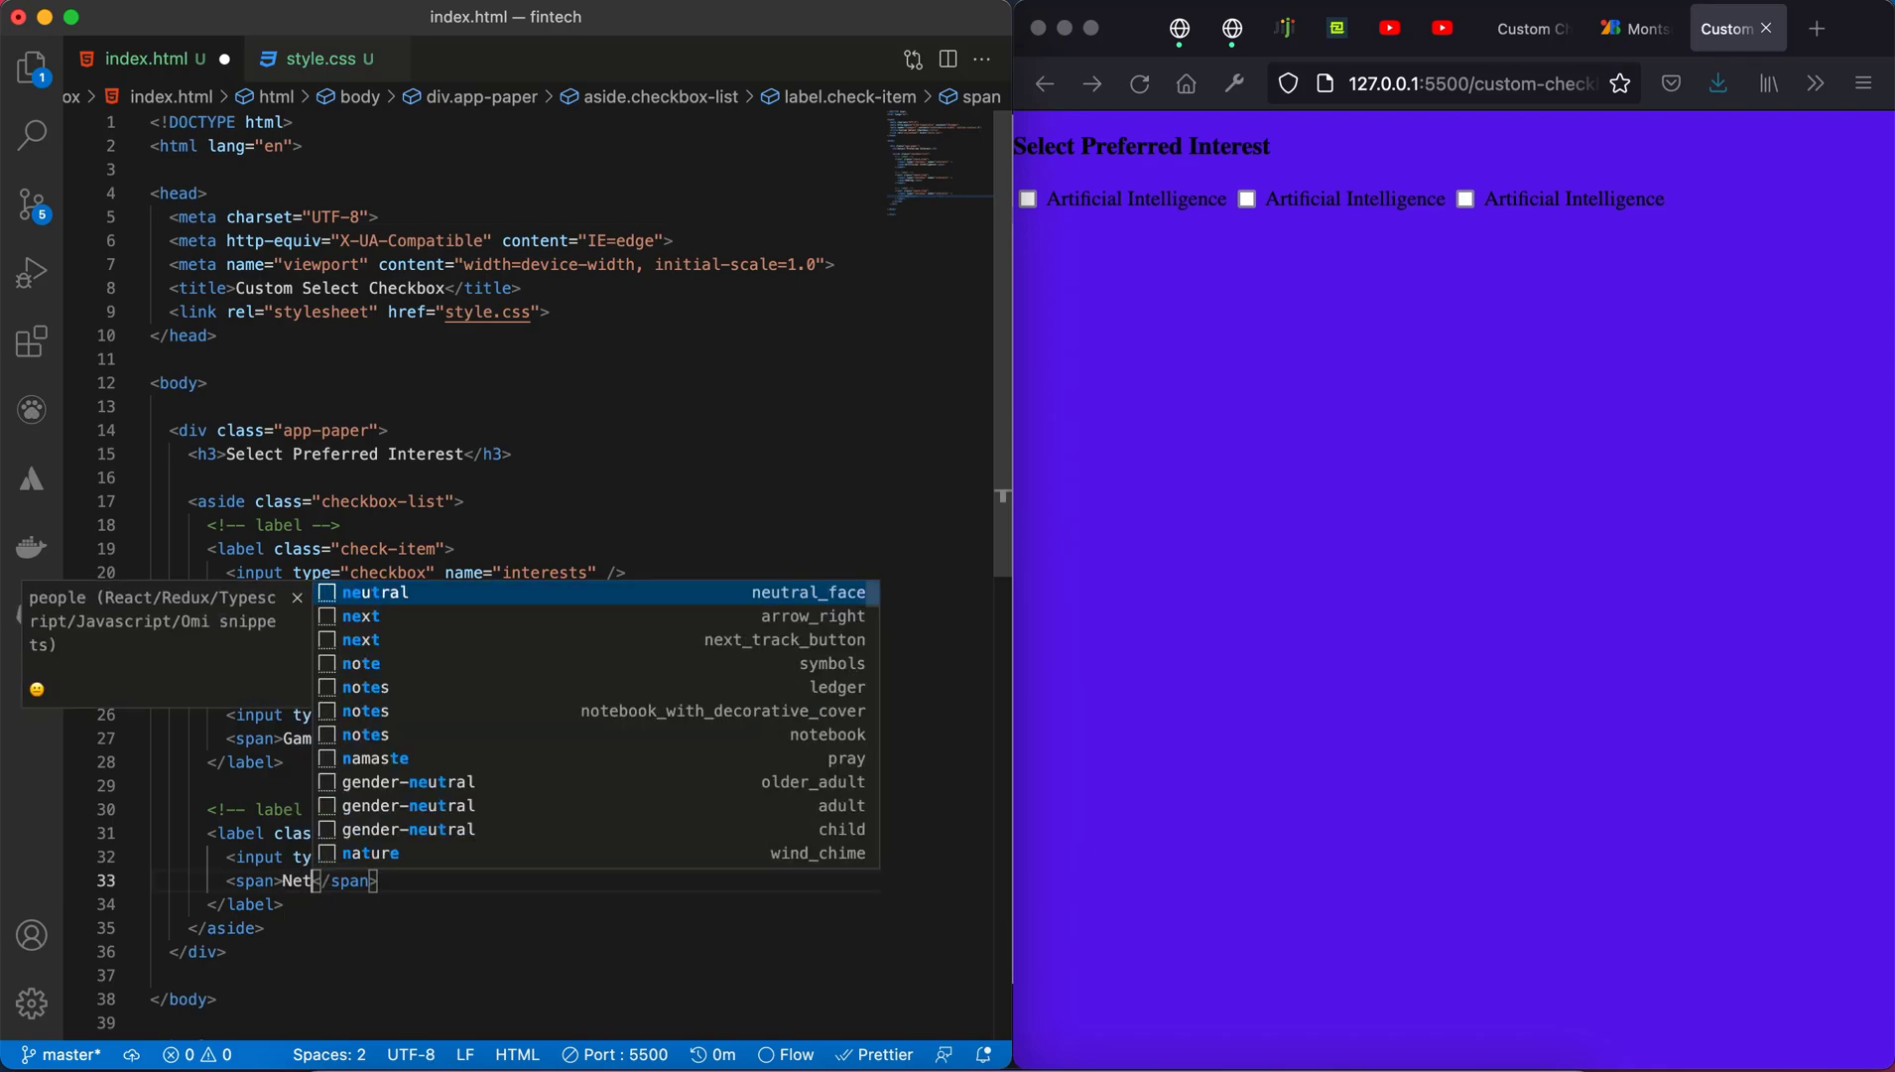
pyautogui.press('Escape')
pyautogui.write('flix')
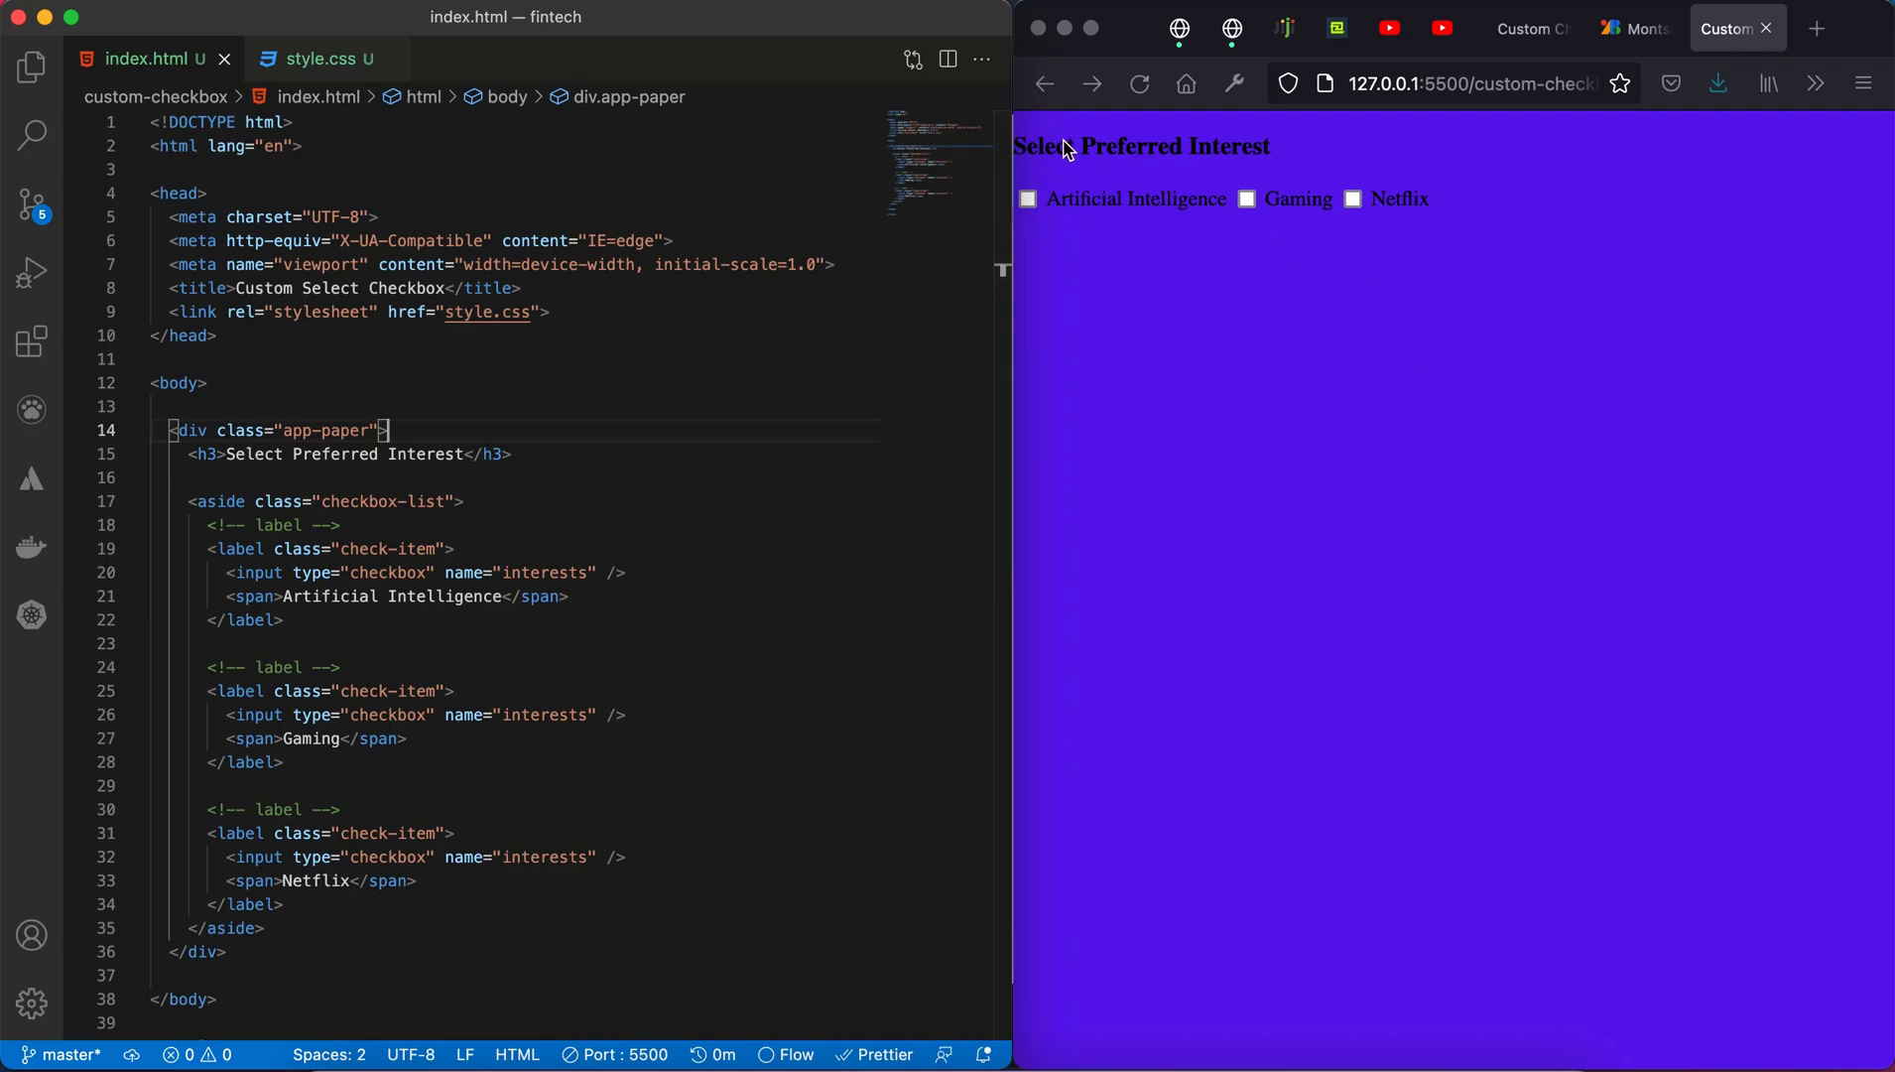
pyautogui.moveTo(1296, 606)
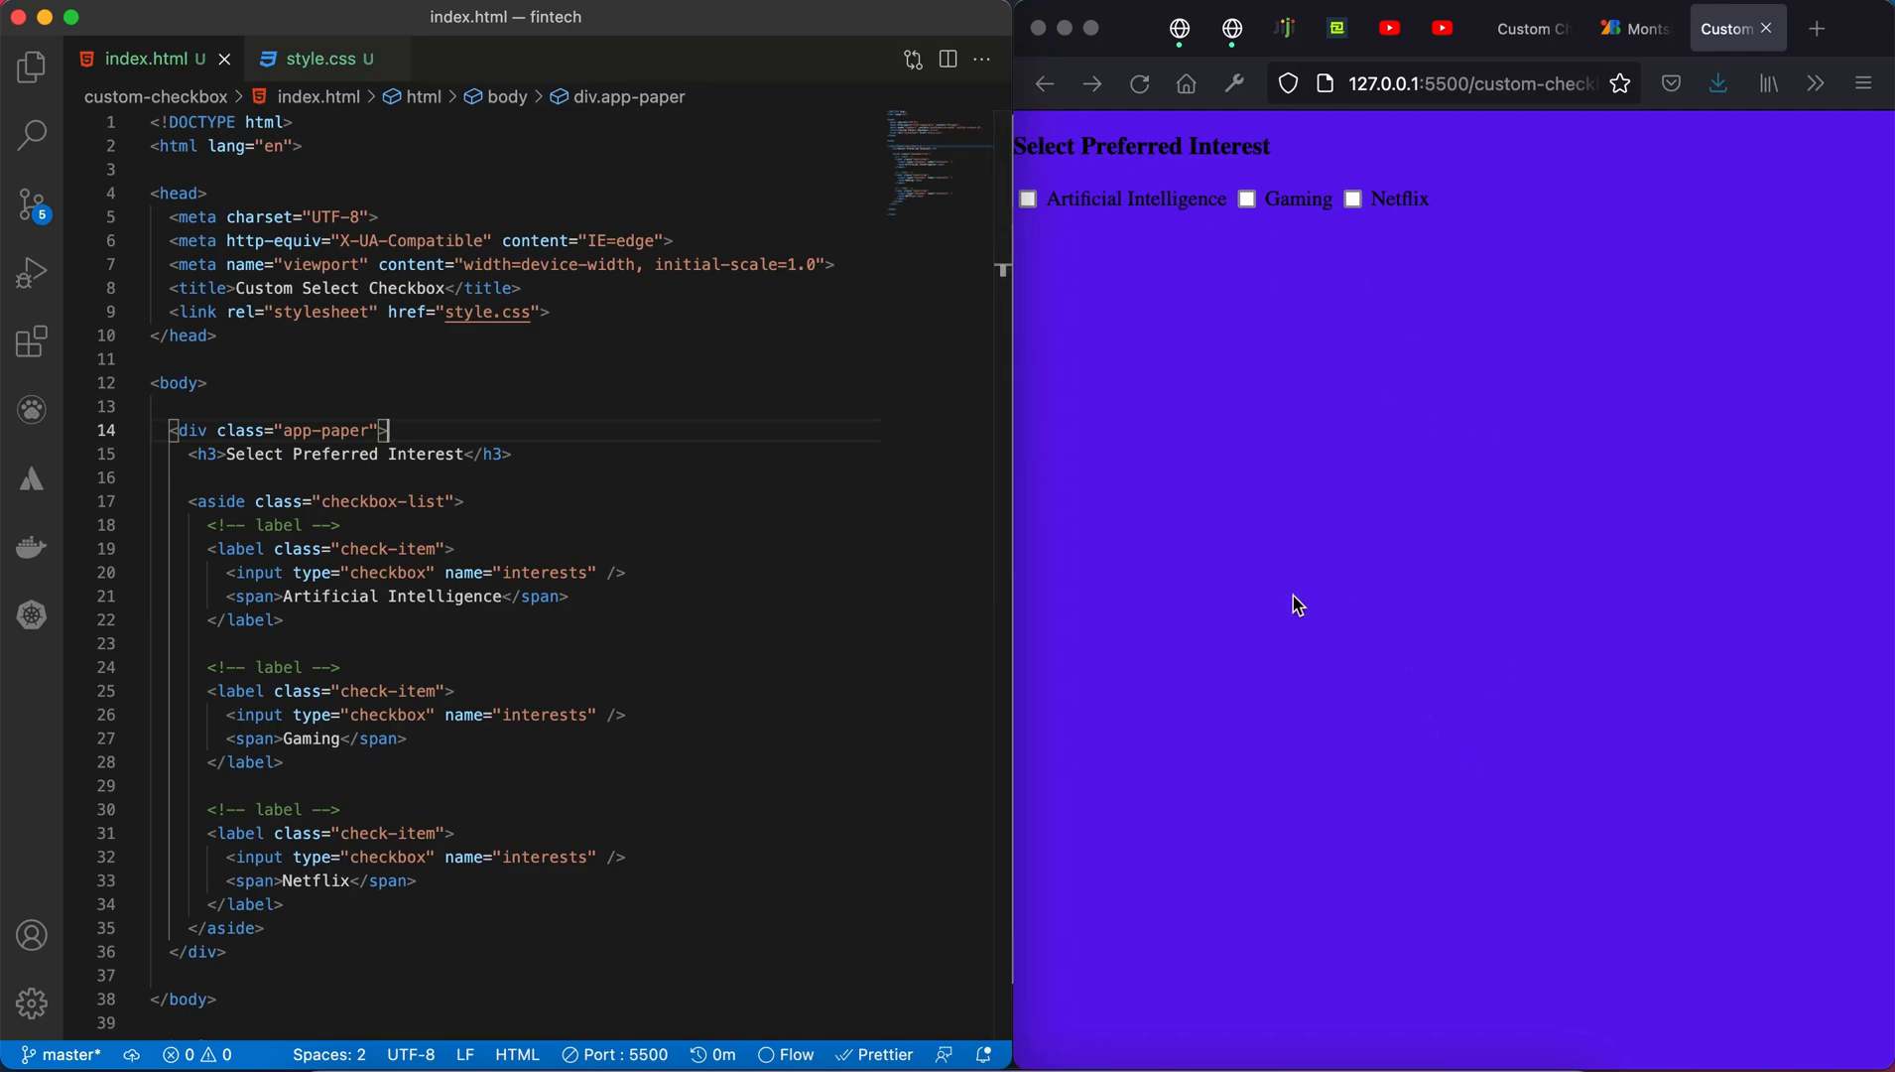
# Step: In style.css, give body, html height: 100vh, display: grid and place-items: center
pyautogui.click(317, 57)
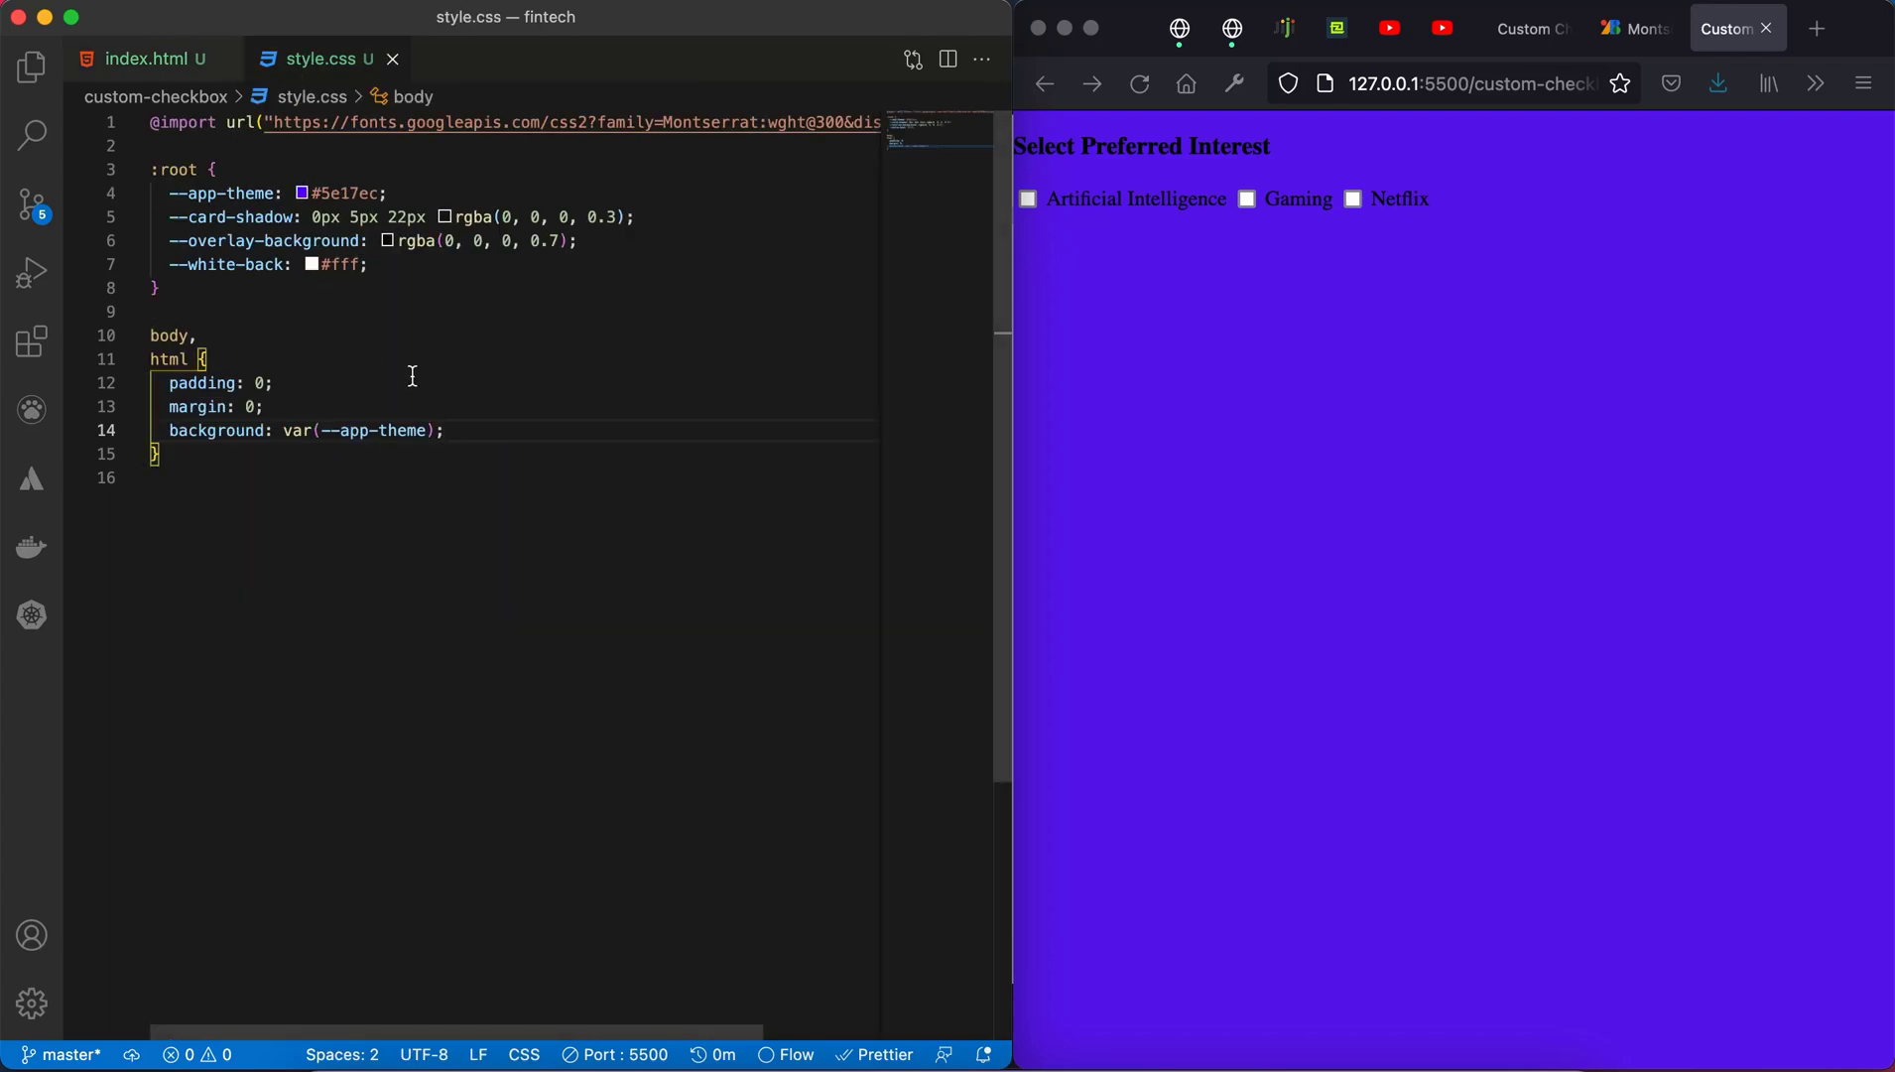
pyautogui.write('display: grid;')
pyautogui.write('place-items: center;')
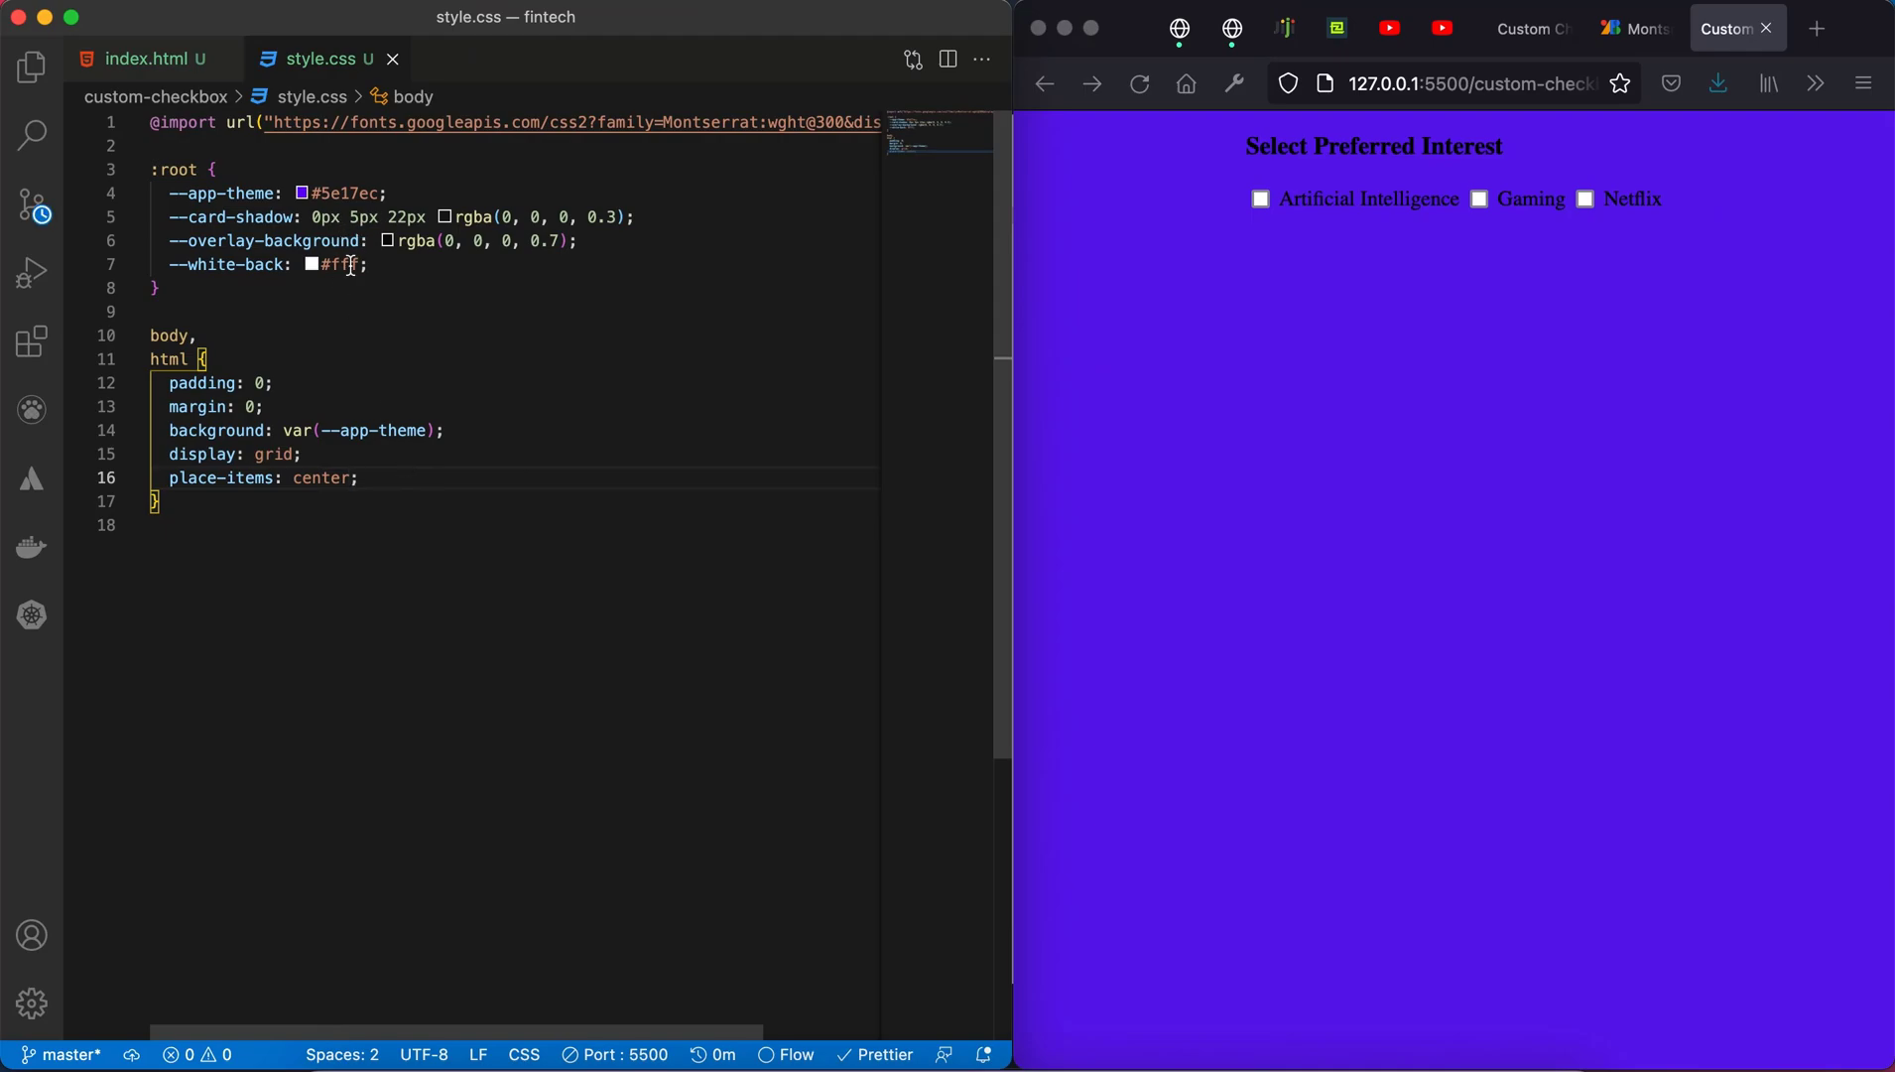
pyautogui.press('Enter')
pyautogui.write('height: 100vh;')
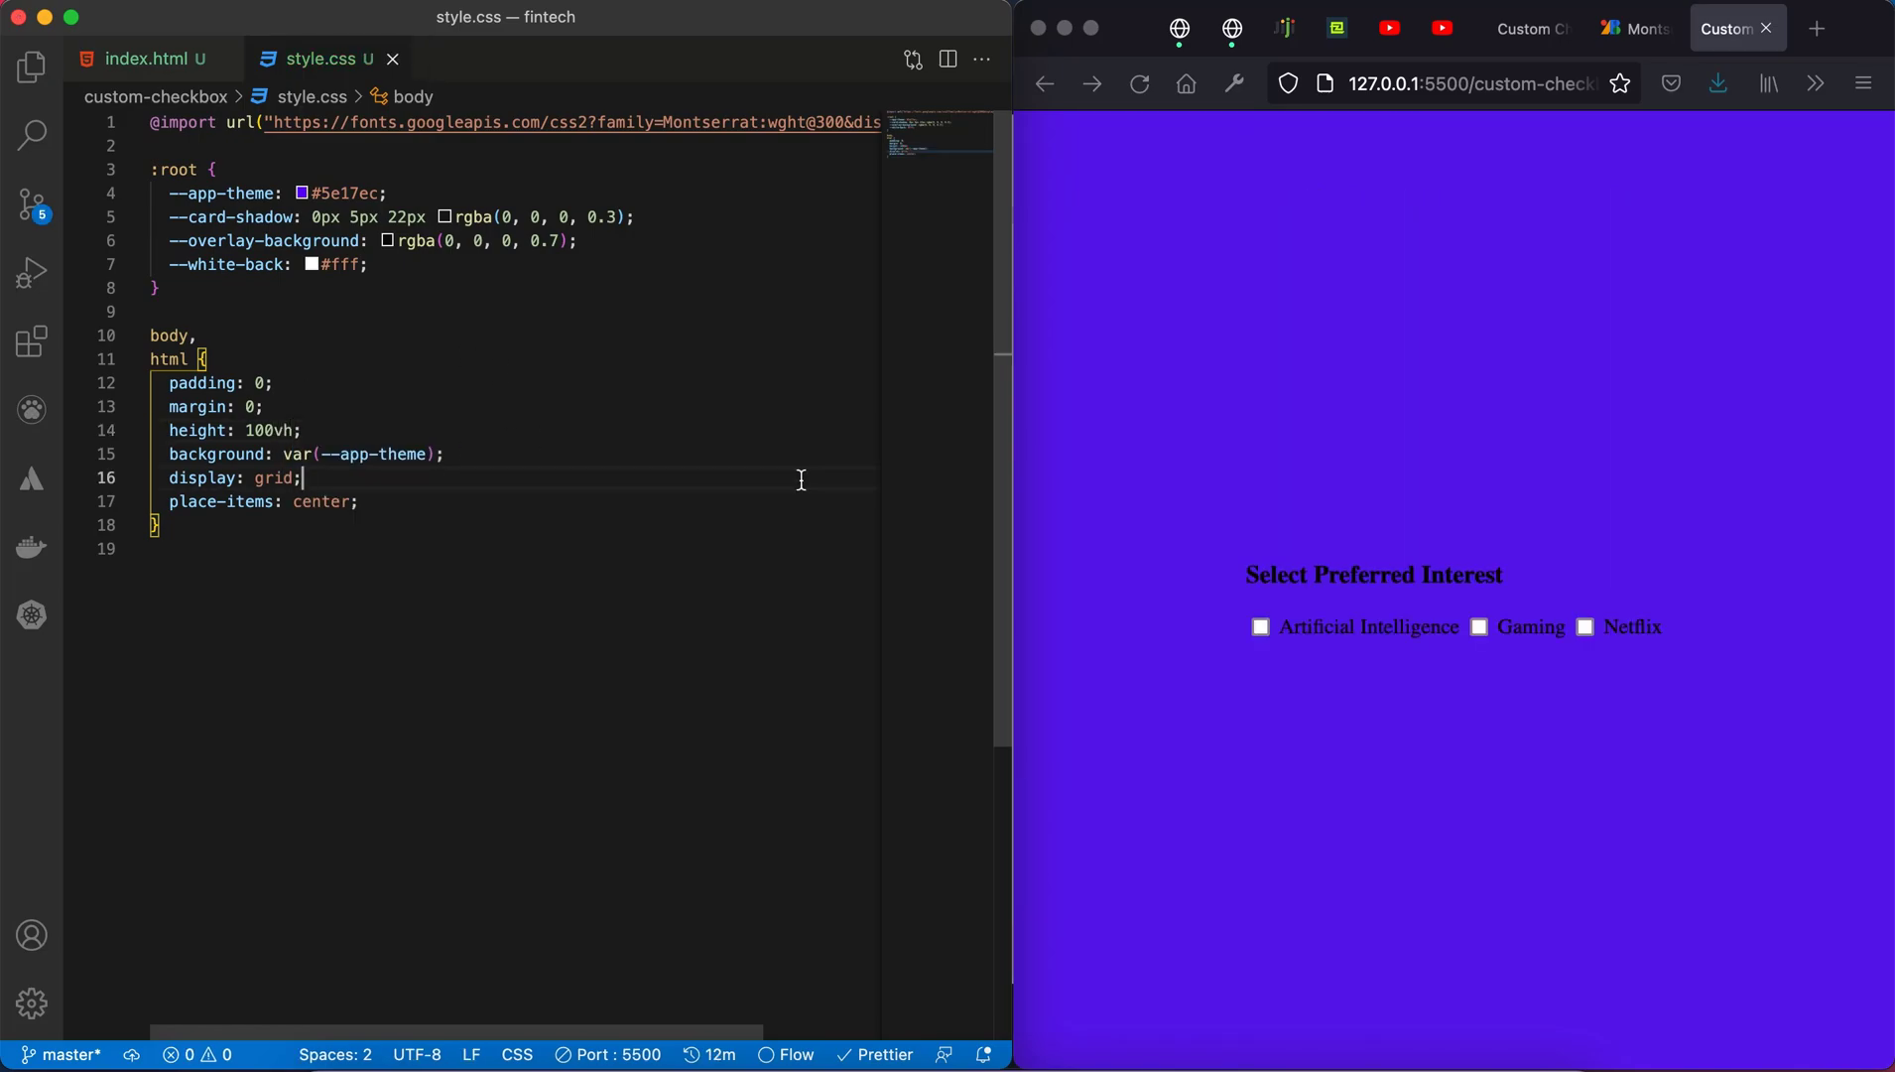
pyautogui.moveTo(1382, 601)
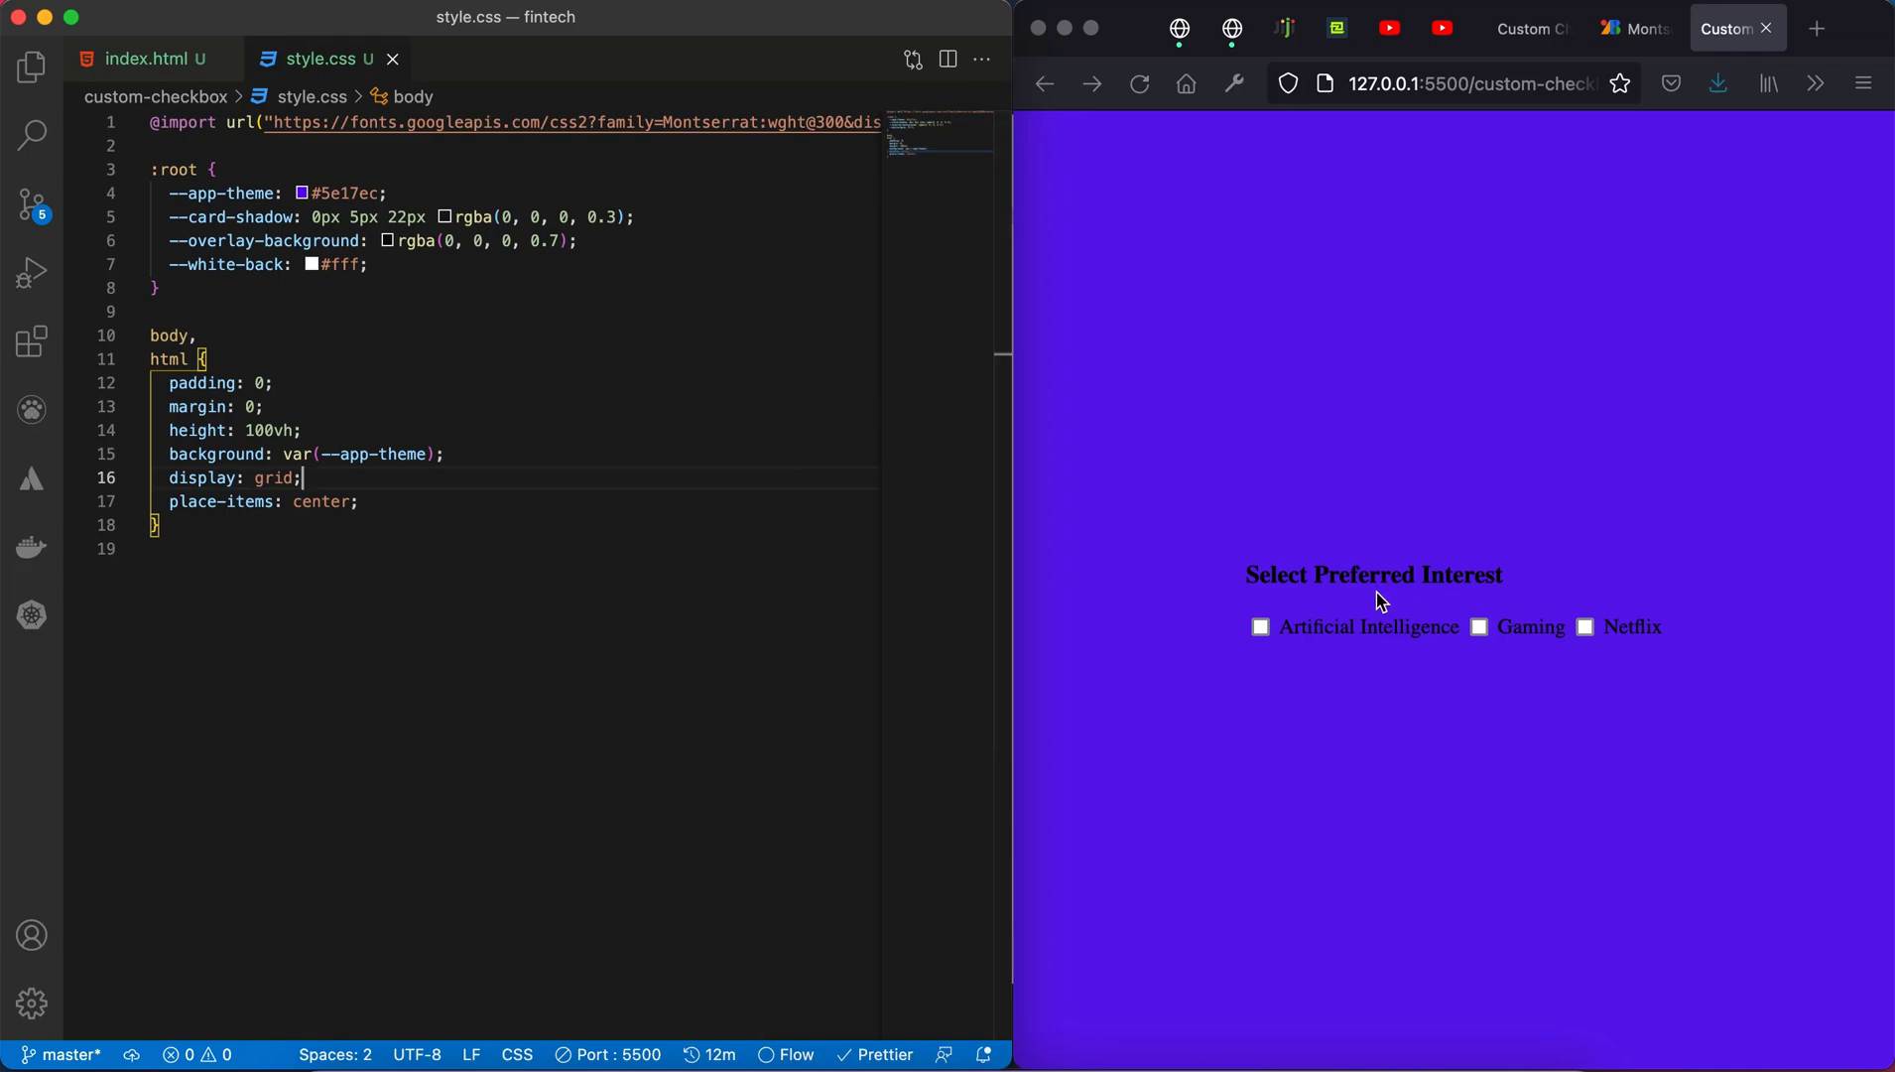
pyautogui.click(187, 548)
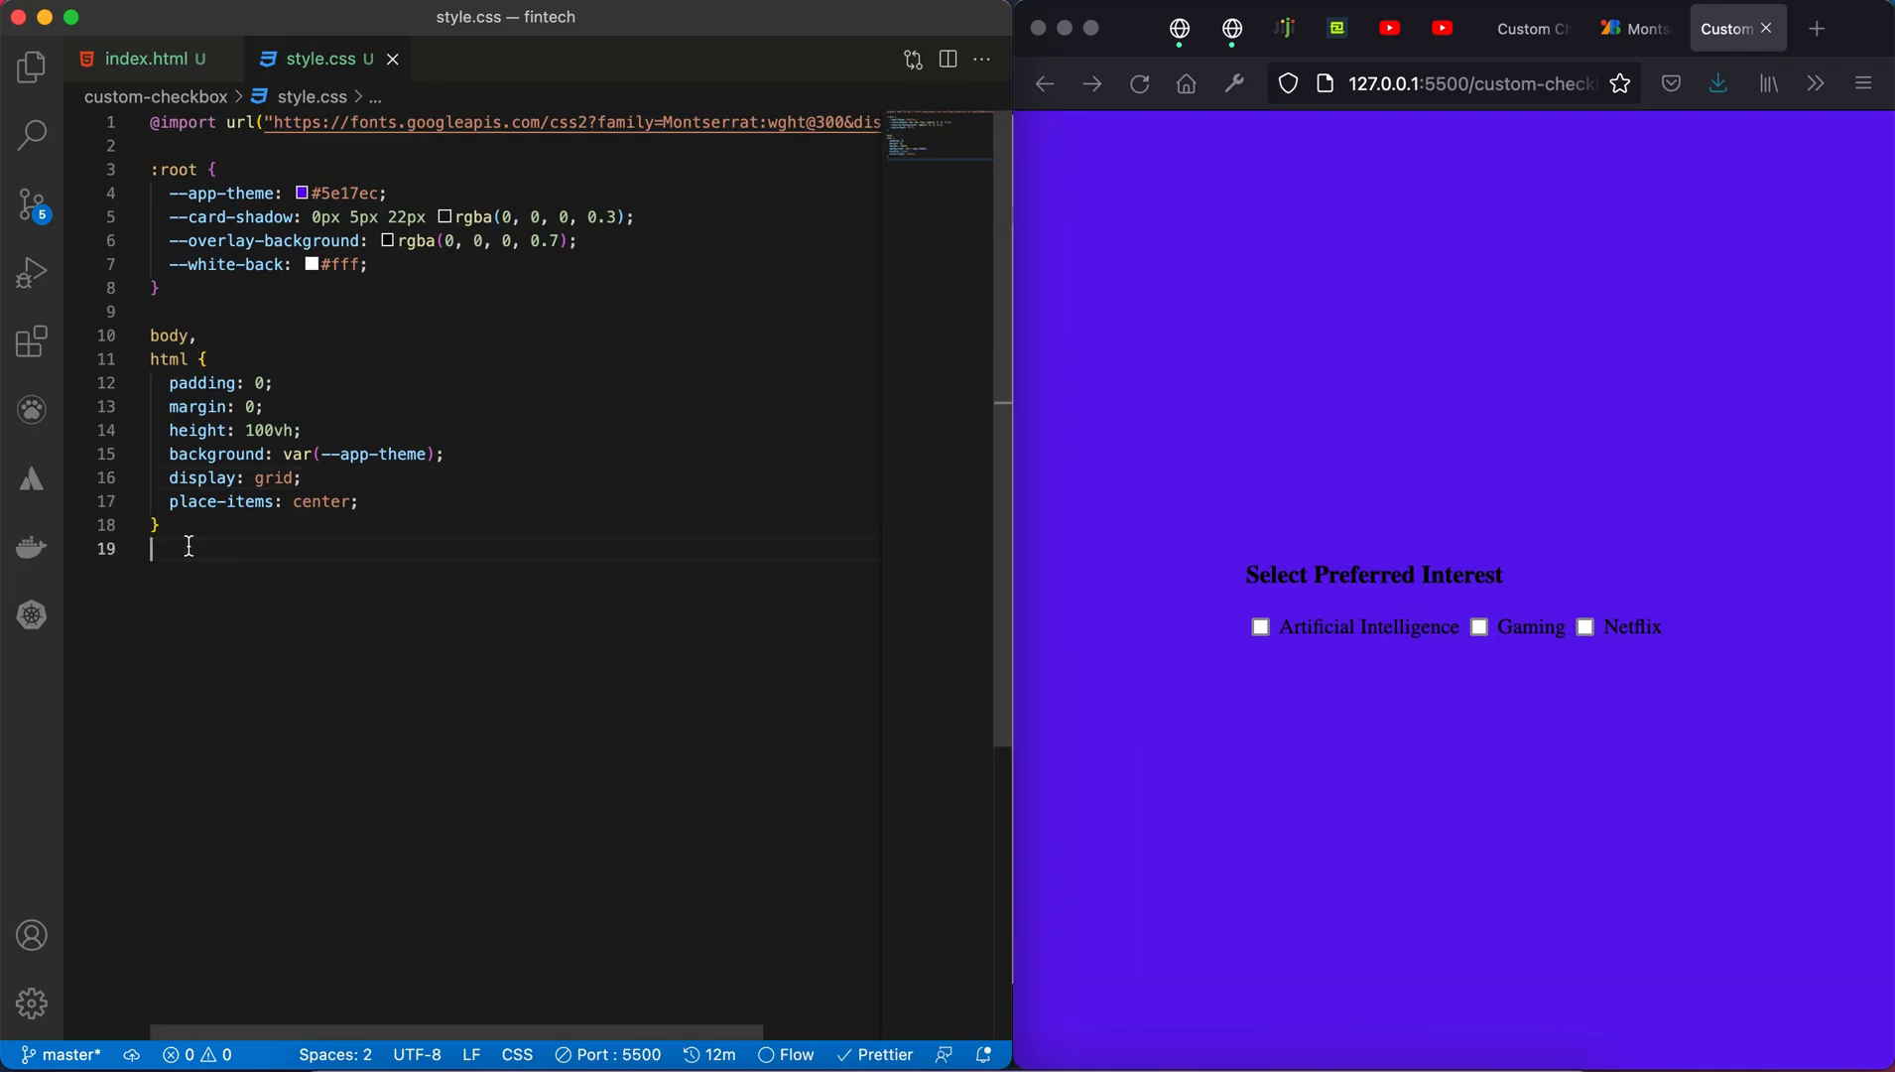
# Step: Start the .app-paper rule with a 400px width and padding
pyautogui.write('.app-paper{')
pyautogui.write('width: ;')
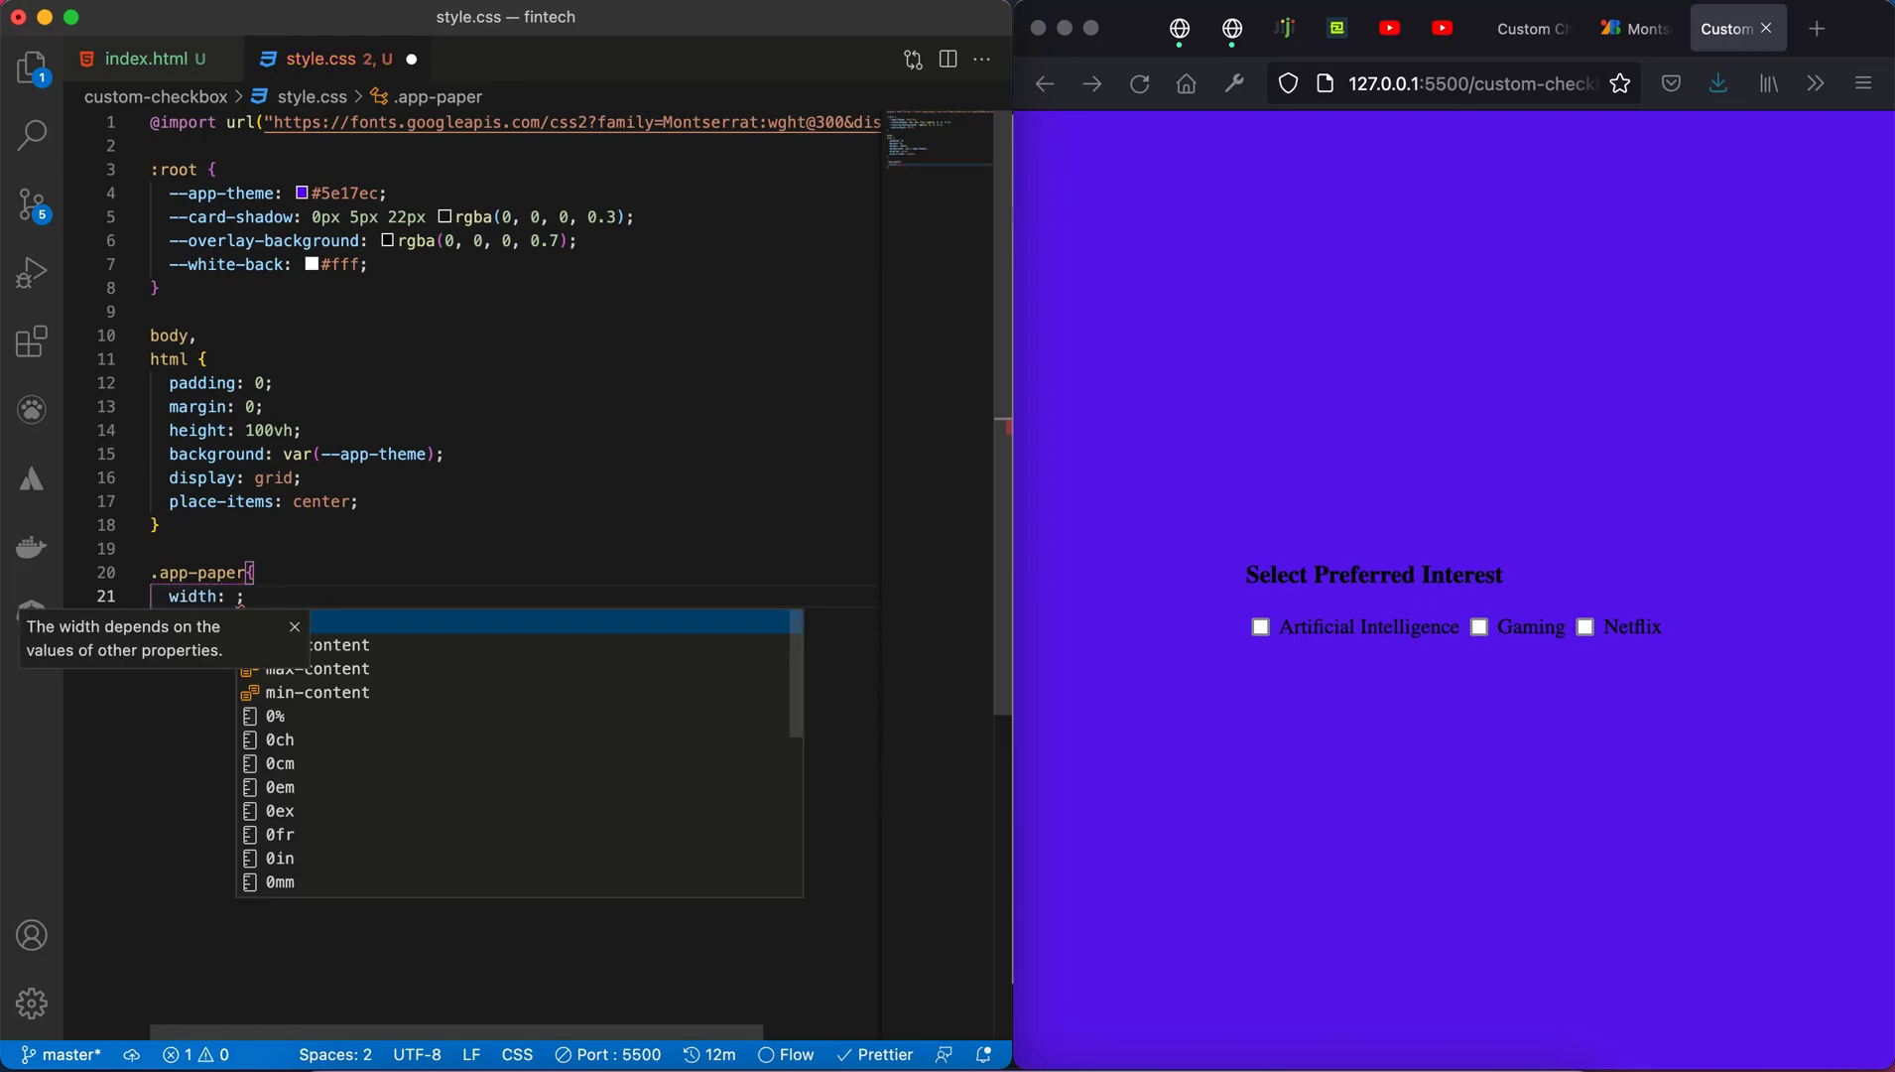
pyautogui.write('400px')
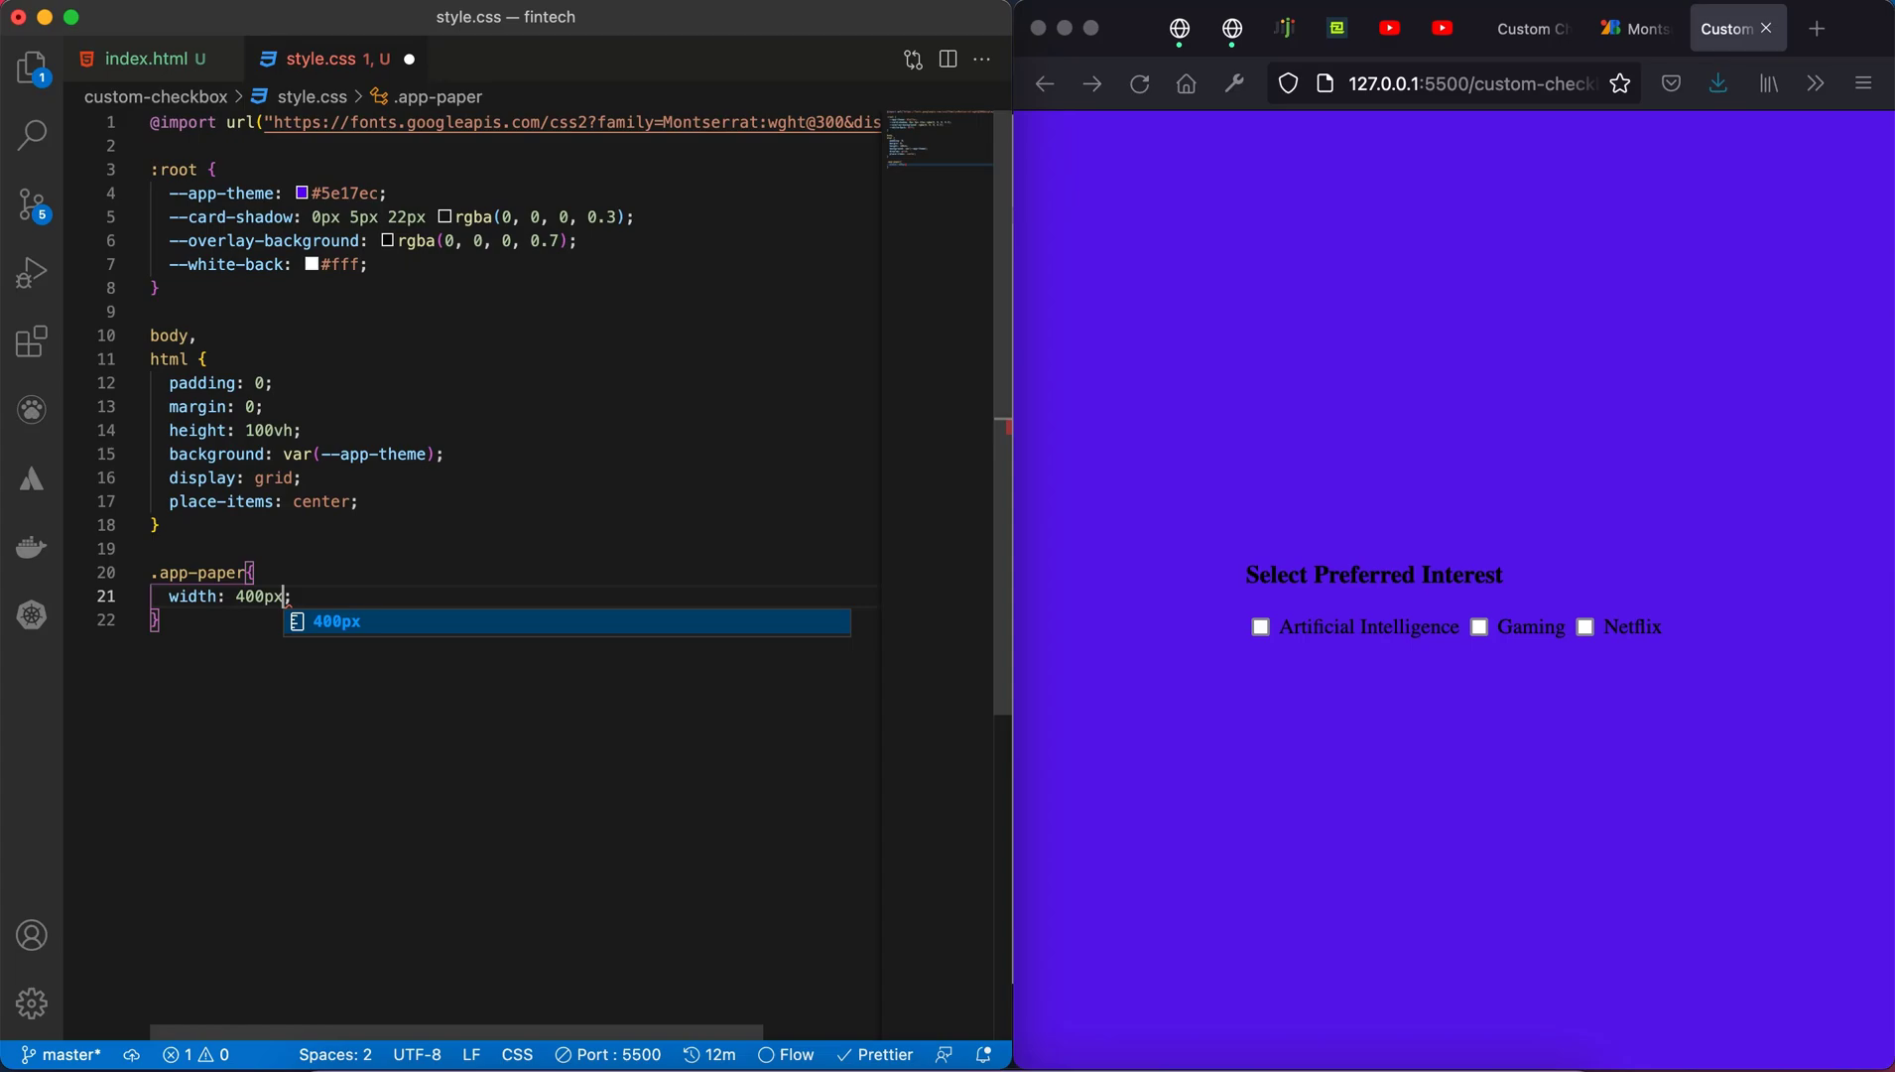
pyautogui.press('enter')
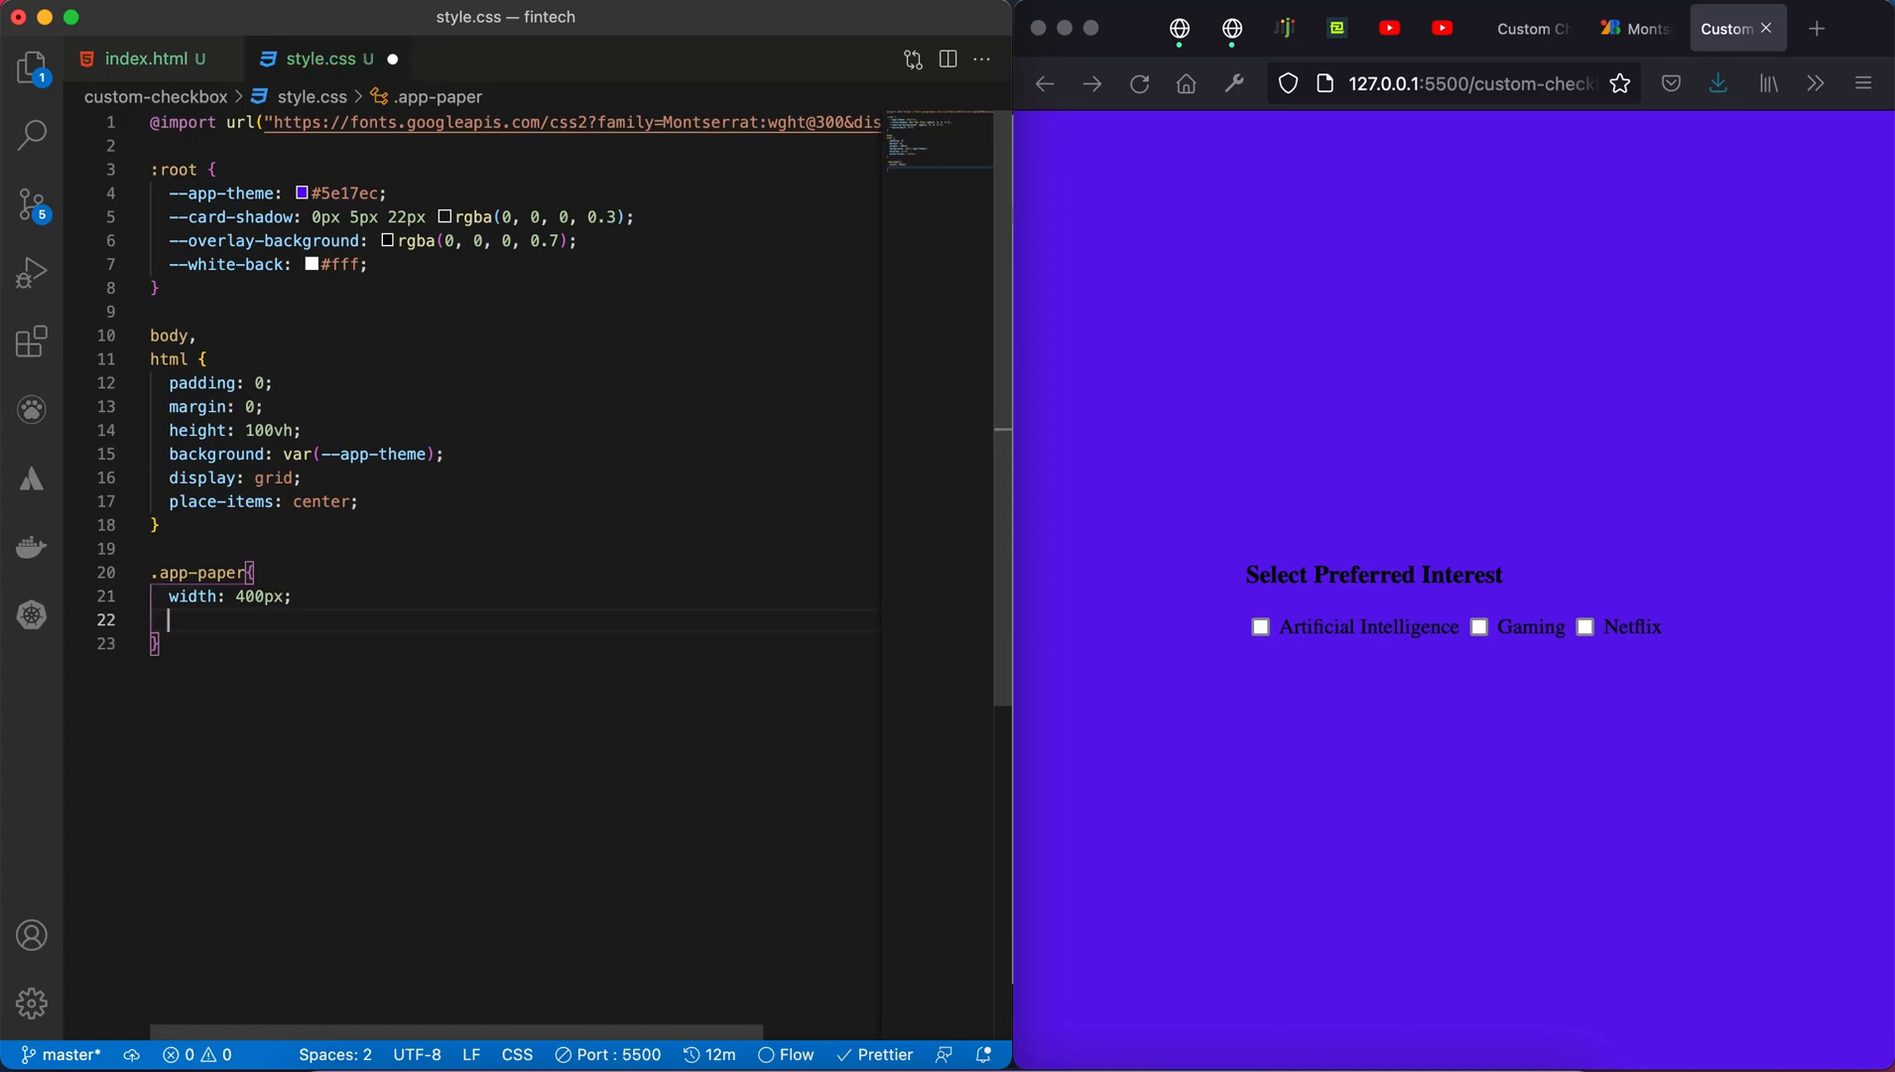
pyautogui.write('padding: ;')
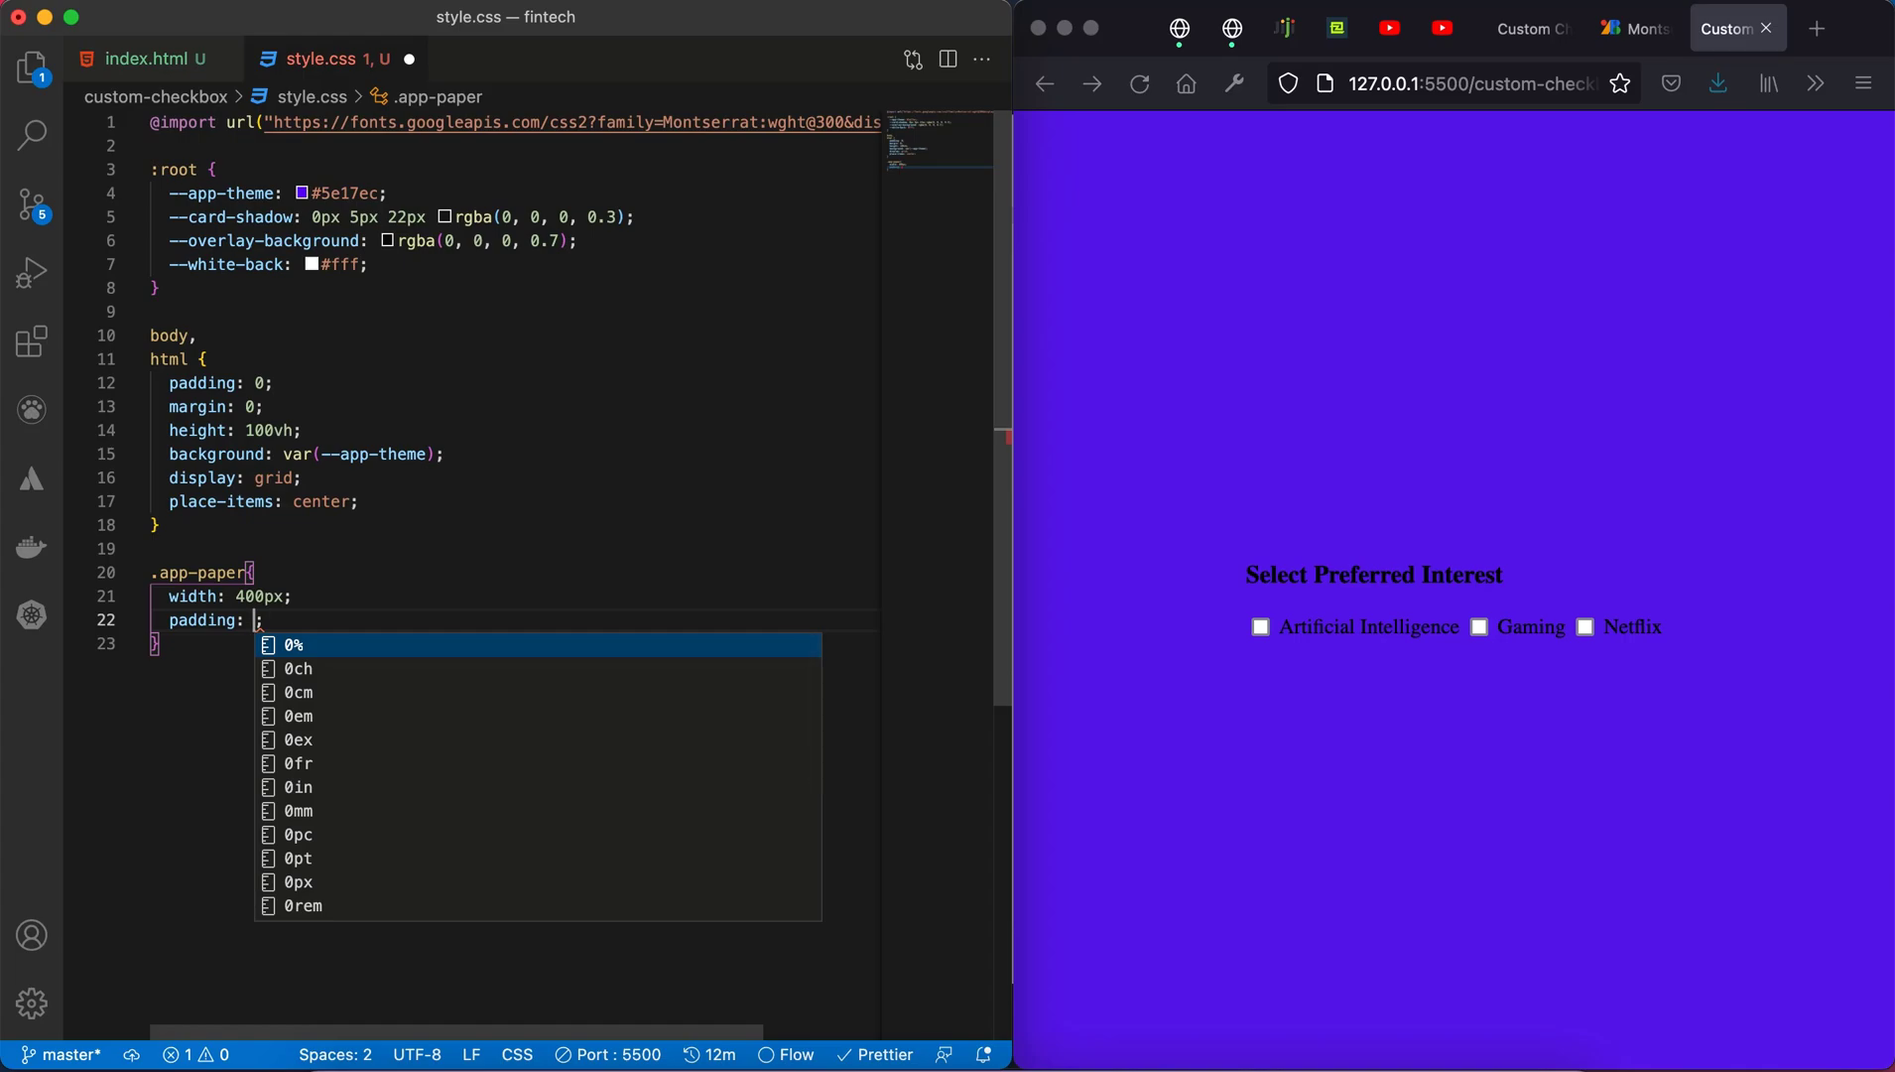
pyautogui.write('20')
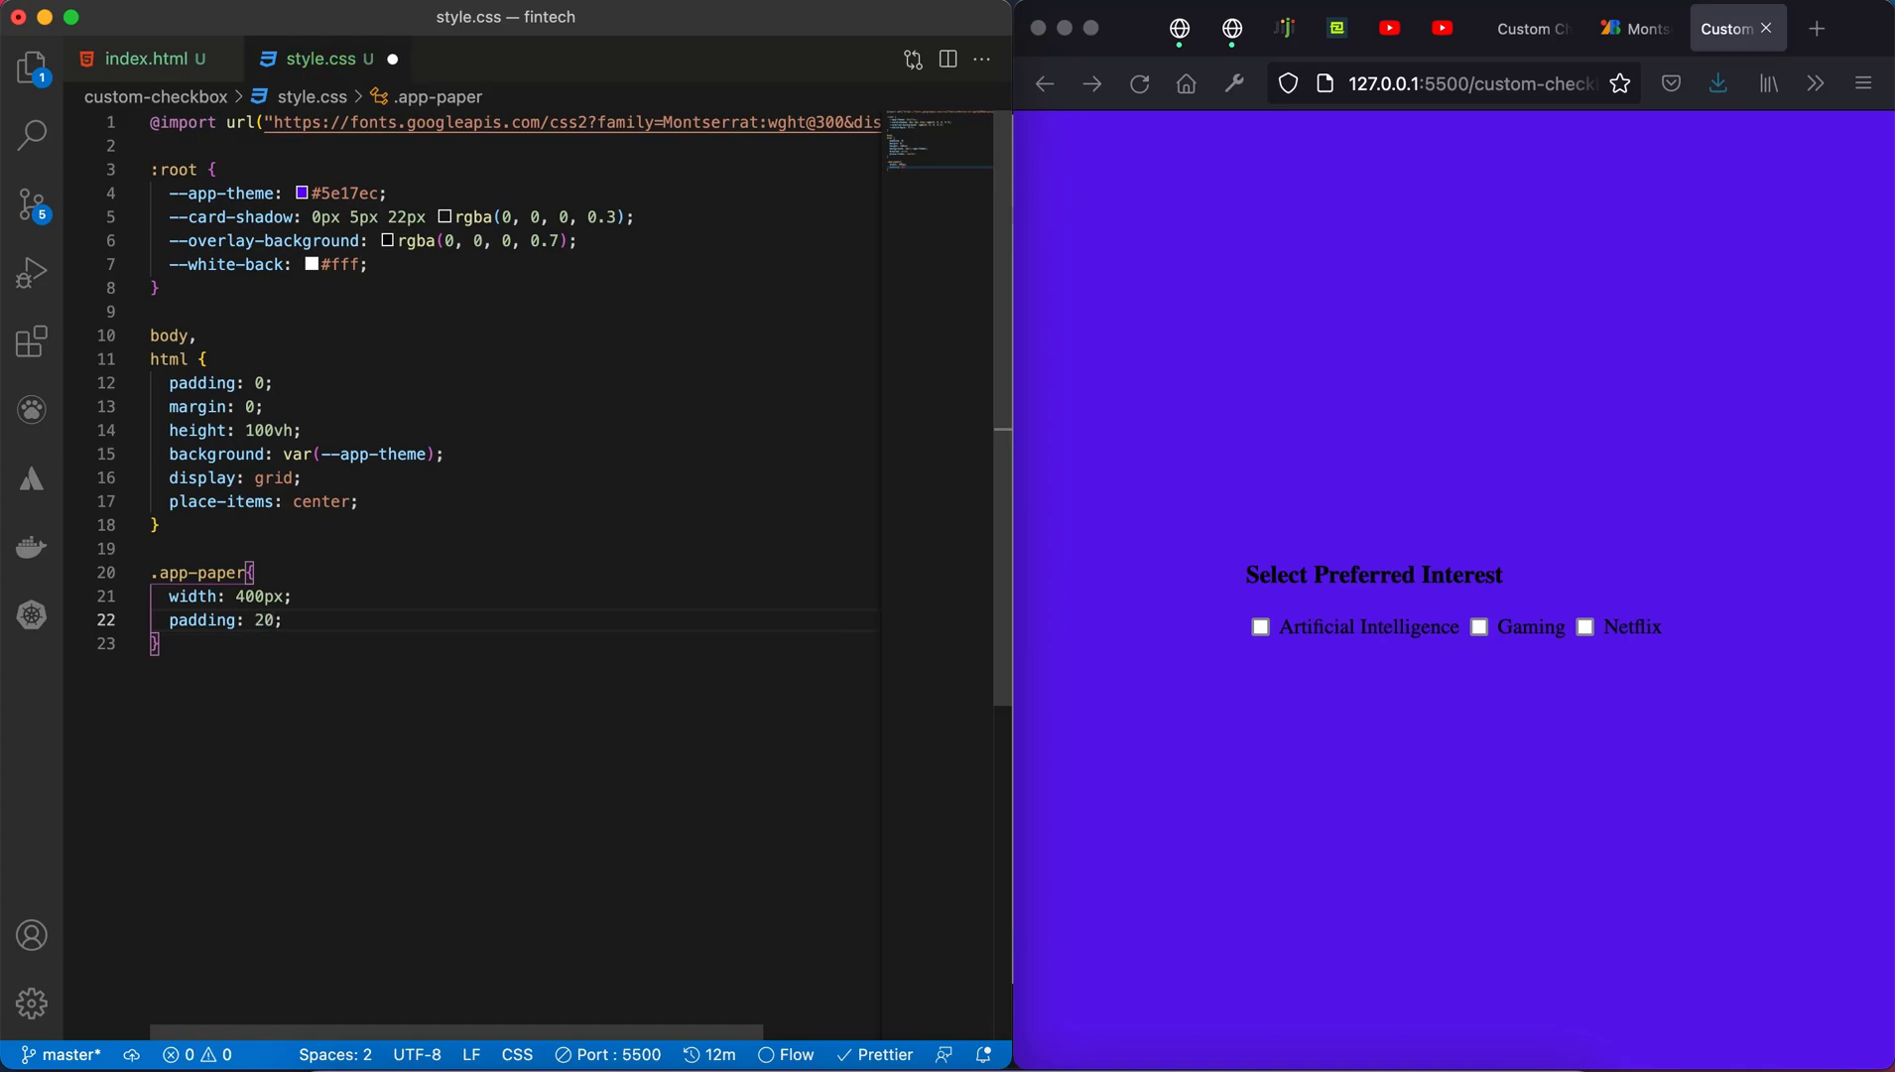
pyautogui.write('30')
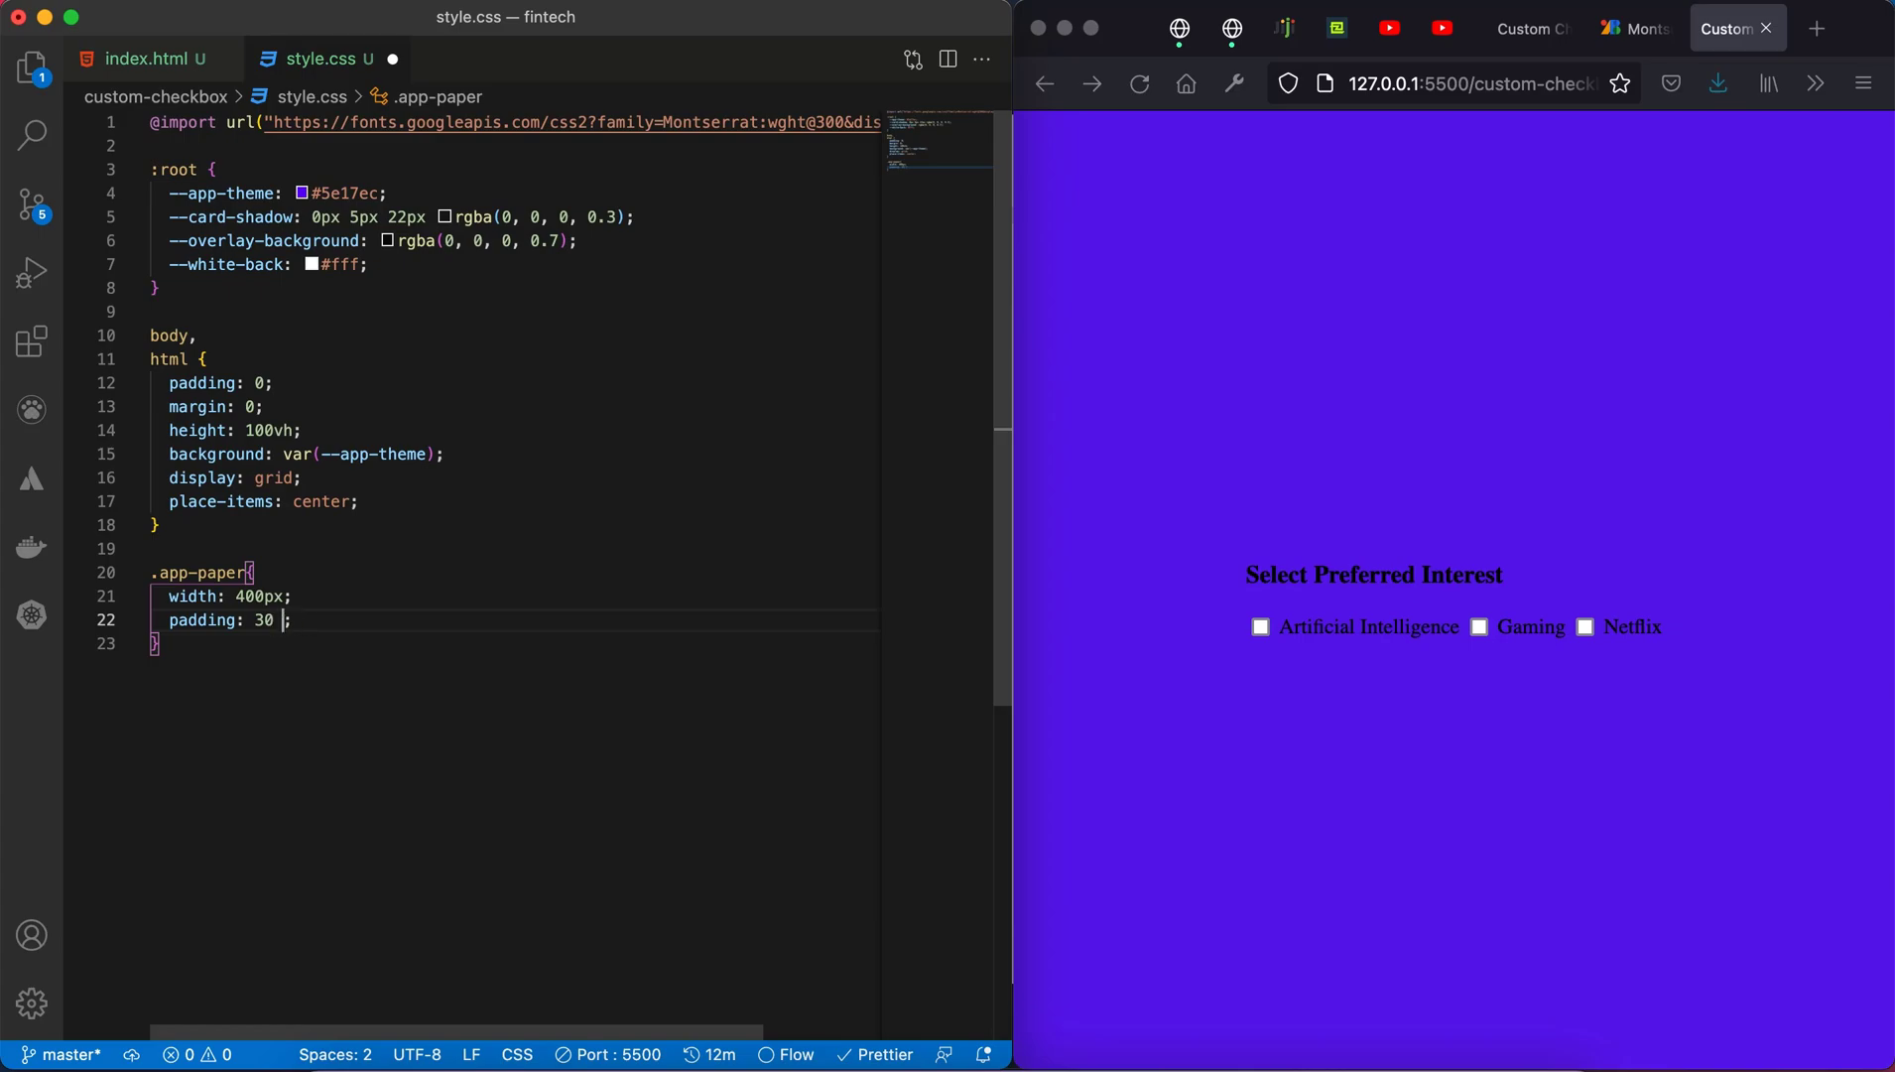
pyautogui.write('px')
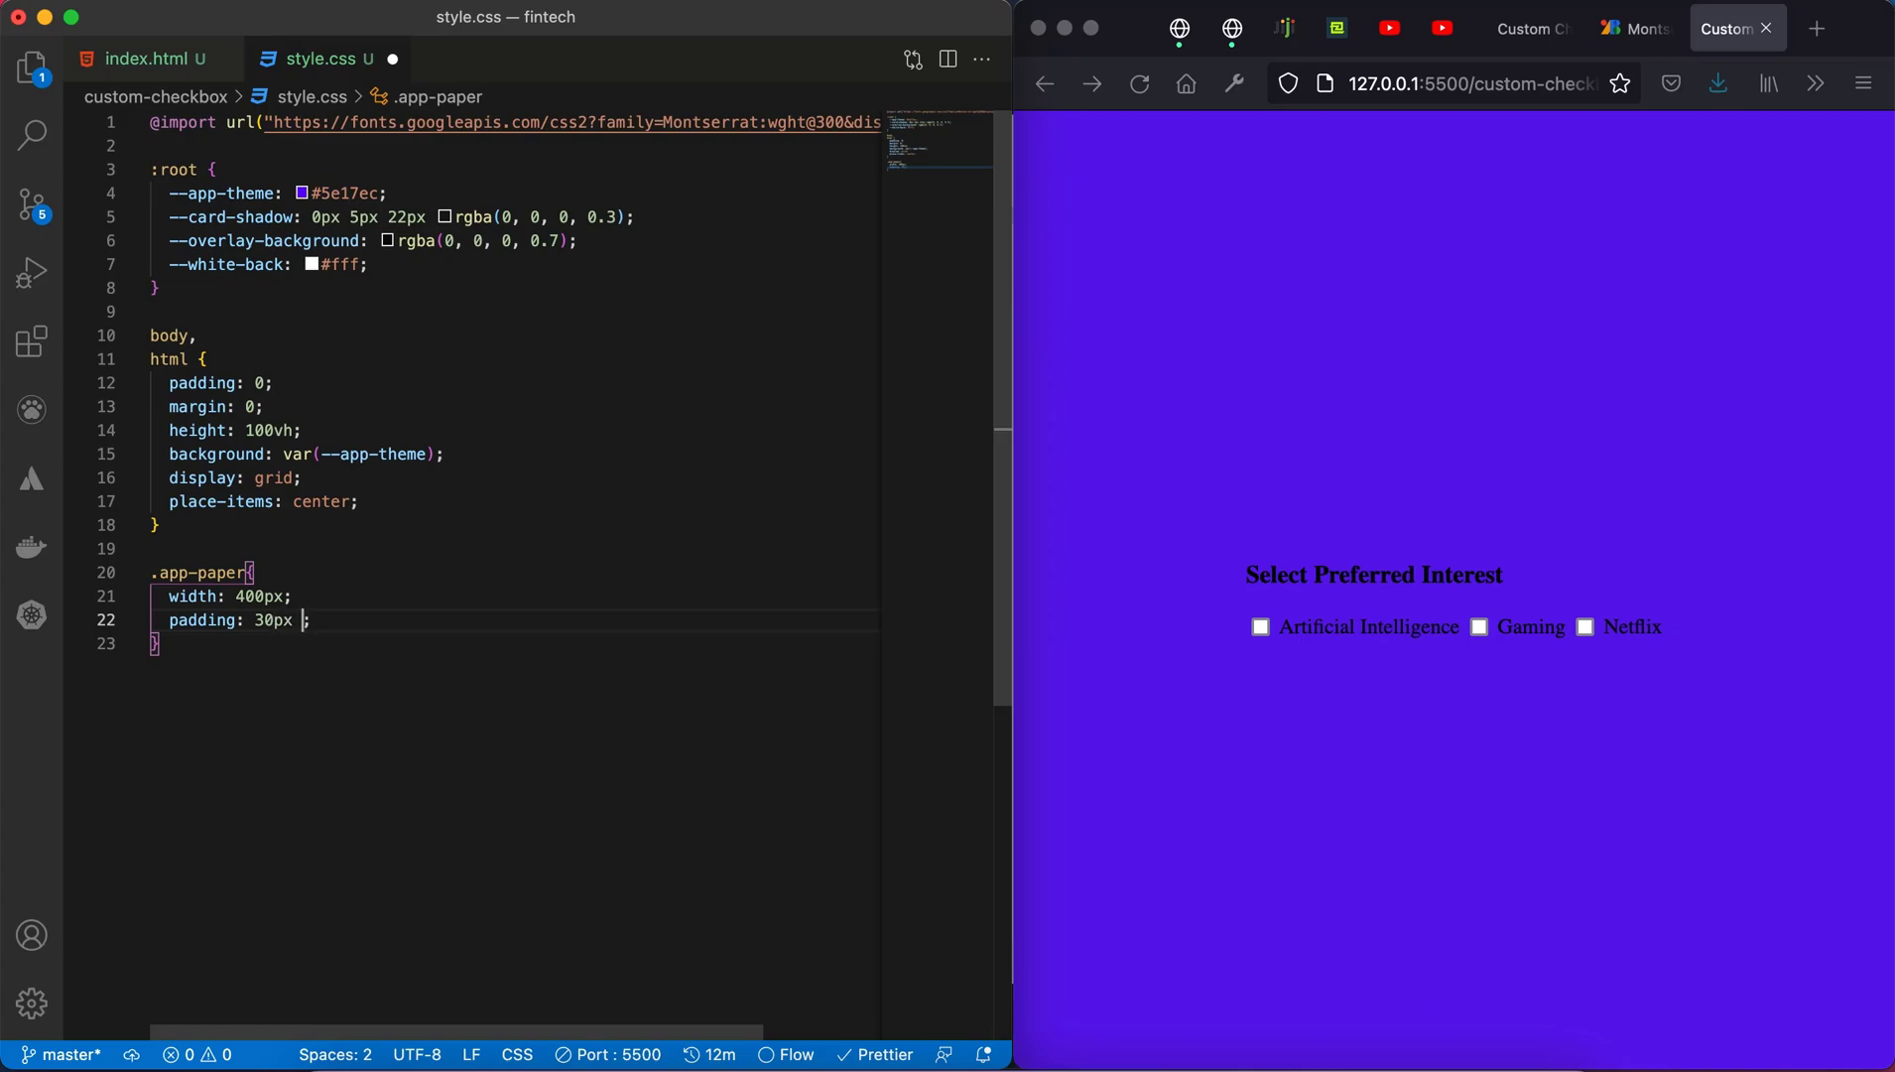
pyautogui.write('15px')
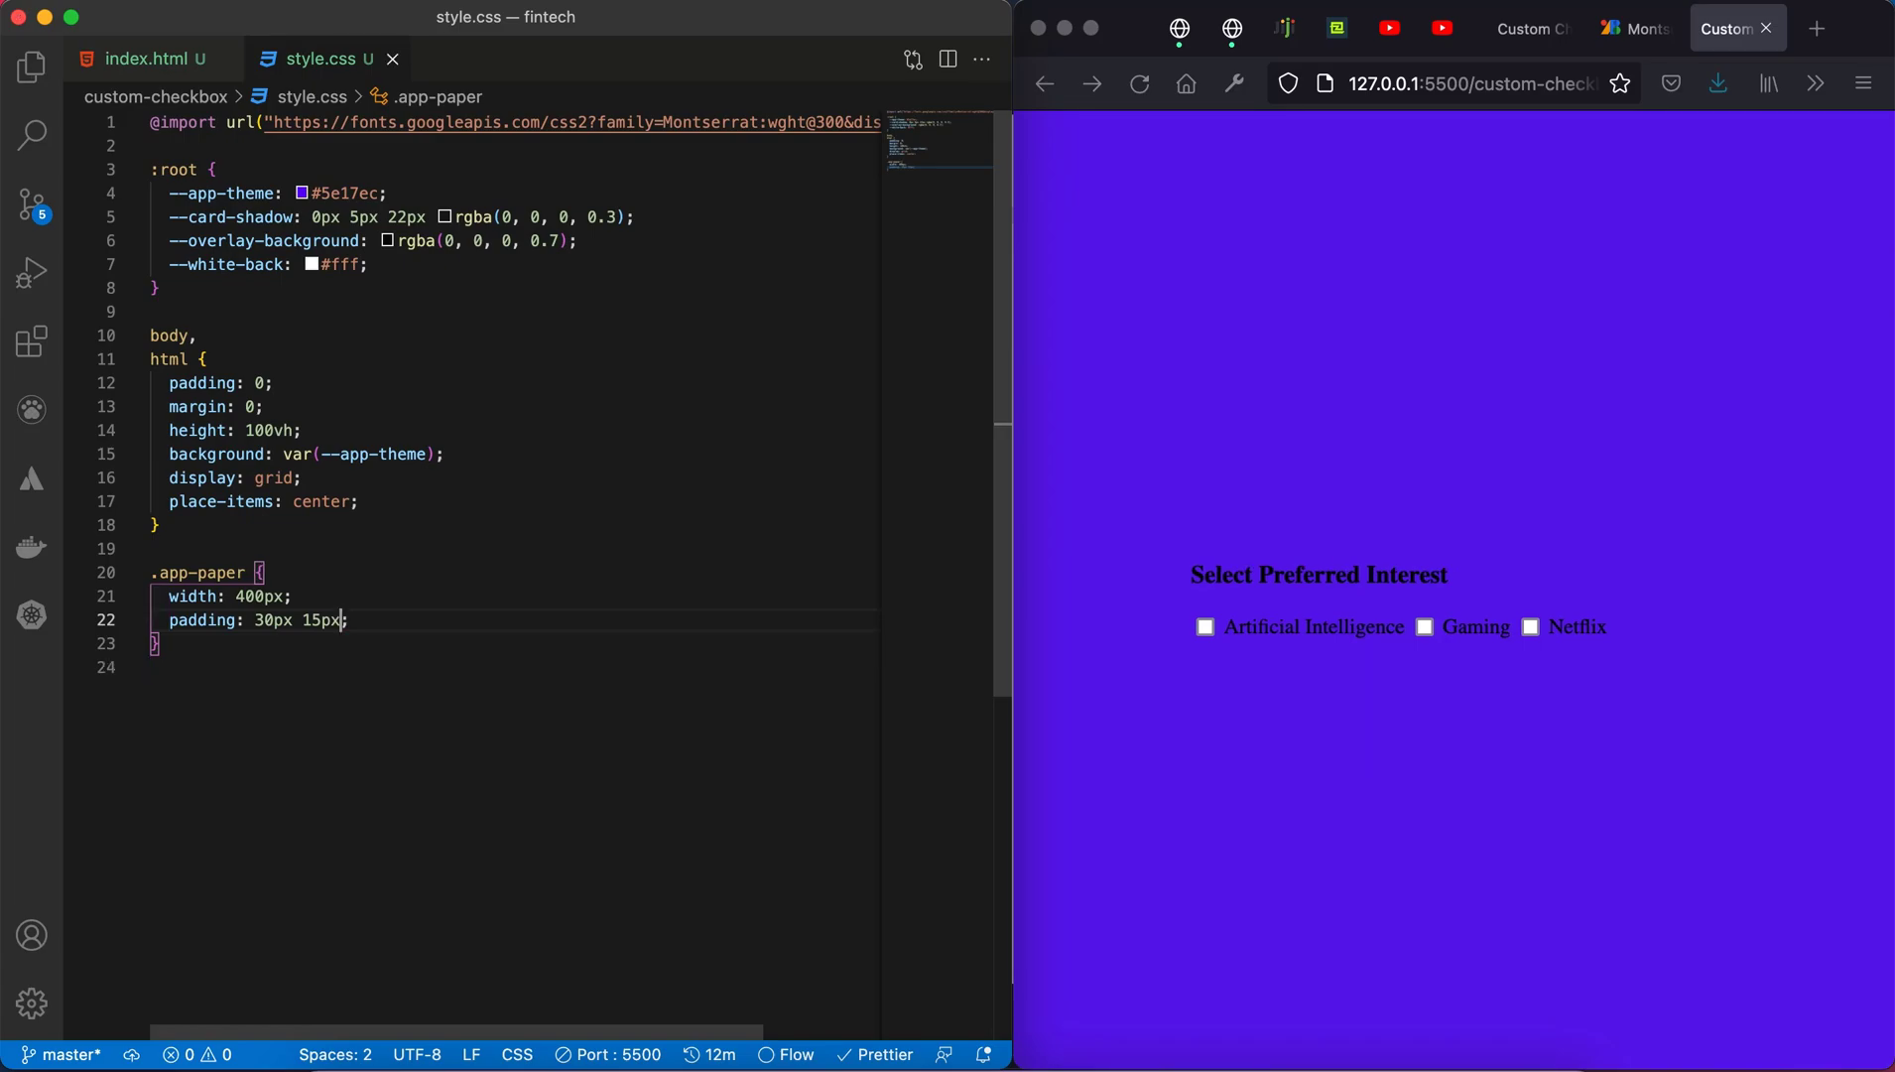
pyautogui.press('enter')
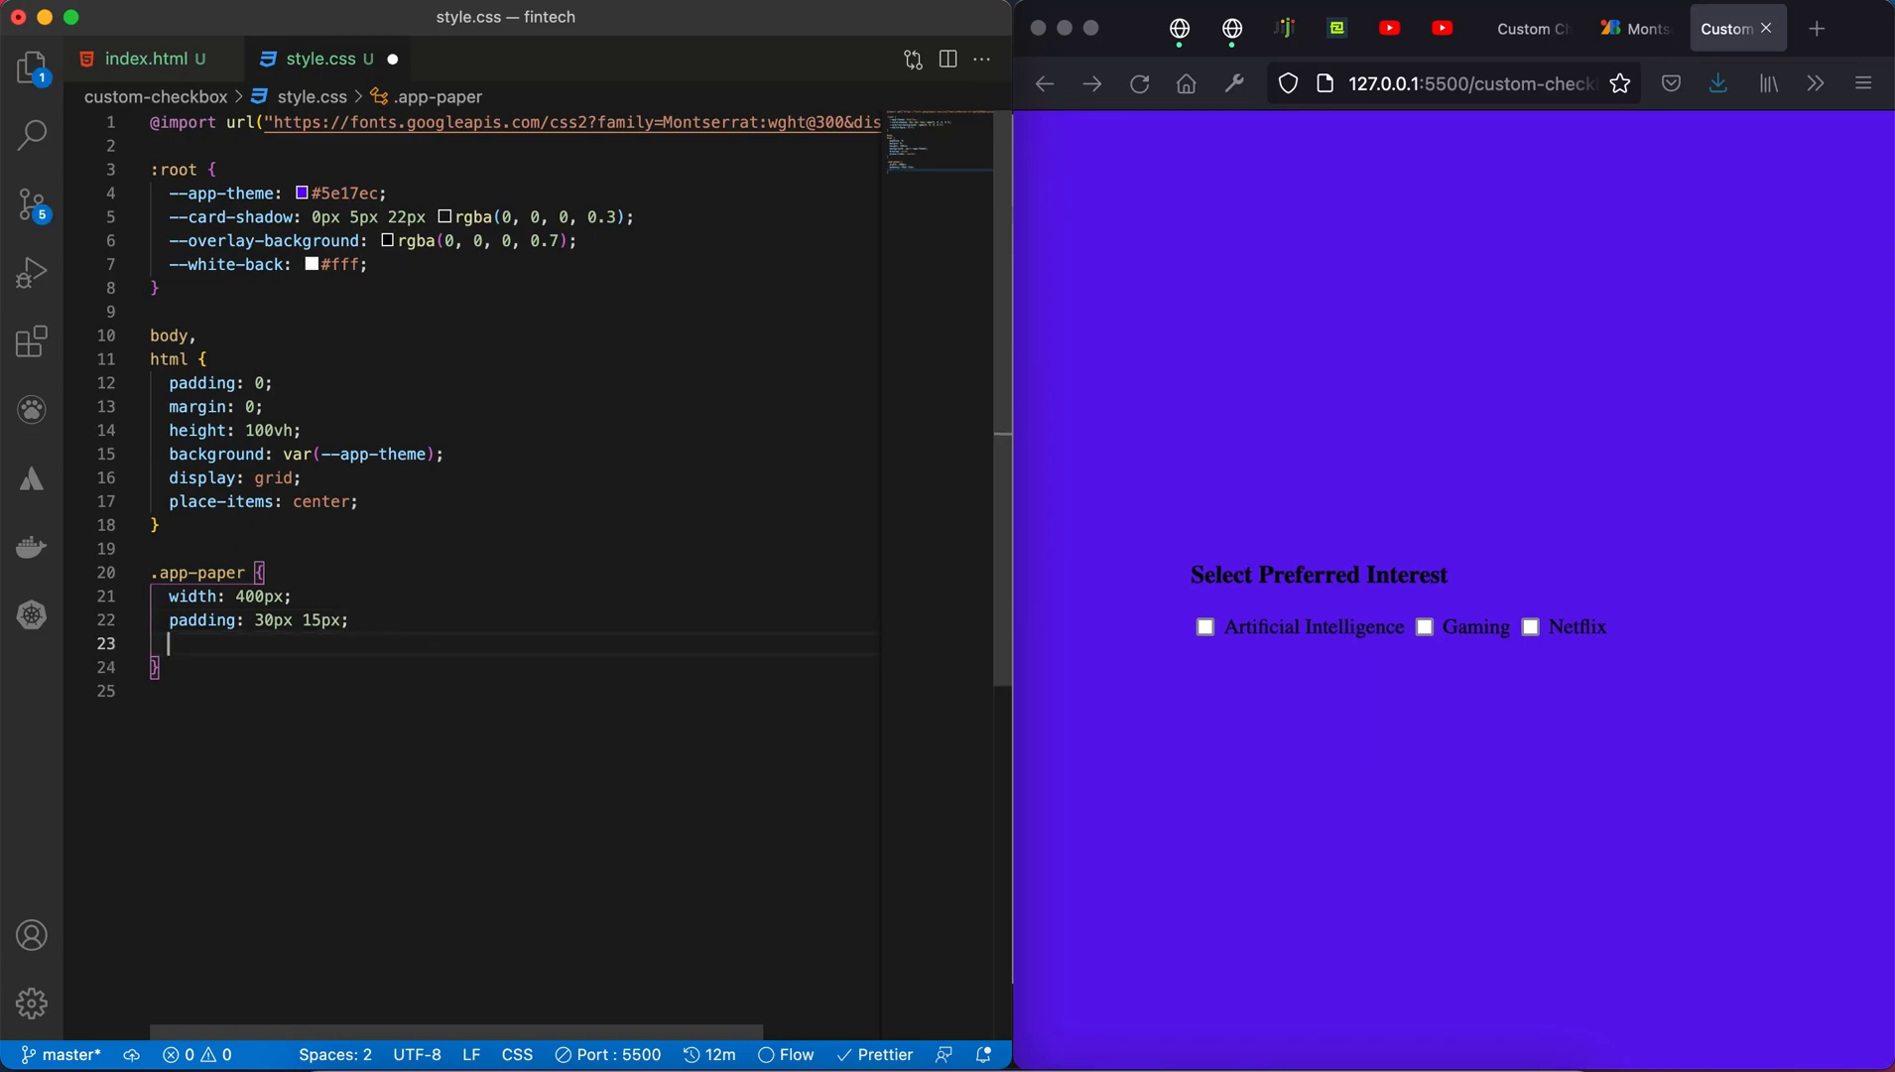
# Step: Add a white background variable, border radius, box-shadow and text-align: center to .app-paper
pyautogui.write('baxk')
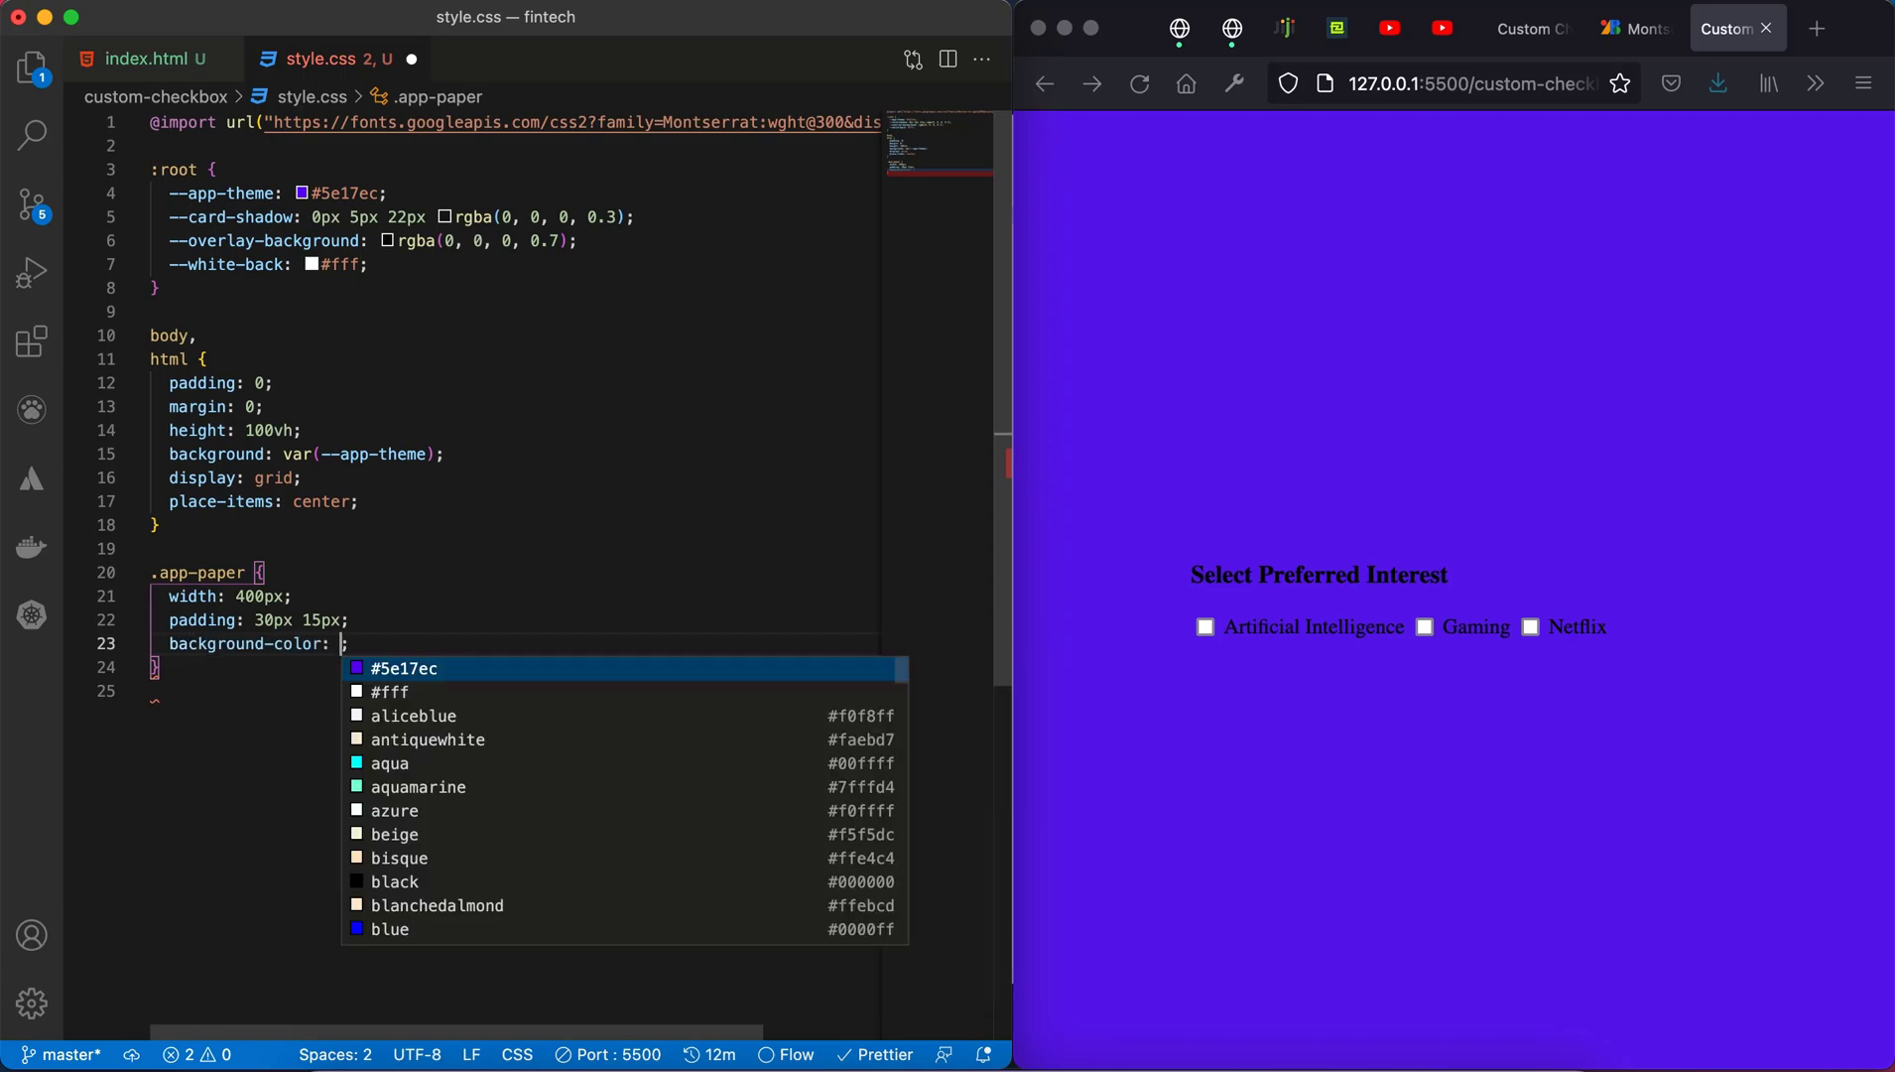
pyautogui.write('var(--')
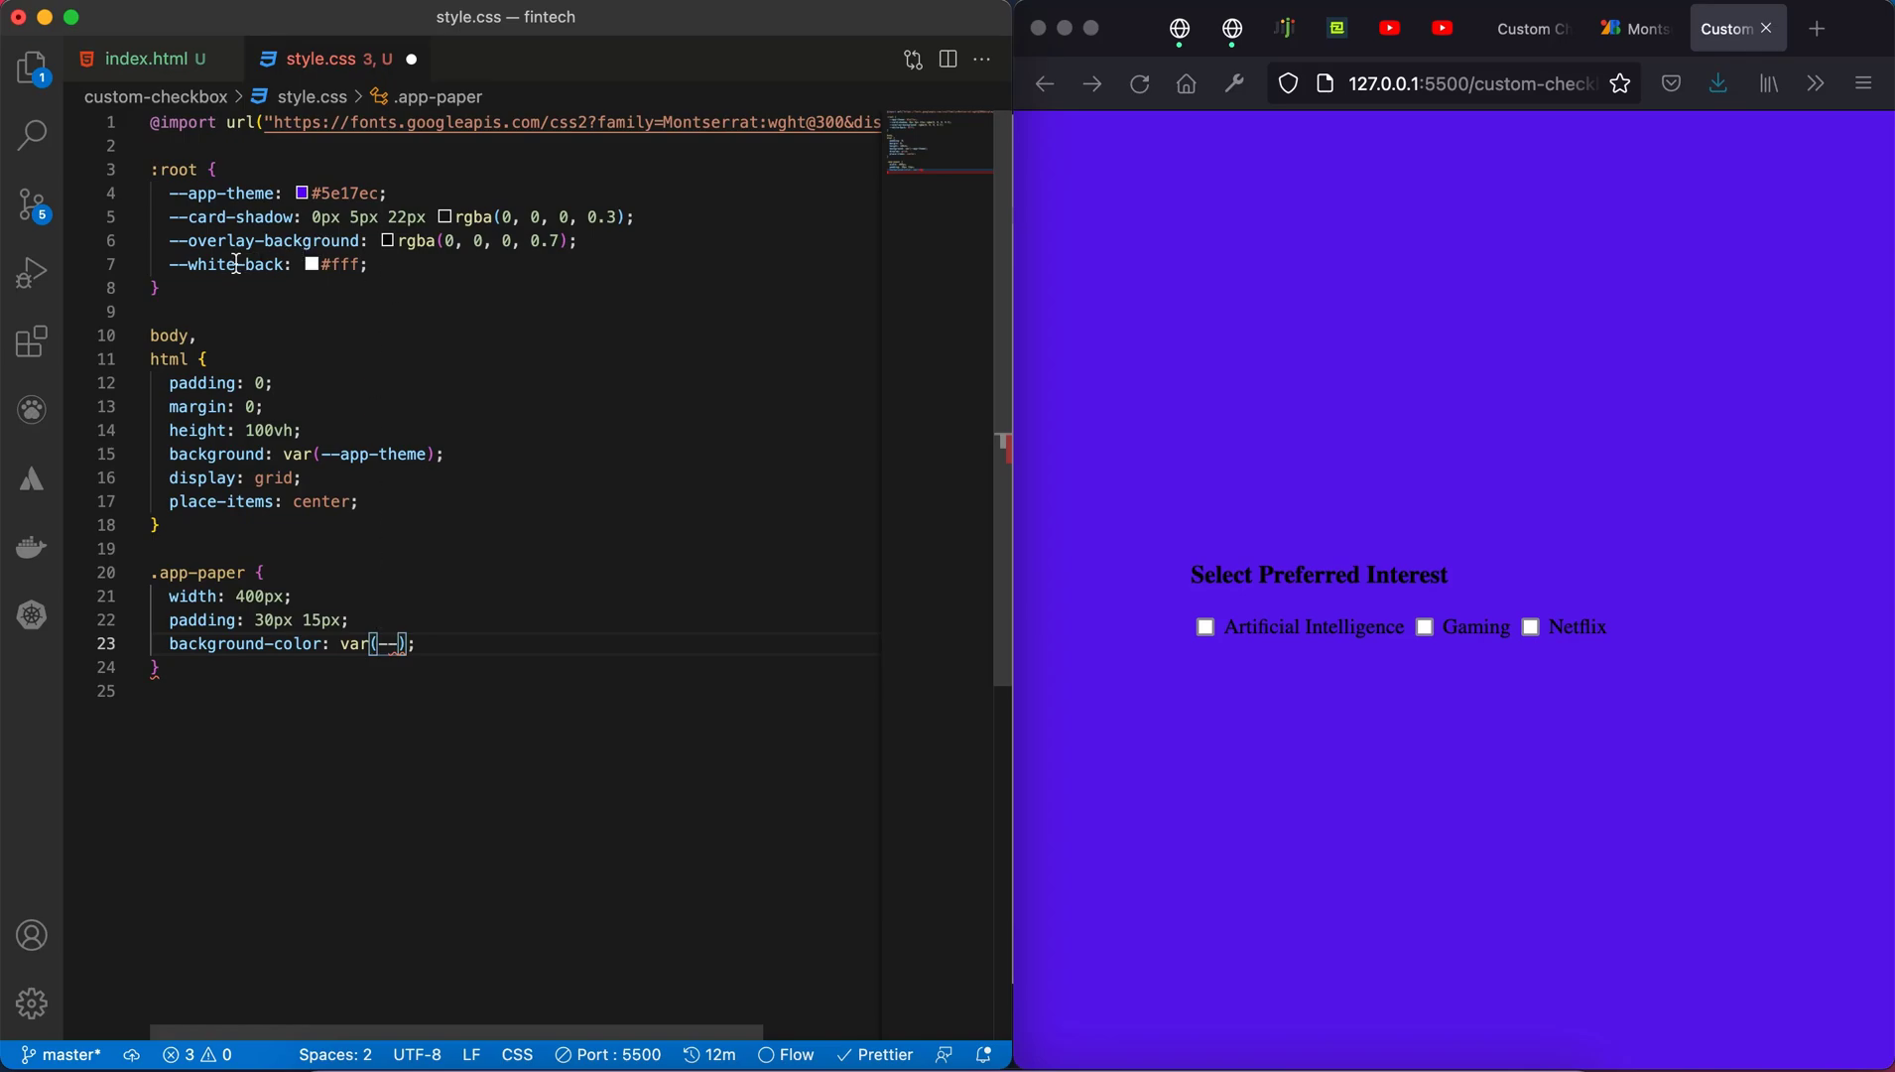
pyautogui.write('white-back')
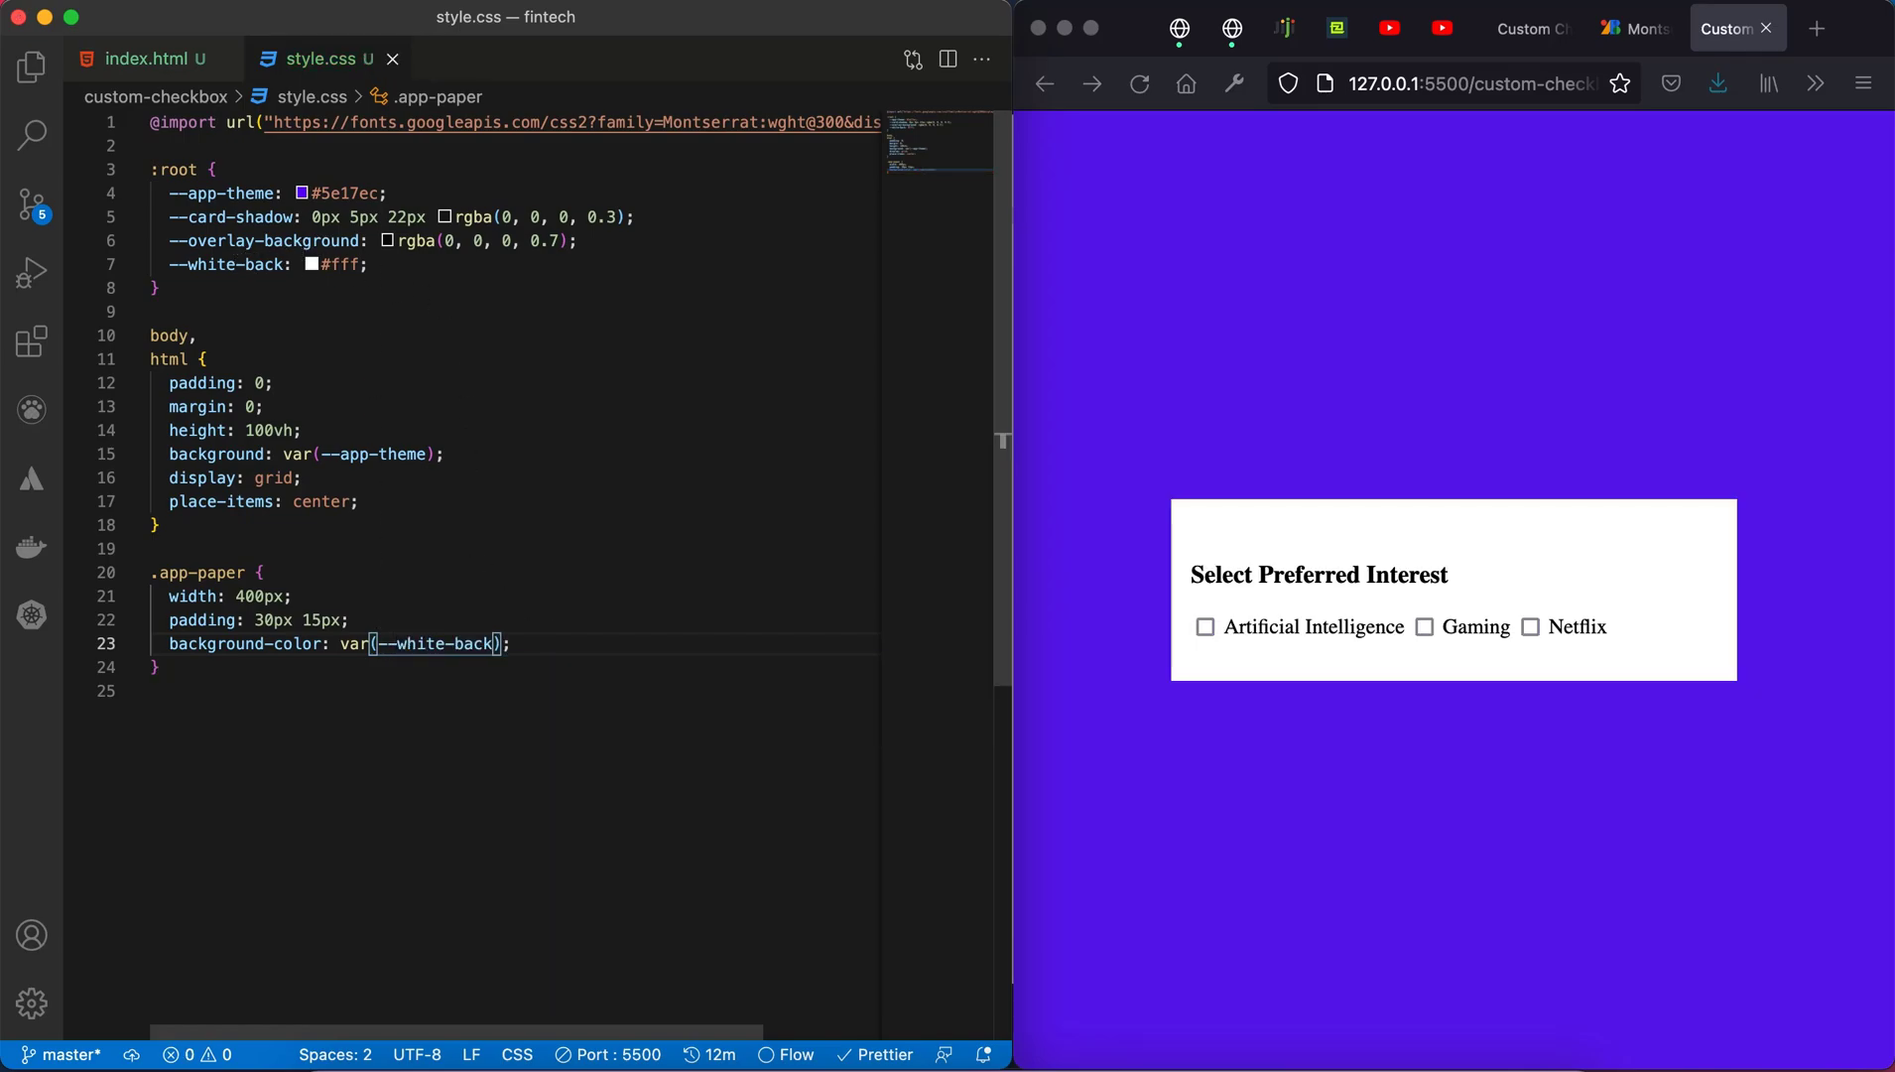
pyautogui.write('borr')
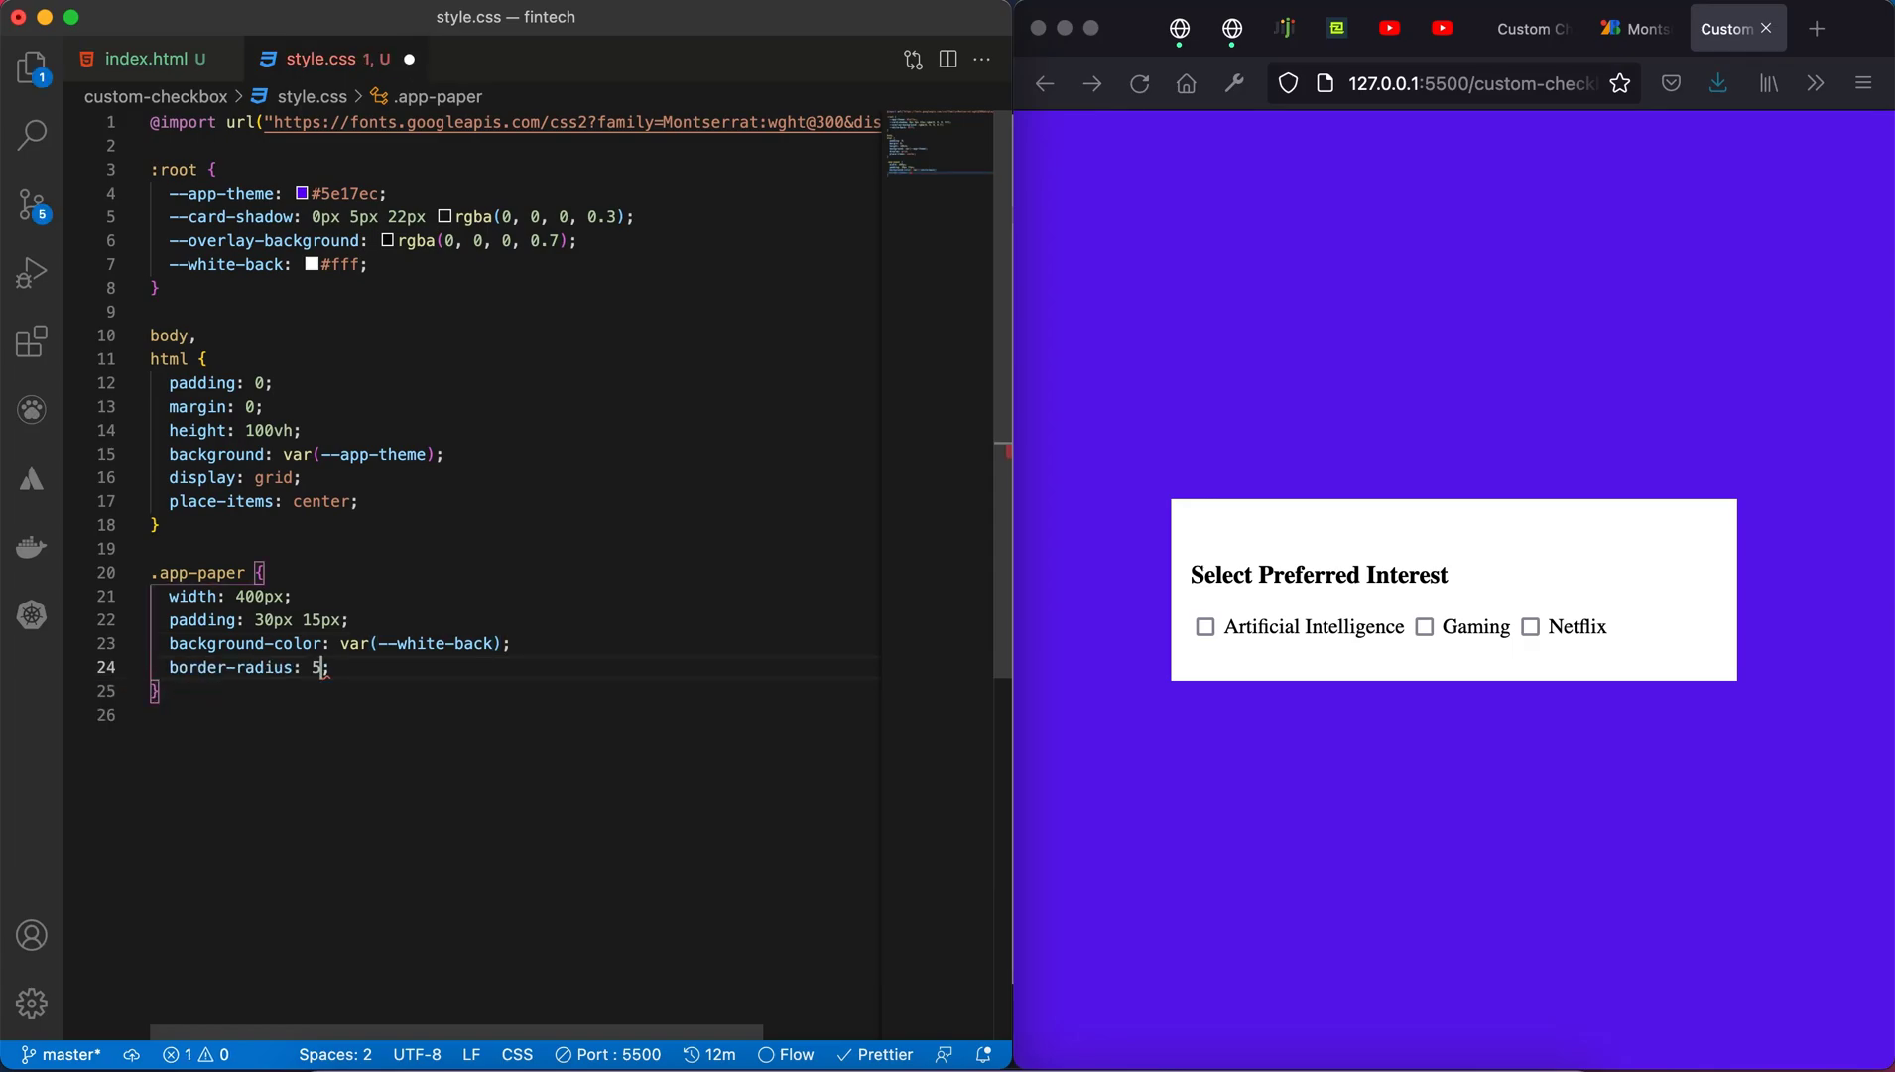
pyautogui.write('px')
pyautogui.press('enter')
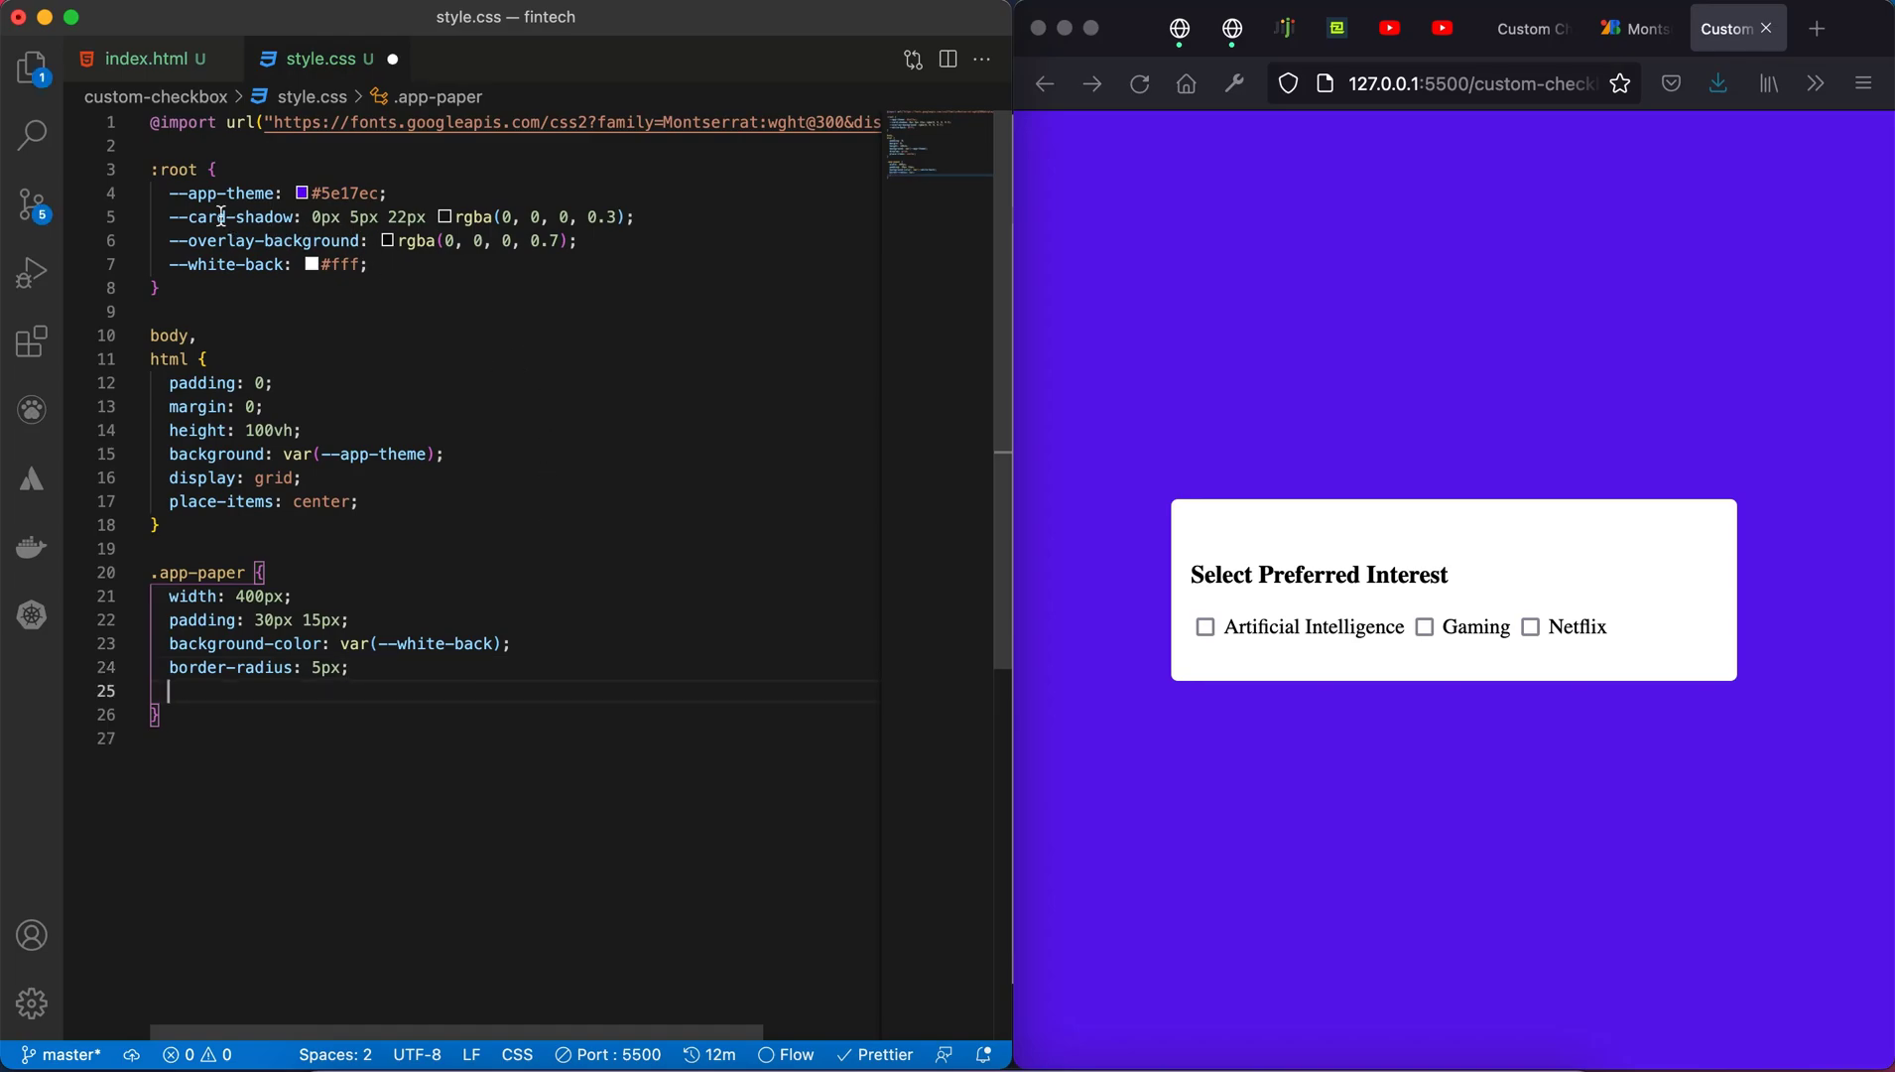
pyautogui.write('box-shadow: var(--card-shadow);')
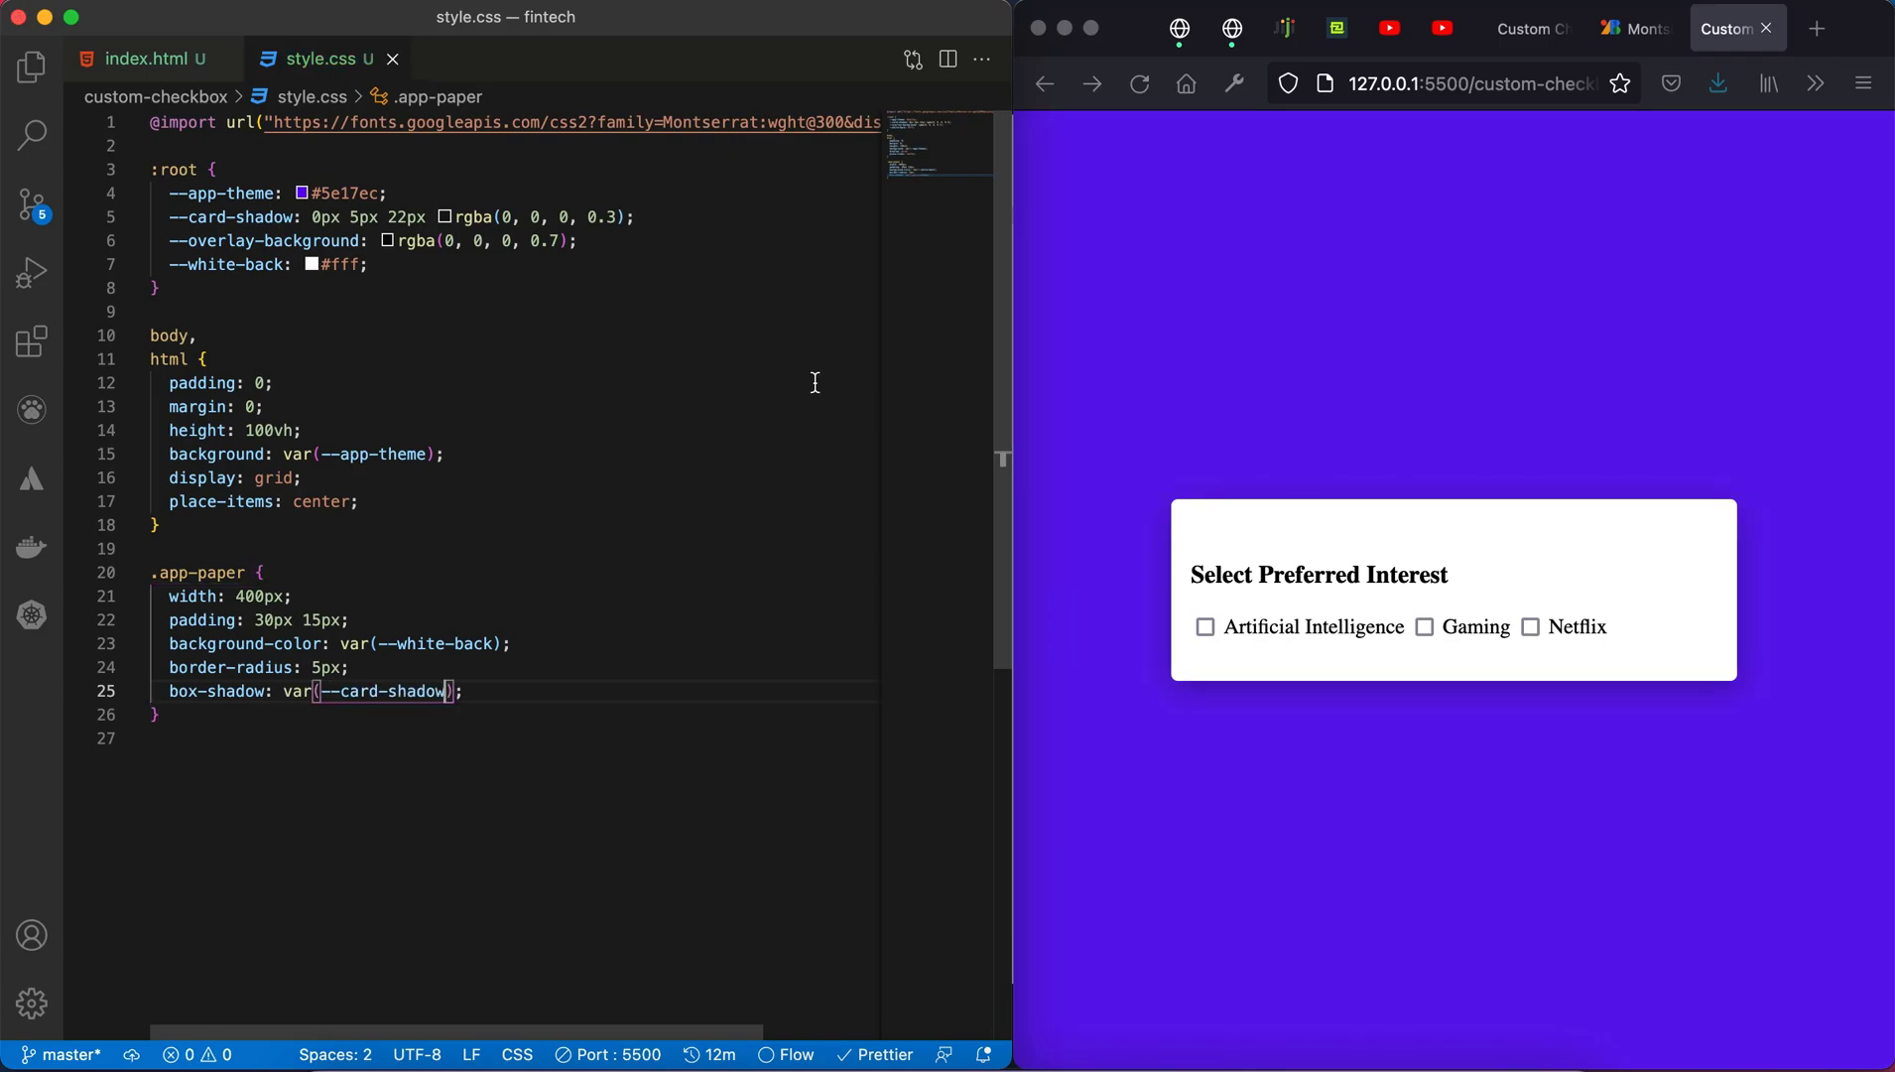
pyautogui.moveTo(662, 643)
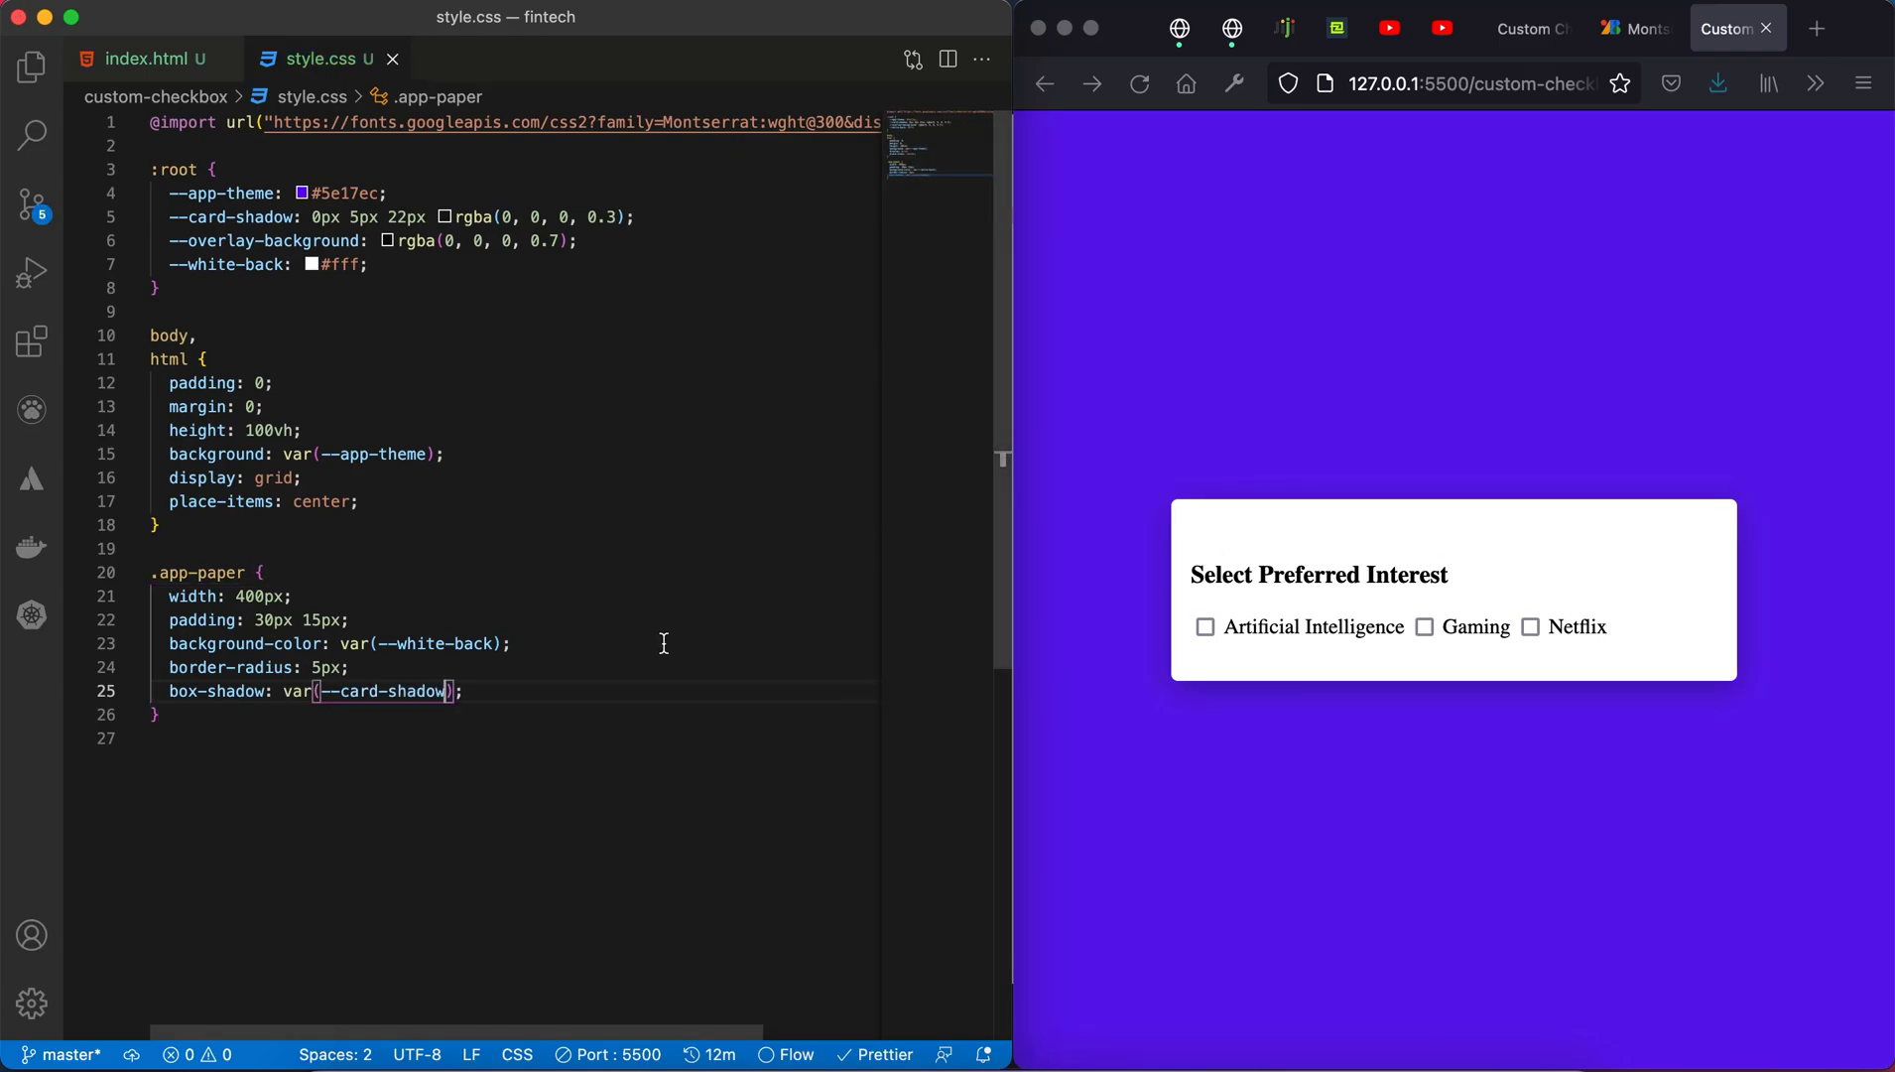
pyautogui.press('enter')
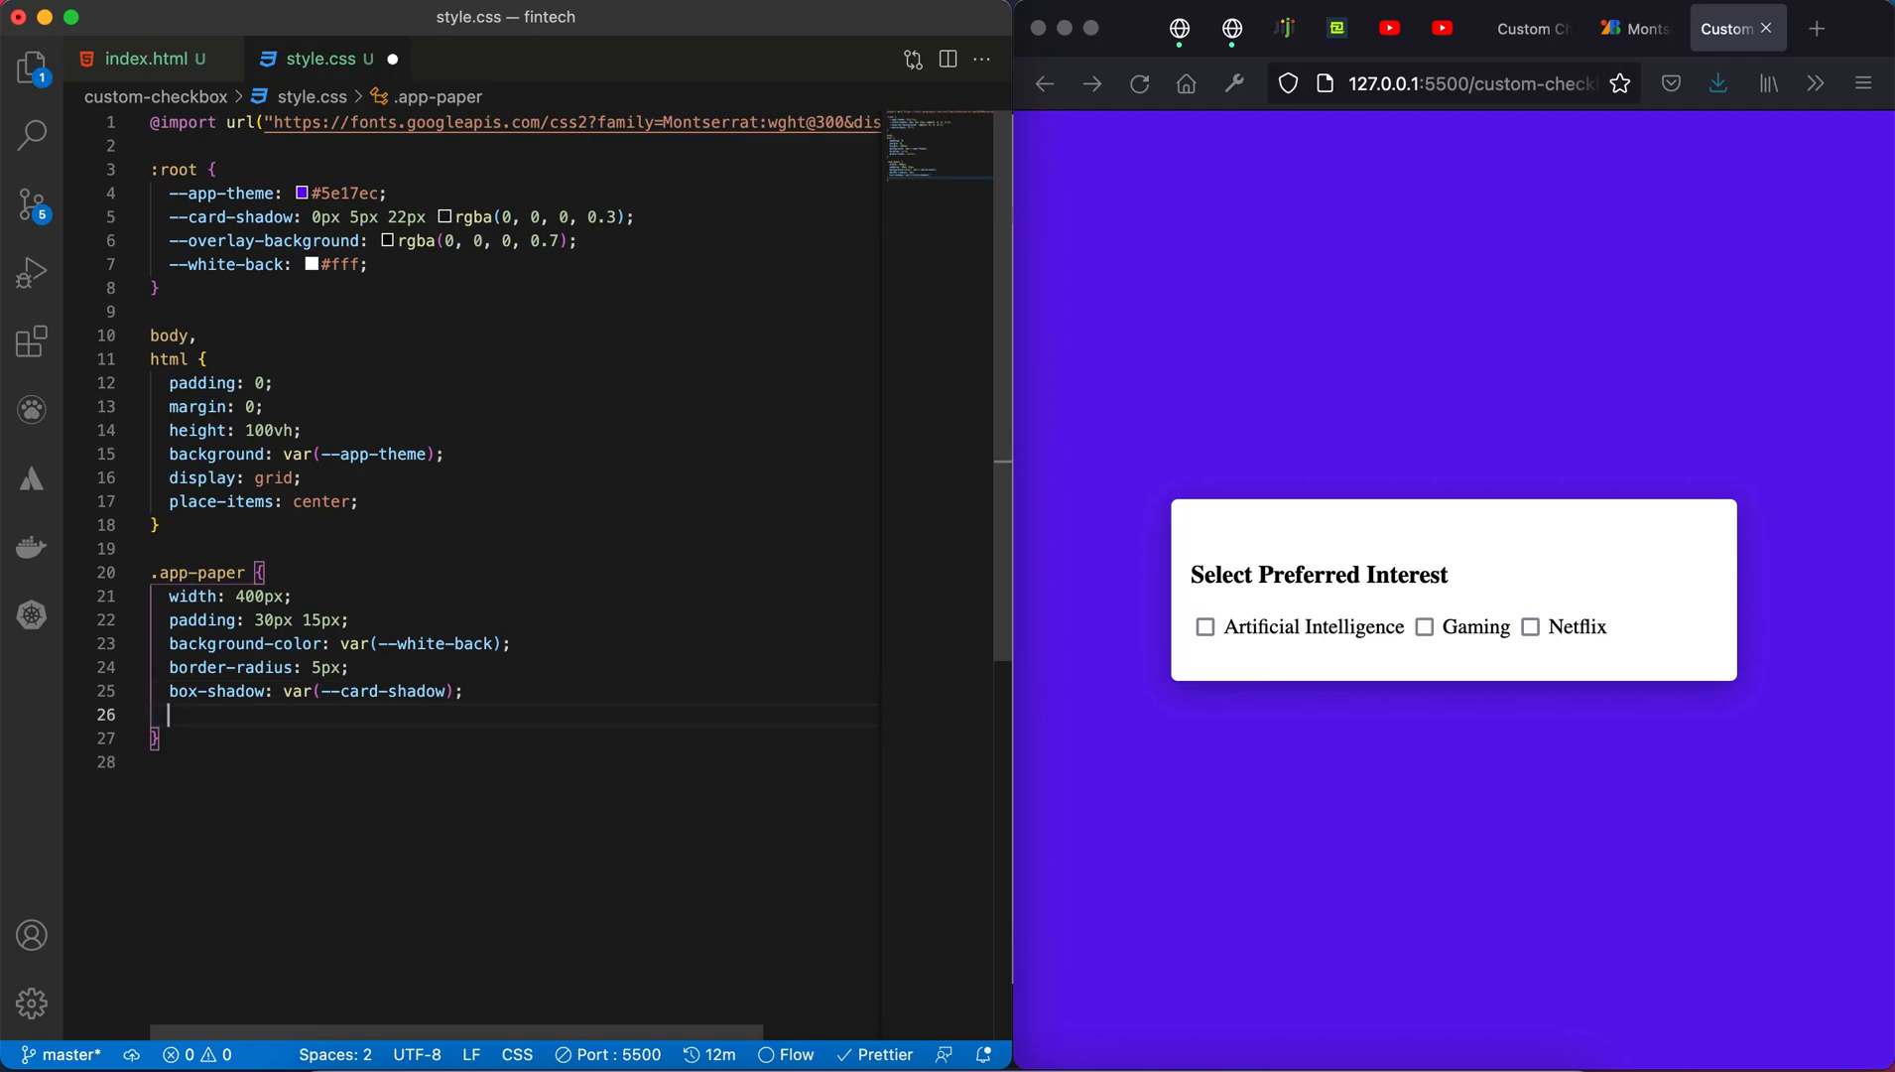
pyautogui.write('text-align: center;')
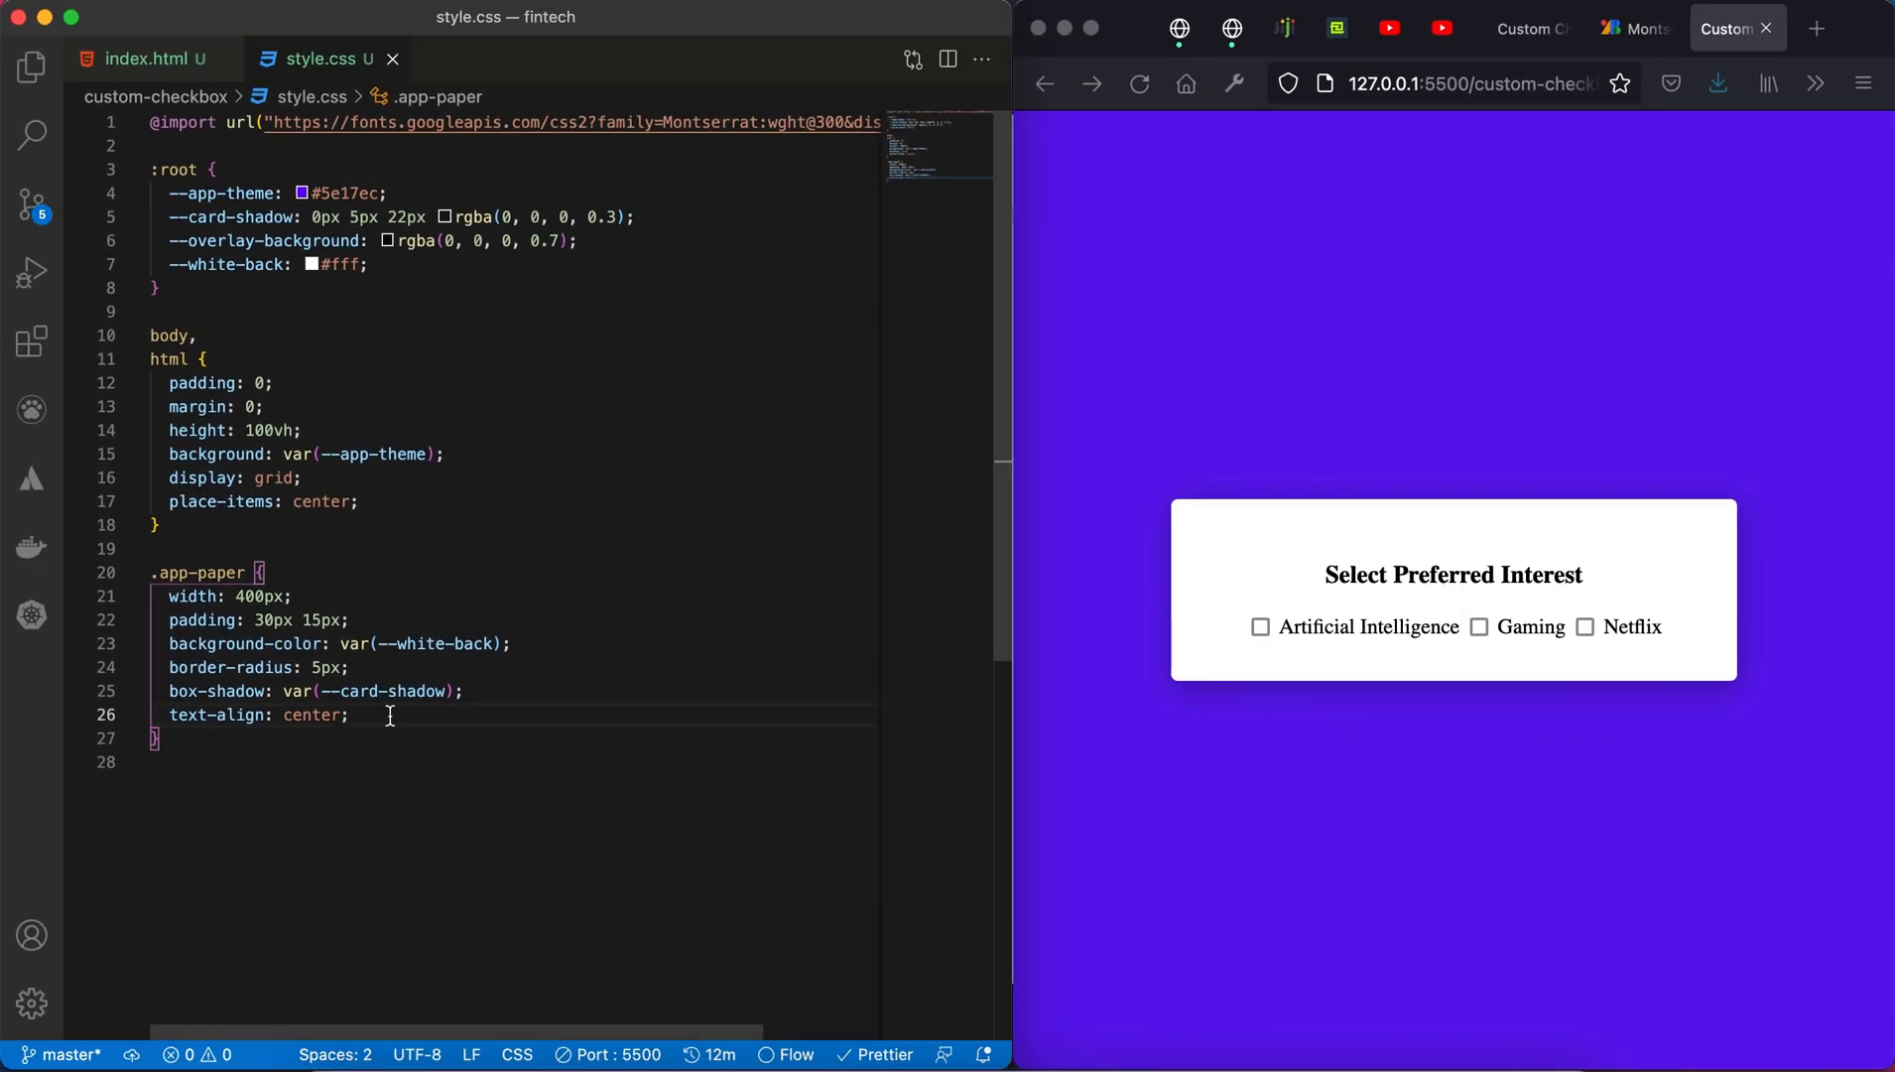
pyautogui.moveTo(578, 257)
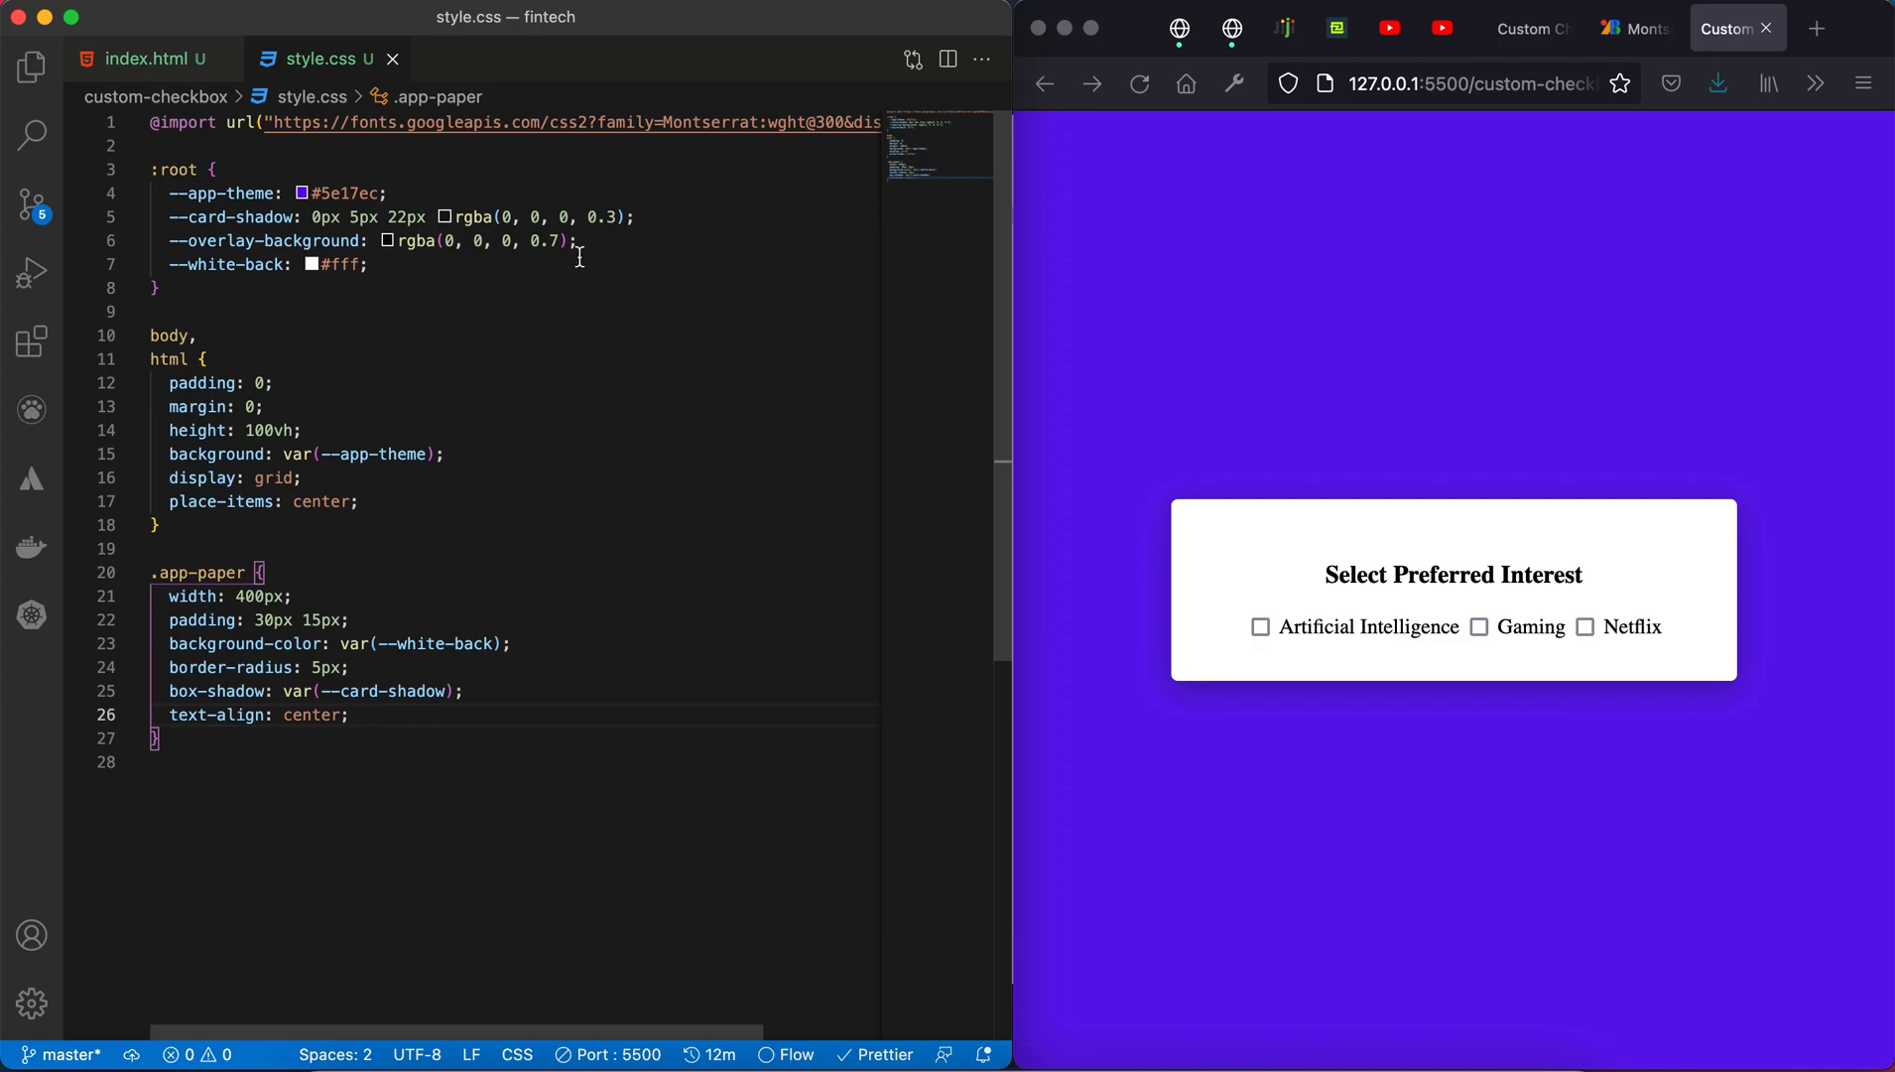
pyautogui.moveTo(604, 176)
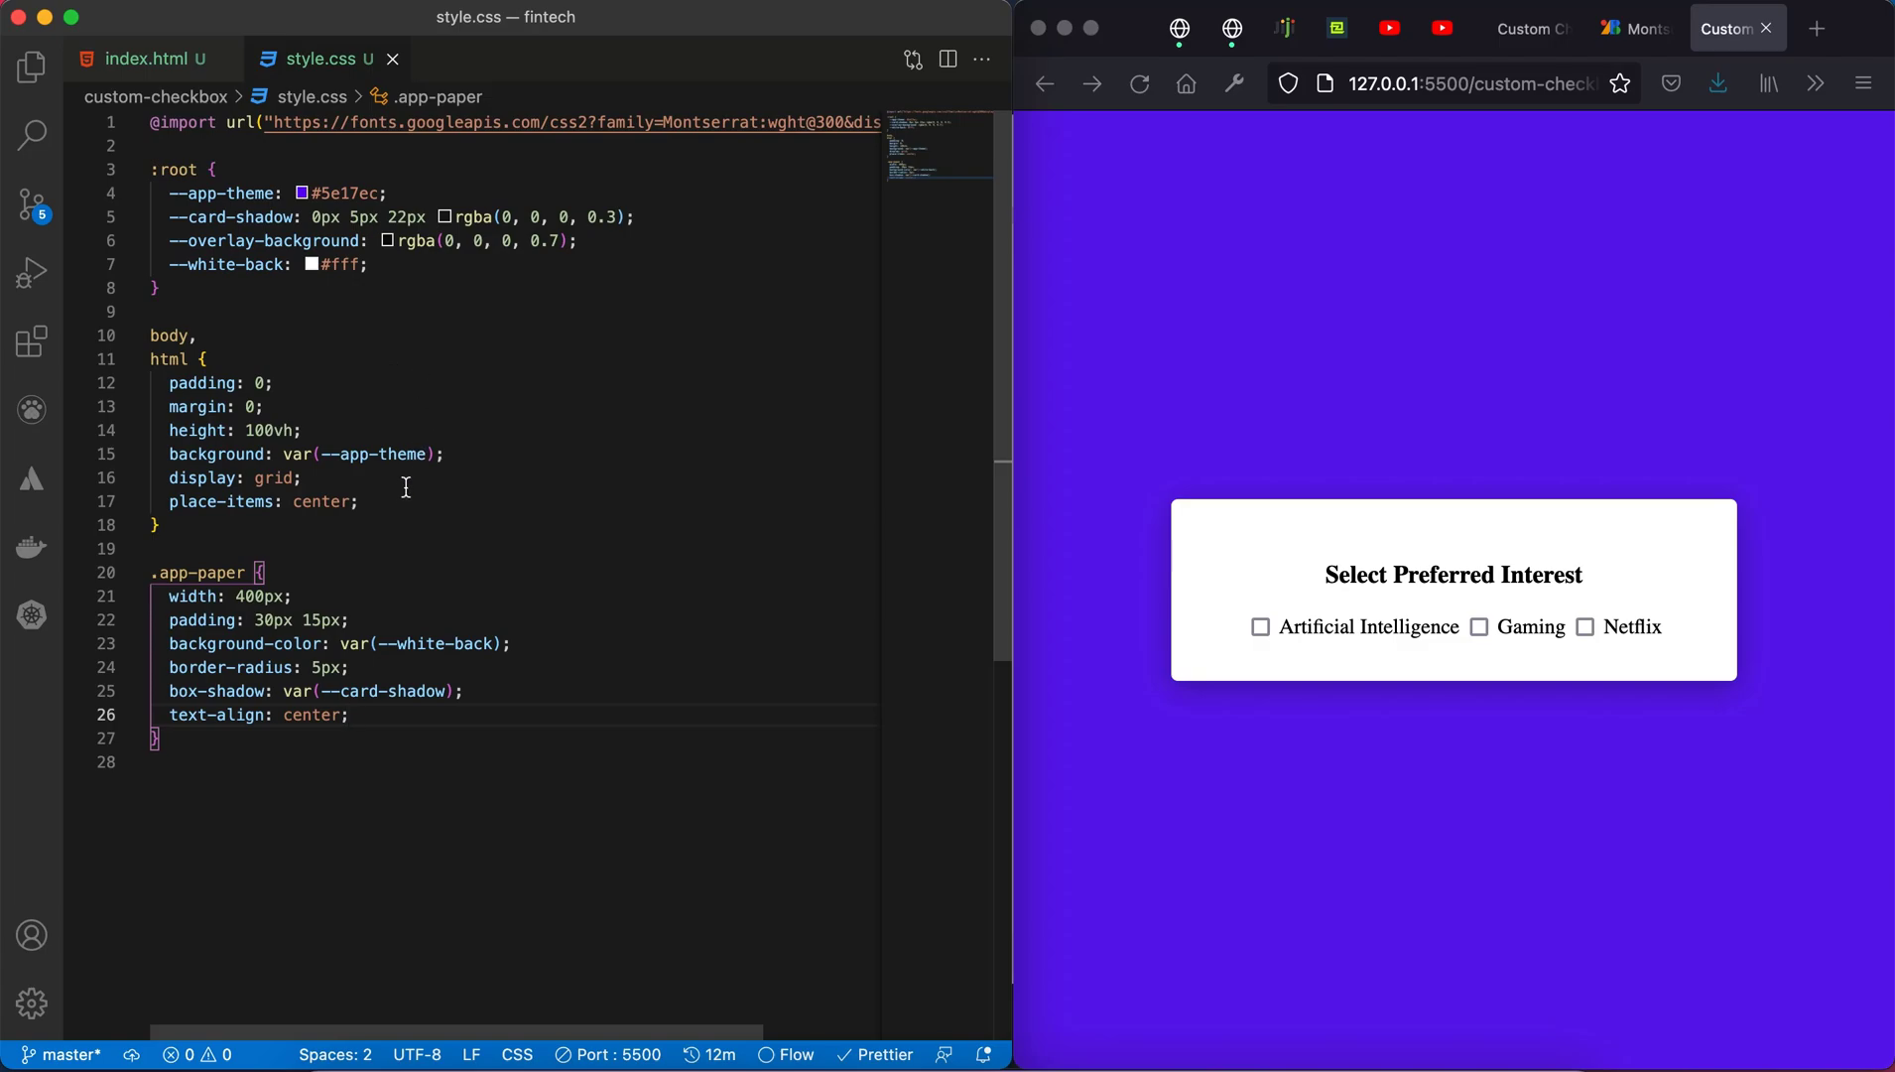
# Step: Add font-family: Montserrat, sans-serif to the body, html rule
pyautogui.press('enter')
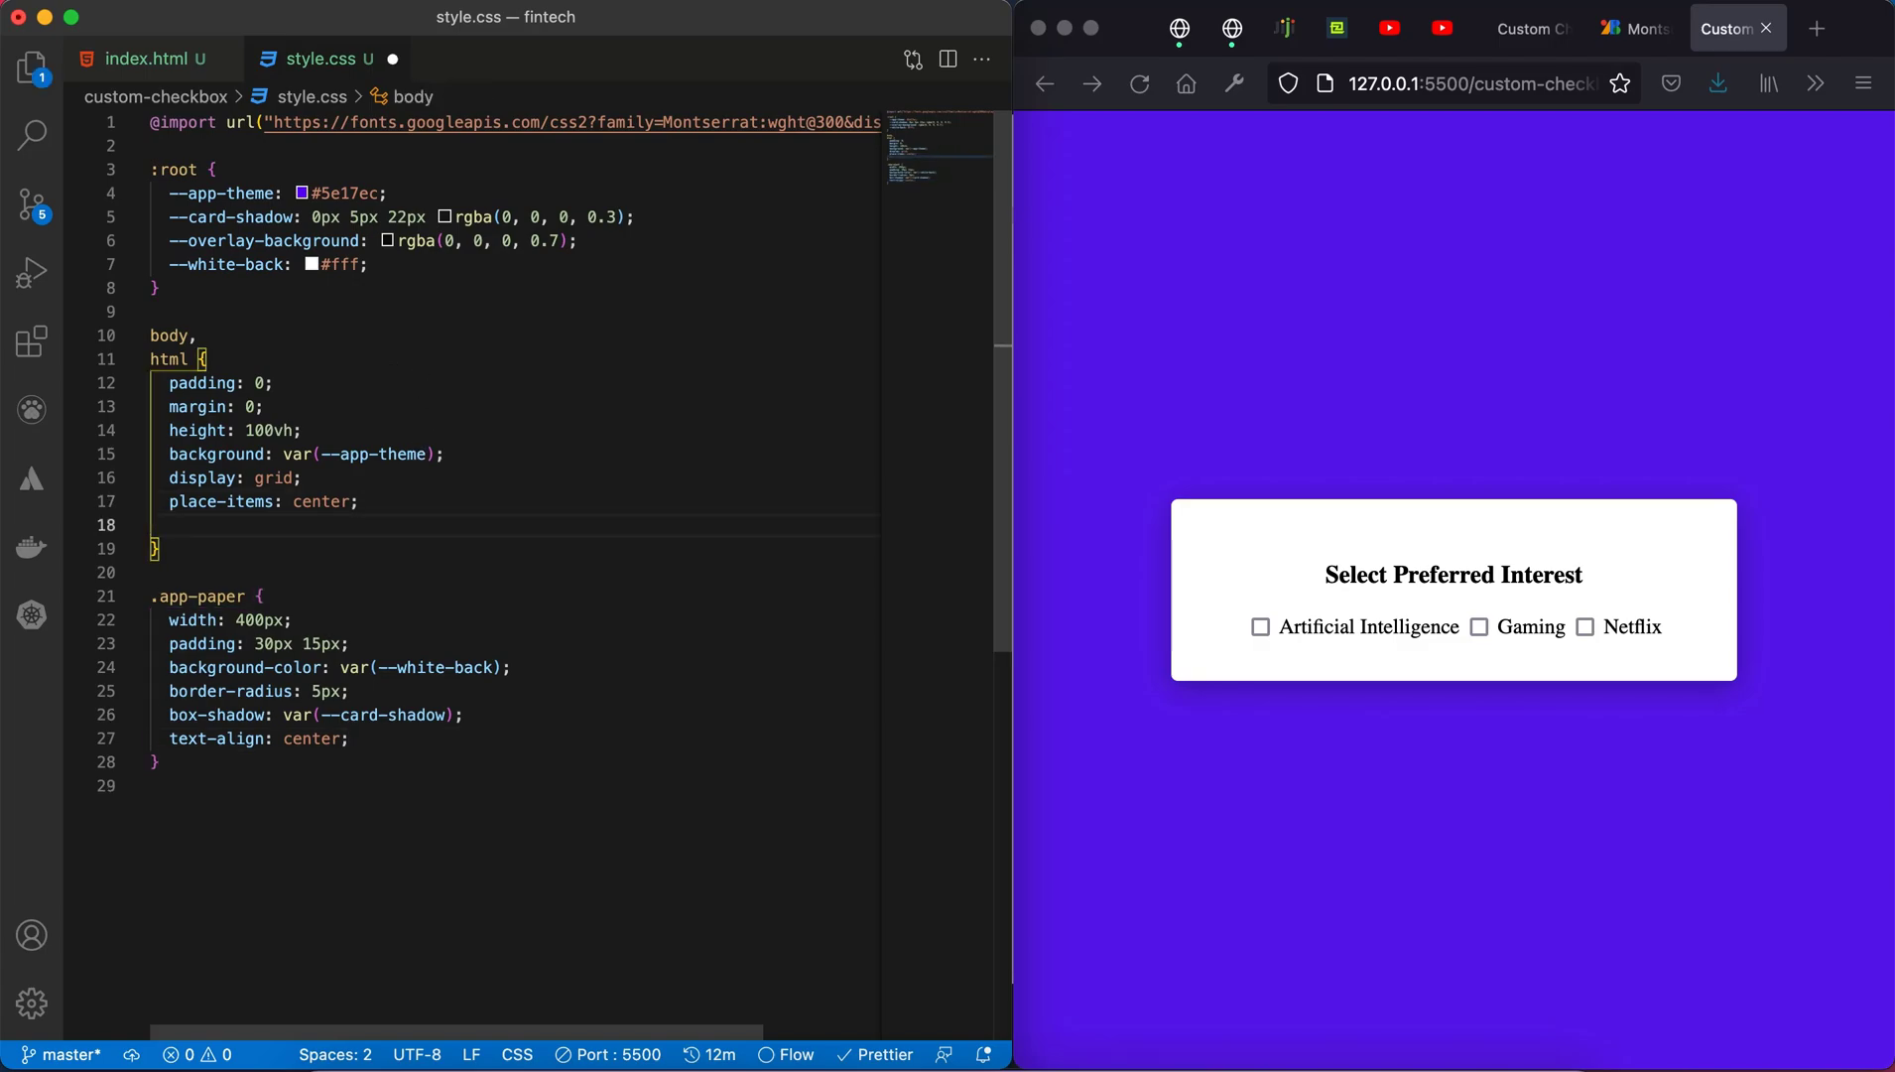
pyautogui.write('font-family: ;')
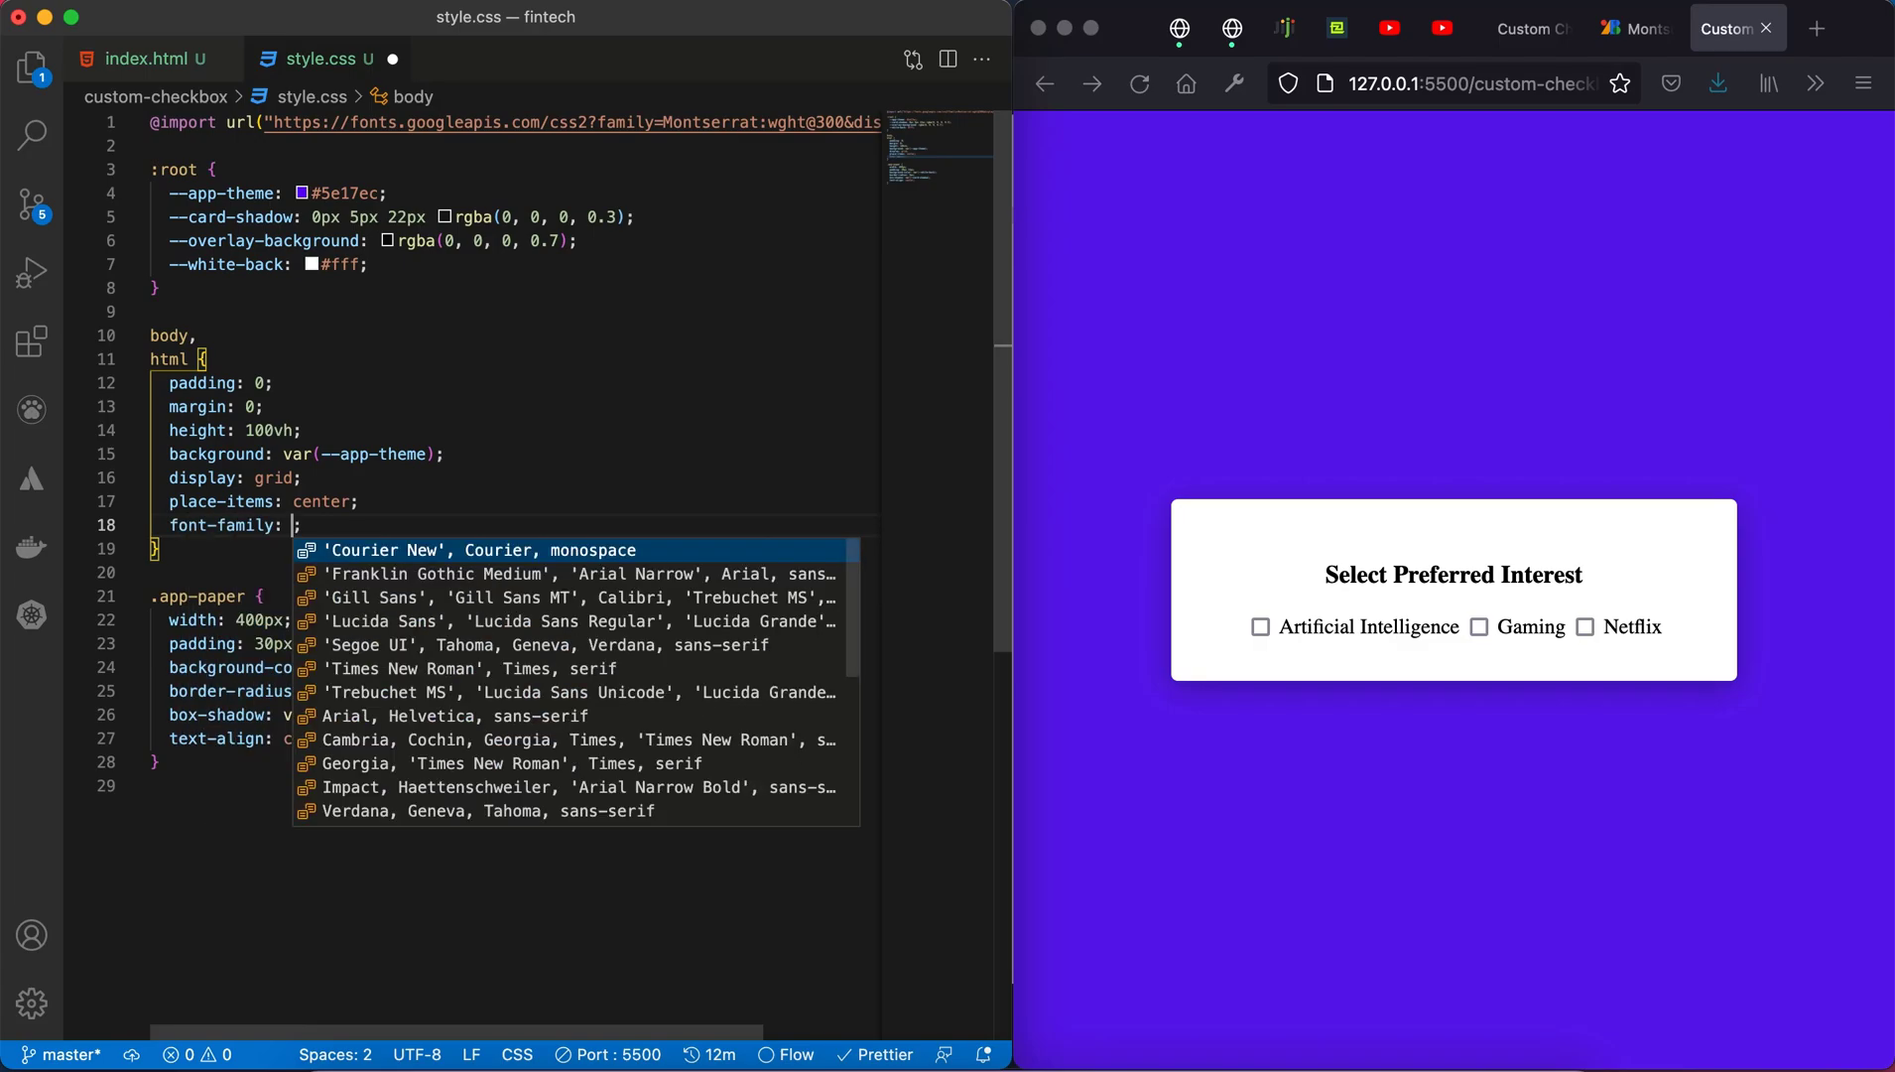
pyautogui.write('Mont')
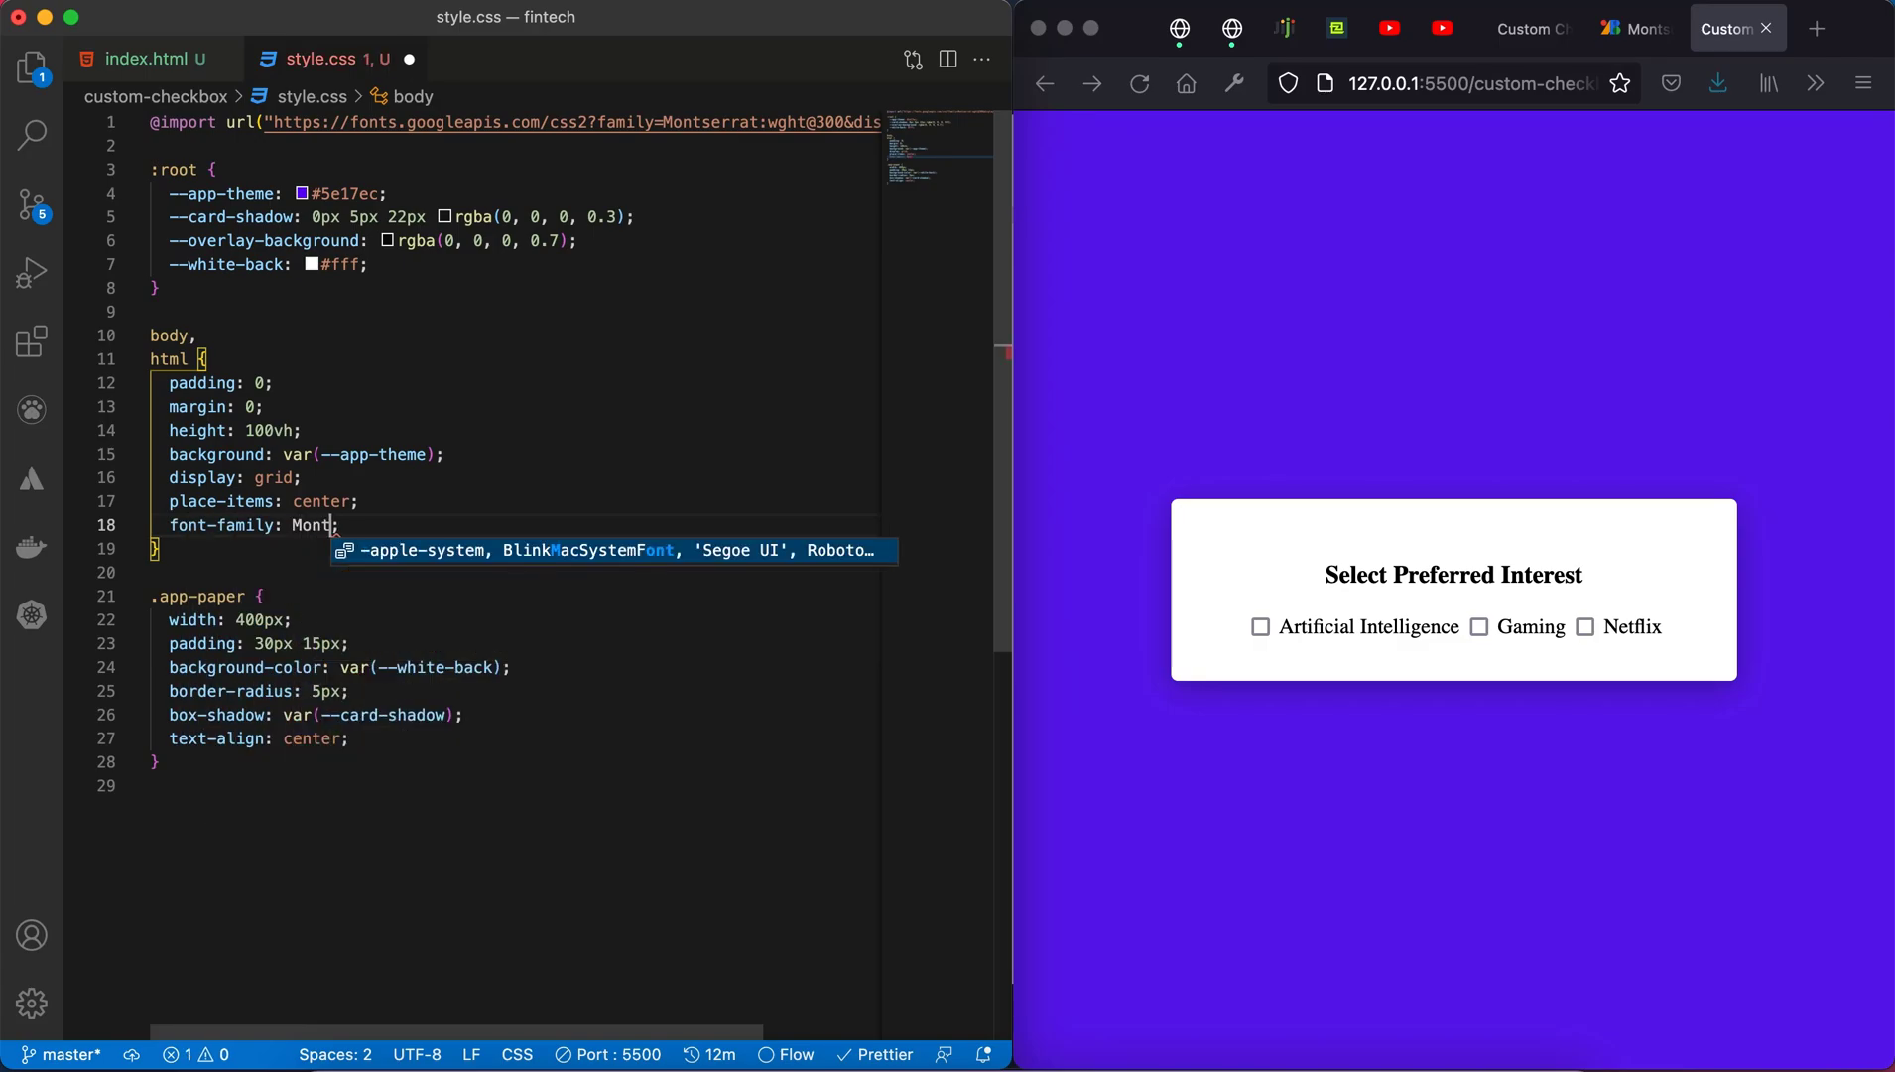
pyautogui.write('serrat, sans-serif')
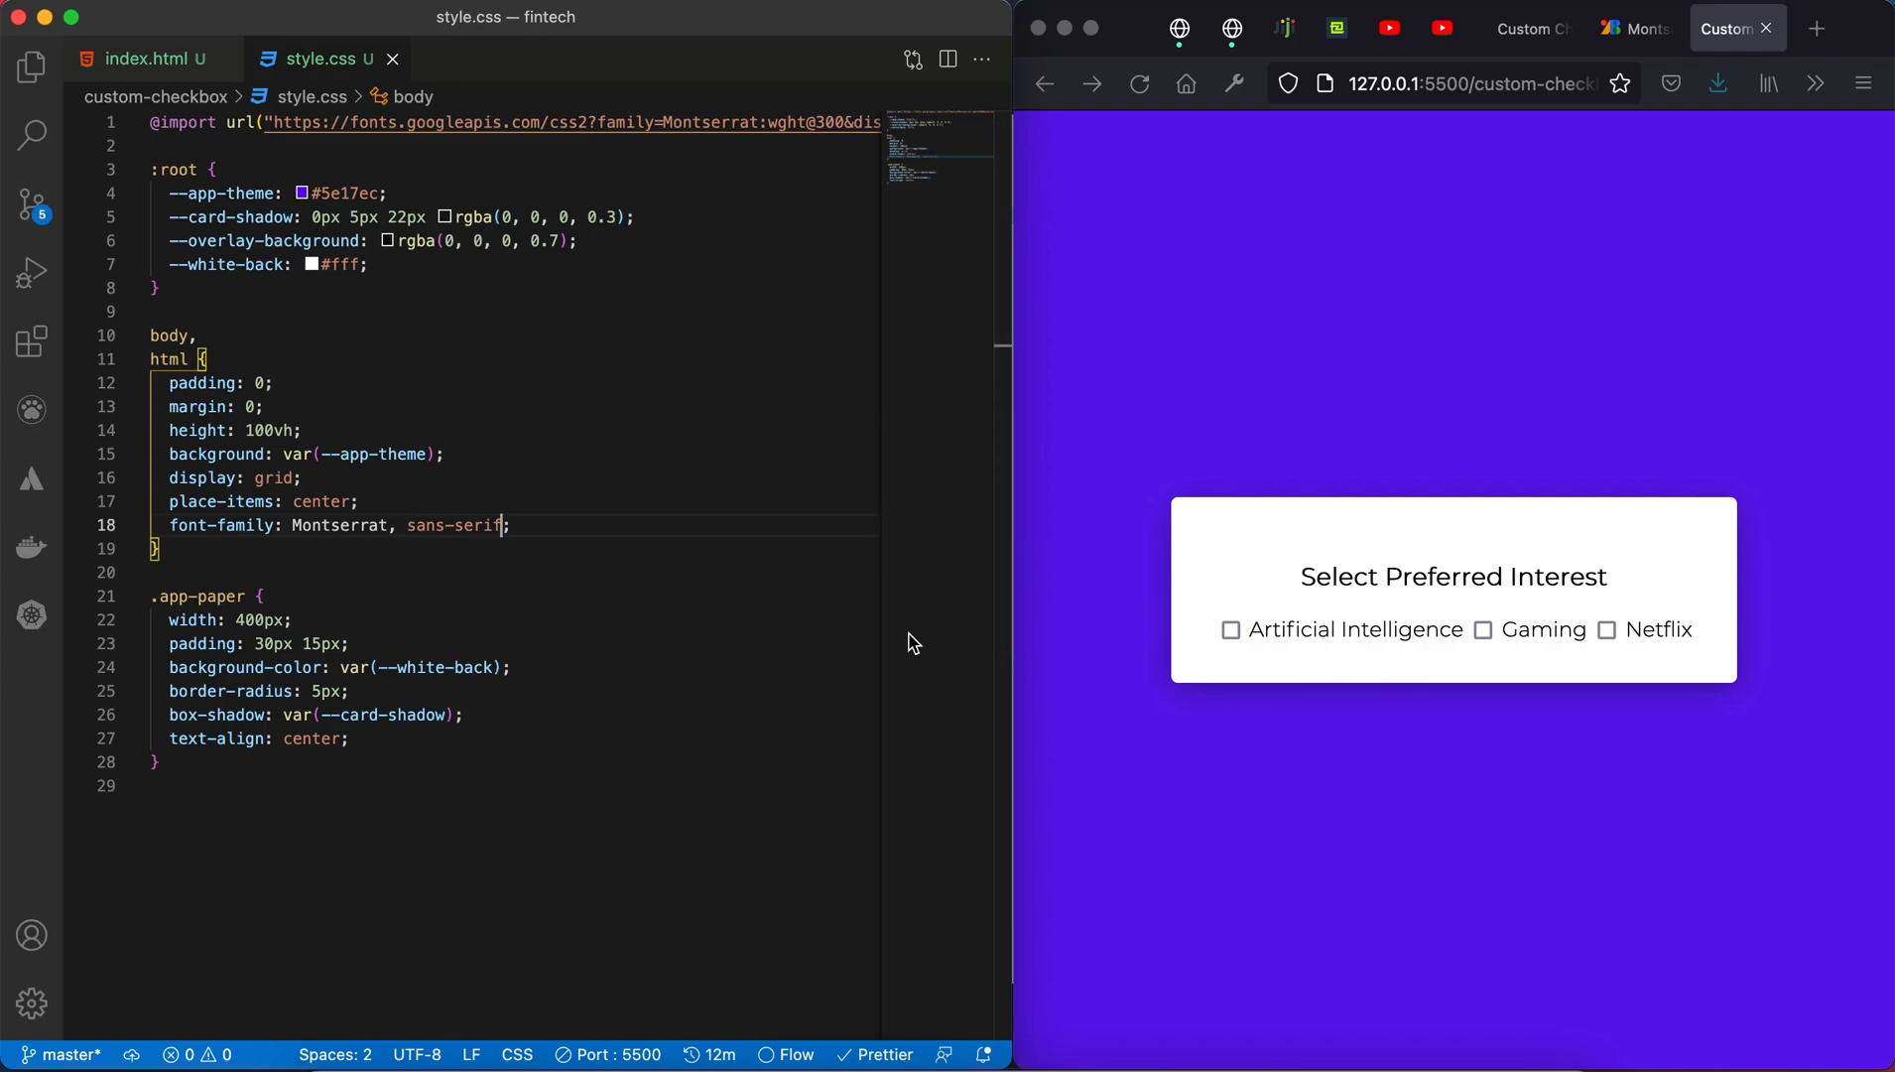
pyautogui.moveTo(366, 749)
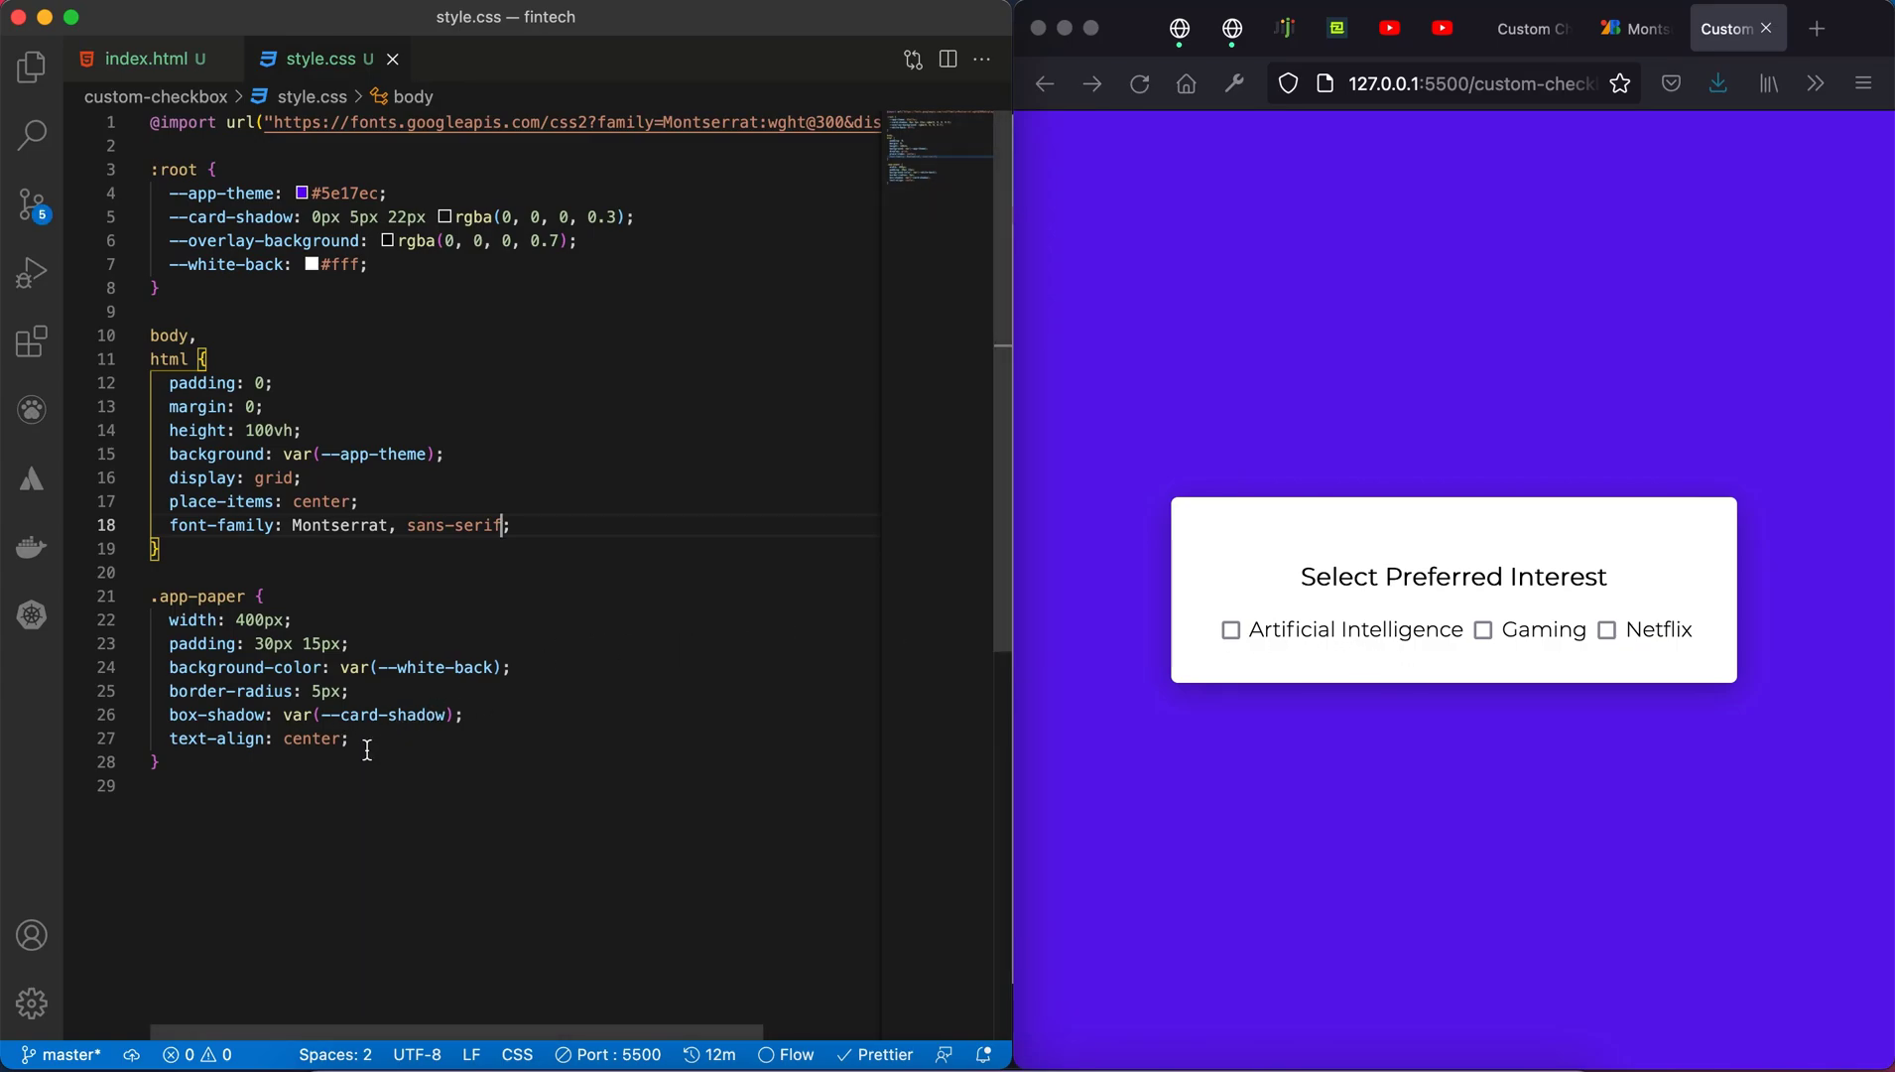
# Step: Copy the checkbox-list class name from index.html for use in style.css
pyautogui.click(149, 58)
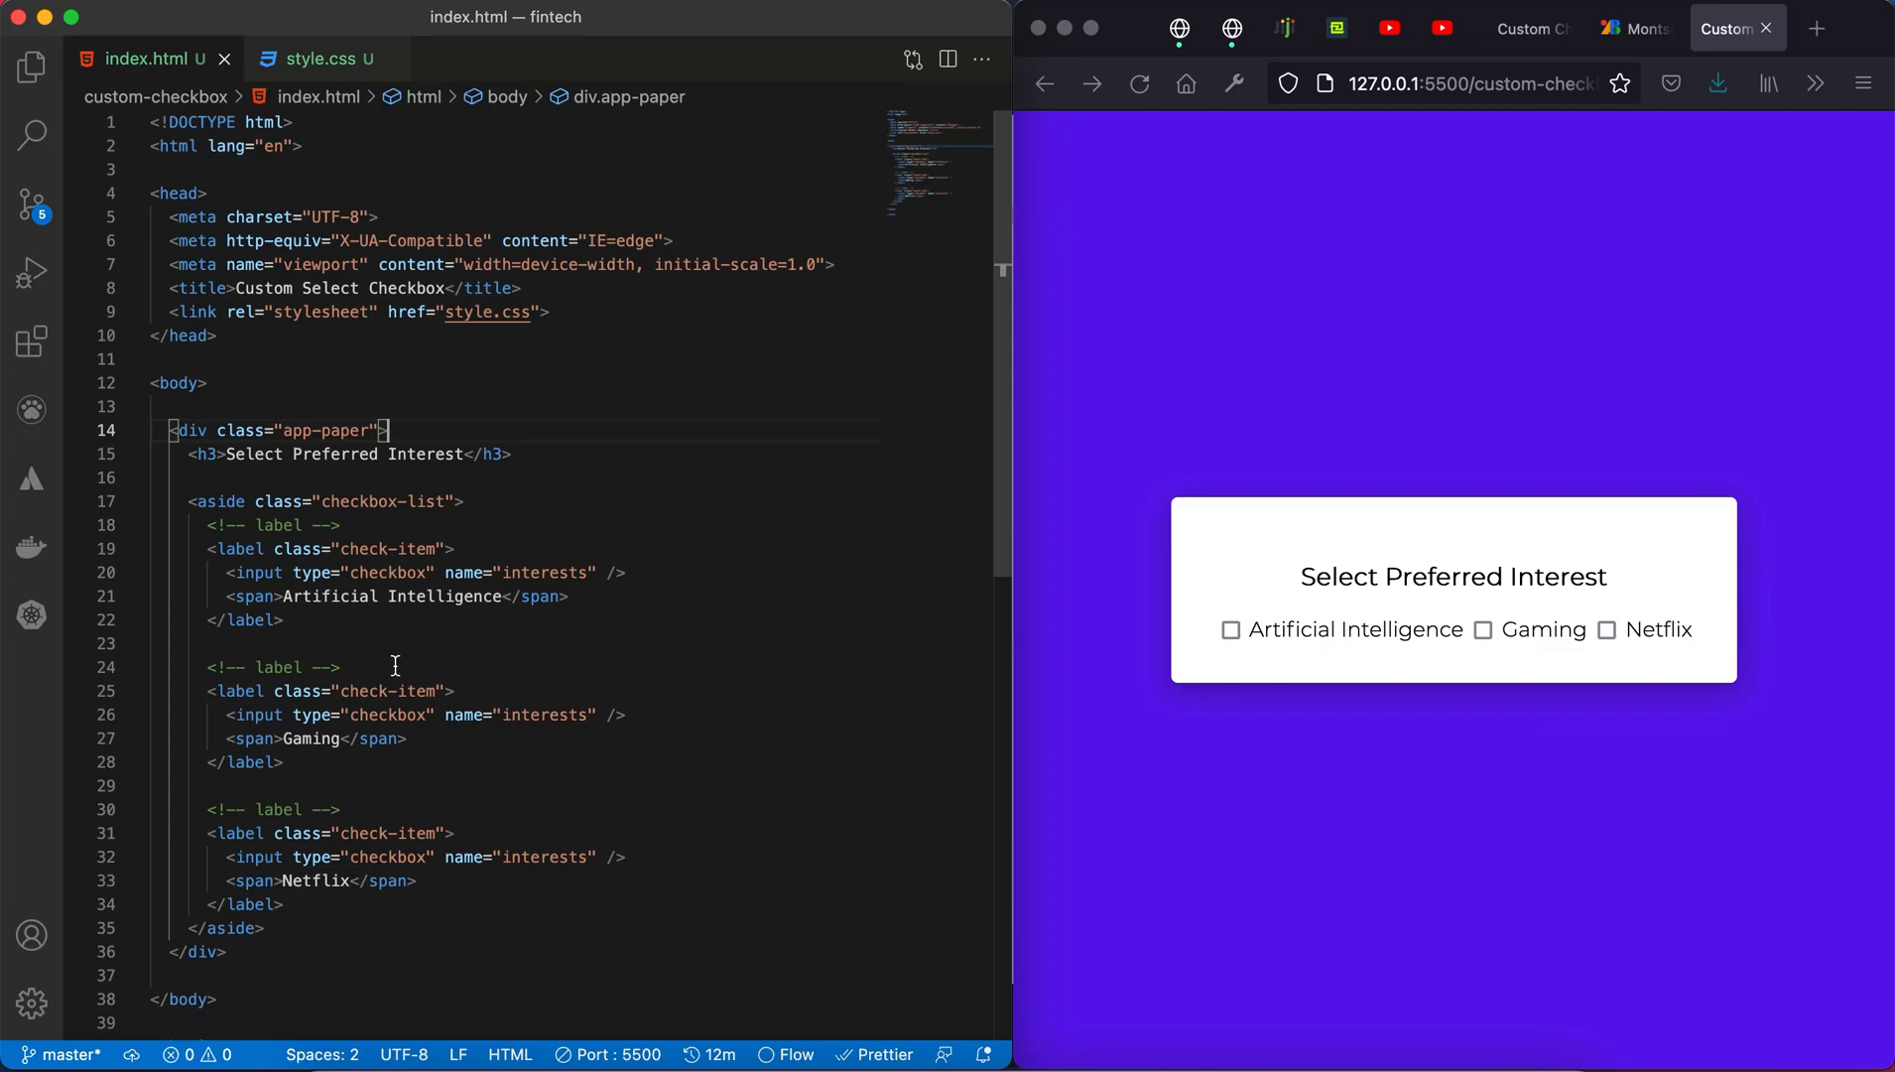
pyautogui.click(326, 500)
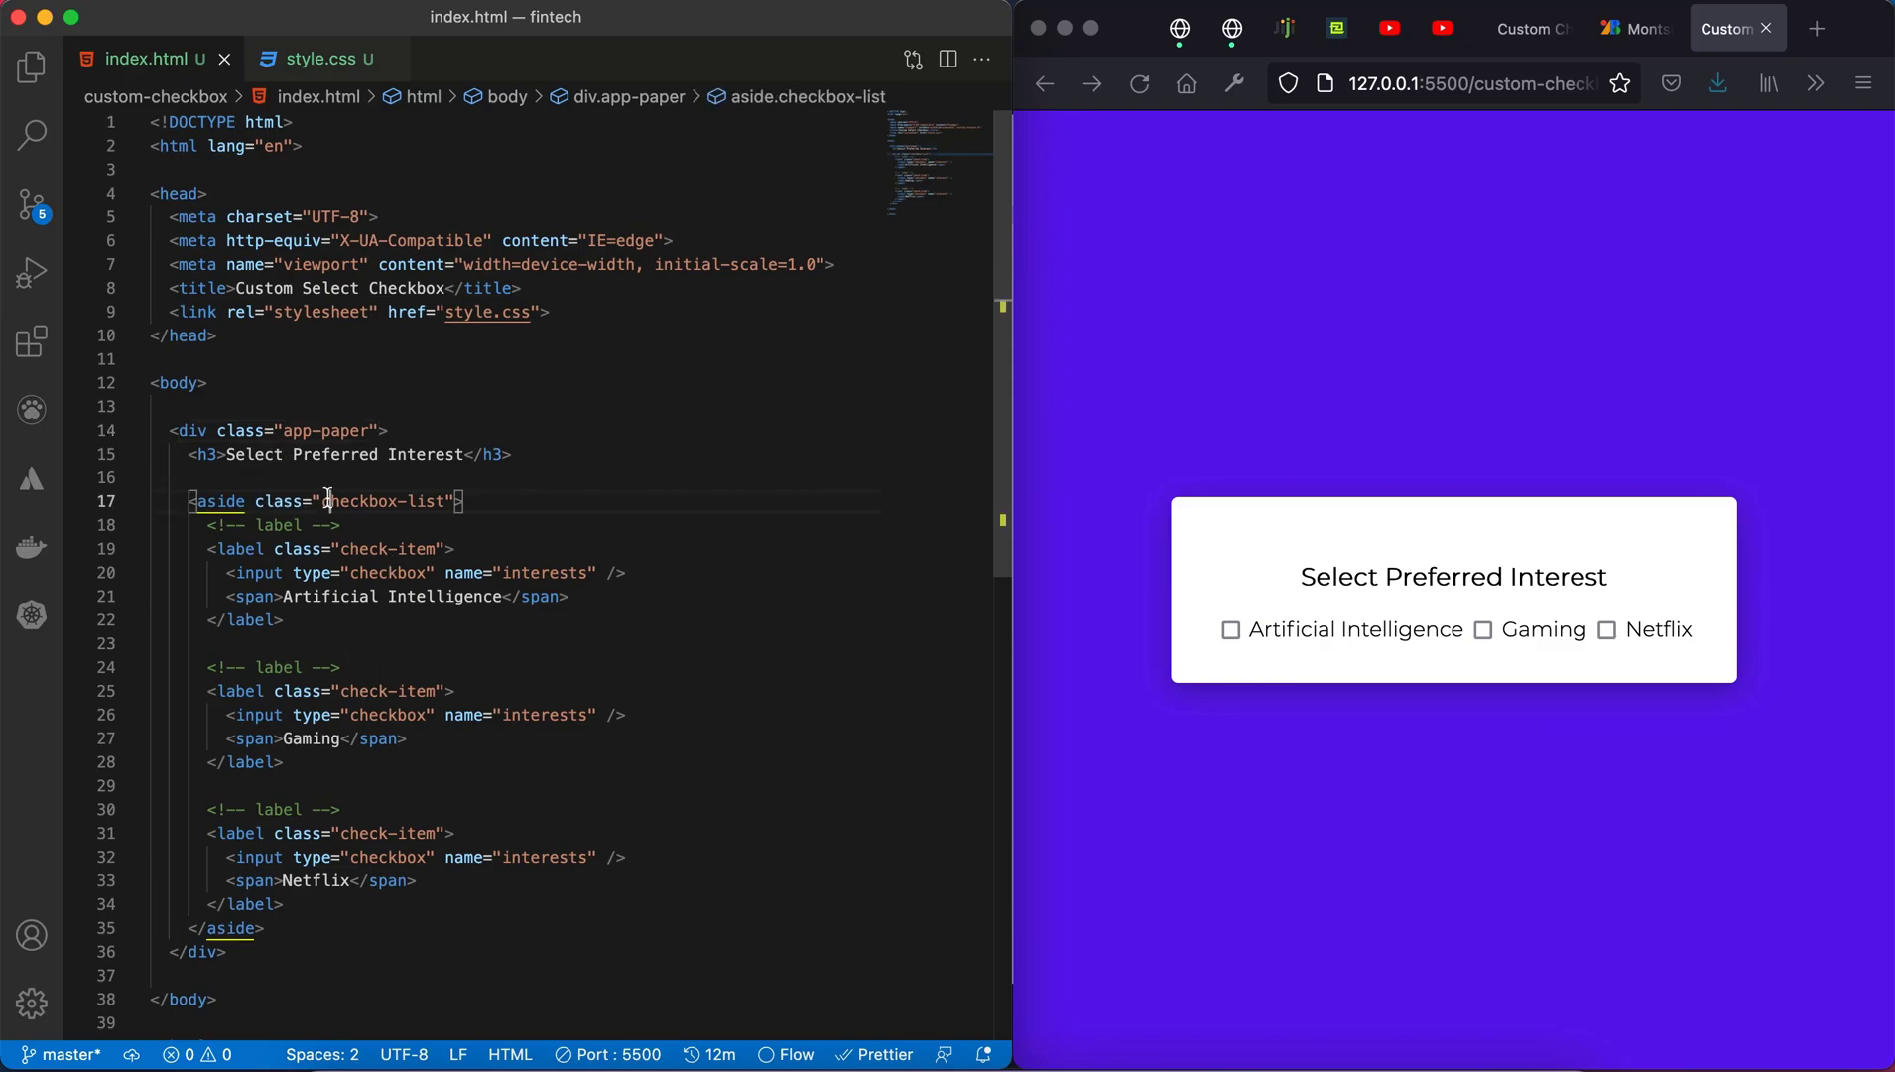
pyautogui.doubleClick(377, 500)
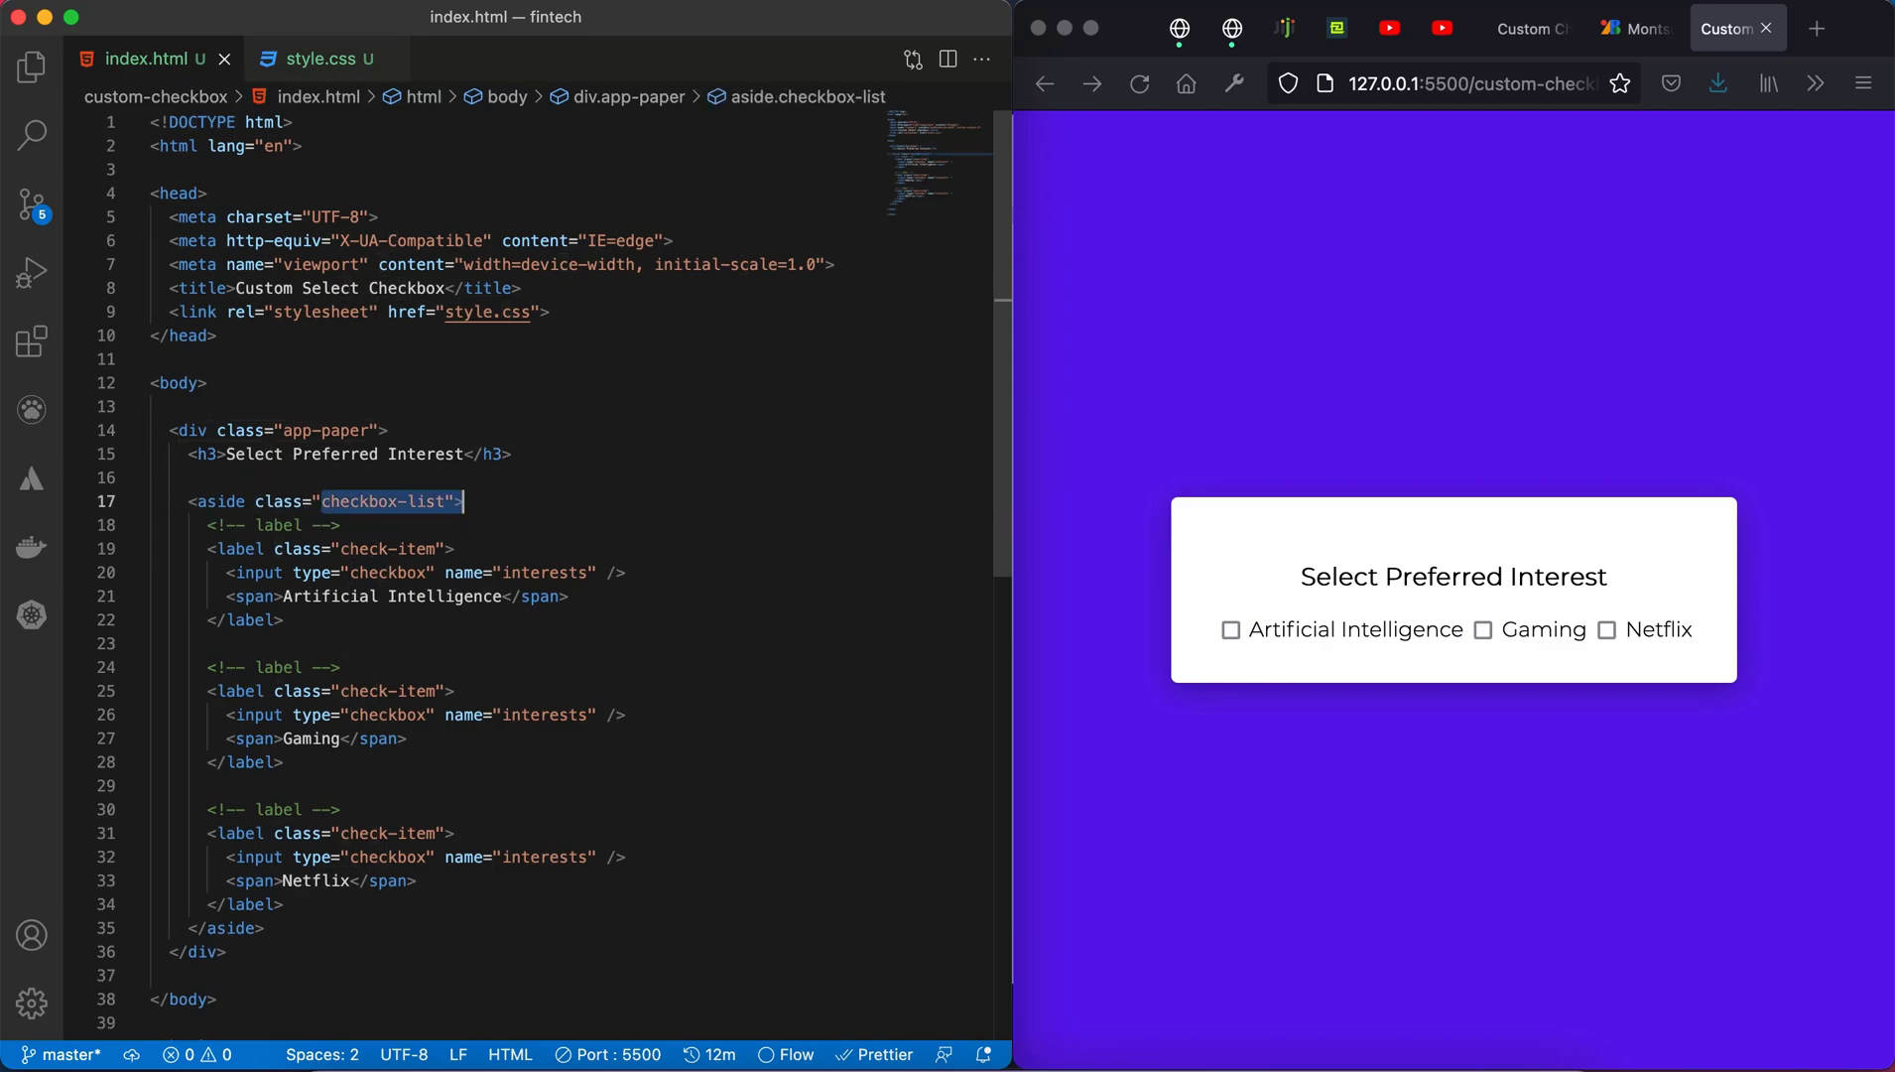
pyautogui.moveTo(318, 58)
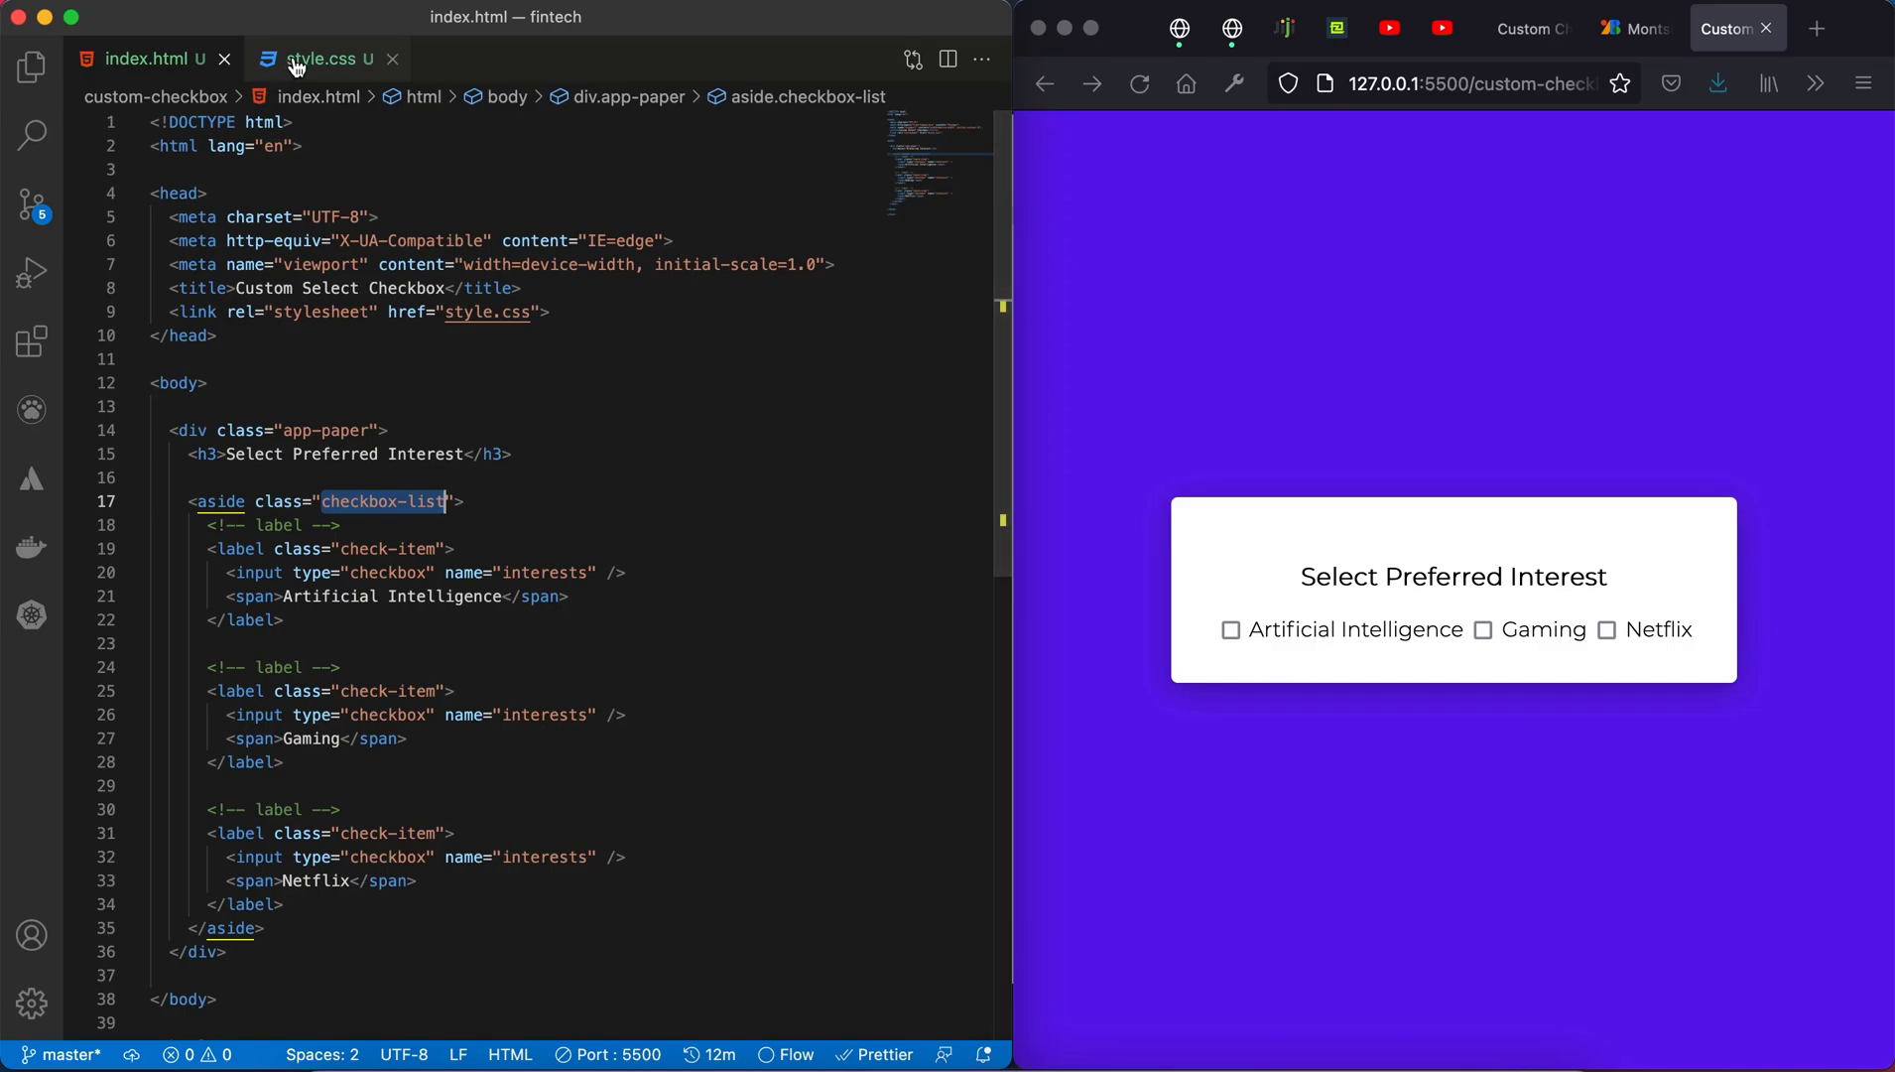
pyautogui.click(322, 58)
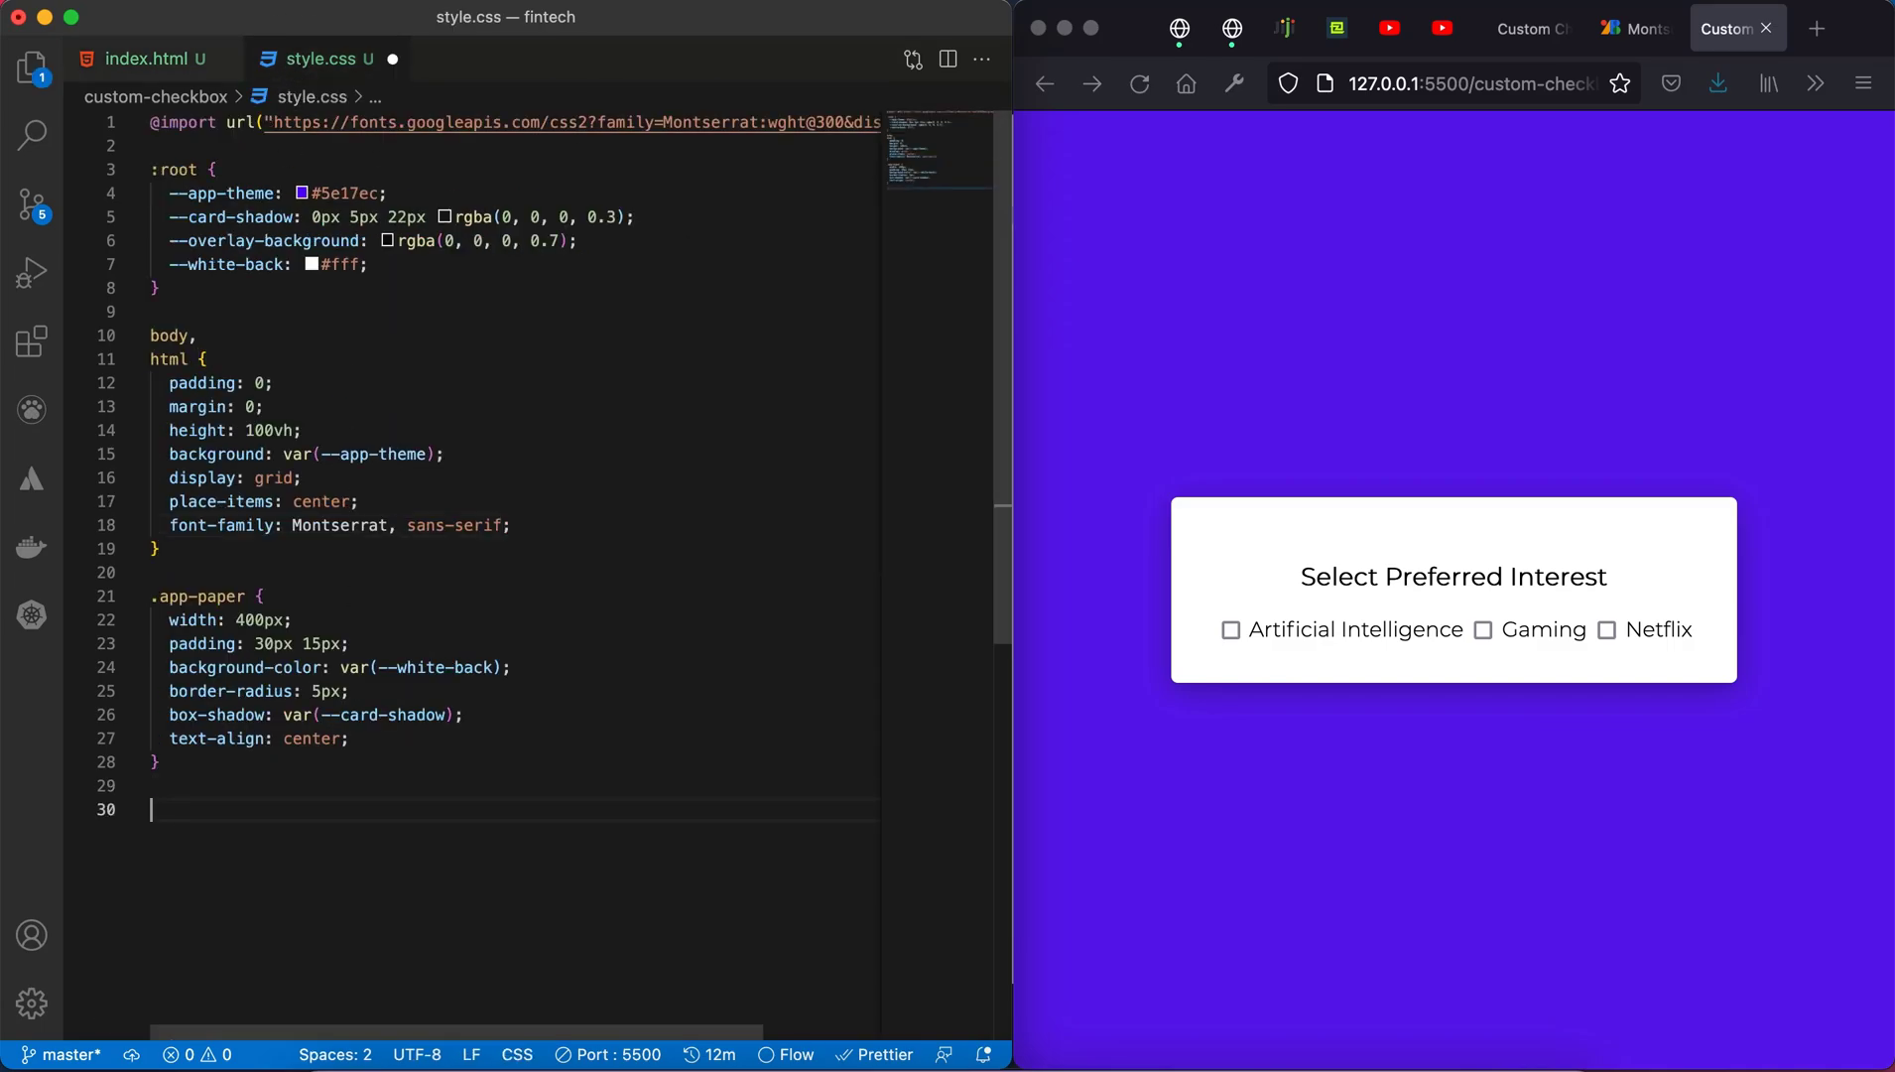
# Step: Add a .checkbox-list rule with display: flex, font-size: 14px and gap: 15px
pyautogui.write('.checkbox-list{')
pyautogui.write('display: flex;')
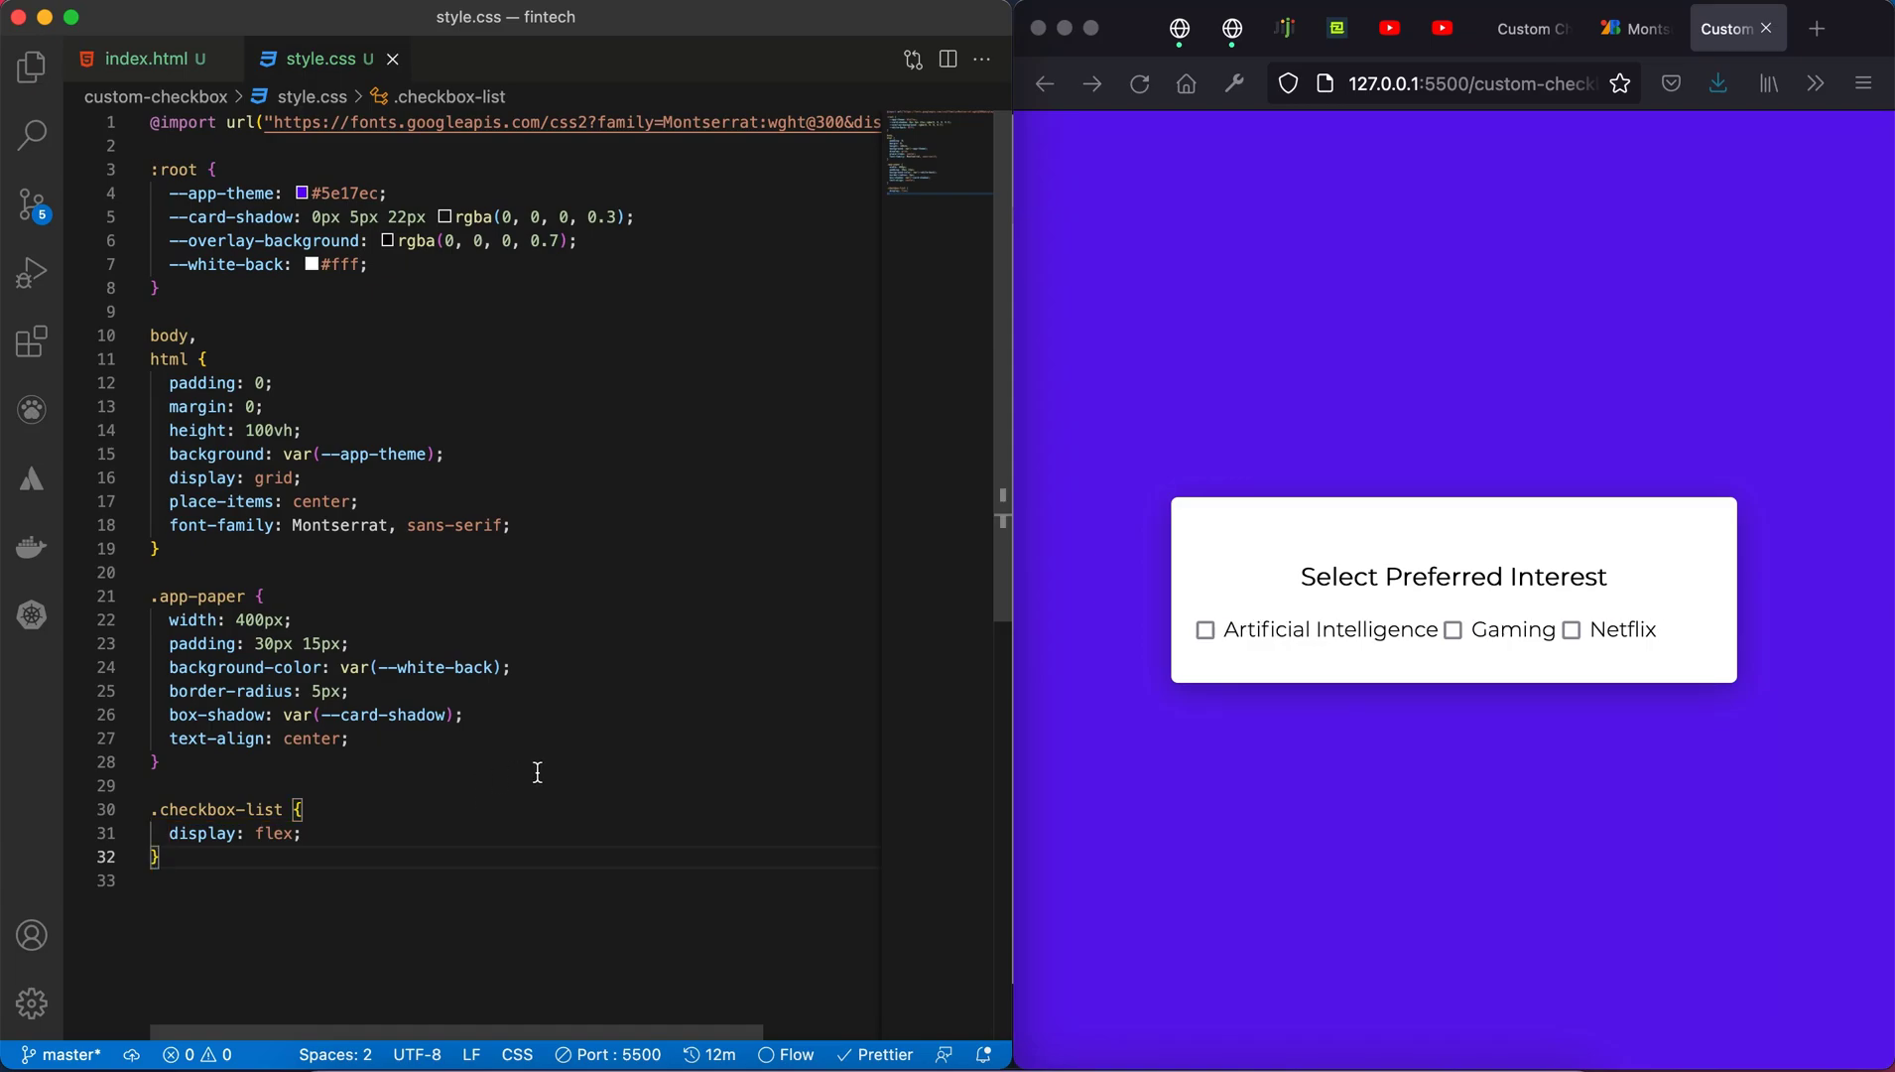
pyautogui.click(383, 832)
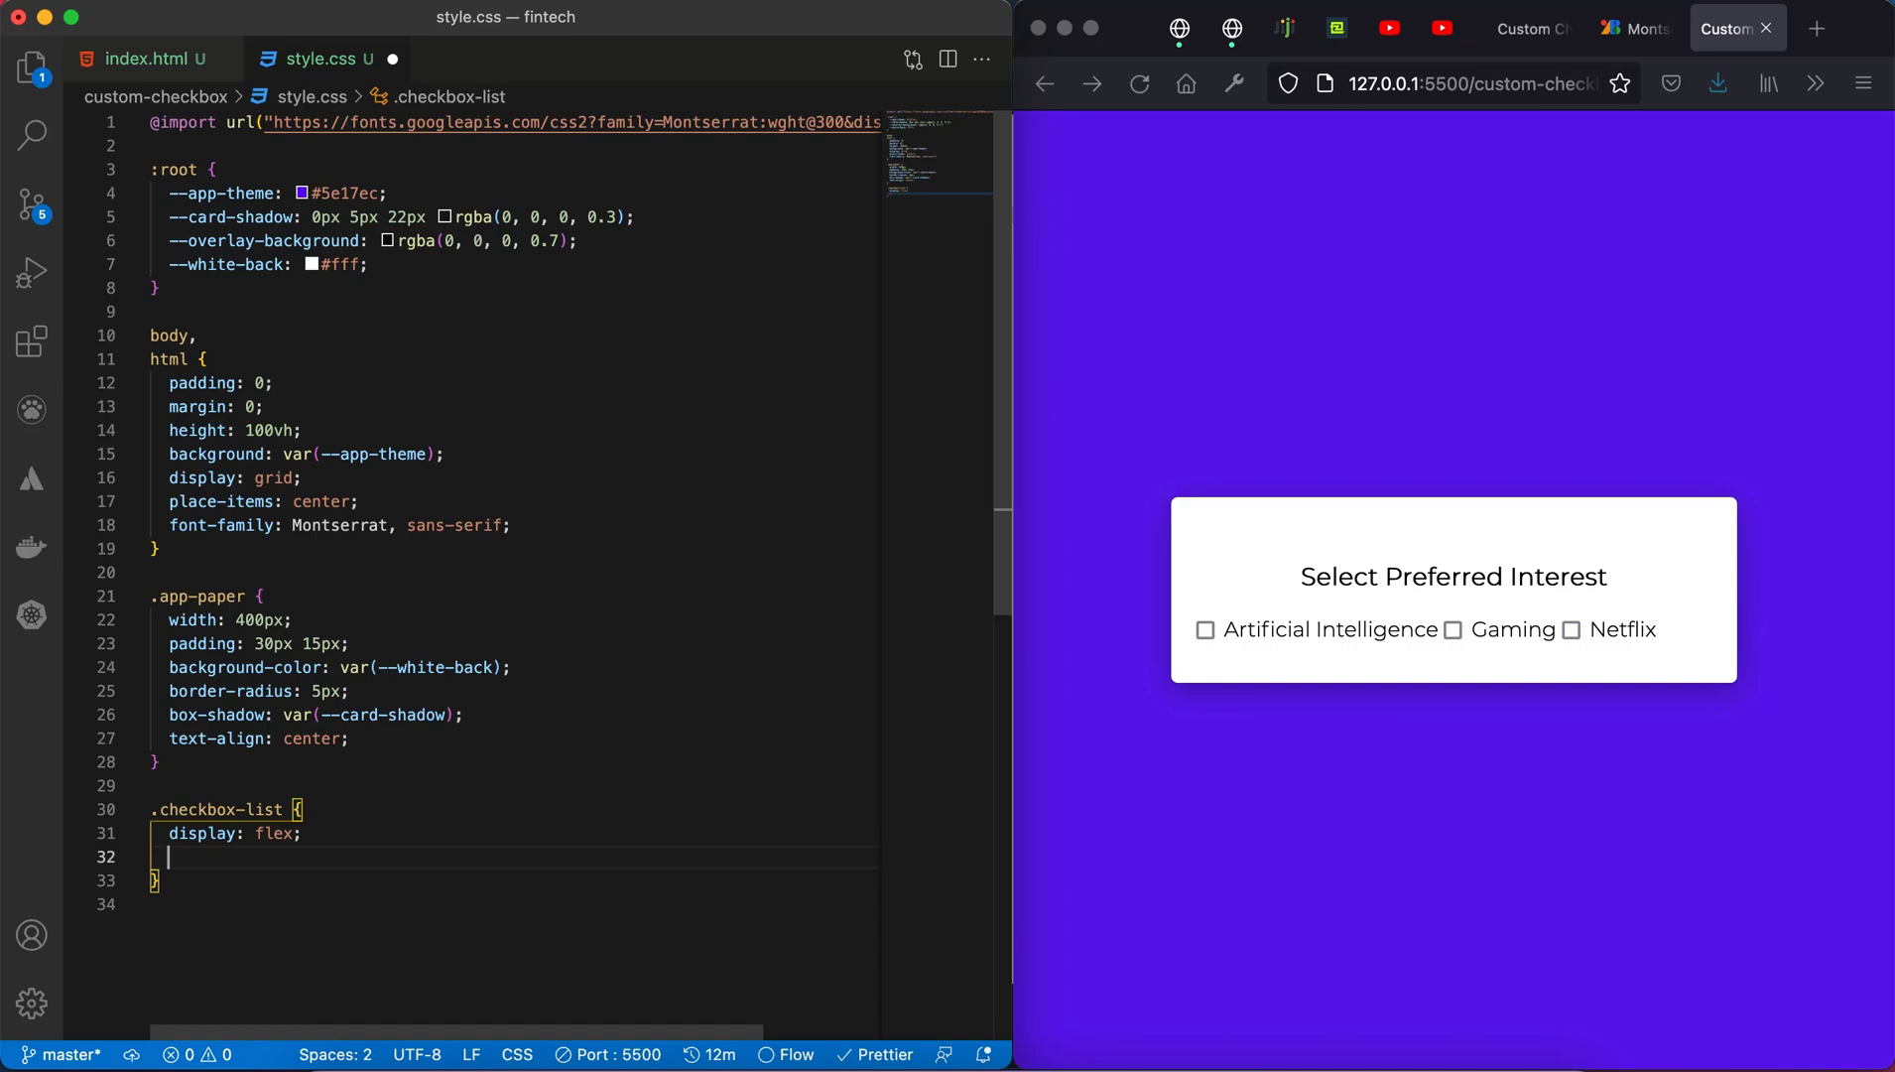
pyautogui.write('font-size: 12px;')
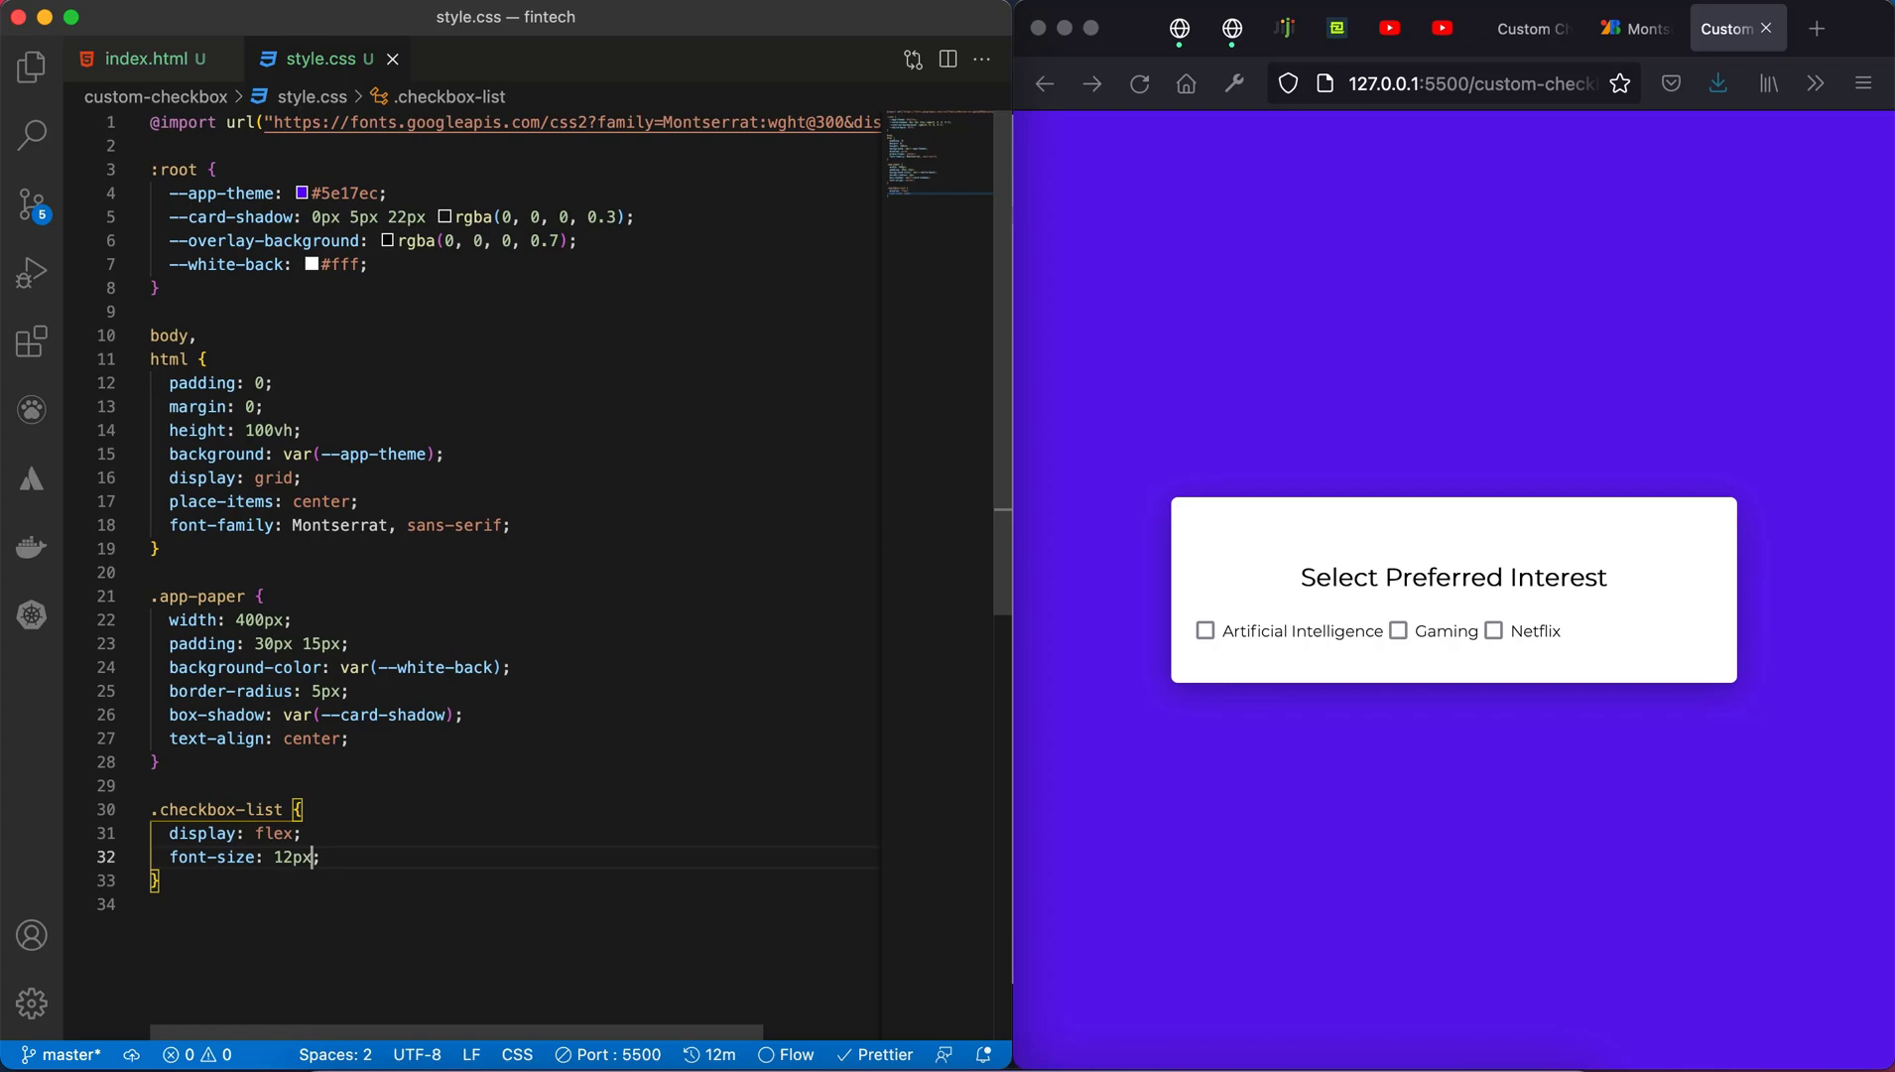
pyautogui.write('4')
pyautogui.write('gap: ;')
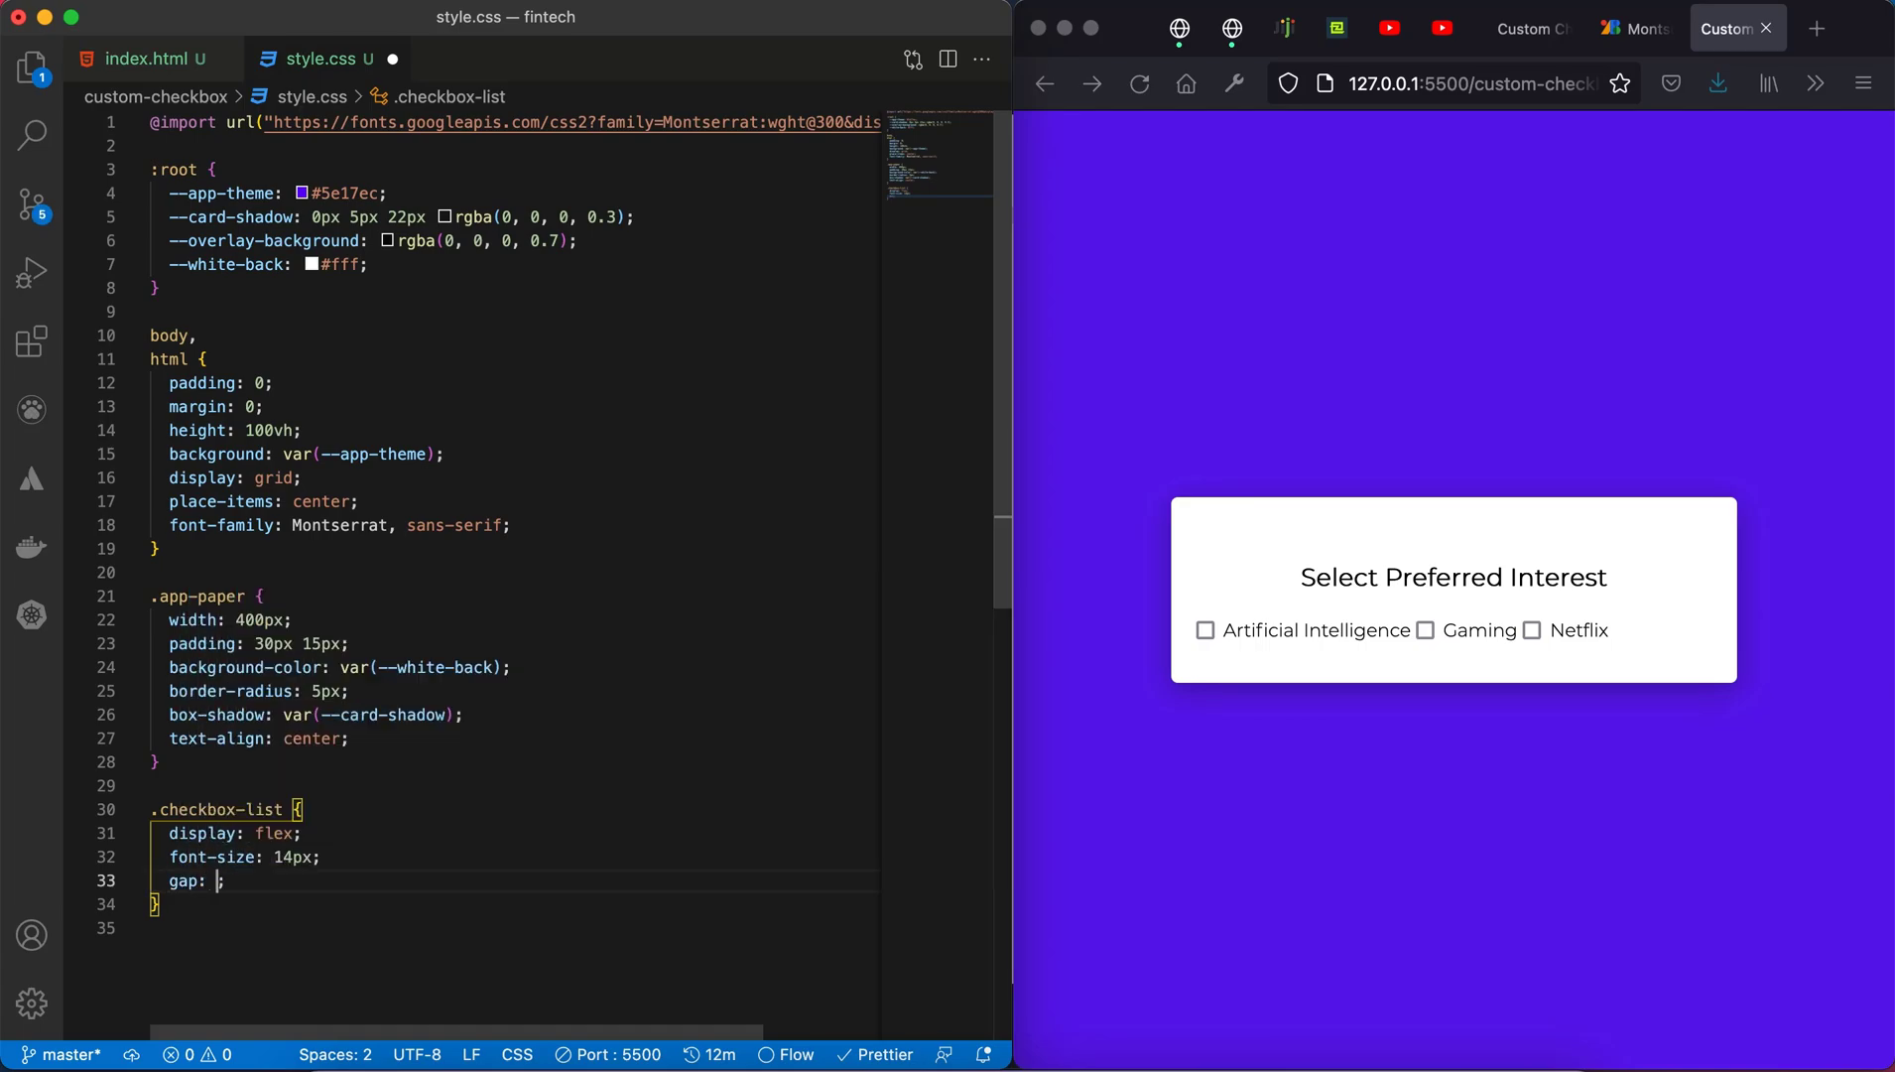
pyautogui.write('15px')
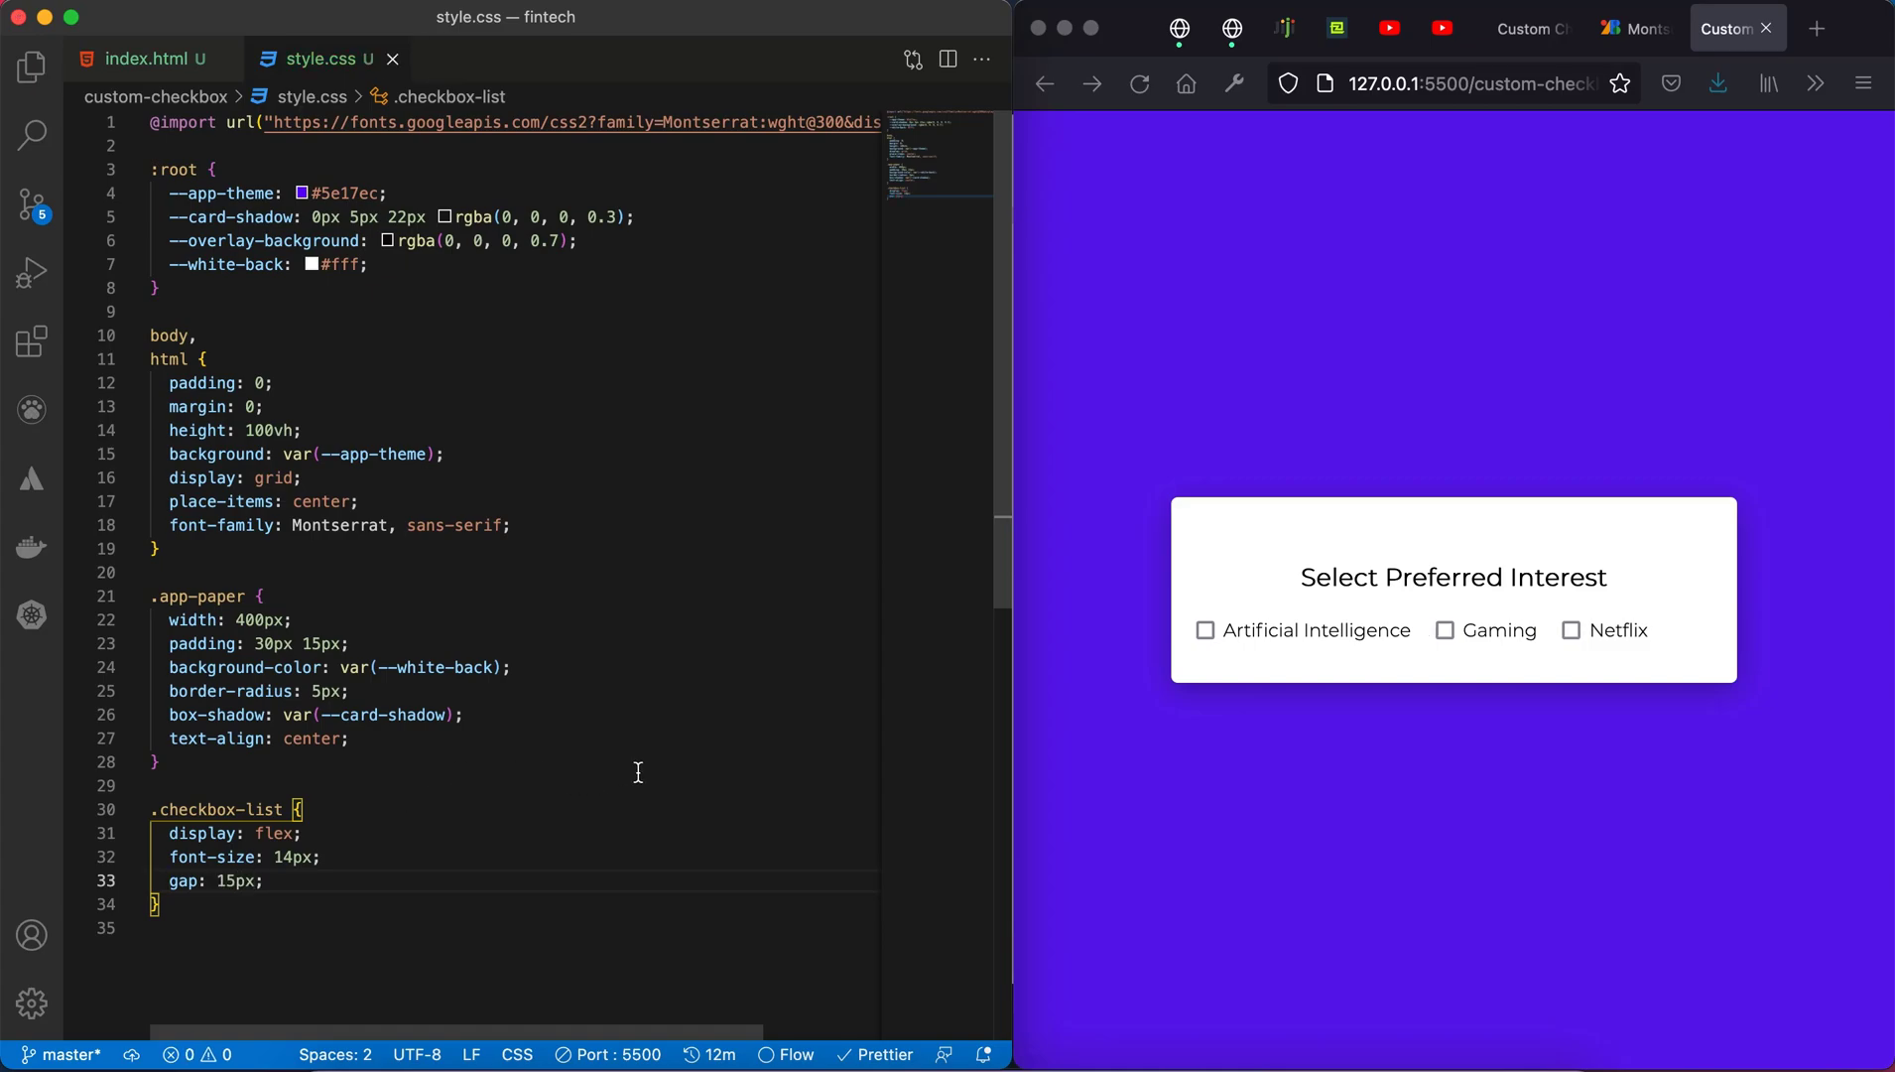
pyautogui.click(149, 58)
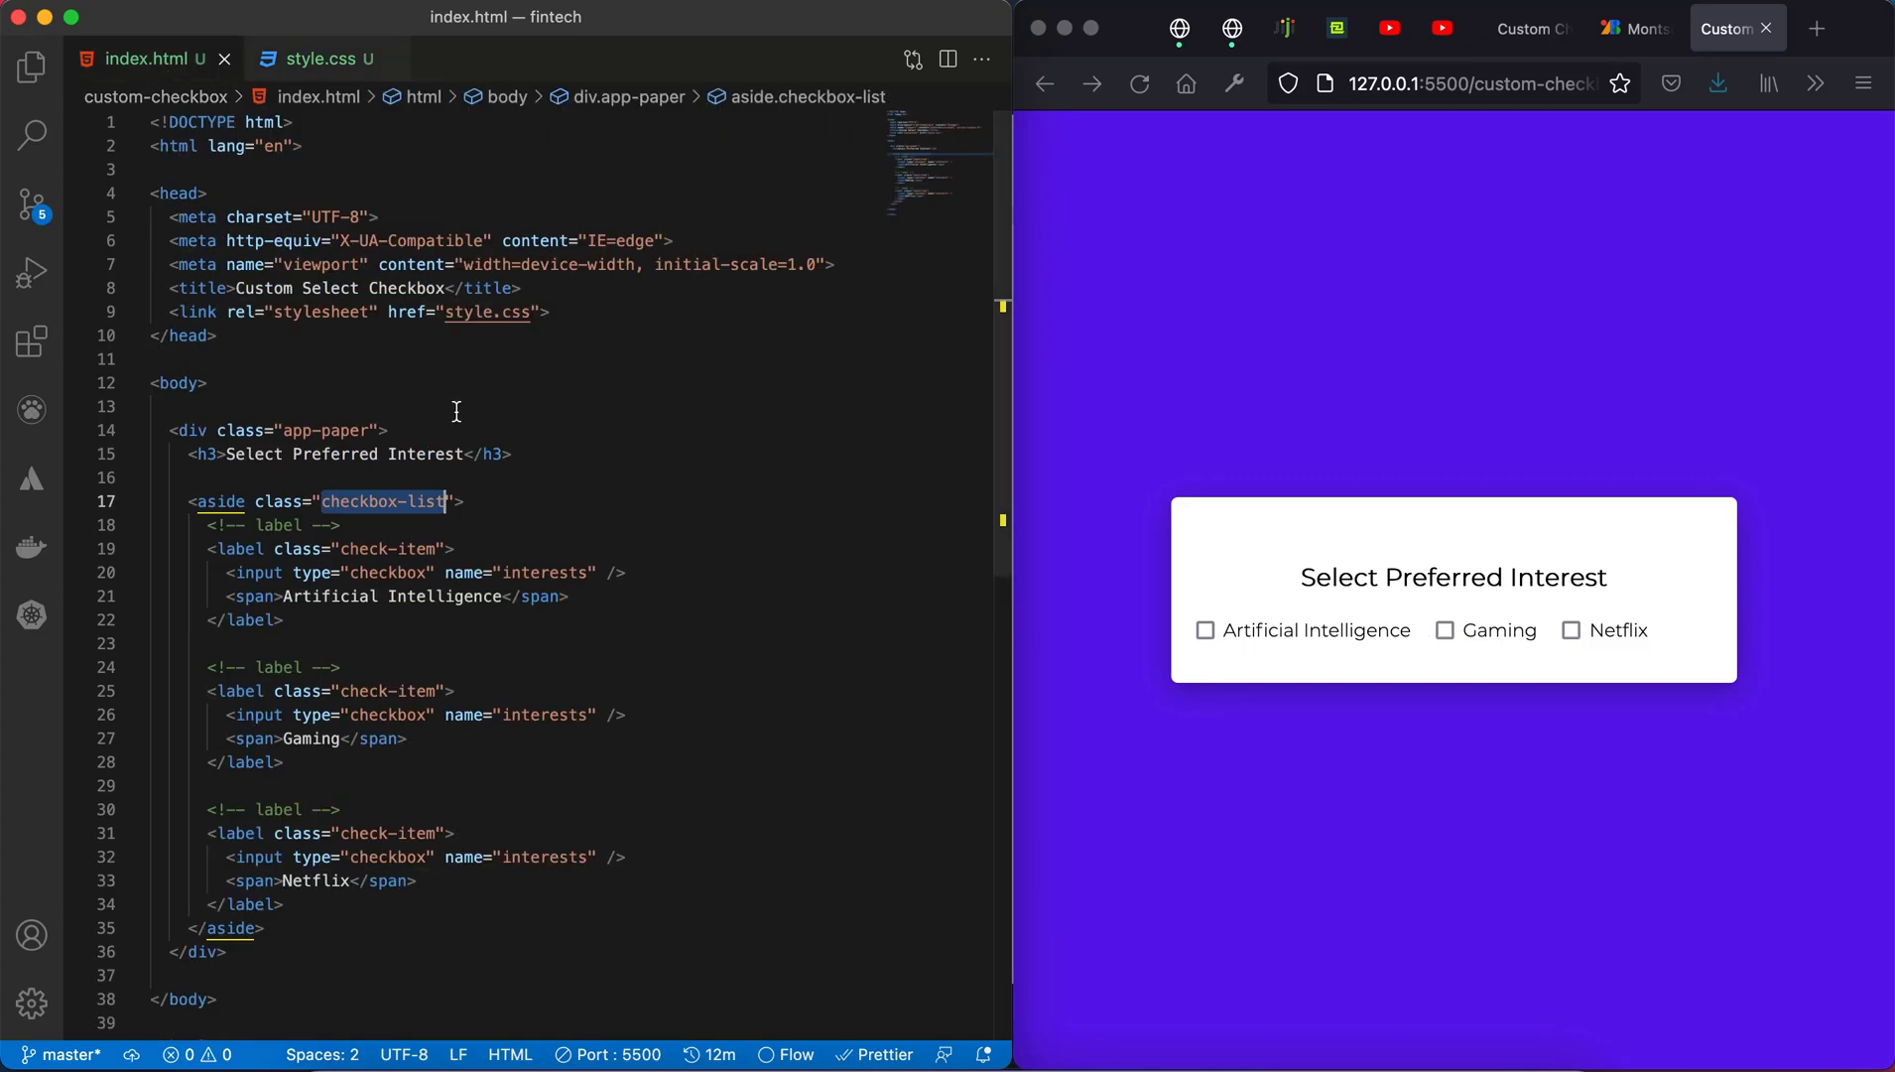
pyautogui.moveTo(350, 555)
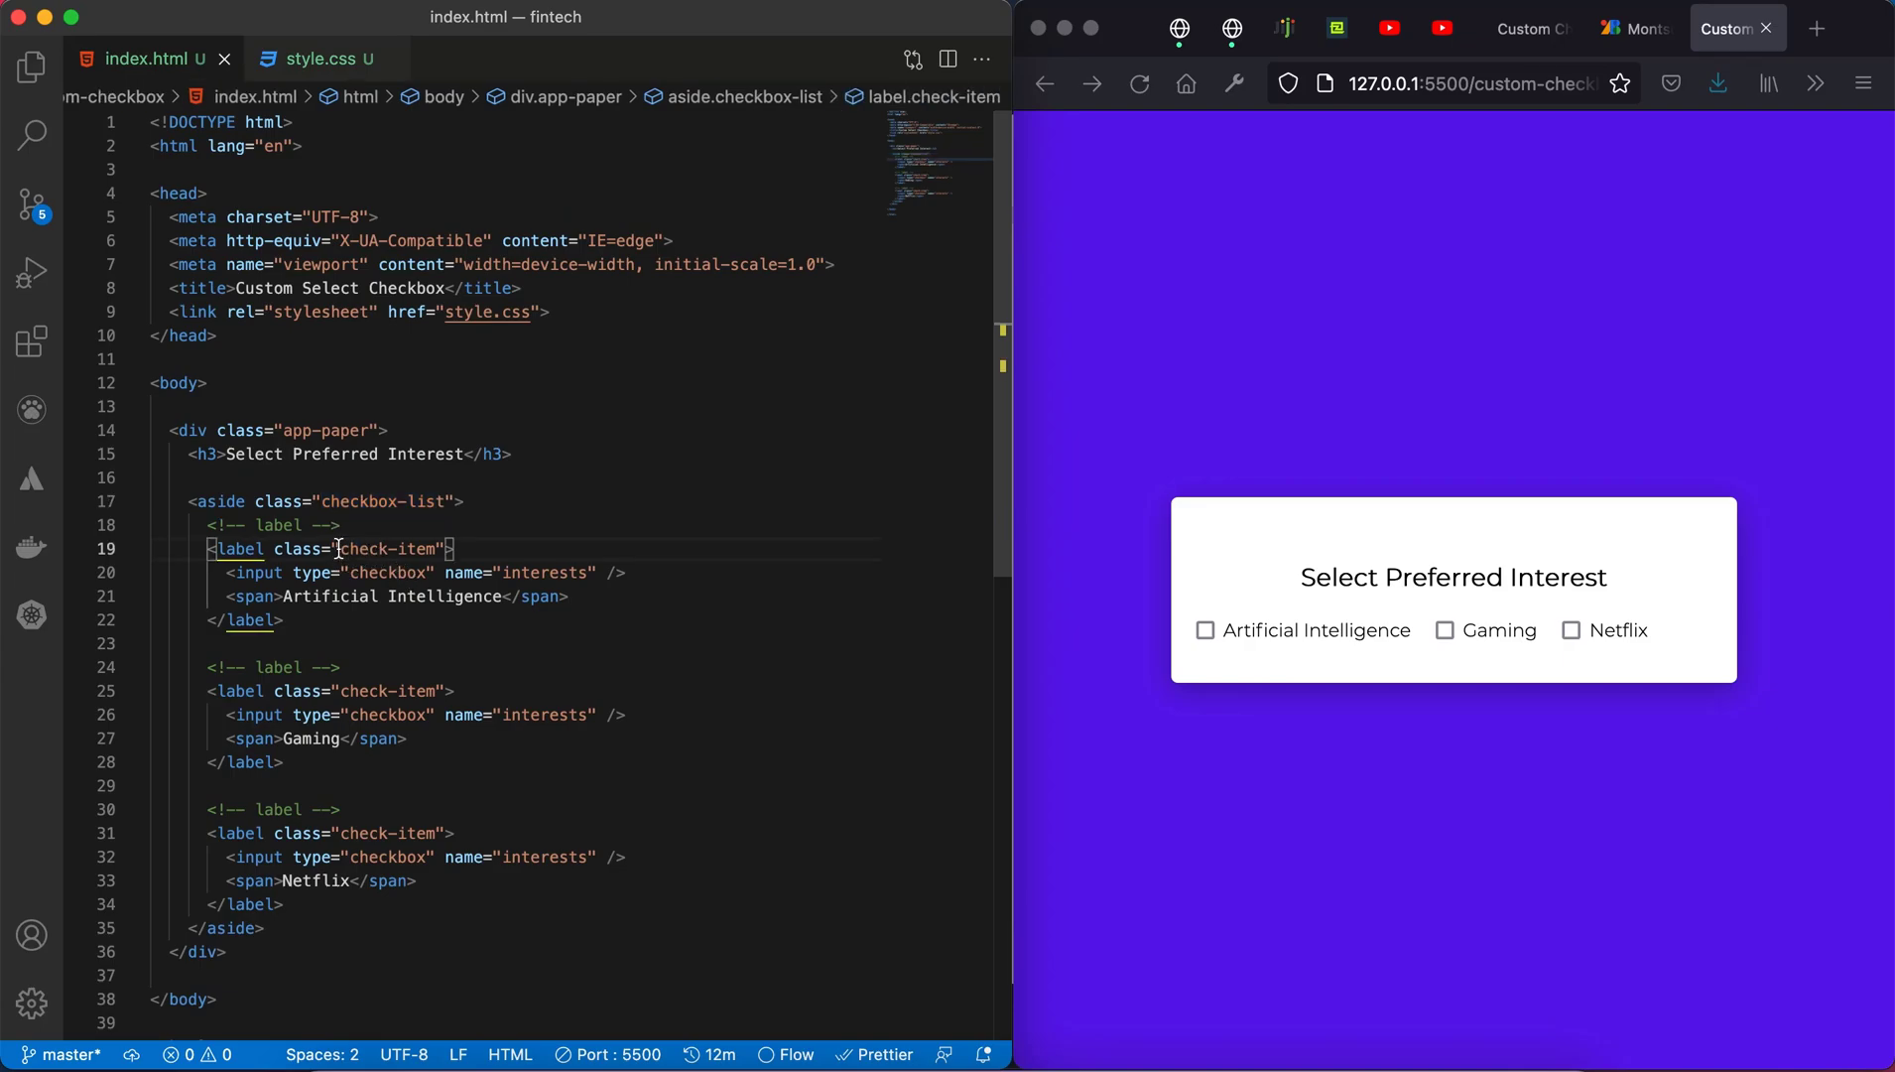
# Step: Copy the check-item class and add .check-item input { display: none; } to style.css
pyautogui.doubleClick(386, 548)
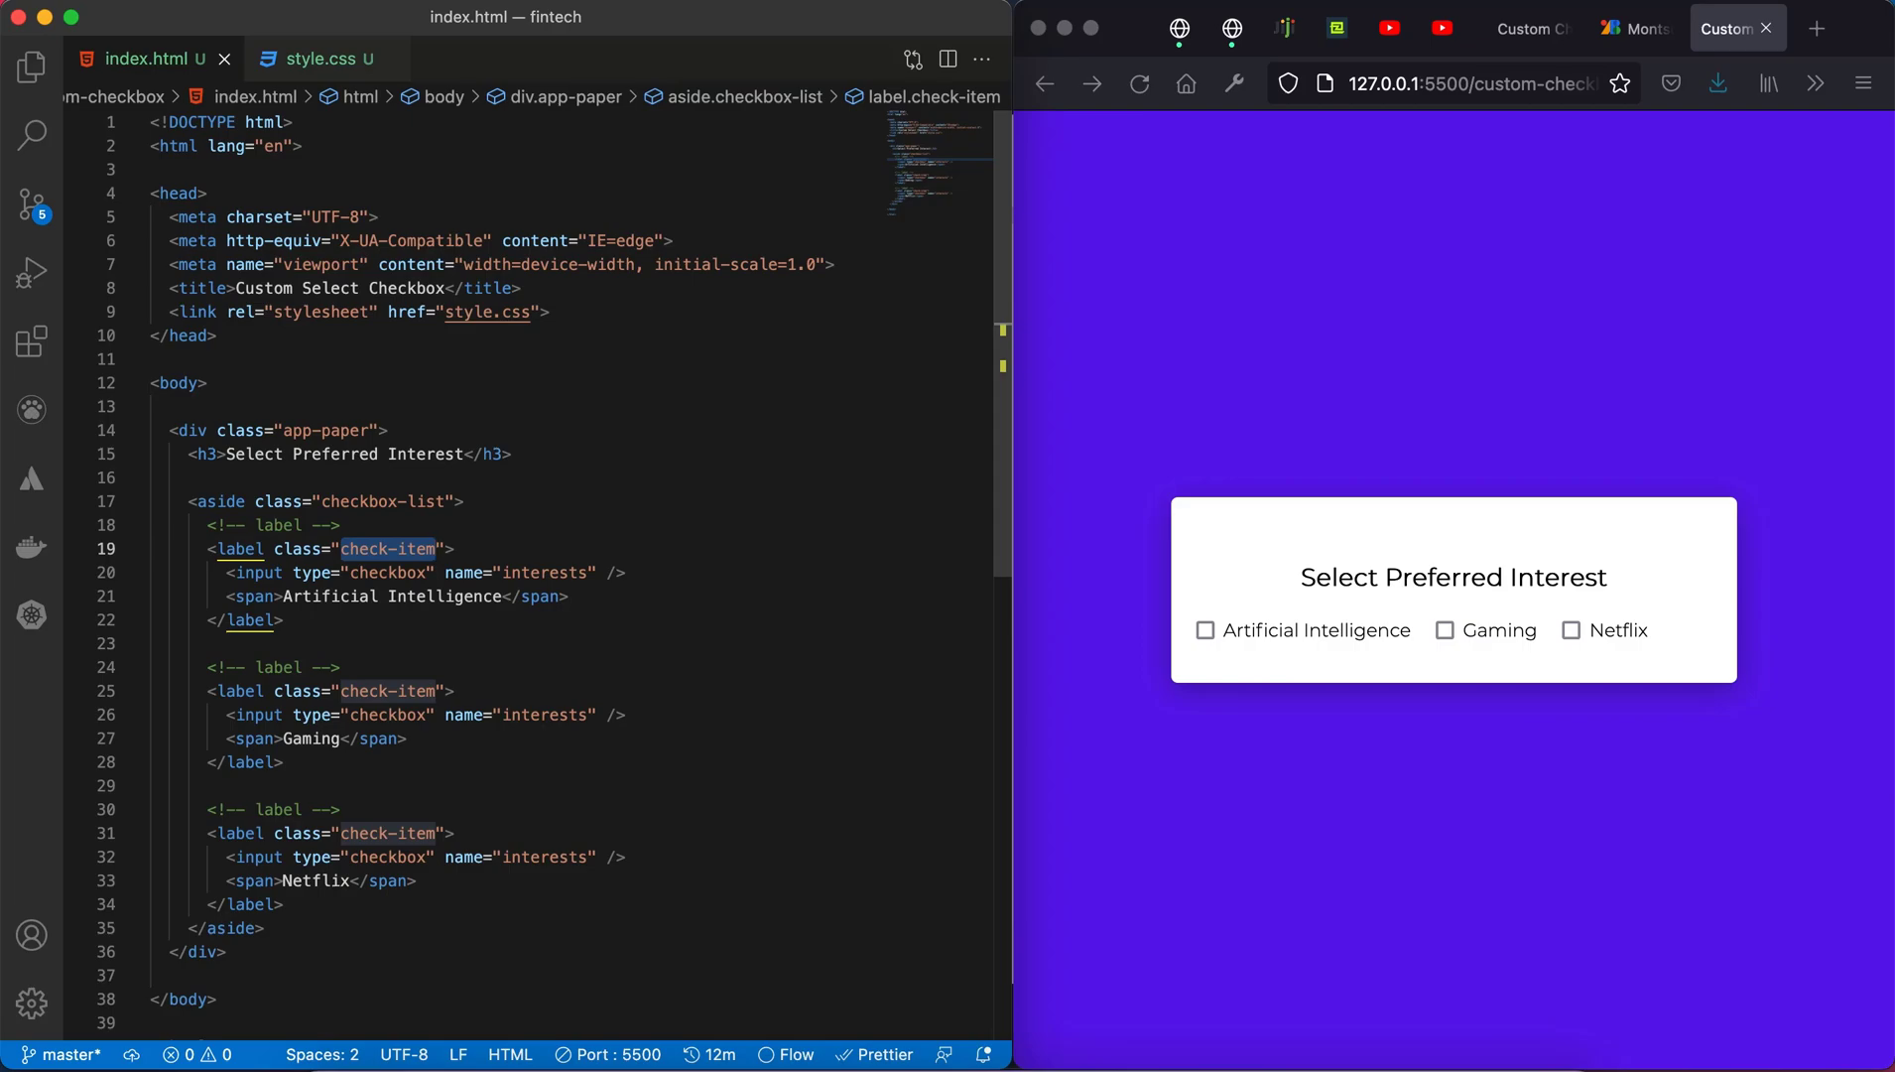
pyautogui.click(312, 57)
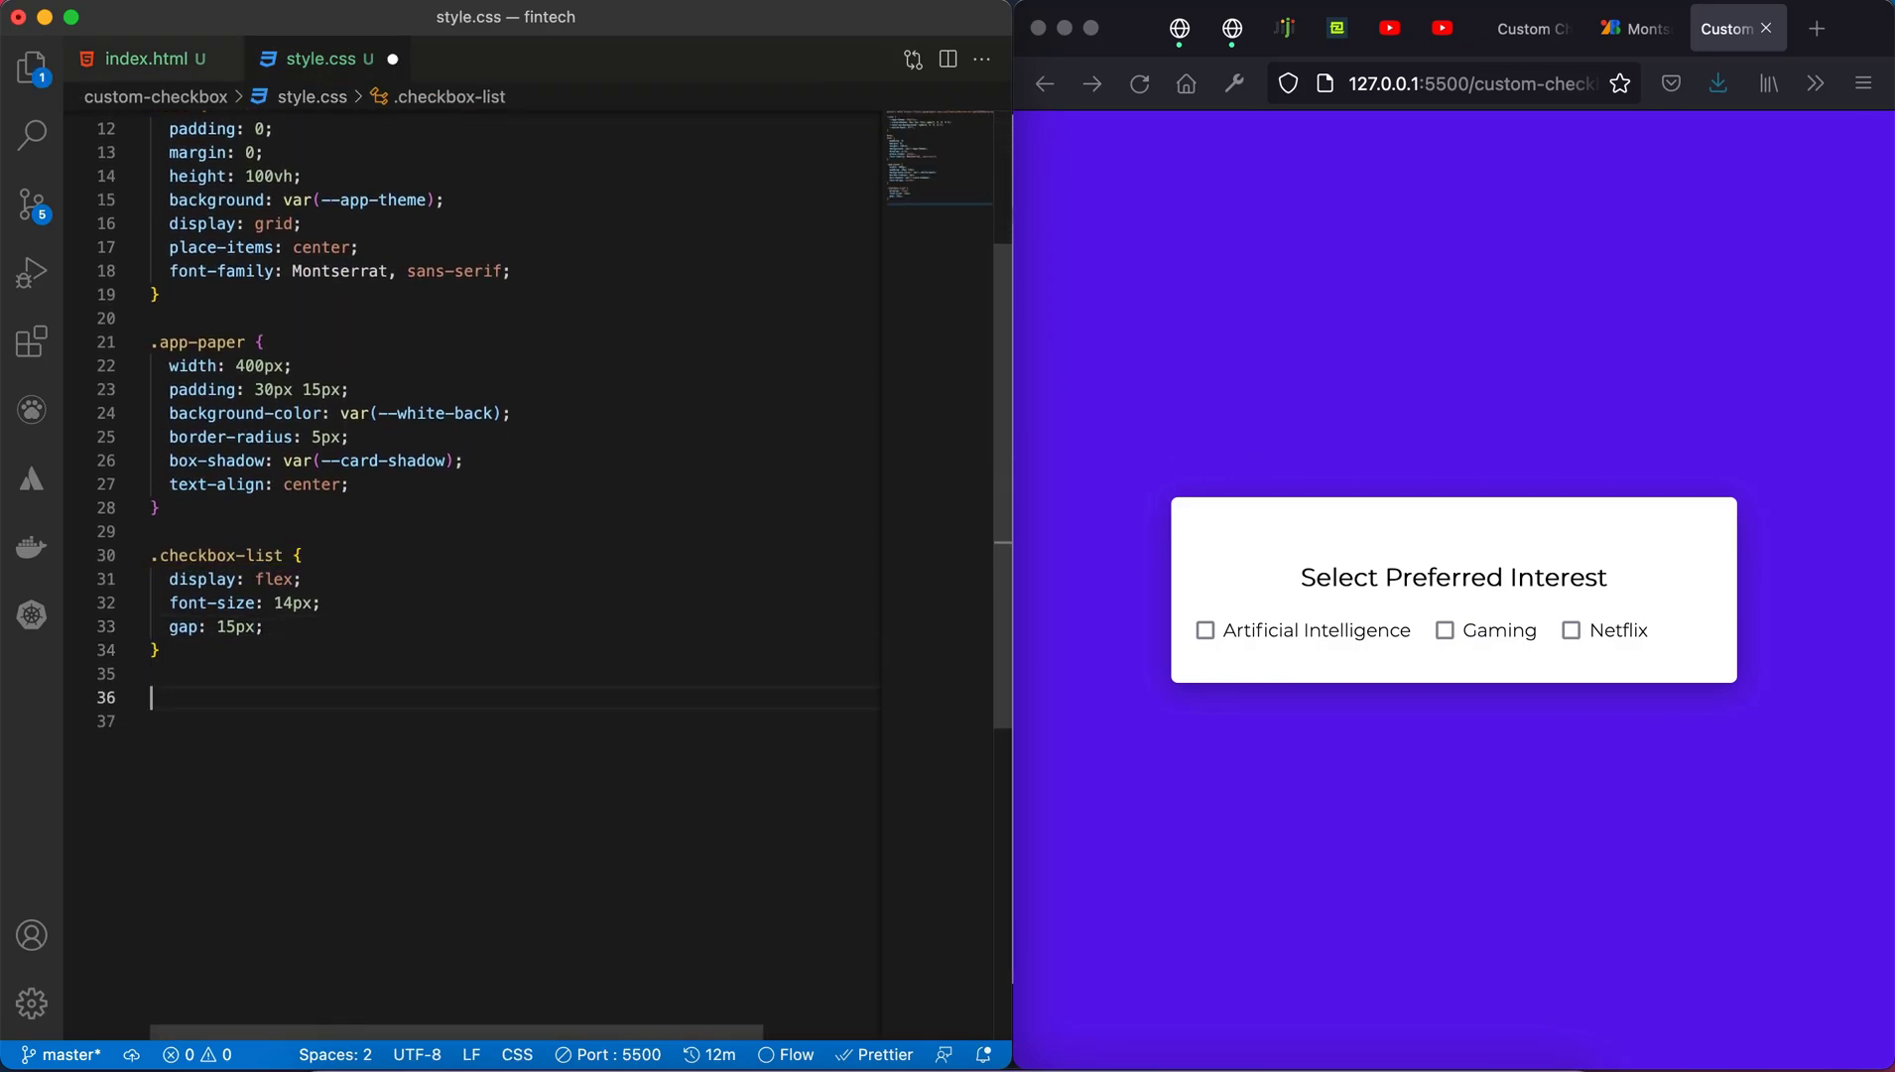
pyautogui.write('.check-item{')
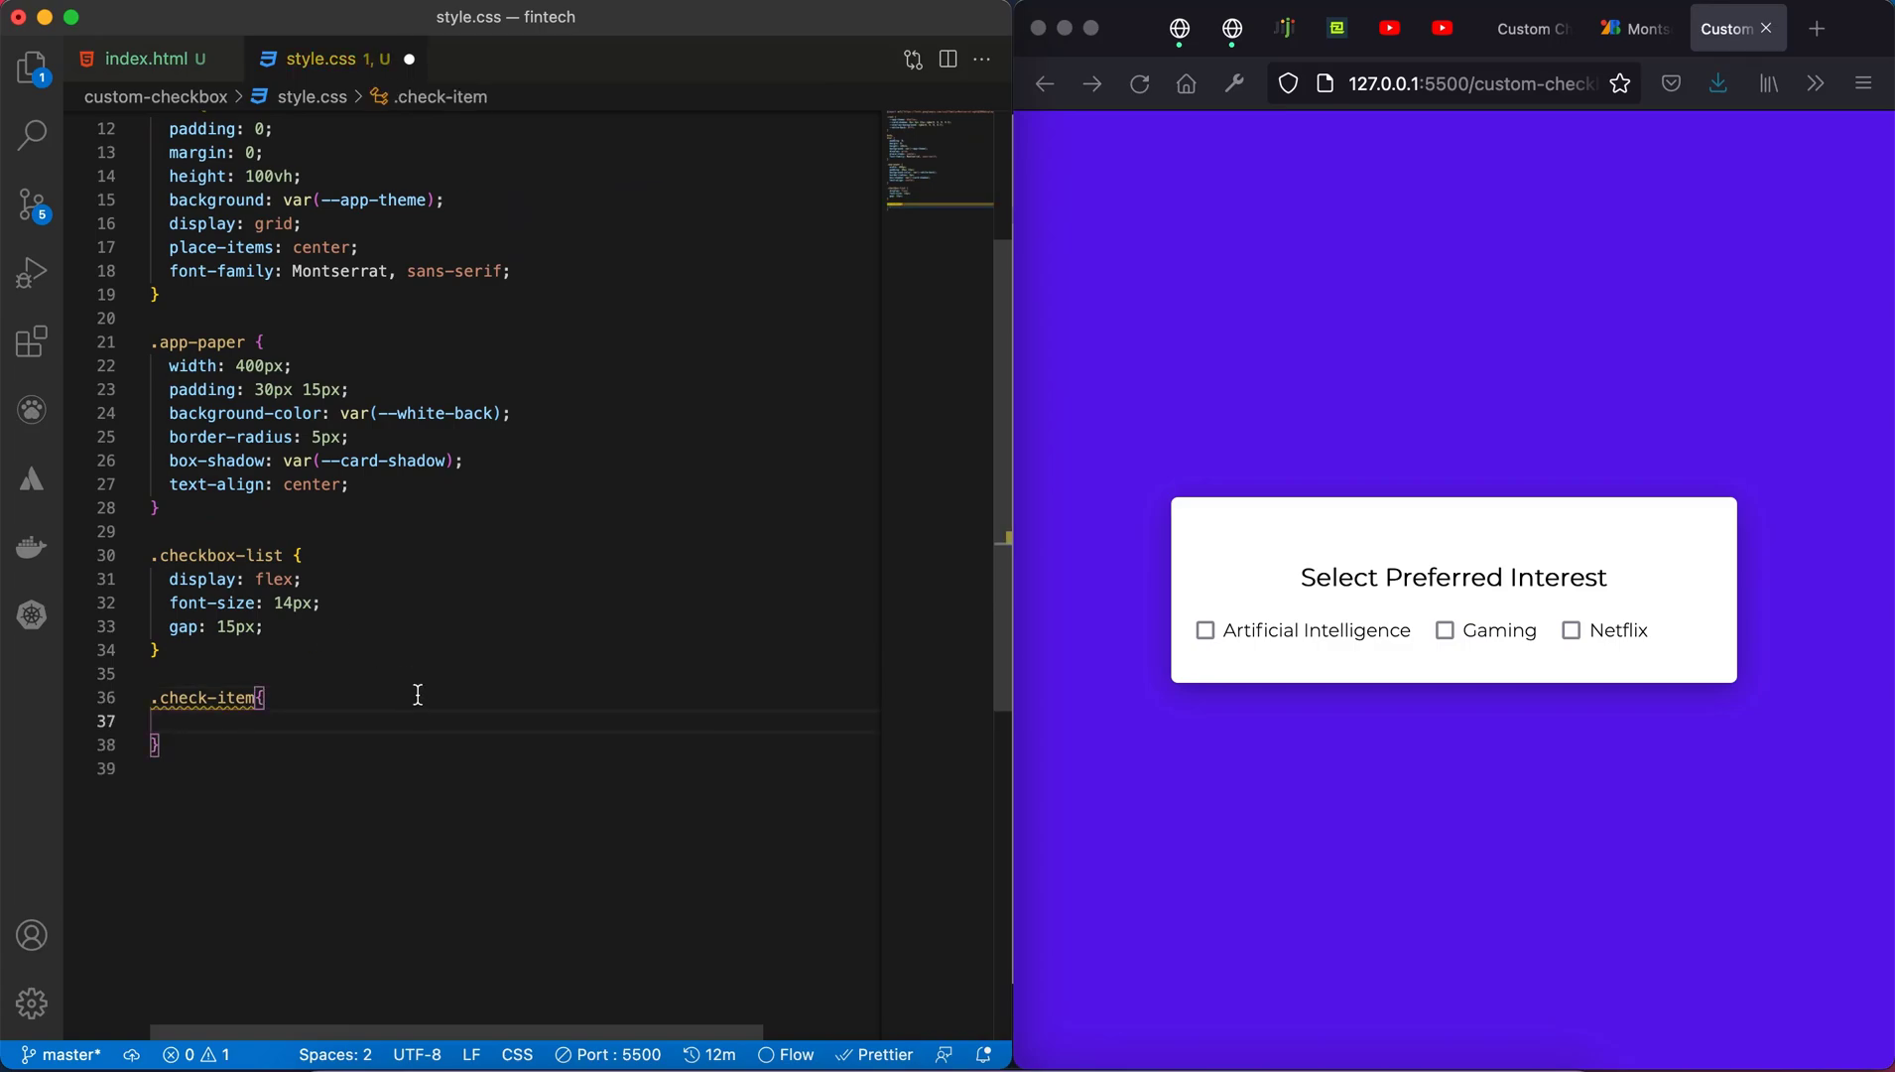
pyautogui.scroll(-3)
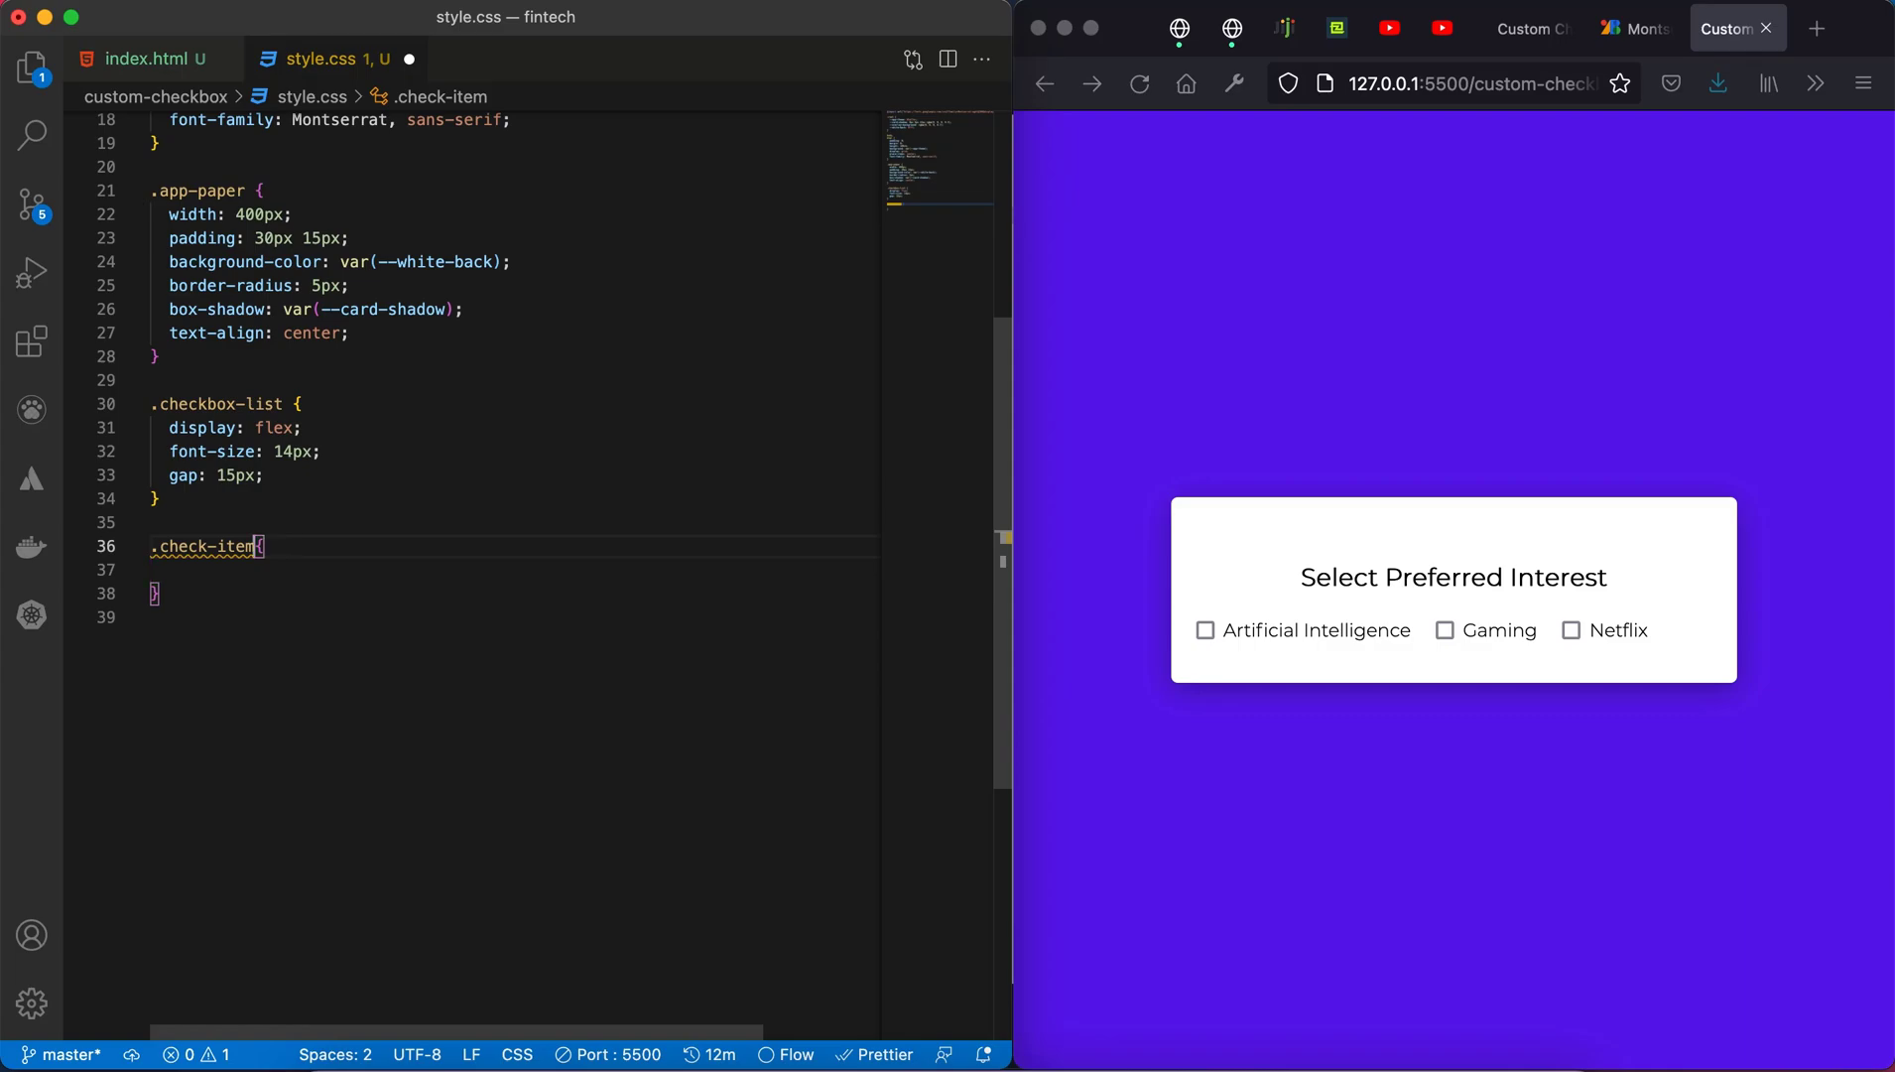
pyautogui.write('input')
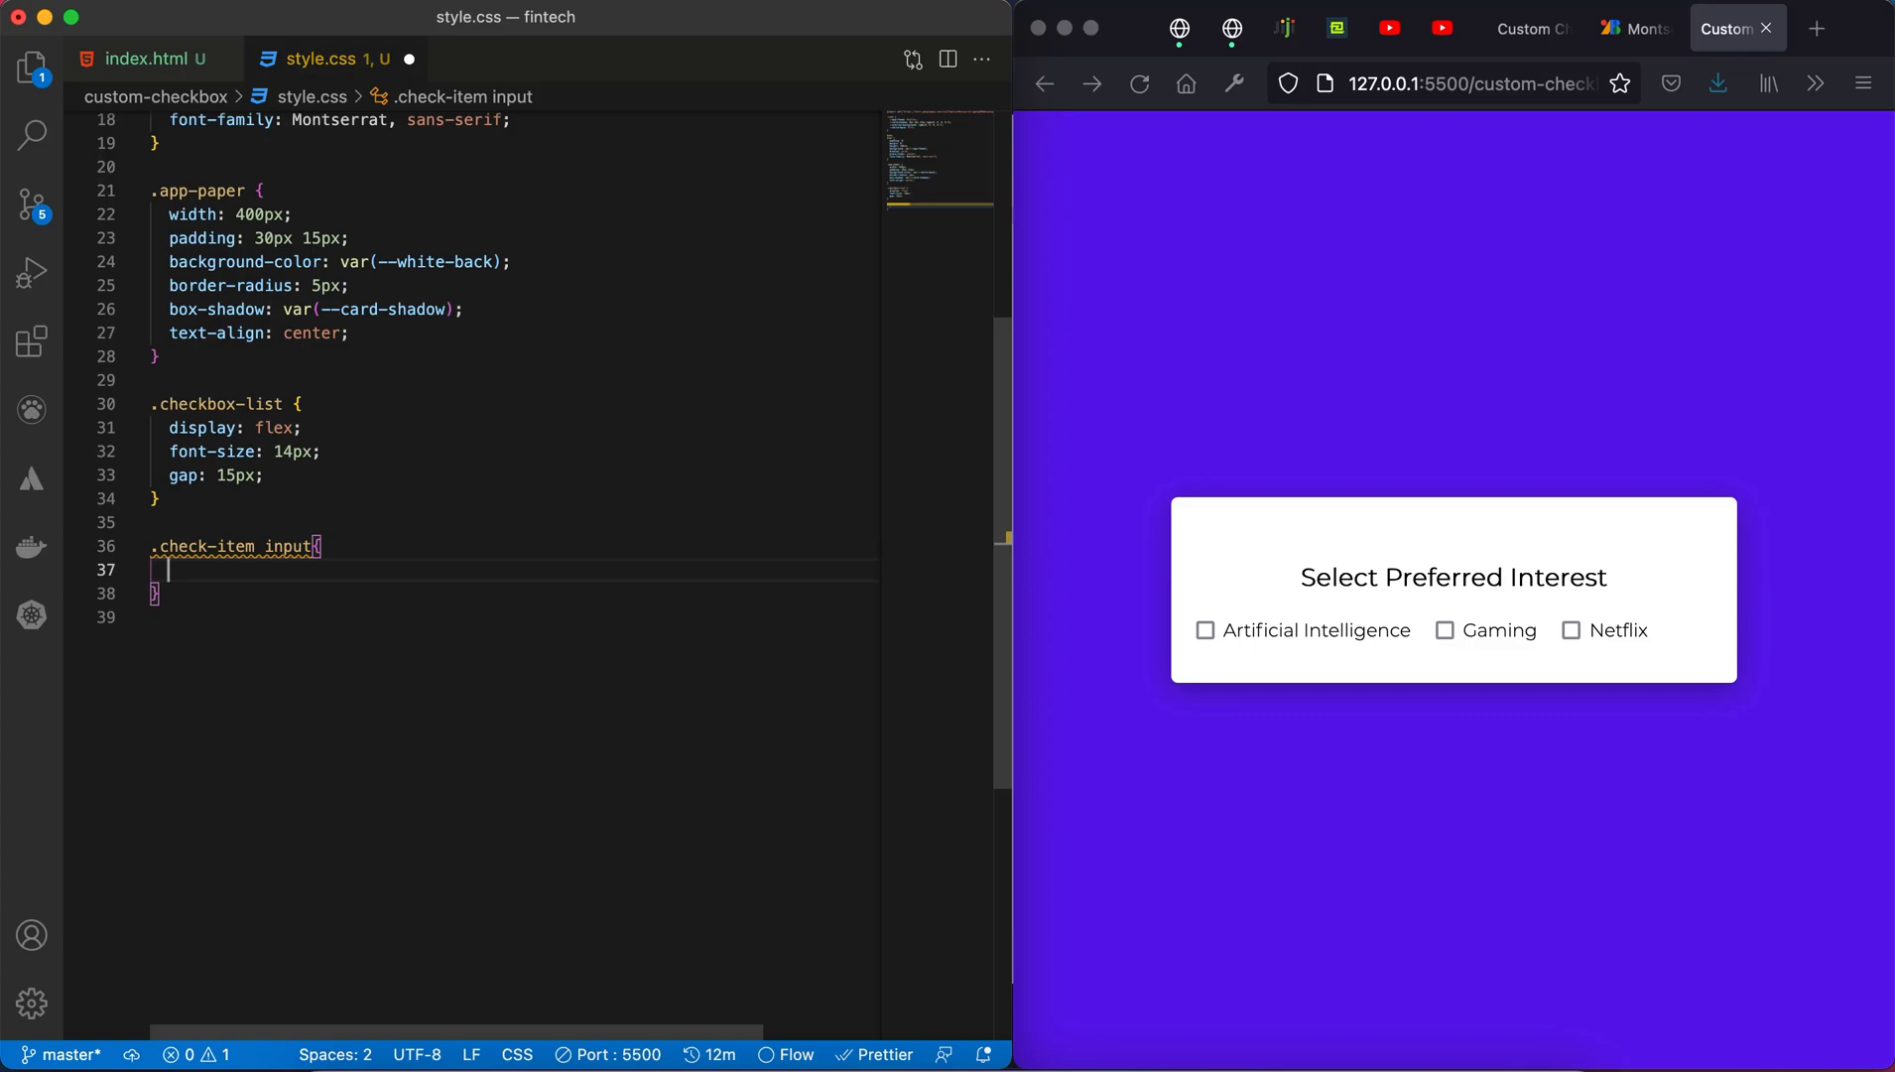
pyautogui.write('display: none;')
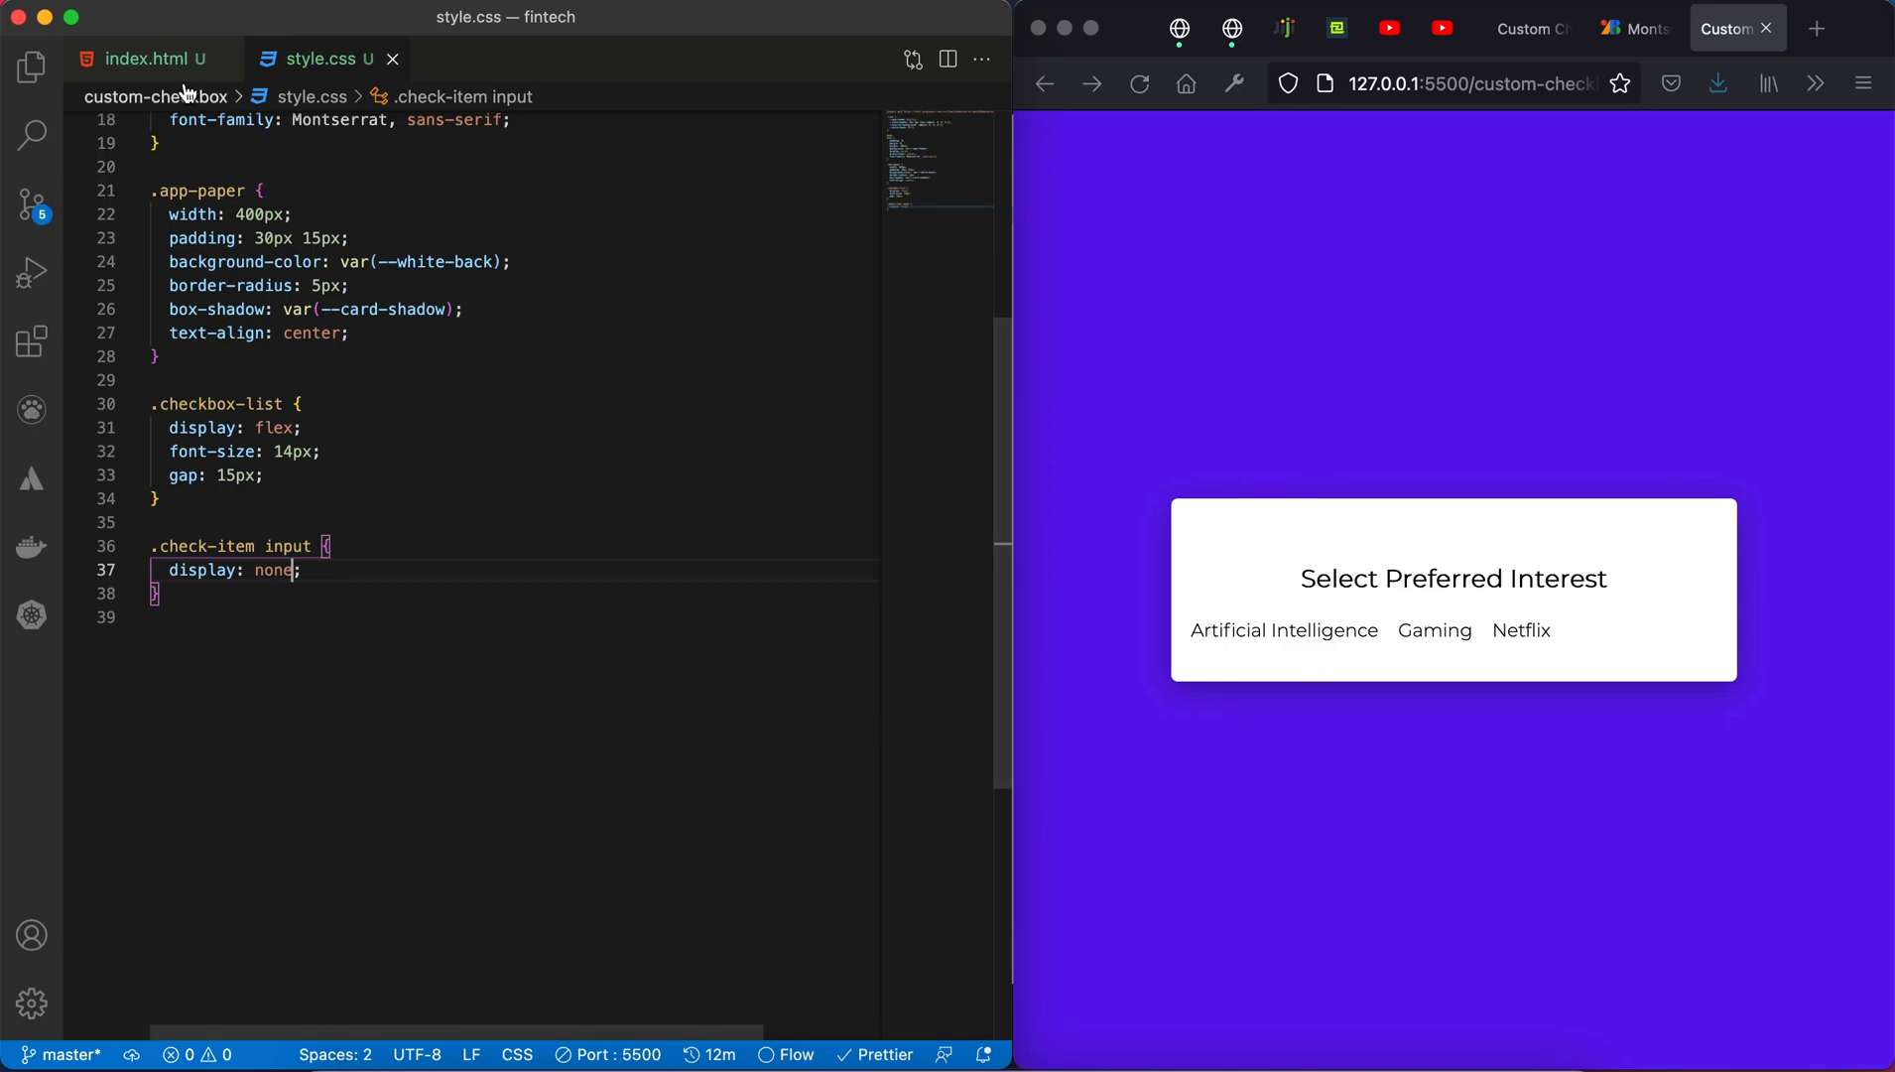
pyautogui.click(148, 57)
pyautogui.write('.')
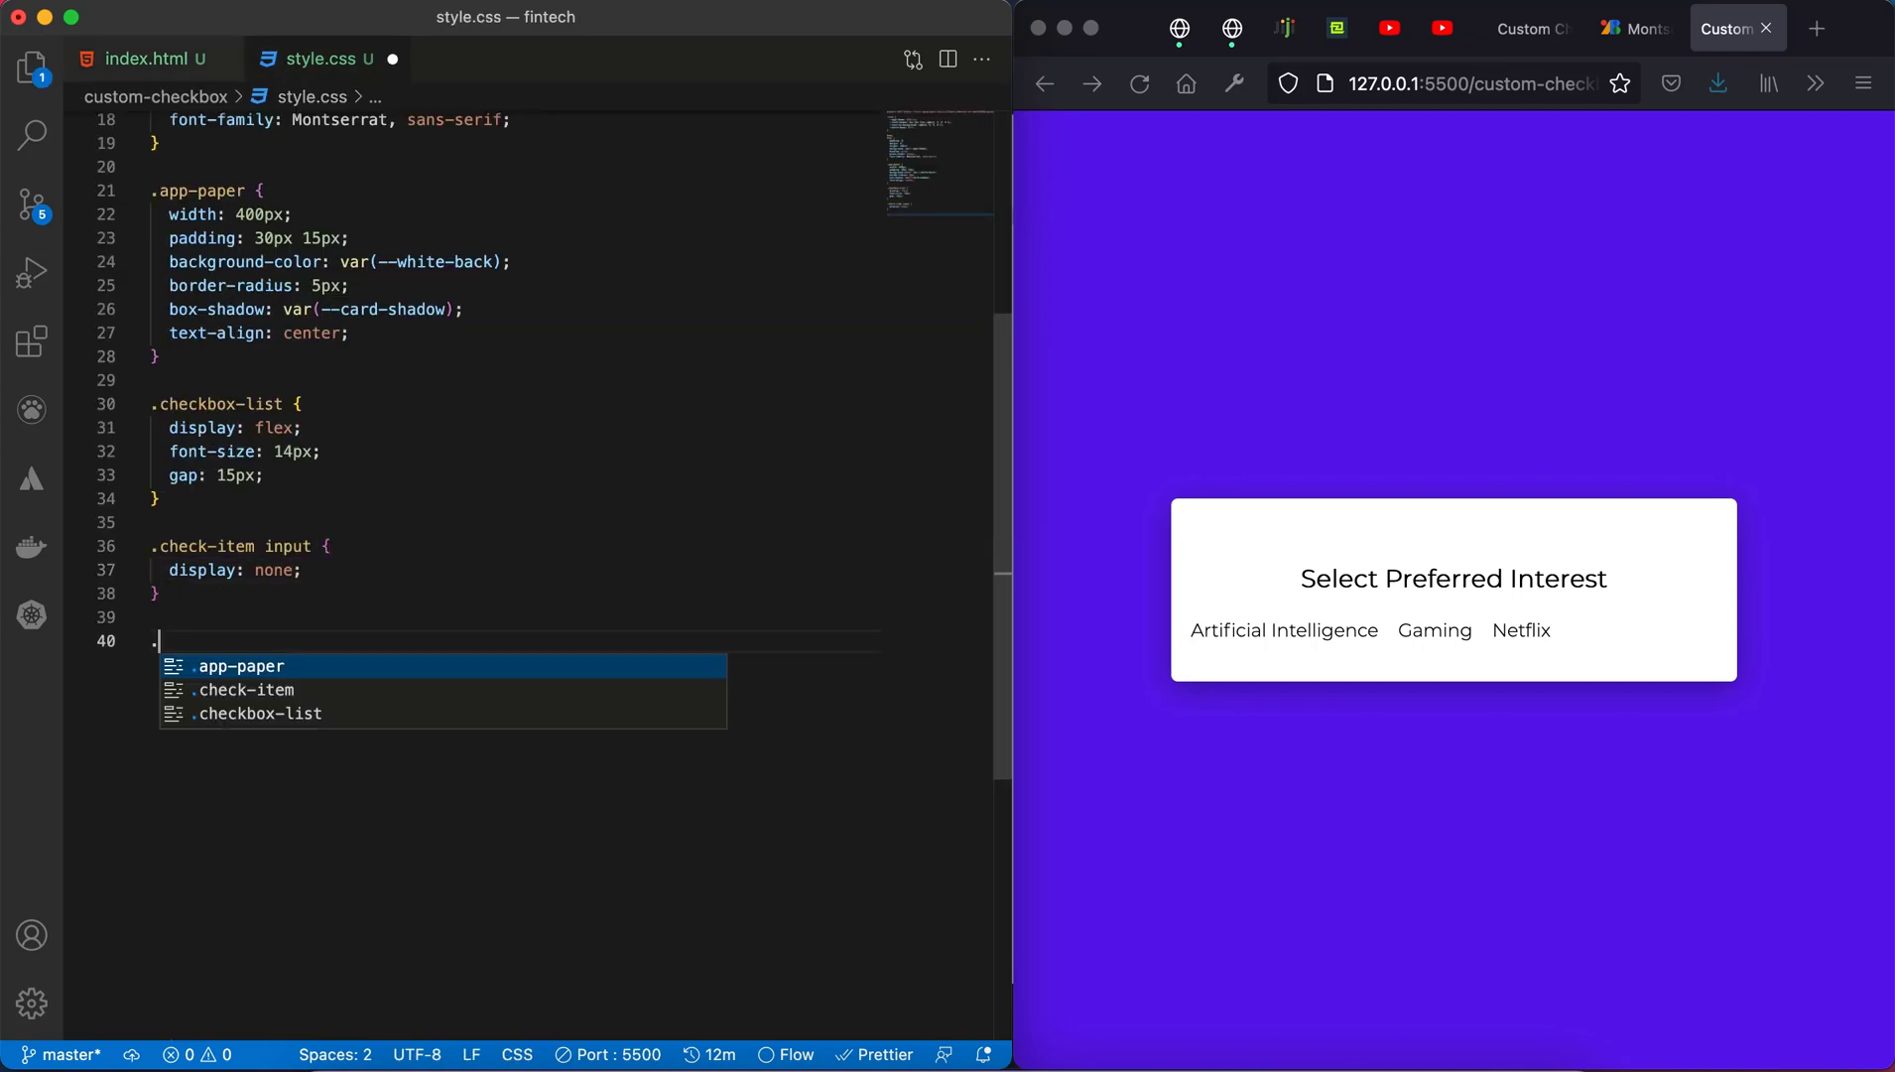
# Step: Add .check-item span with padding 7px 14px, 1px solid rgba(0,0,0,0.3) border, 30px radius
pyautogui.write('check-item span{')
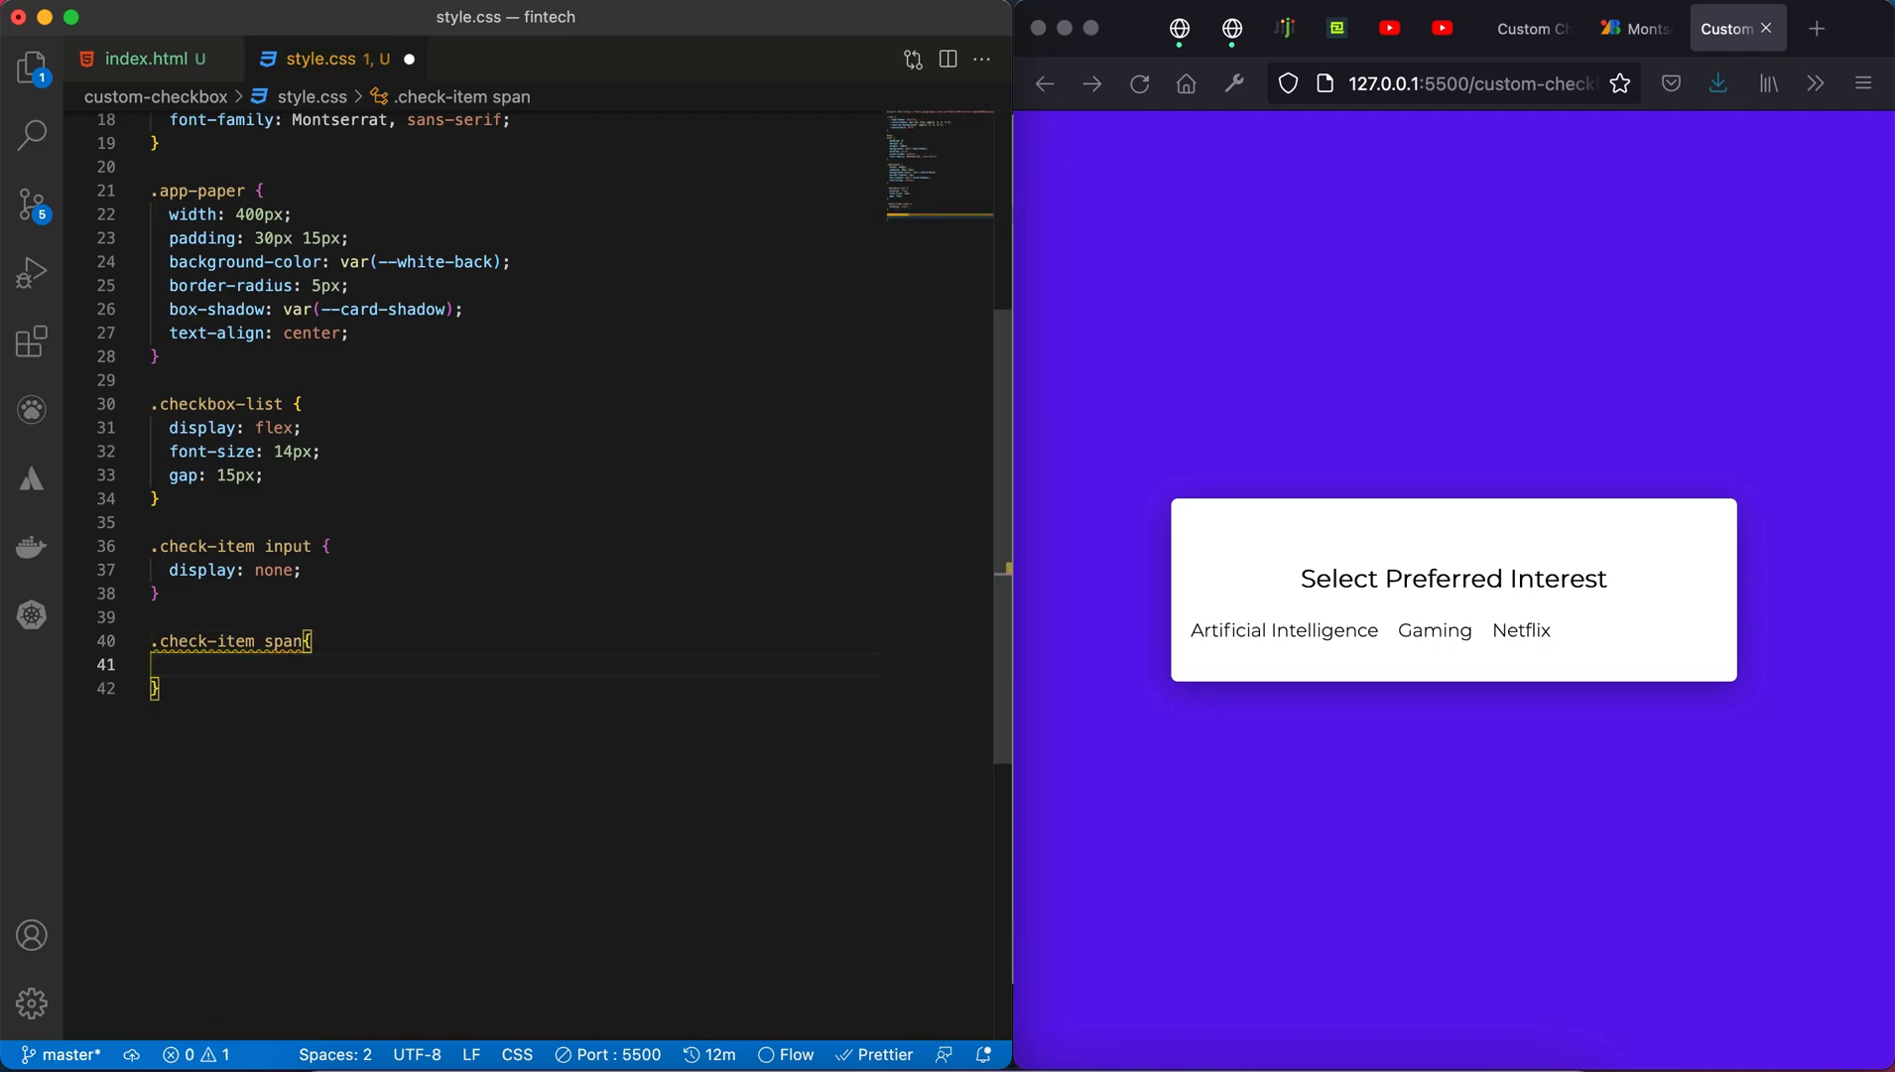
pyautogui.write('padding: ;')
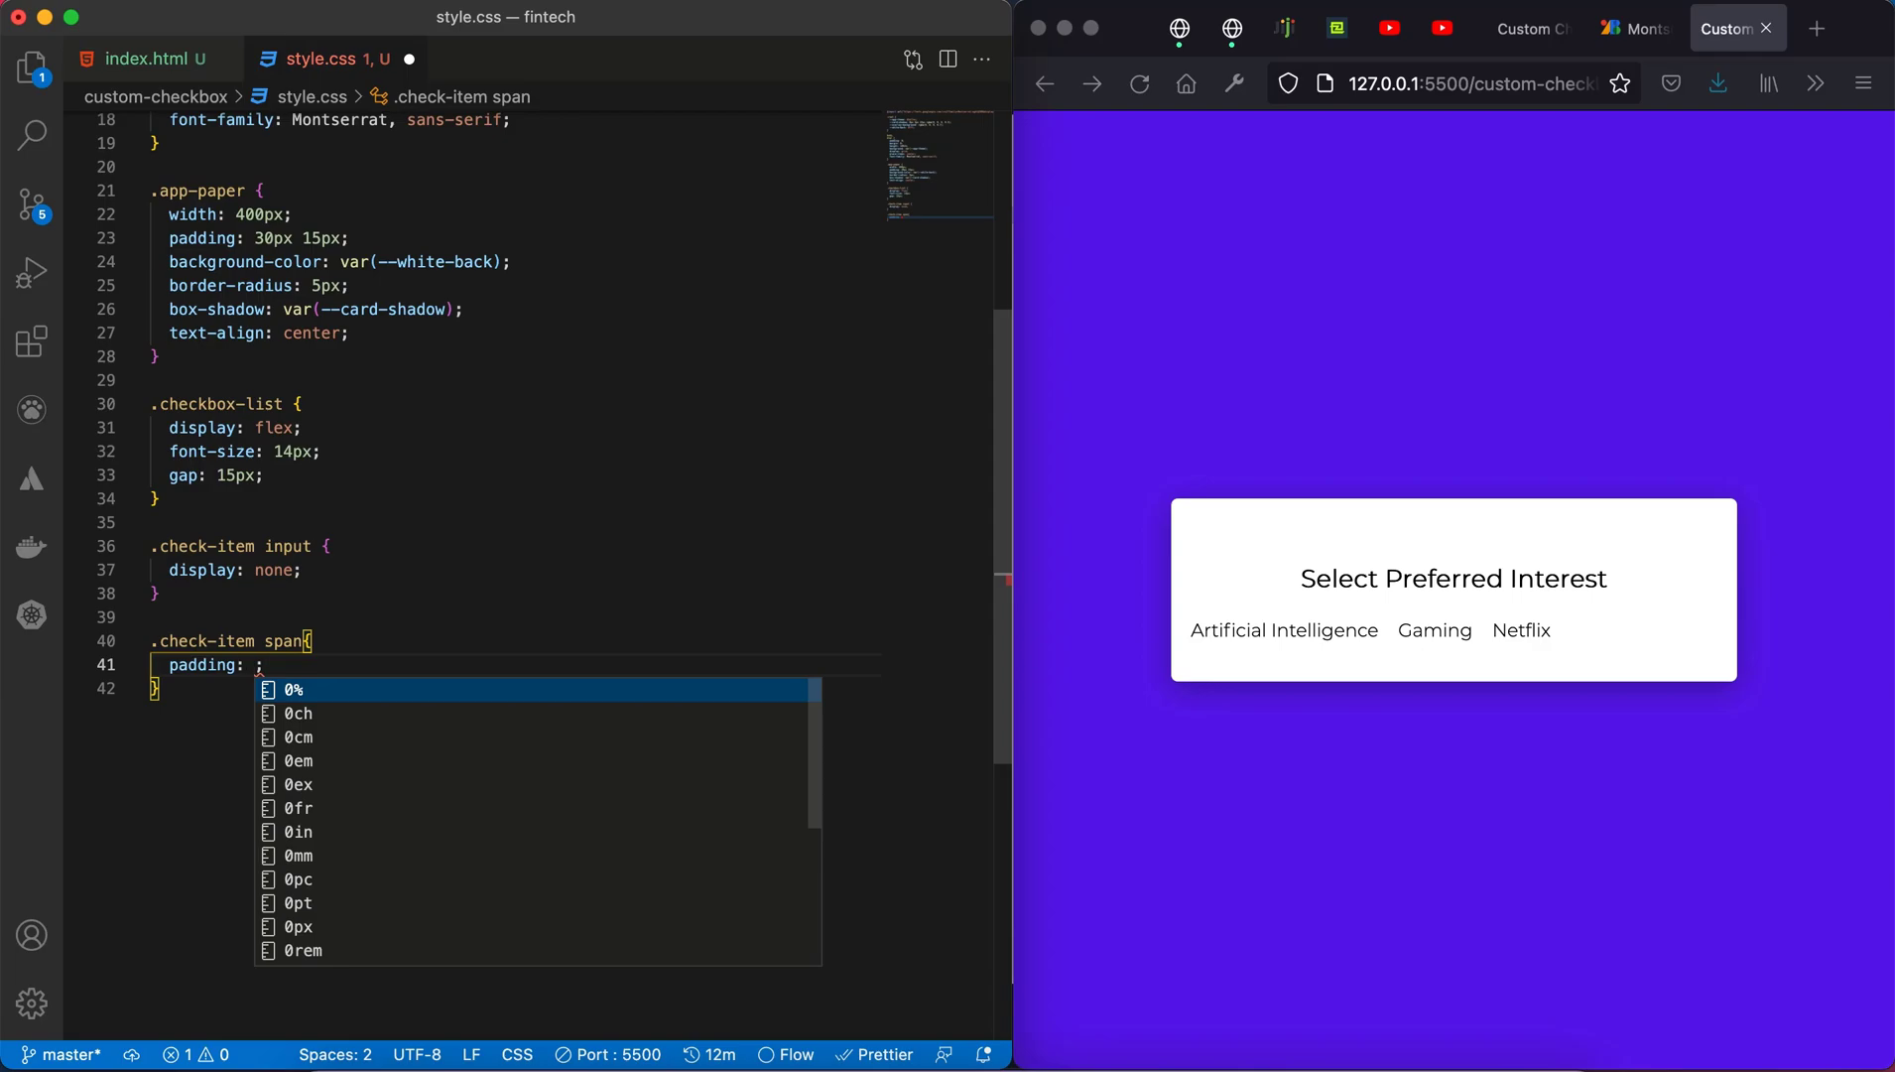
pyautogui.write('7px 14px')
pyautogui.write('border: 1px ;')
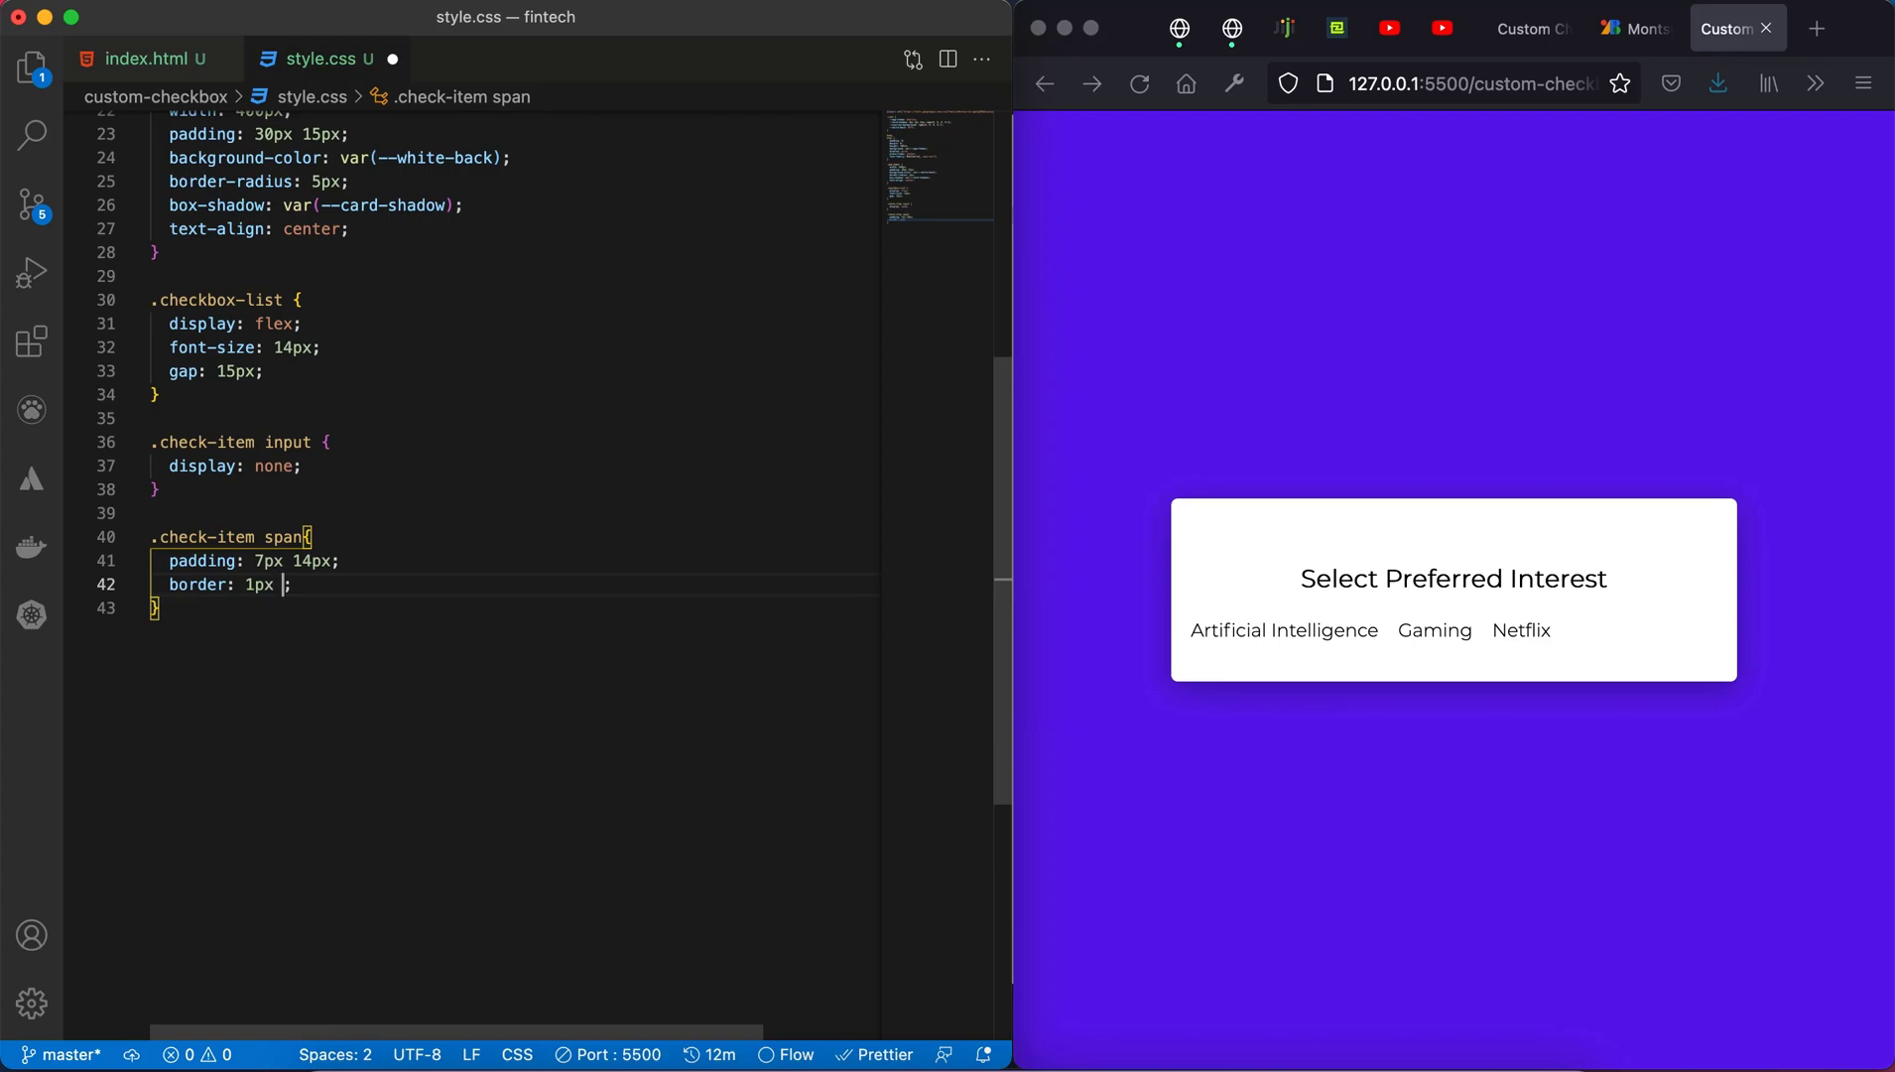
pyautogui.write('solid')
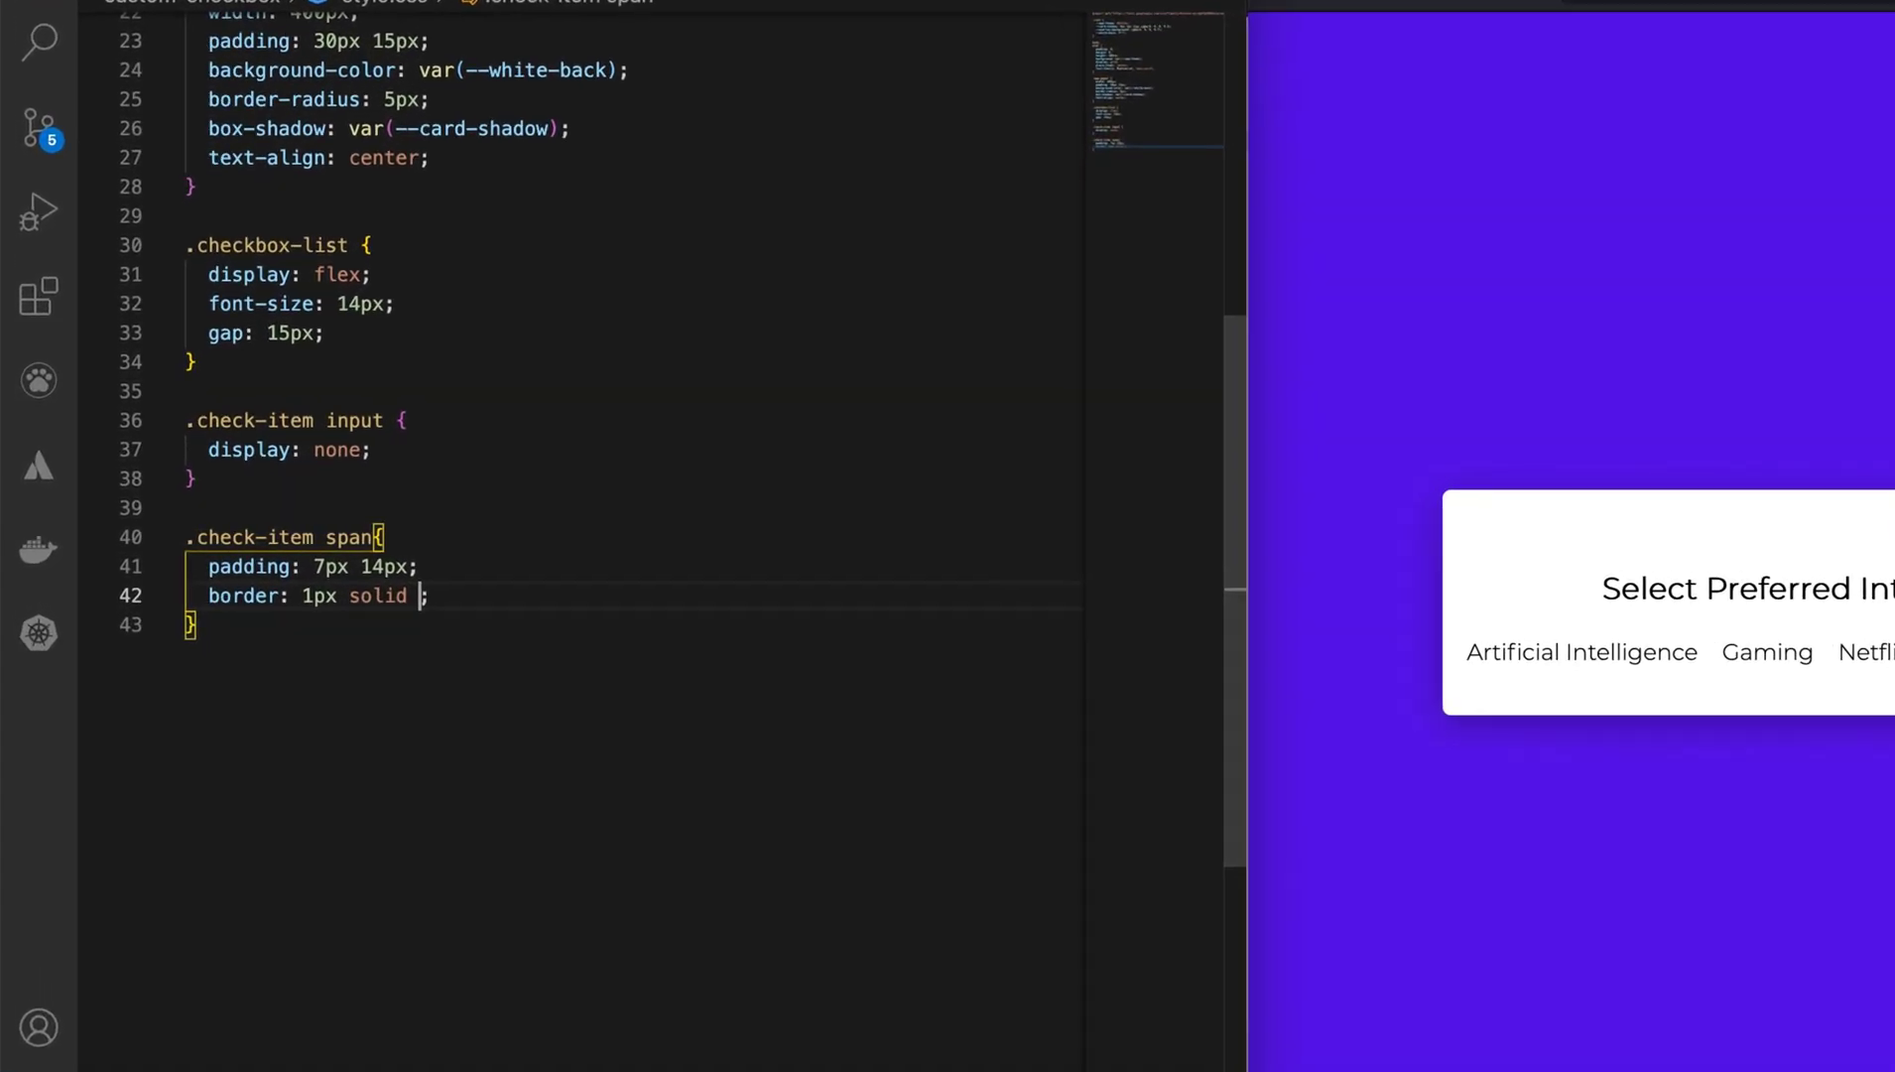
pyautogui.write('rgba(0, 0, 0, 0.3)')
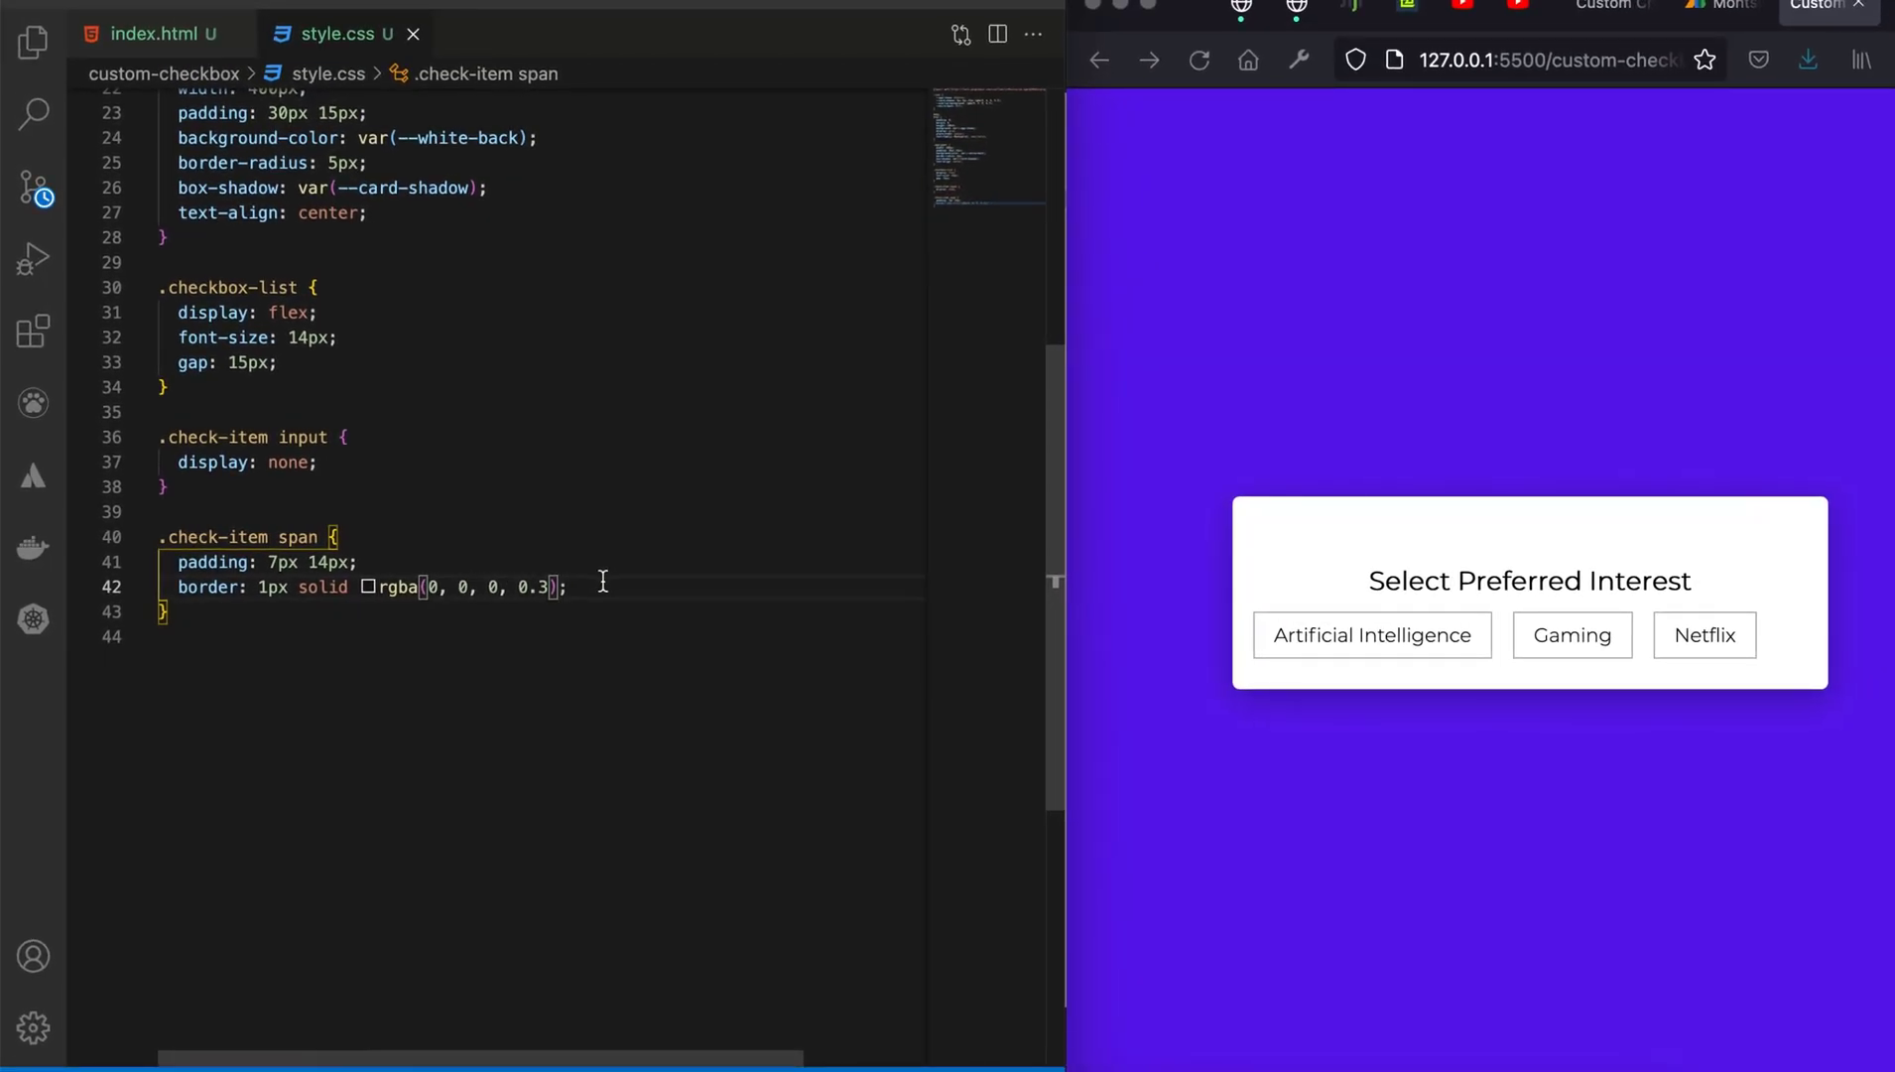
pyautogui.write('border-radius: ;')
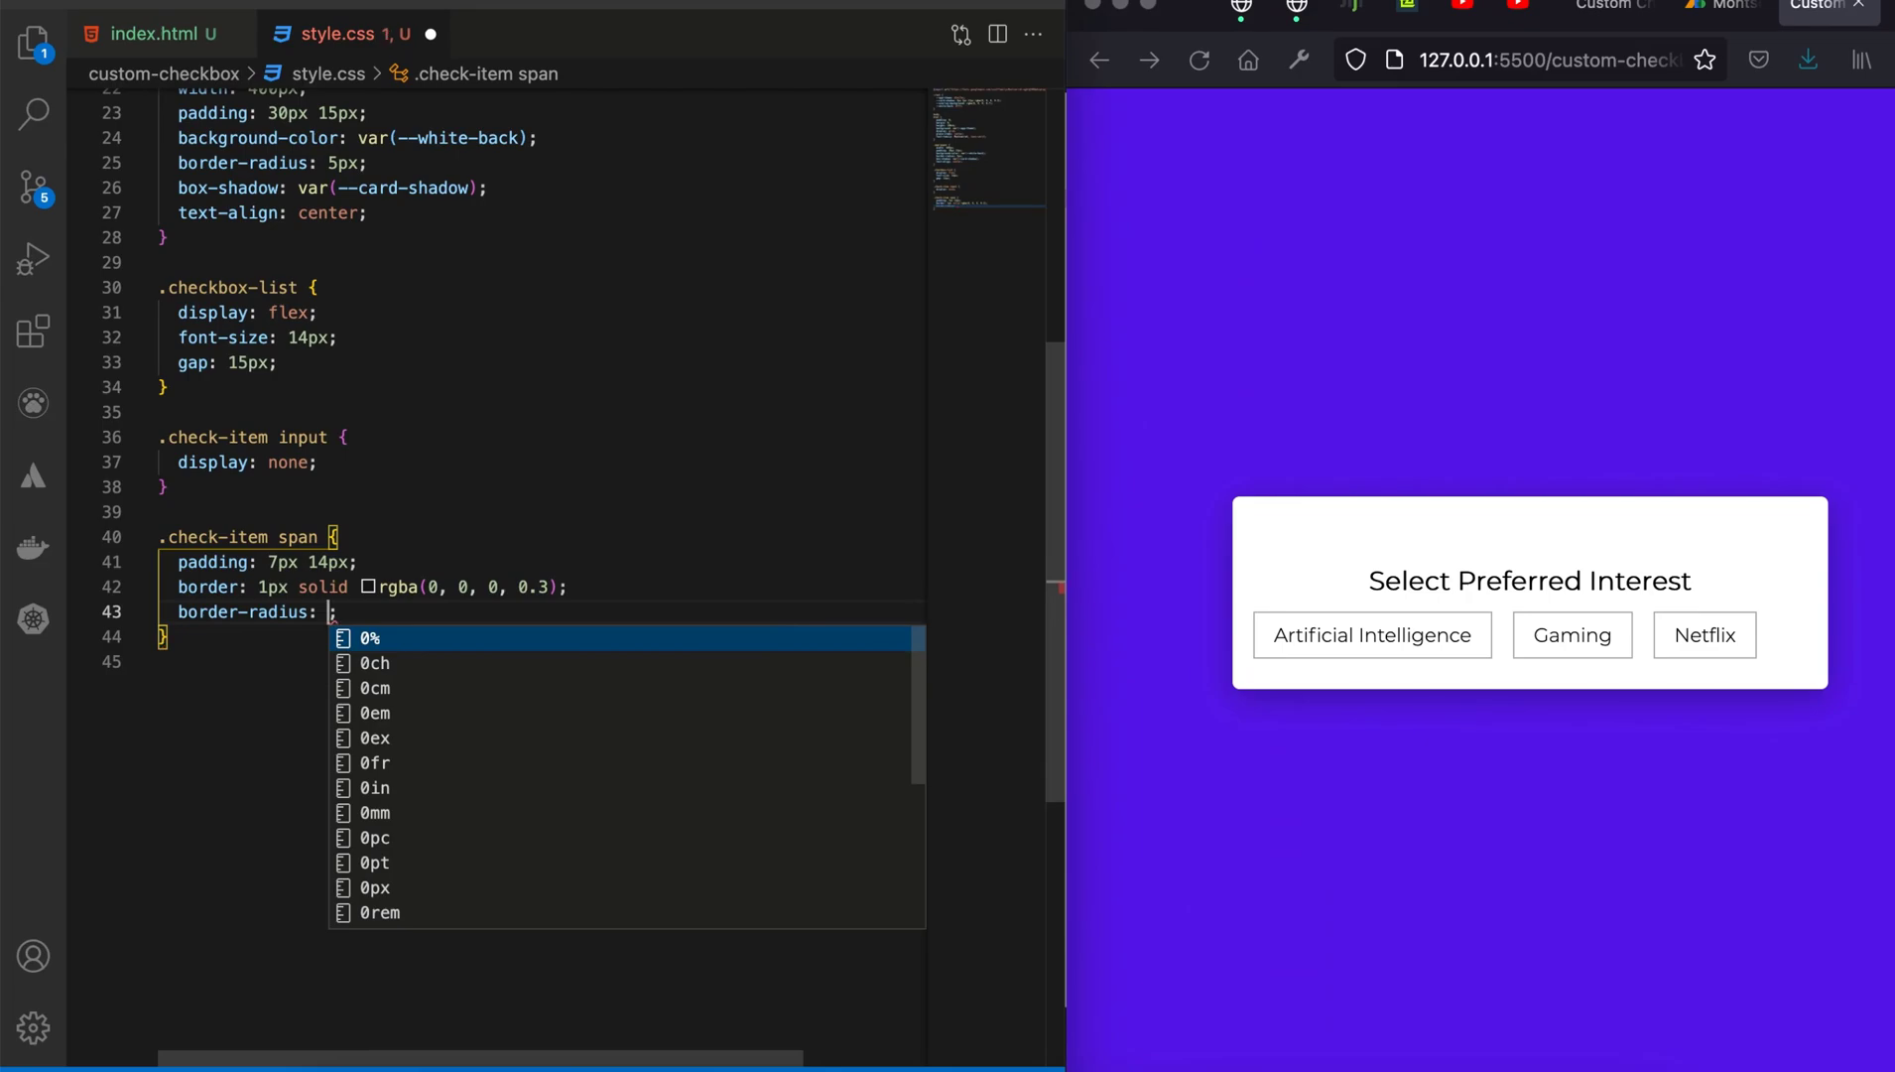
pyautogui.write('30px')
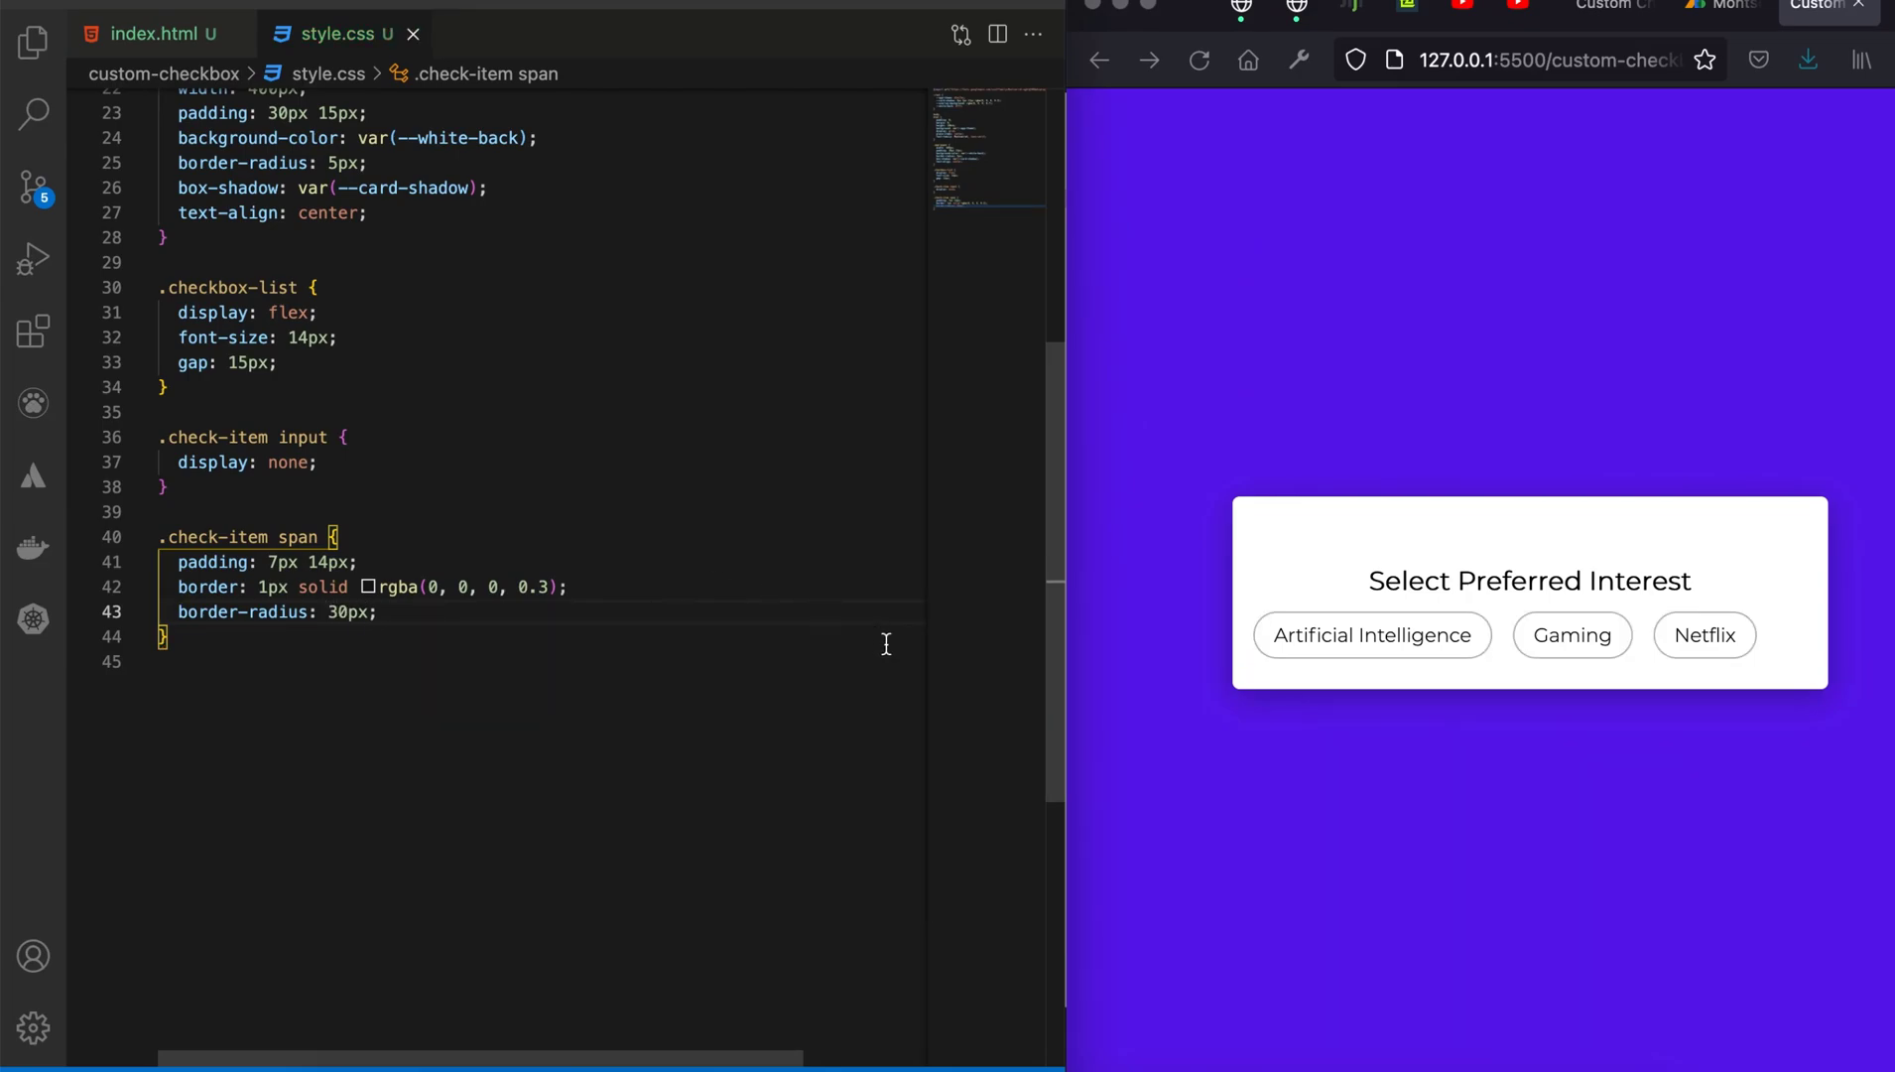
pyautogui.moveTo(382, 448)
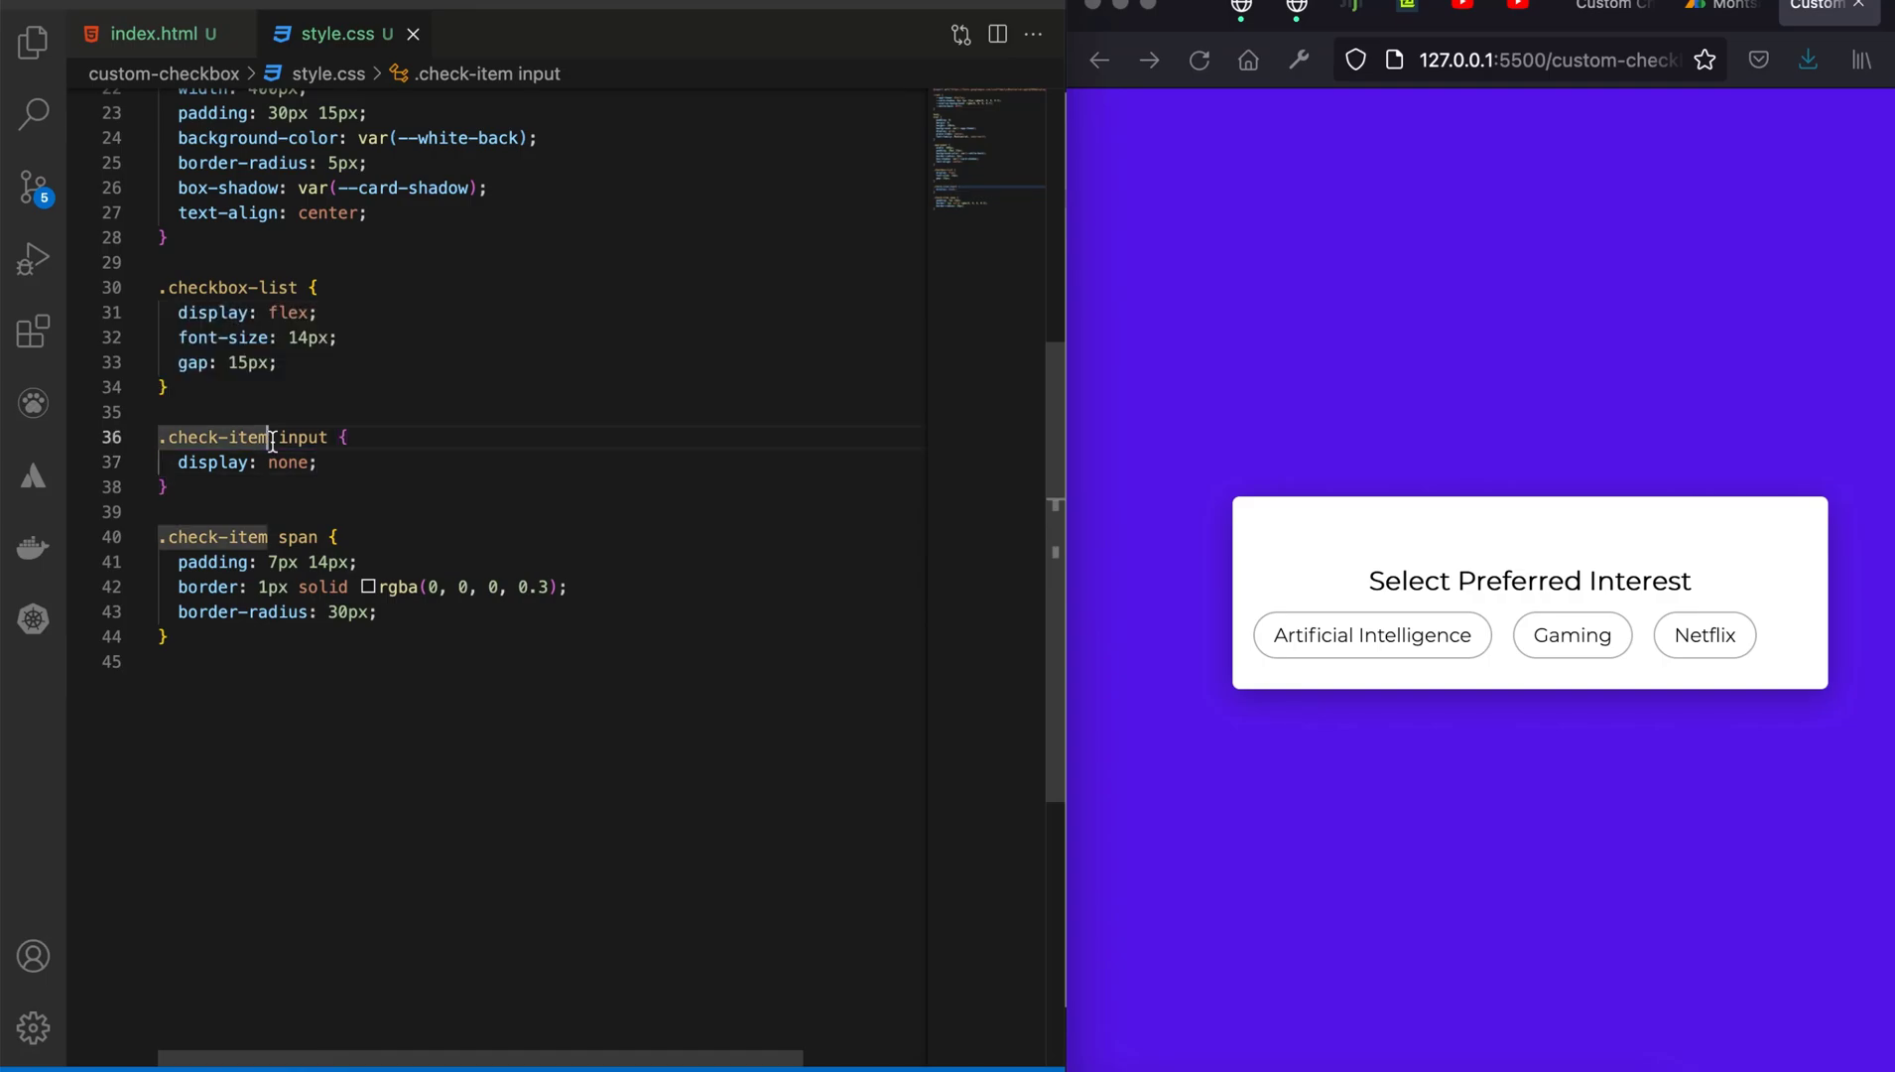
# Step: Add padding: 20px 0 to the .checkbox-list rule
pyautogui.click(371, 287)
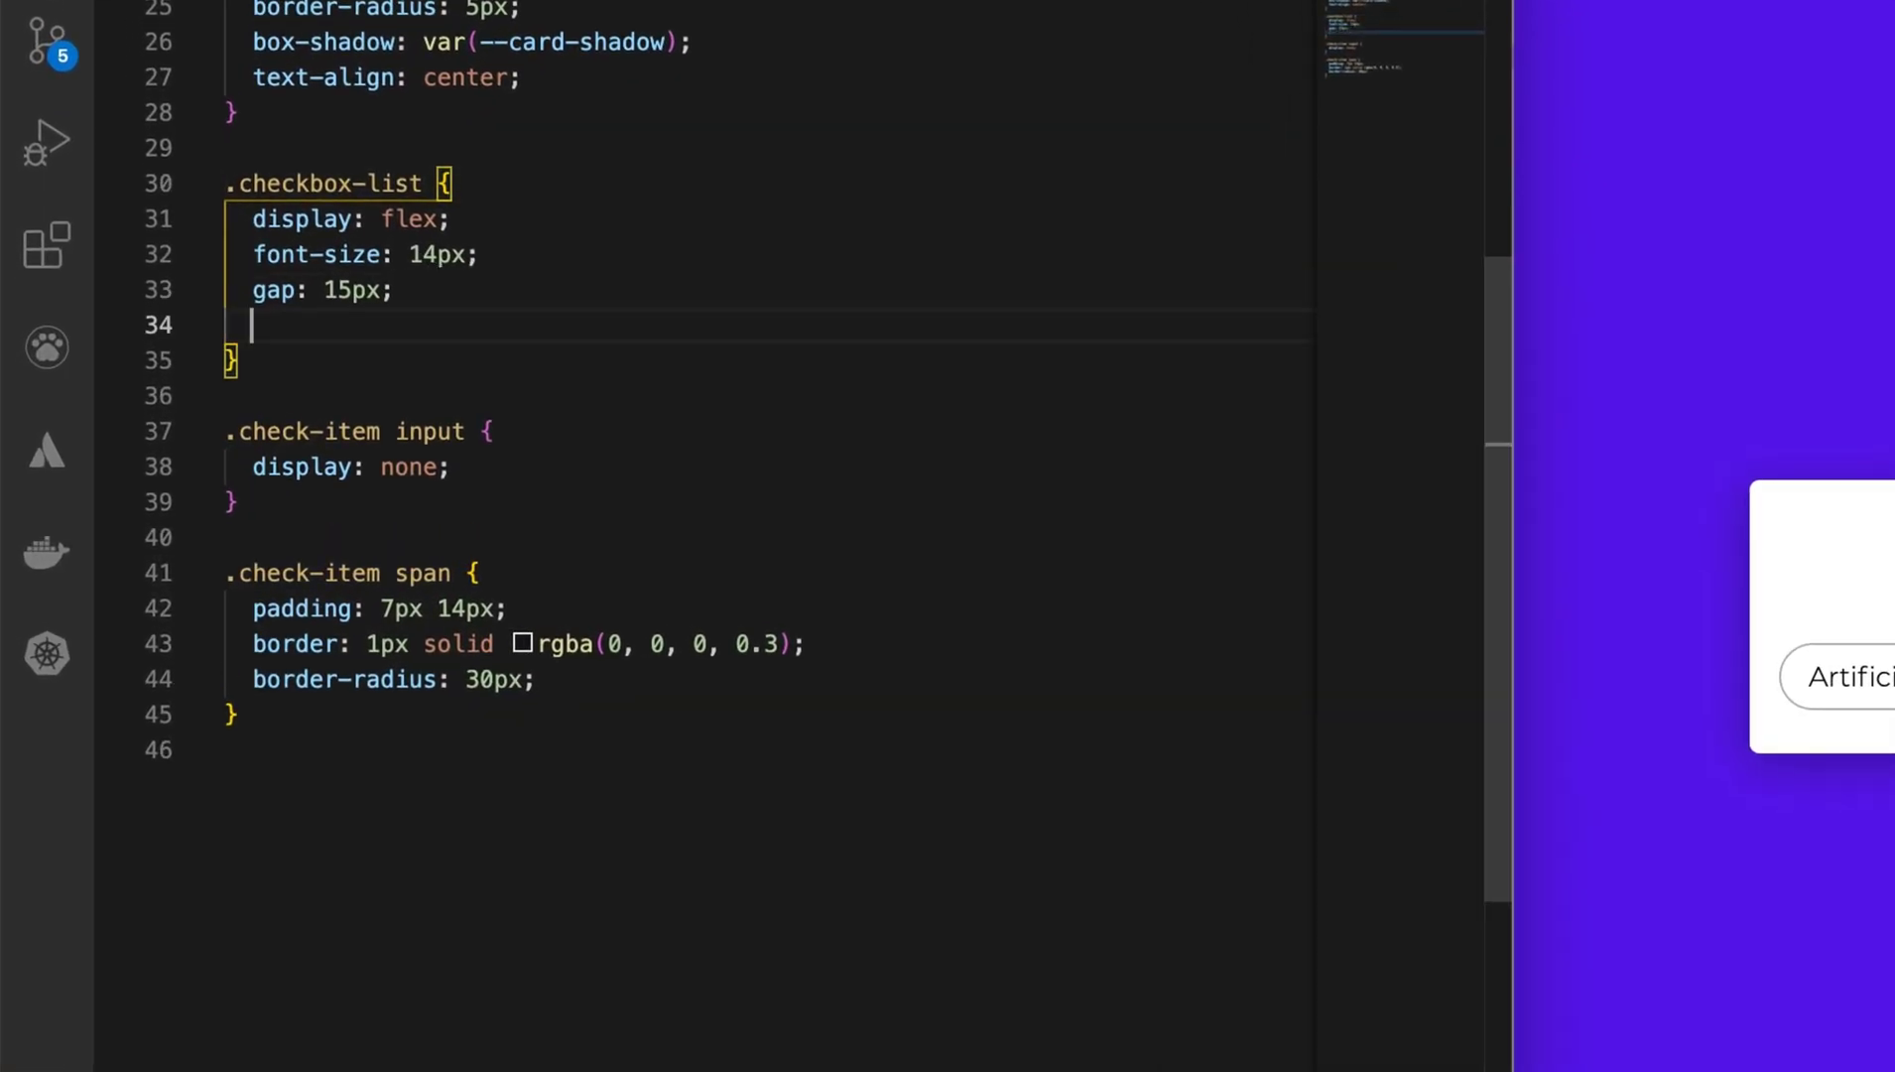
pyautogui.write('padding: ;')
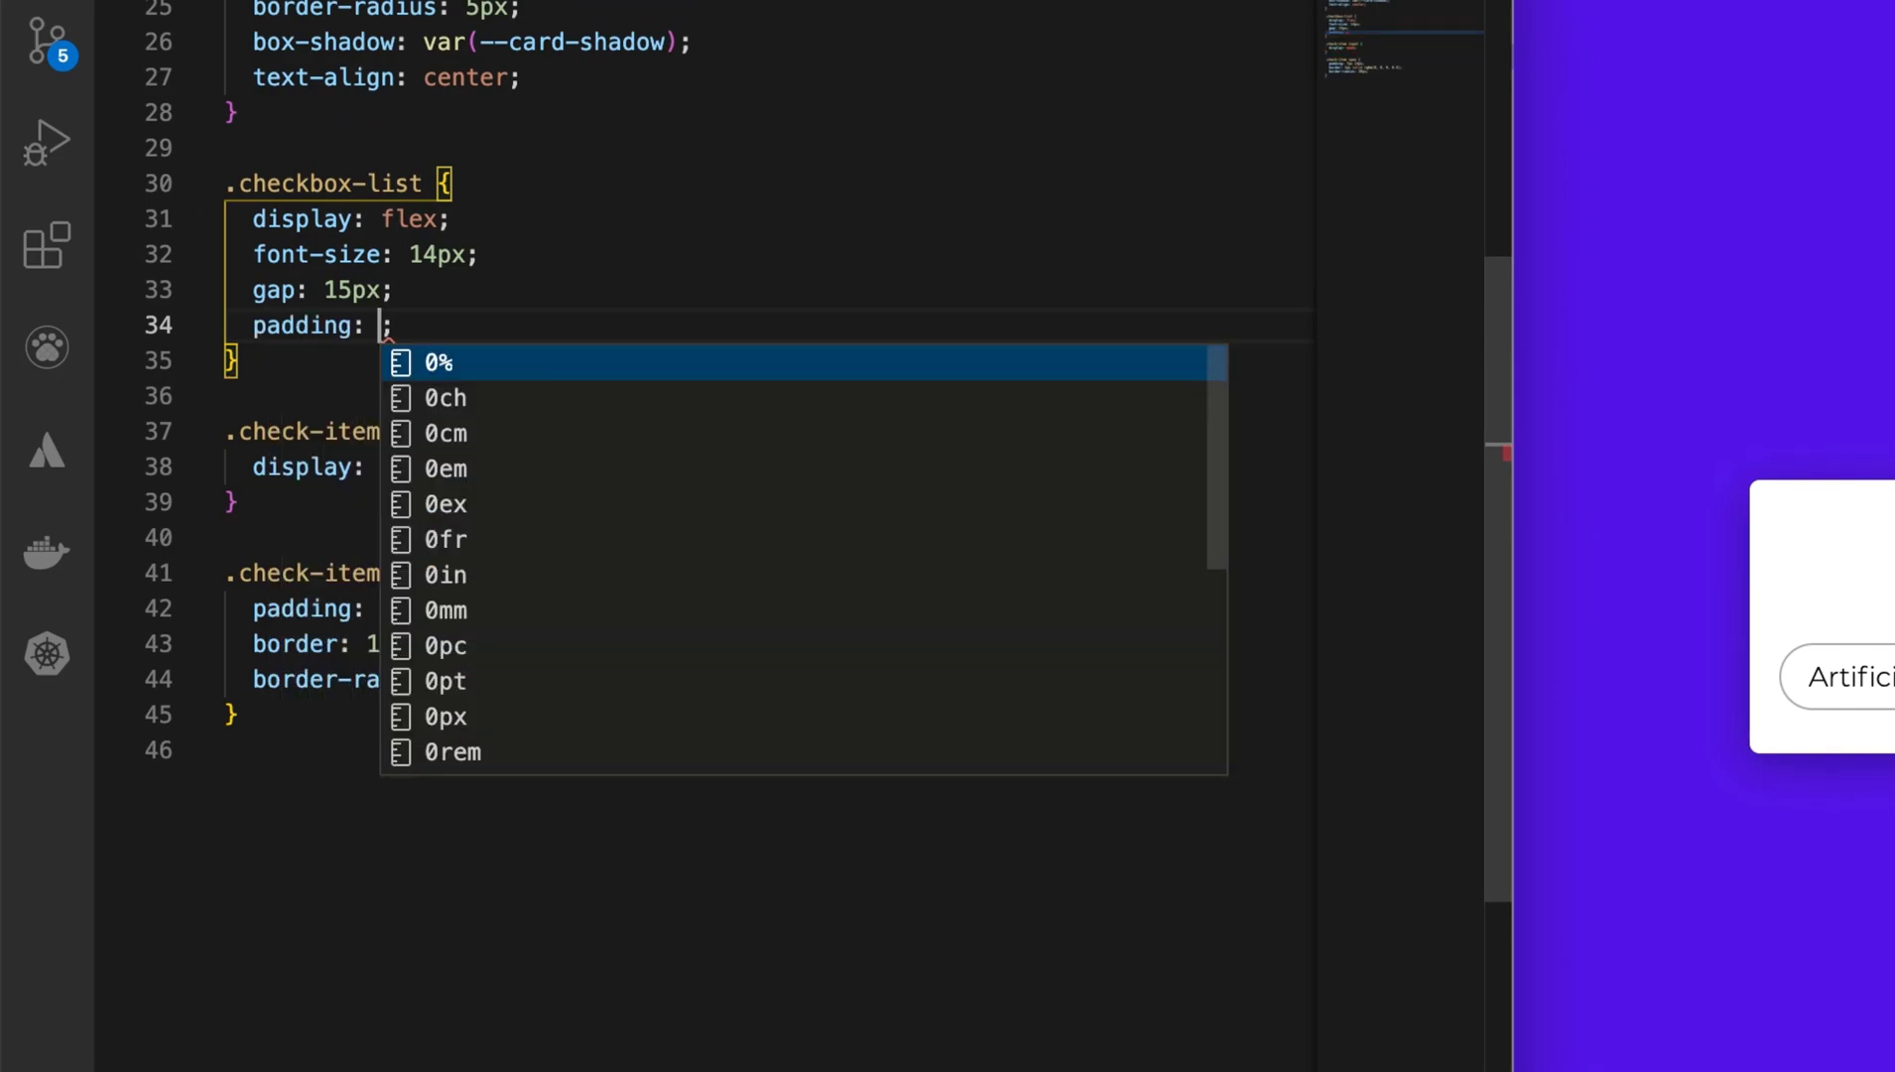
pyautogui.write('2')
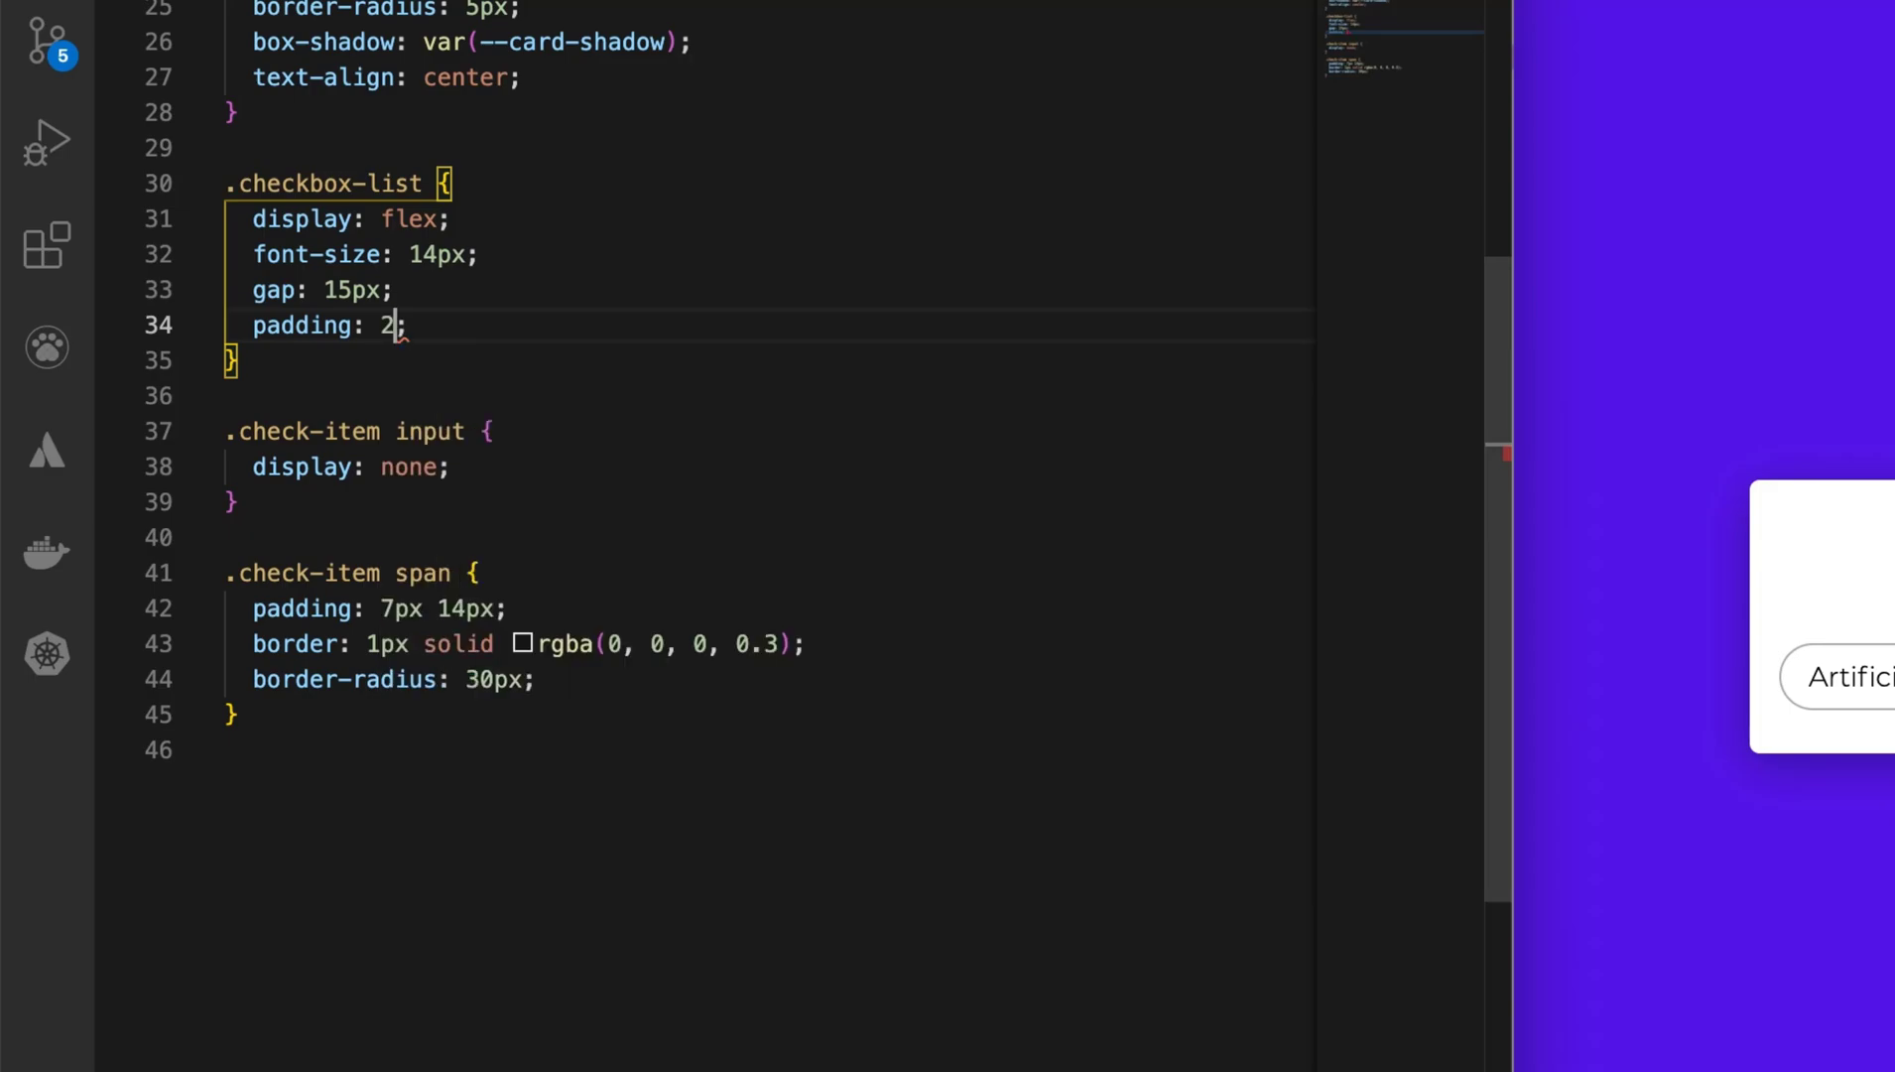
pyautogui.write('0px 0')
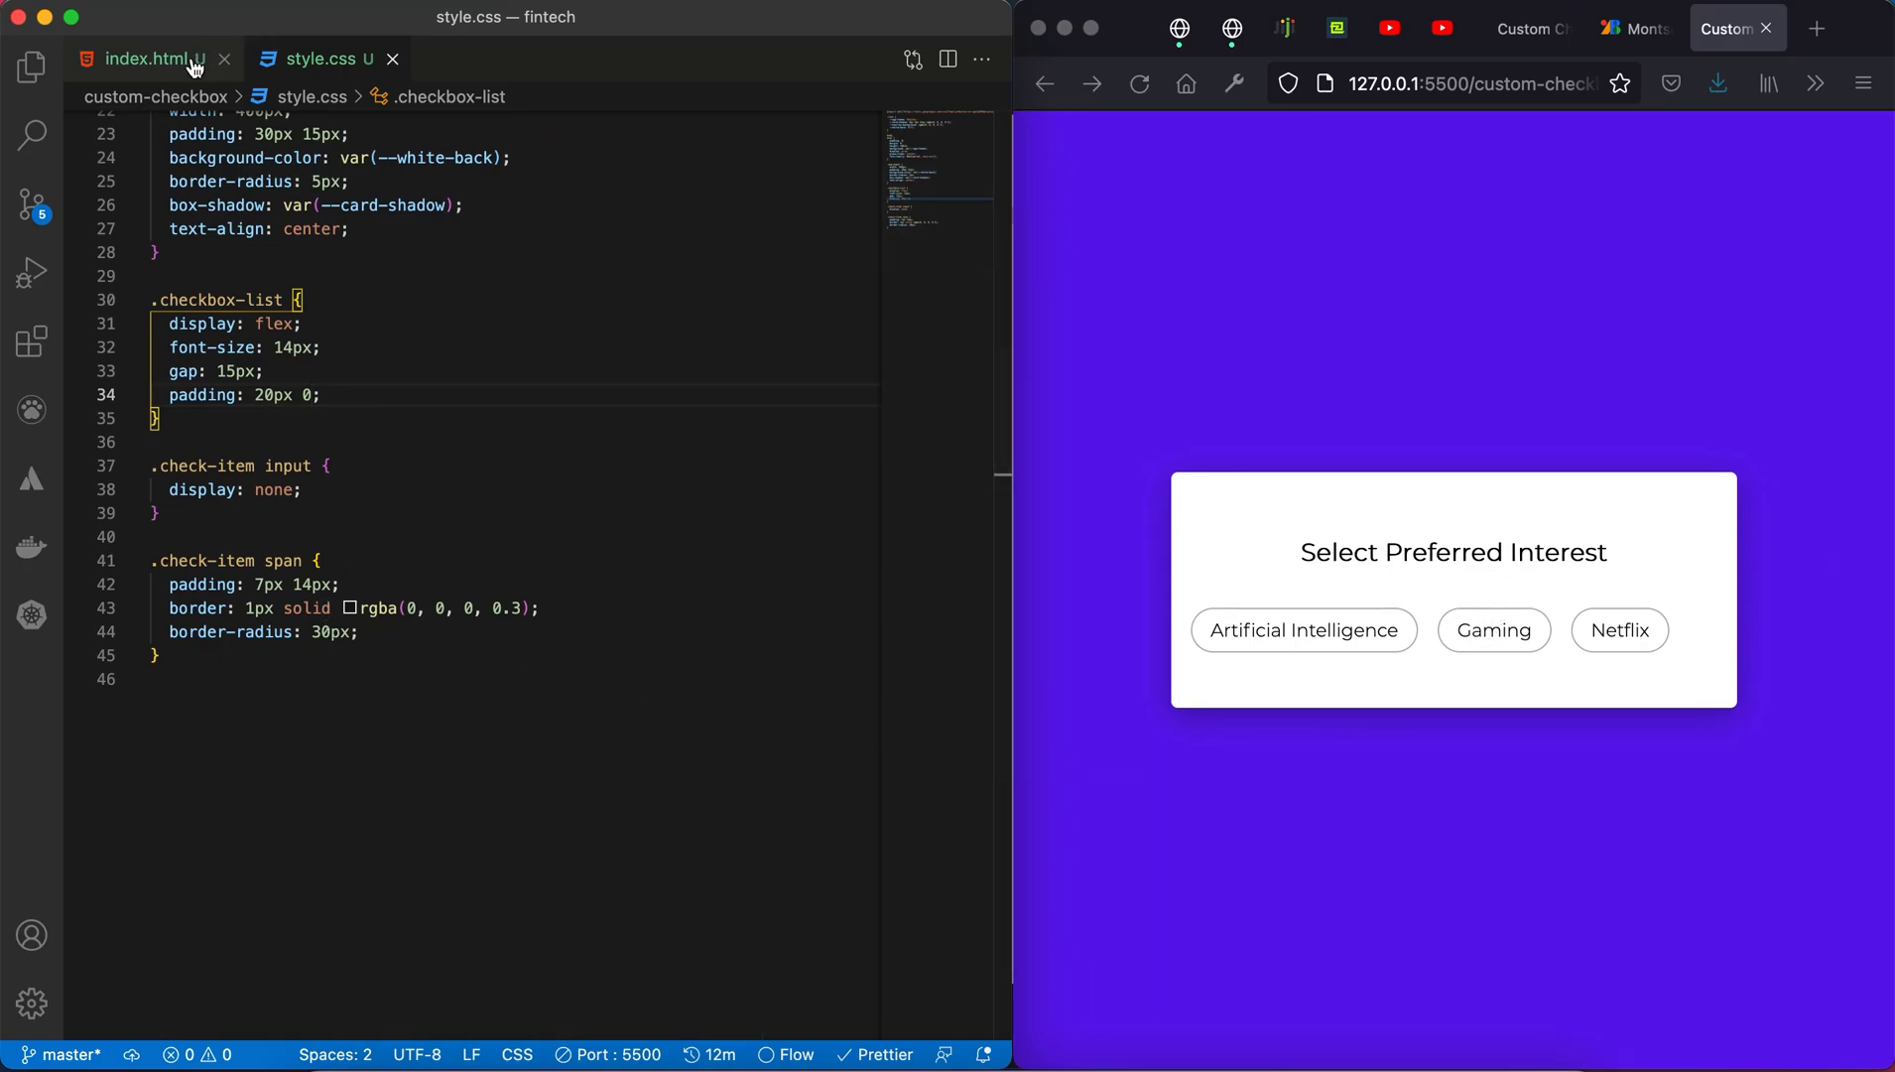
pyautogui.click(320, 395)
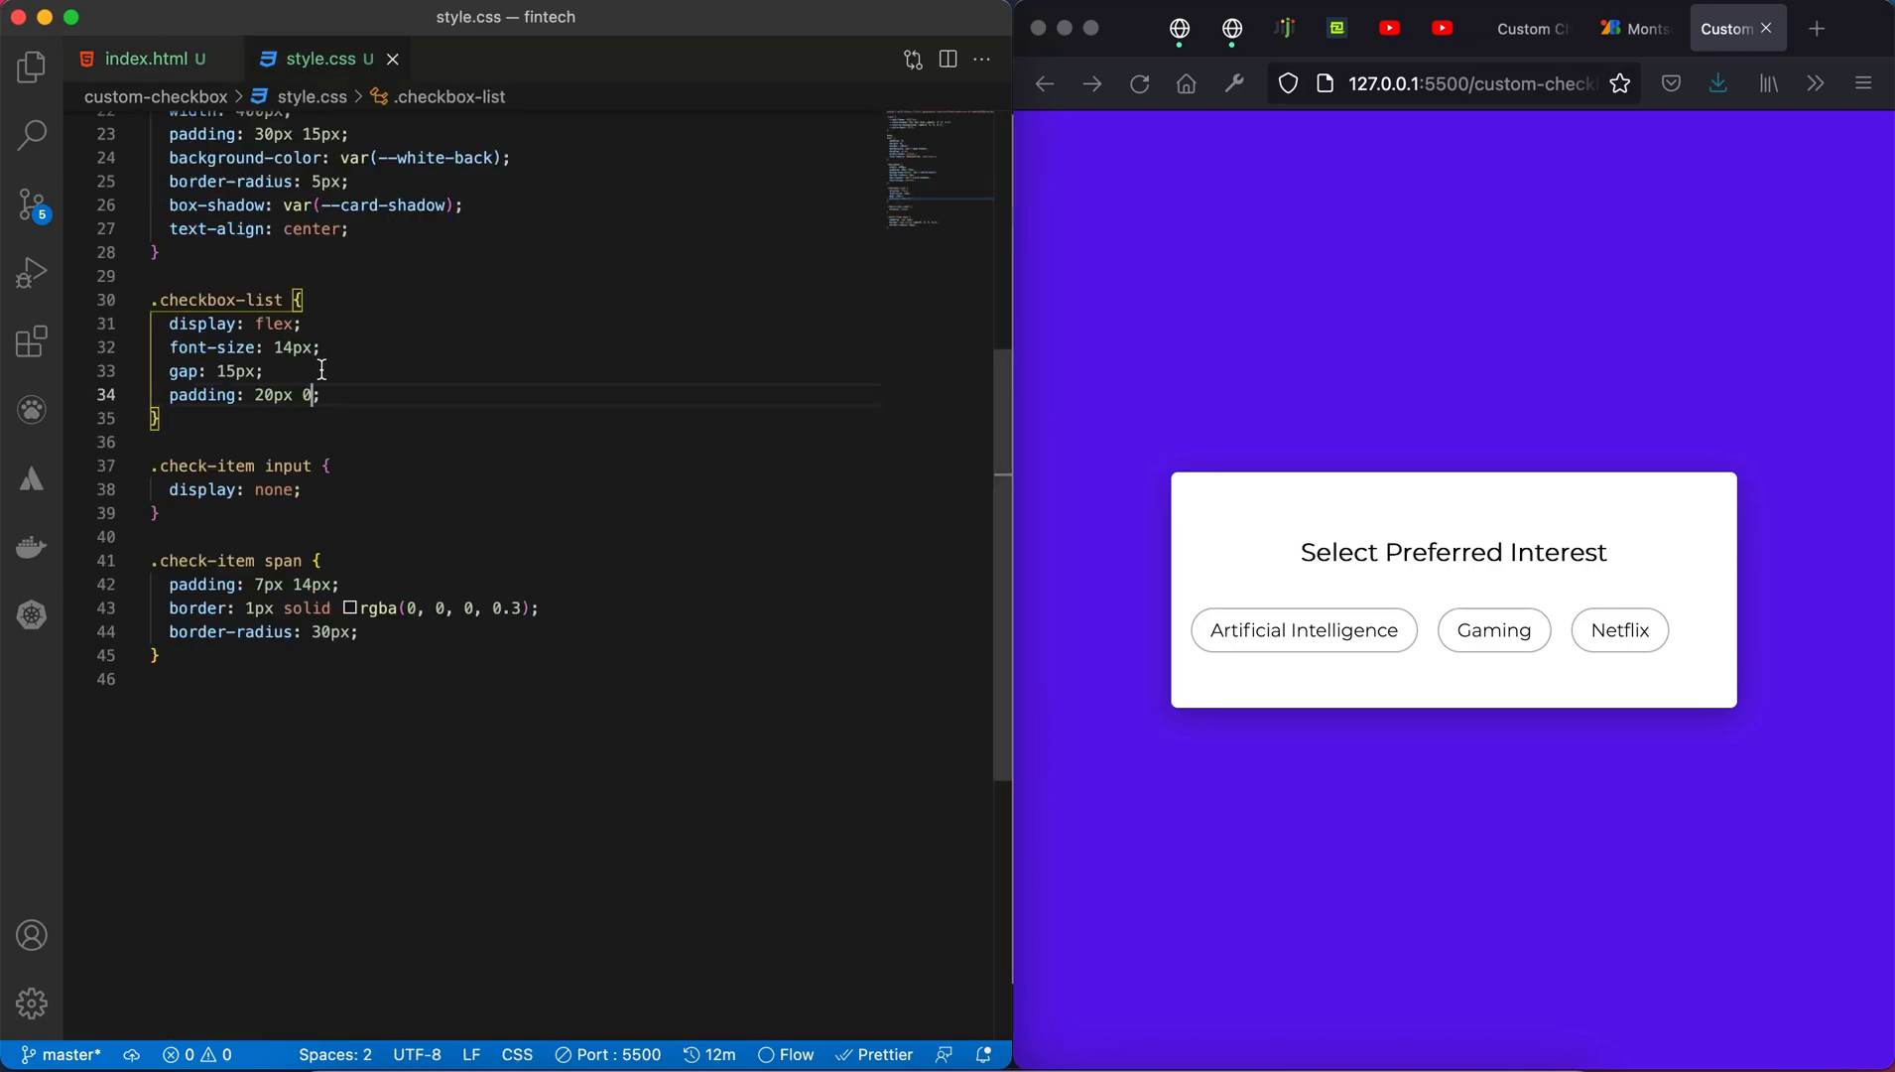
pyautogui.click(359, 631)
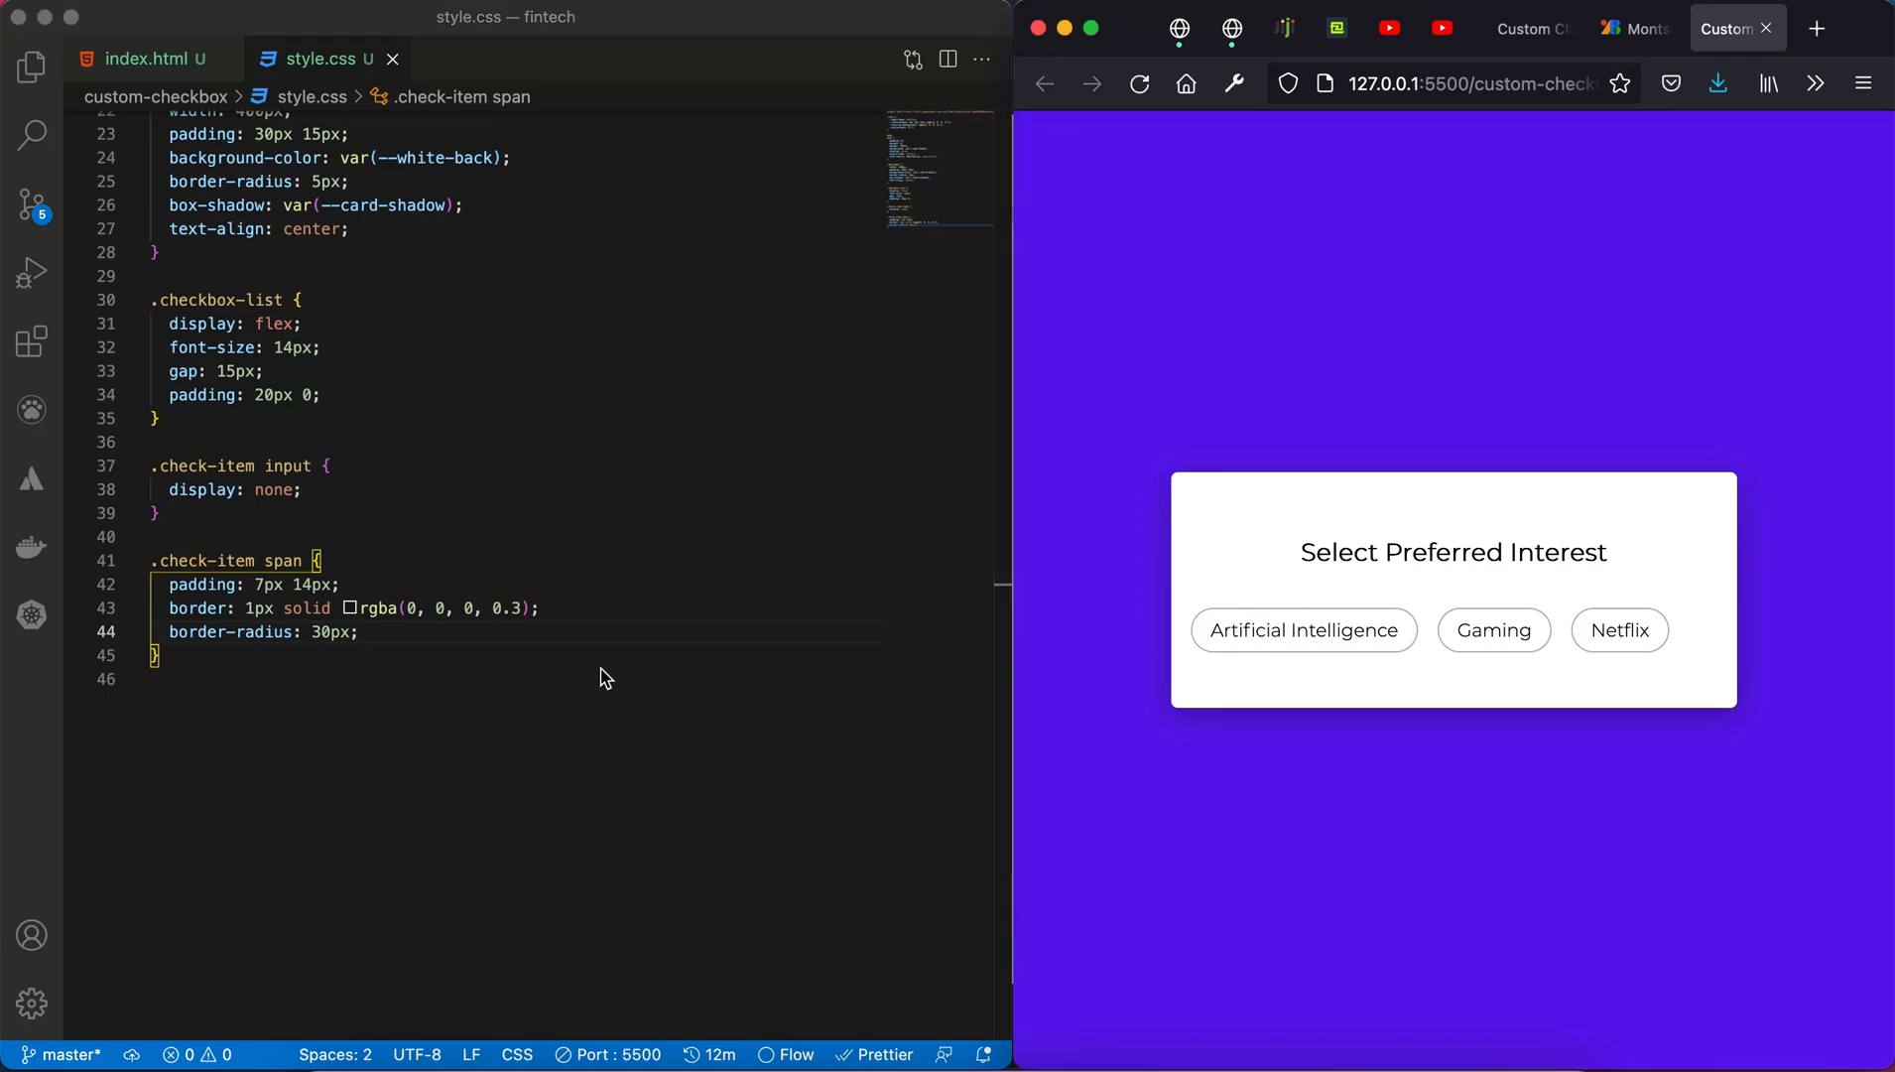
pyautogui.click(299, 489)
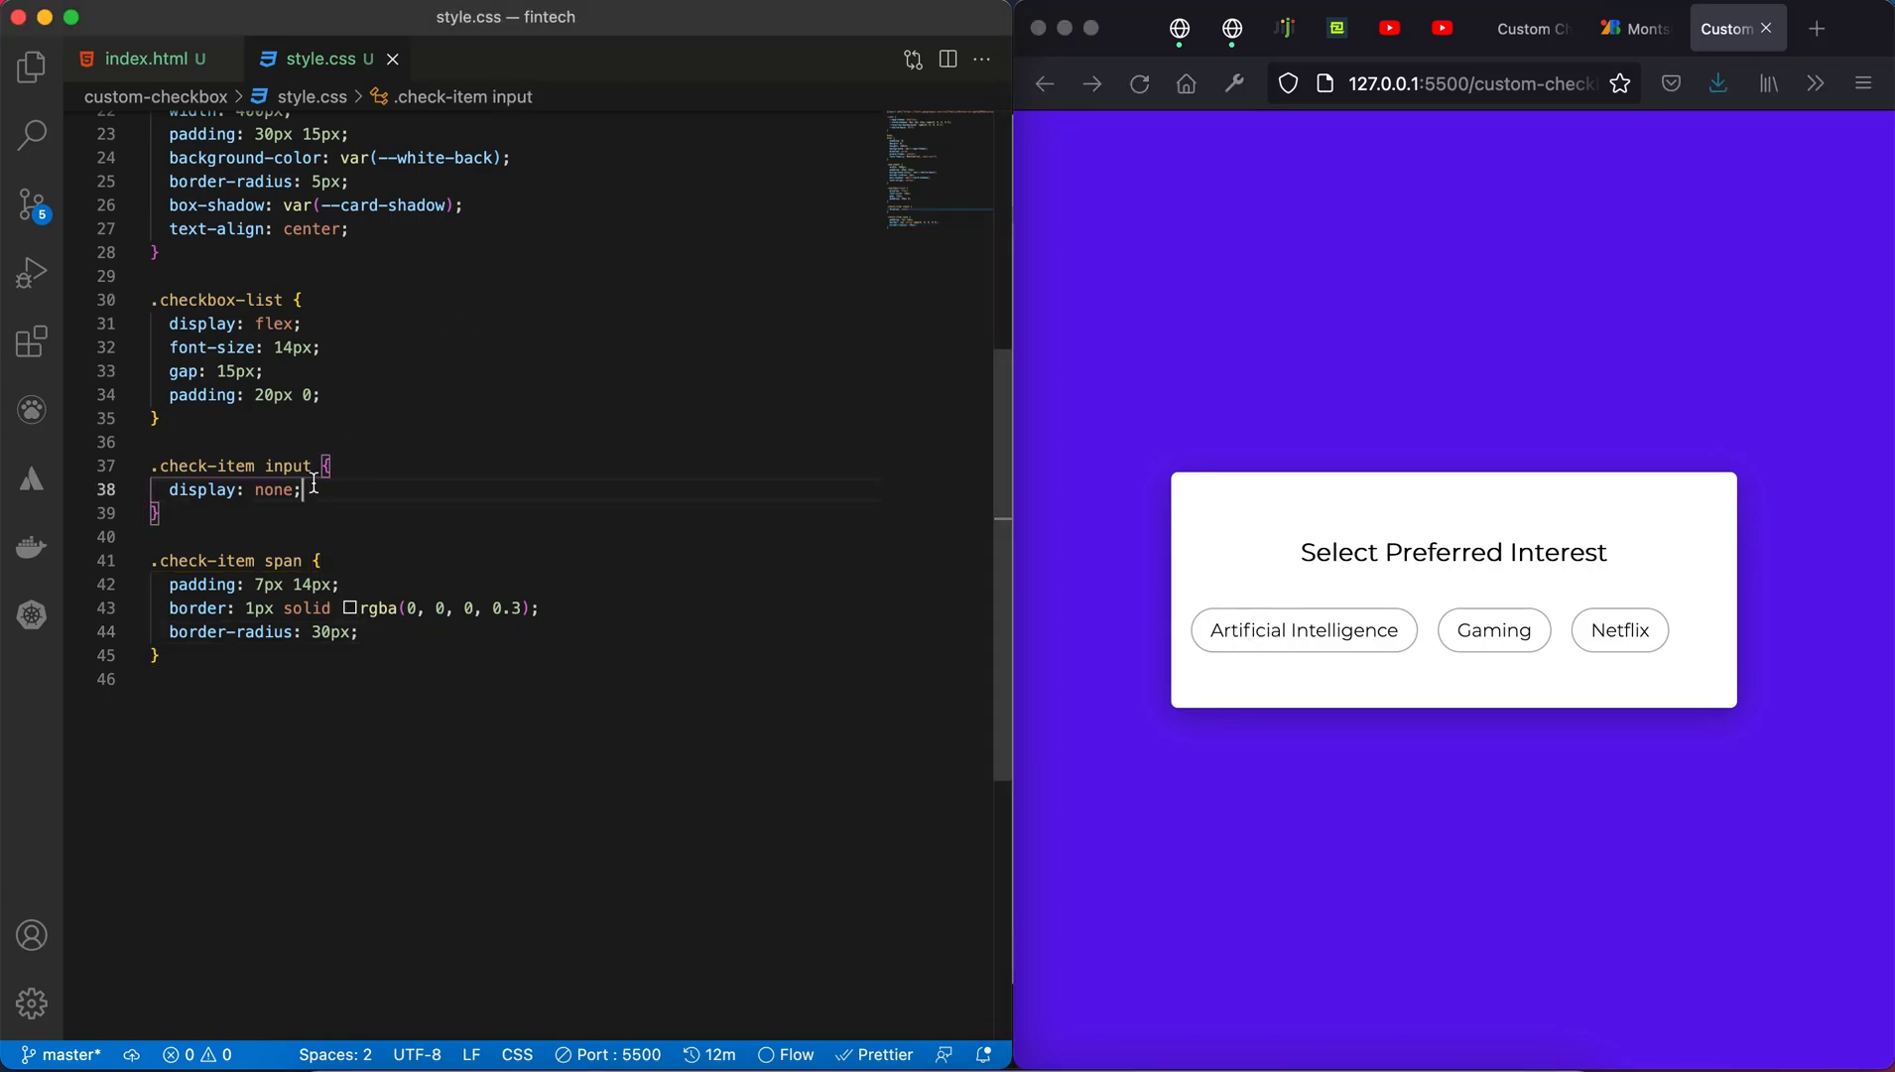
pyautogui.press('cmd+/')
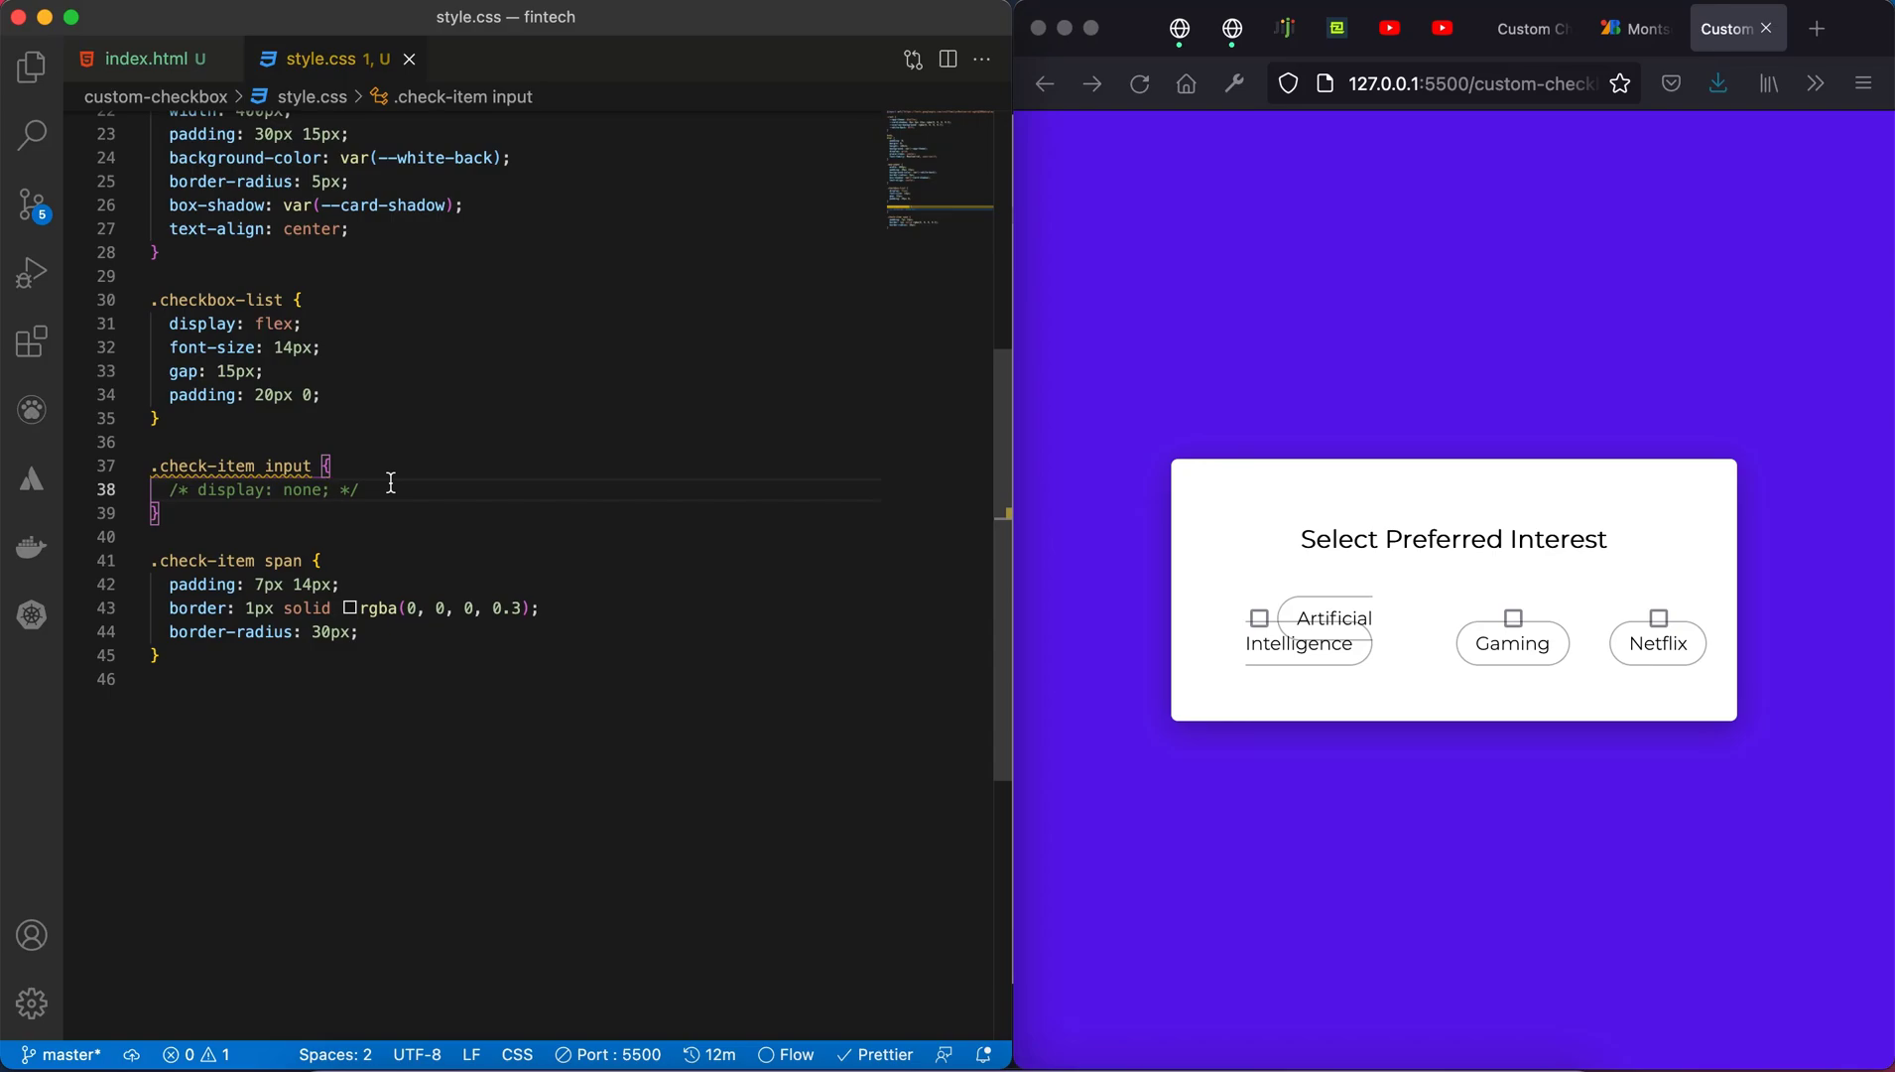
pyautogui.click(1258, 619)
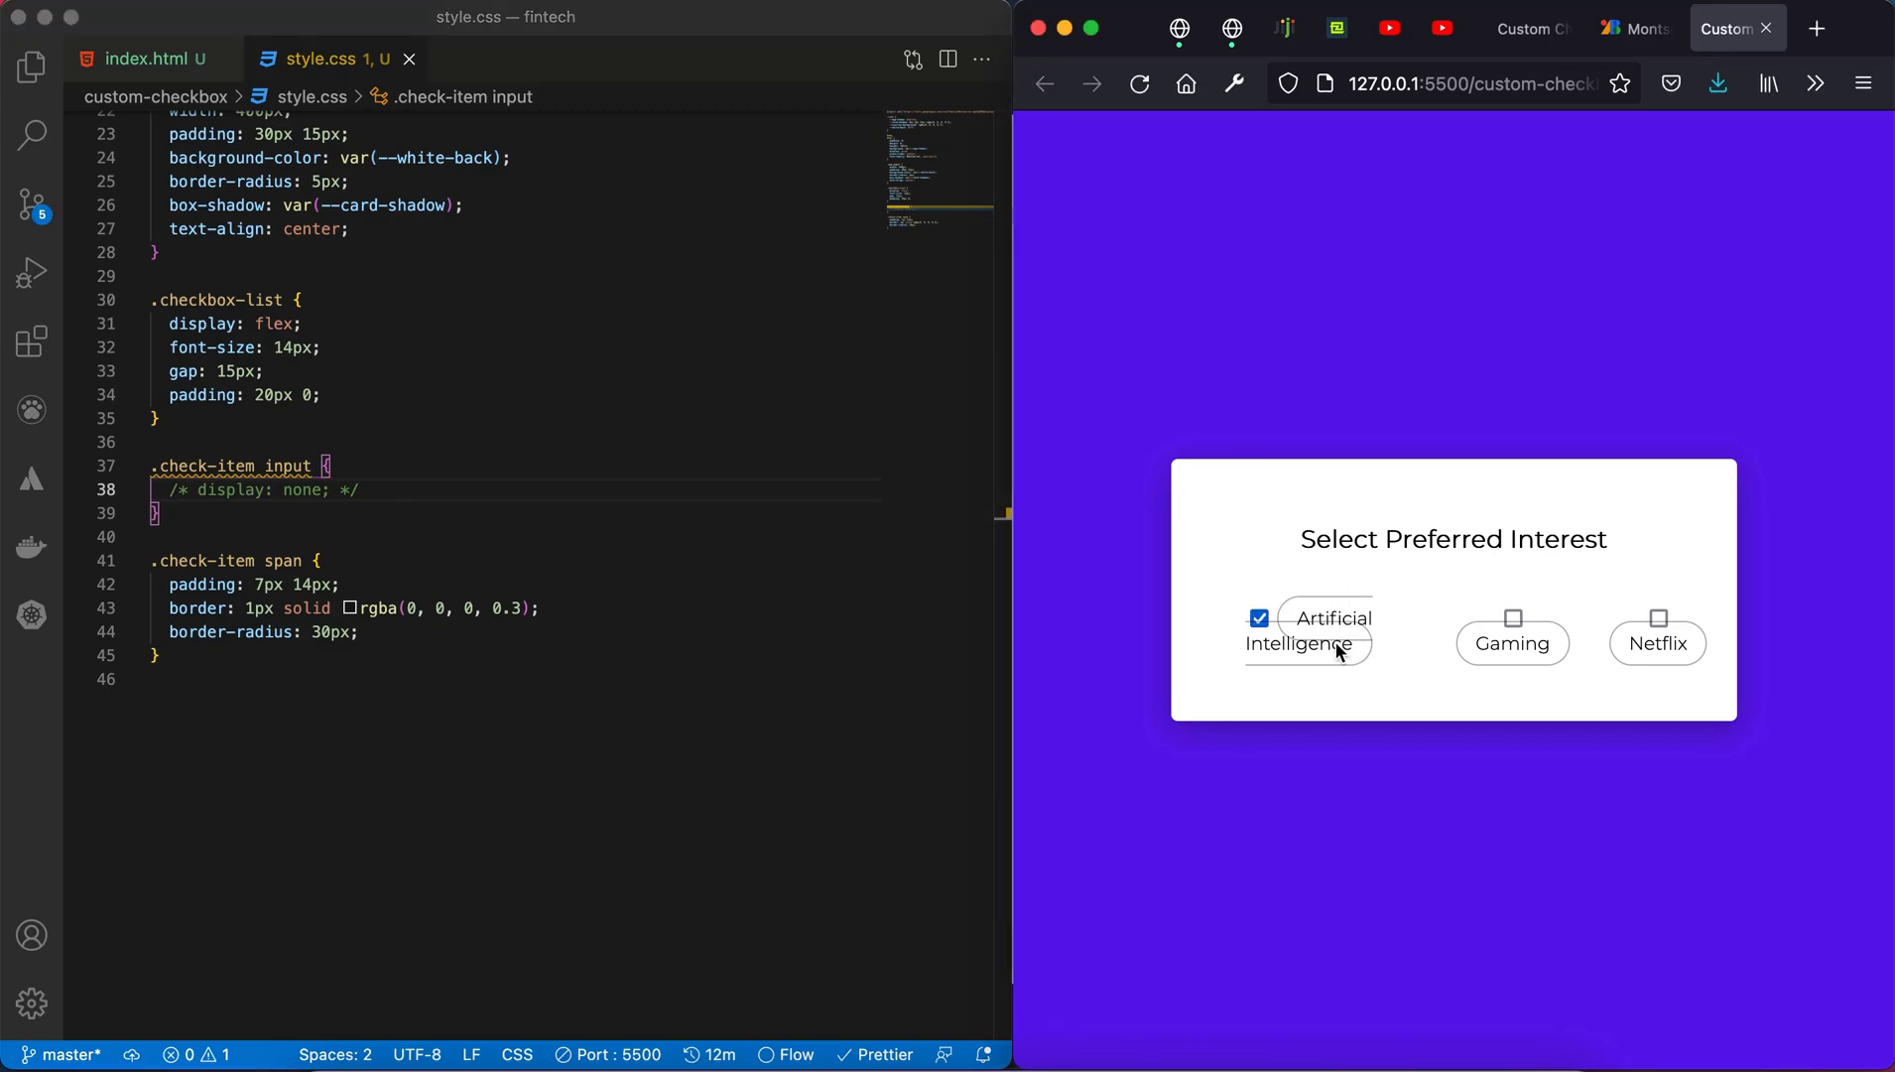
pyautogui.moveTo(1317, 634)
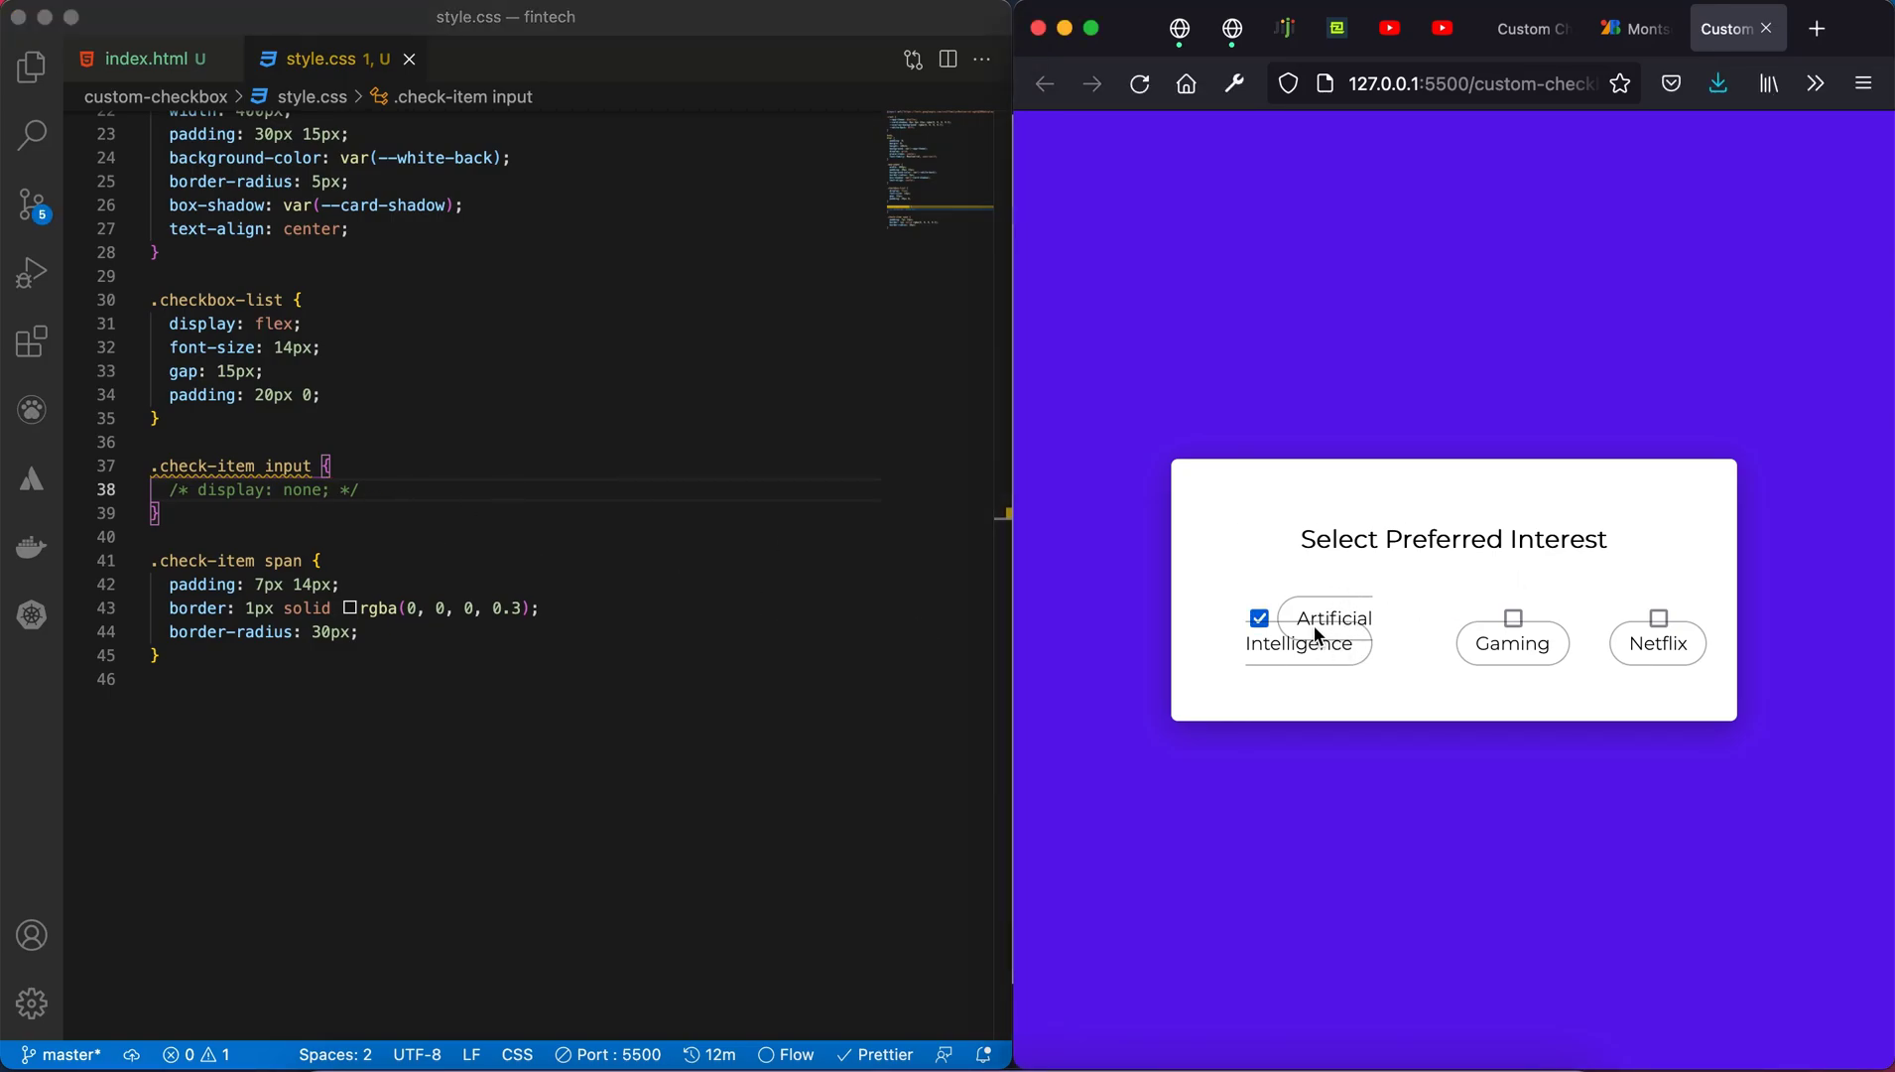
pyautogui.click(1513, 618)
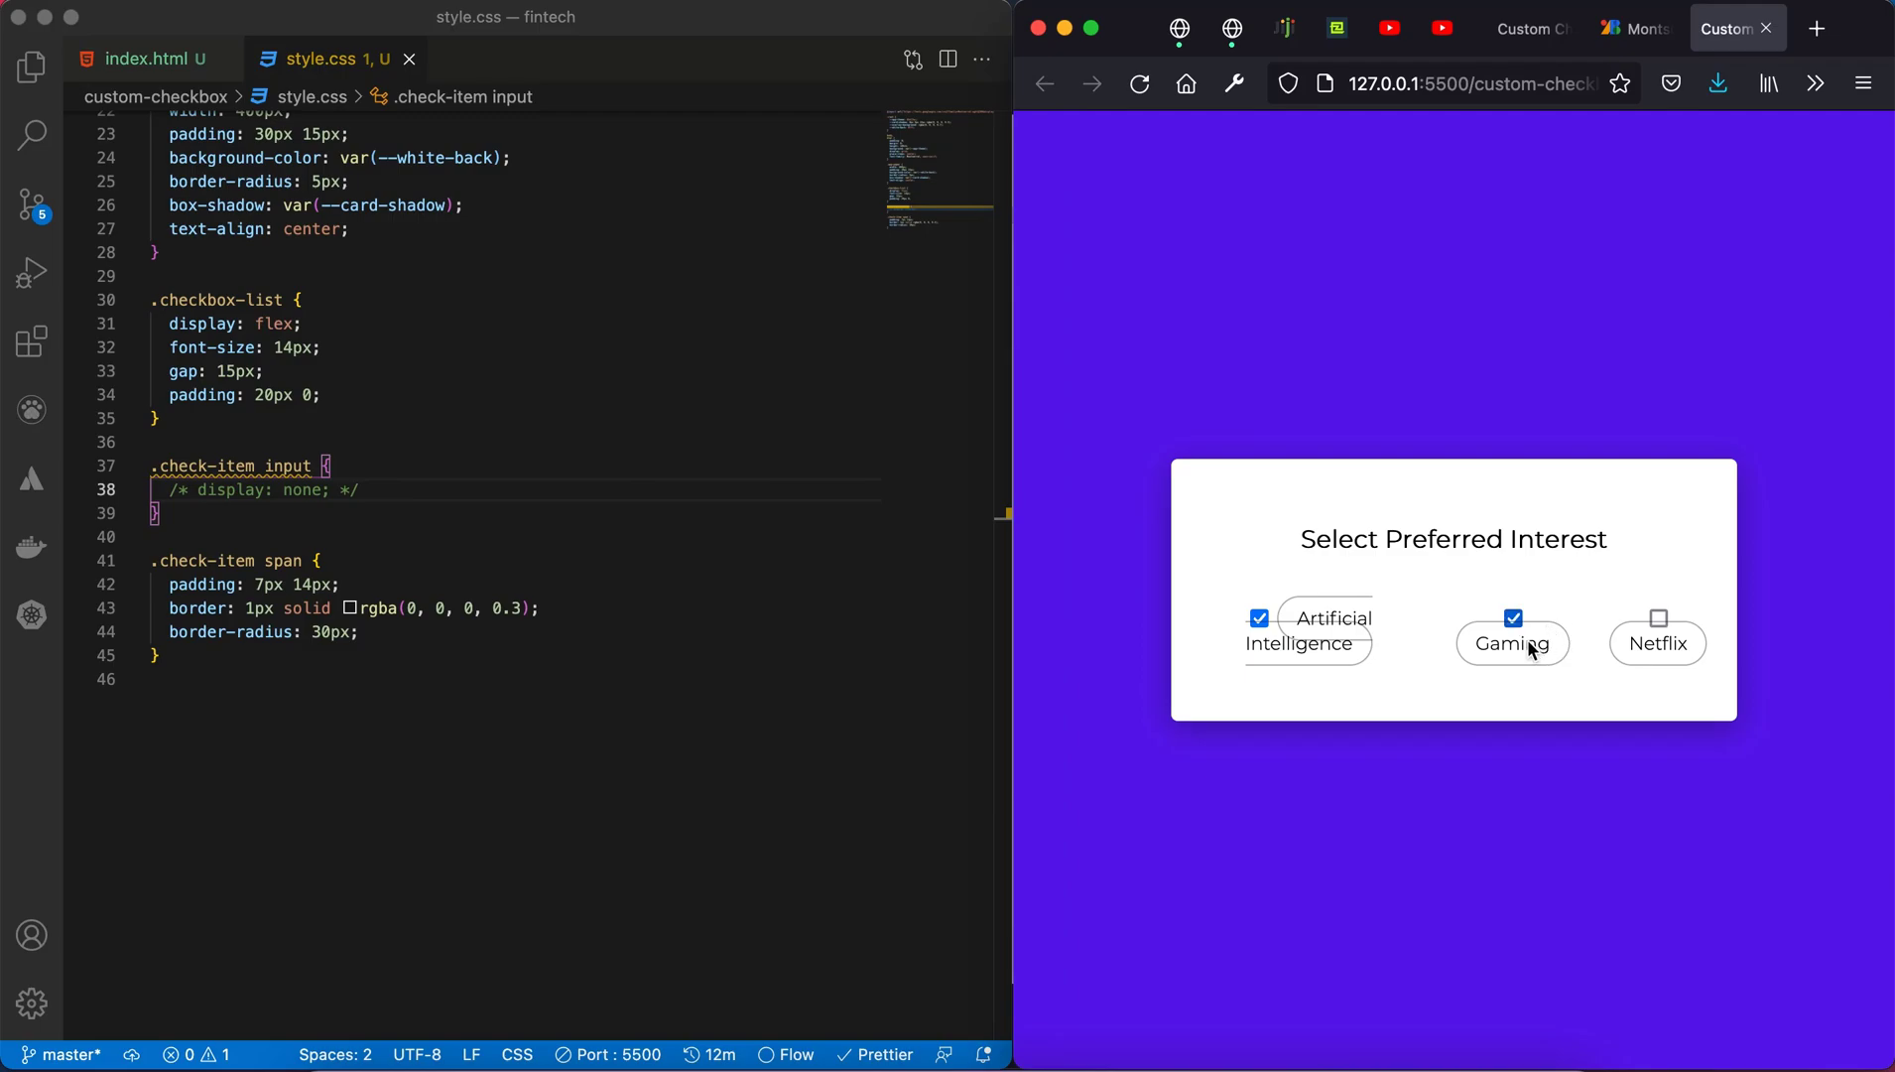
pyautogui.click(1657, 617)
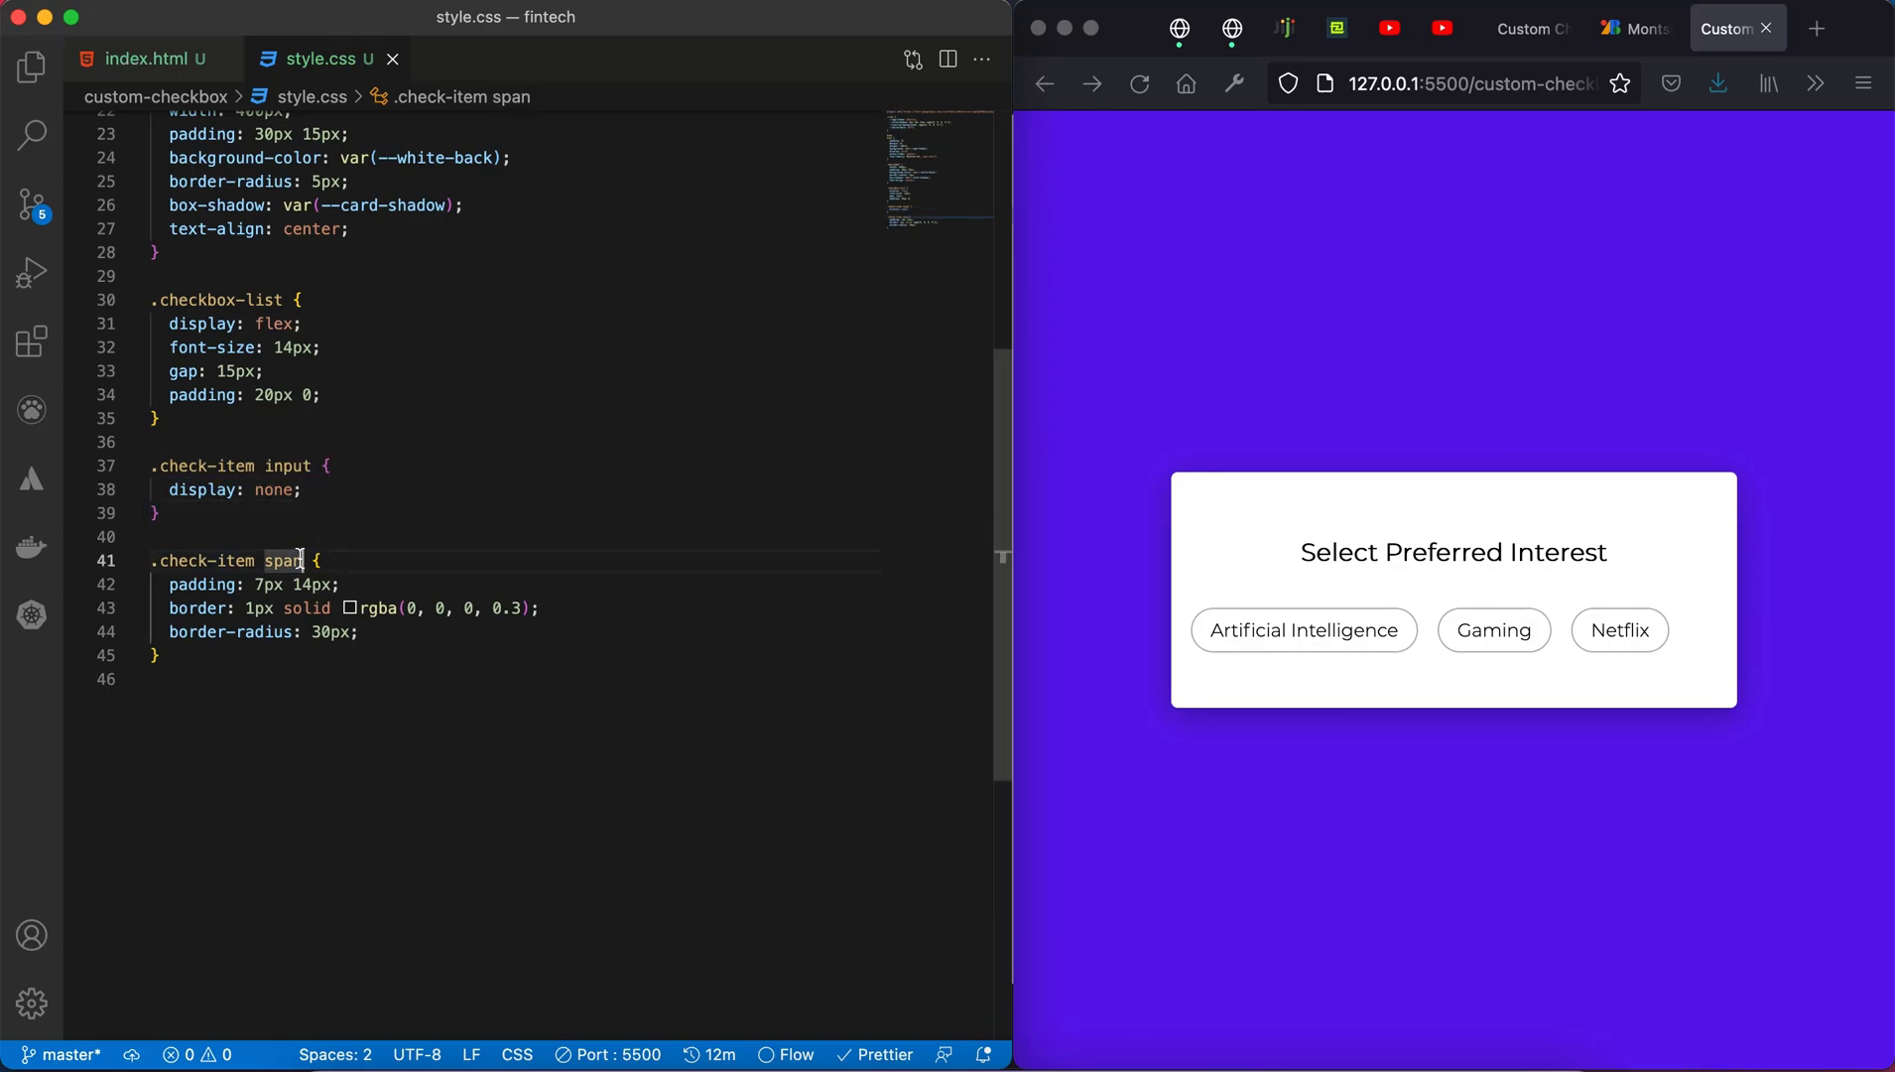
pyautogui.moveTo(284, 560)
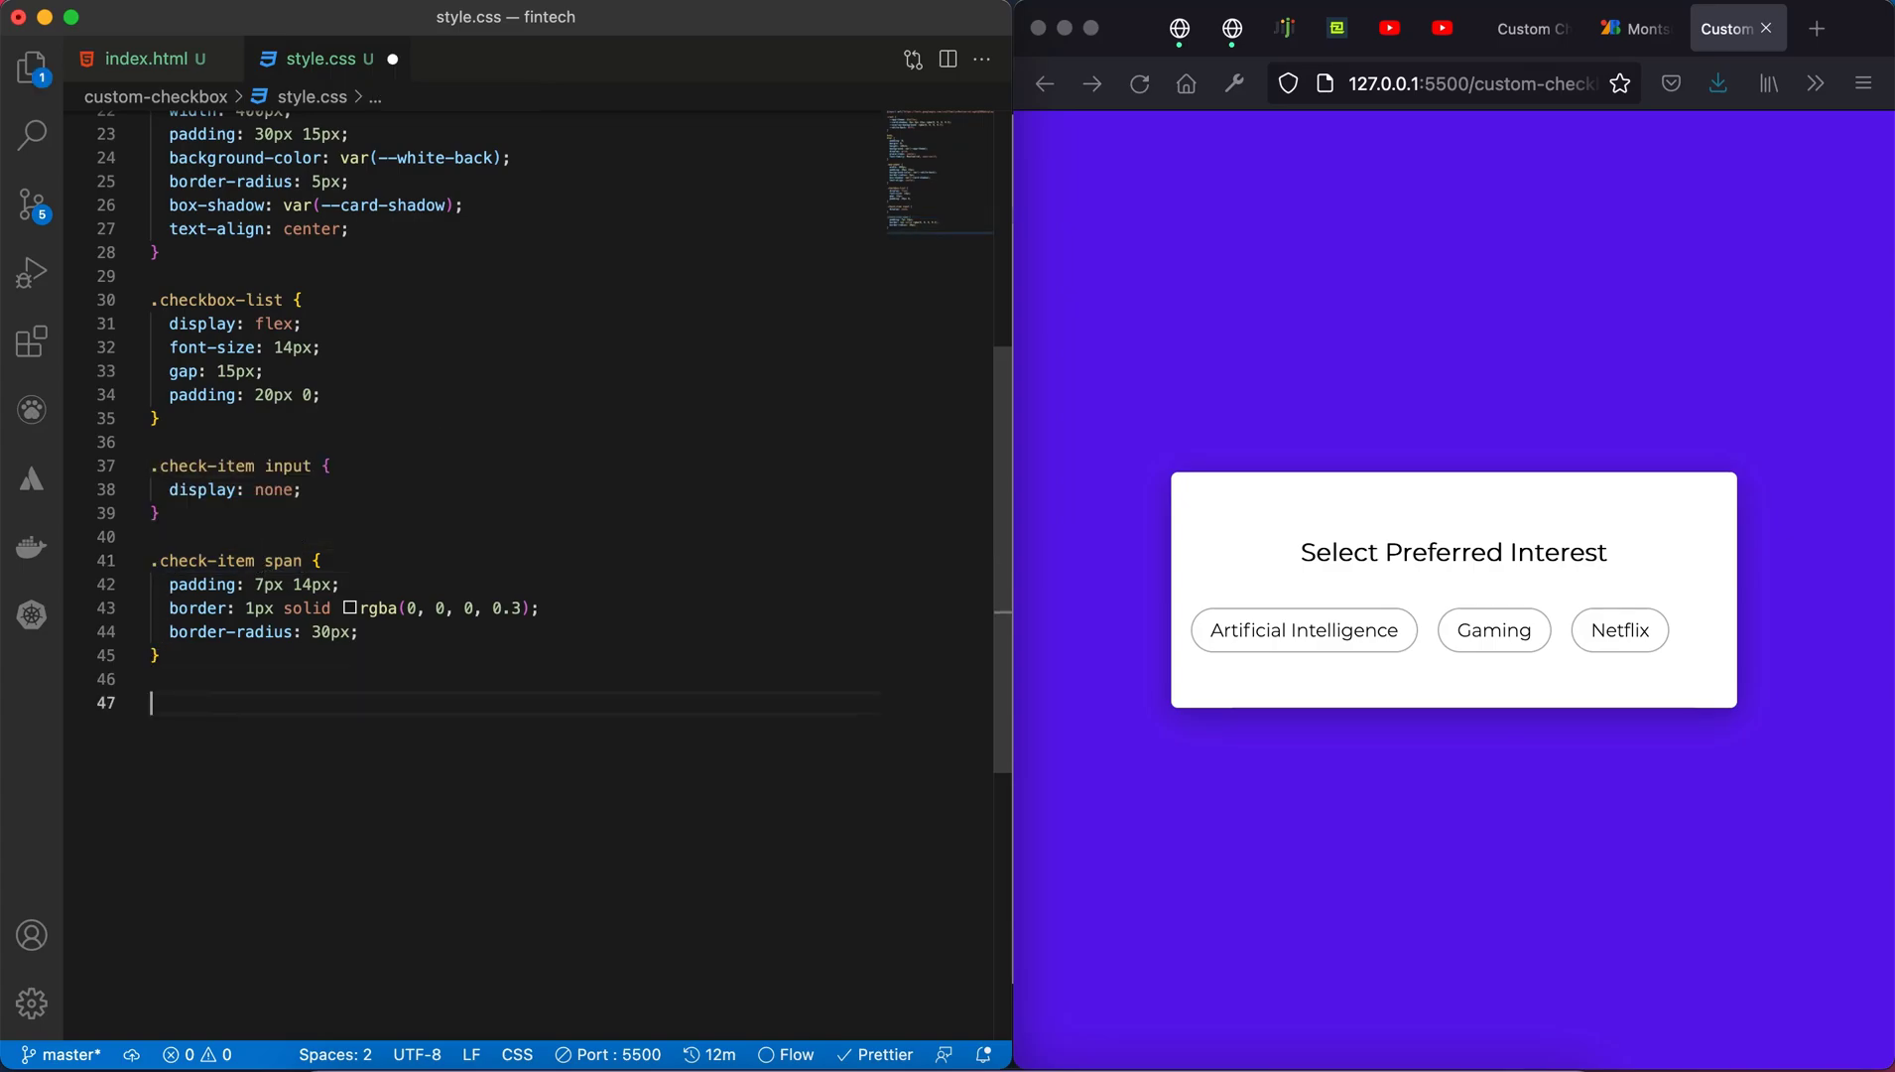
# Step: Add a .check-item checkbox :checked ~ span rule with white text and the theme background
pyautogui.write('.check-item input[')
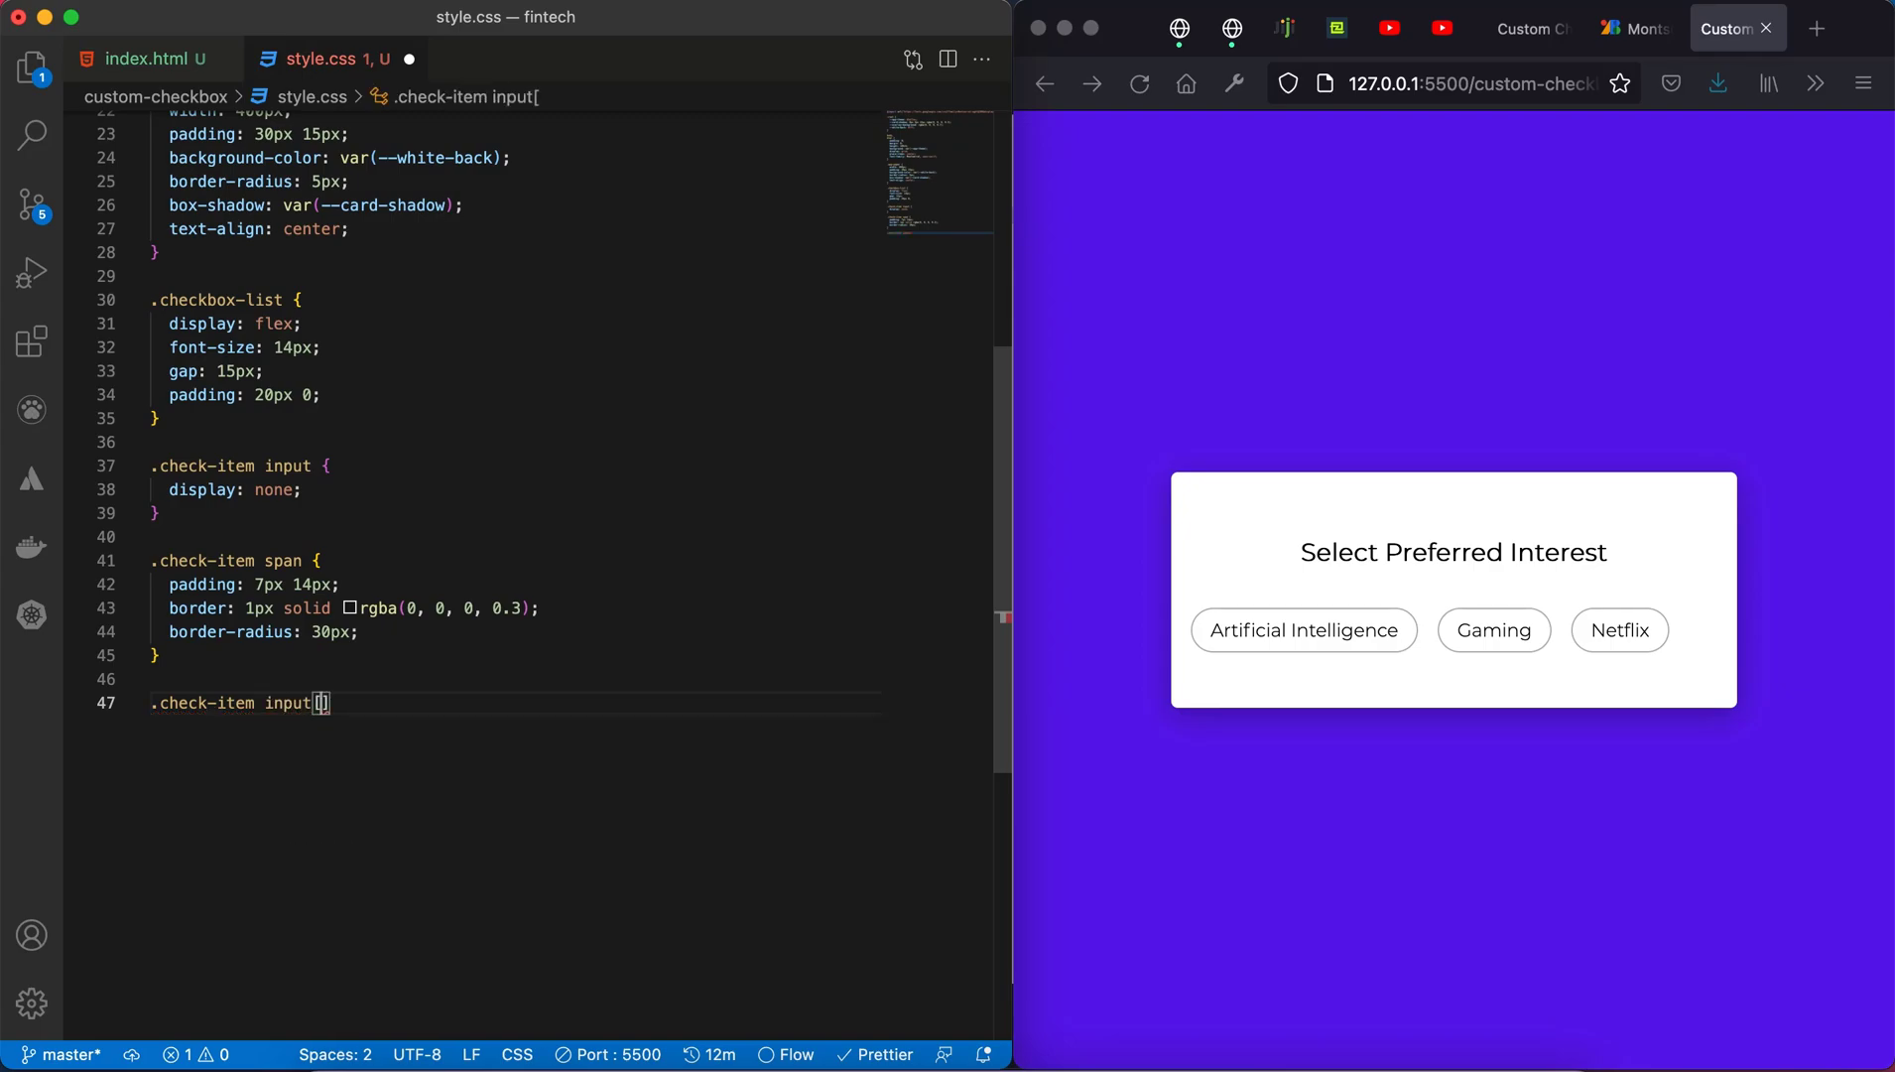
pyautogui.write('type=')
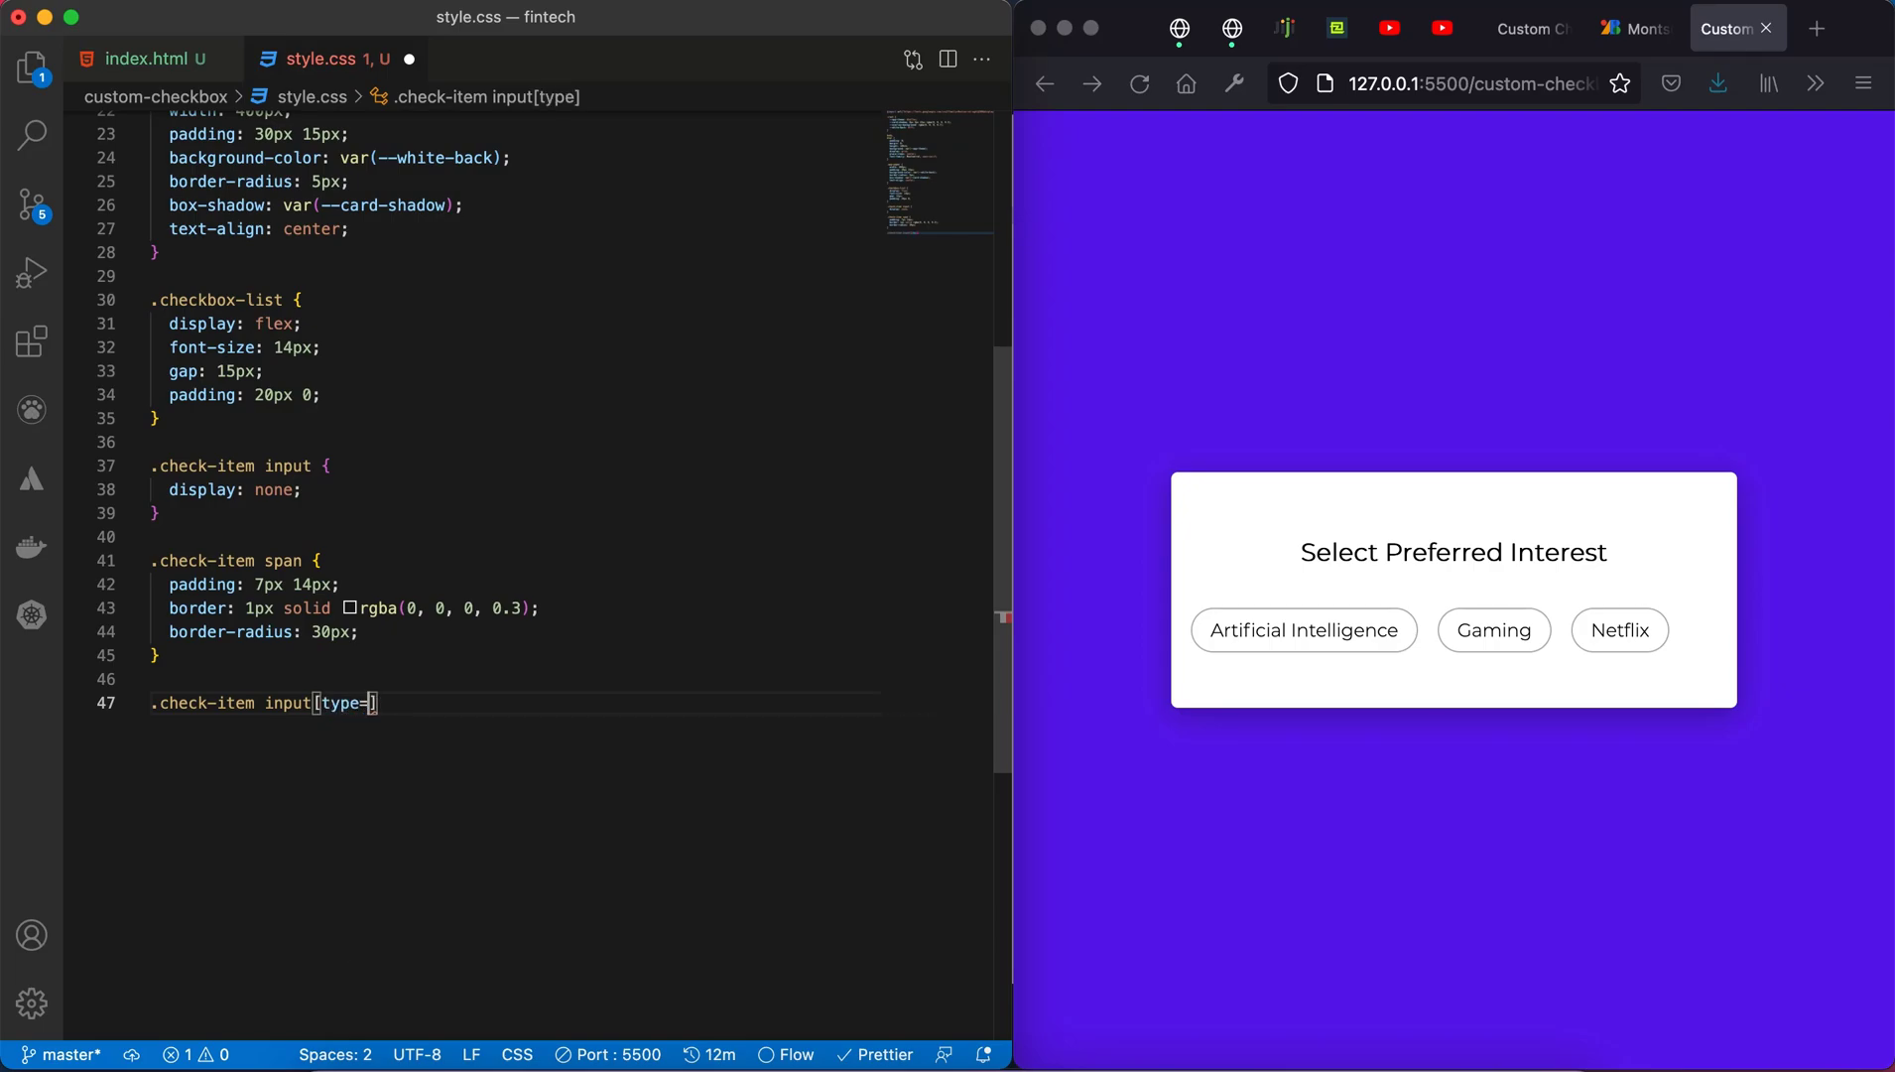
pyautogui.write("'chec'")
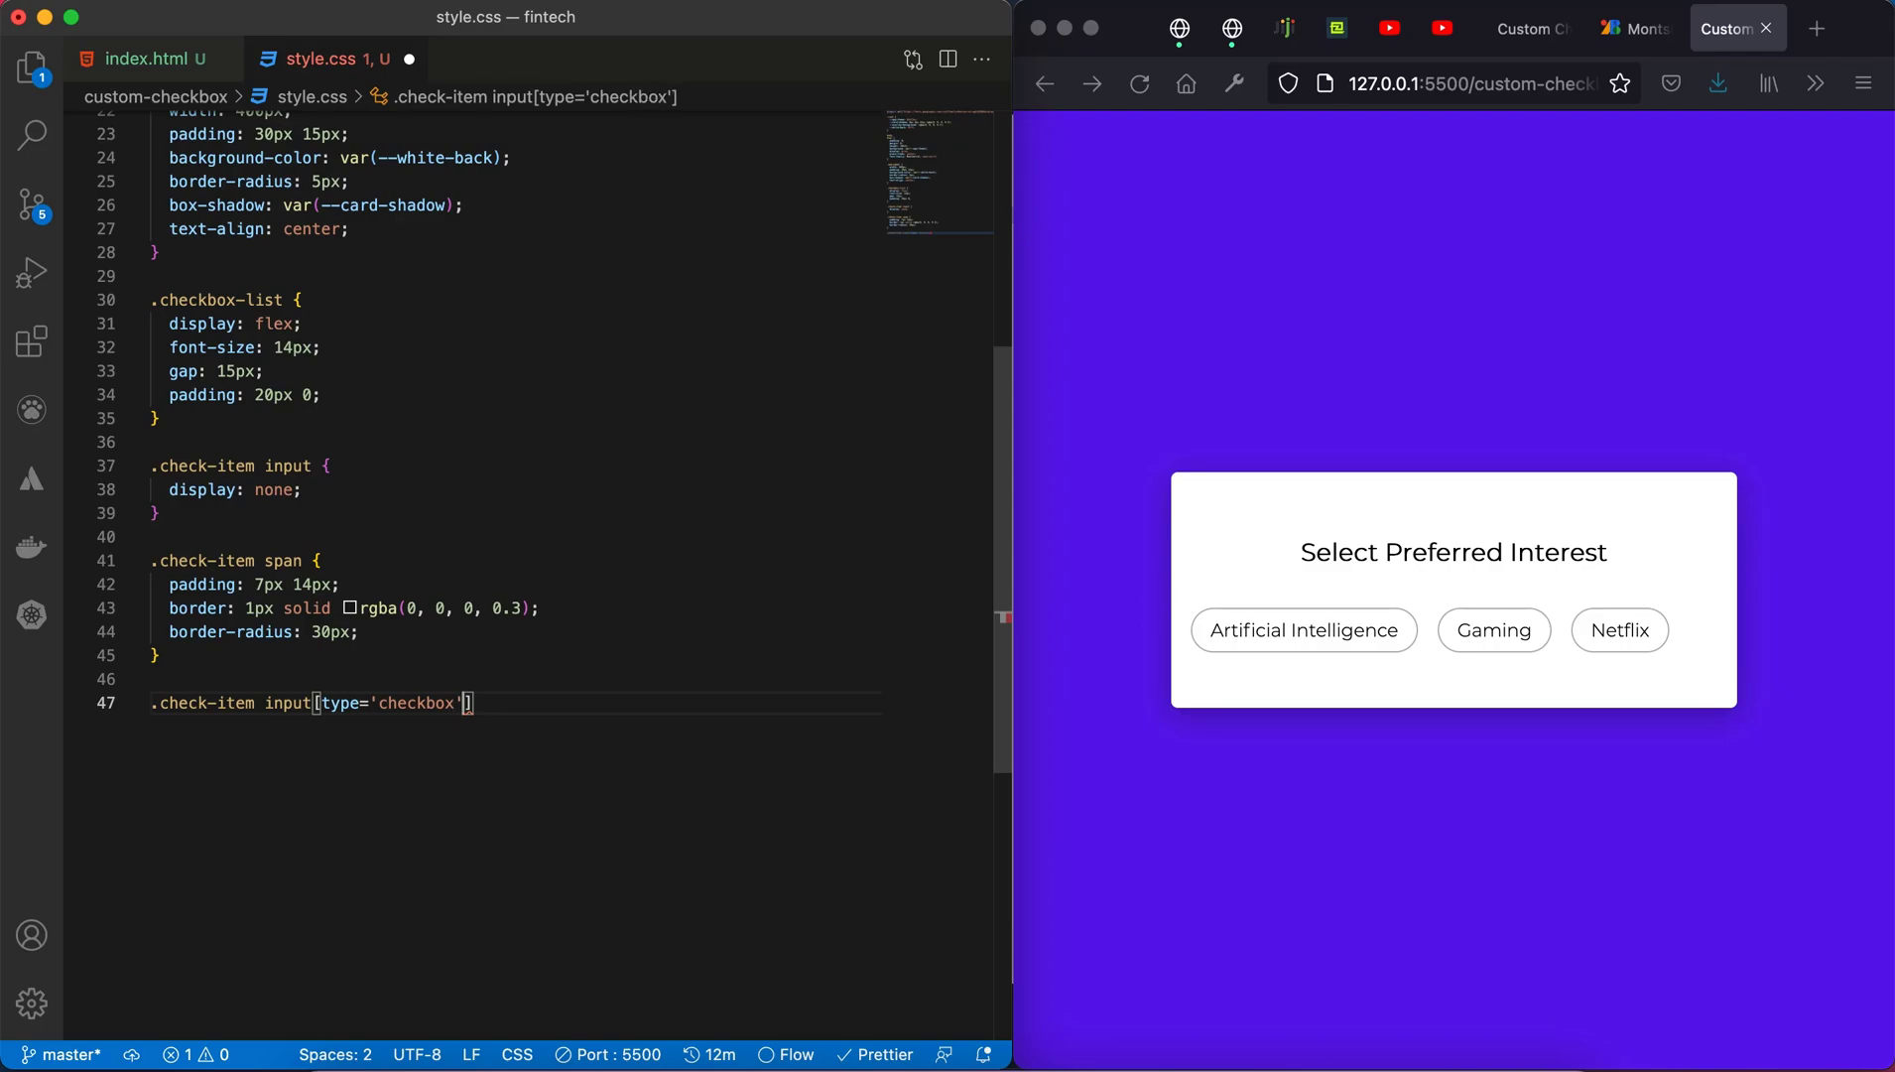
pyautogui.moveTo(531, 700)
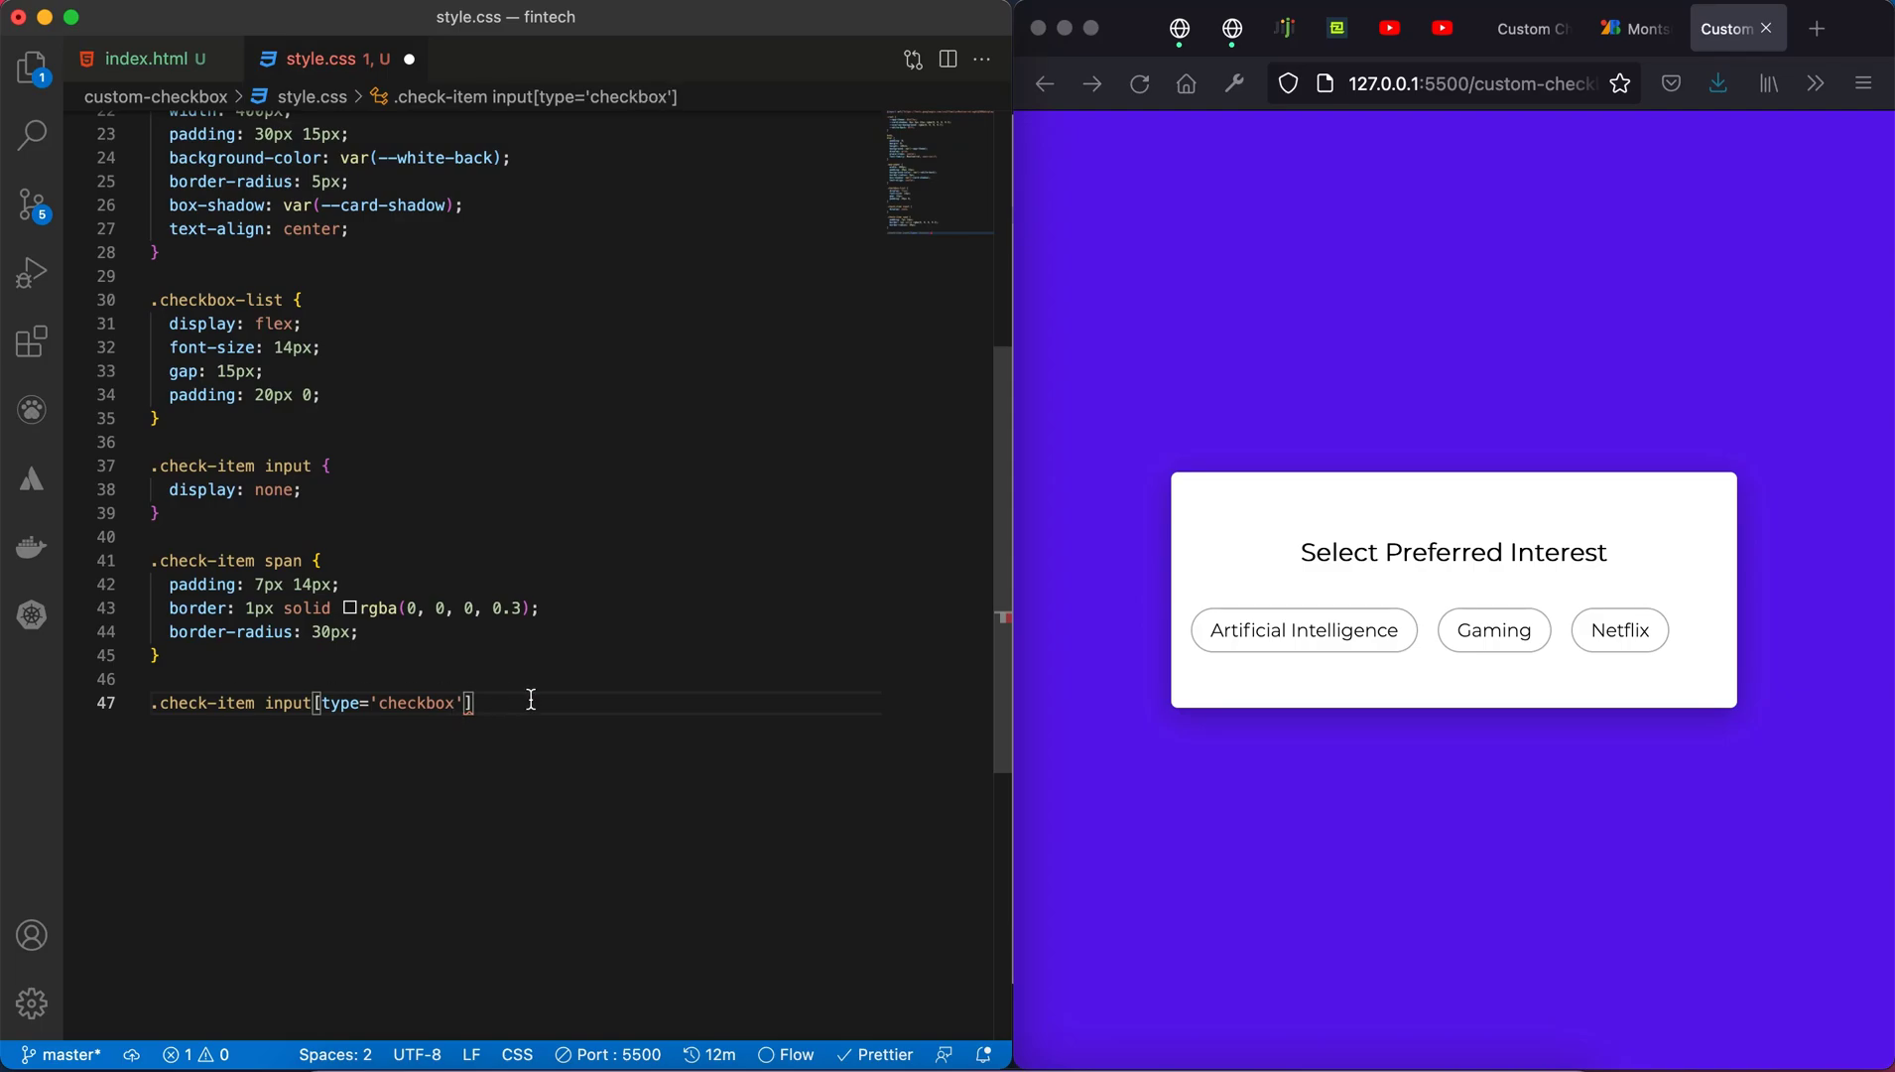
pyautogui.write(':checked ~')
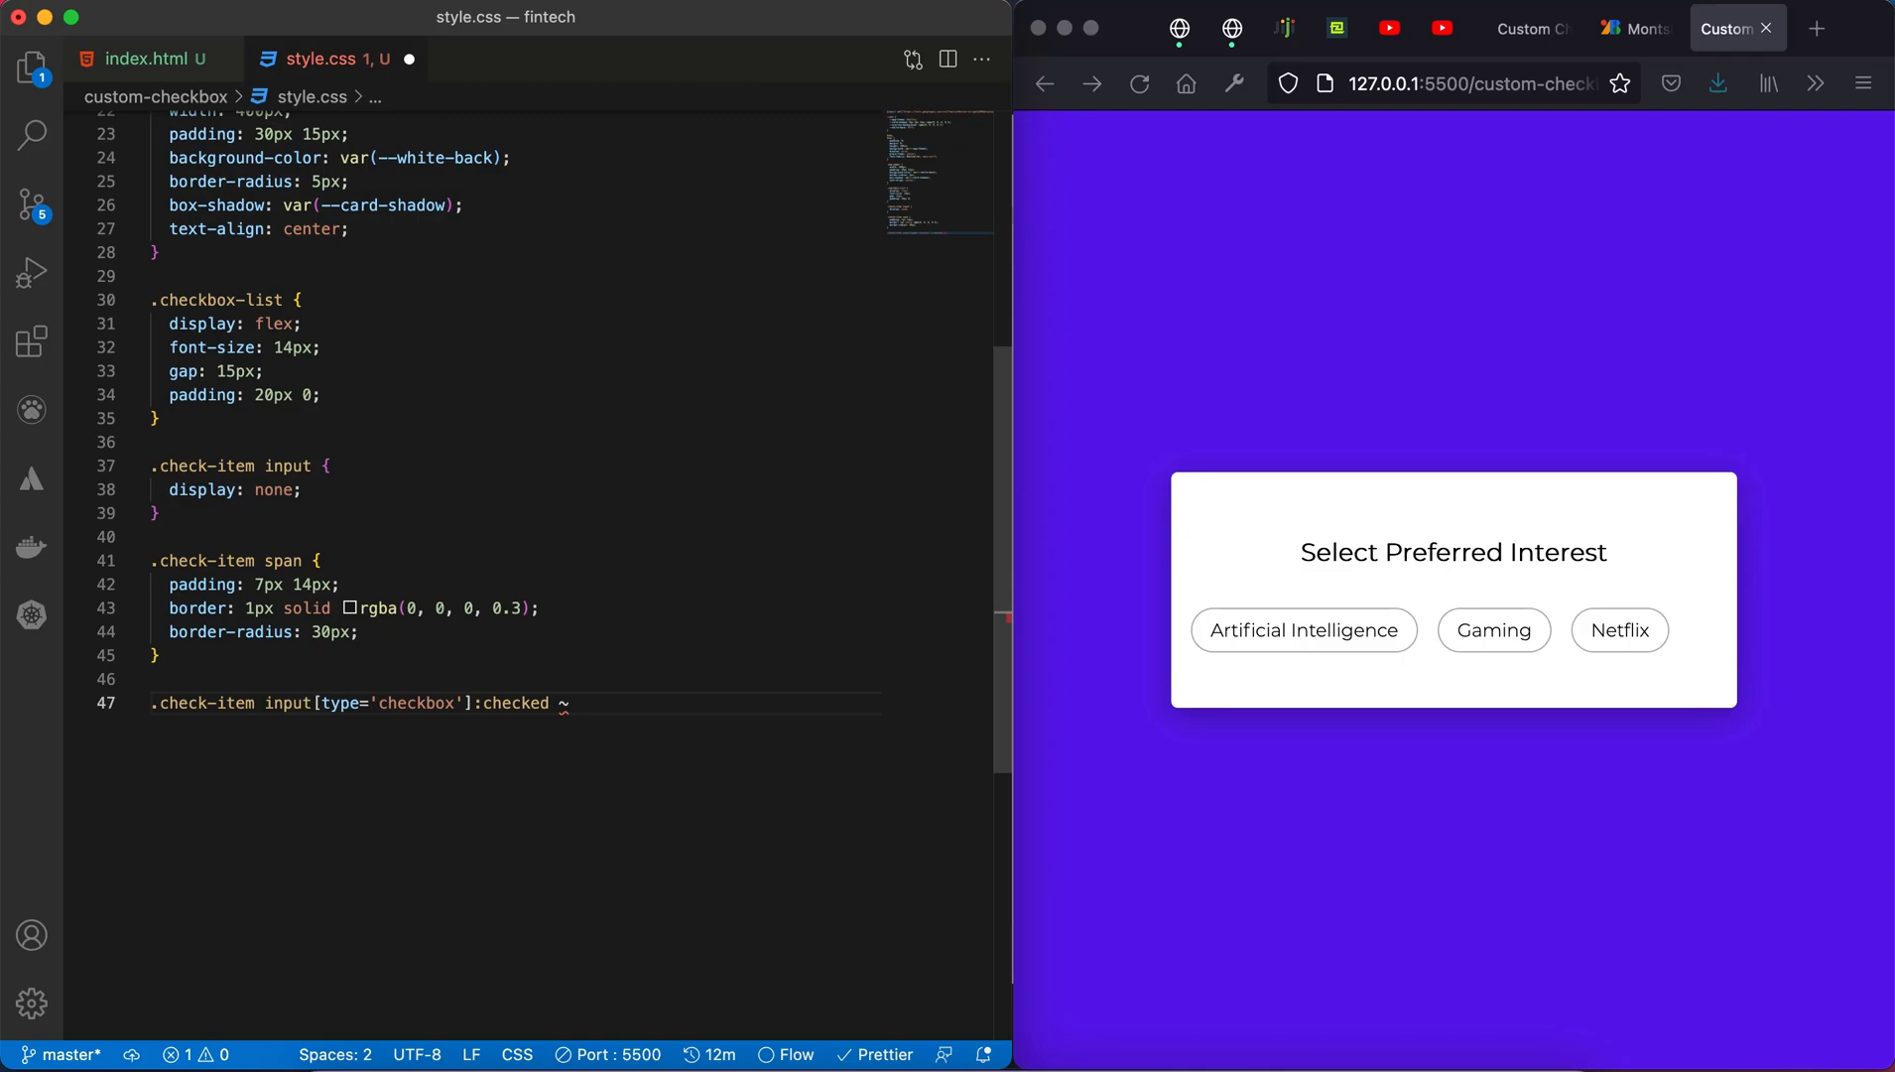
pyautogui.write('span')
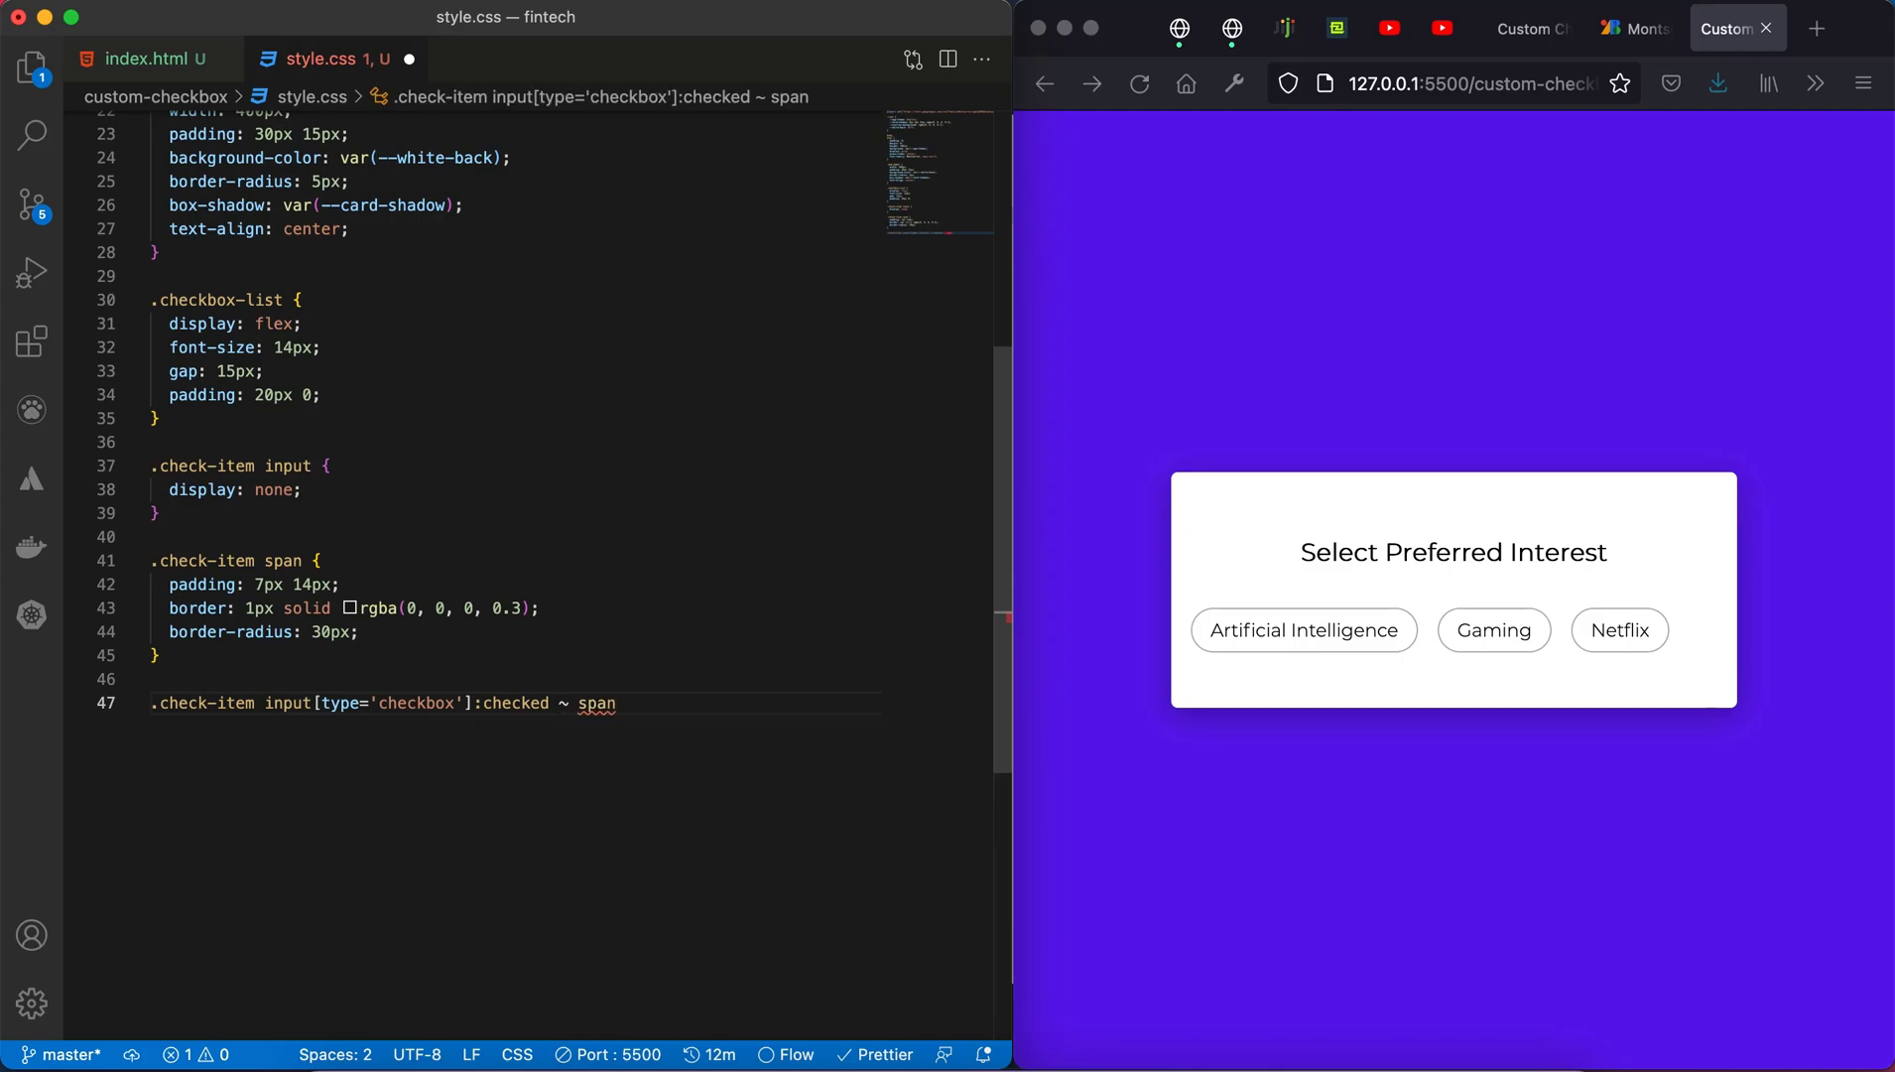
pyautogui.write('{')
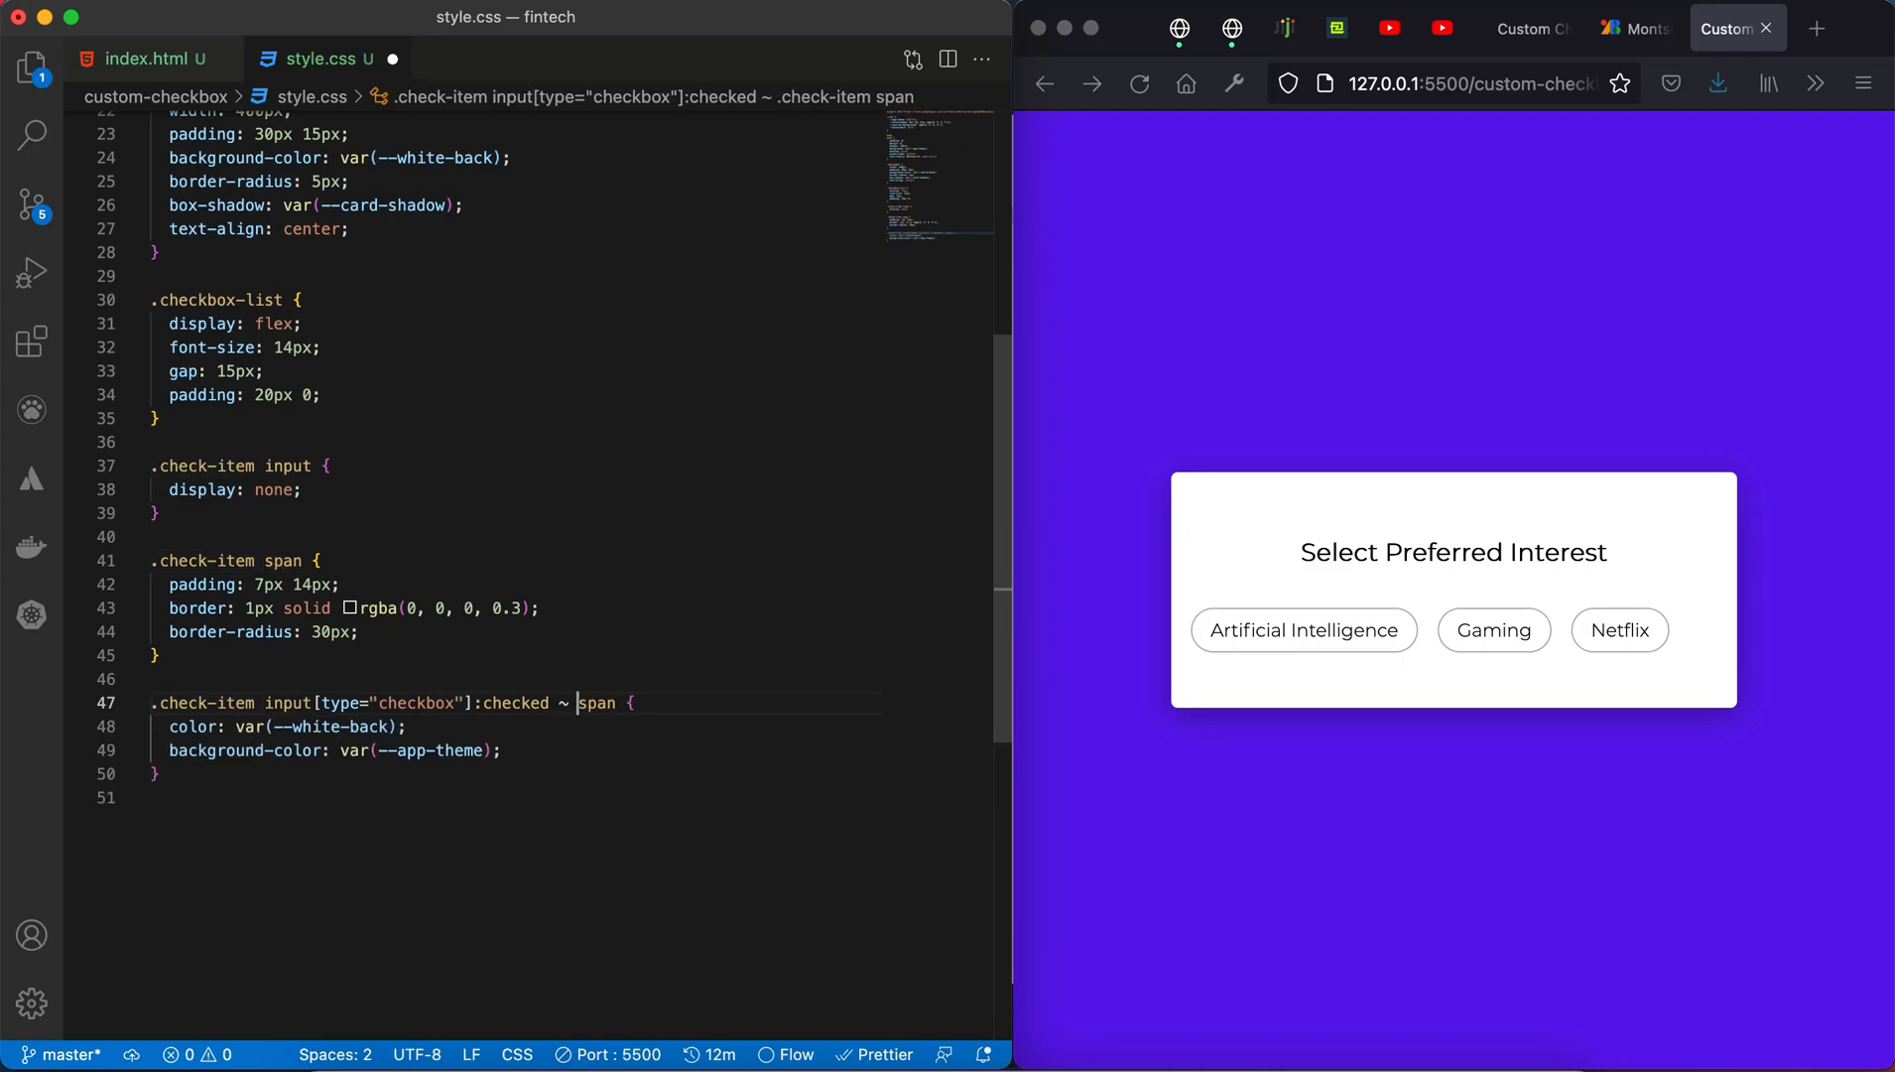
pyautogui.click(499, 749)
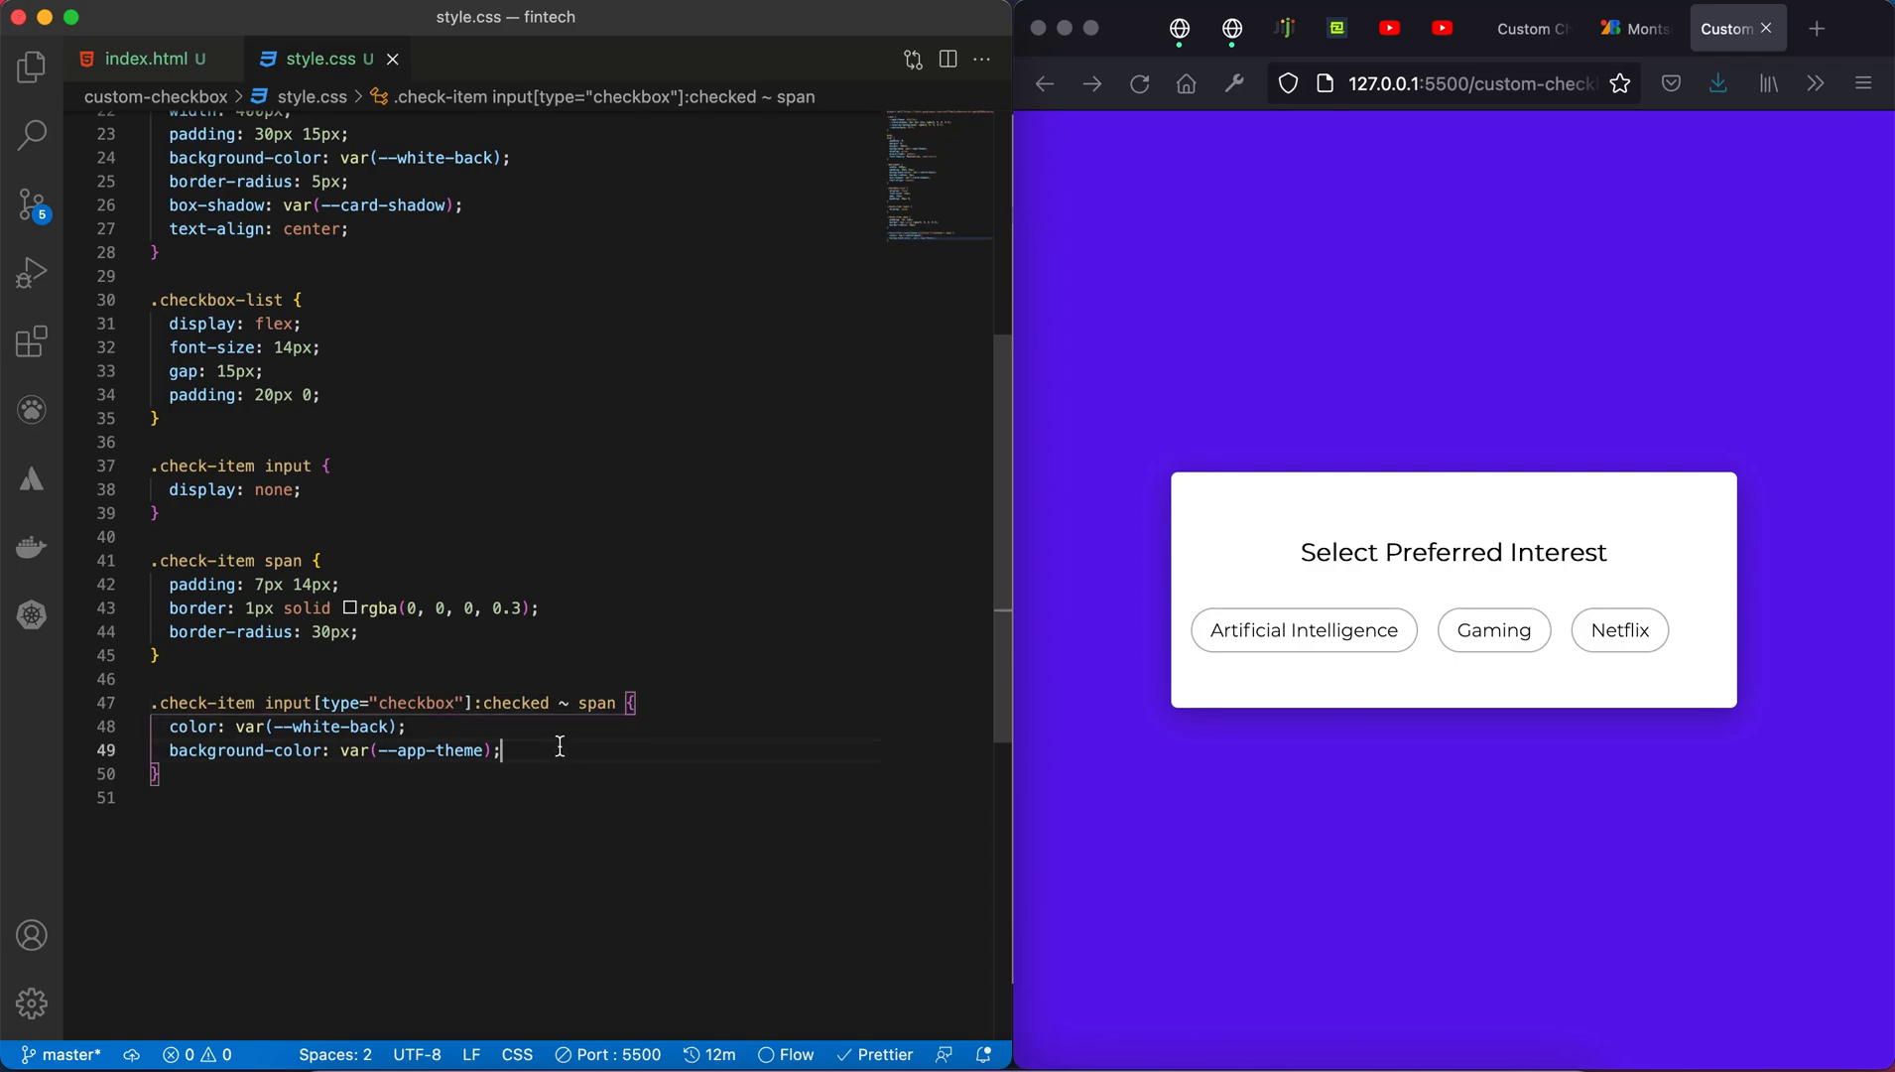
# Step: Toggle the Netflix and Gaming tags on and off in the preview to test
pyautogui.click(1618, 630)
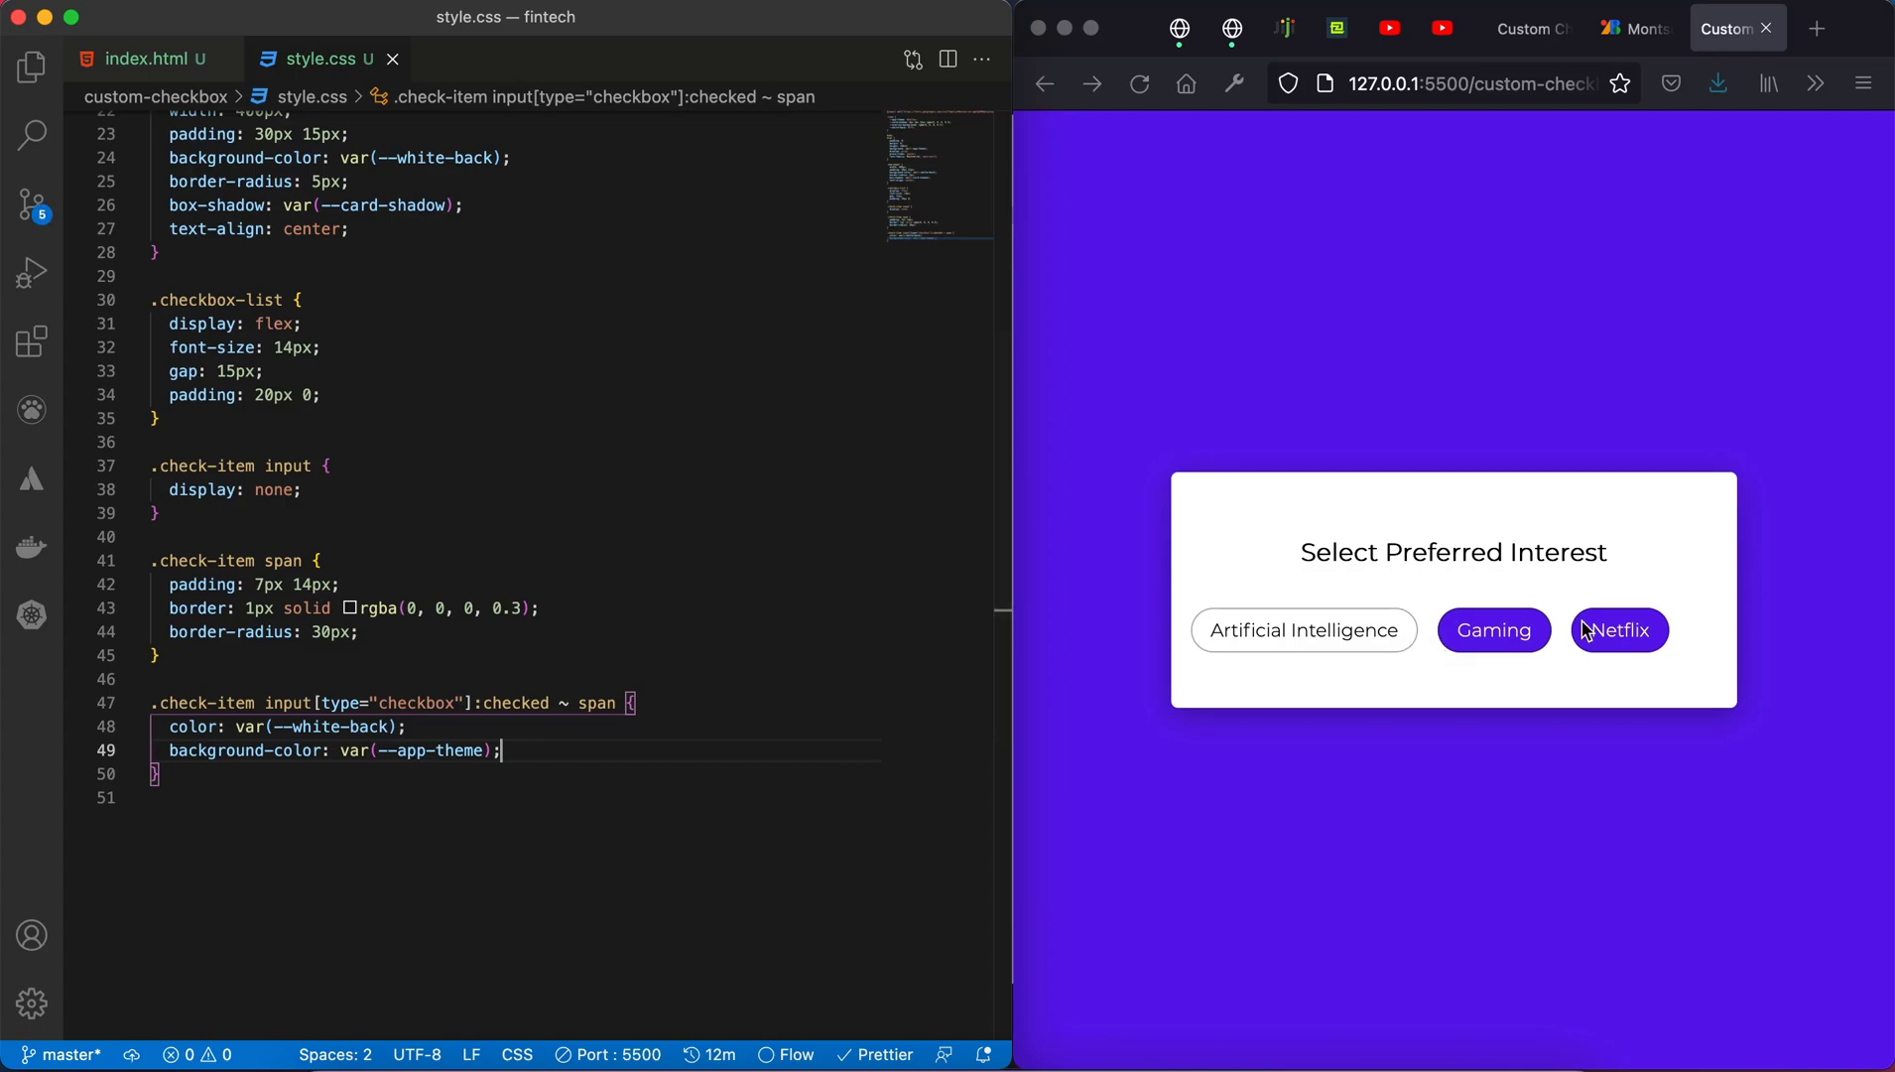
pyautogui.moveTo(1514, 640)
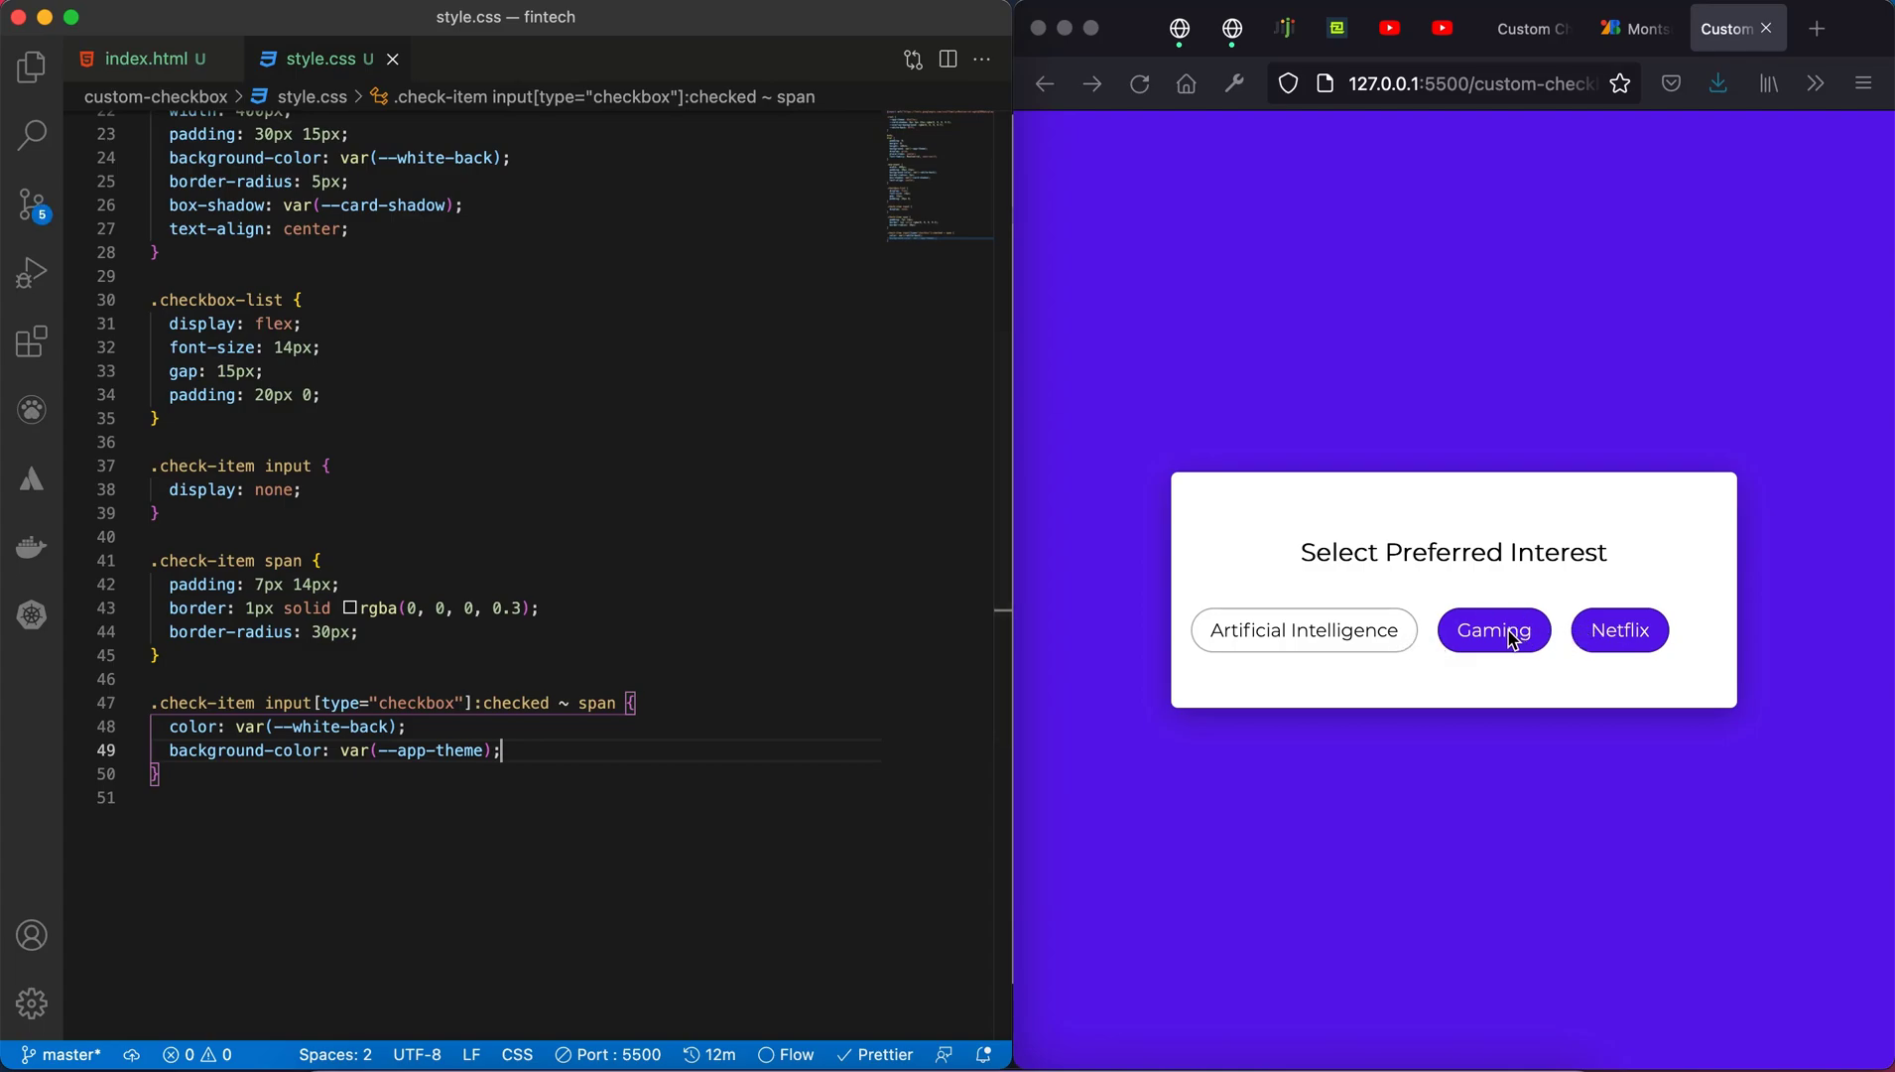
pyautogui.click(1619, 629)
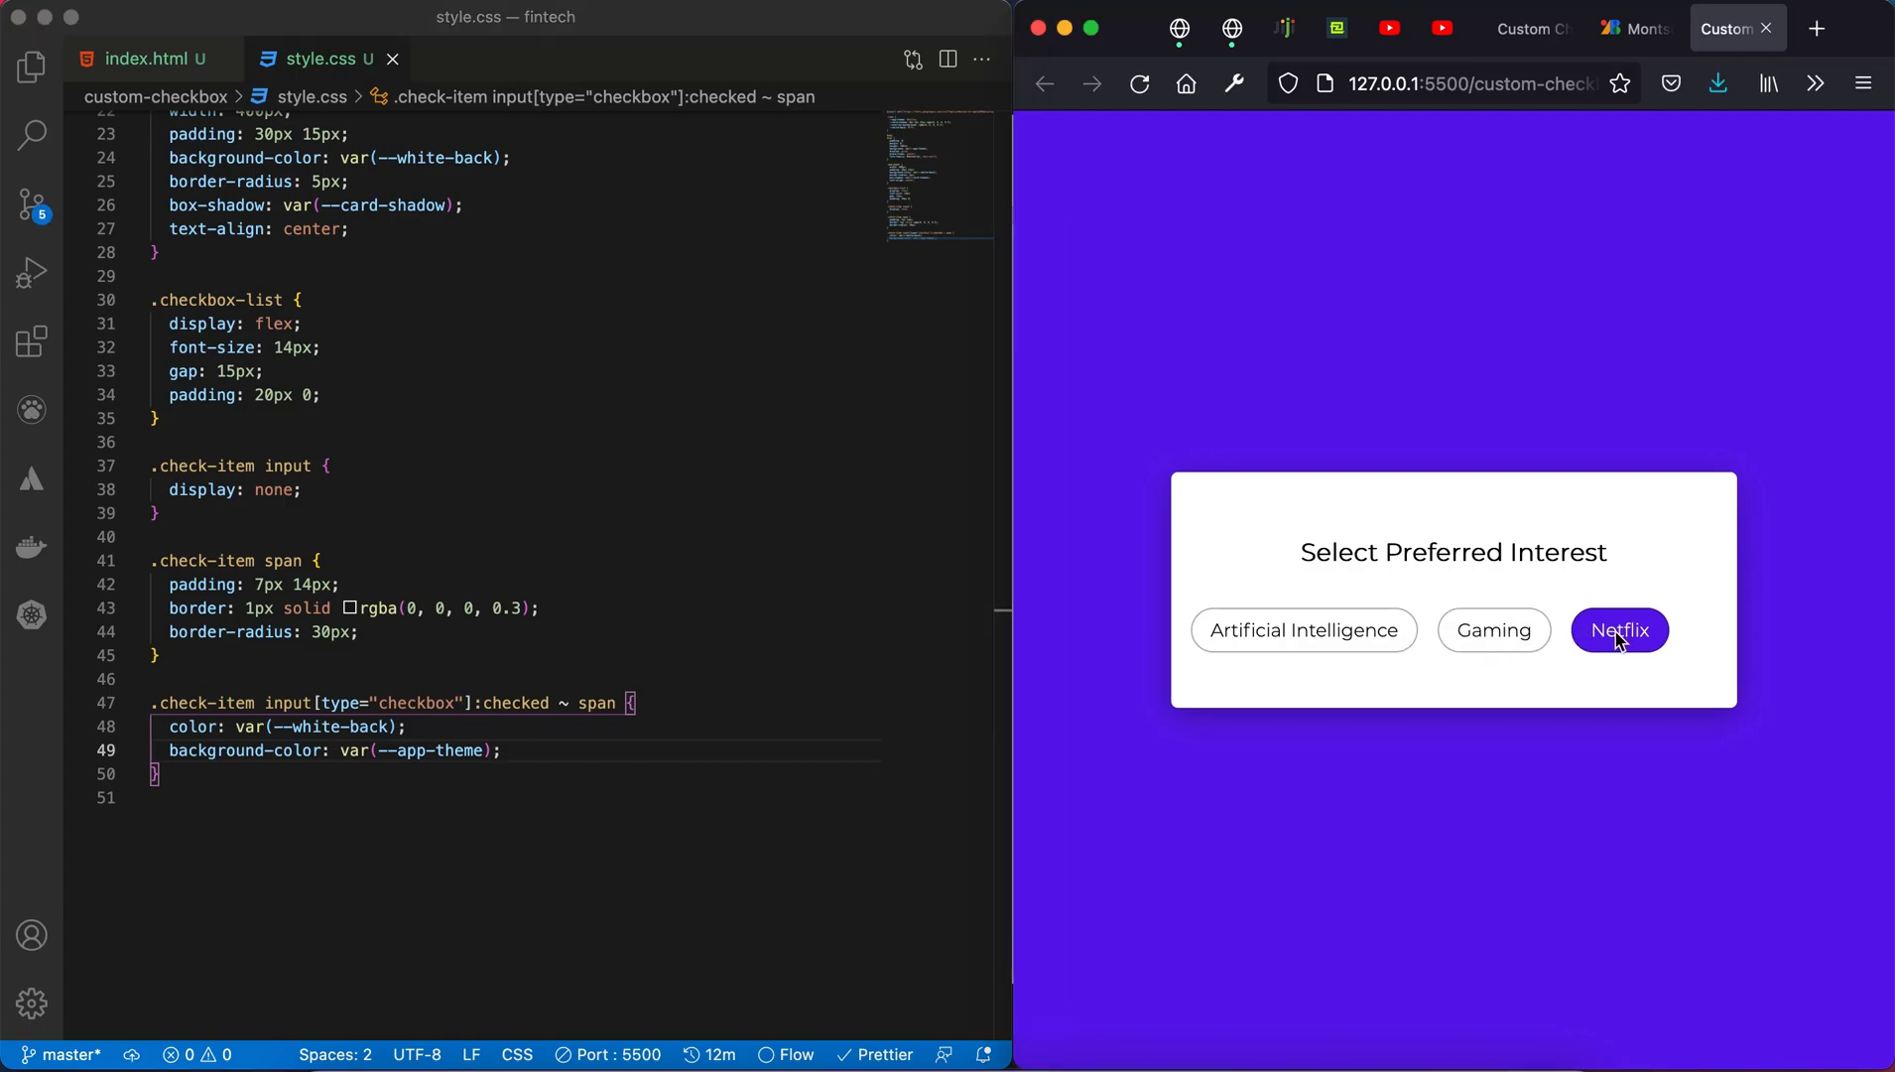
pyautogui.click(1492, 629)
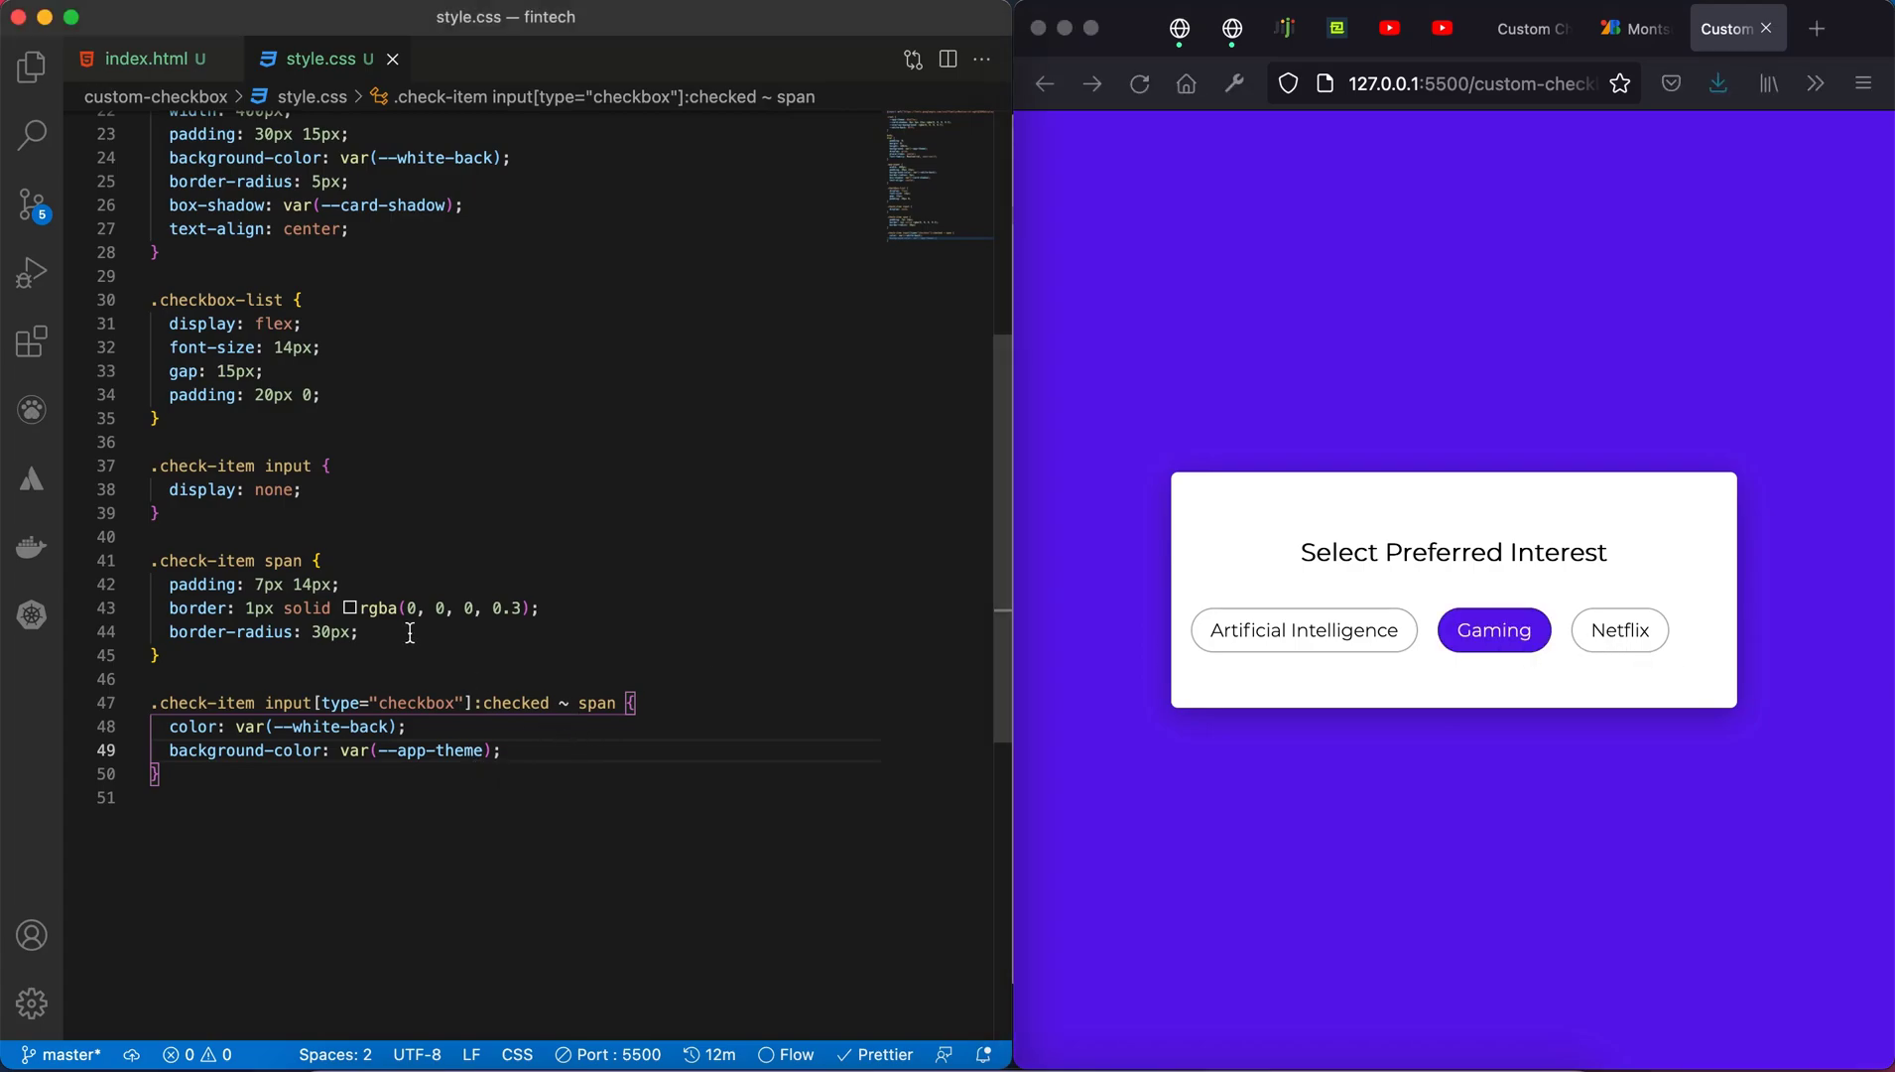
# Step: Add cursor: pointer to .check-item span and check the Artificial Intelligence and Netflix tags
pyautogui.press('Enter')
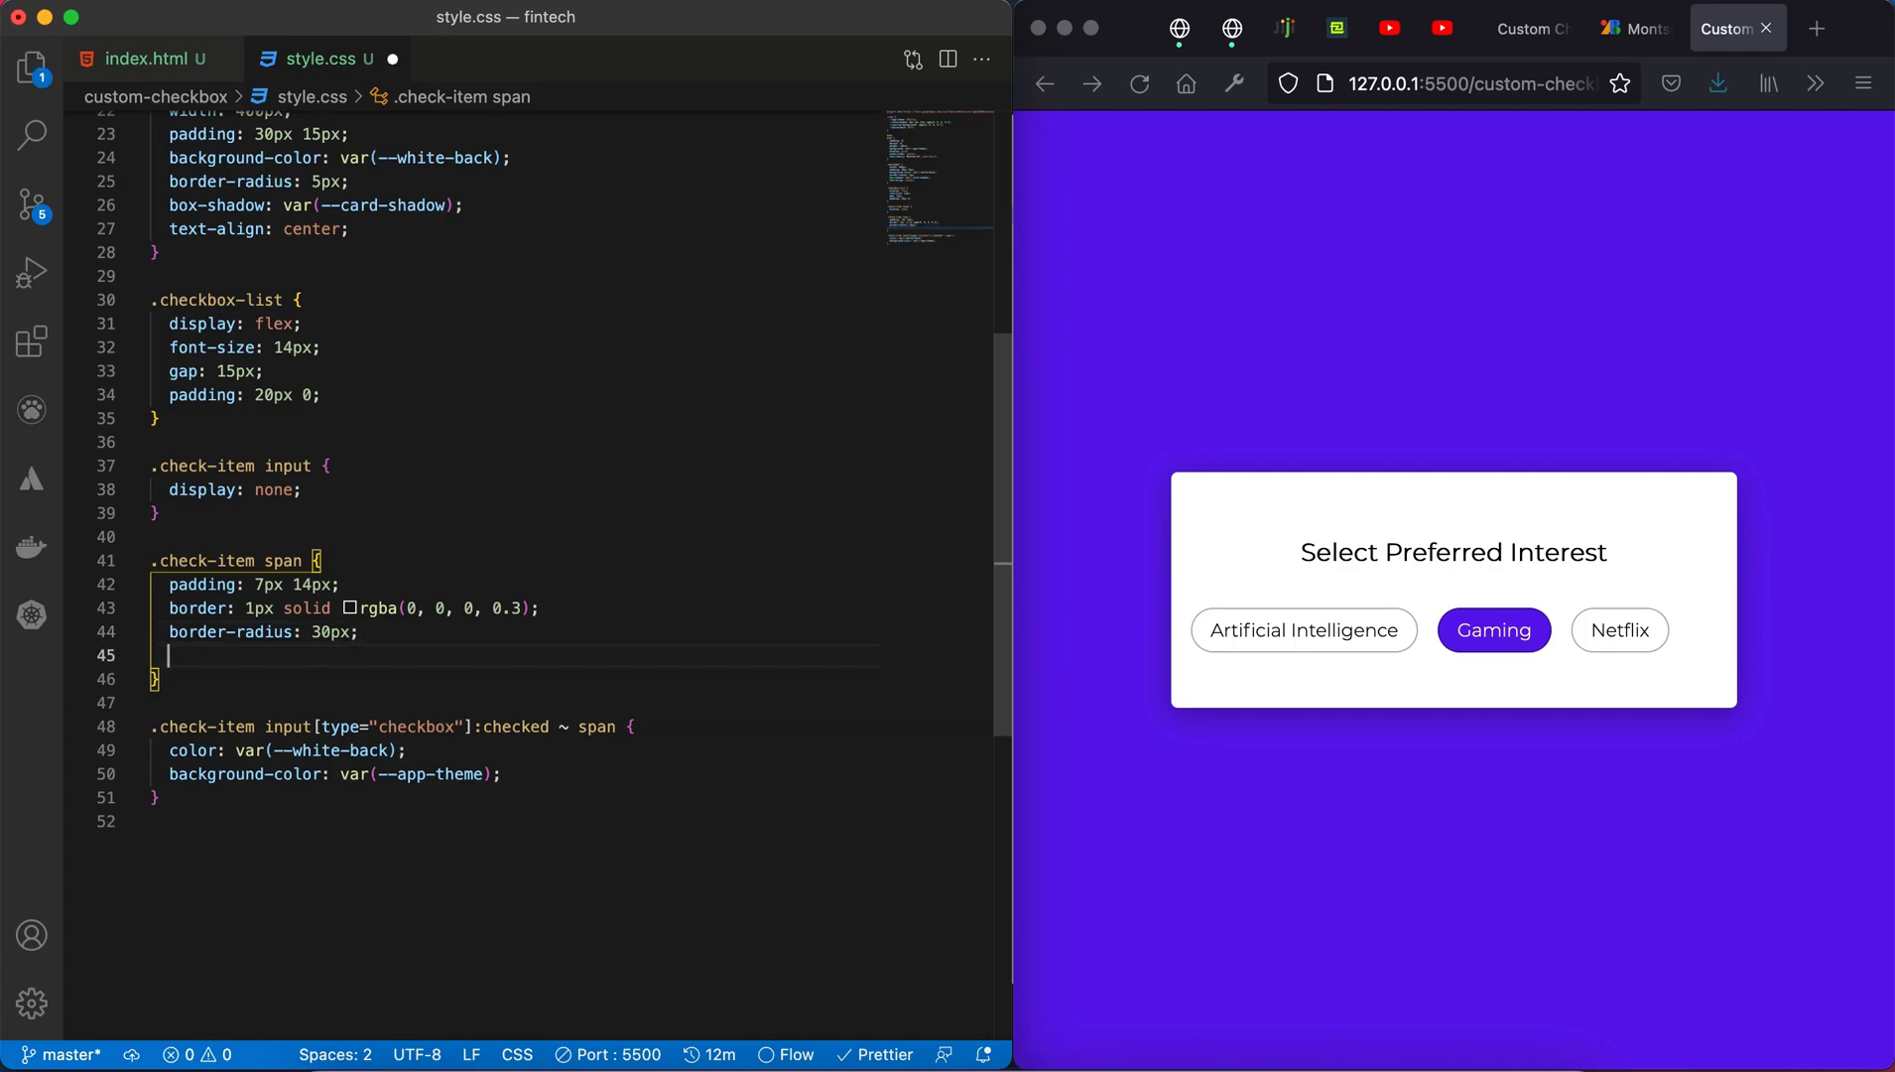
pyautogui.write('cursor: pointer;')
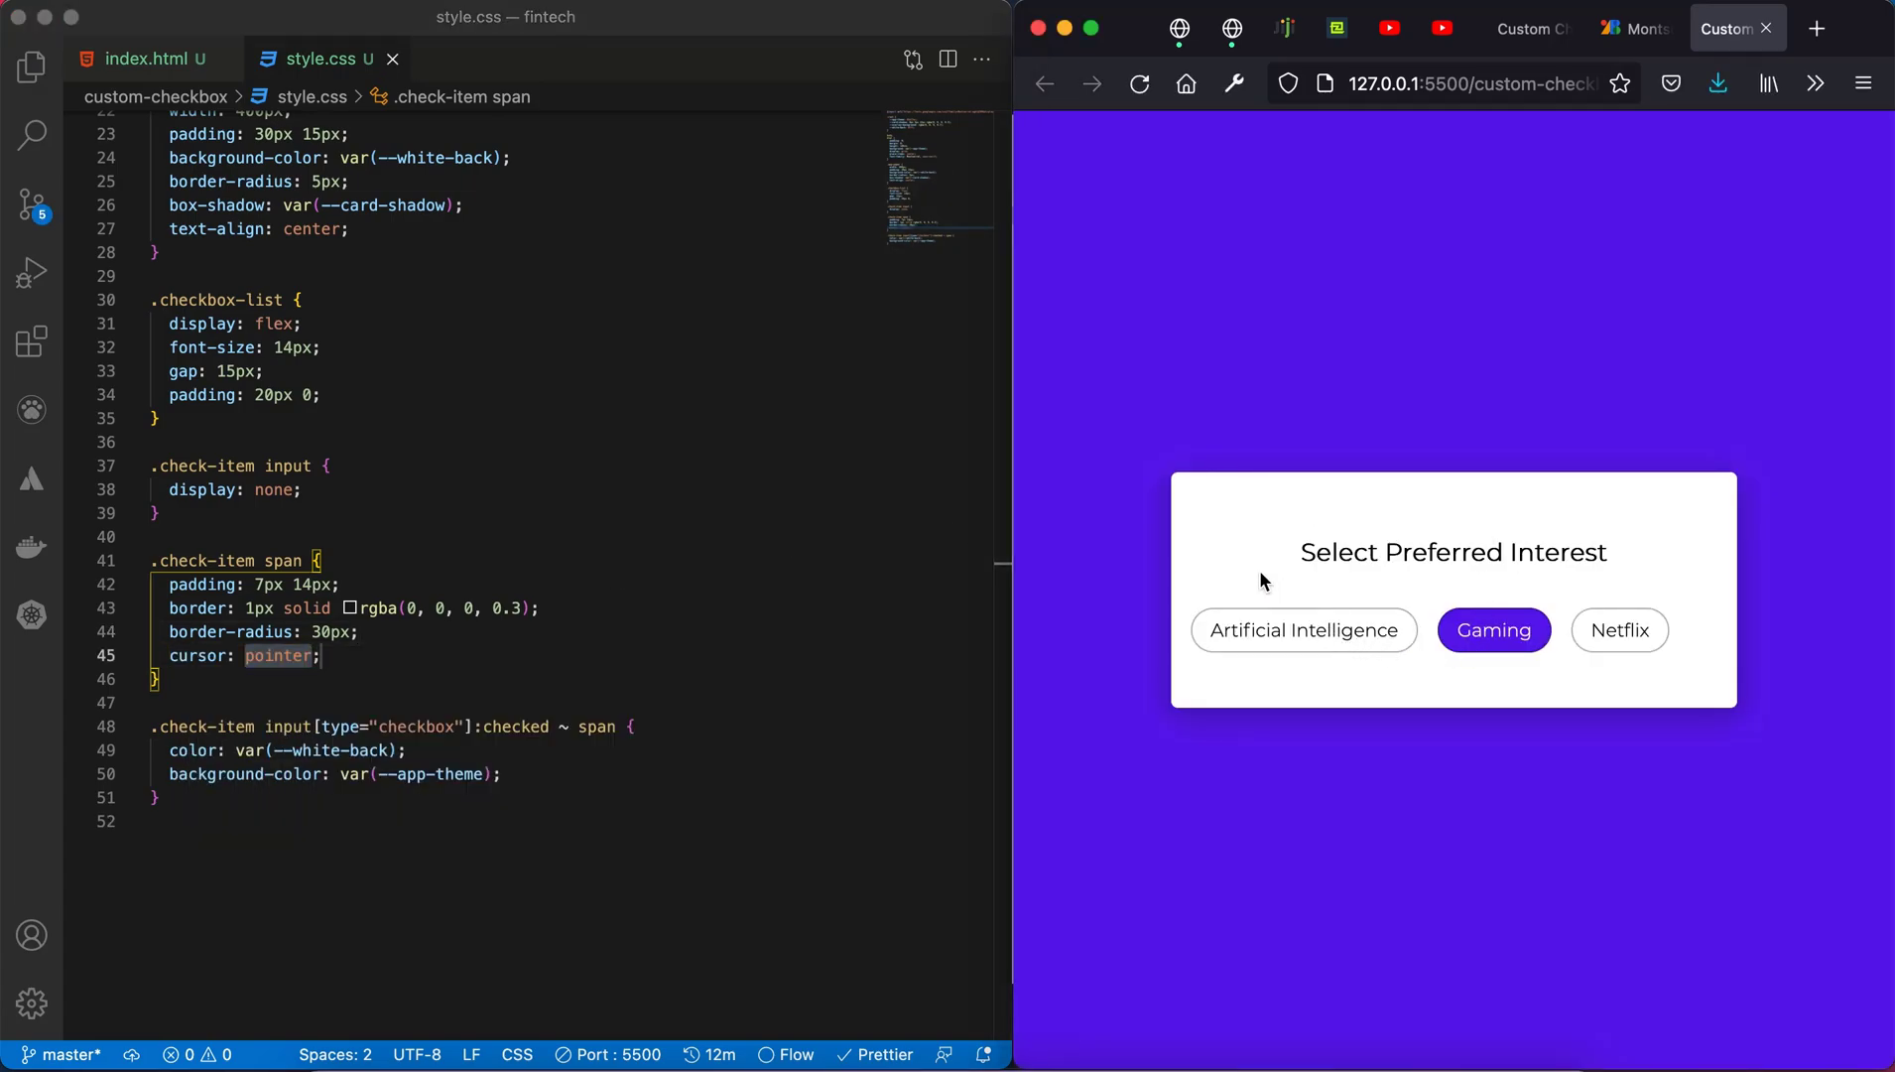
pyautogui.click(1303, 629)
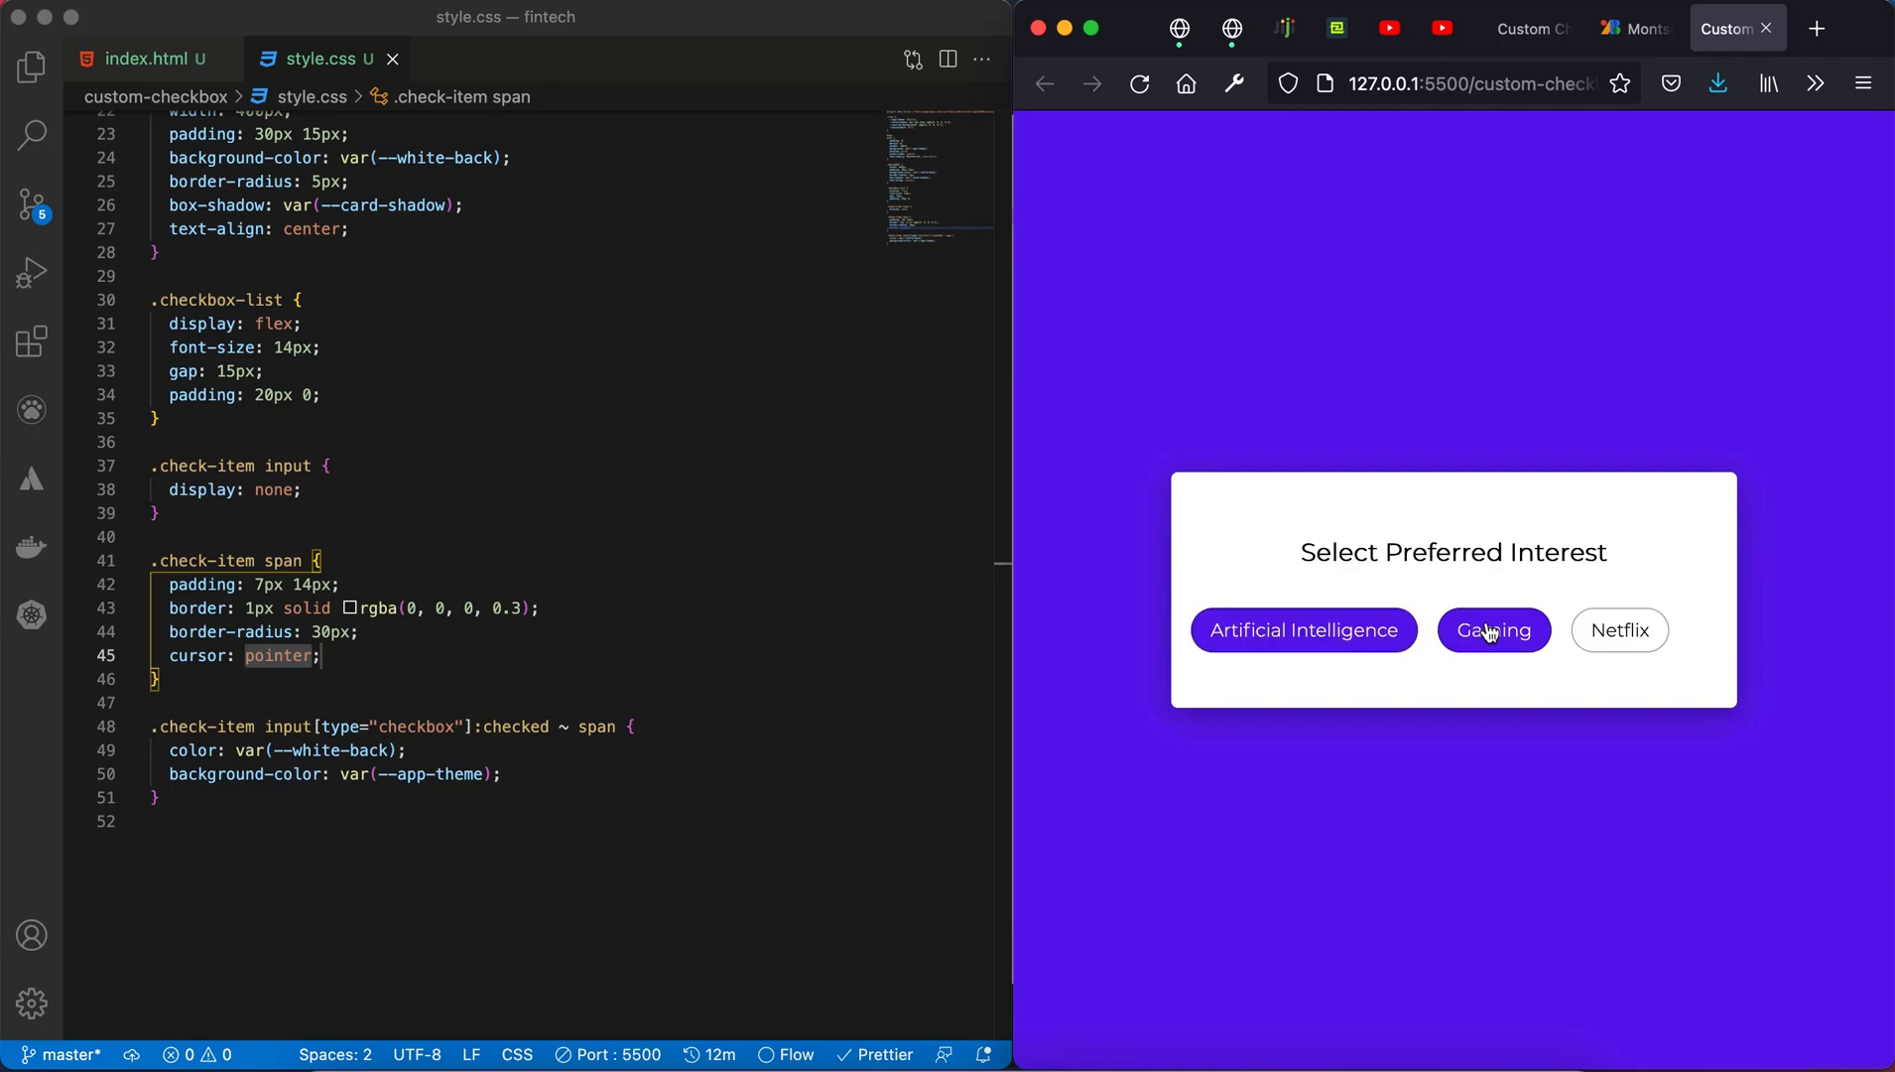
pyautogui.click(1618, 630)
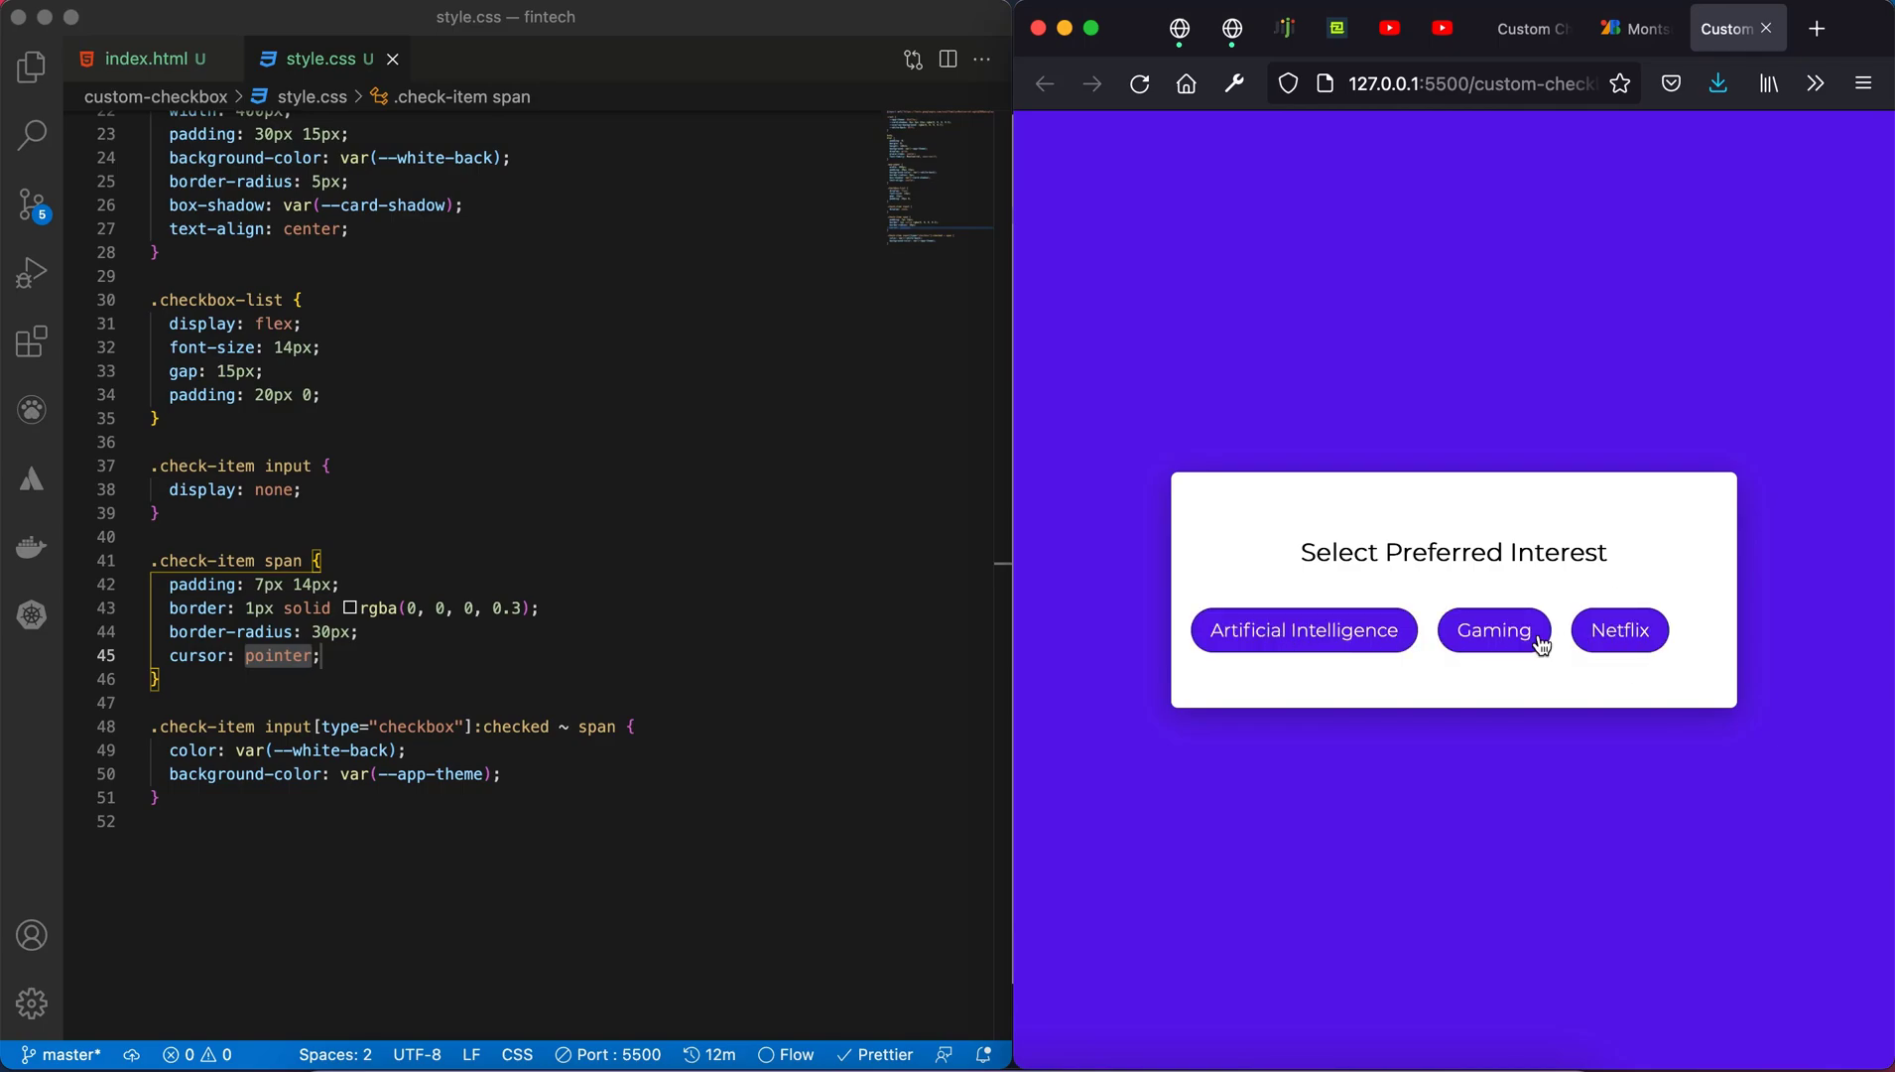
pyautogui.click(149, 60)
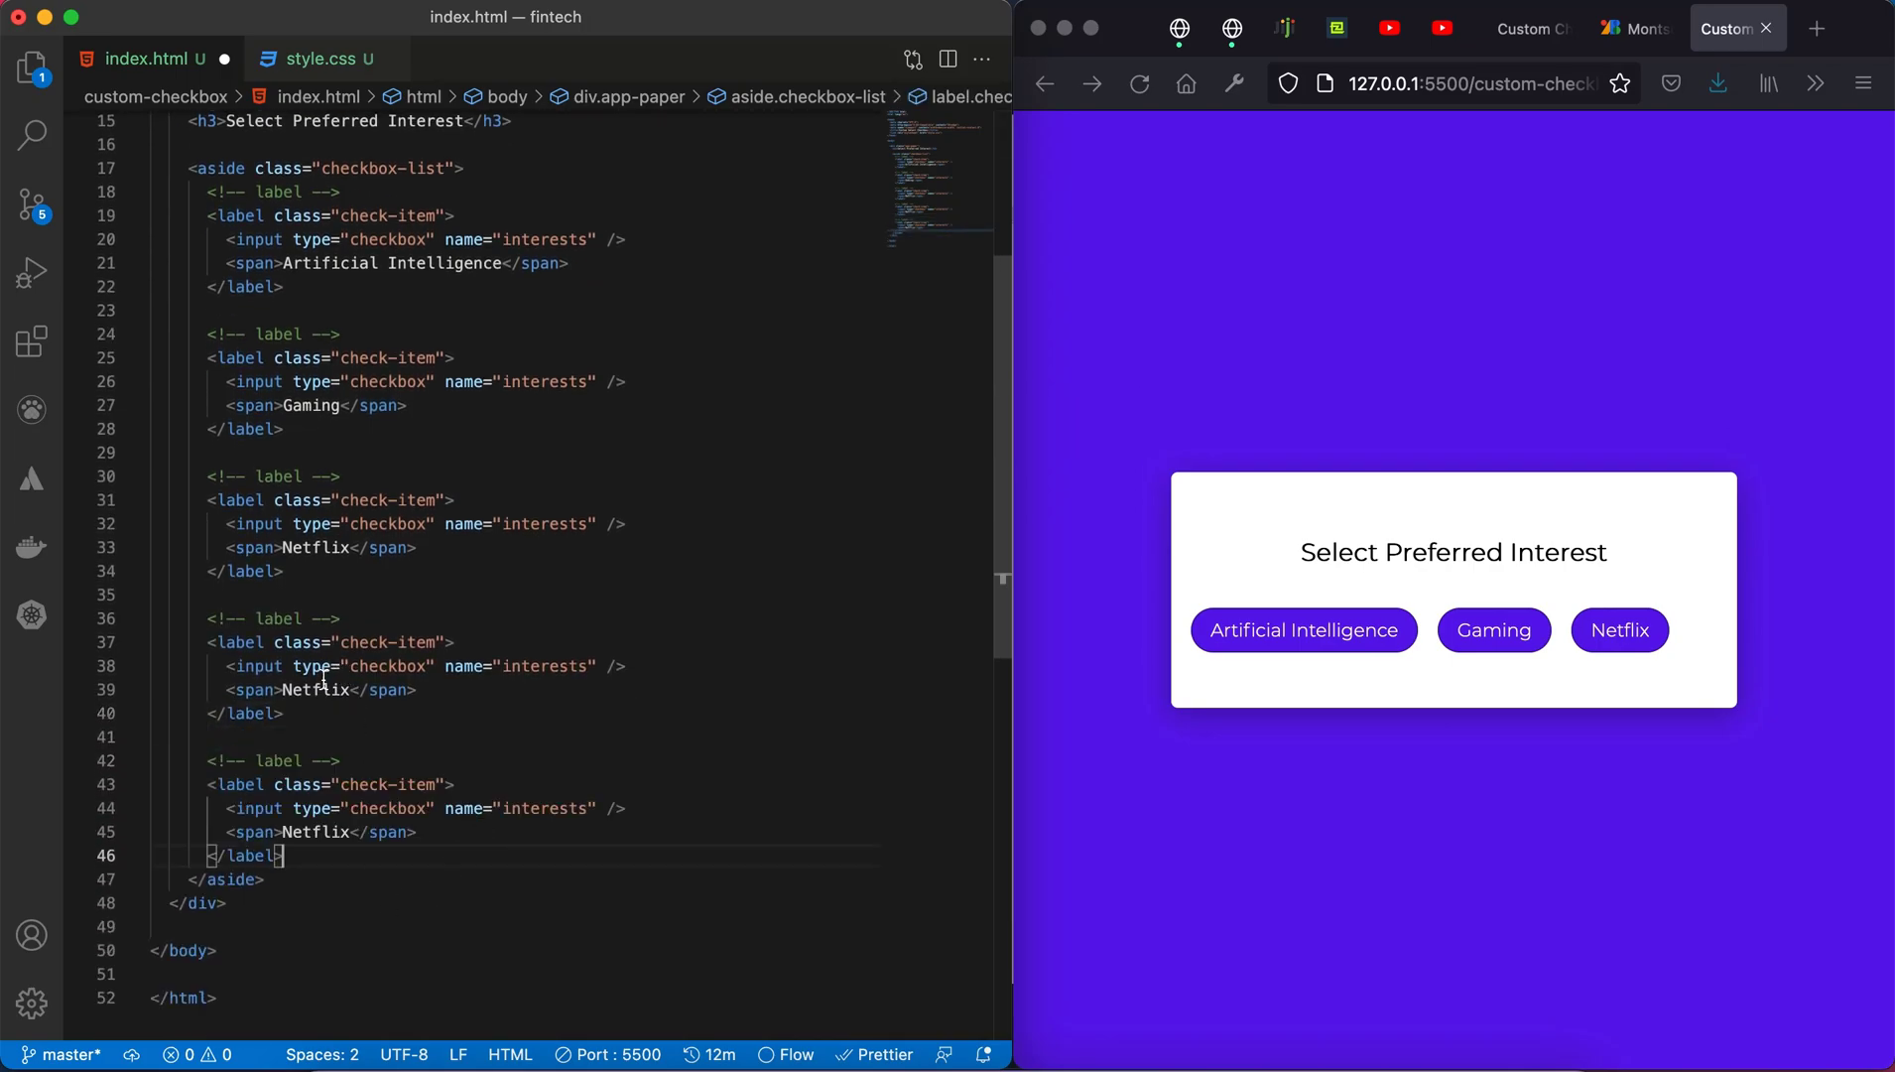
# Step: Rename the two duplicated Netflix labels in index.html to Hulu and Peacock
pyautogui.doubleClick(314, 690)
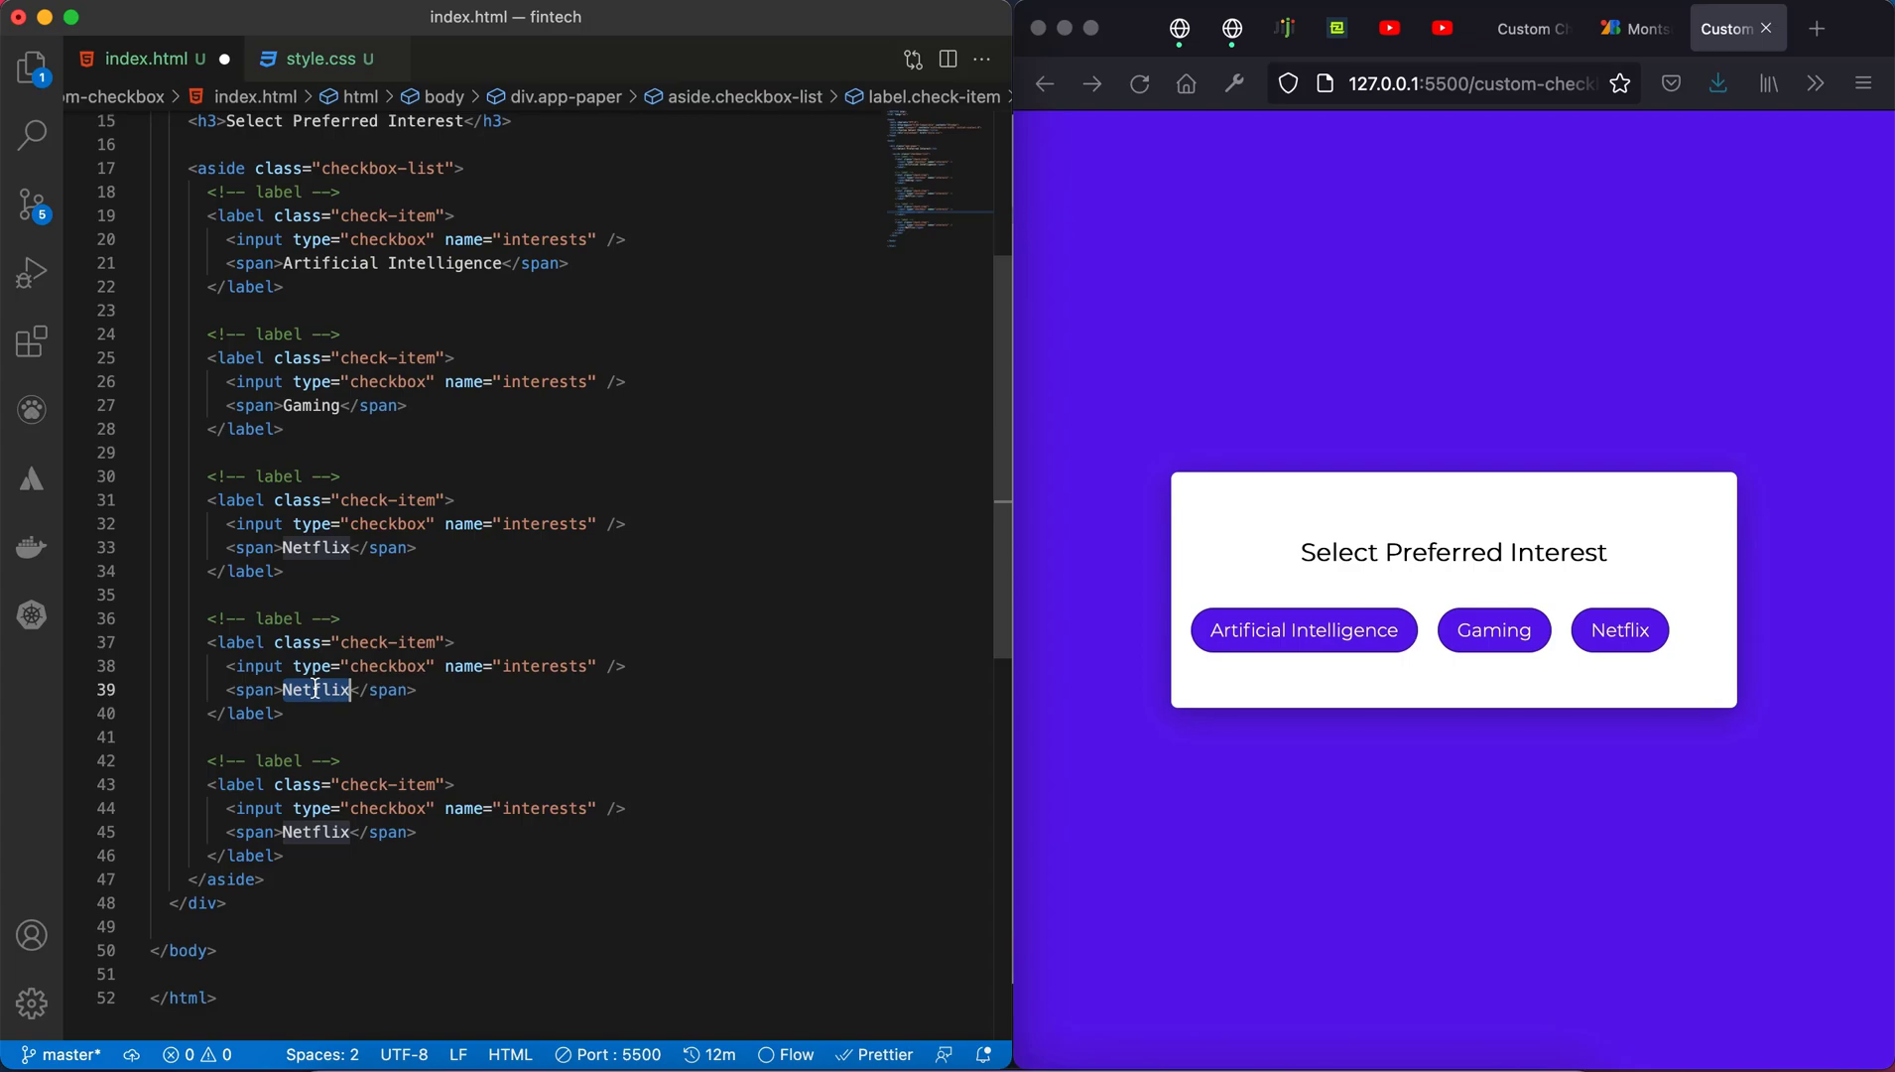
pyautogui.write('Hulu')
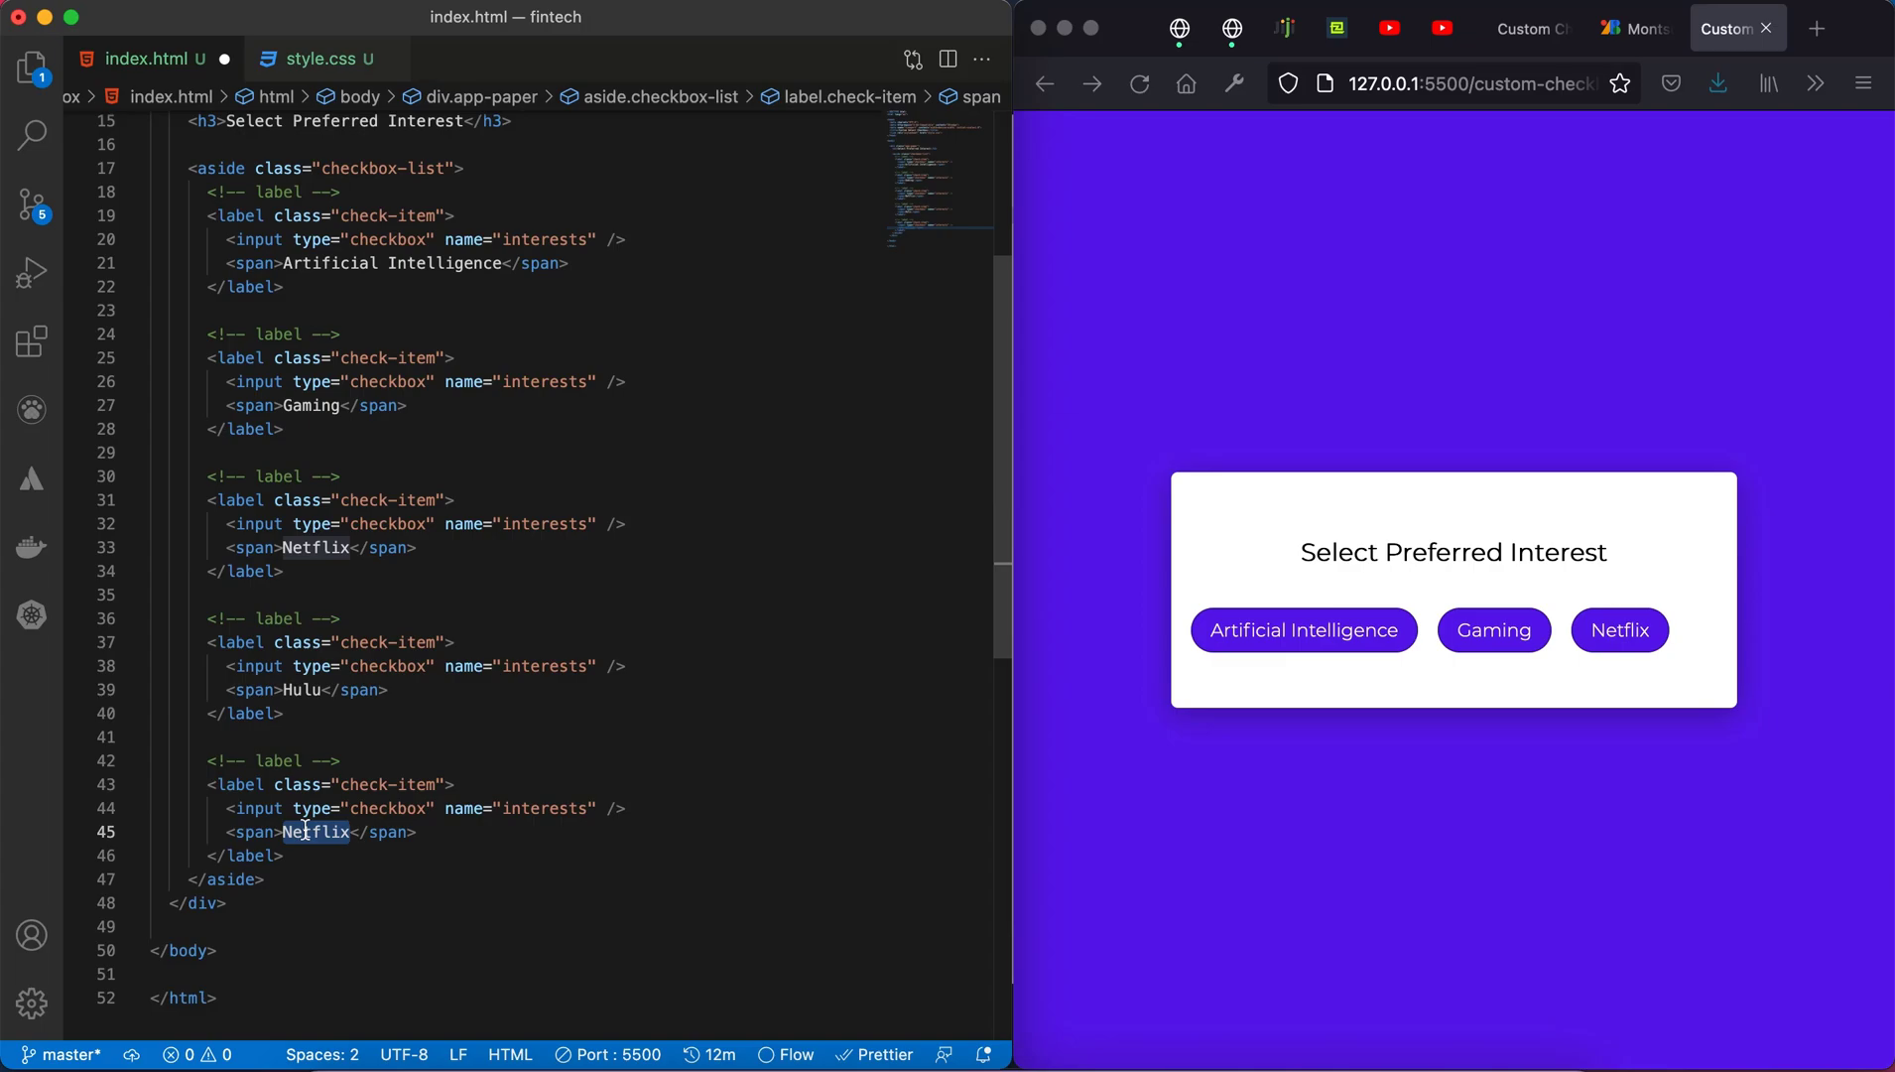
pyautogui.write('Peacock')
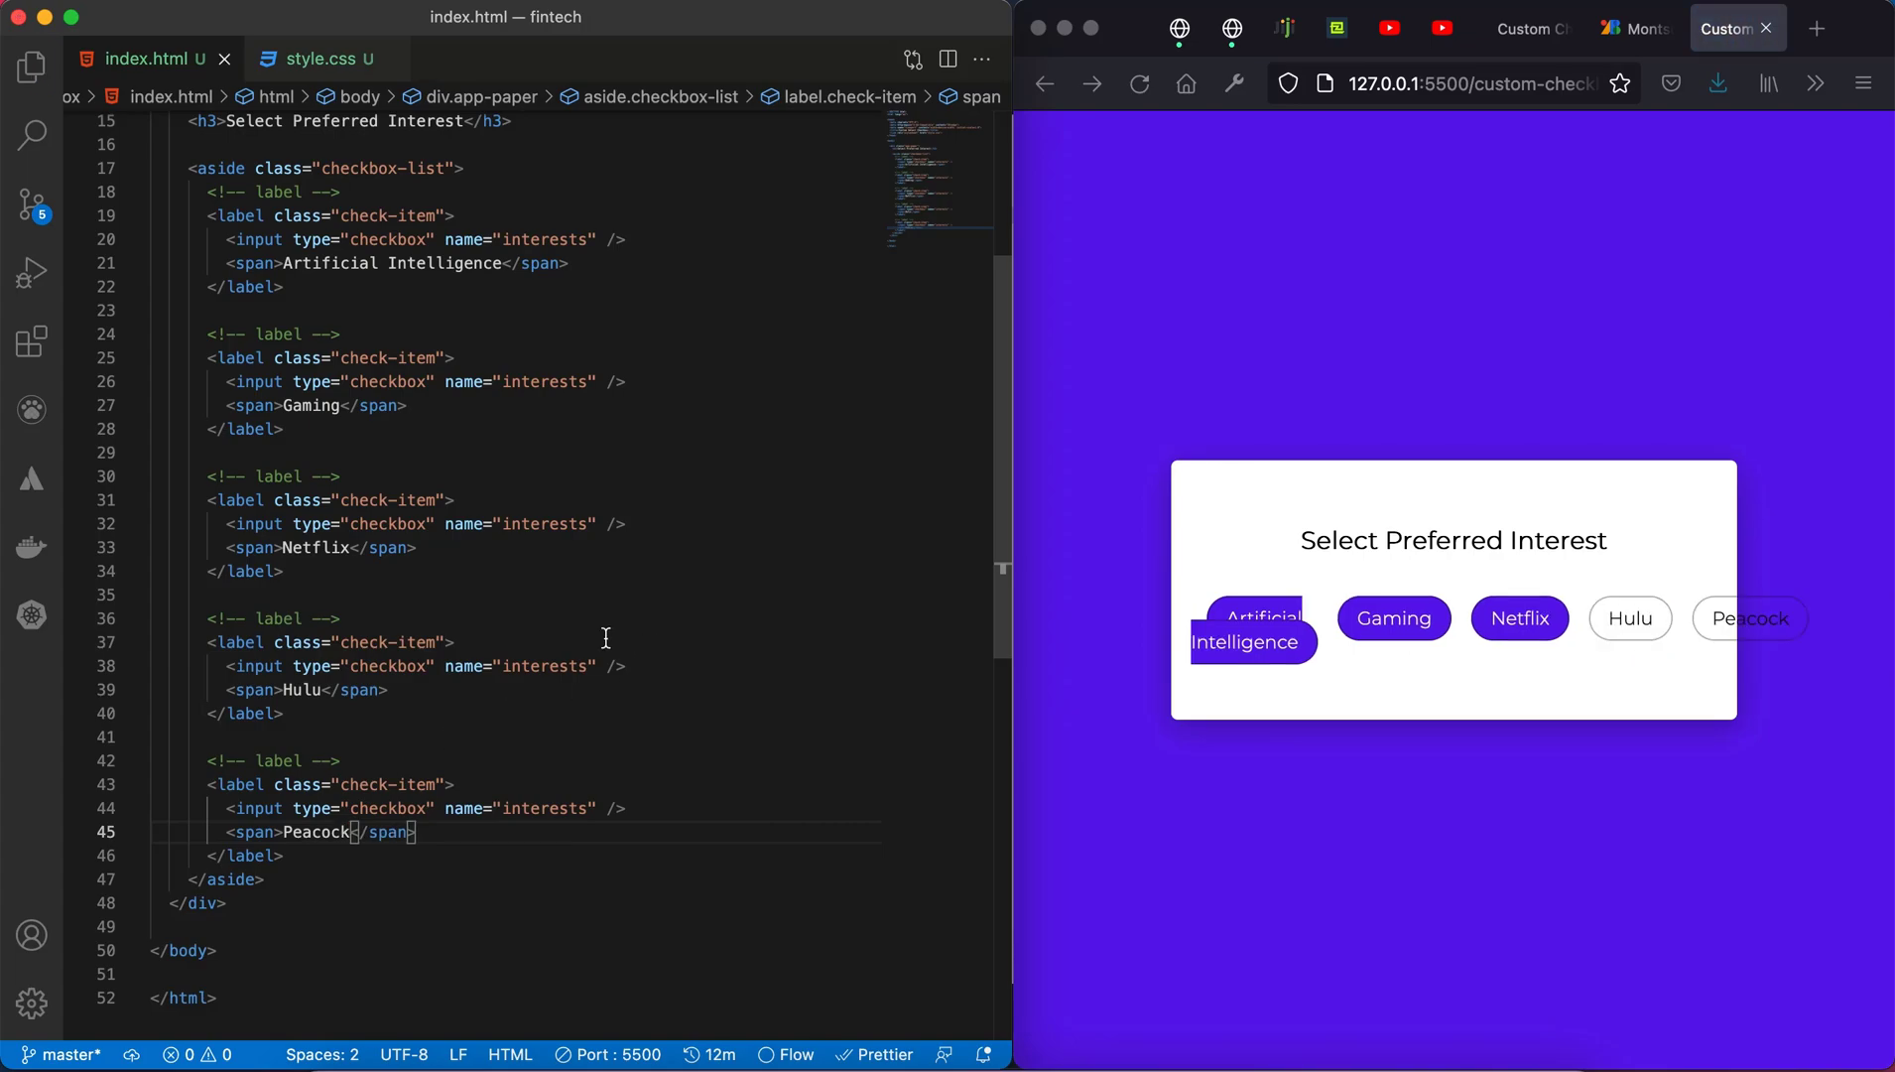
pyautogui.click(317, 57)
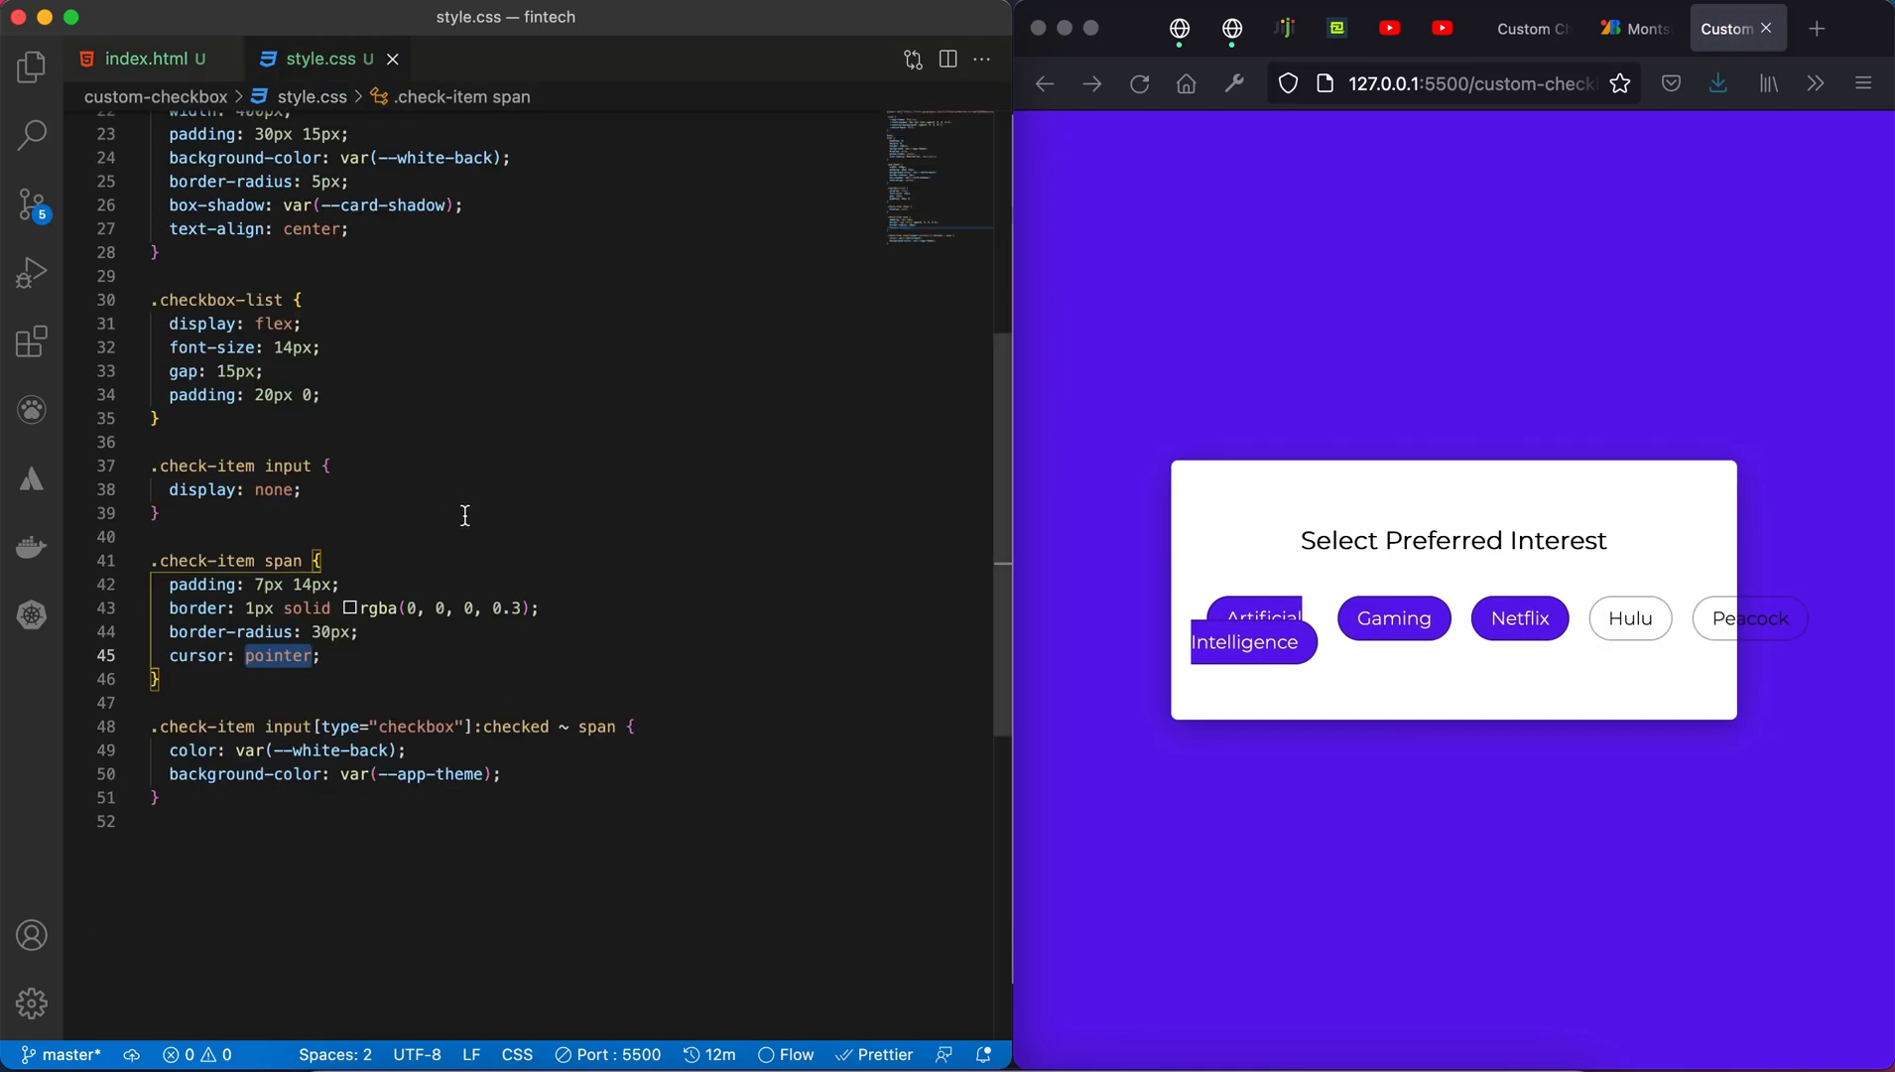
pyautogui.moveTo(1432, 638)
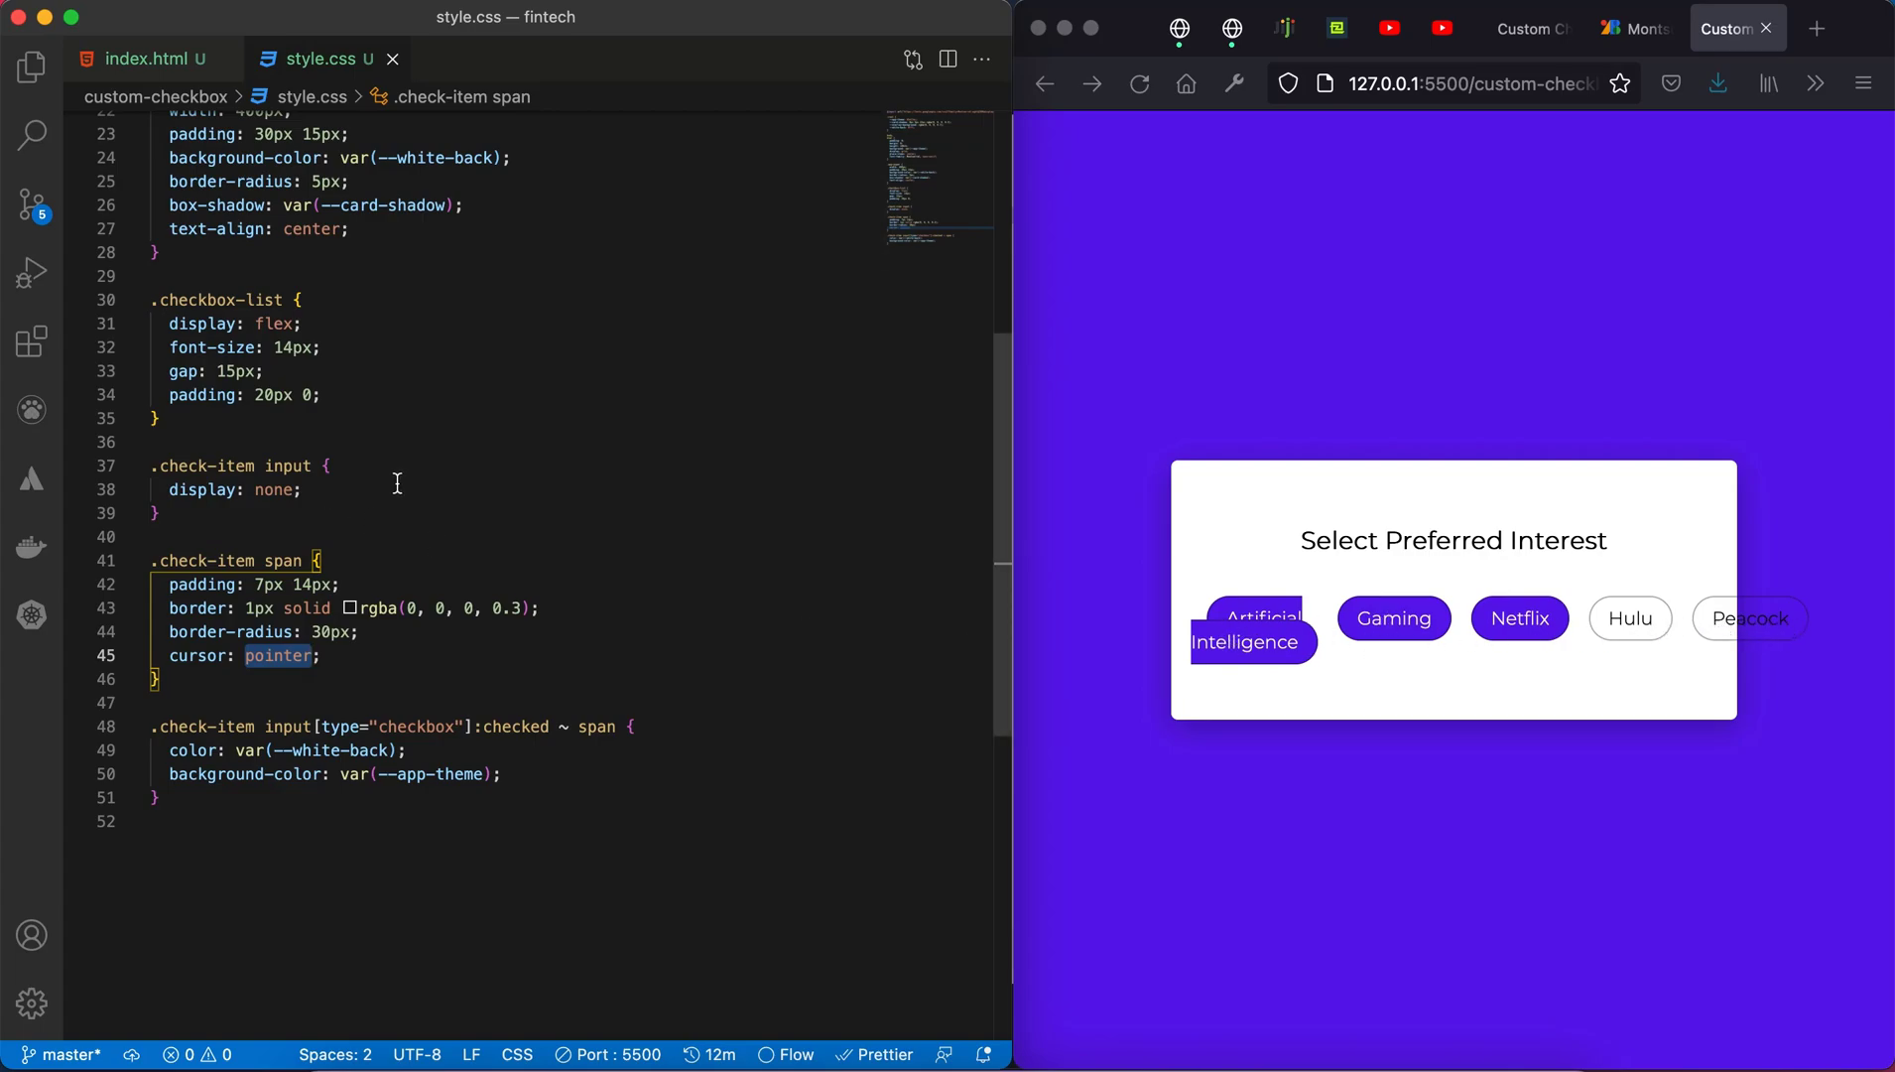
# Step: Add flex-wrap: wrap to .checkbox-list and display: table to .check-item span
pyautogui.click(299, 322)
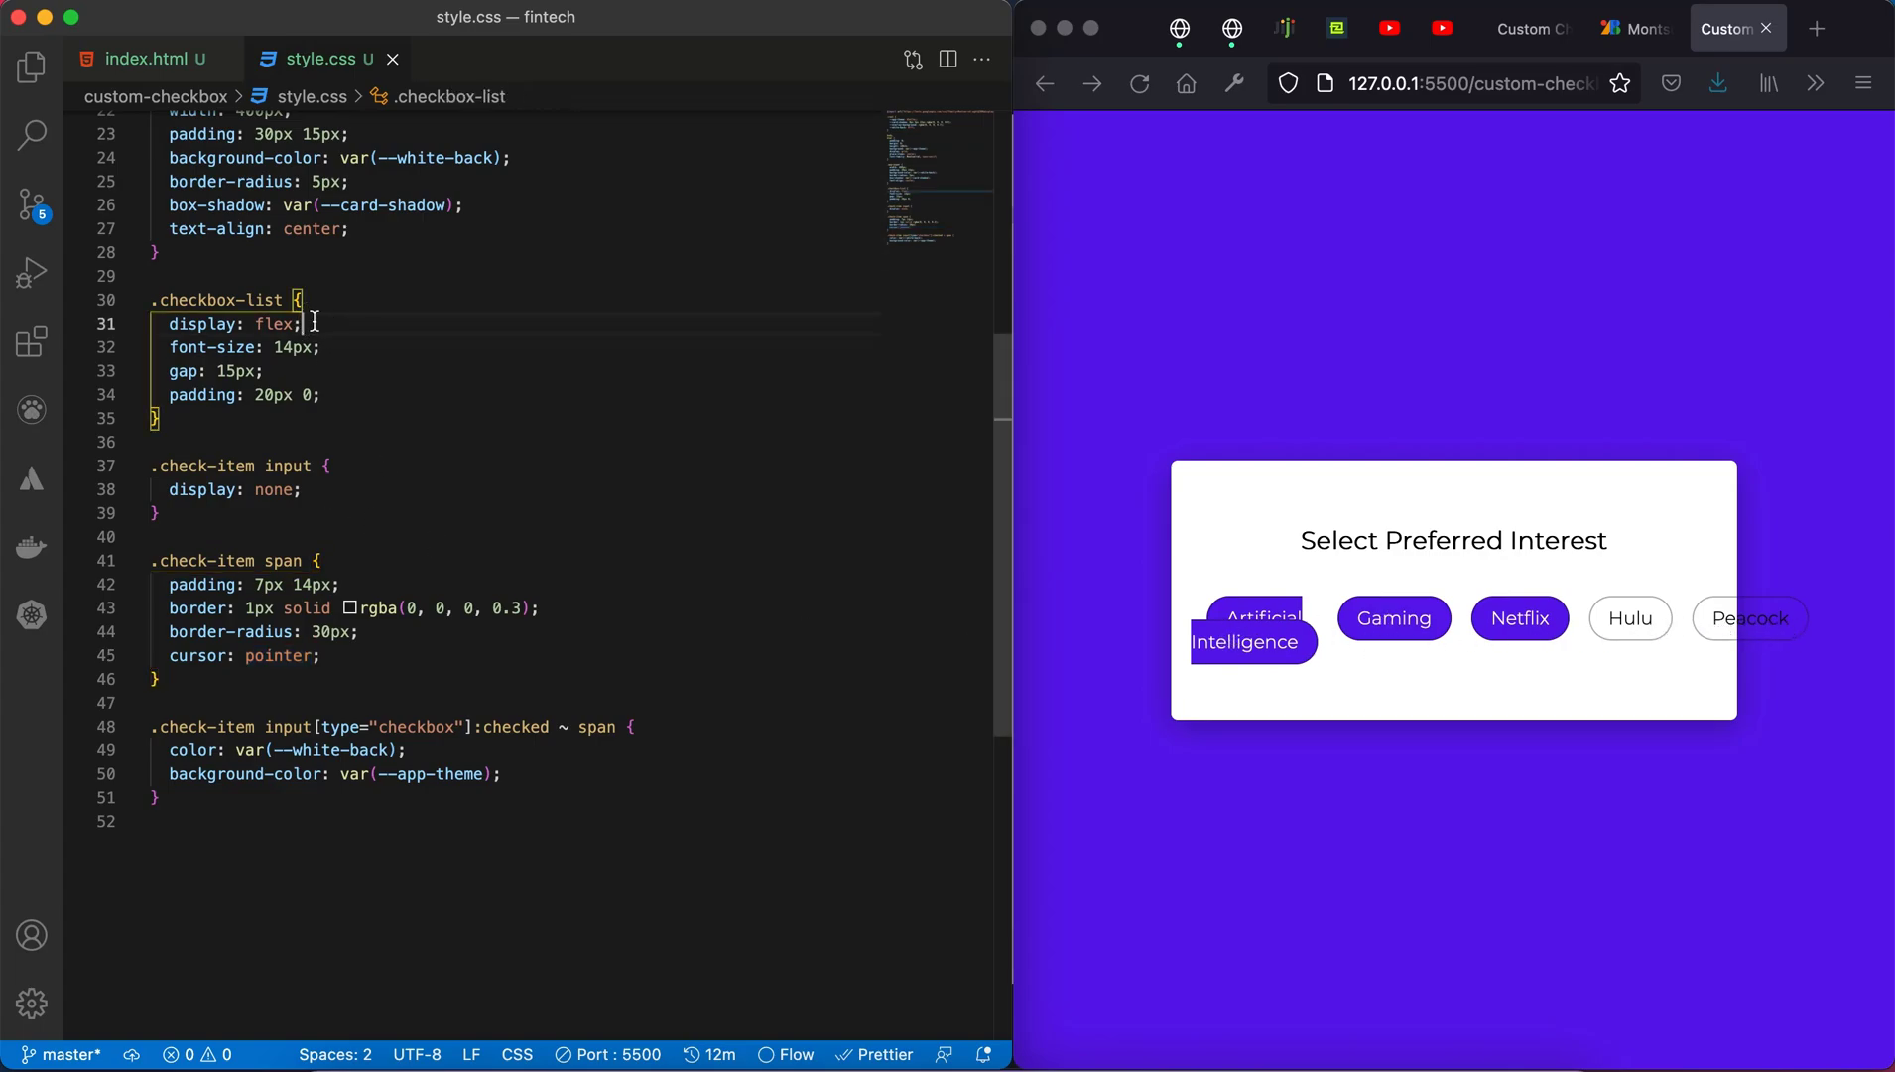
pyautogui.click(144, 58)
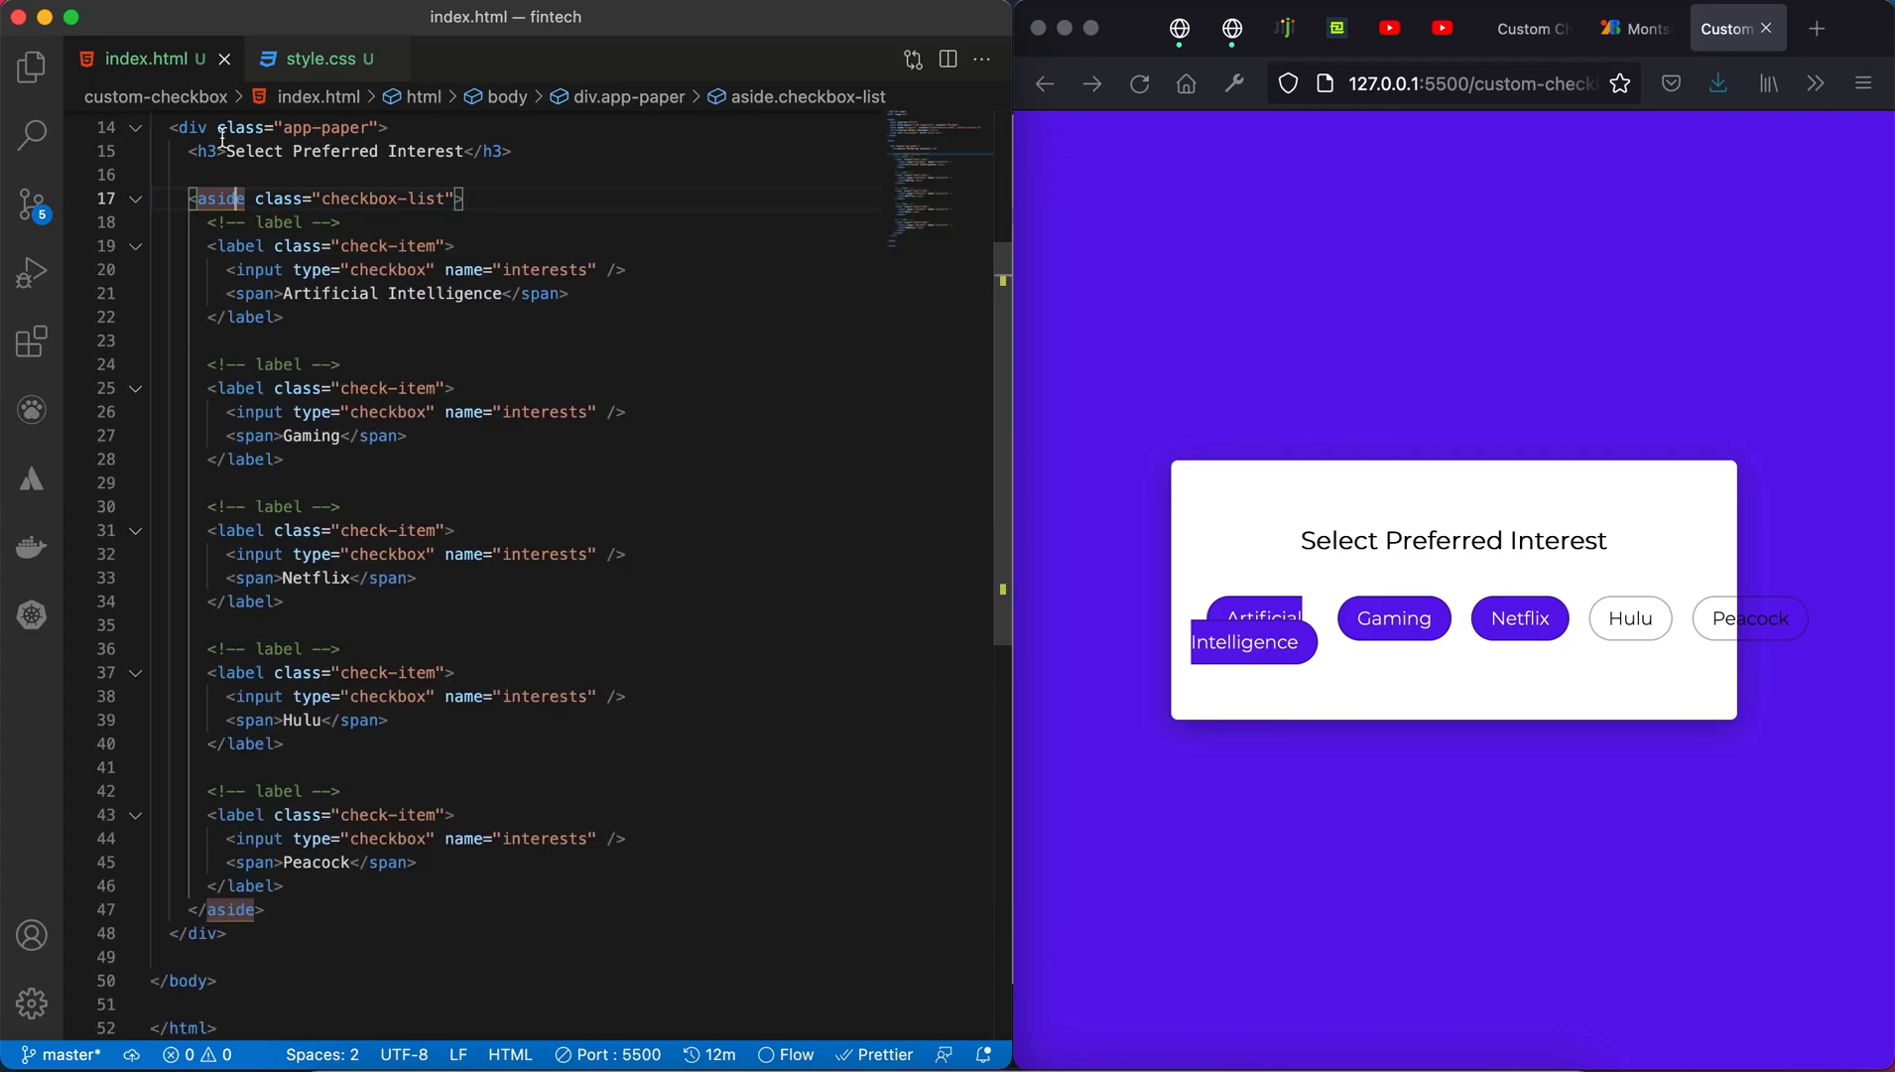
pyautogui.click(317, 57)
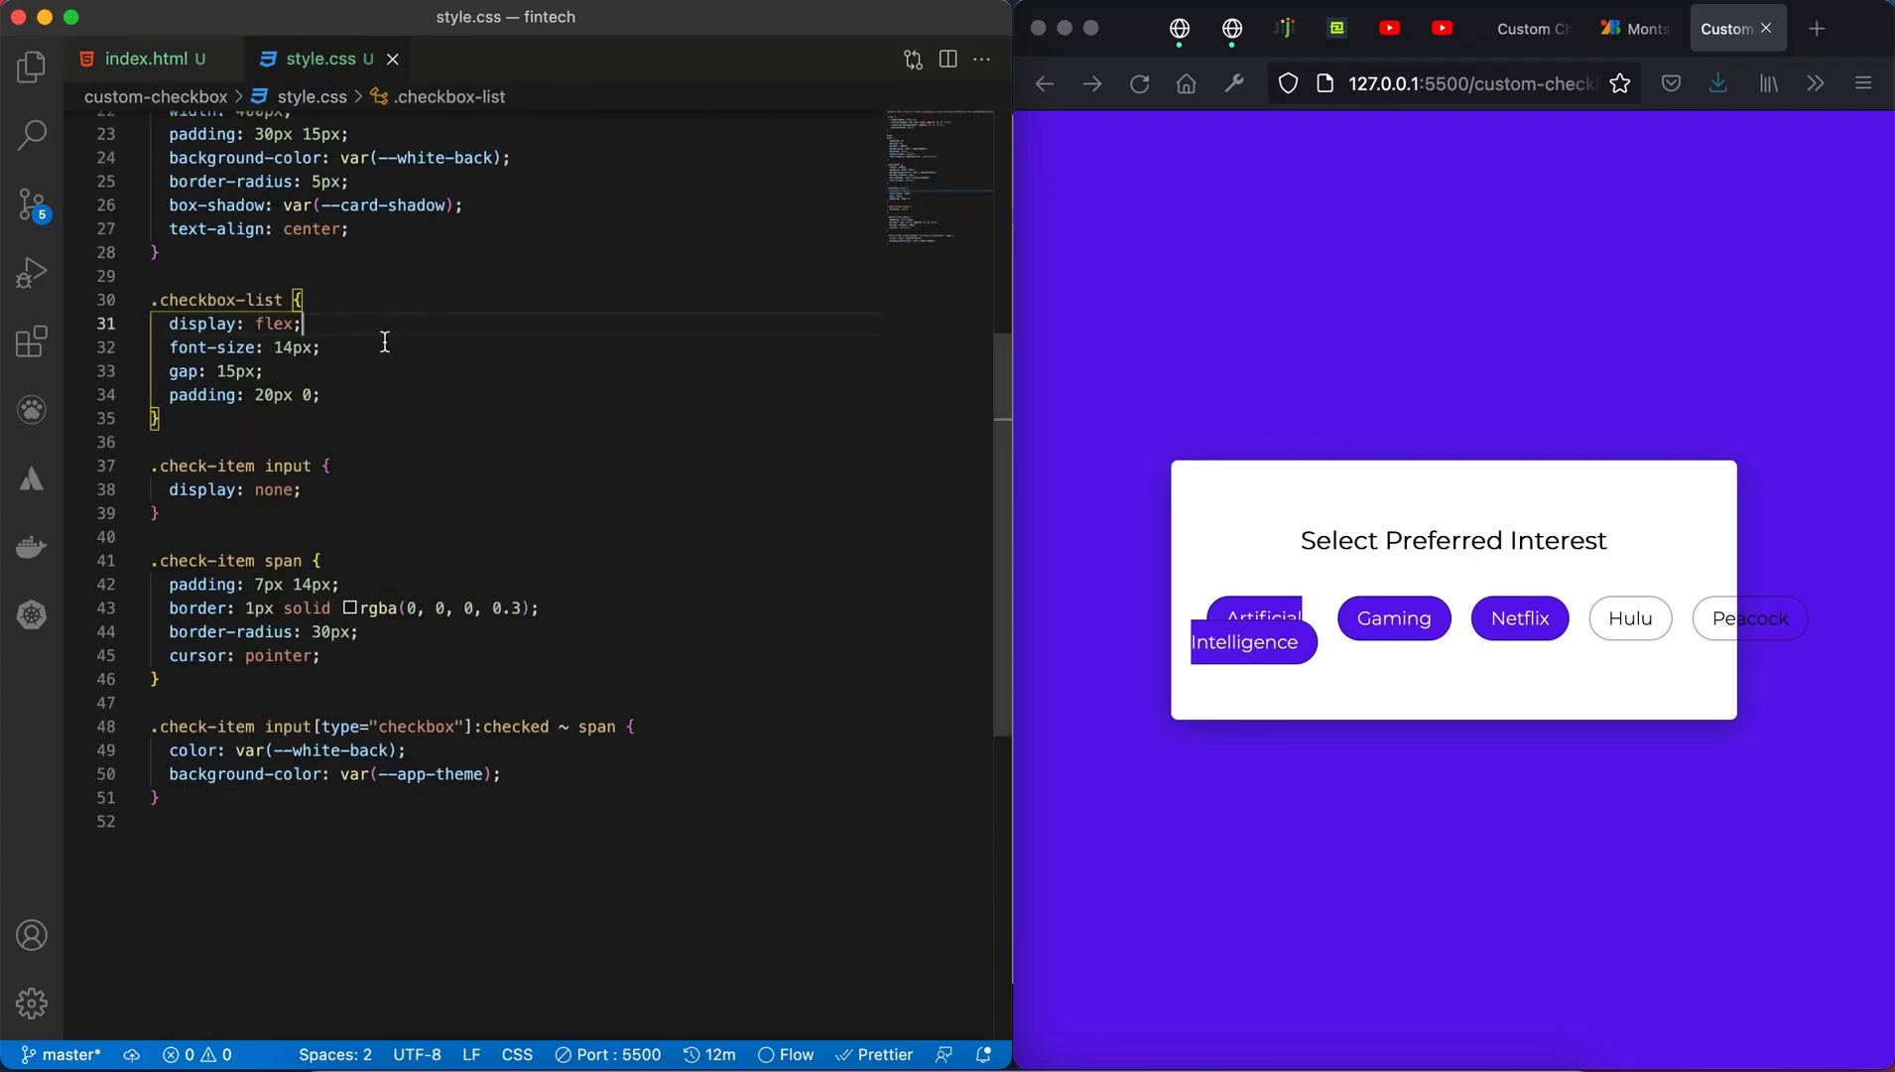
pyautogui.write('flew')
pyautogui.write('margin-bottom: 15px;')
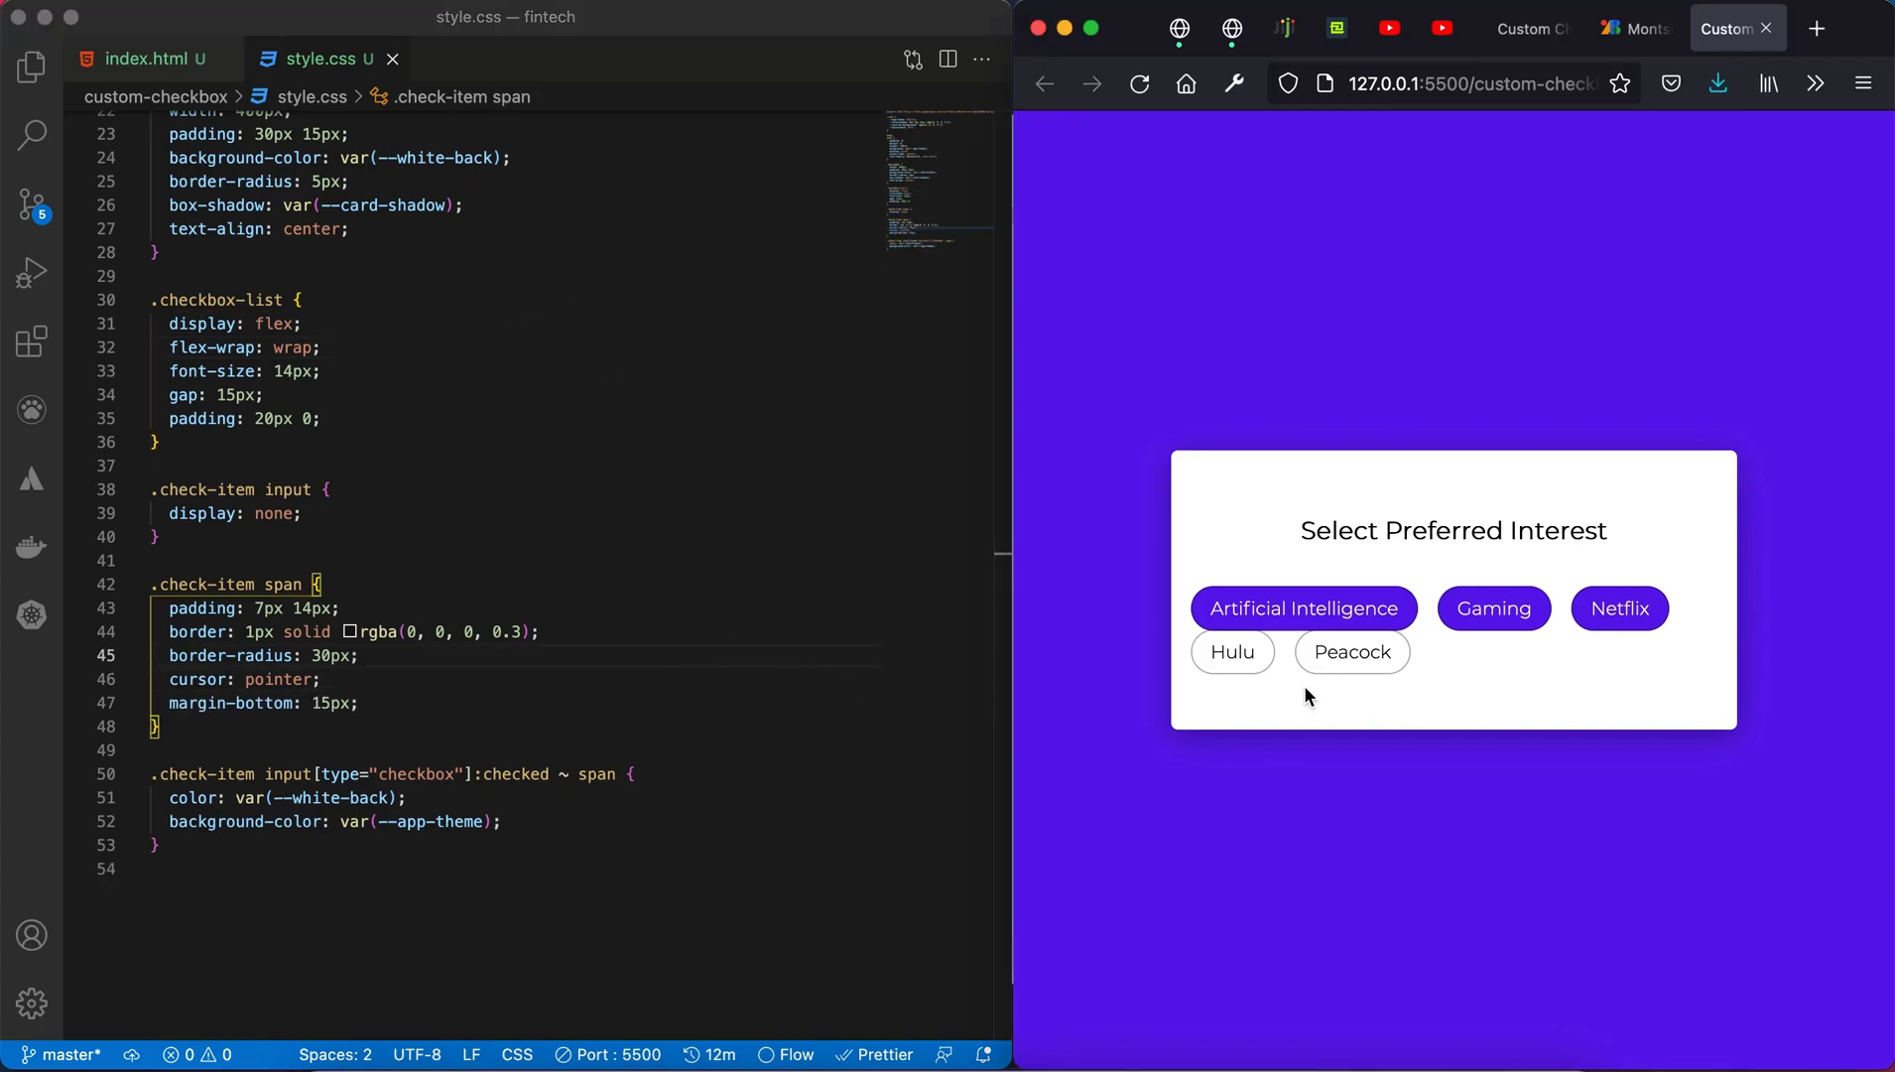
pyautogui.moveTo(381, 711)
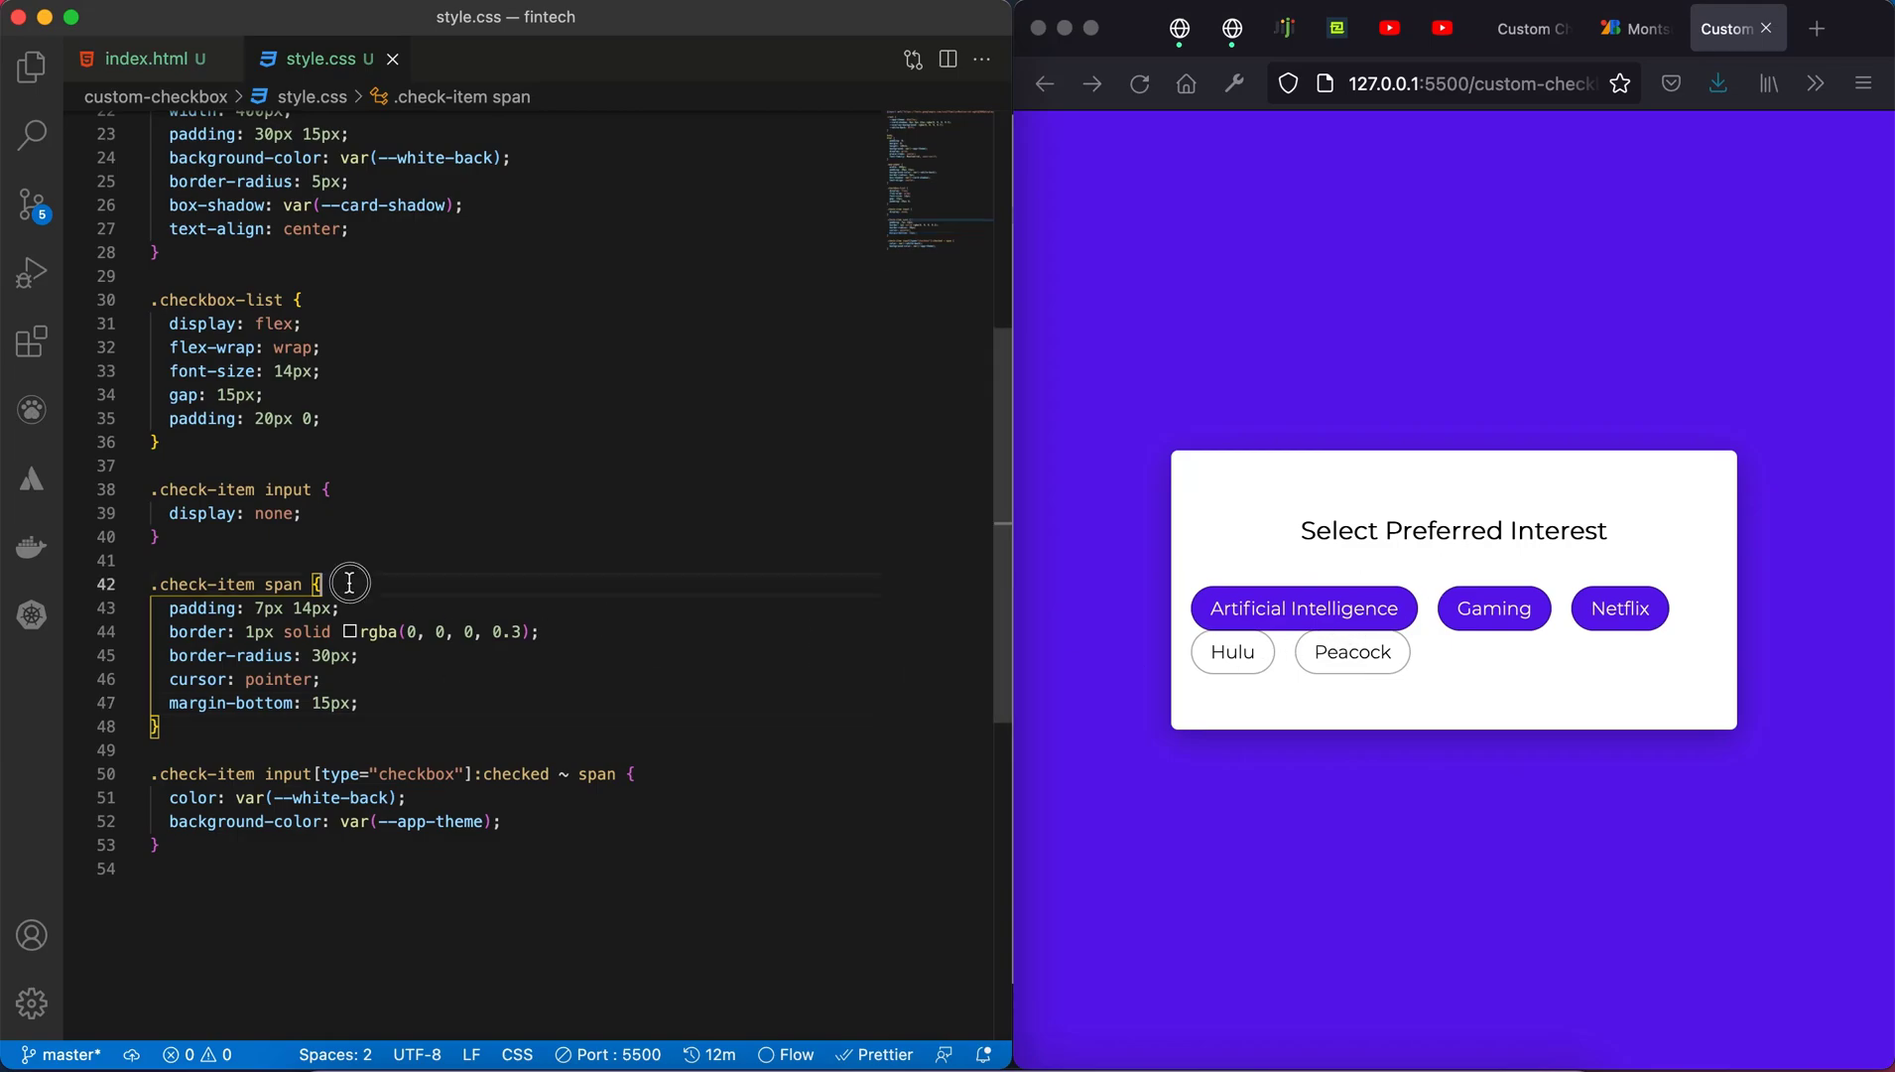
pyautogui.write('display: table;')
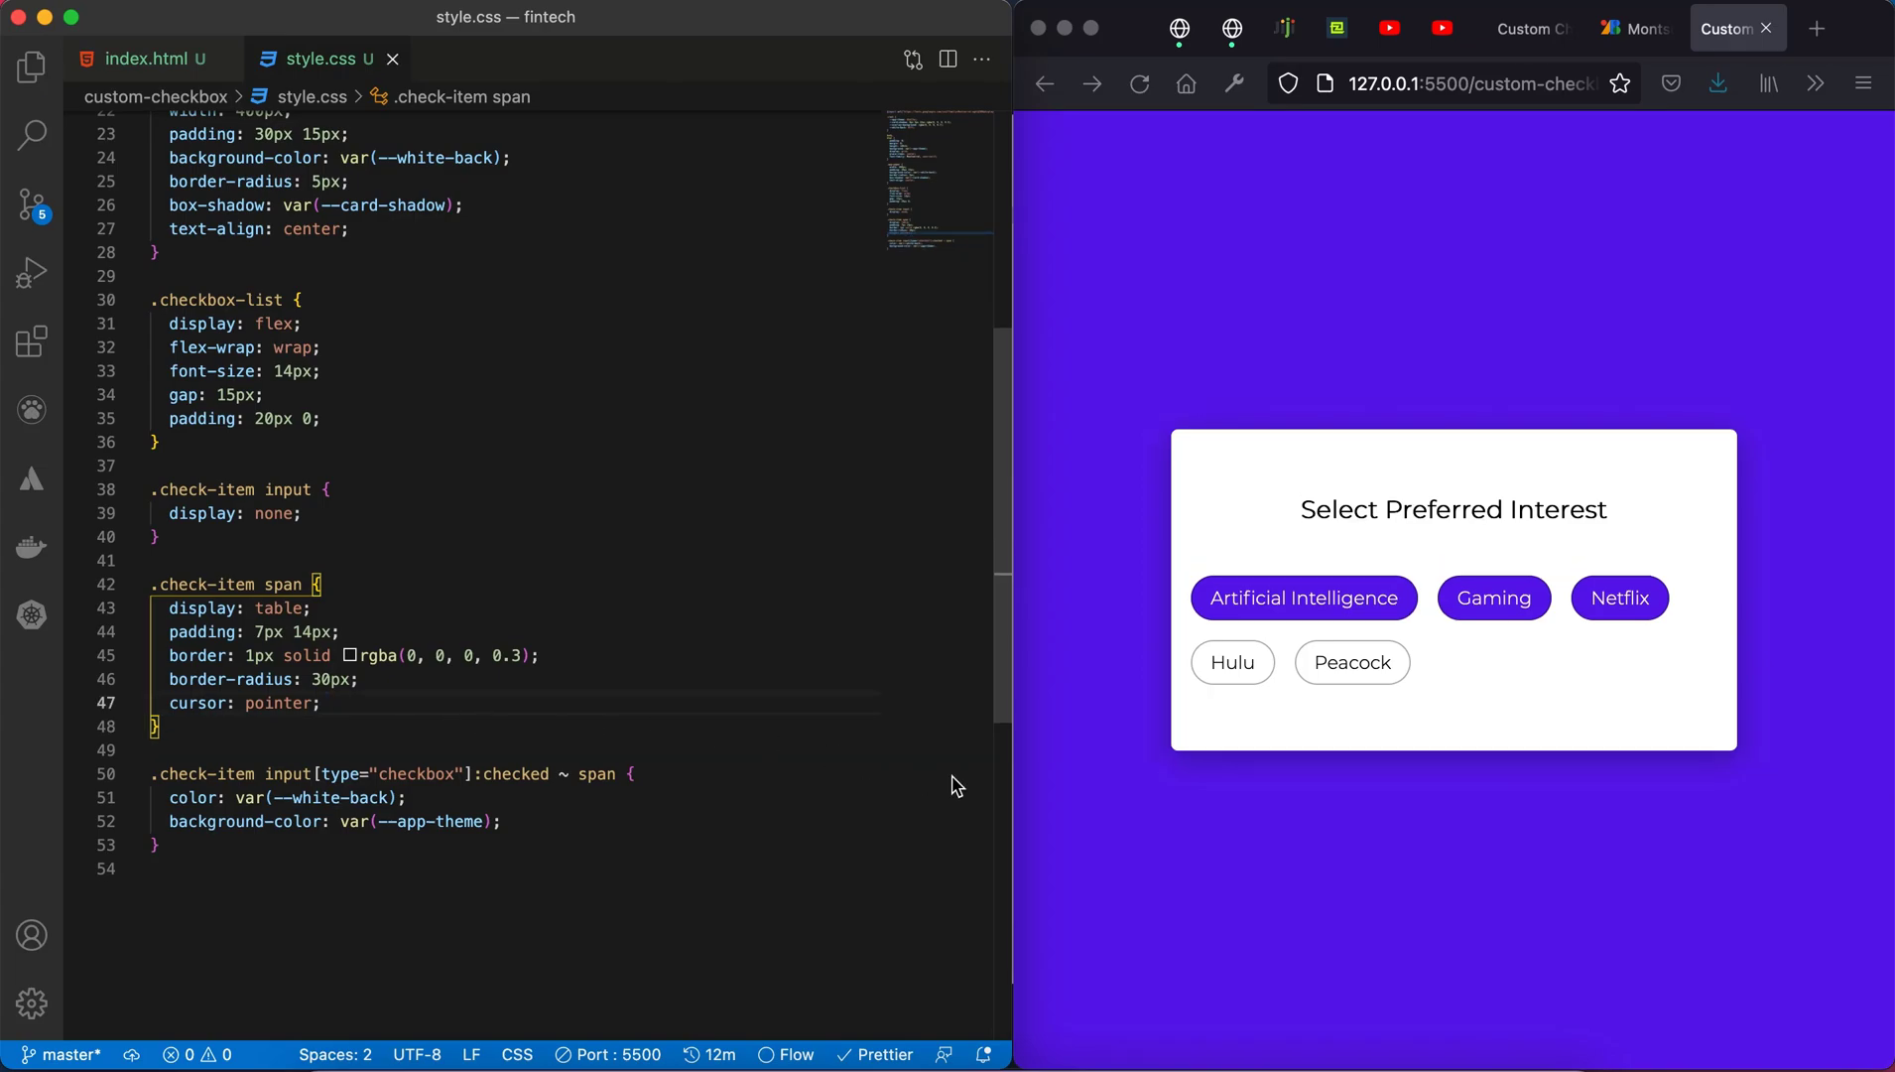
pyautogui.moveTo(1491, 689)
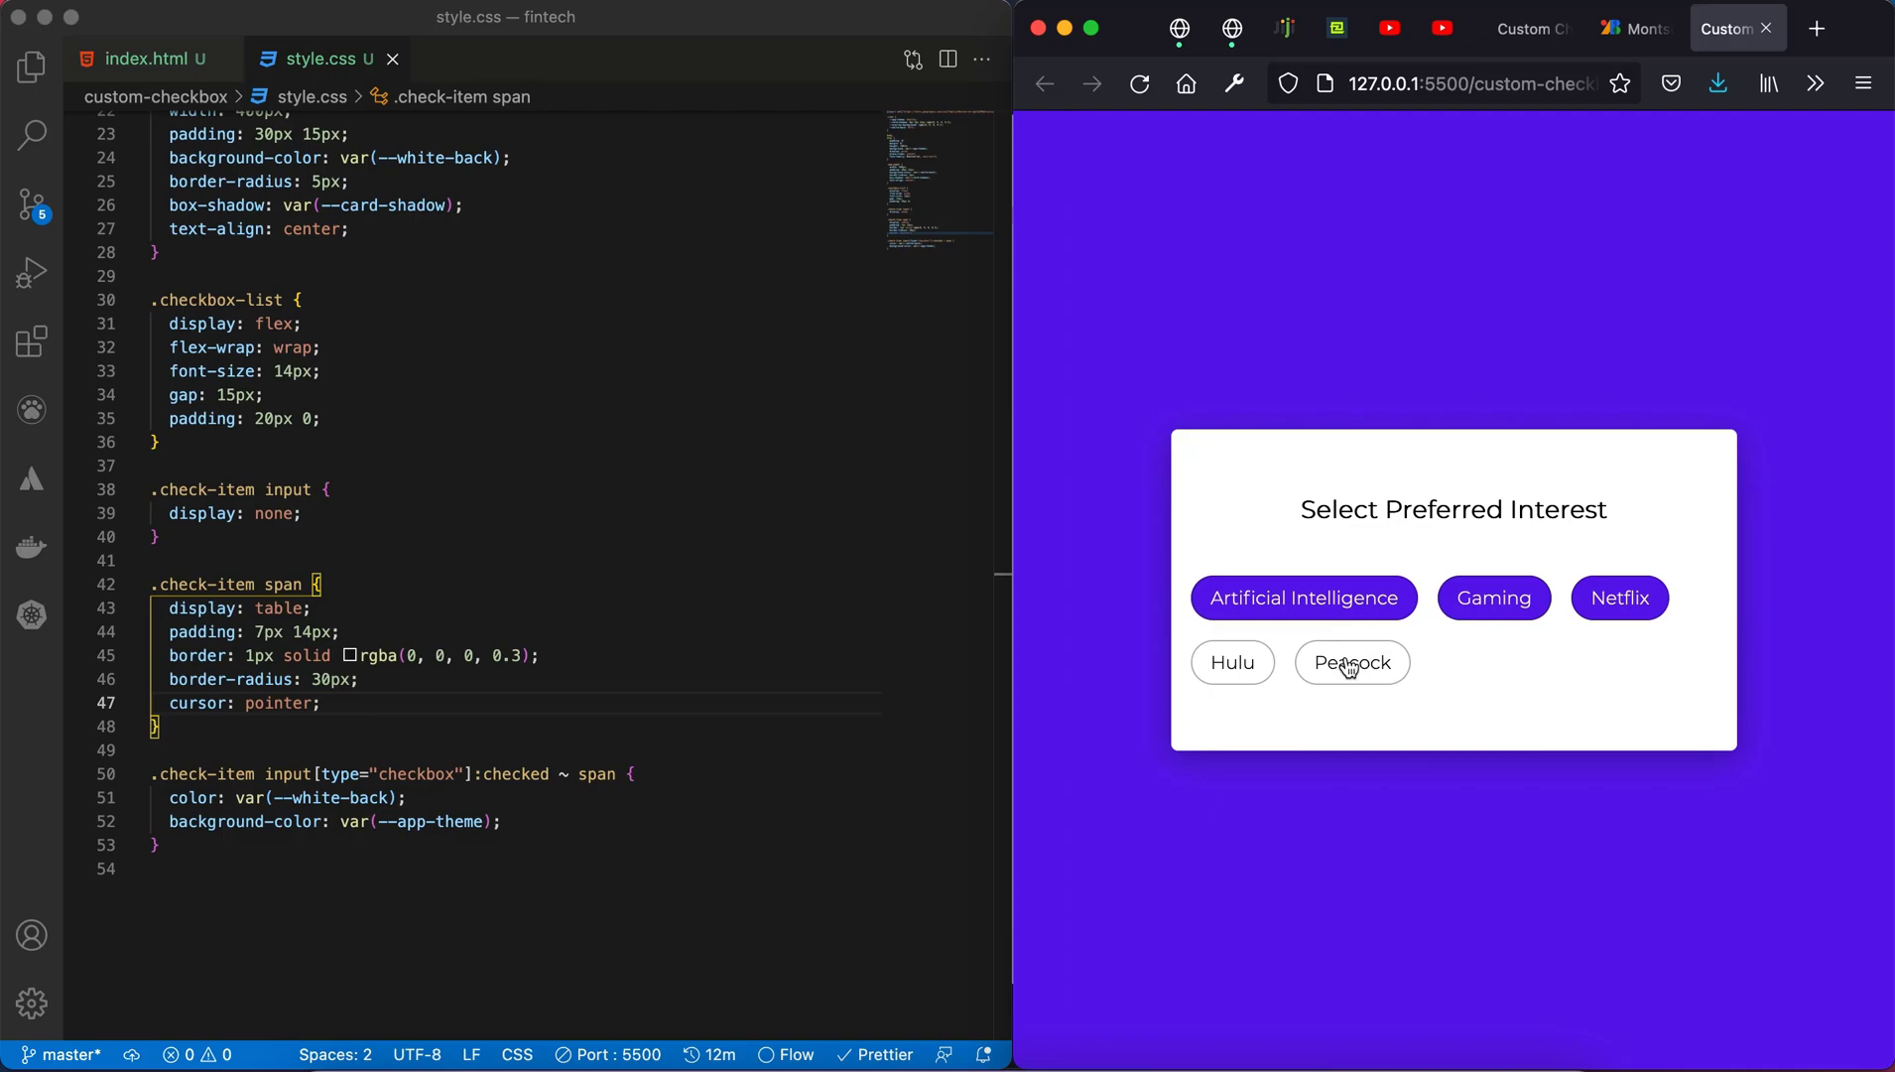
# Step: Check the Peacock tag in the preview to test the wrapped rows
pyautogui.click(1352, 661)
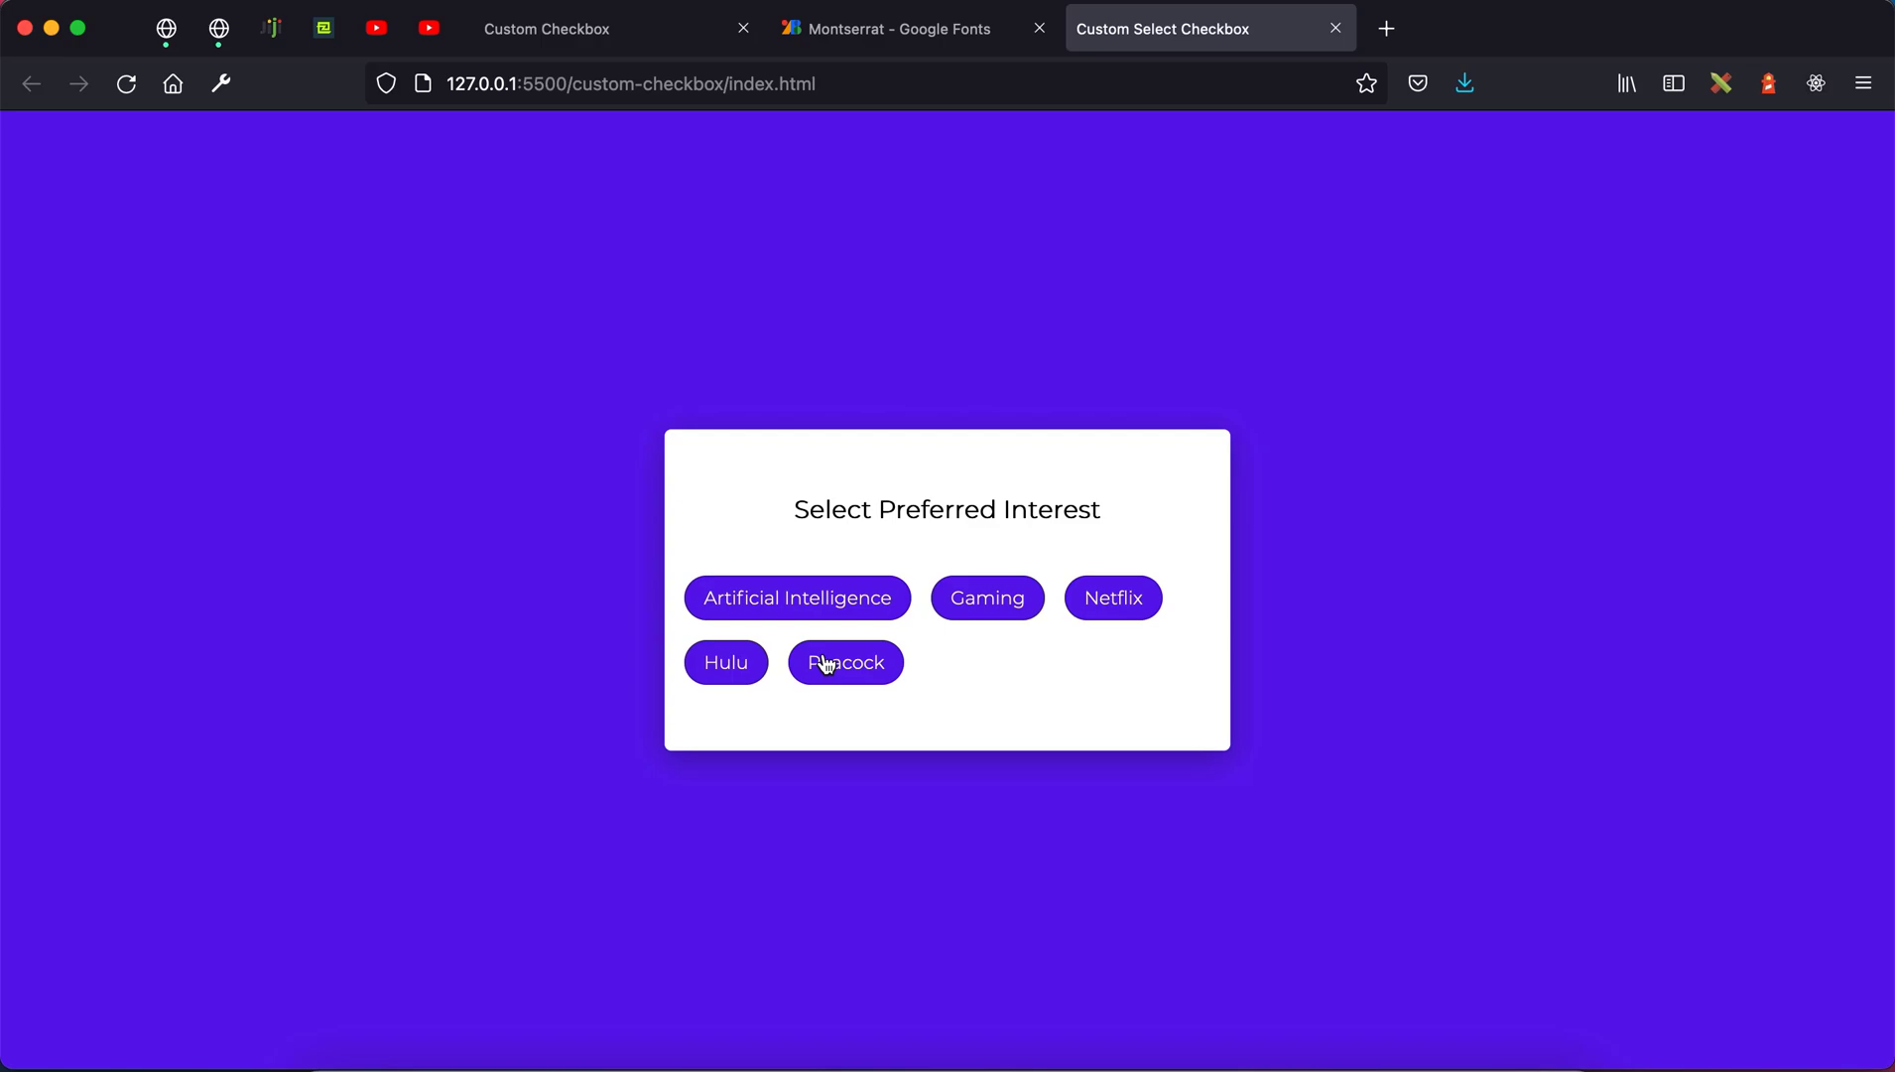
pyautogui.moveTo(855, 615)
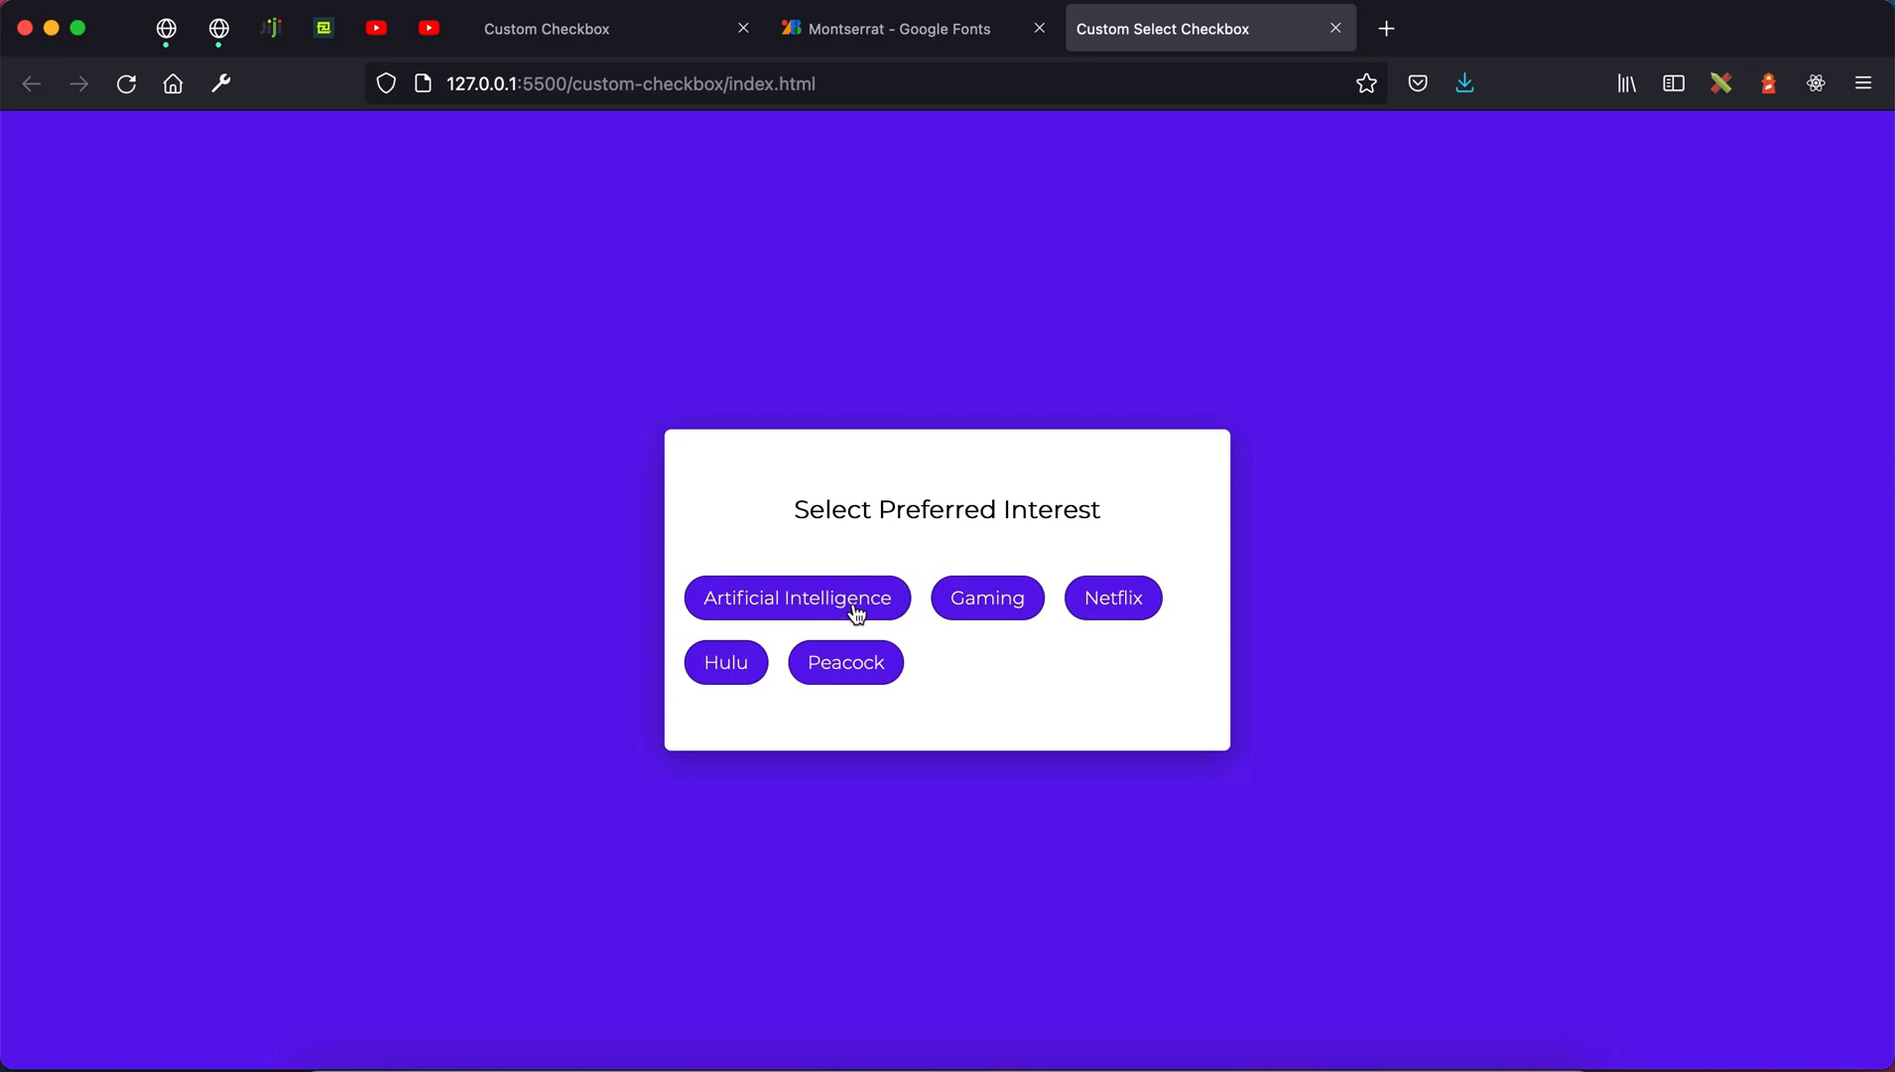